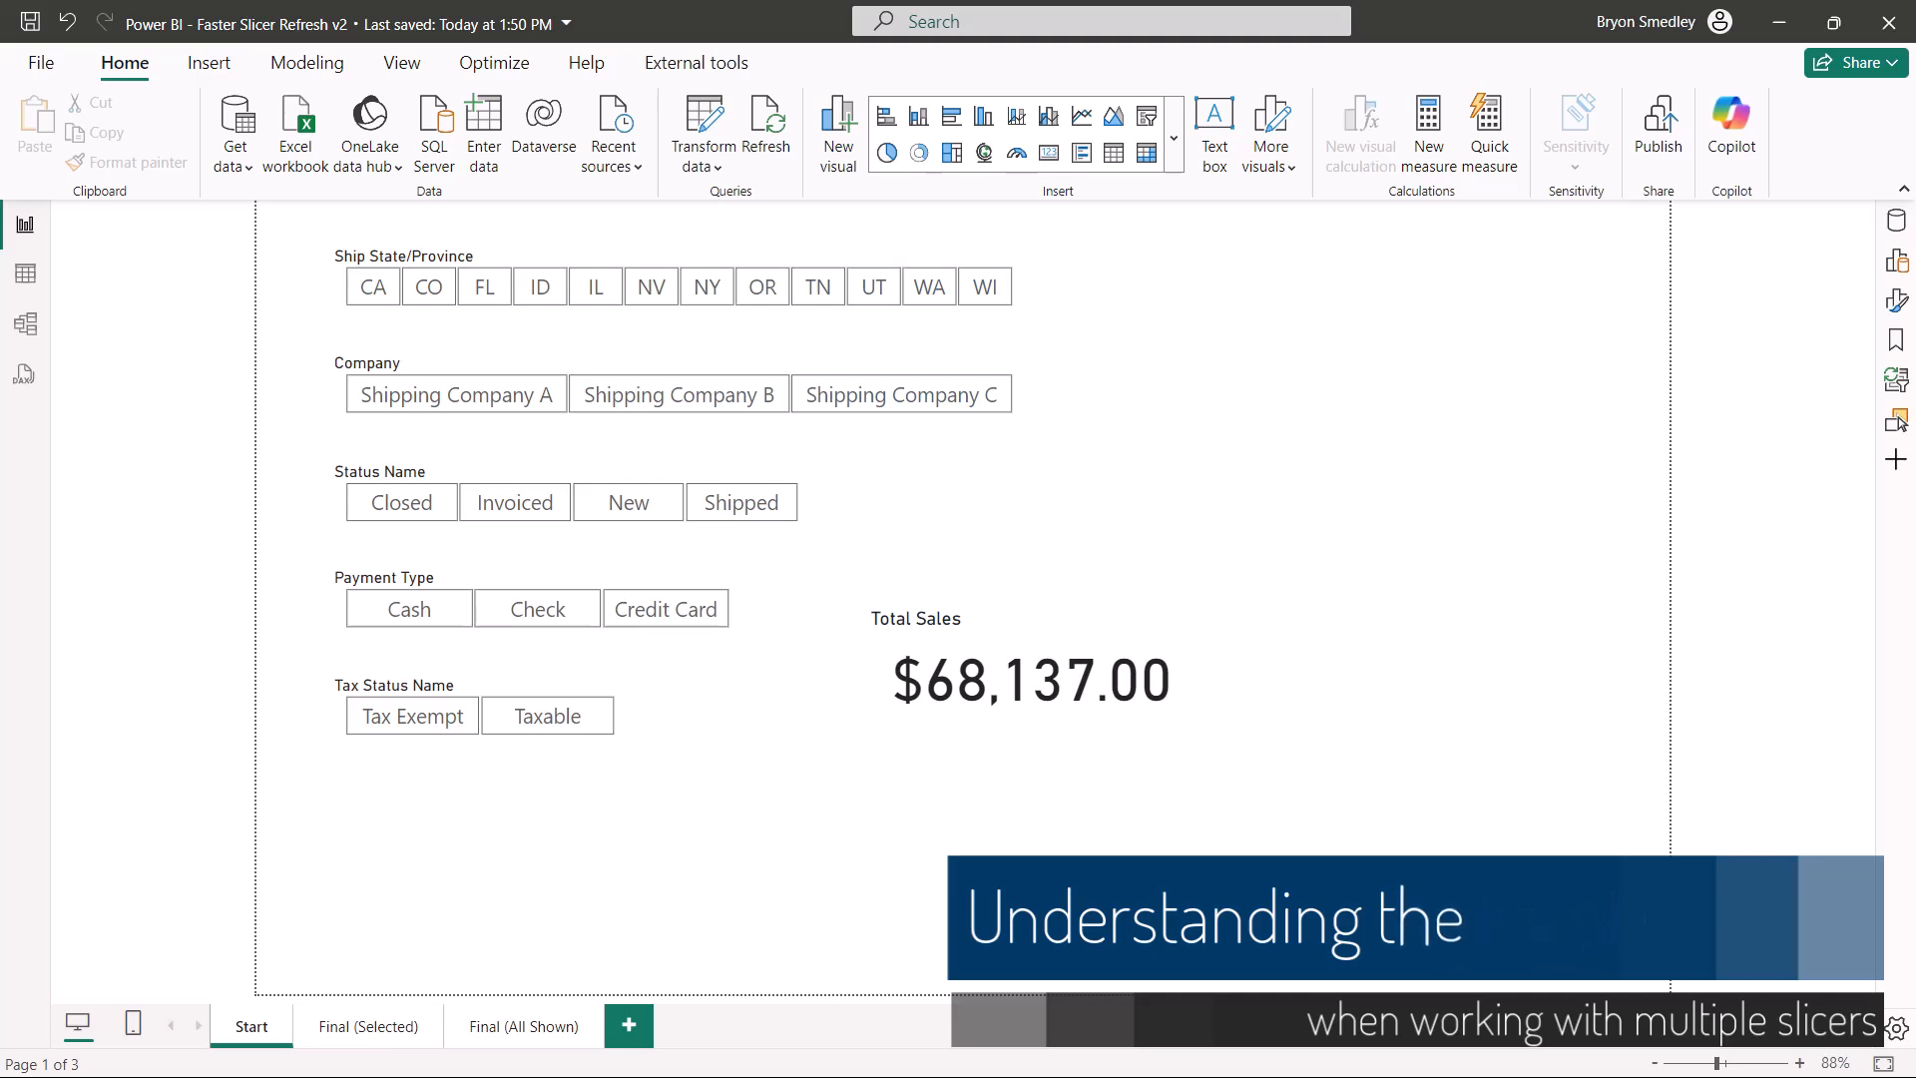
- Filter the slicers to ship state IL and Shipping Company A
{"action": "left_click", "coordinate": [1026, 680]}
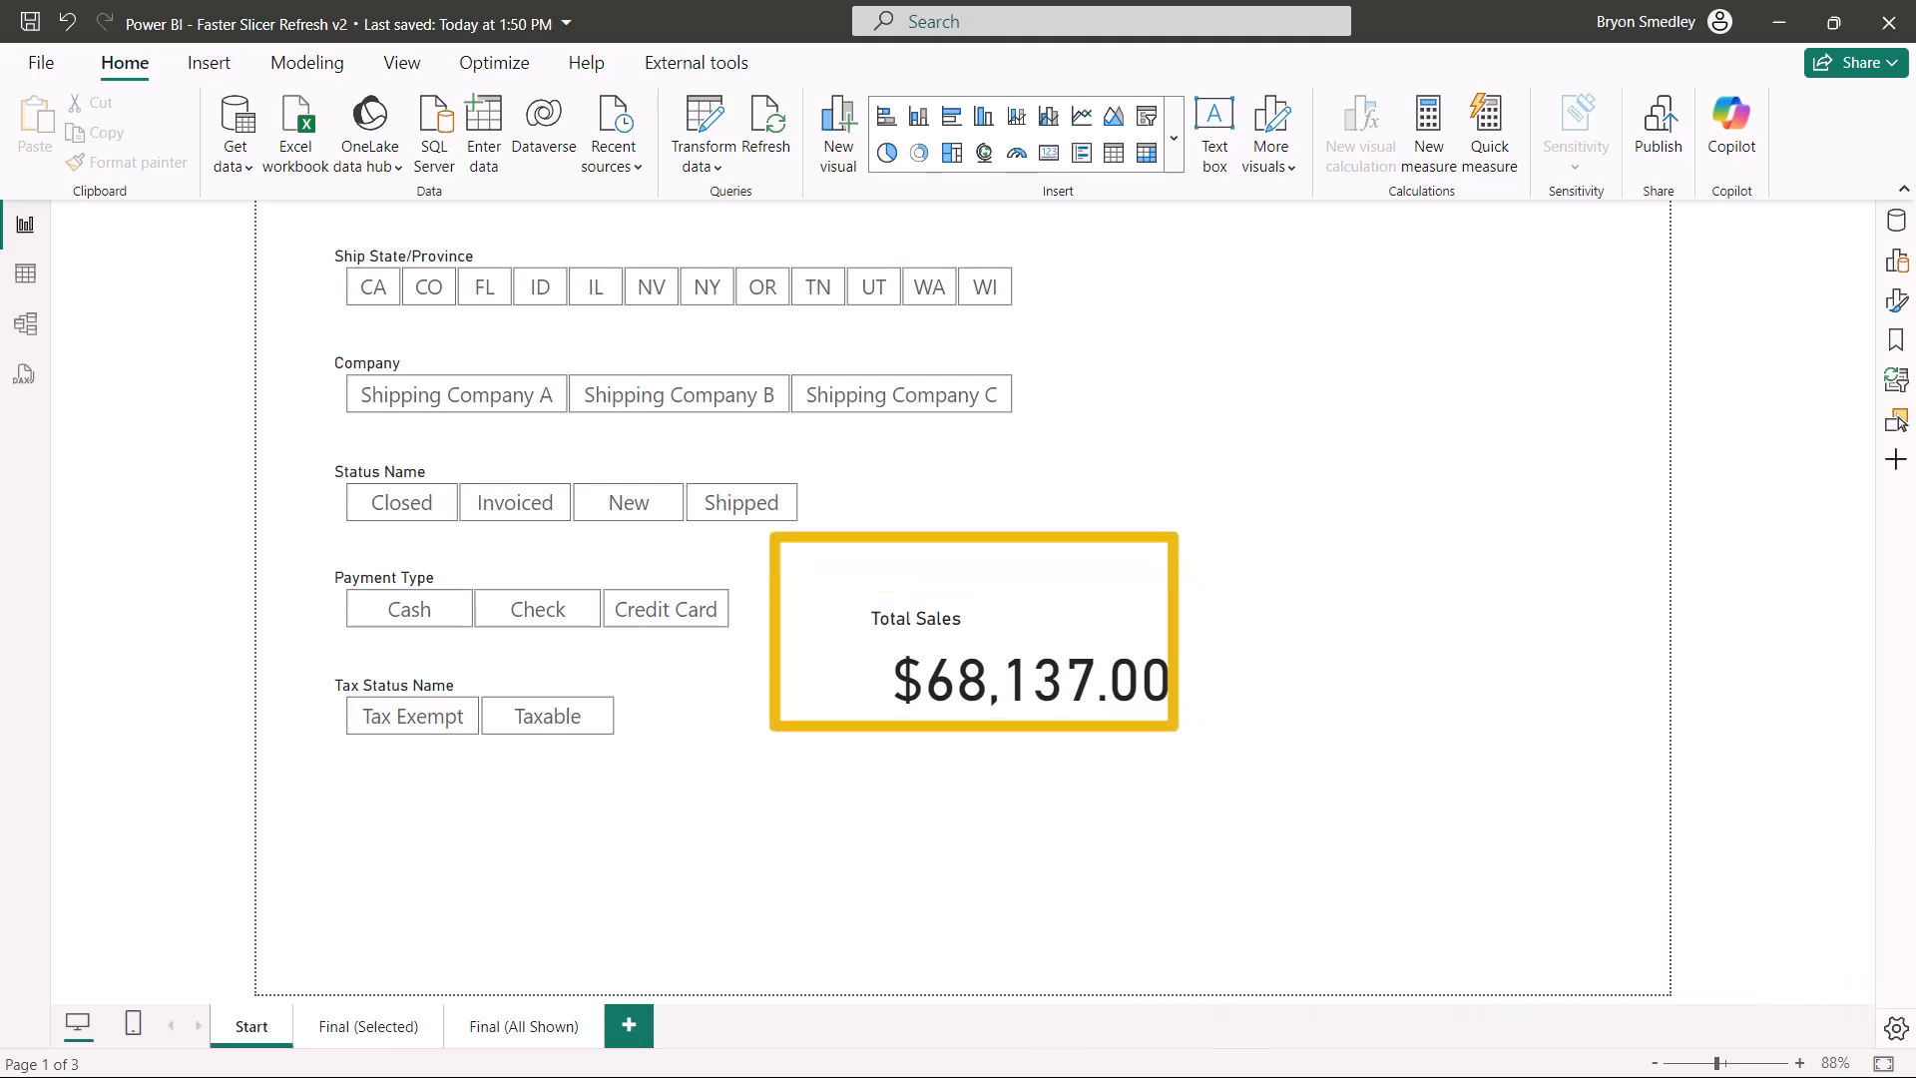
{"action": "left_click", "coordinate": [539, 285]}
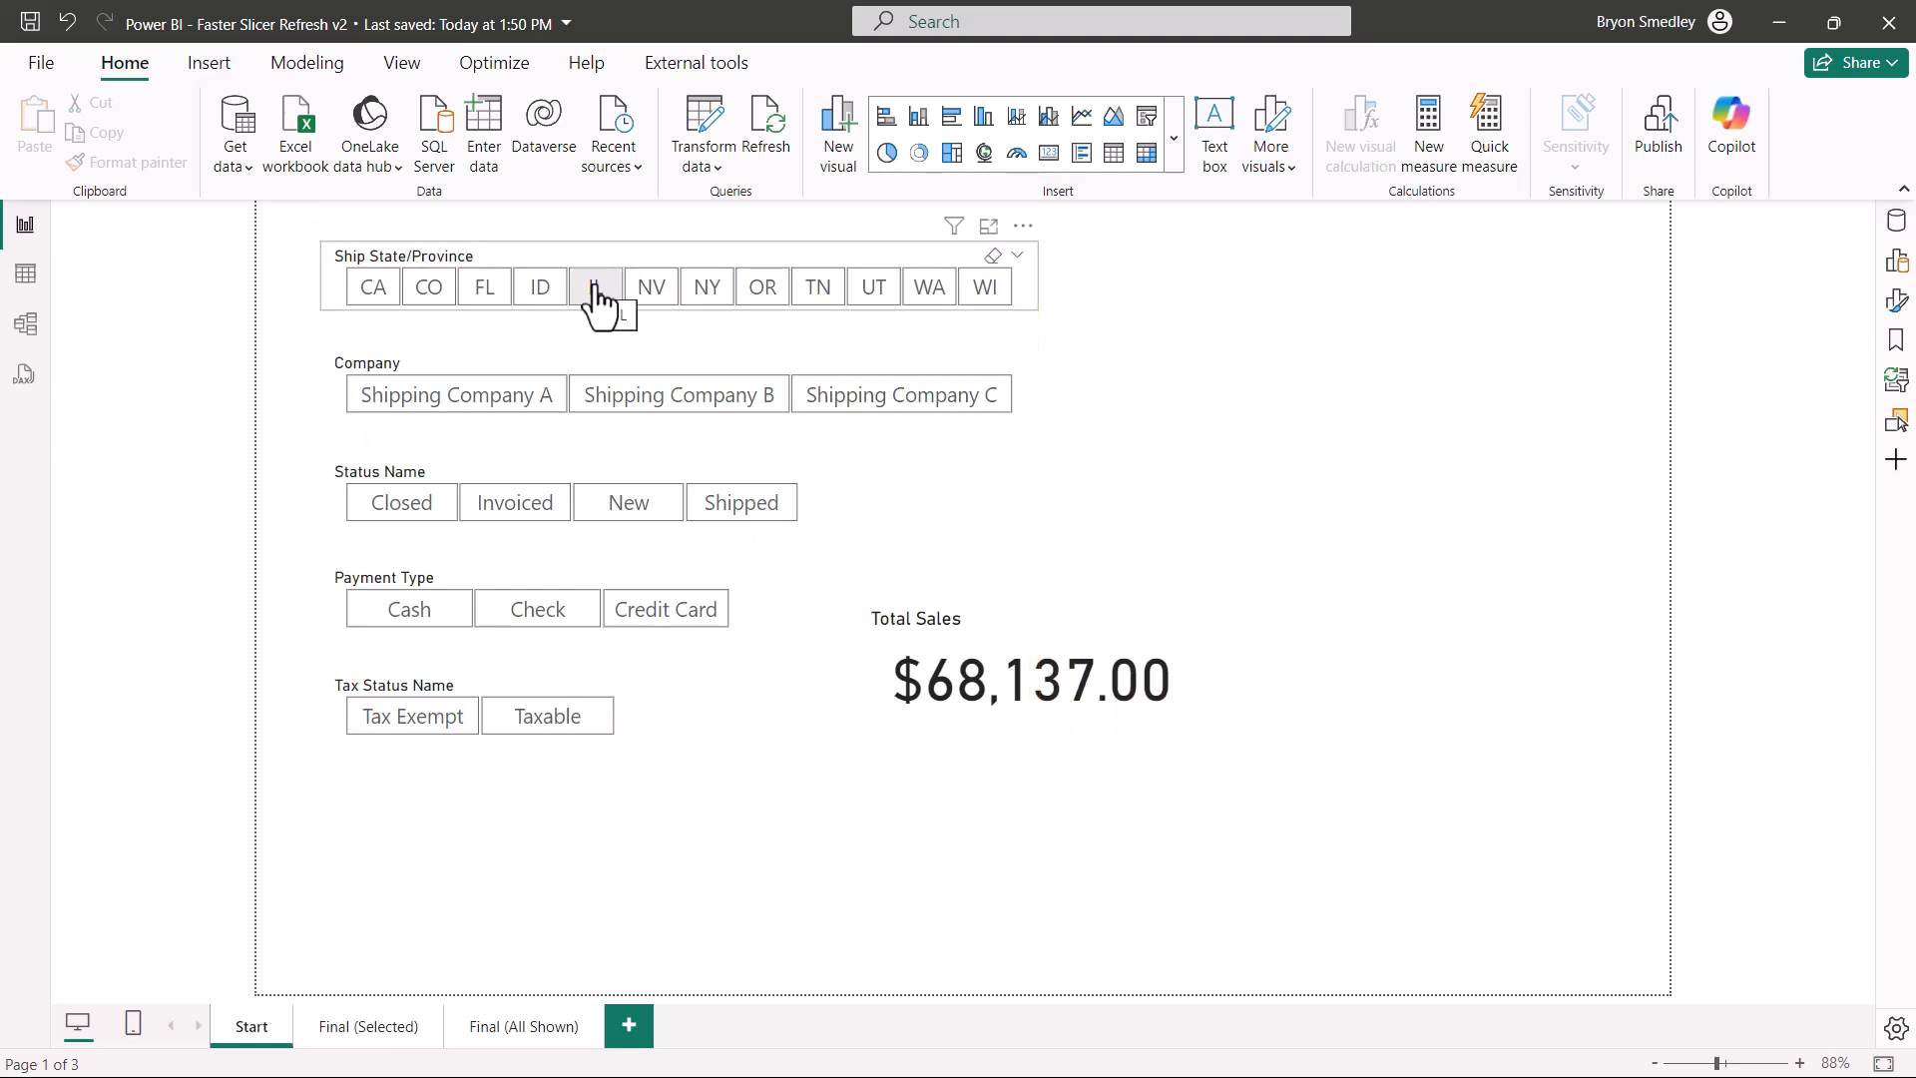
{"action": "left_click", "coordinate": [595, 285]}
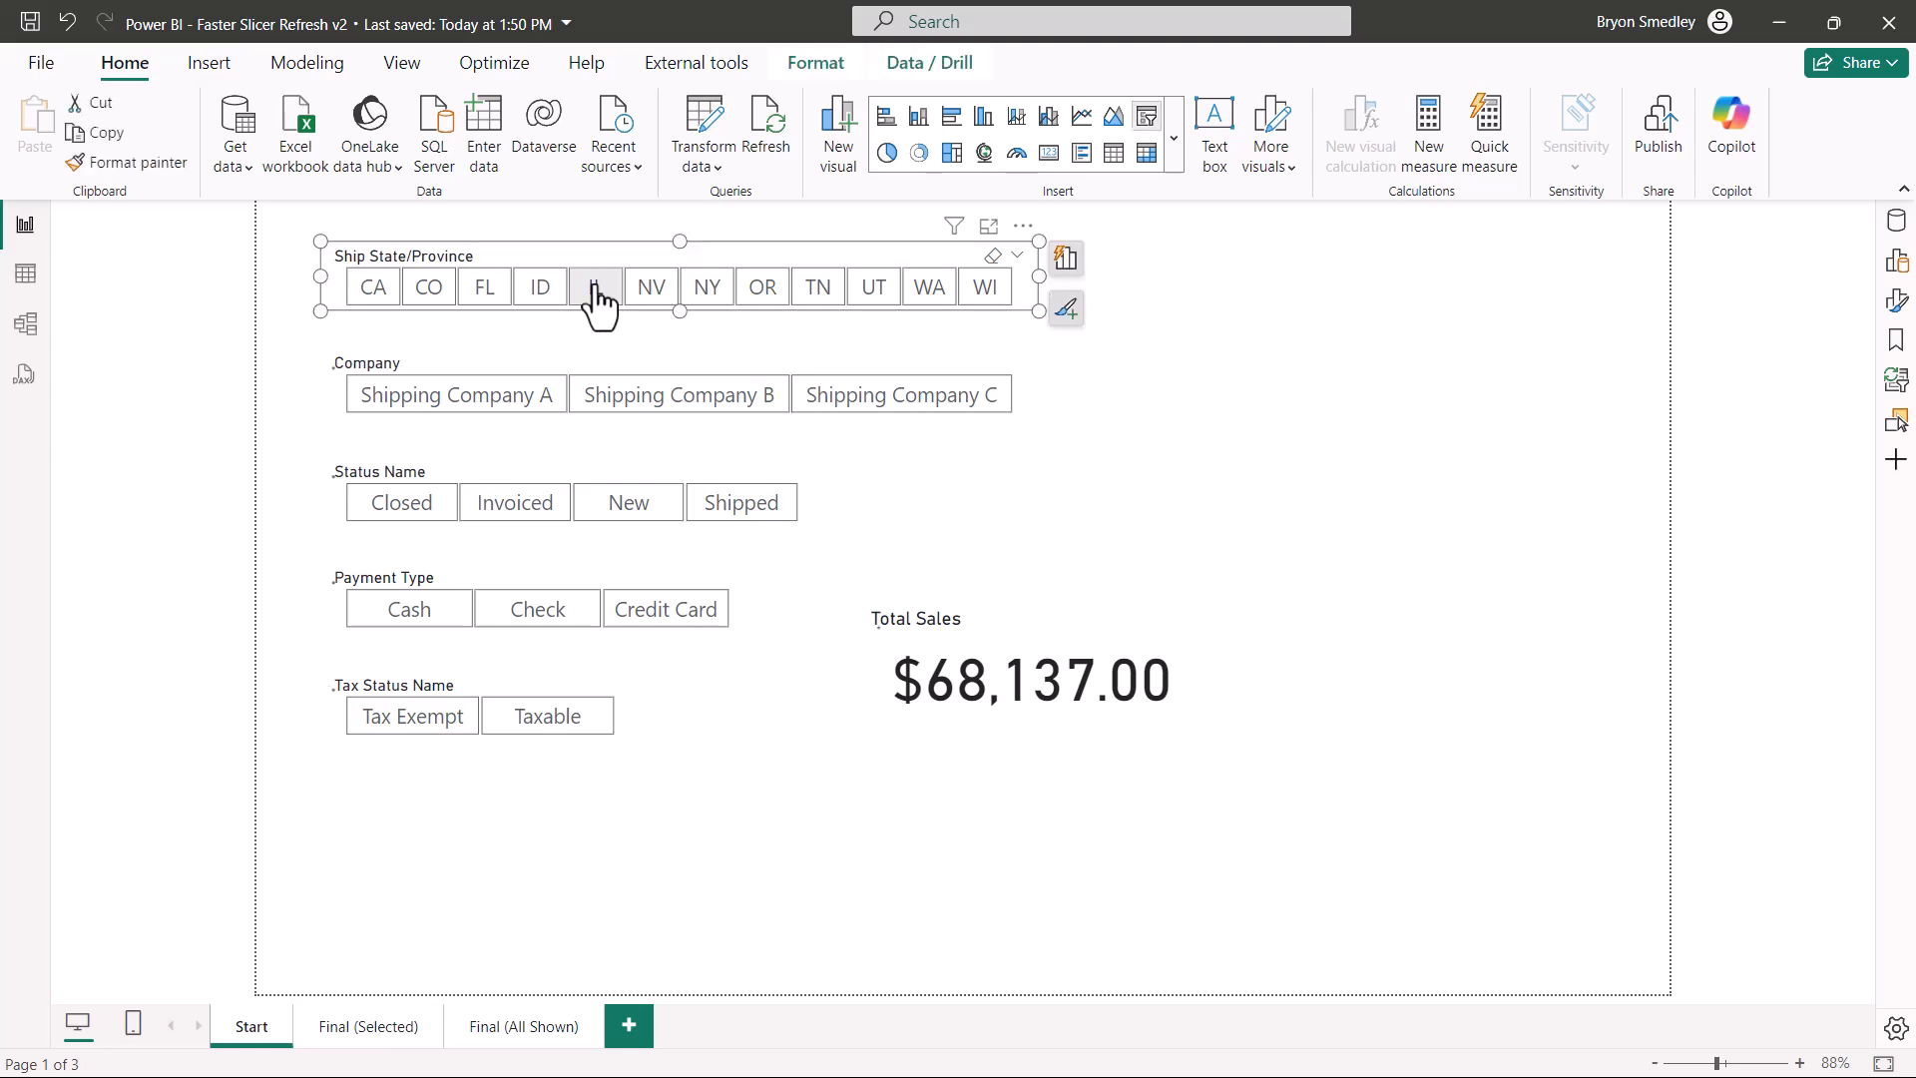
{"action": "left_click", "coordinate": [595, 286]}
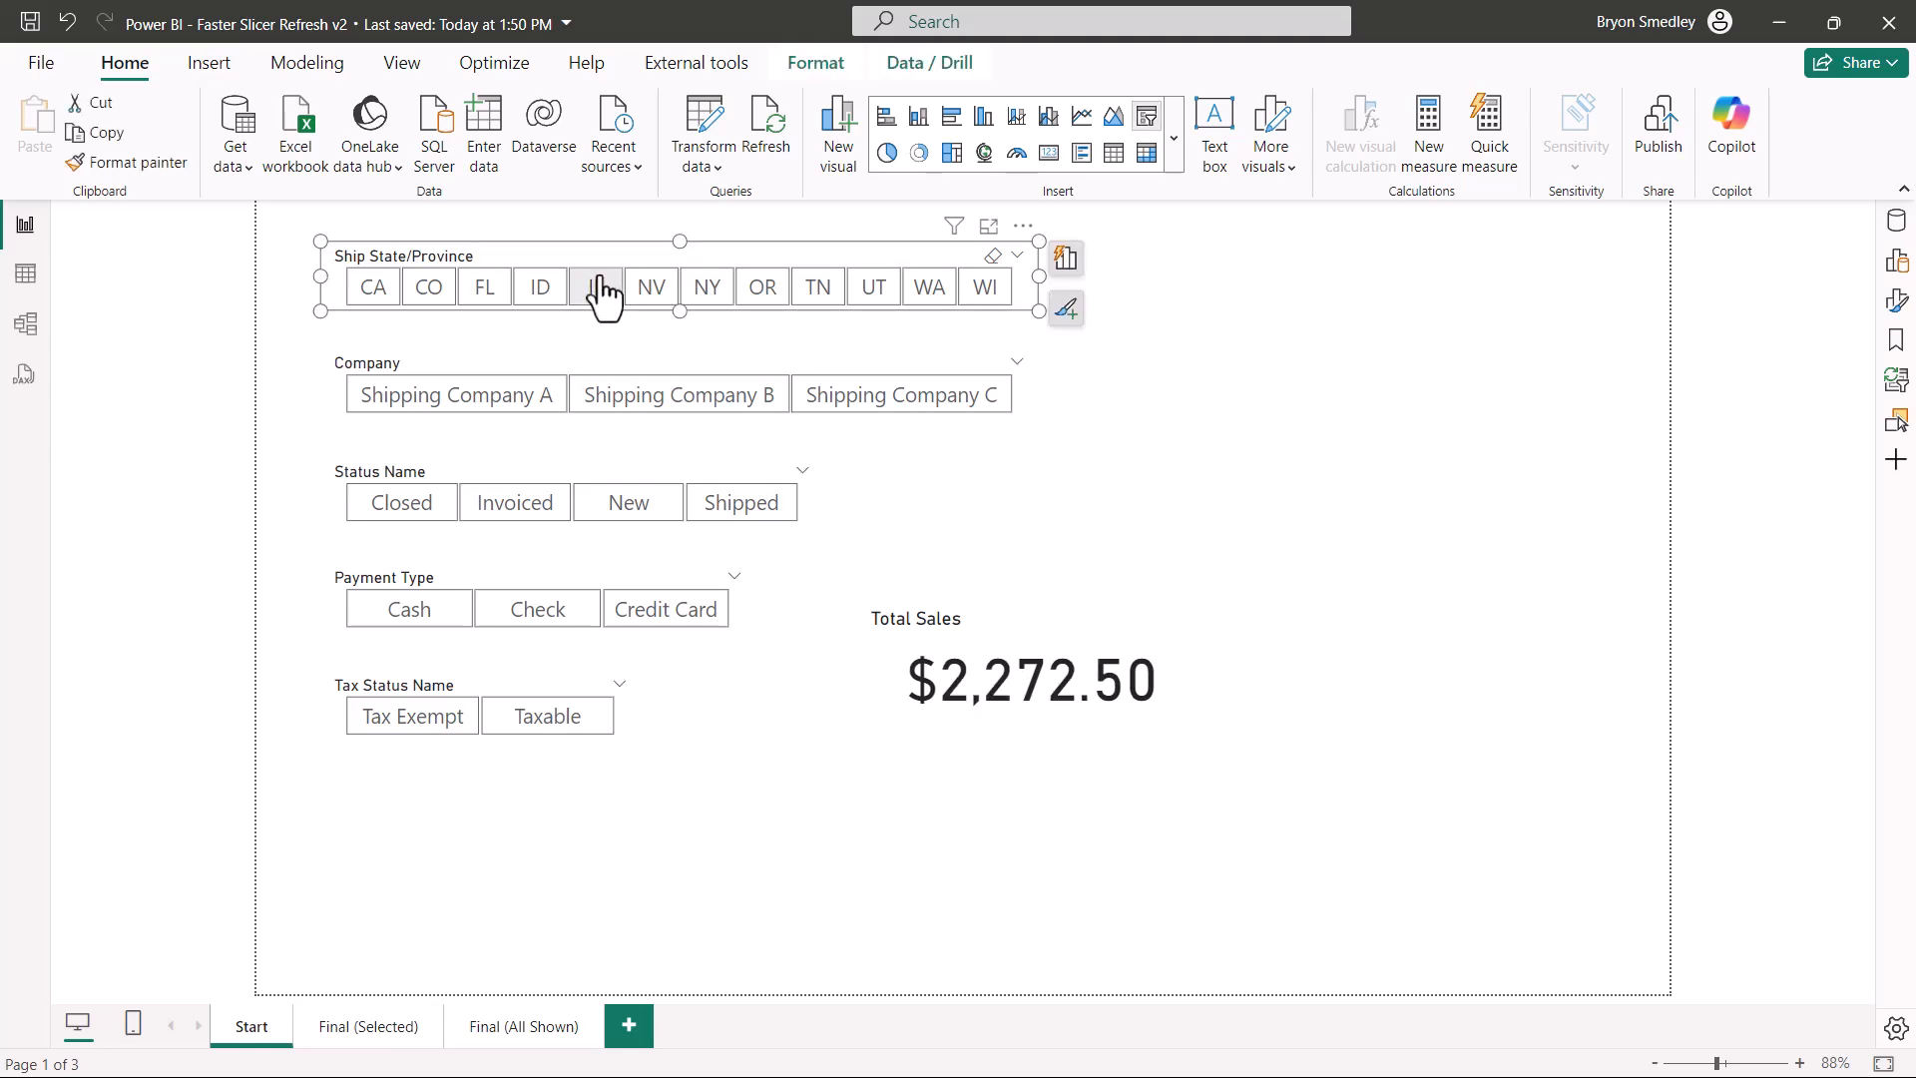
{"action": "left_click", "coordinate": [595, 285]}
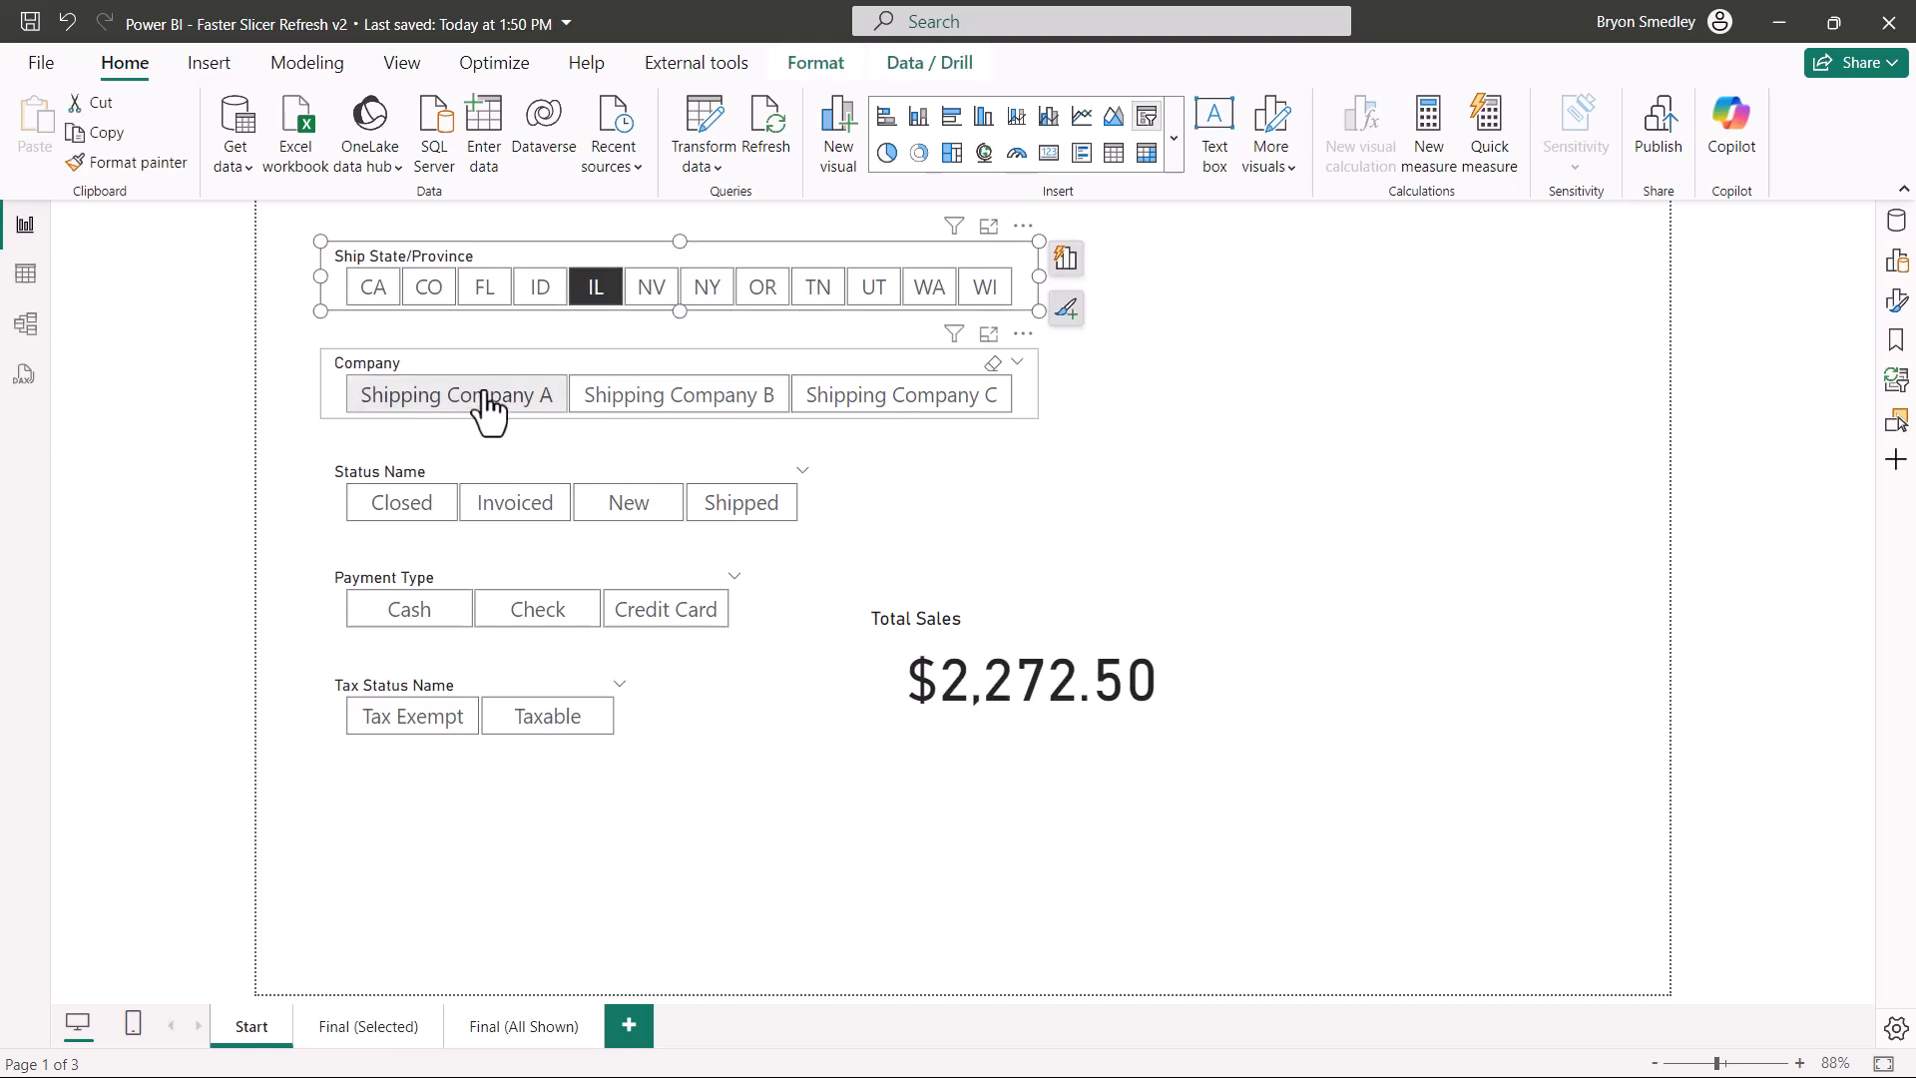
{"action": "left_click", "coordinate": [455, 393]}
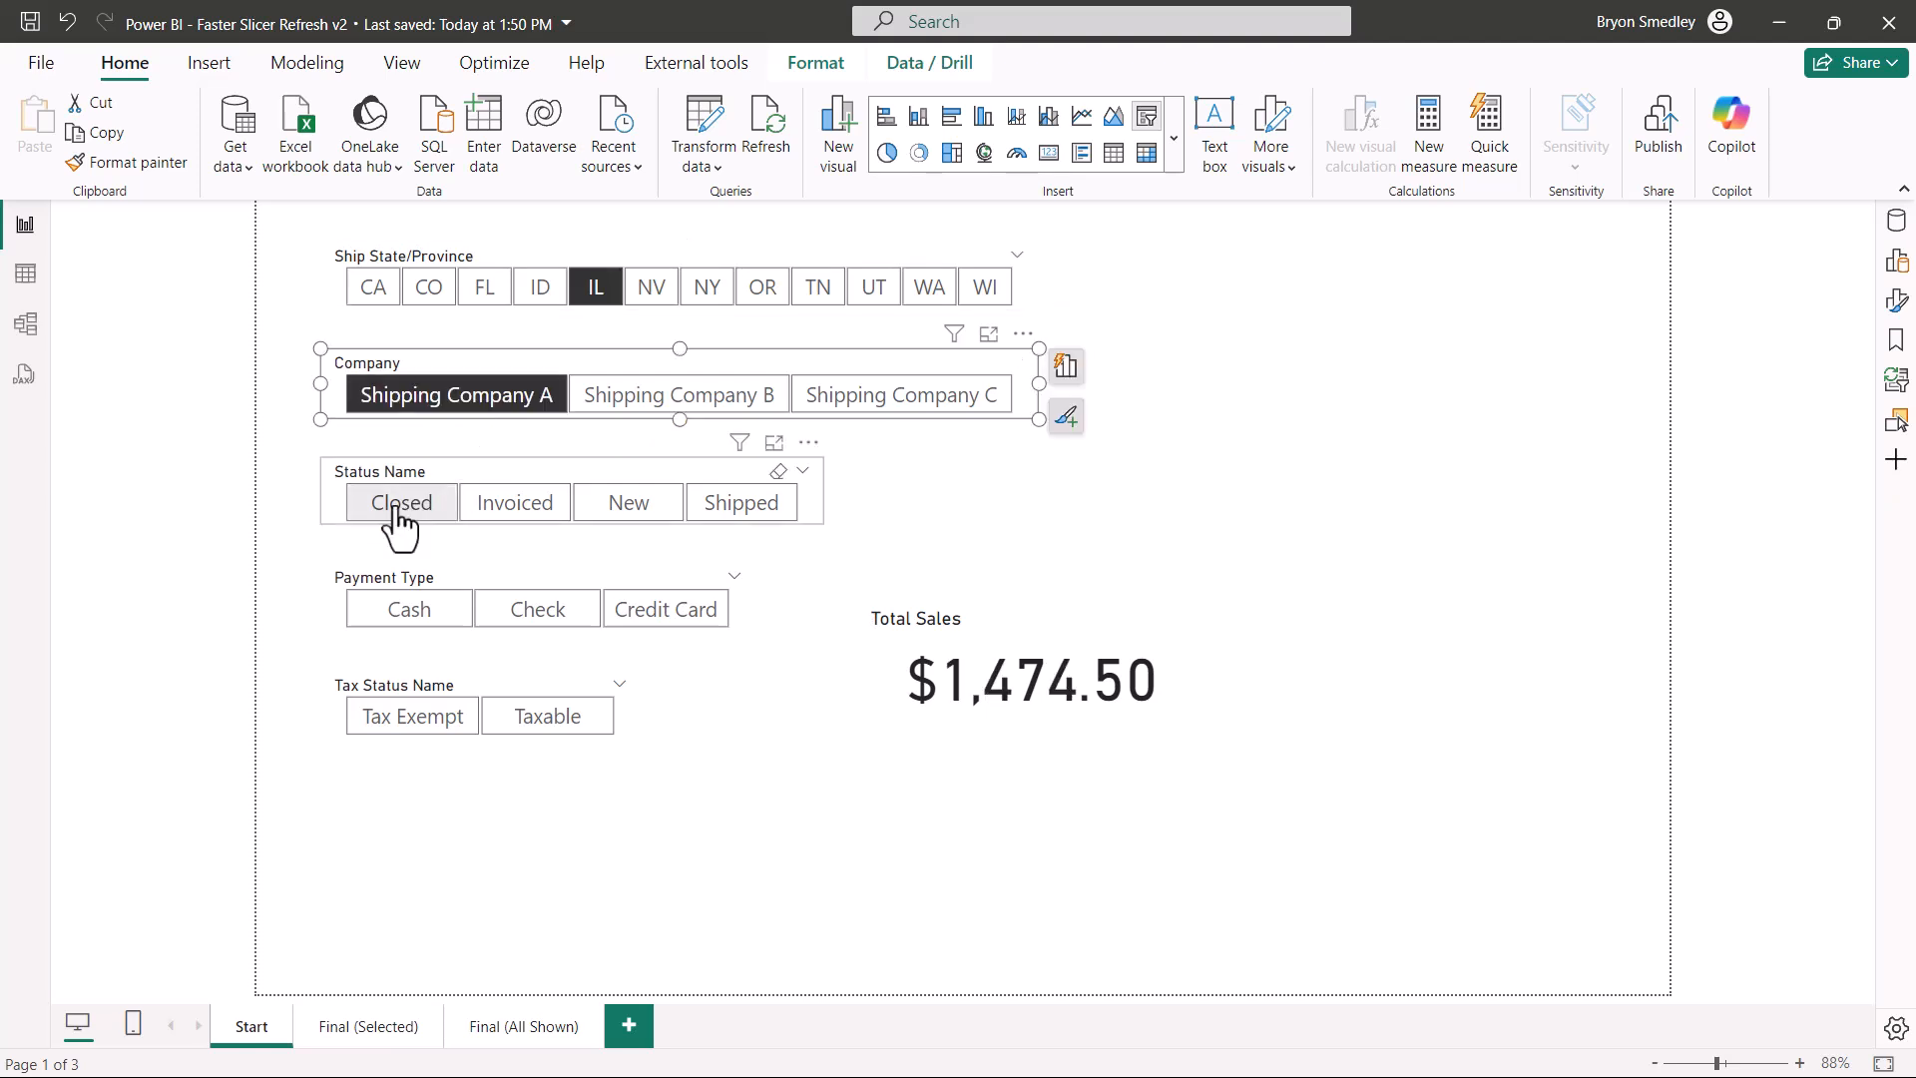
- Add Closed, Credit Card and Taxable, narrowing Total Sales to $660.00
{"action": "left_click", "coordinate": [401, 503]}
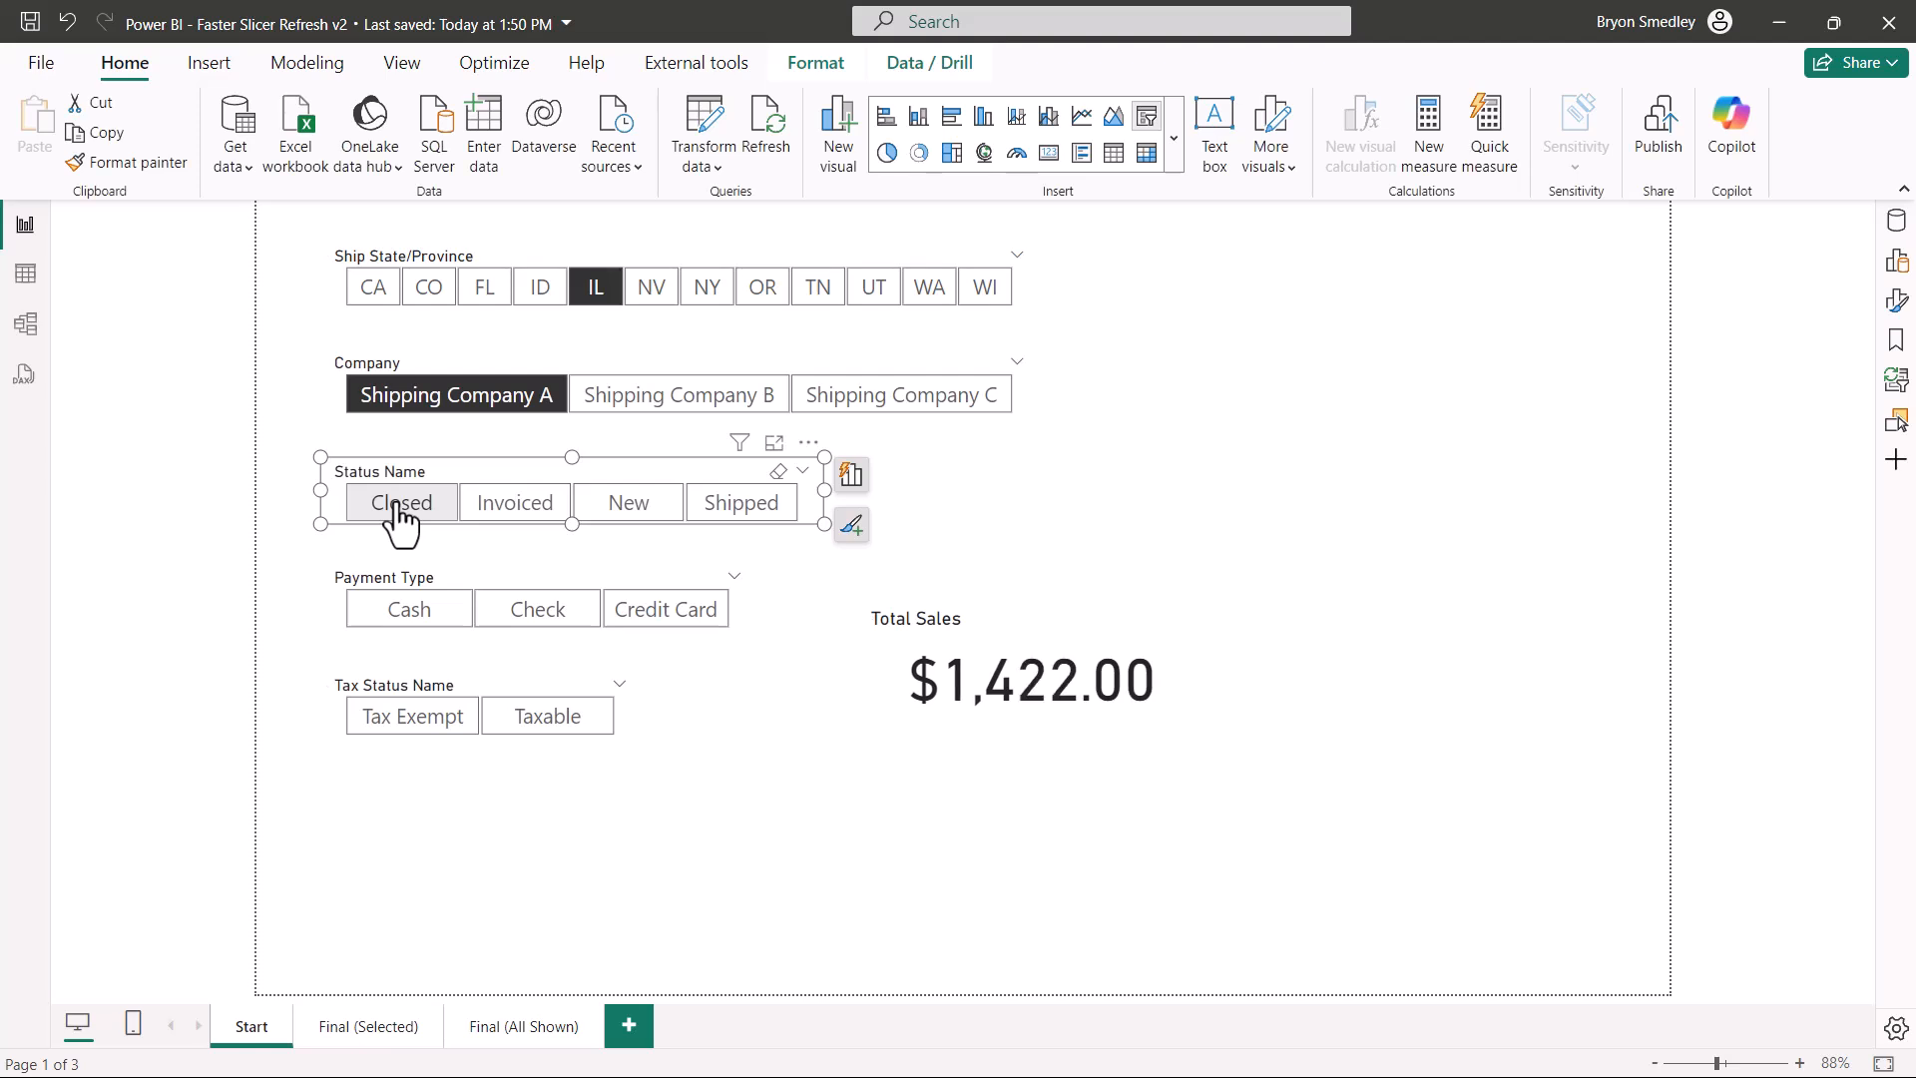
{"action": "left_click", "coordinate": [667, 609]}
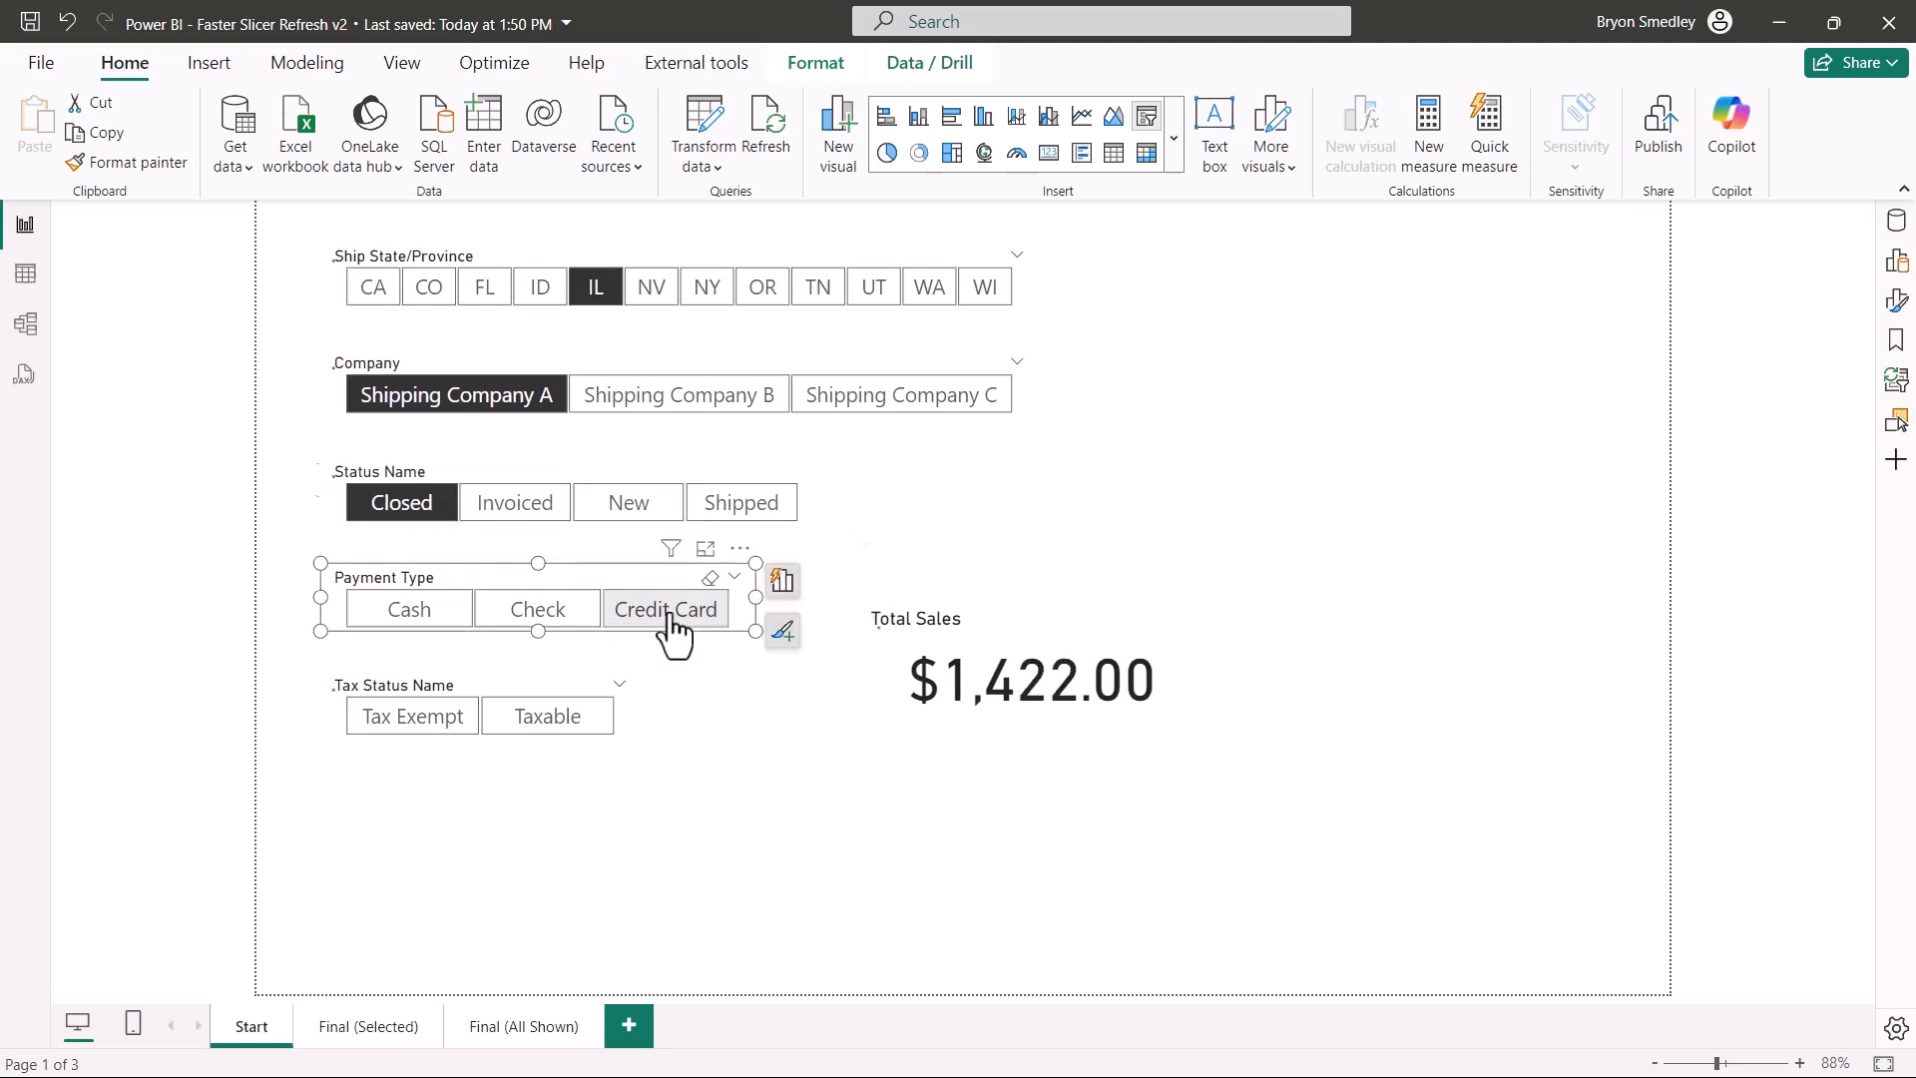
{"action": "left_click", "coordinate": [547, 715]}
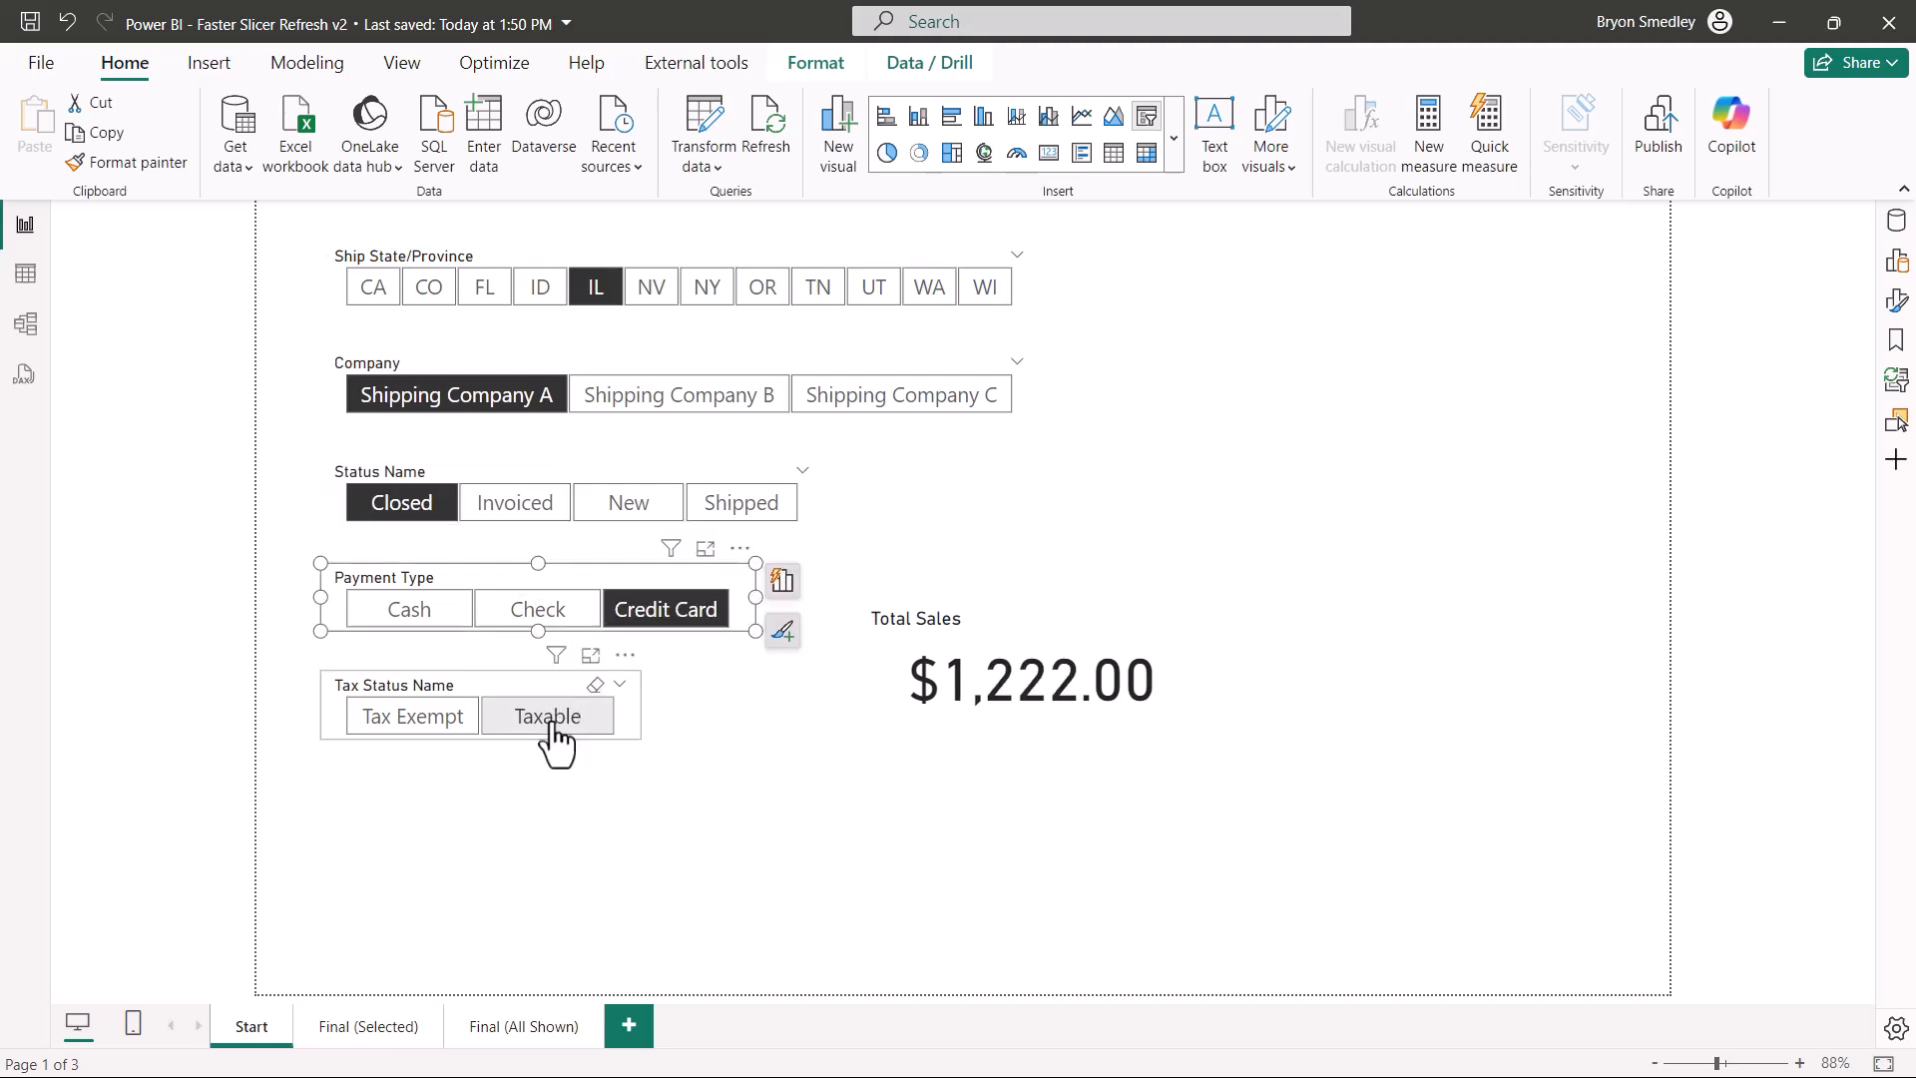
{"action": "left_click", "coordinate": [547, 715]}
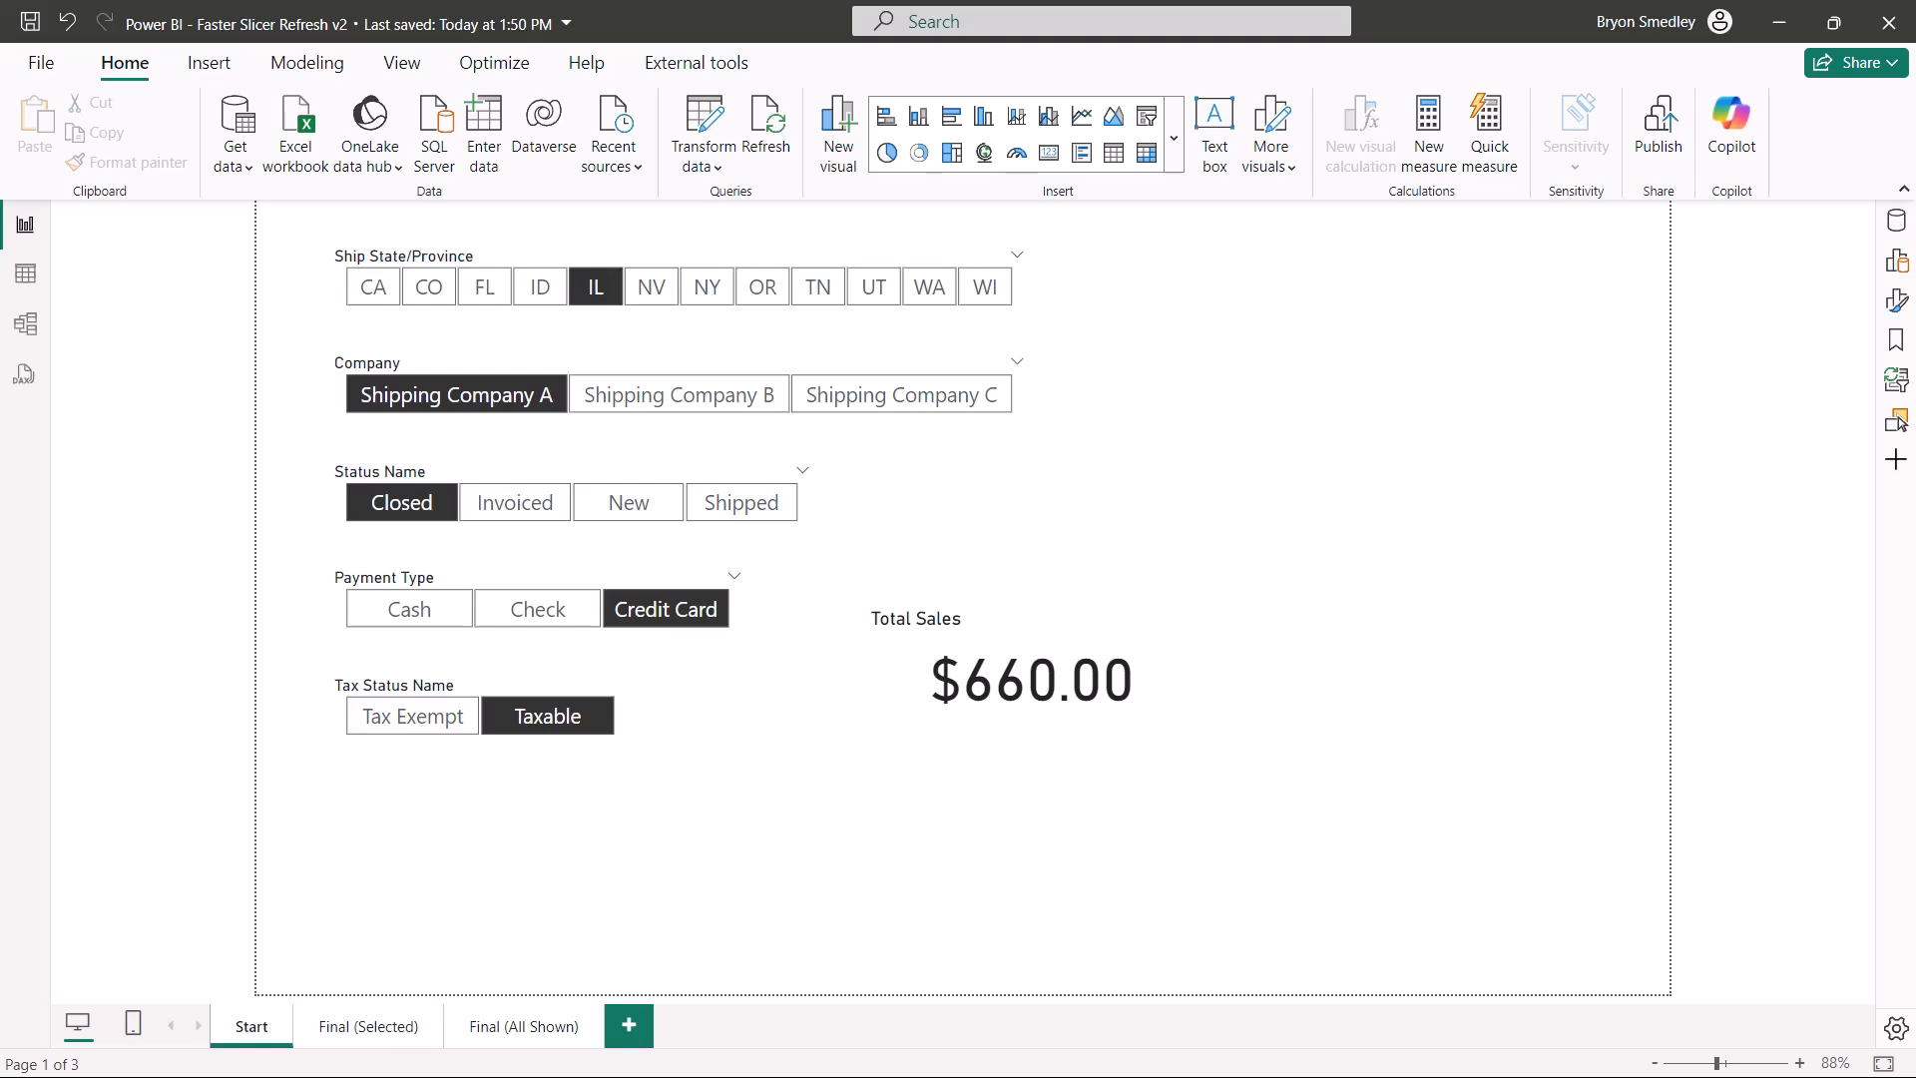
- Clear every slicer selection so Total Sales returns to $68,137.00
{"action": "left_click", "coordinate": [673, 286]}
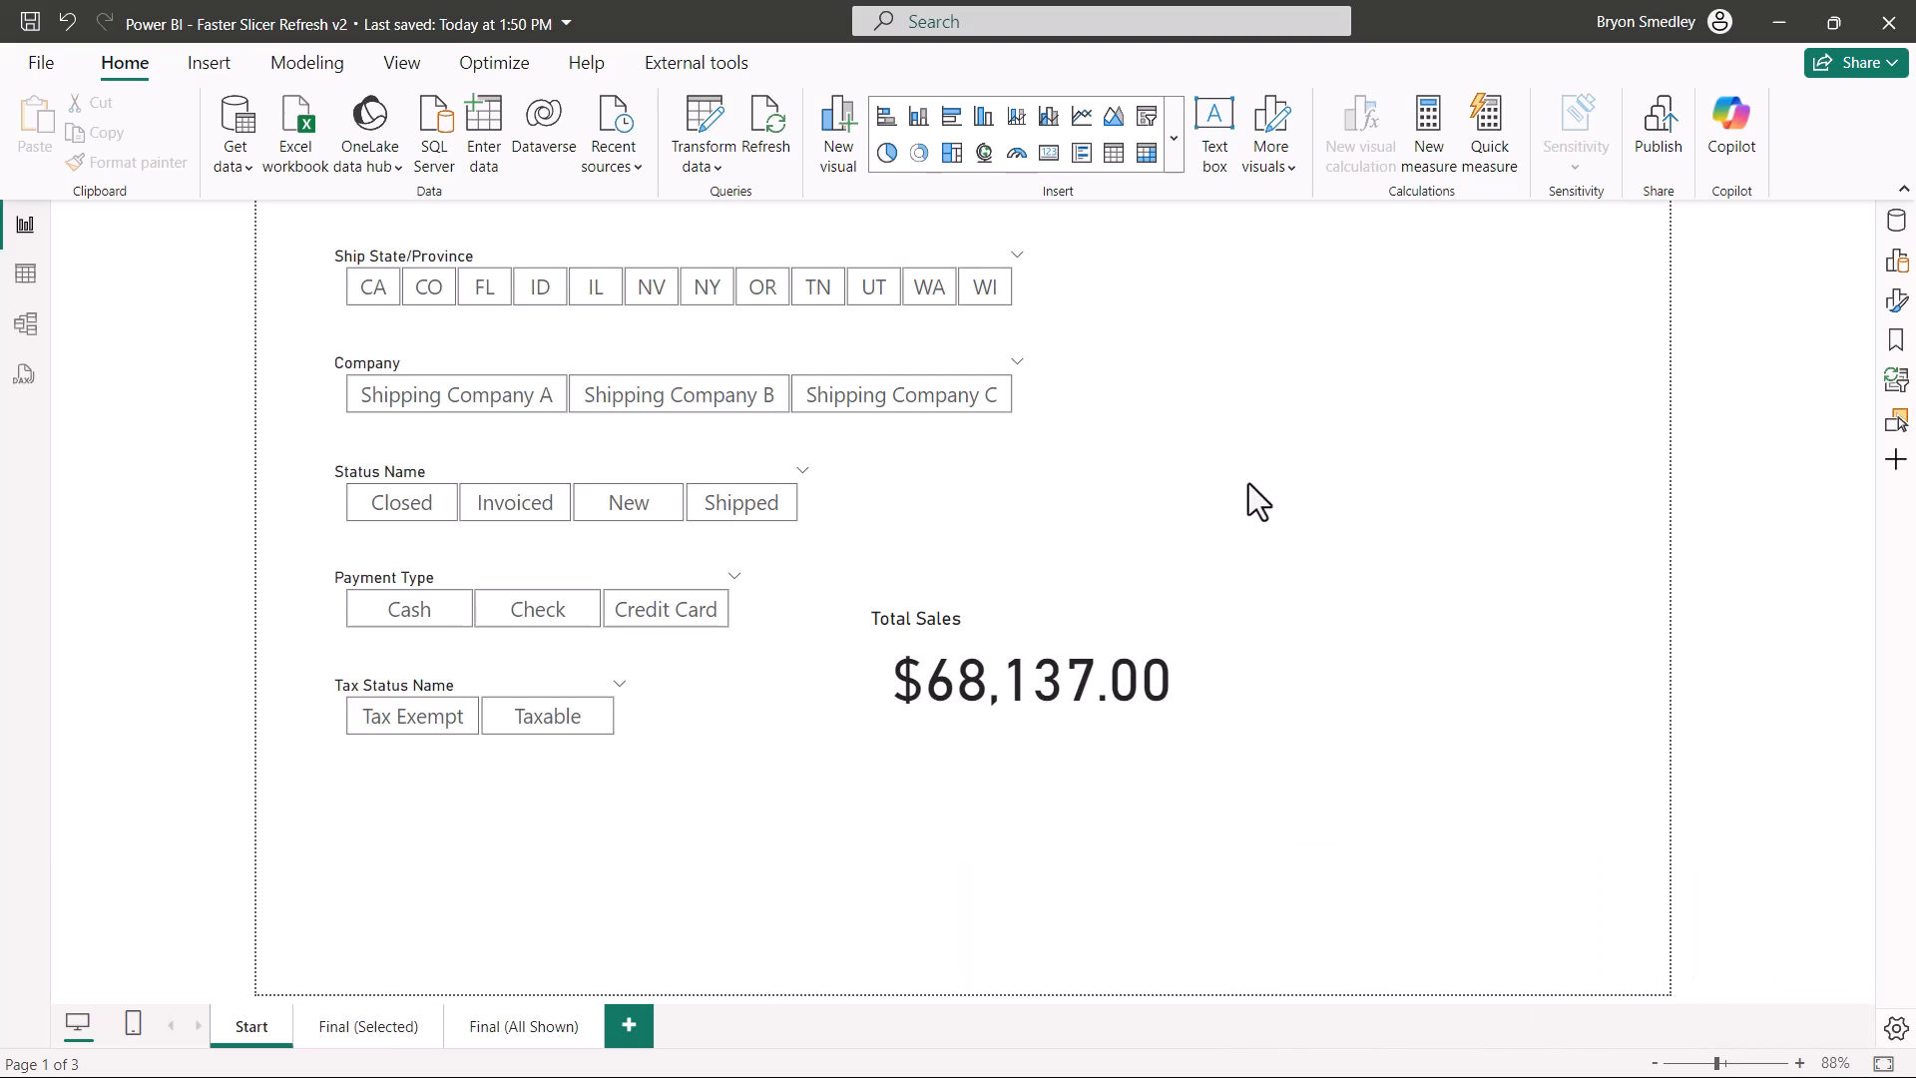
{"action": "mouse_move", "coordinate": [1239, 481]}
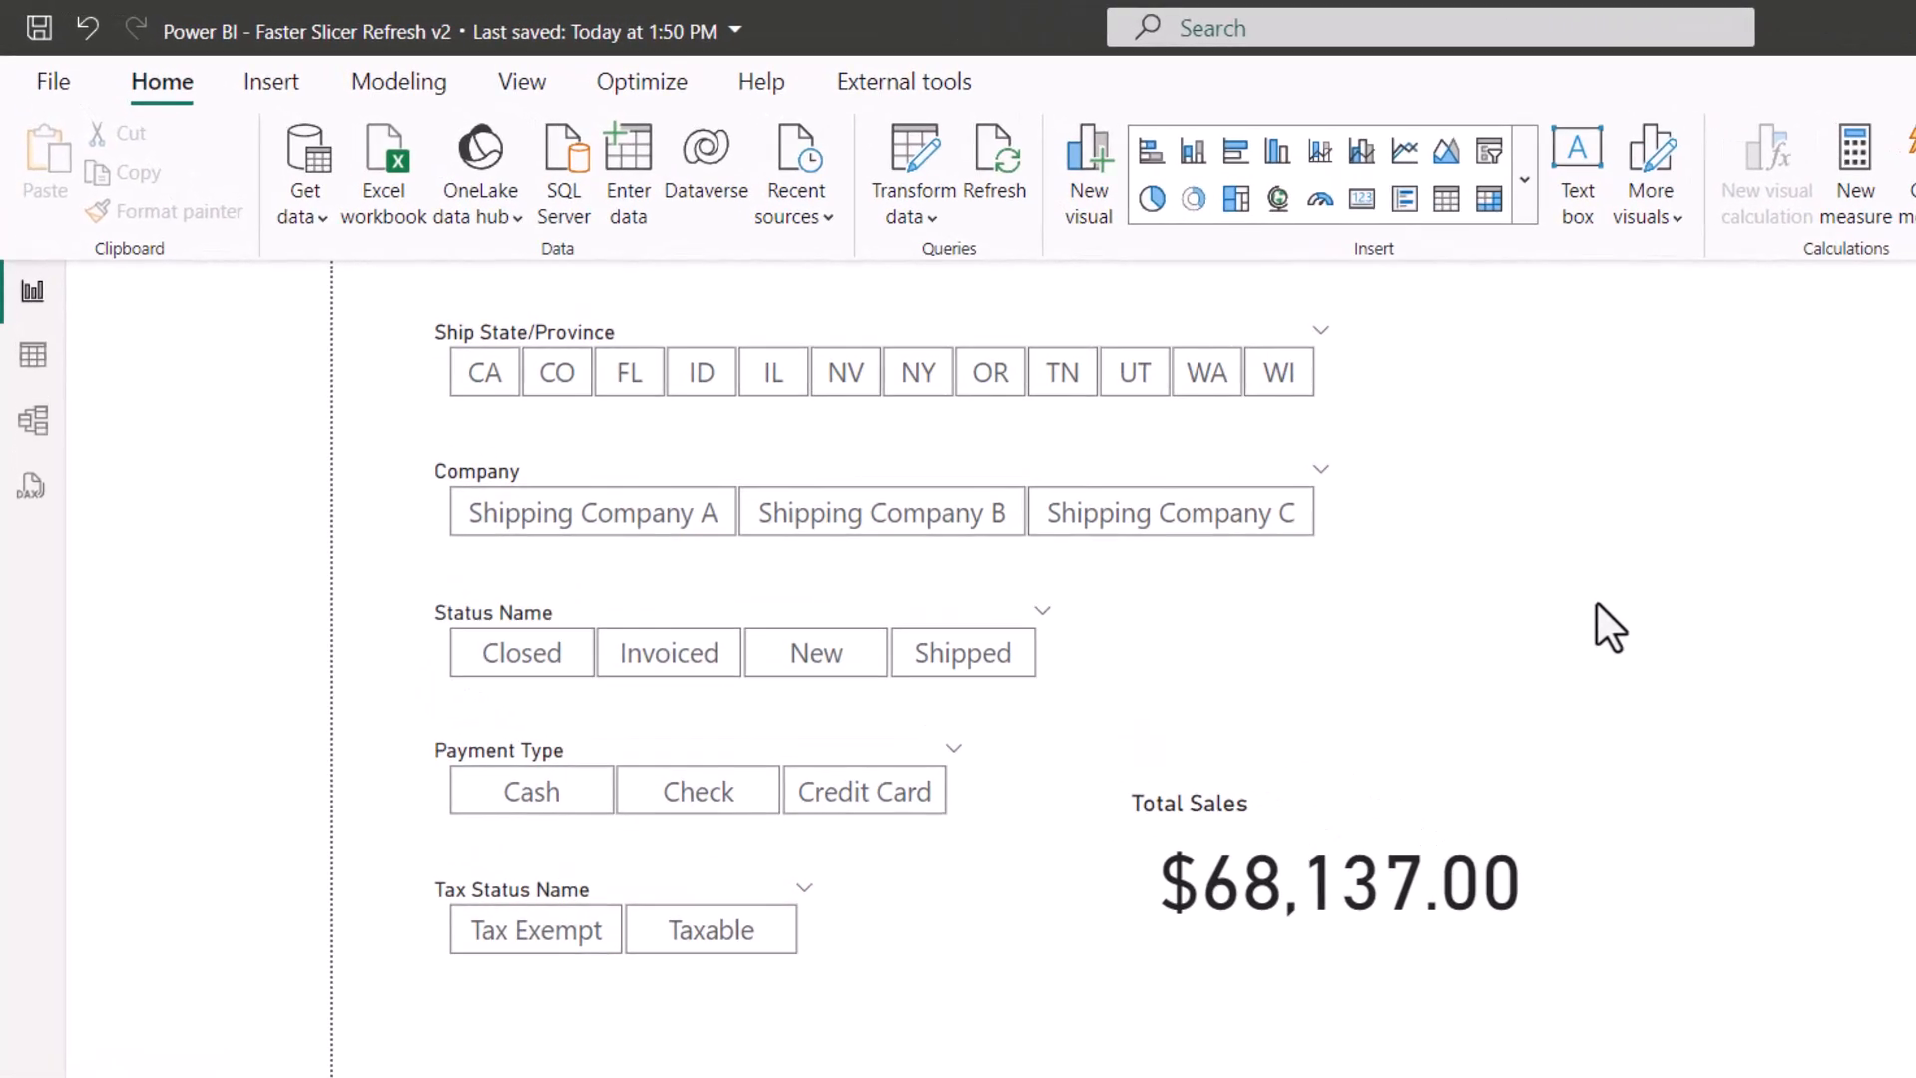
{"action": "mouse_move", "coordinate": [271, 82]}
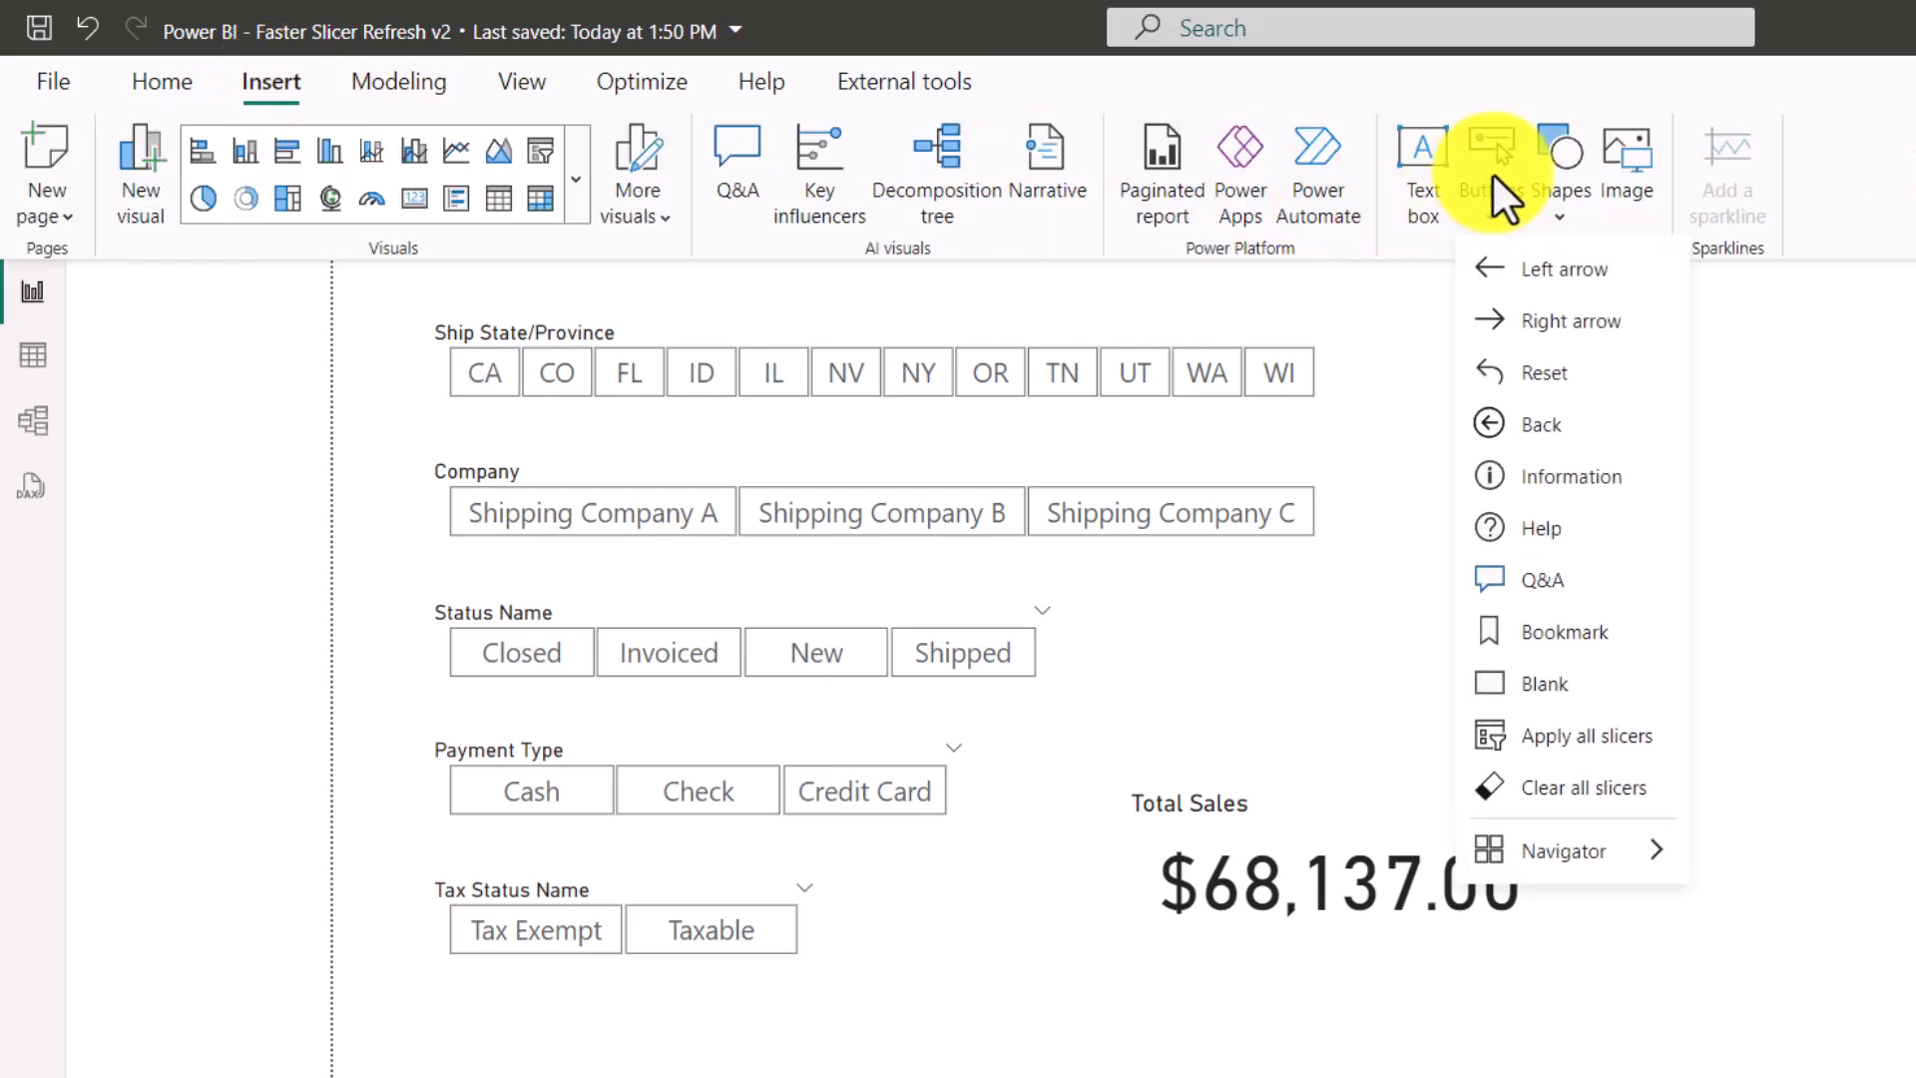
{"action": "mouse_move", "coordinate": [1585, 735]}
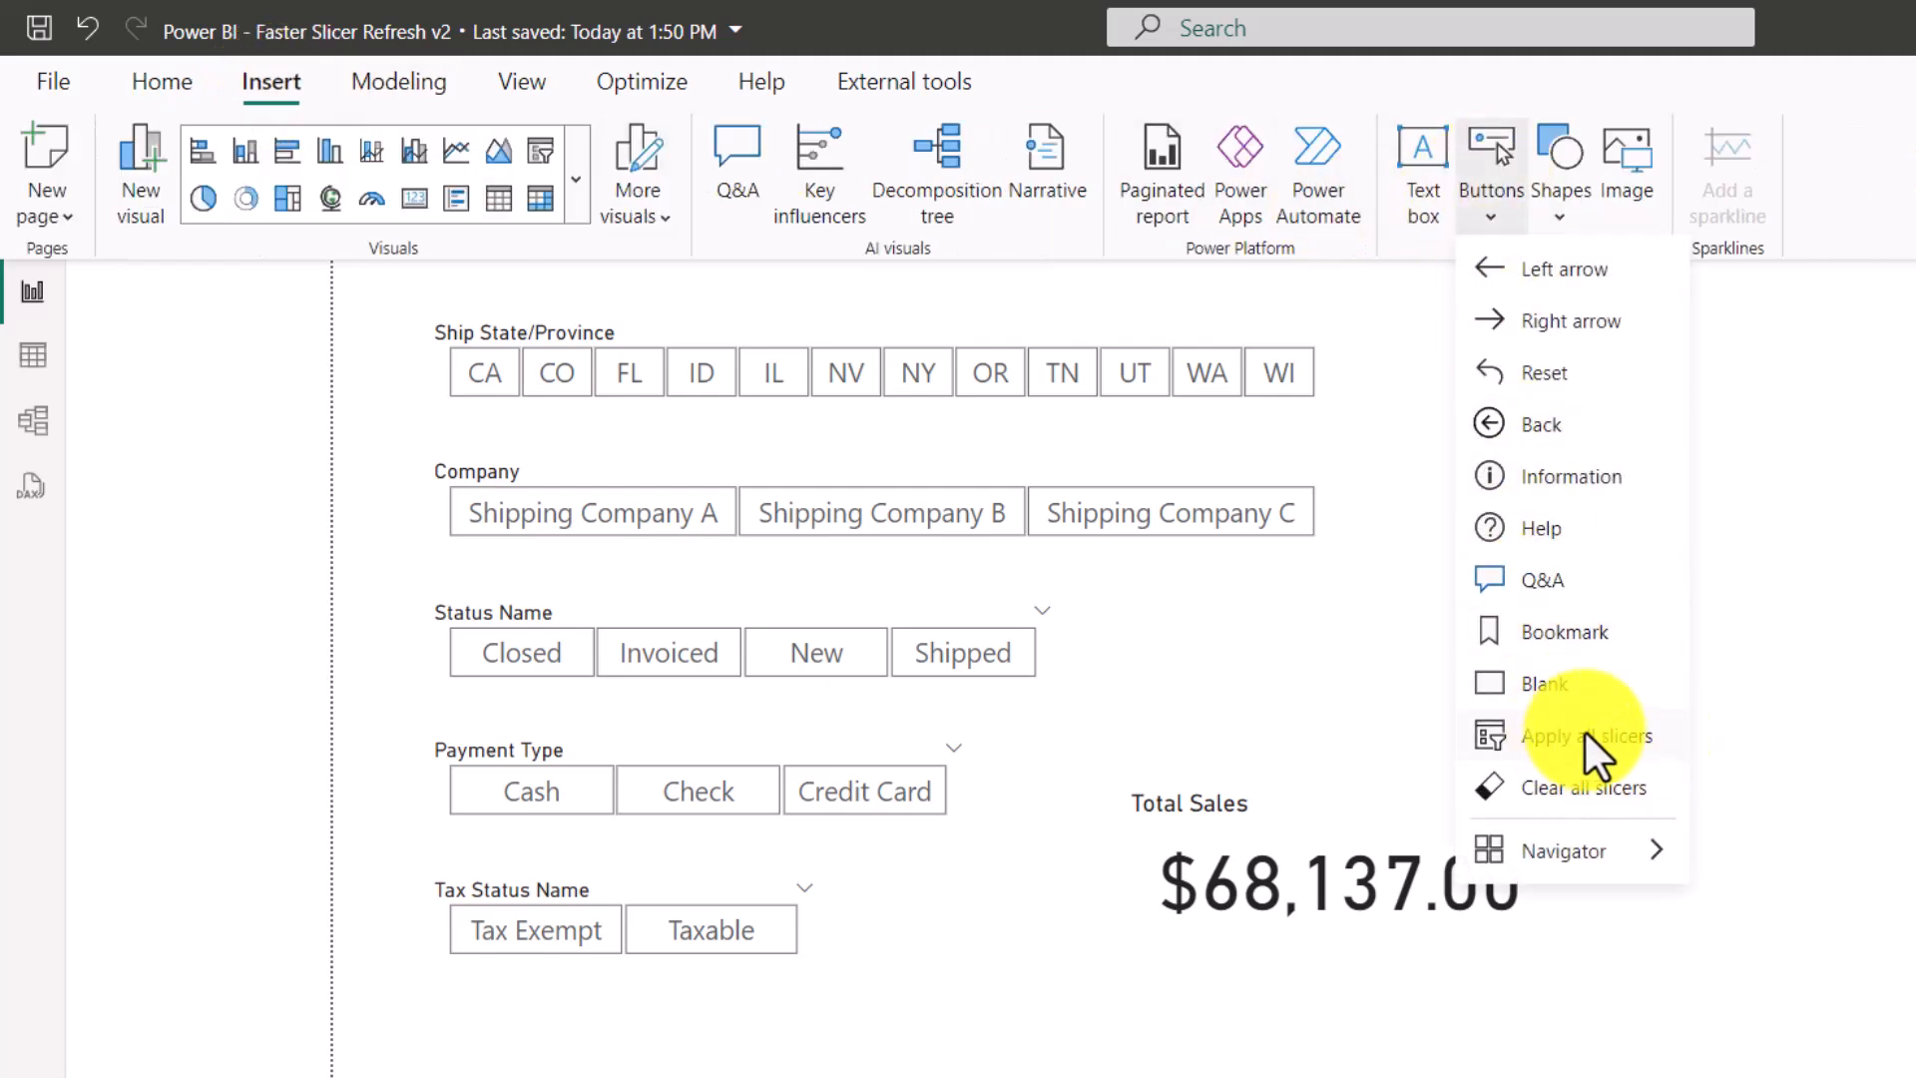
- Review the Buttons dropdown's Apply all slicers option without inserting anything
{"action": "left_click", "coordinate": [1587, 736]}
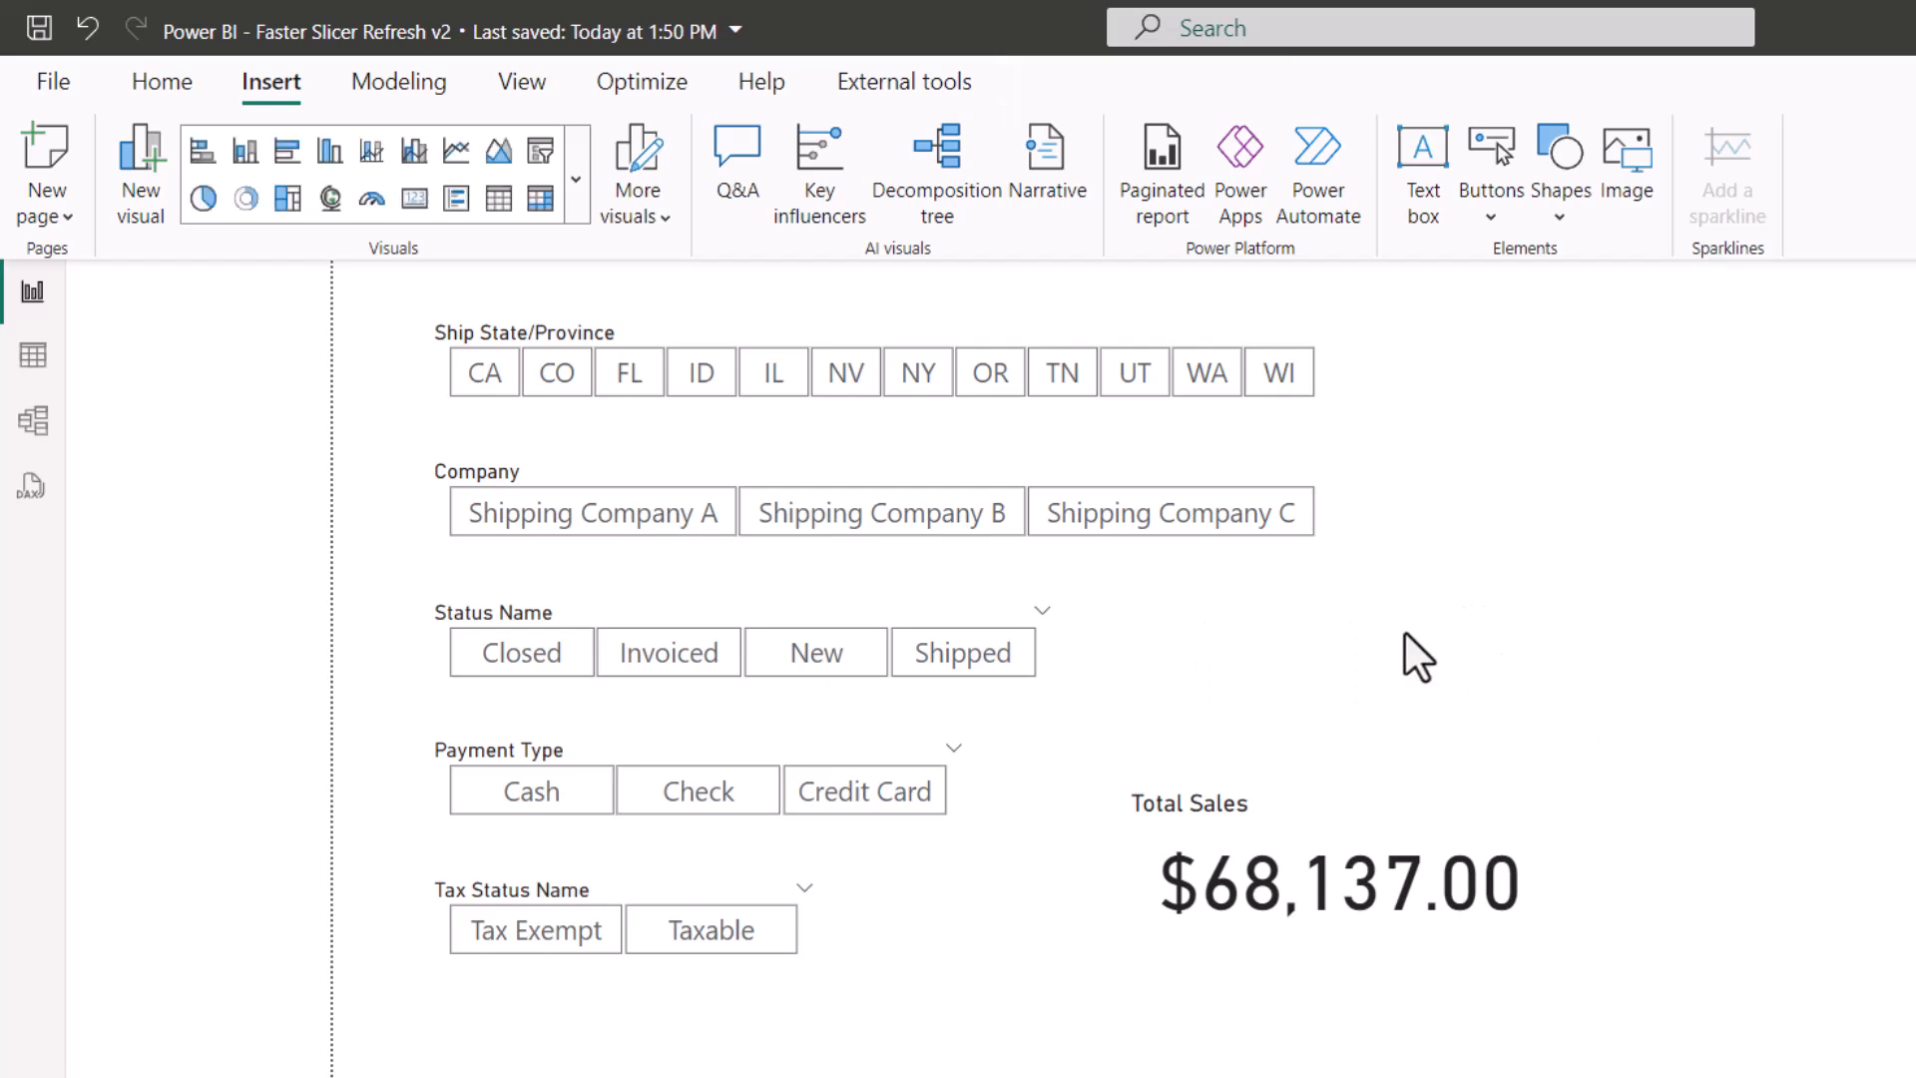
{"action": "mouse_move", "coordinate": [641, 82]}
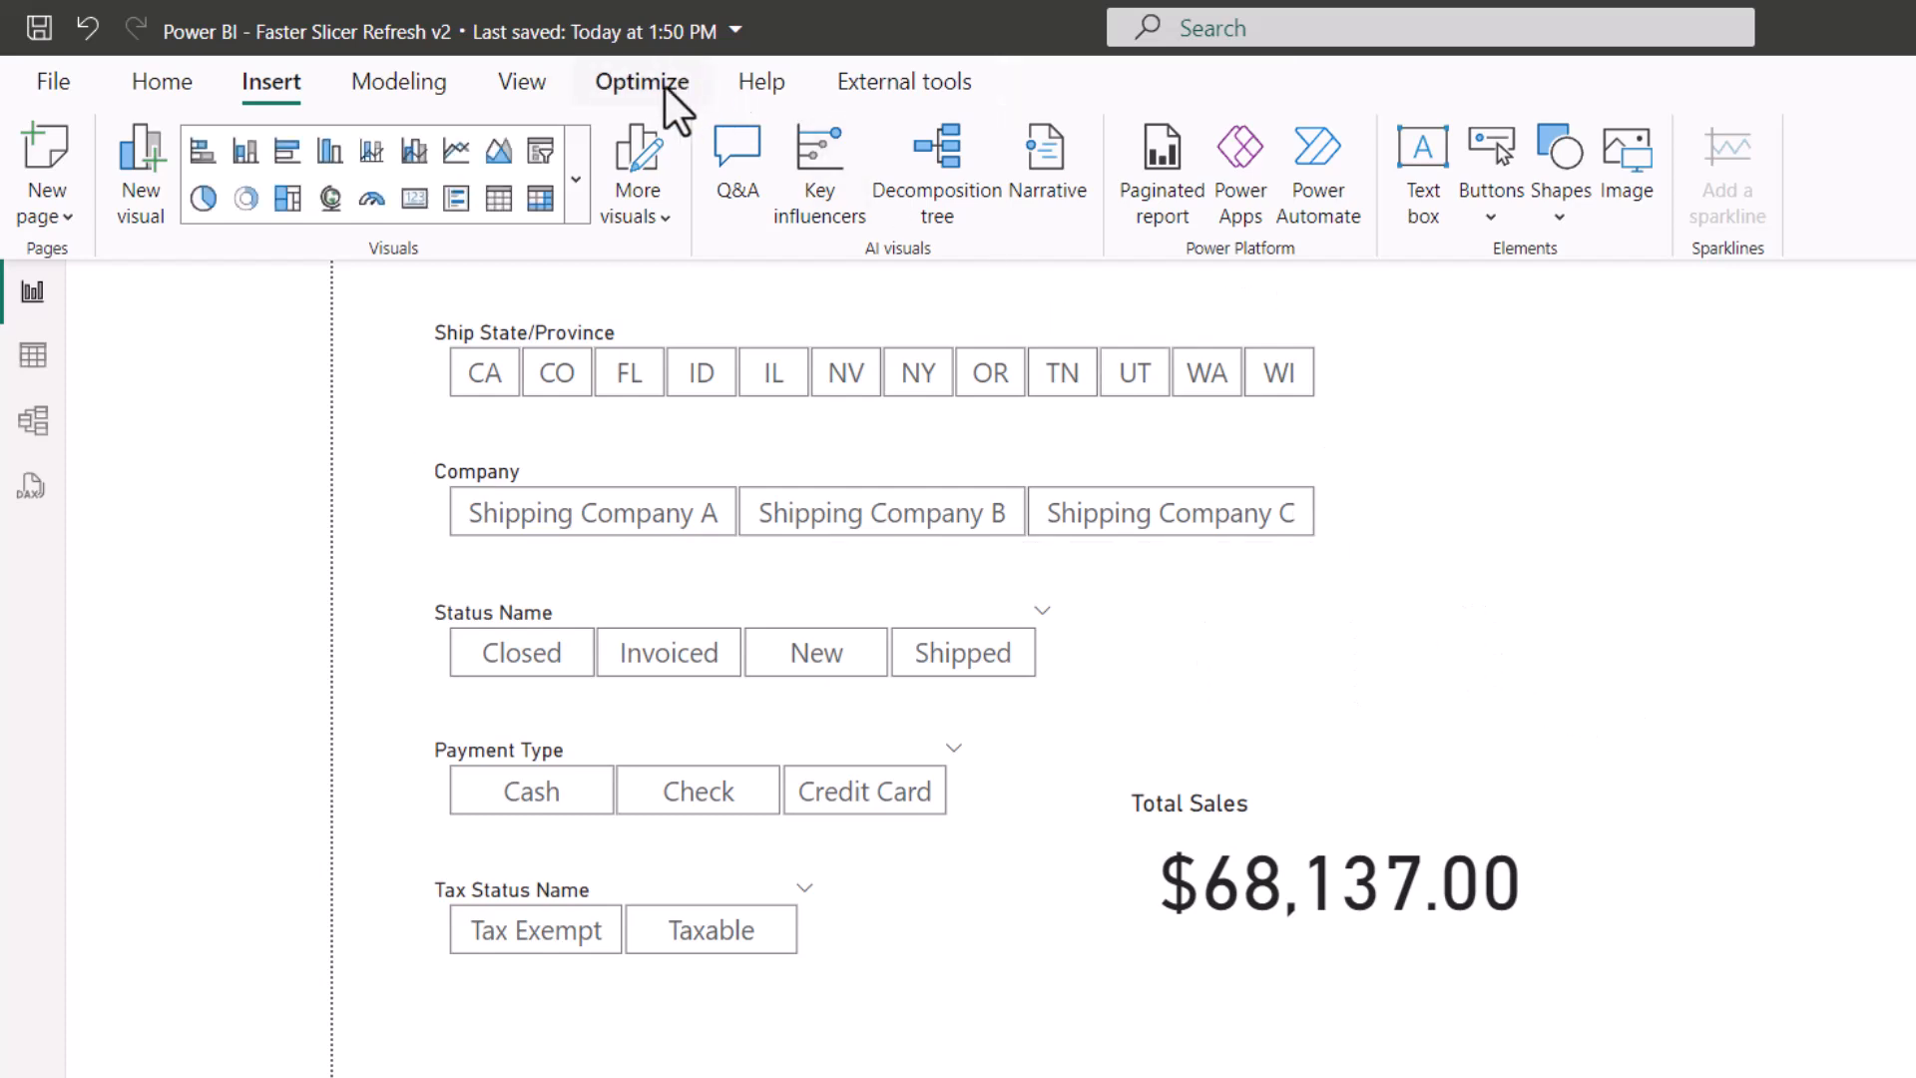
- Show the Optimize ribbon with its Apply all slicers button option
{"action": "left_click", "coordinate": [641, 82]}
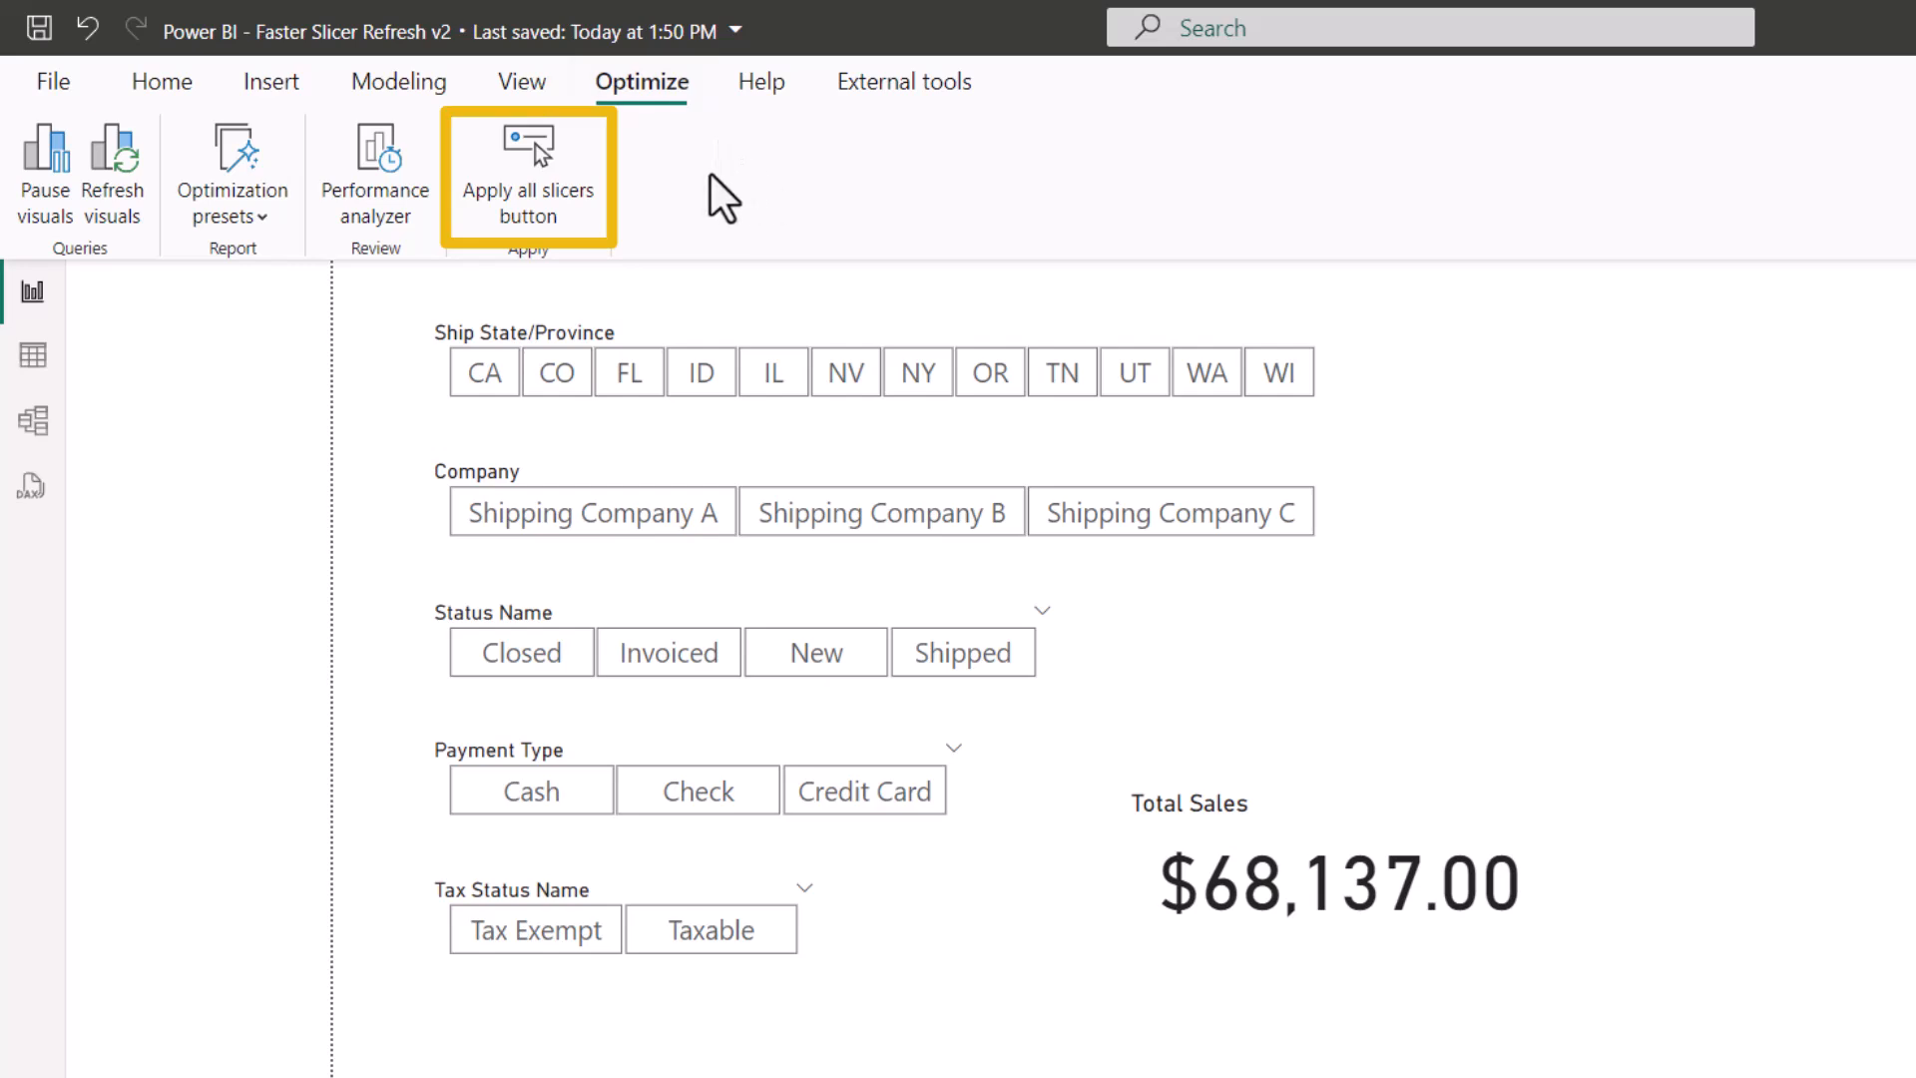
{"action": "mouse_move", "coordinate": [553, 193]}
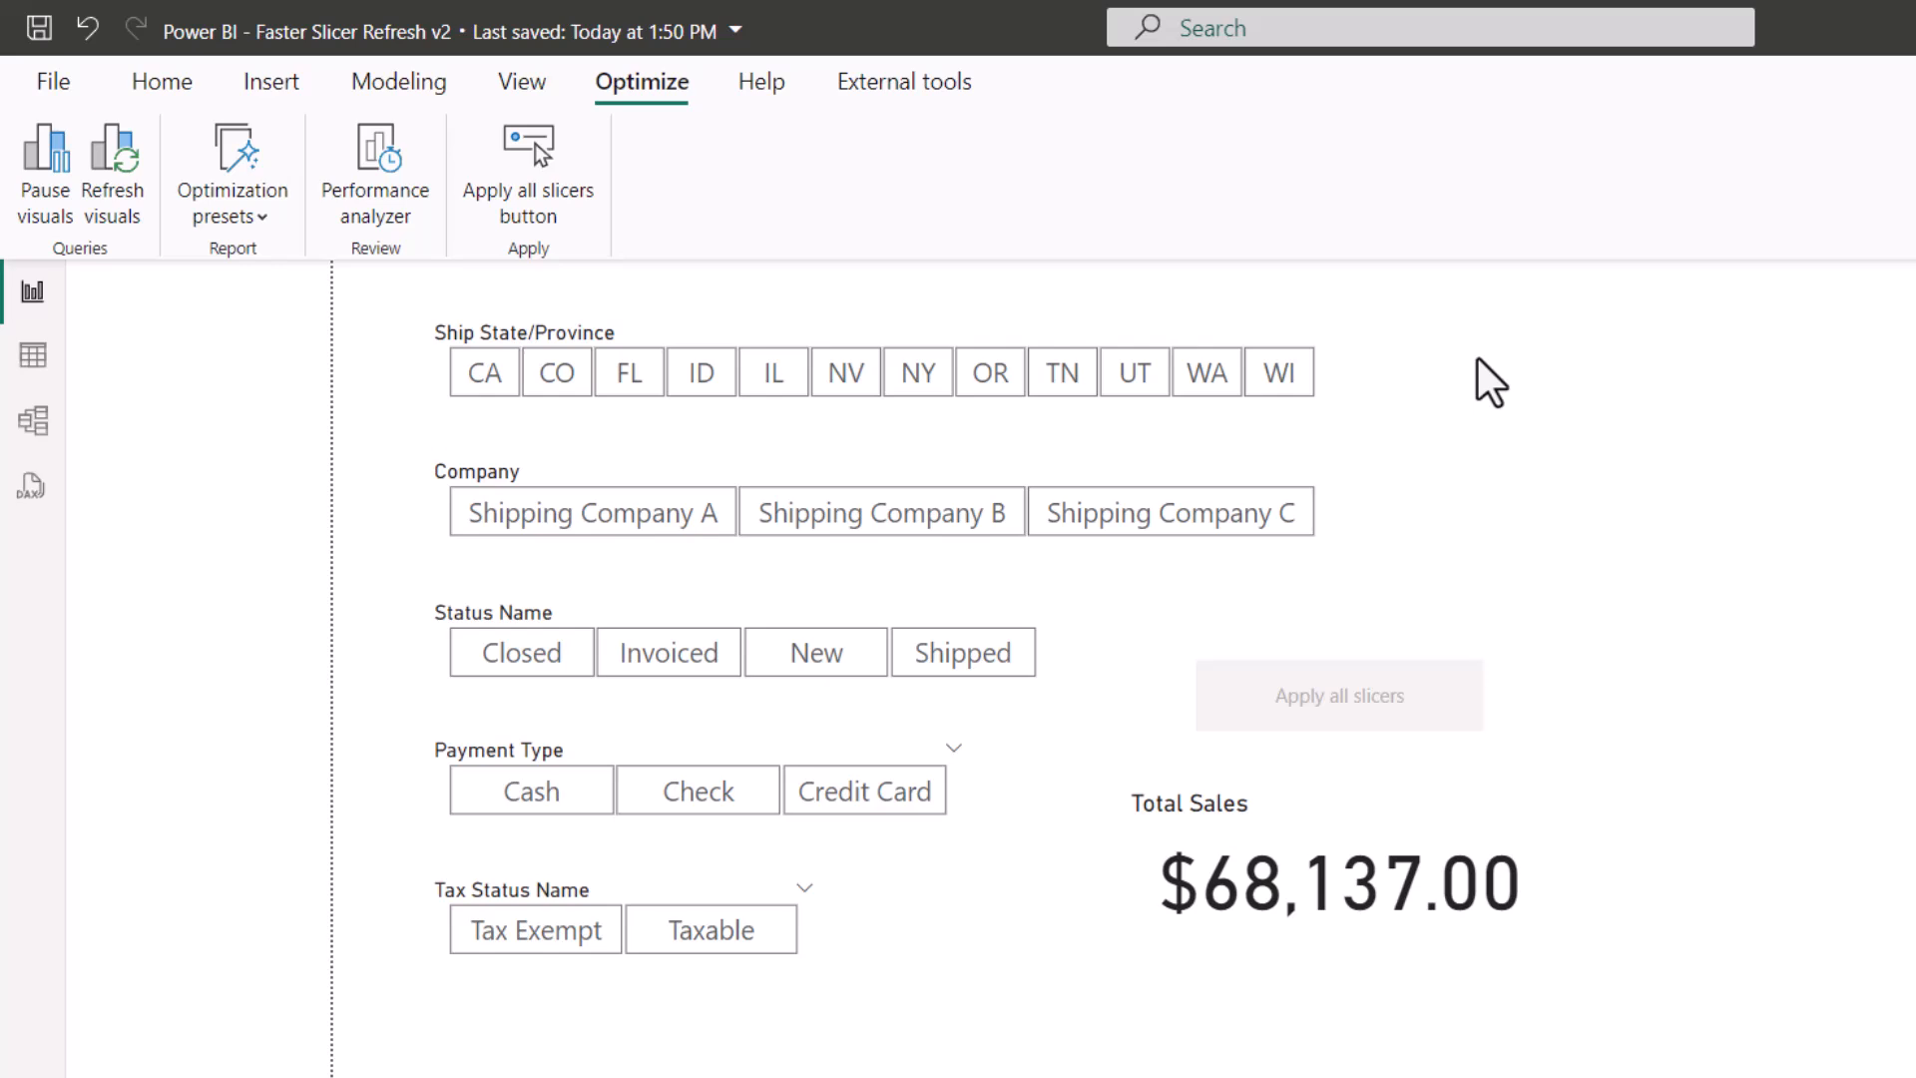
{"action": "mouse_move", "coordinate": [1481, 812]}
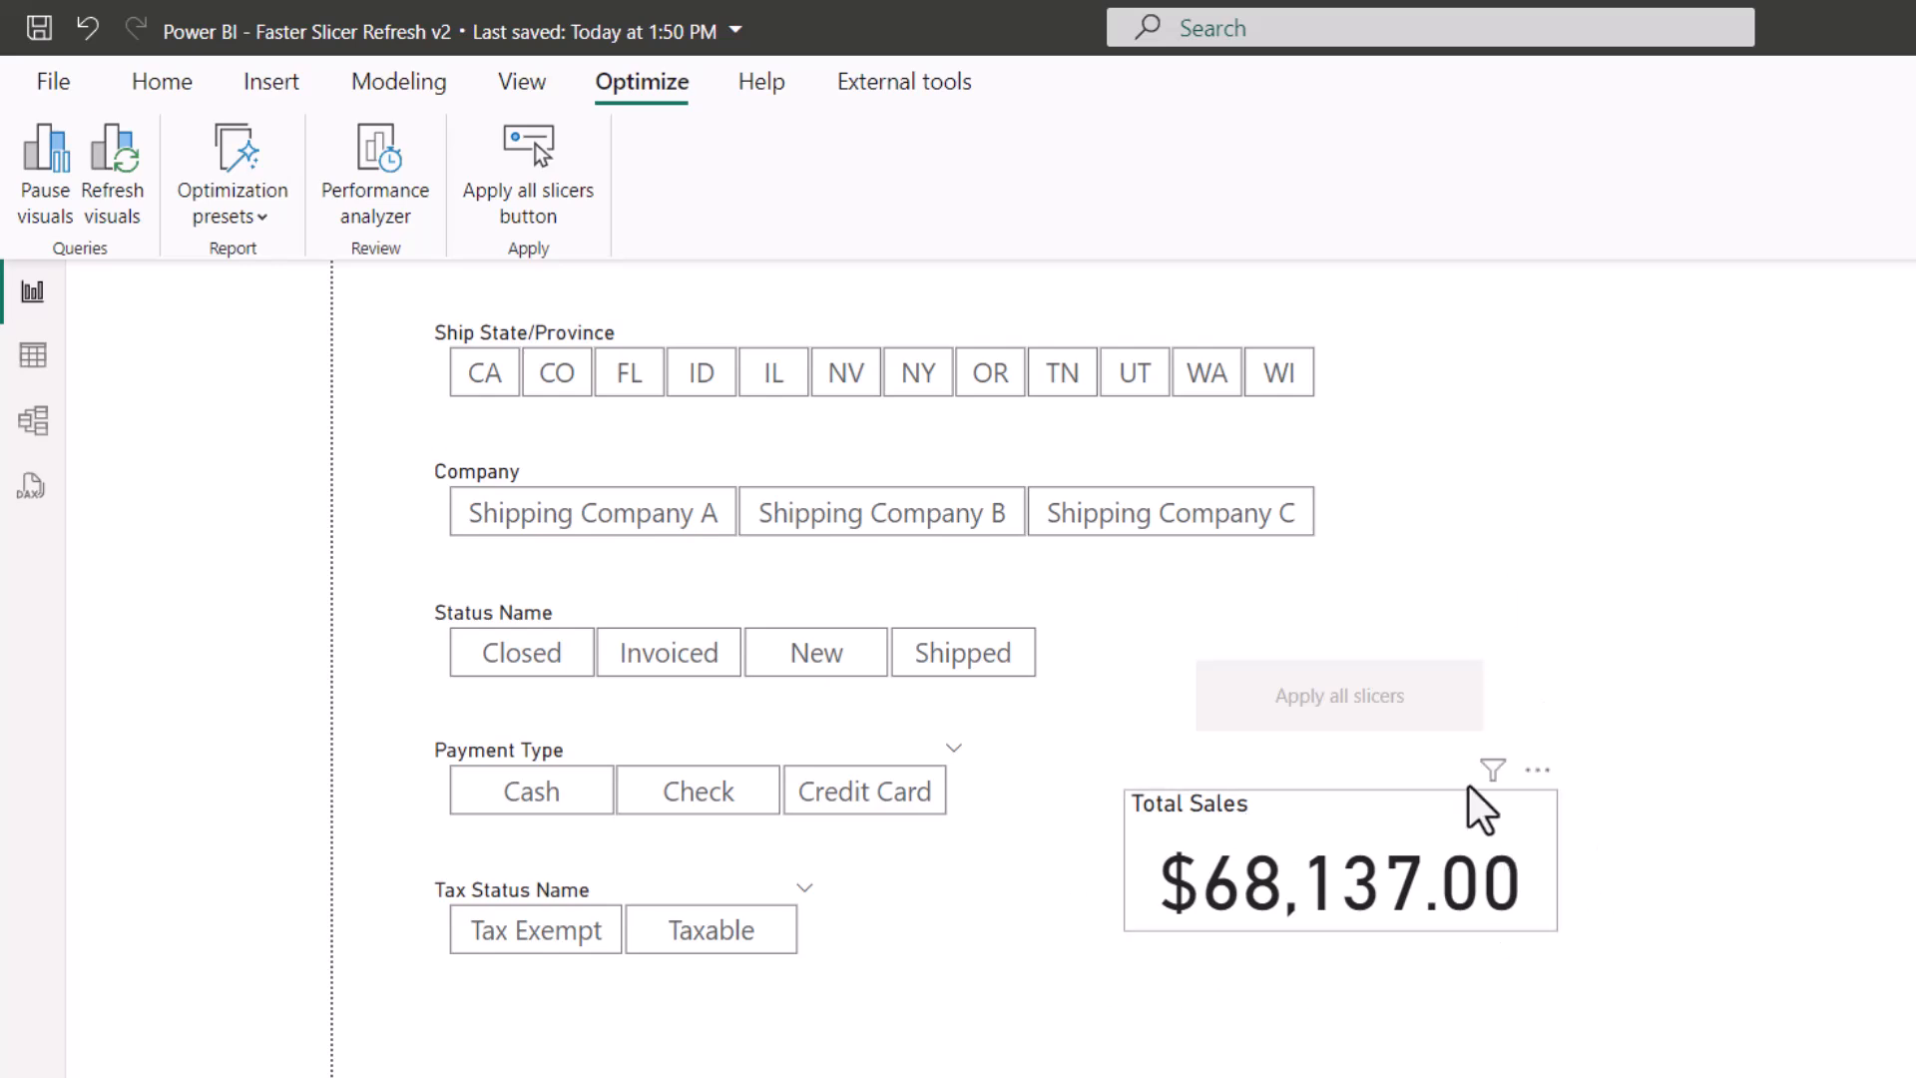
{"action": "mouse_move", "coordinate": [1066, 553]}
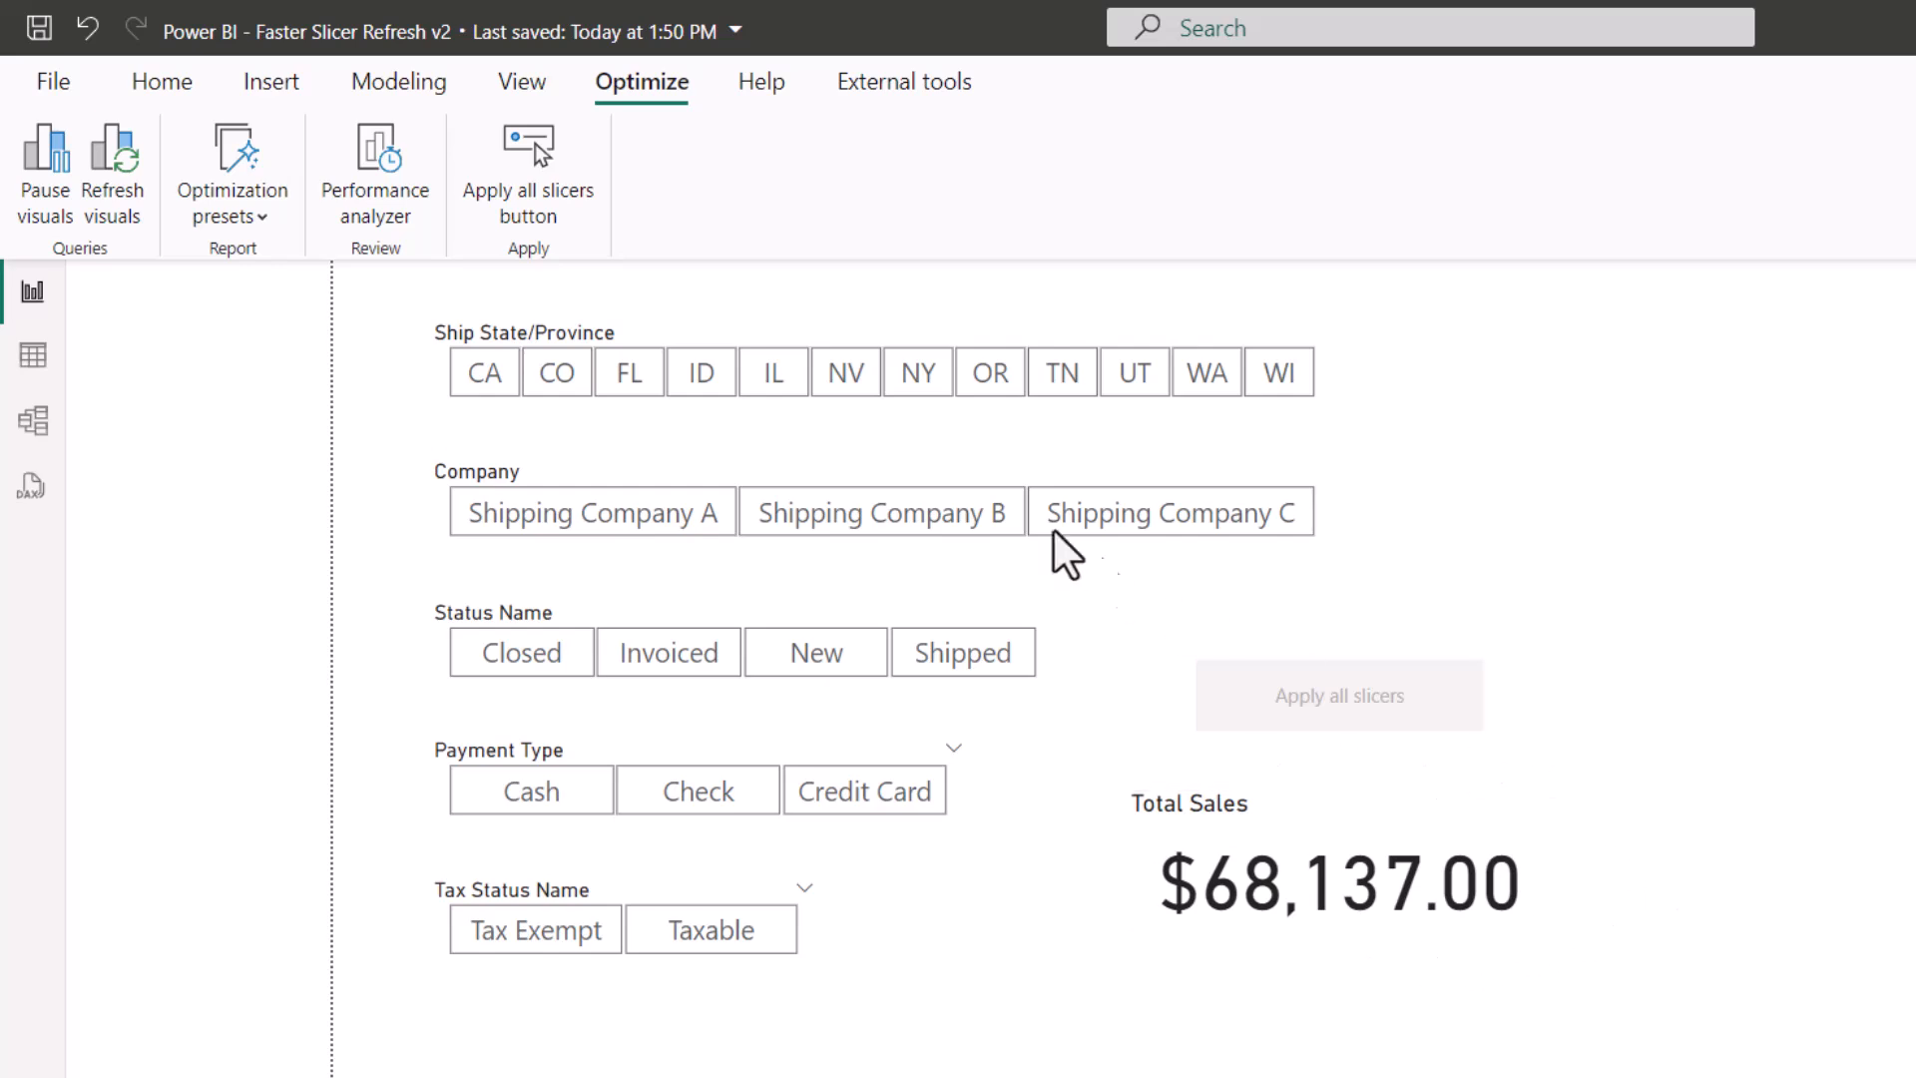
- Pick IL in the state slicer and apply it with the Apply all slicers button
{"action": "left_click", "coordinate": [770, 371]}
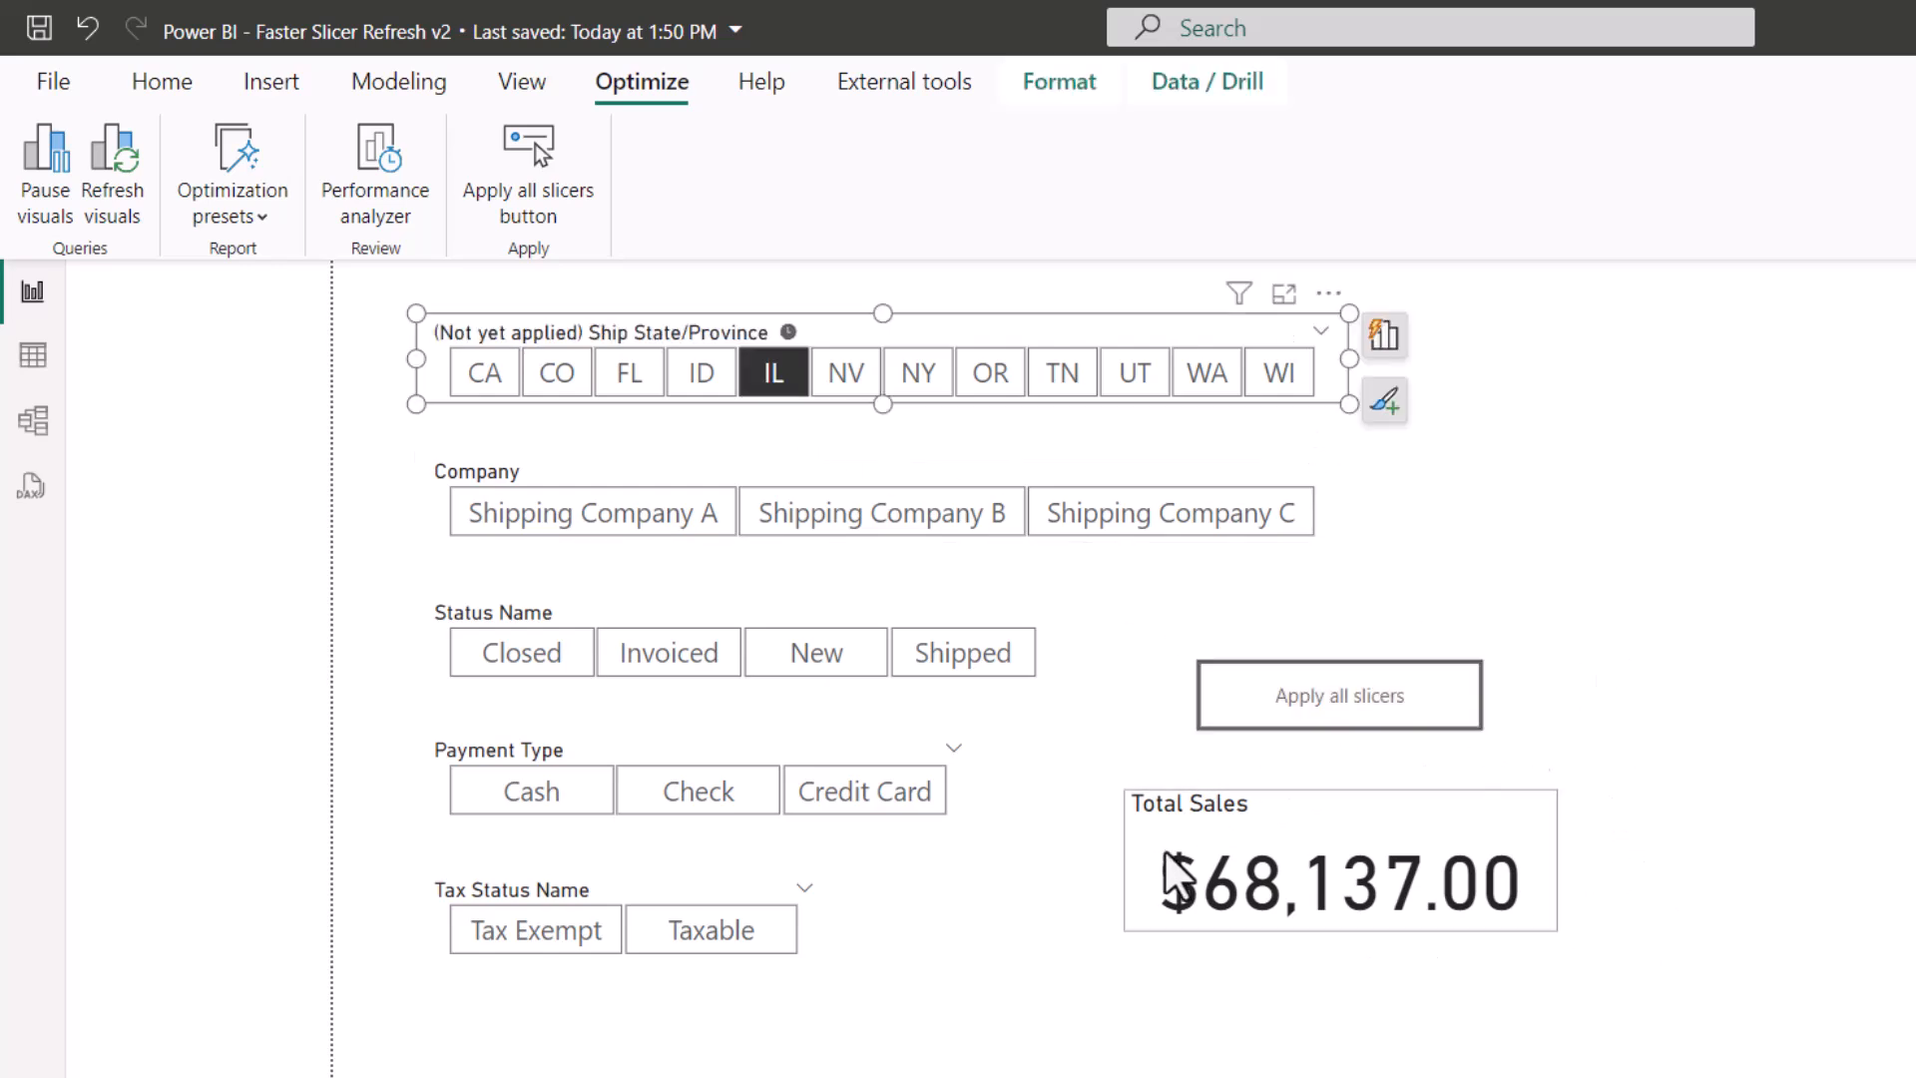
{"action": "mouse_move", "coordinate": [1722, 900]}
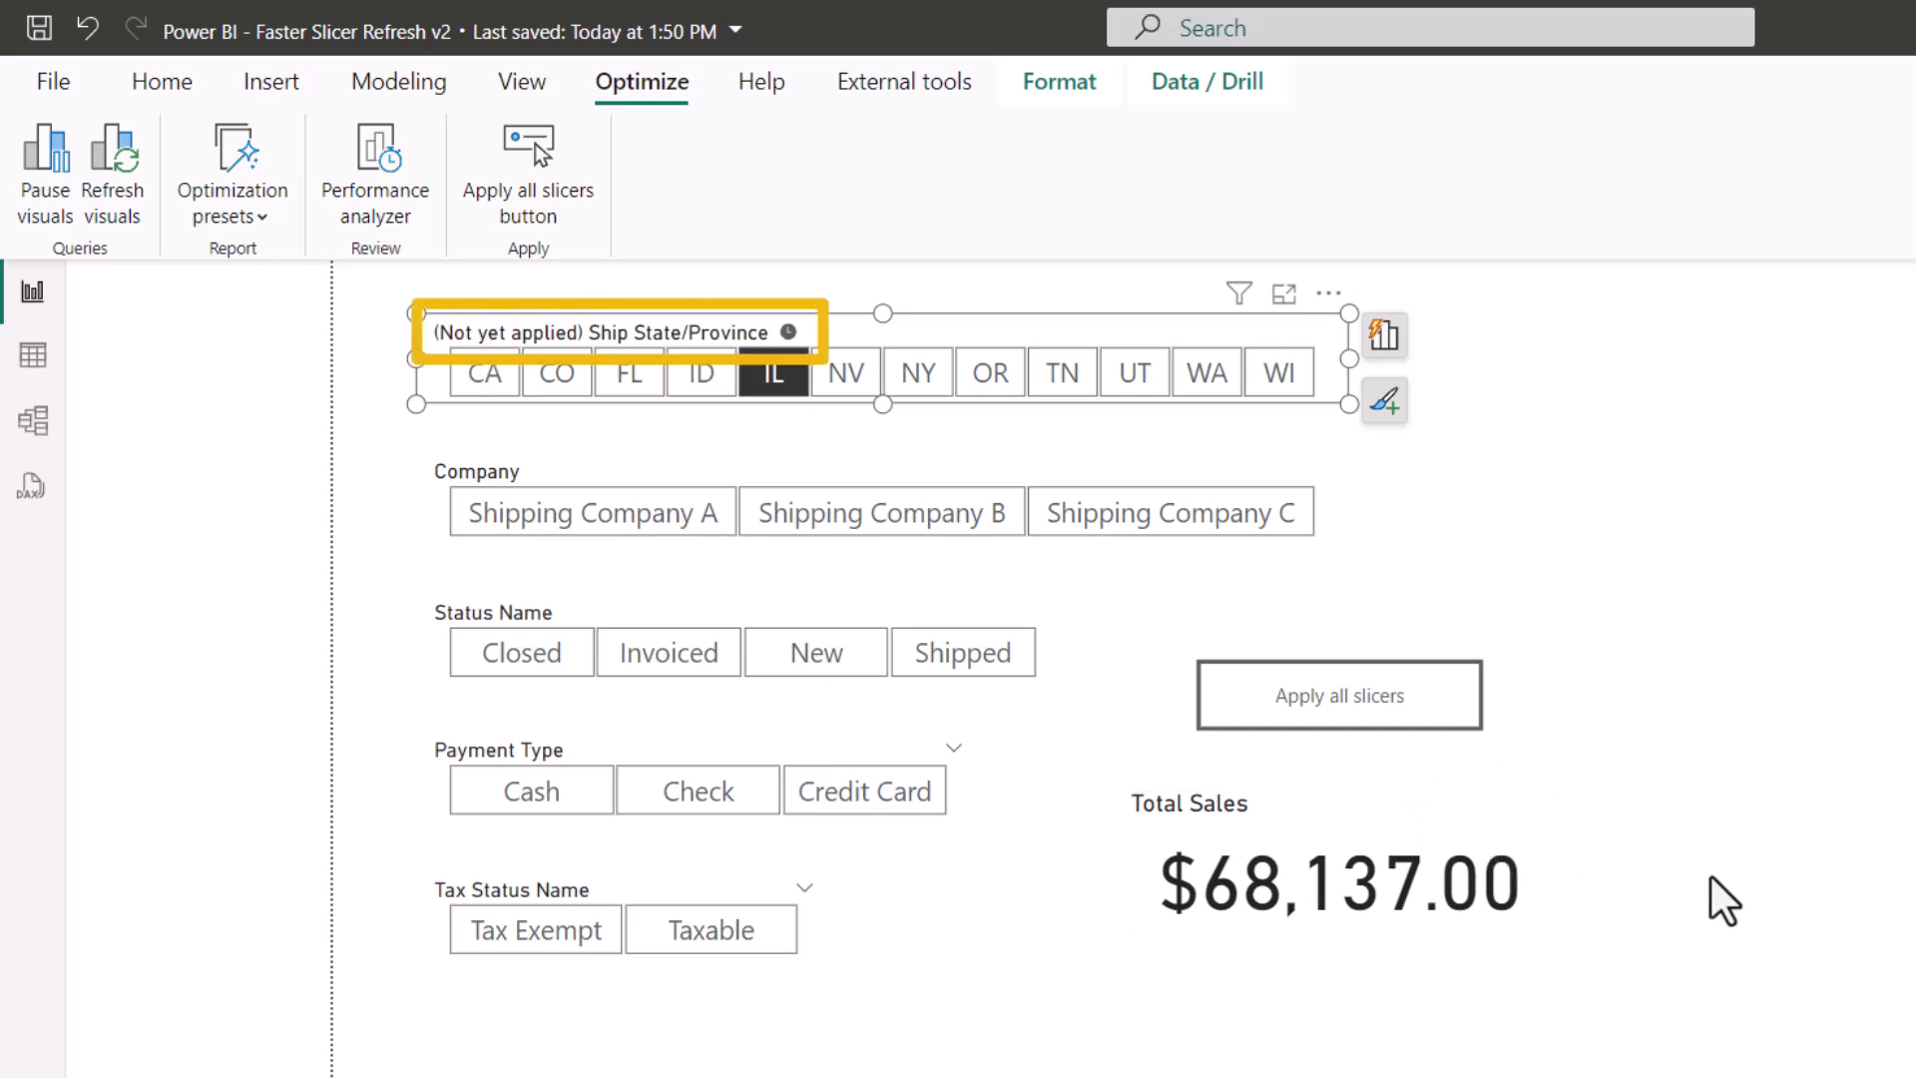
{"action": "mouse_move", "coordinate": [1337, 695]}
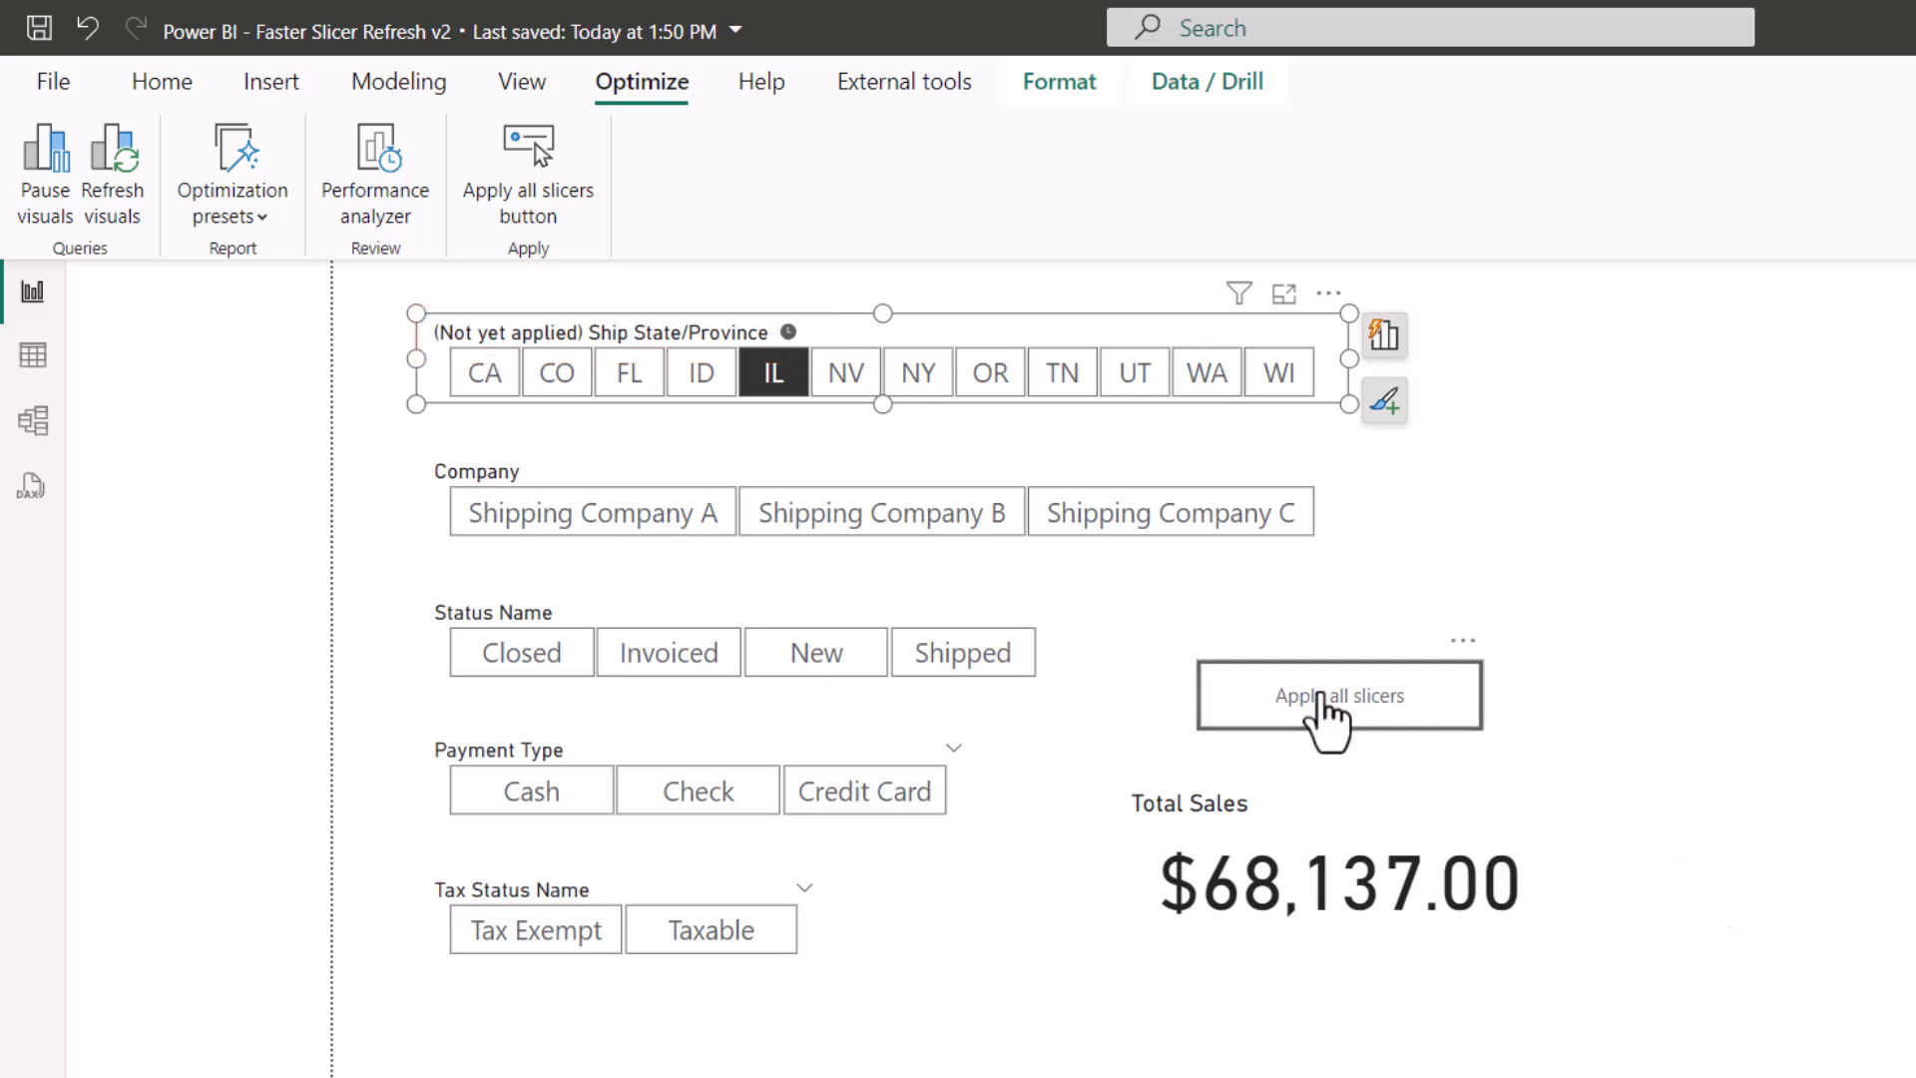
{"action": "left_click", "coordinate": [1337, 695]}
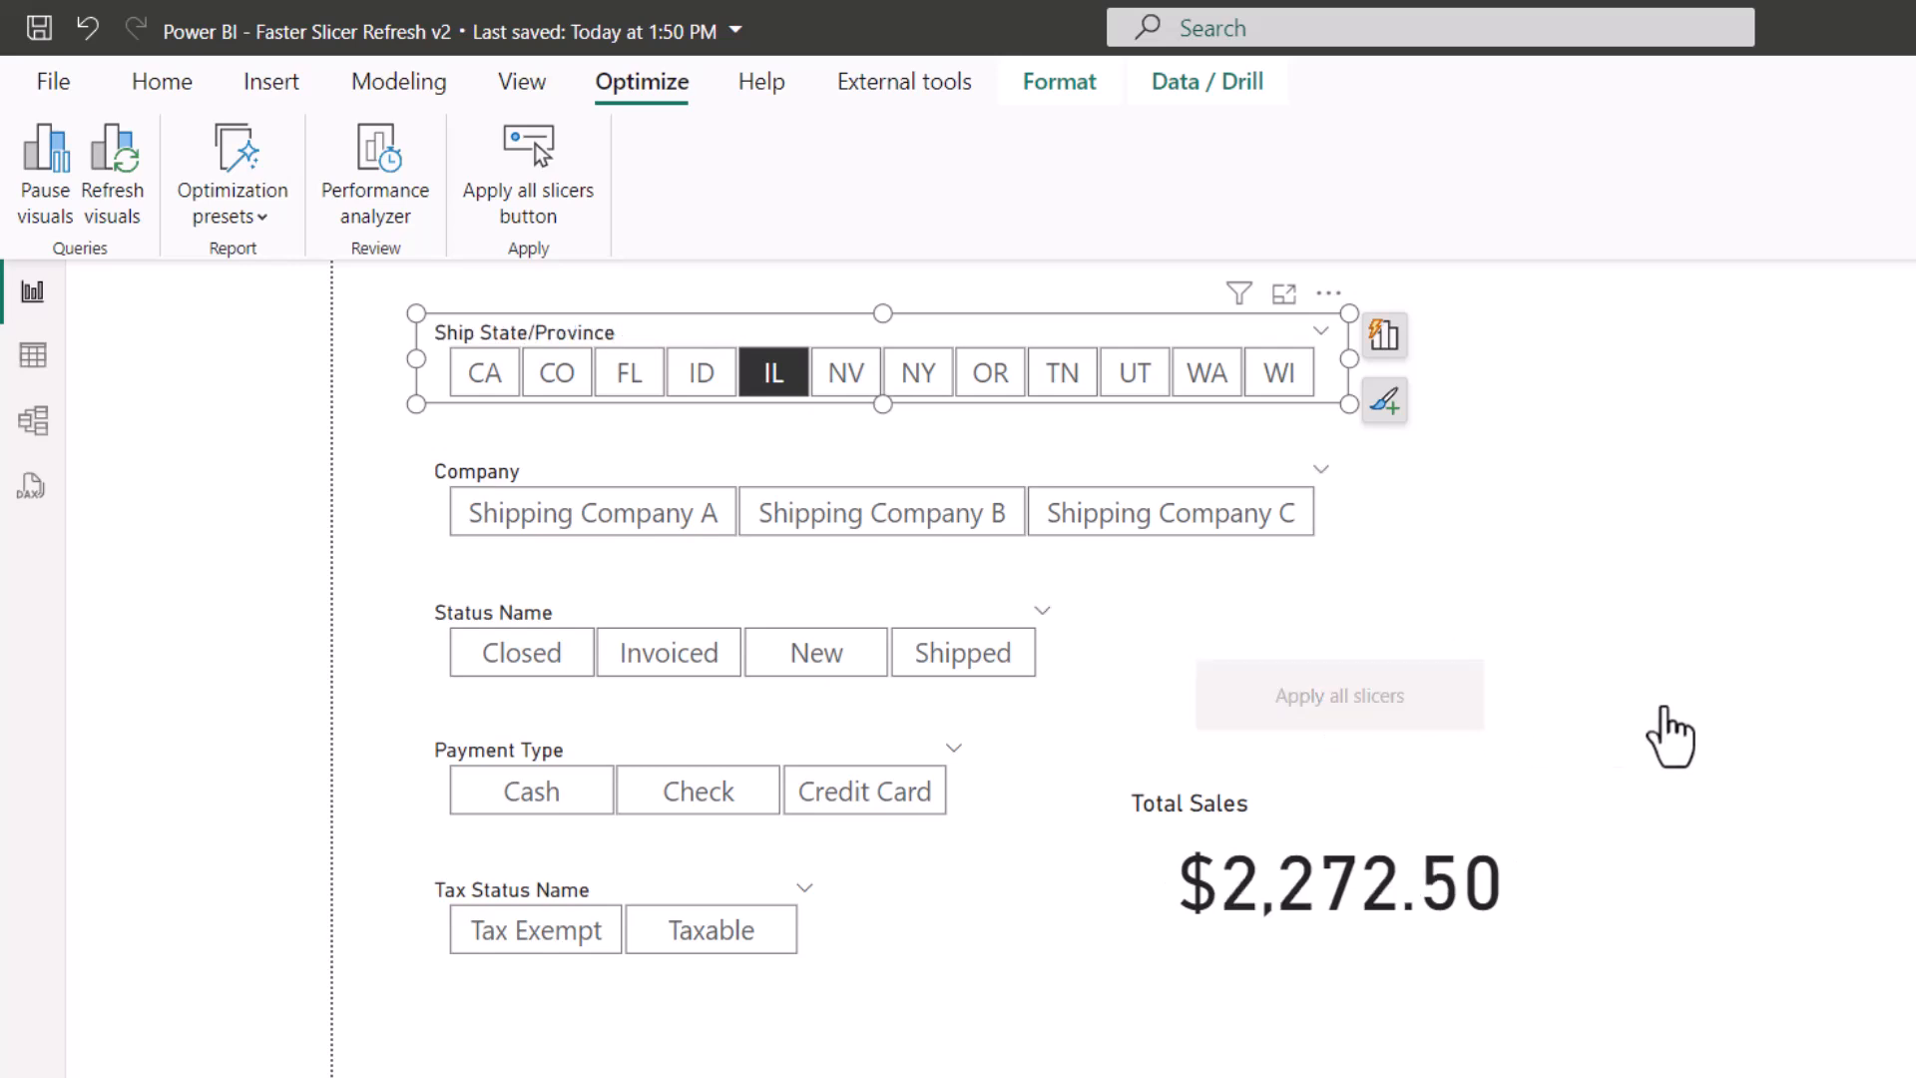
{"action": "mouse_move", "coordinate": [1164, 615]}
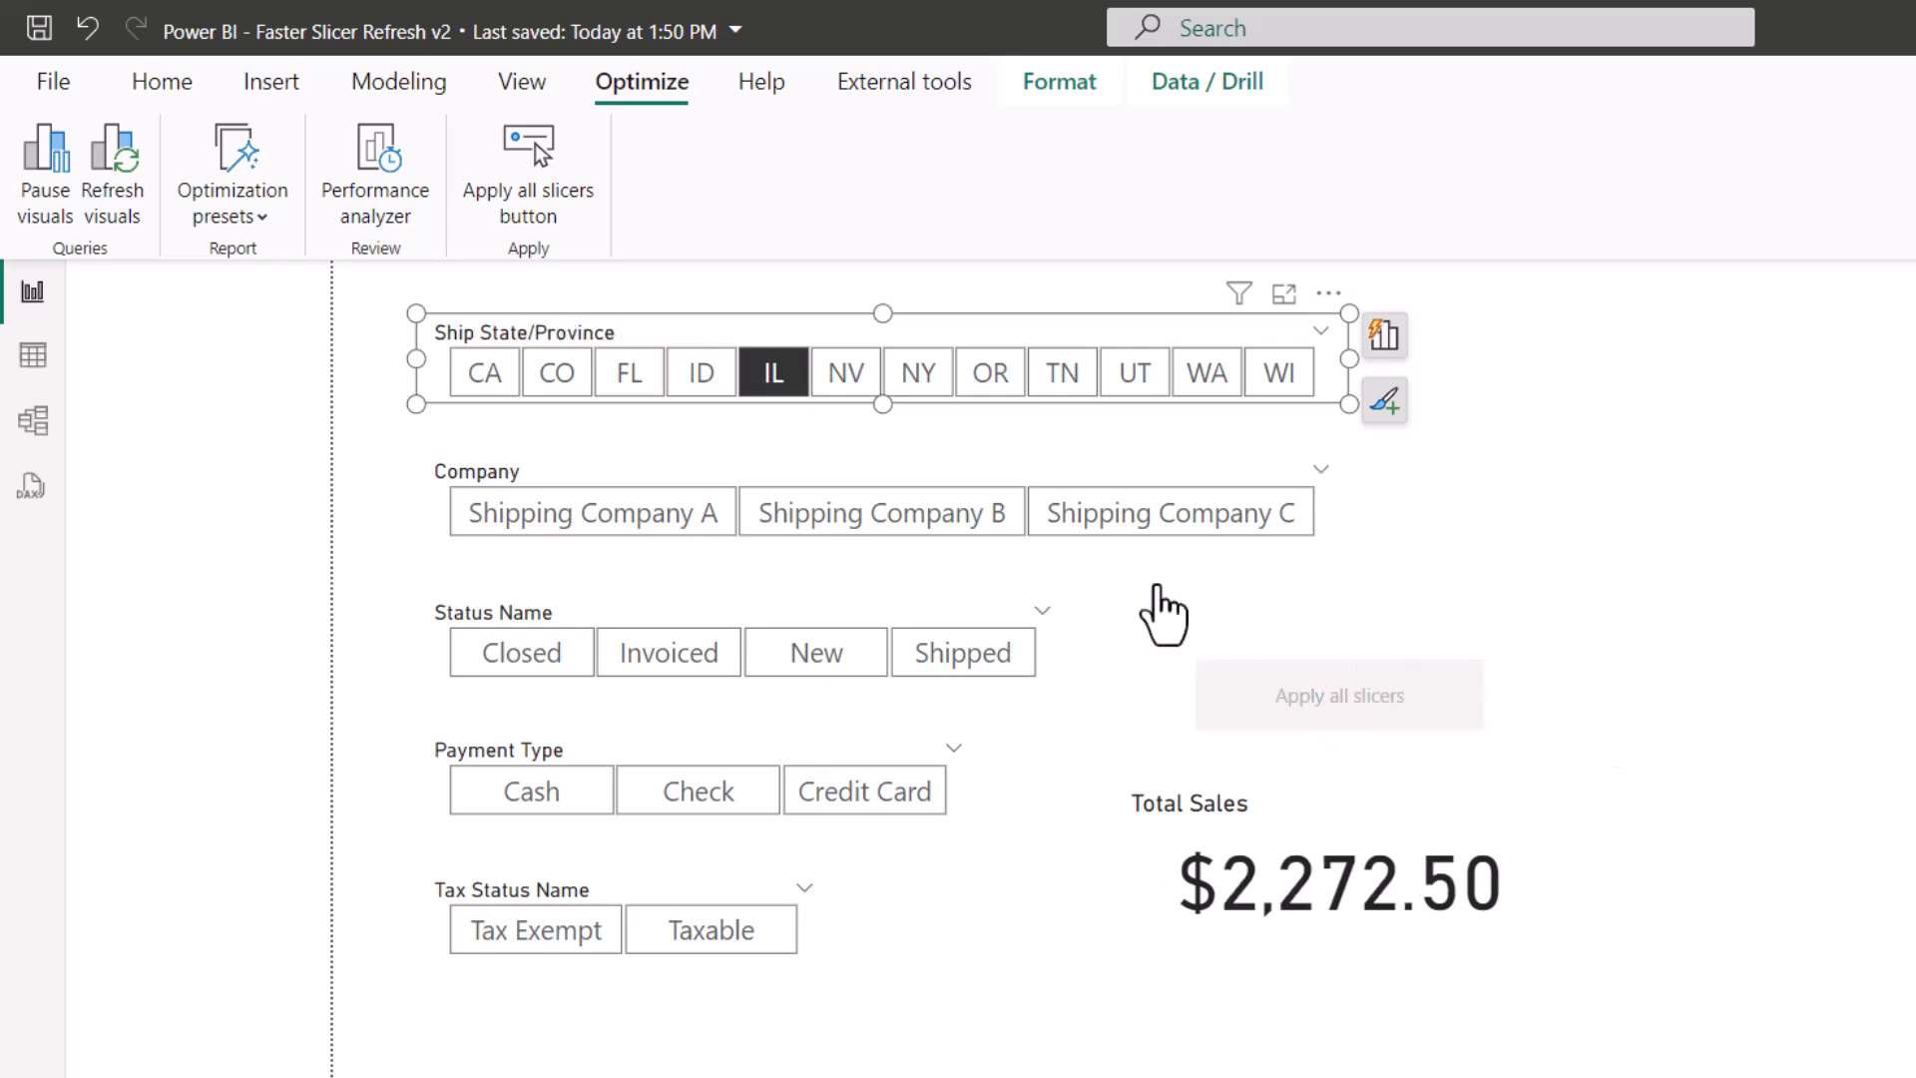
- Stage Shipping Company A, Closed and tax status changes, then apply them all at once
{"action": "left_click", "coordinate": [591, 511]}
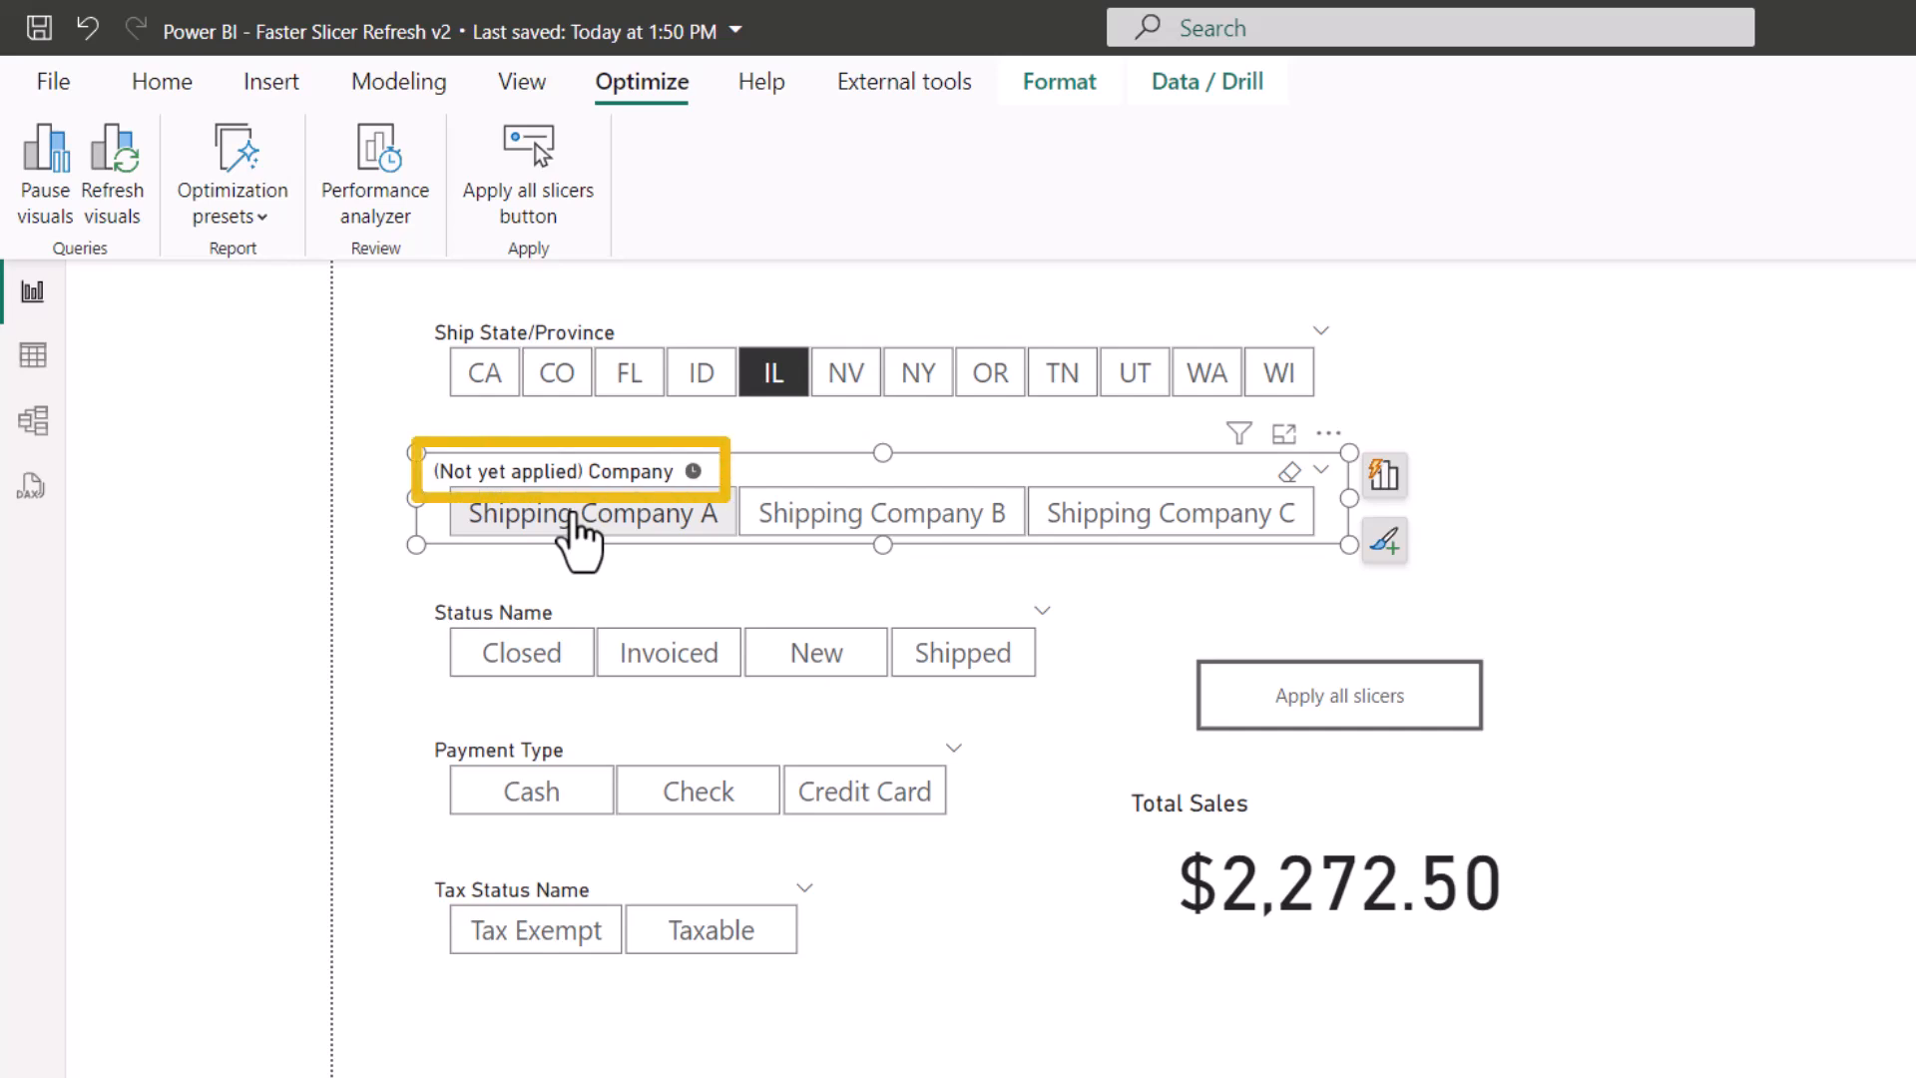
{"action": "mouse_move", "coordinate": [581, 519]}
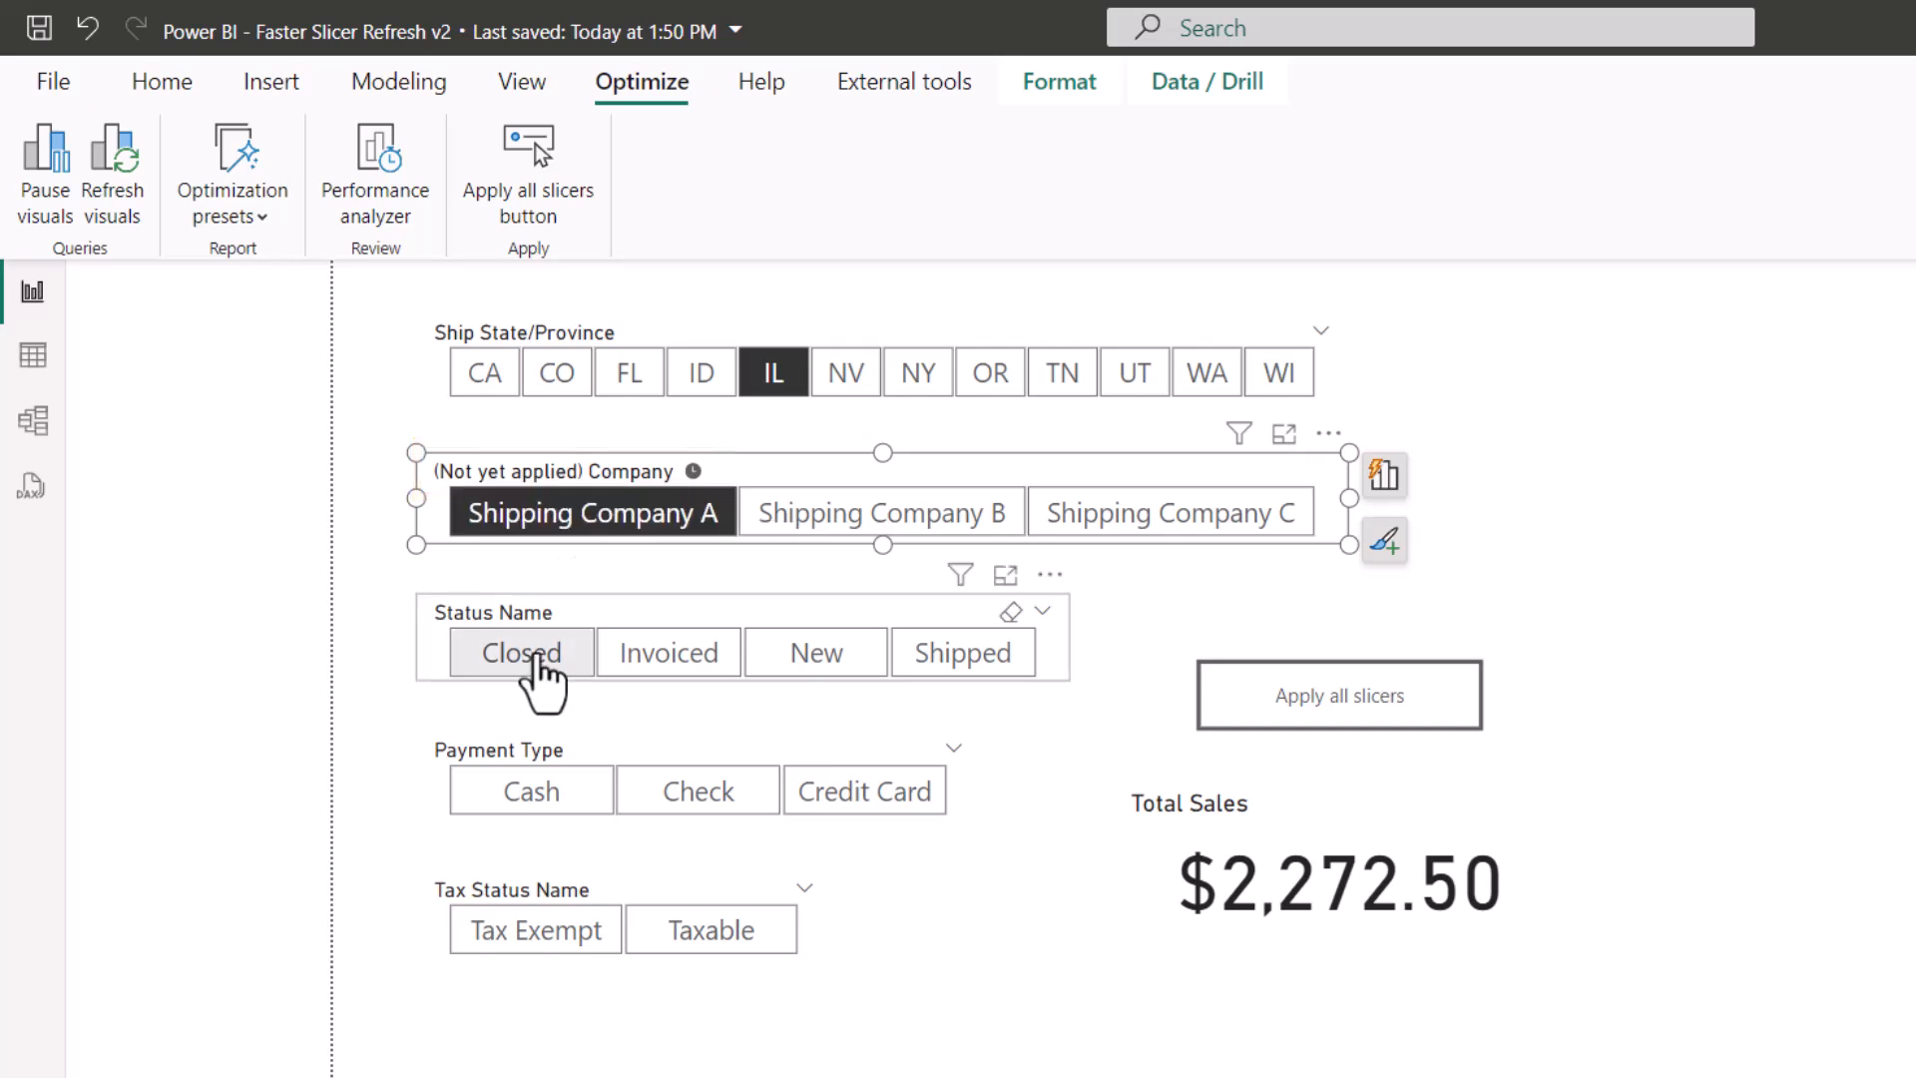
{"action": "left_click", "coordinate": [519, 650]}
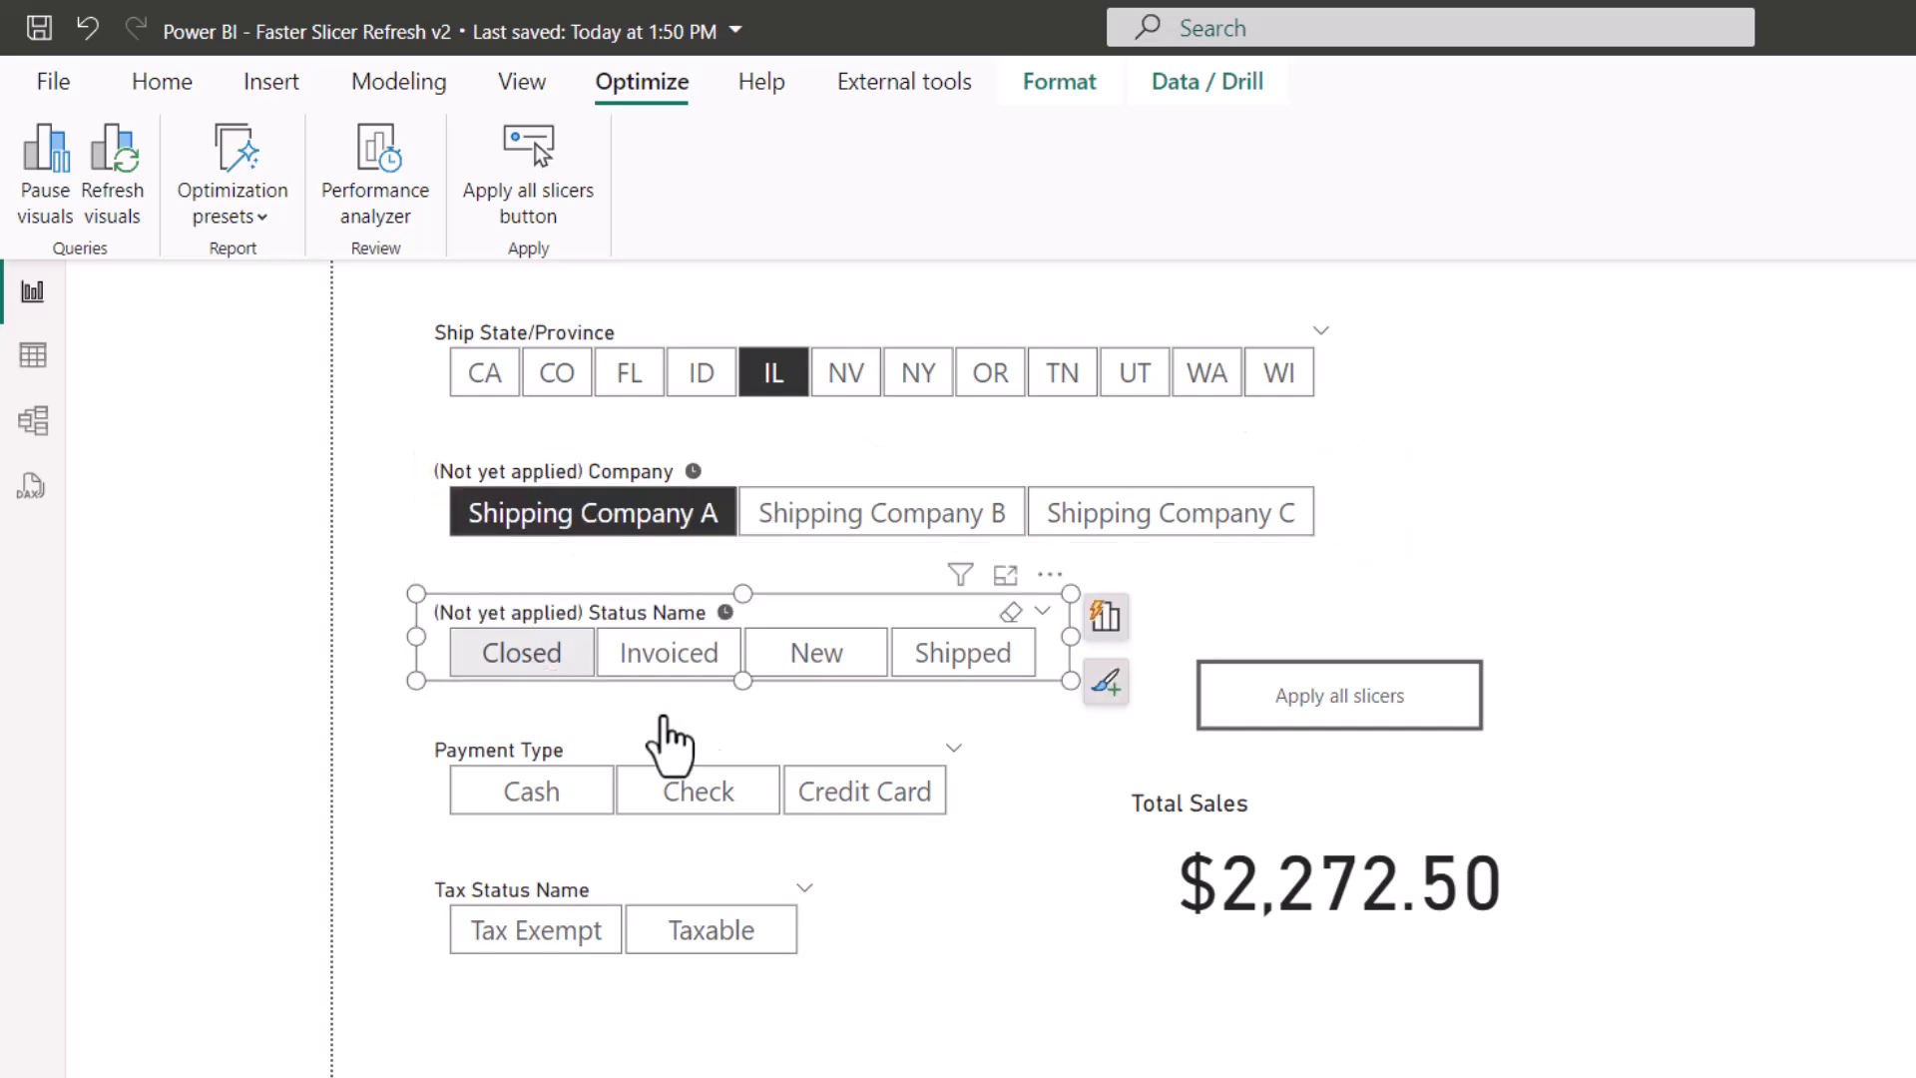
{"action": "left_click", "coordinate": [865, 790]}
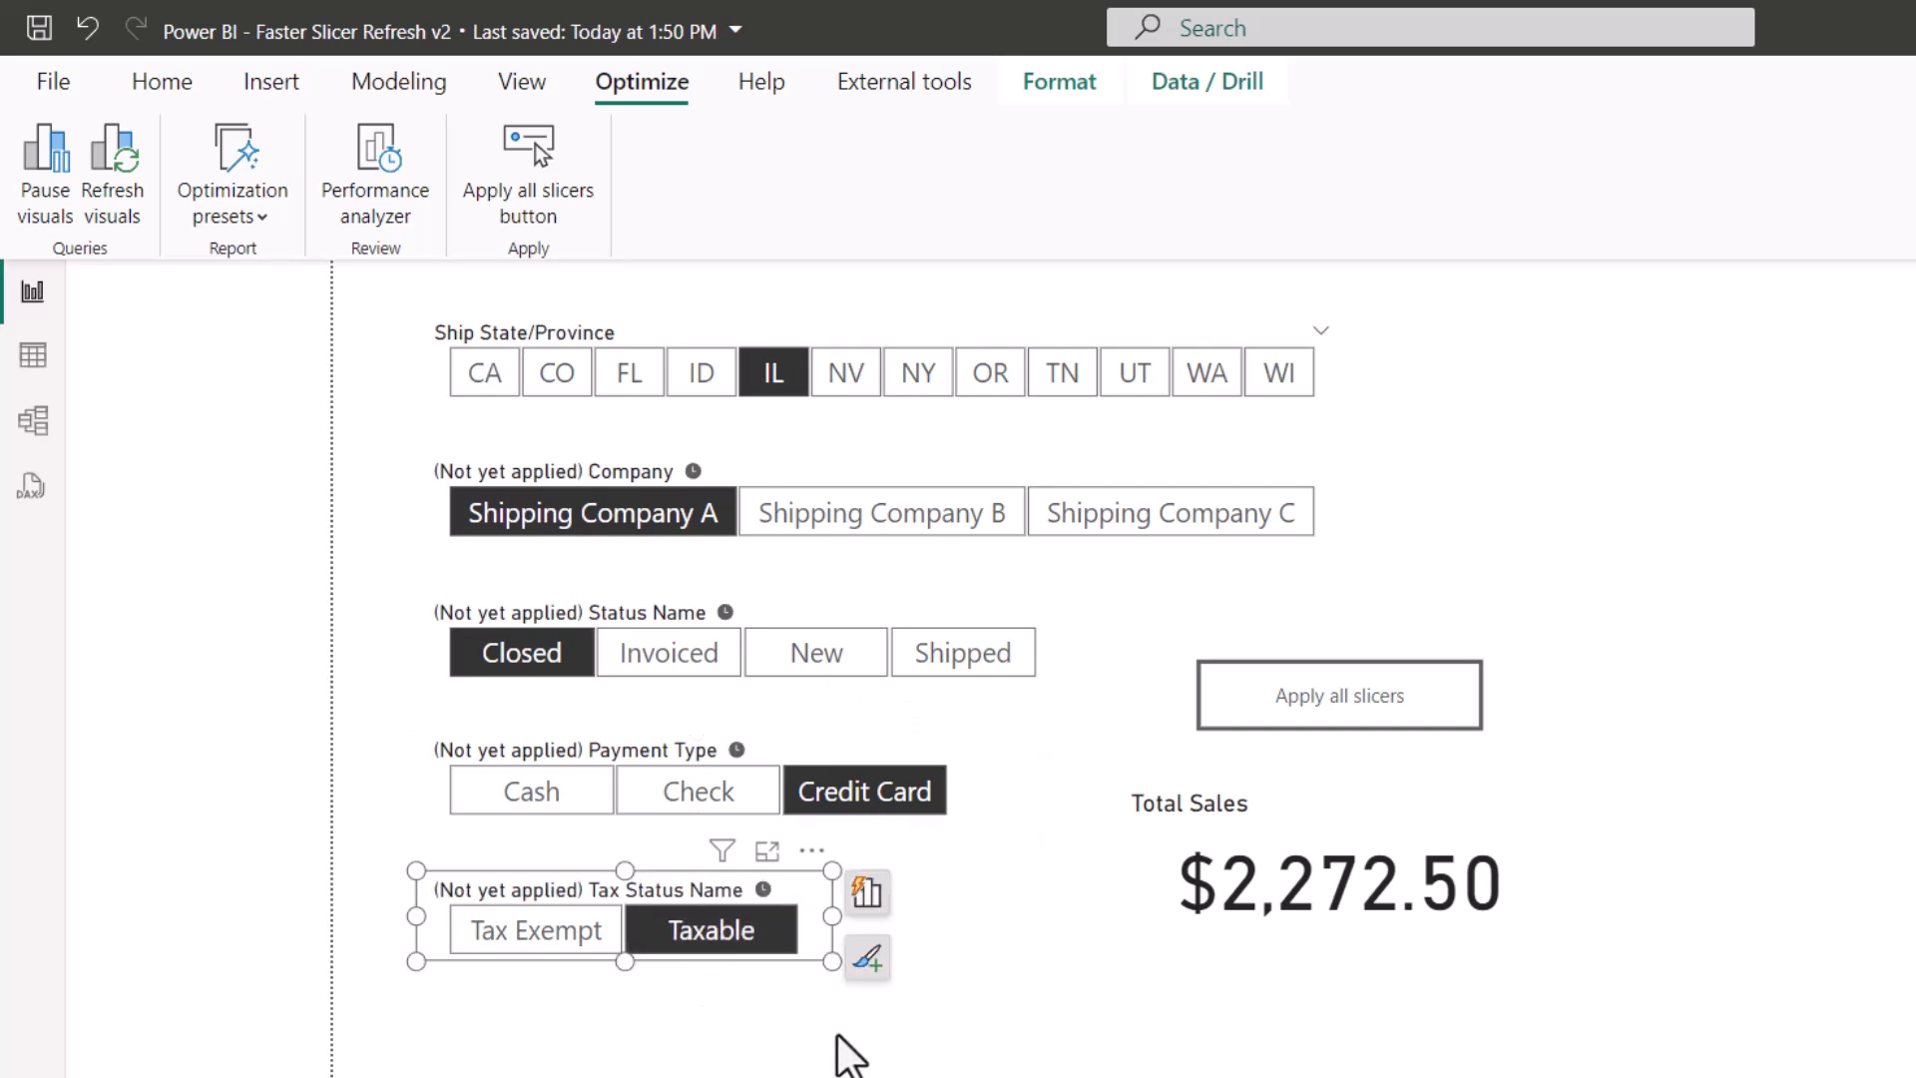
{"action": "left_click", "coordinate": [1162, 932]}
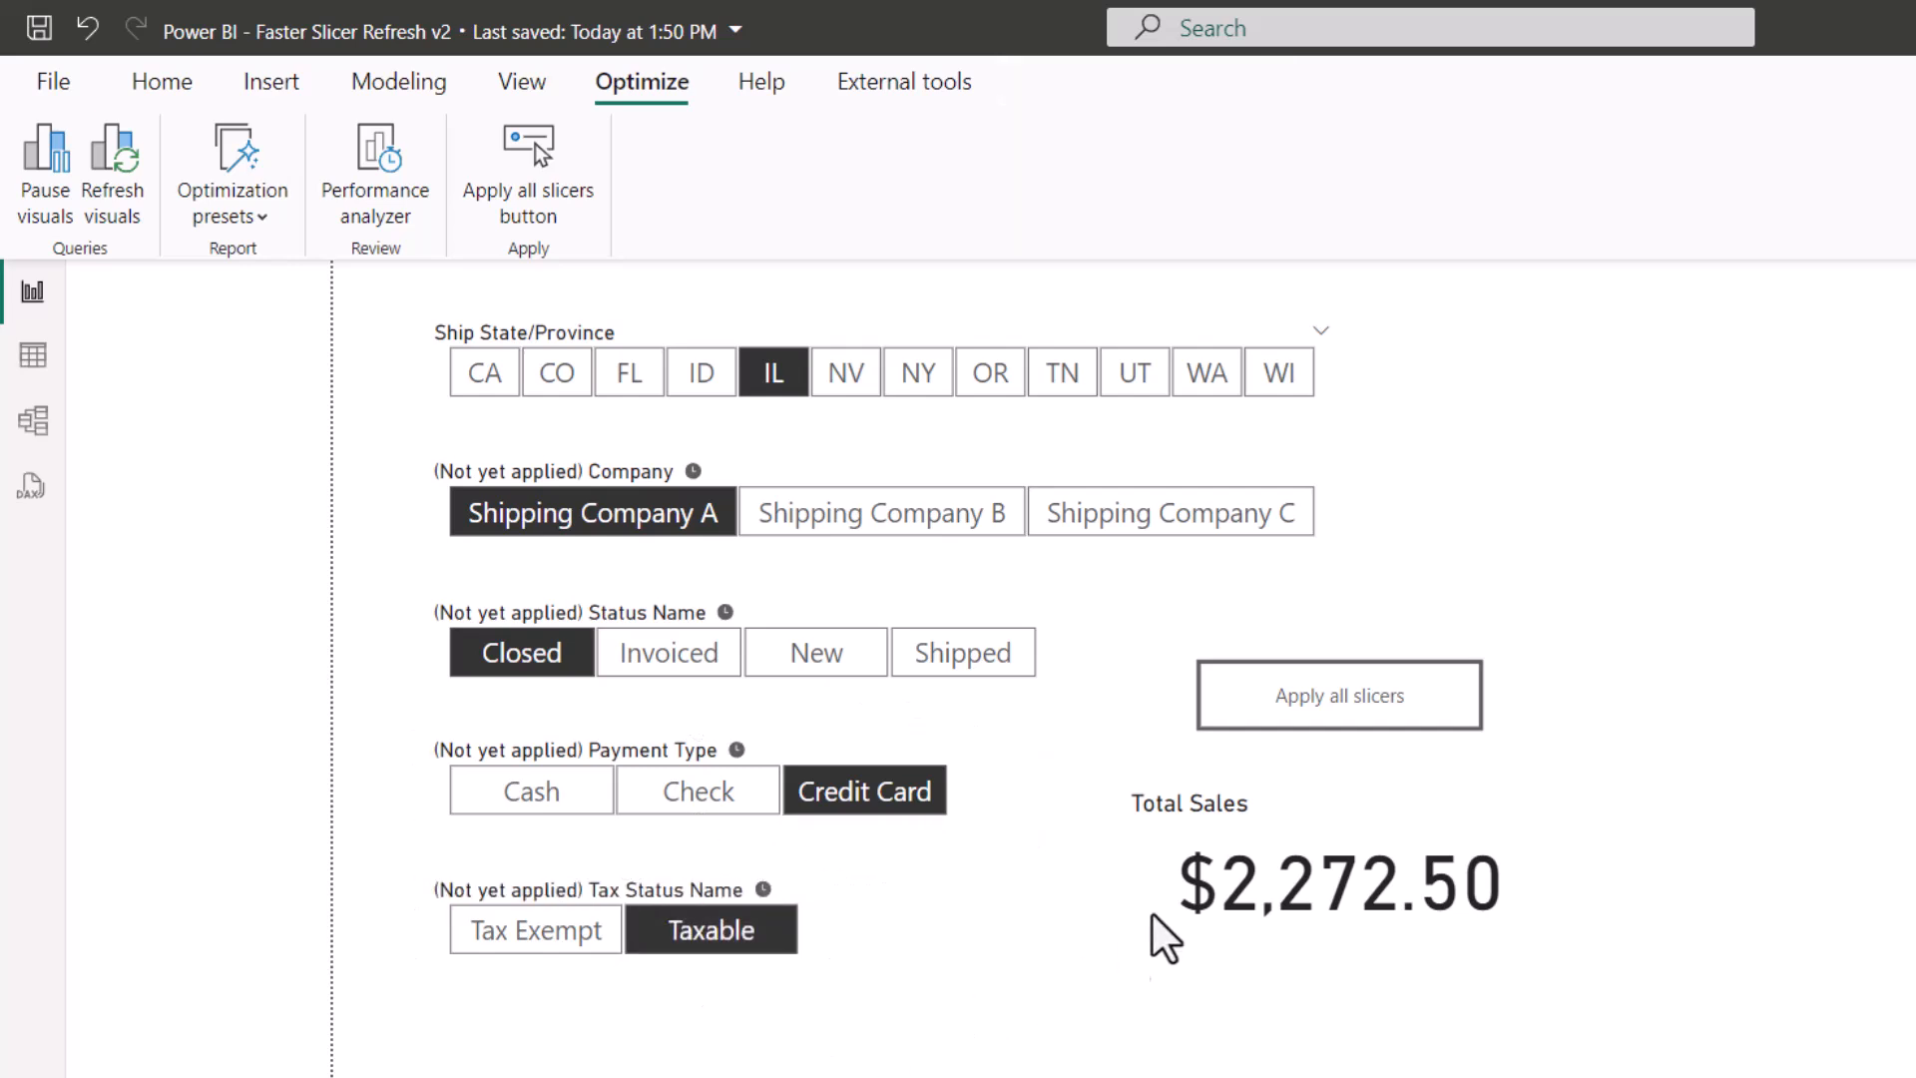
{"action": "mouse_move", "coordinate": [1337, 695]}
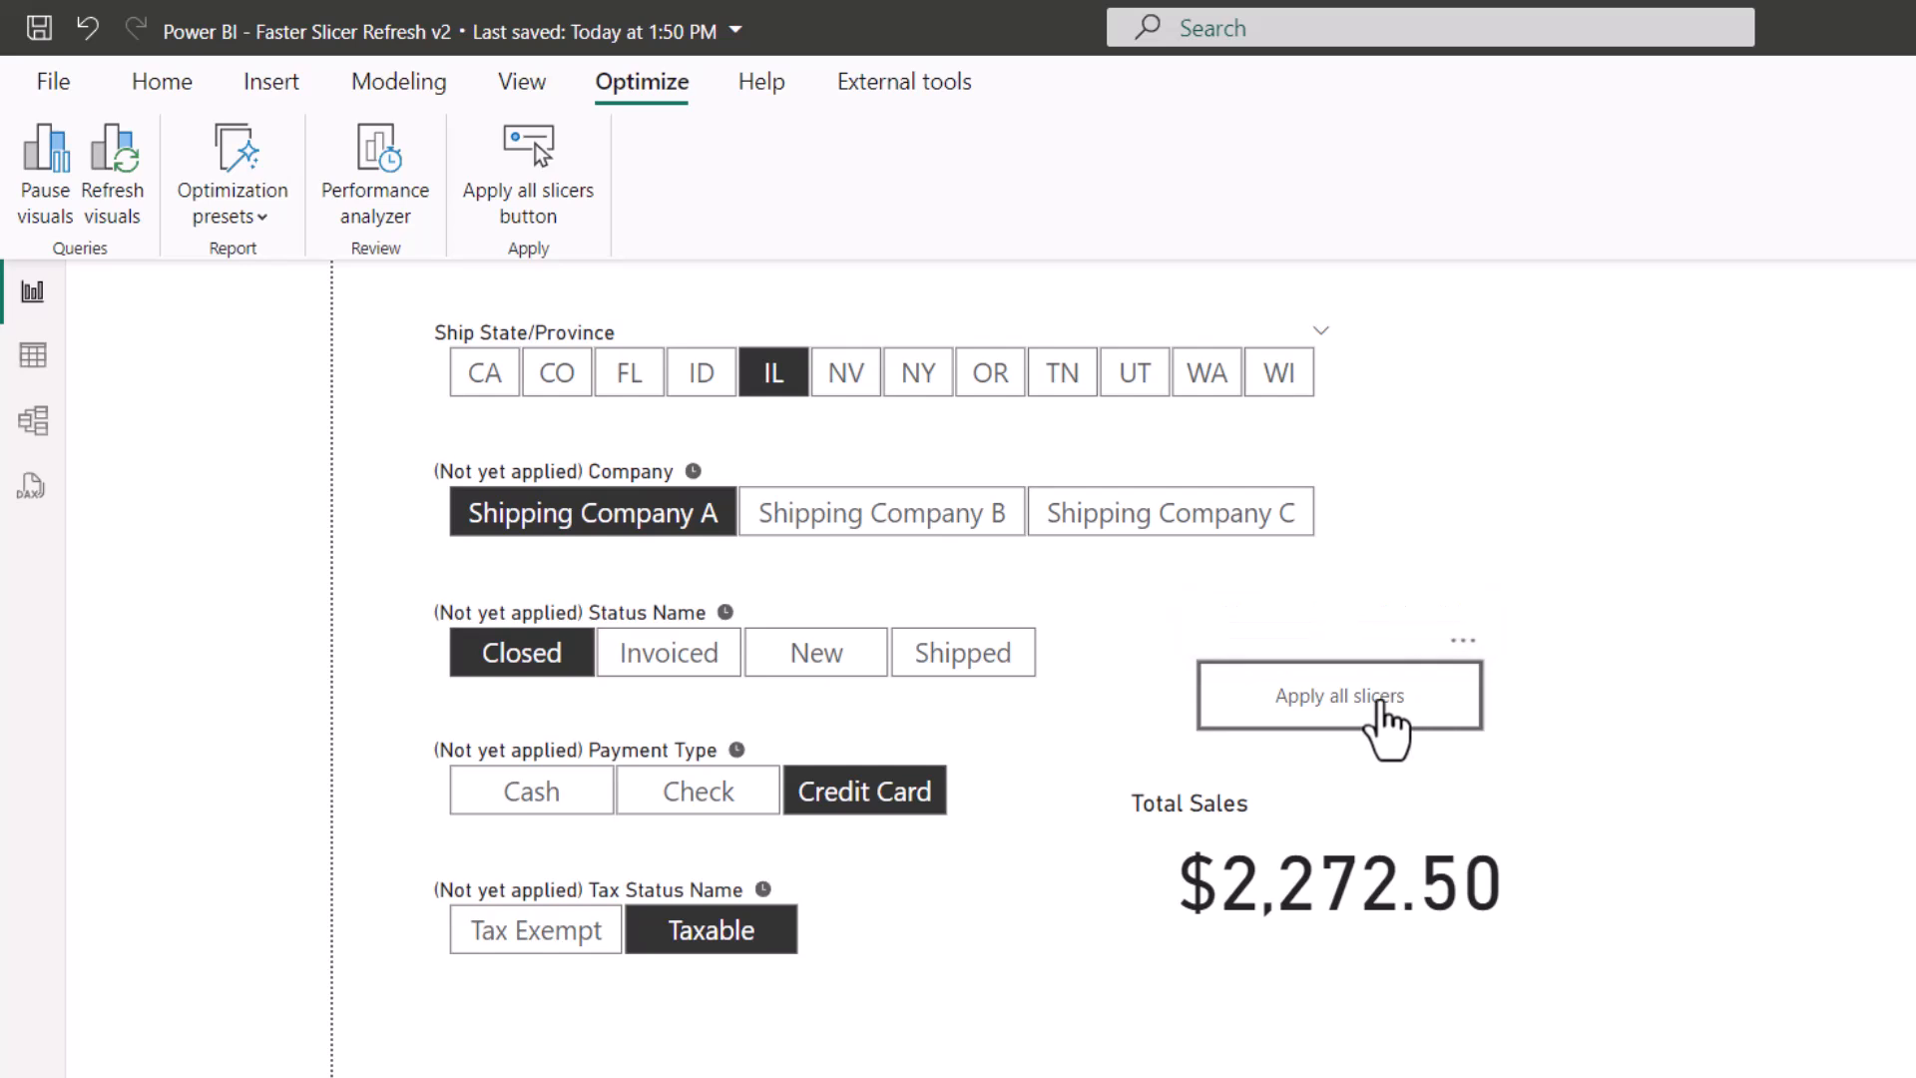
{"action": "left_click", "coordinate": [1338, 695]}
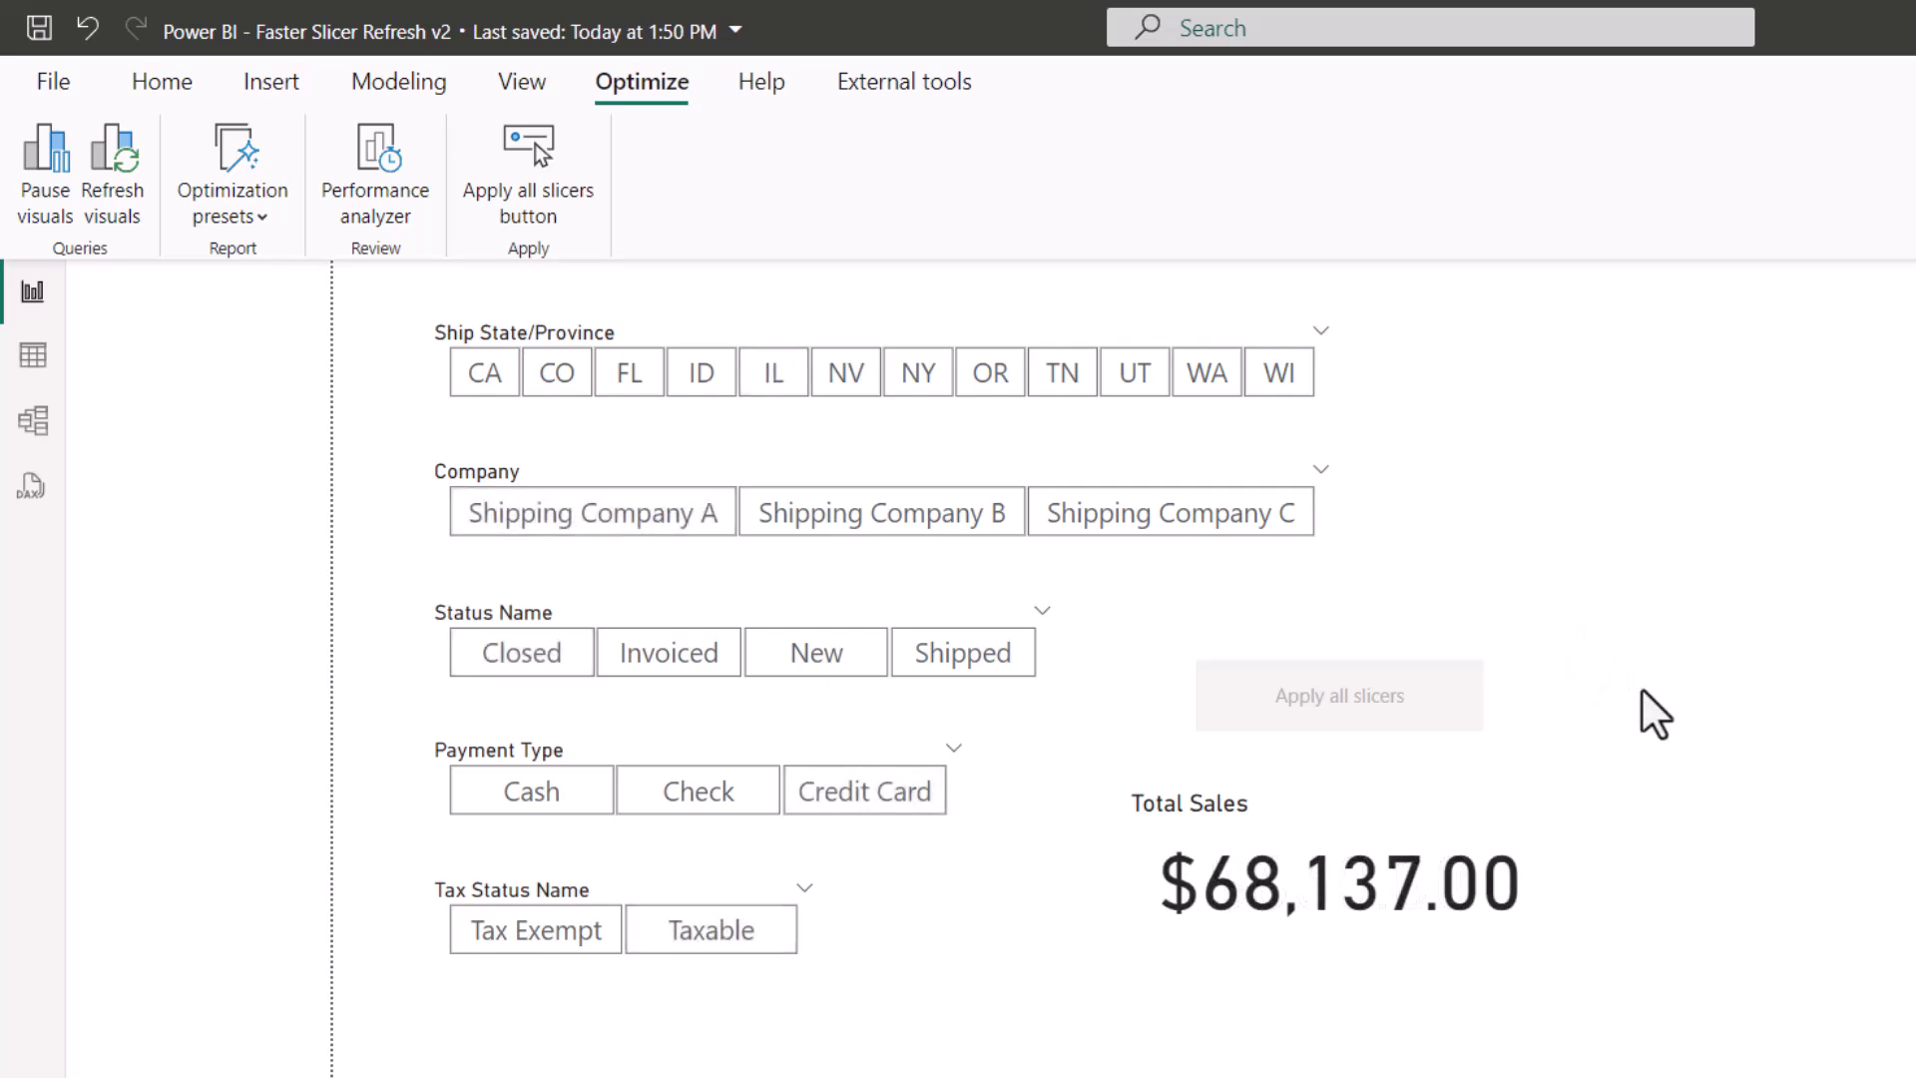
- Stage IL, OR, Shipping Company A, Credit Card and tax picks, then apply them together
{"action": "left_click", "coordinate": [770, 371]}
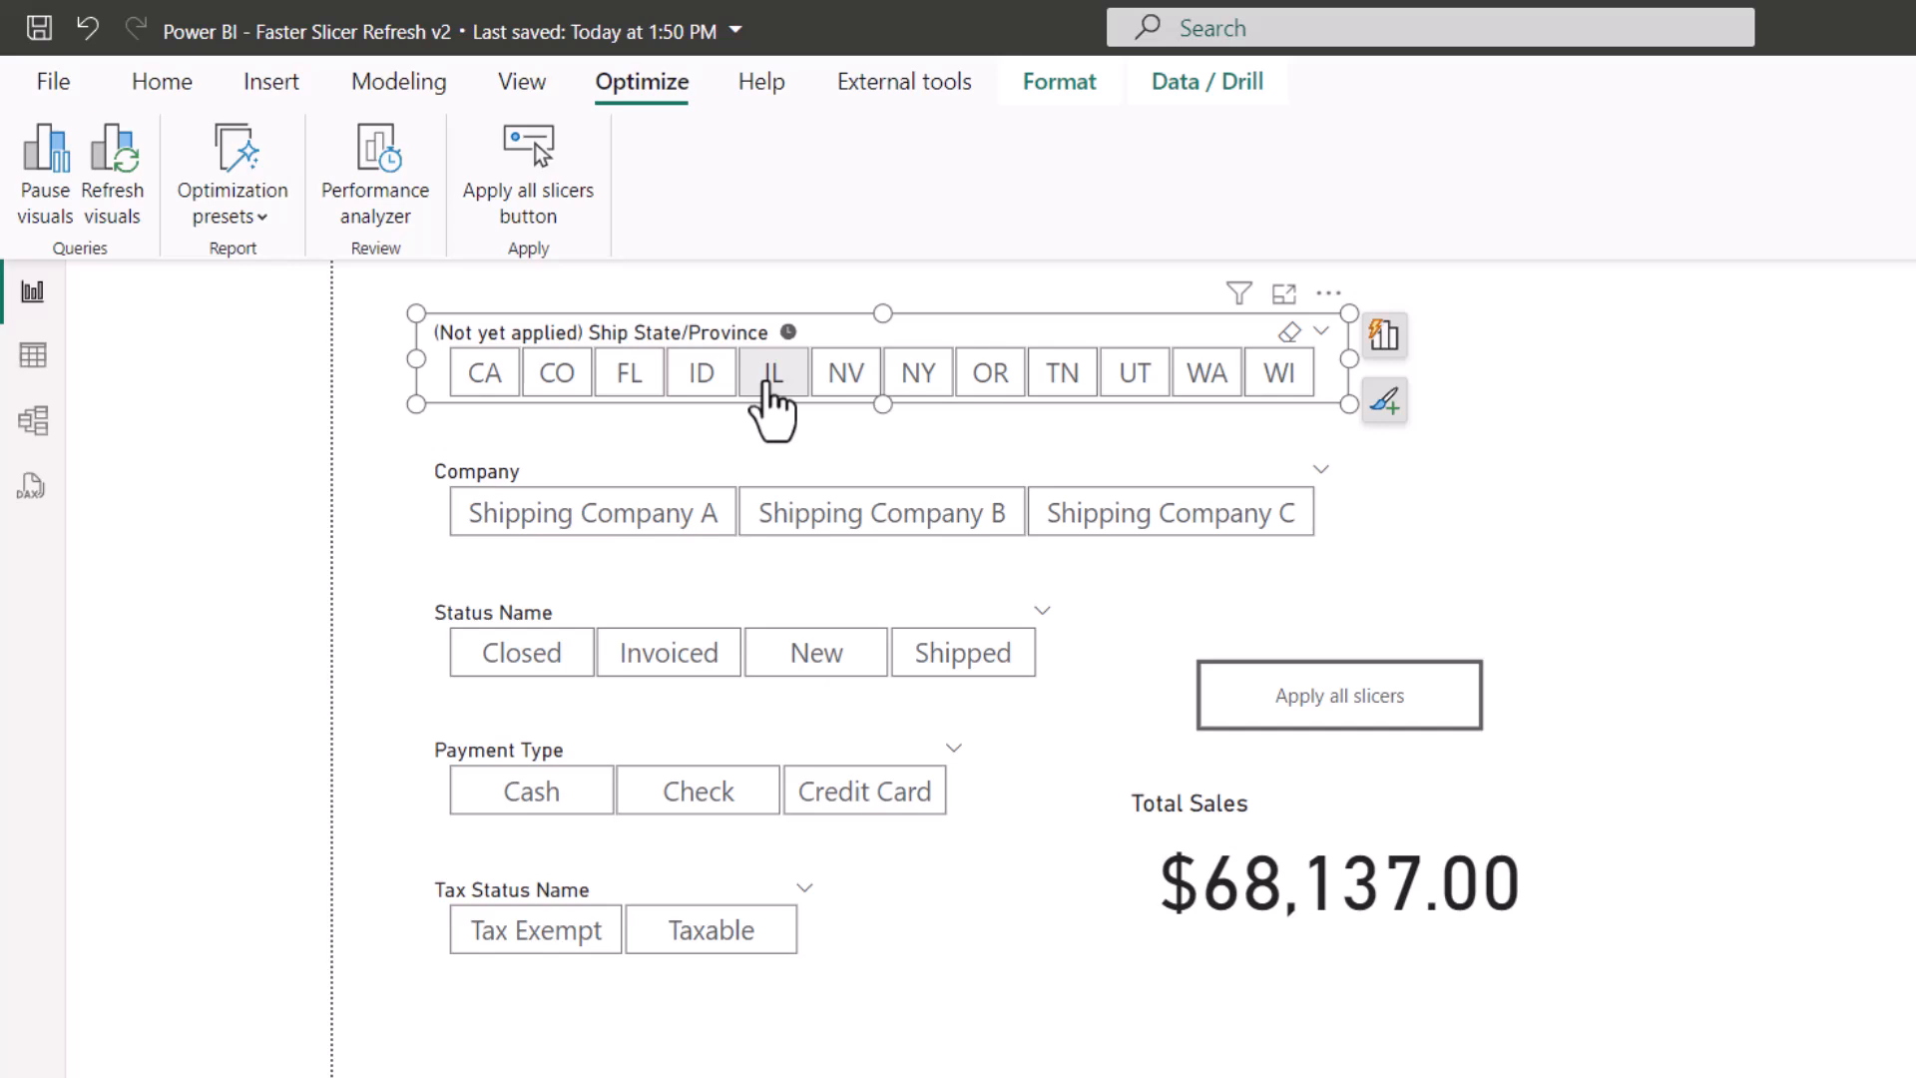
{"action": "left_click", "coordinate": [772, 371]}
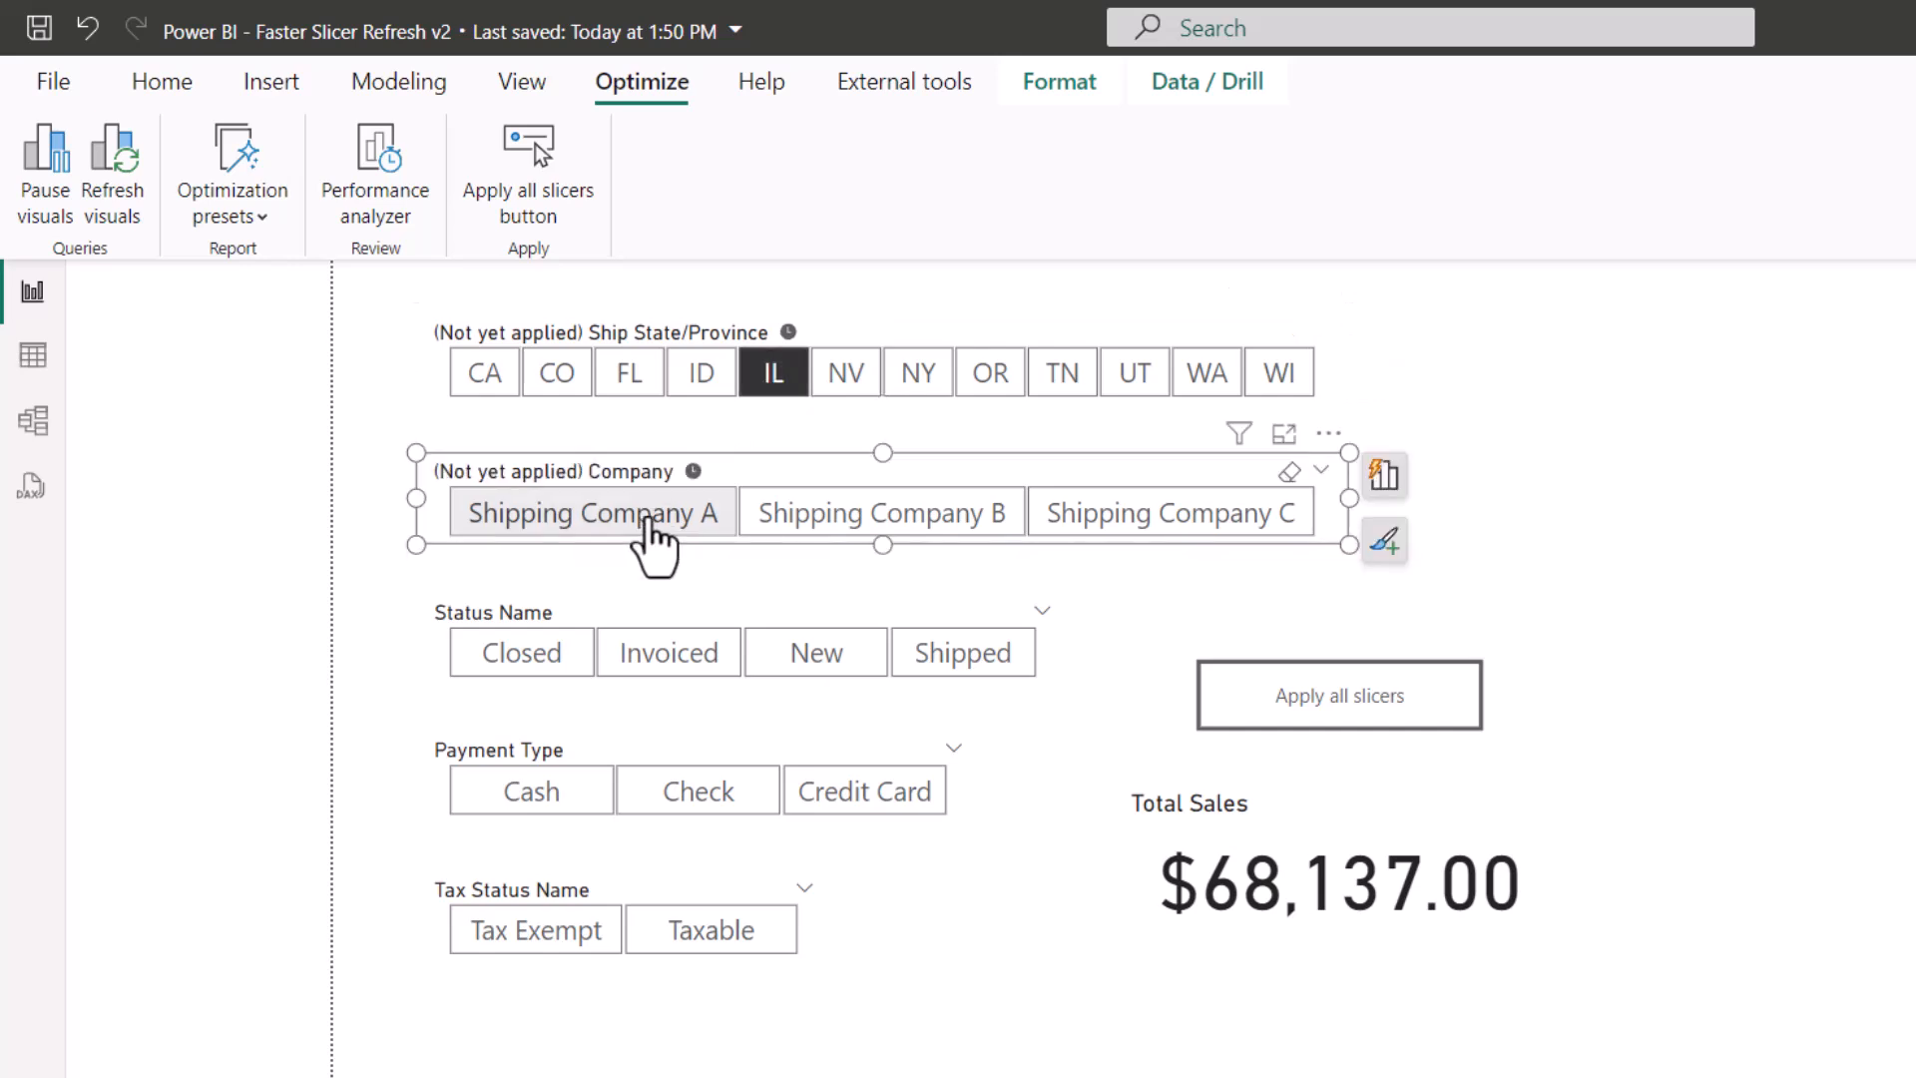
{"action": "mouse_move", "coordinate": [641, 513]}
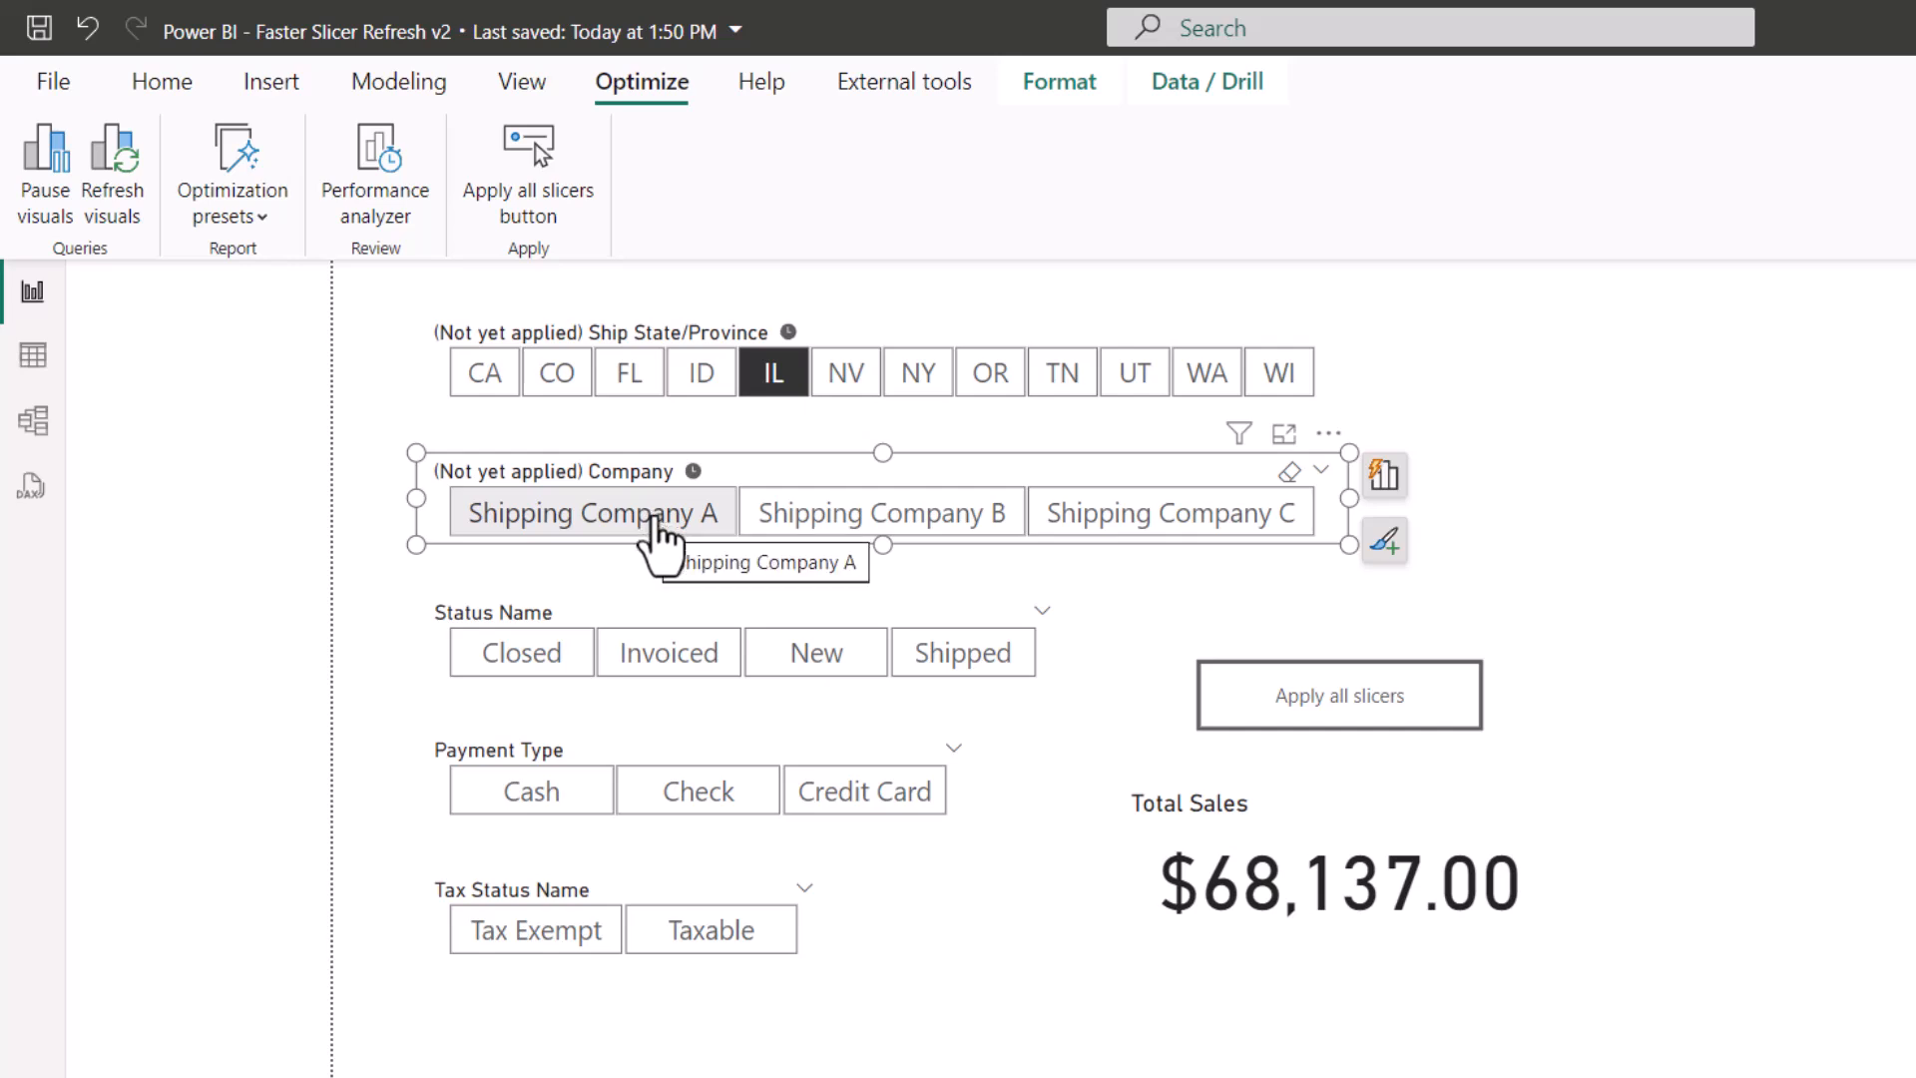
{"action": "left_click", "coordinate": [519, 651]}
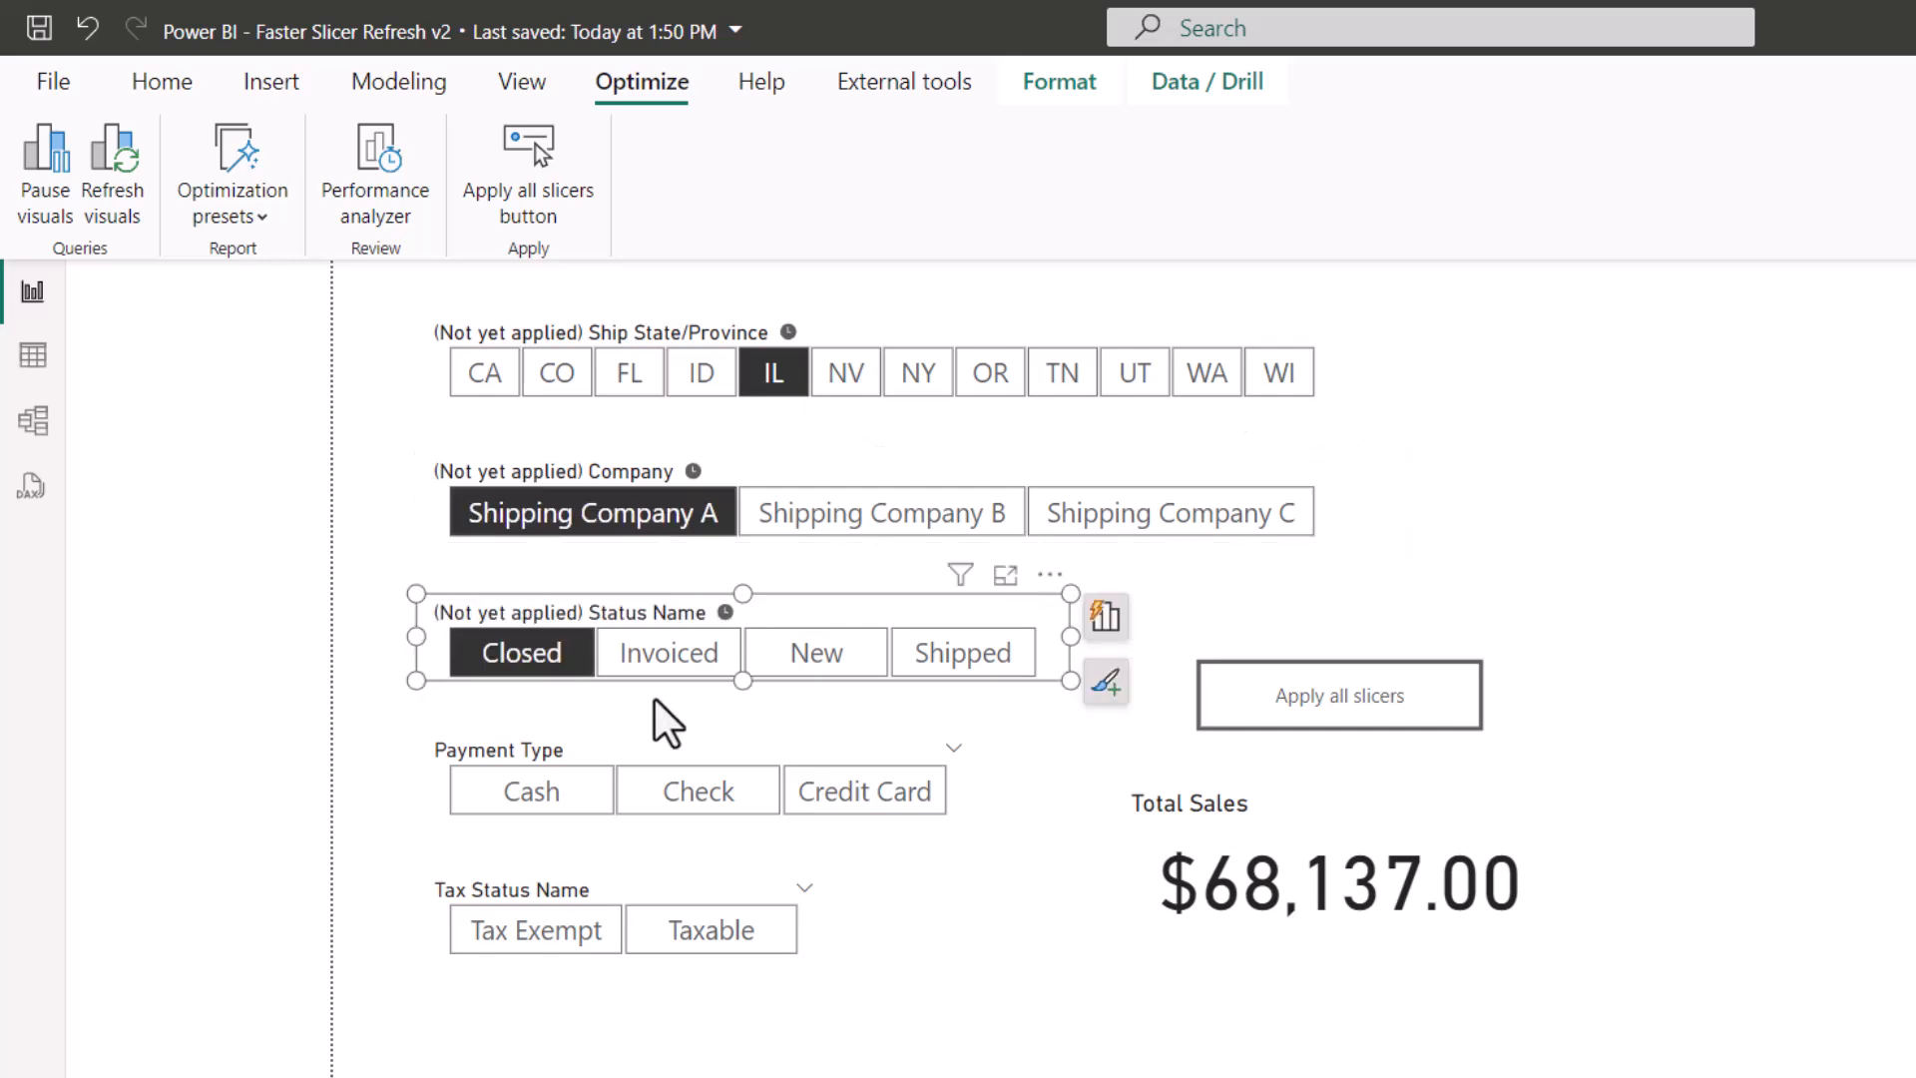
{"action": "left_click", "coordinate": [864, 791]}
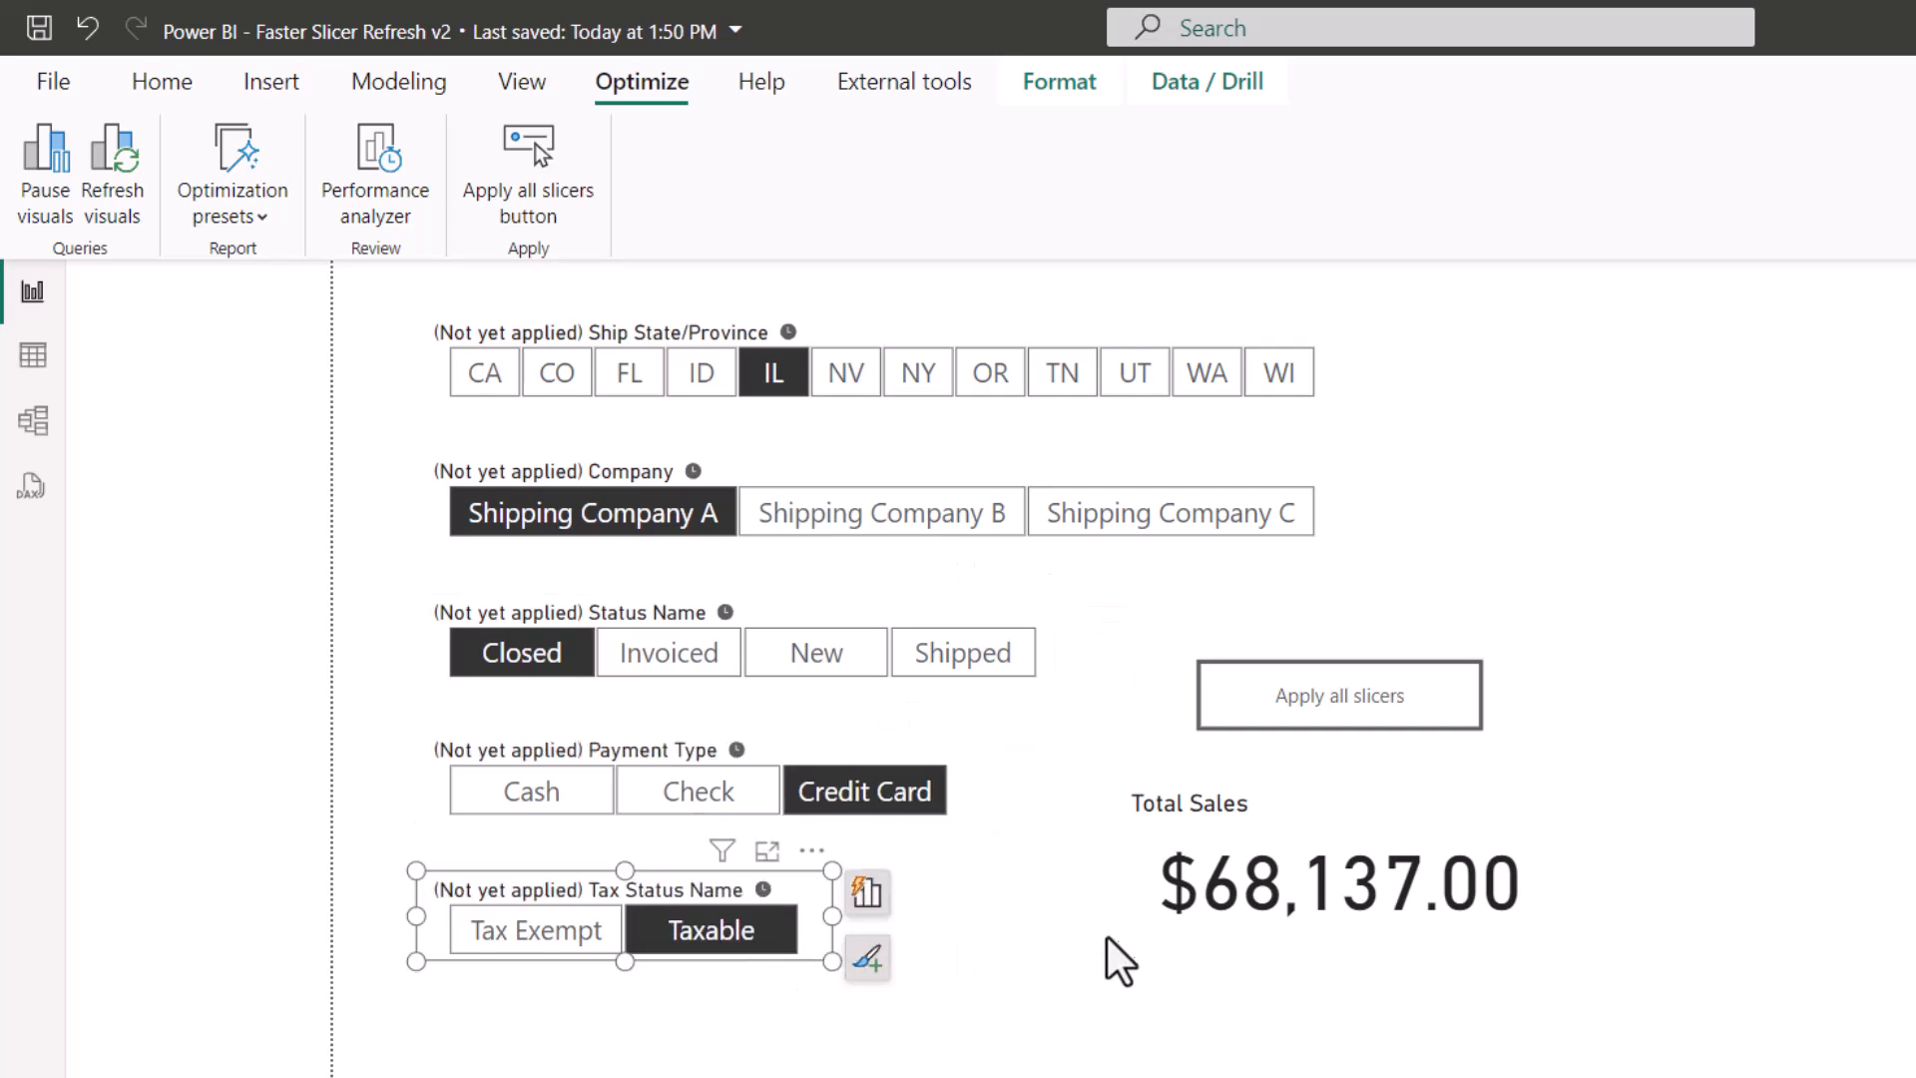
{"action": "left_click", "coordinate": [1100, 960]}
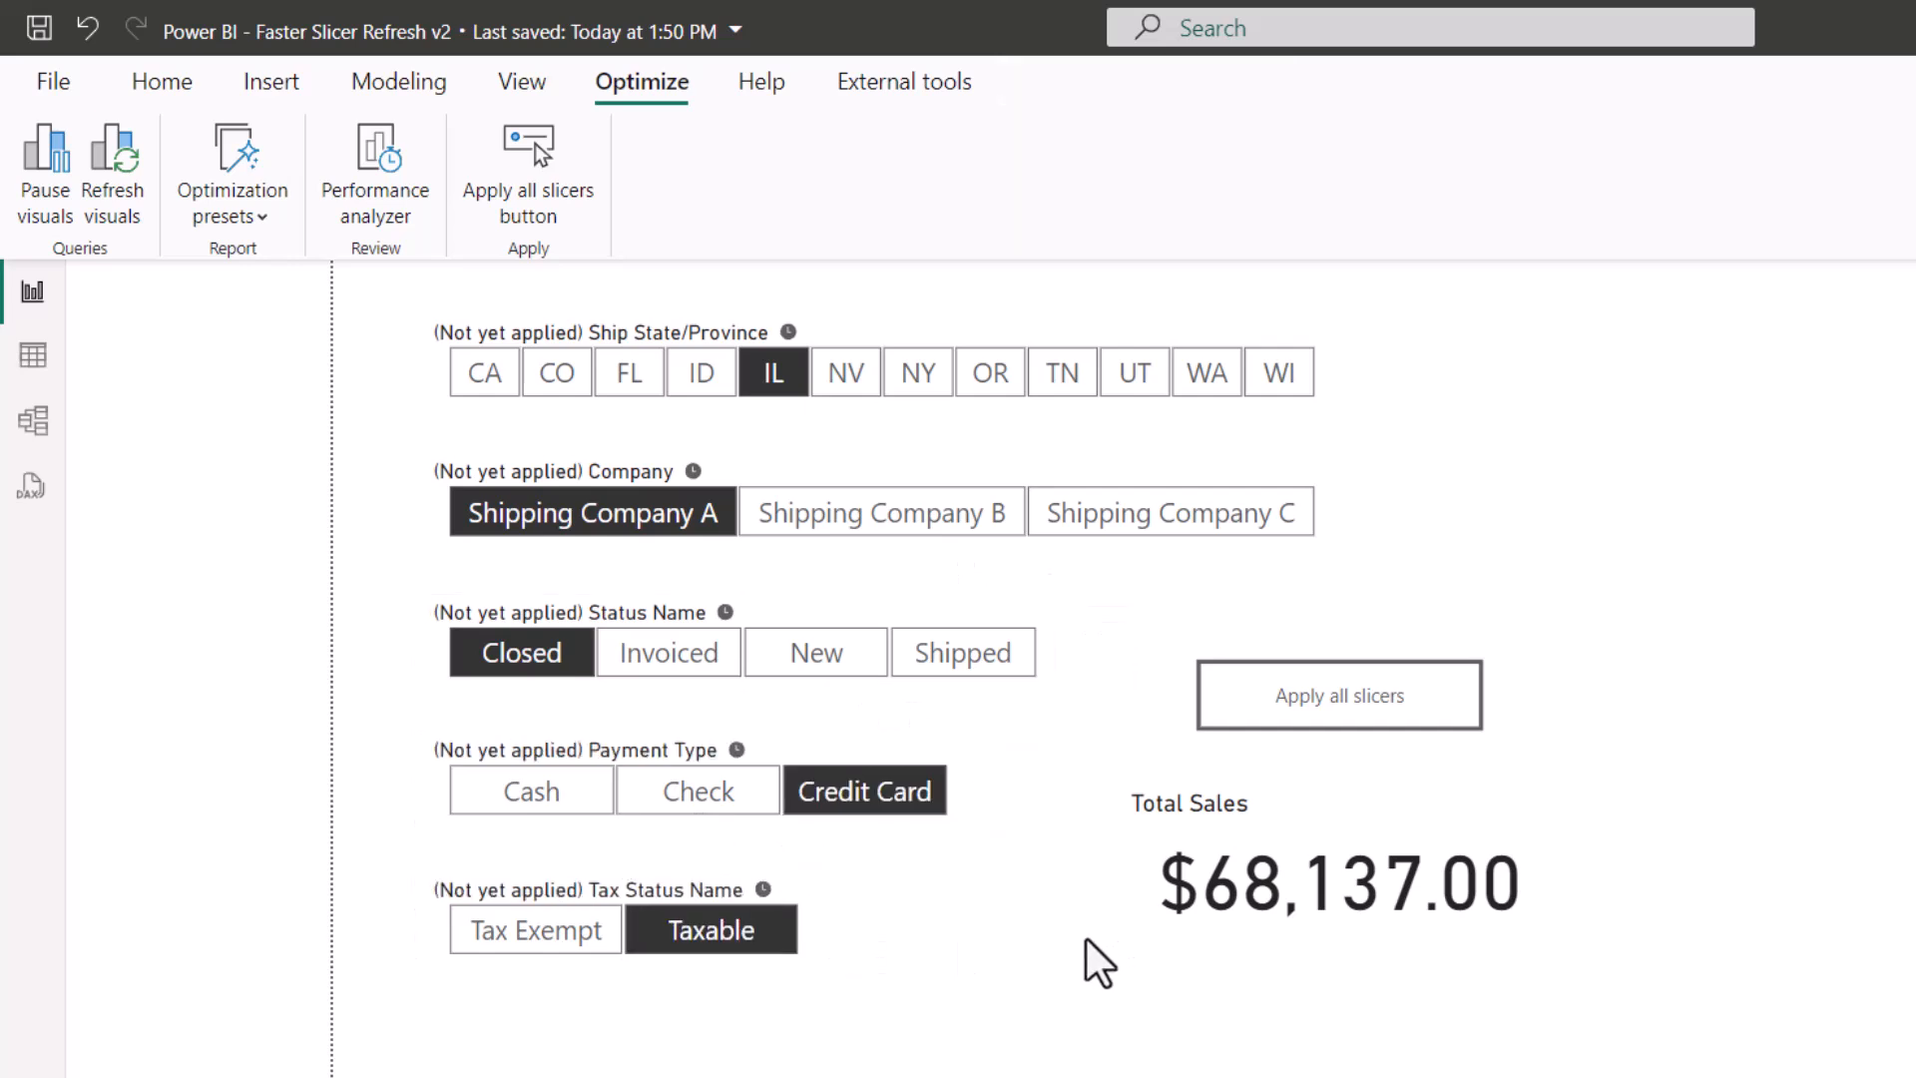
{"action": "mouse_move", "coordinate": [988, 371]}
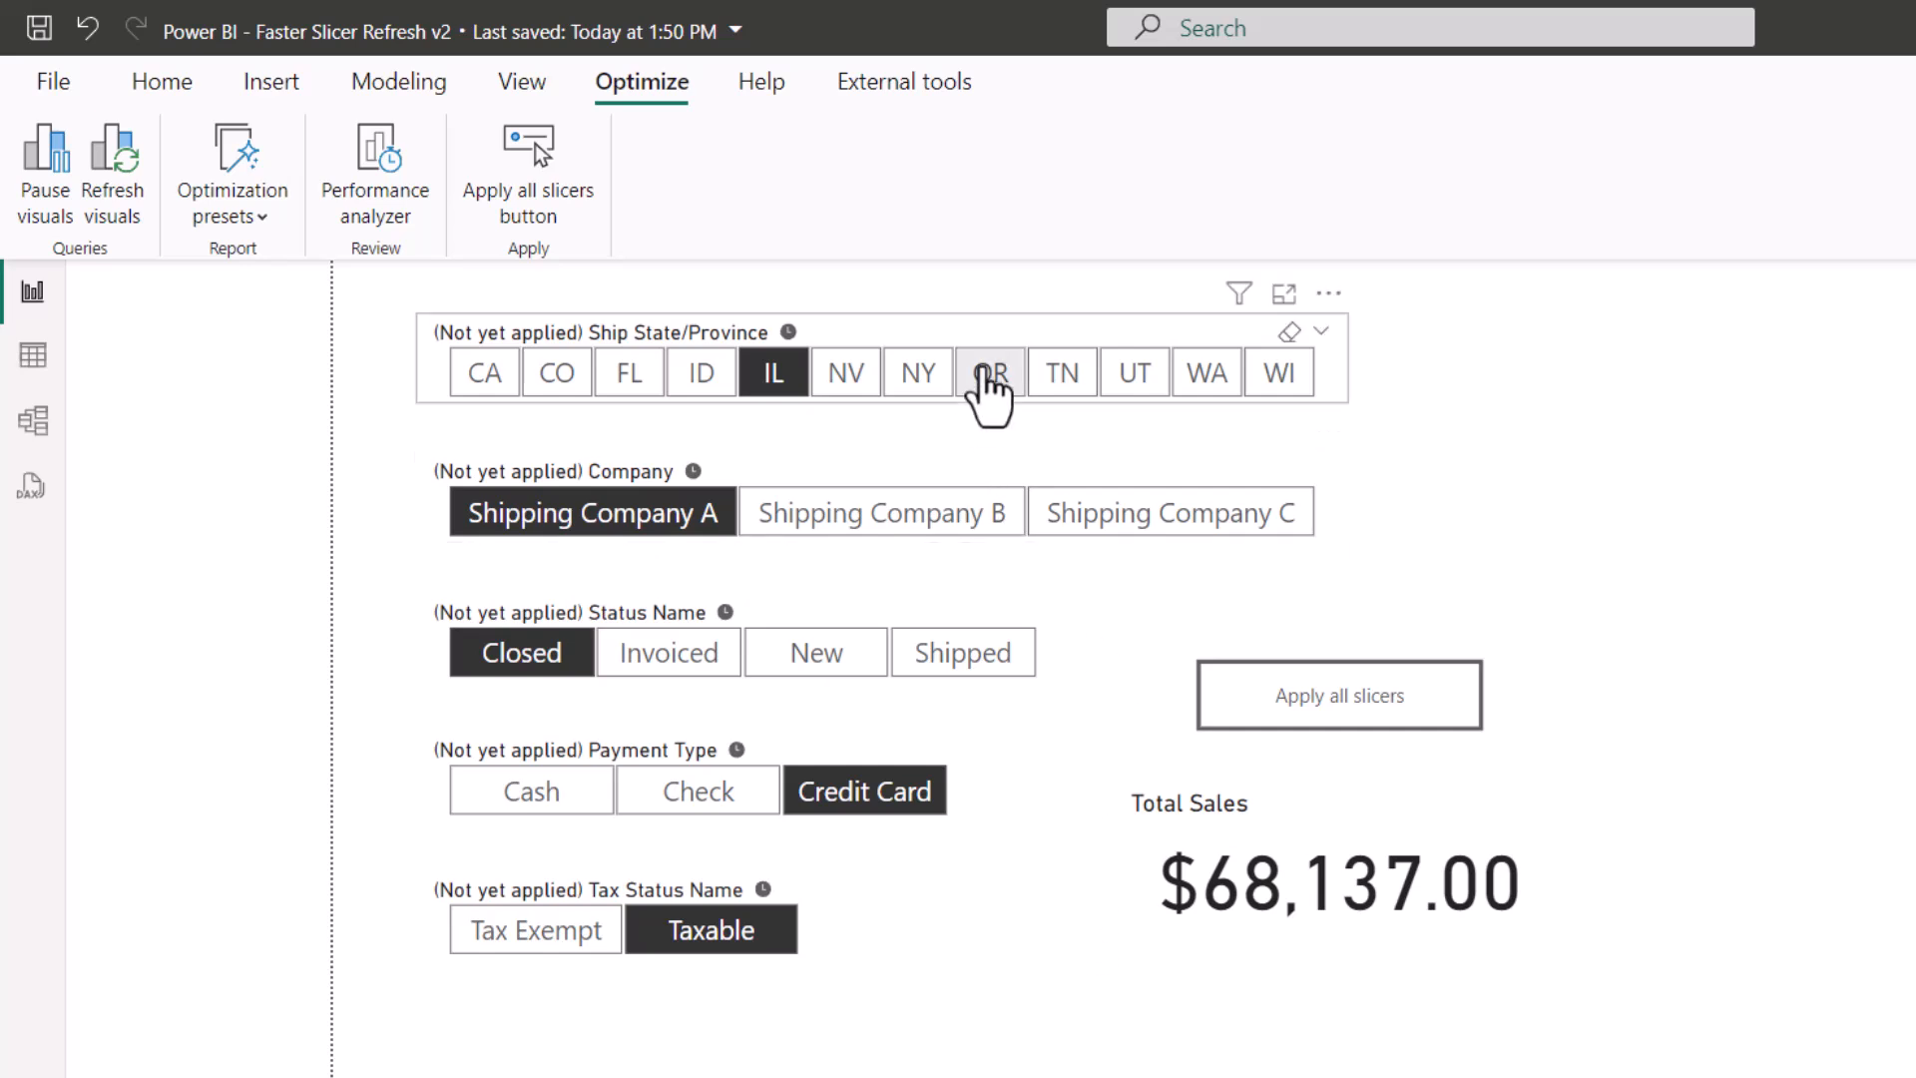
{"action": "left_click", "coordinate": [990, 371]}
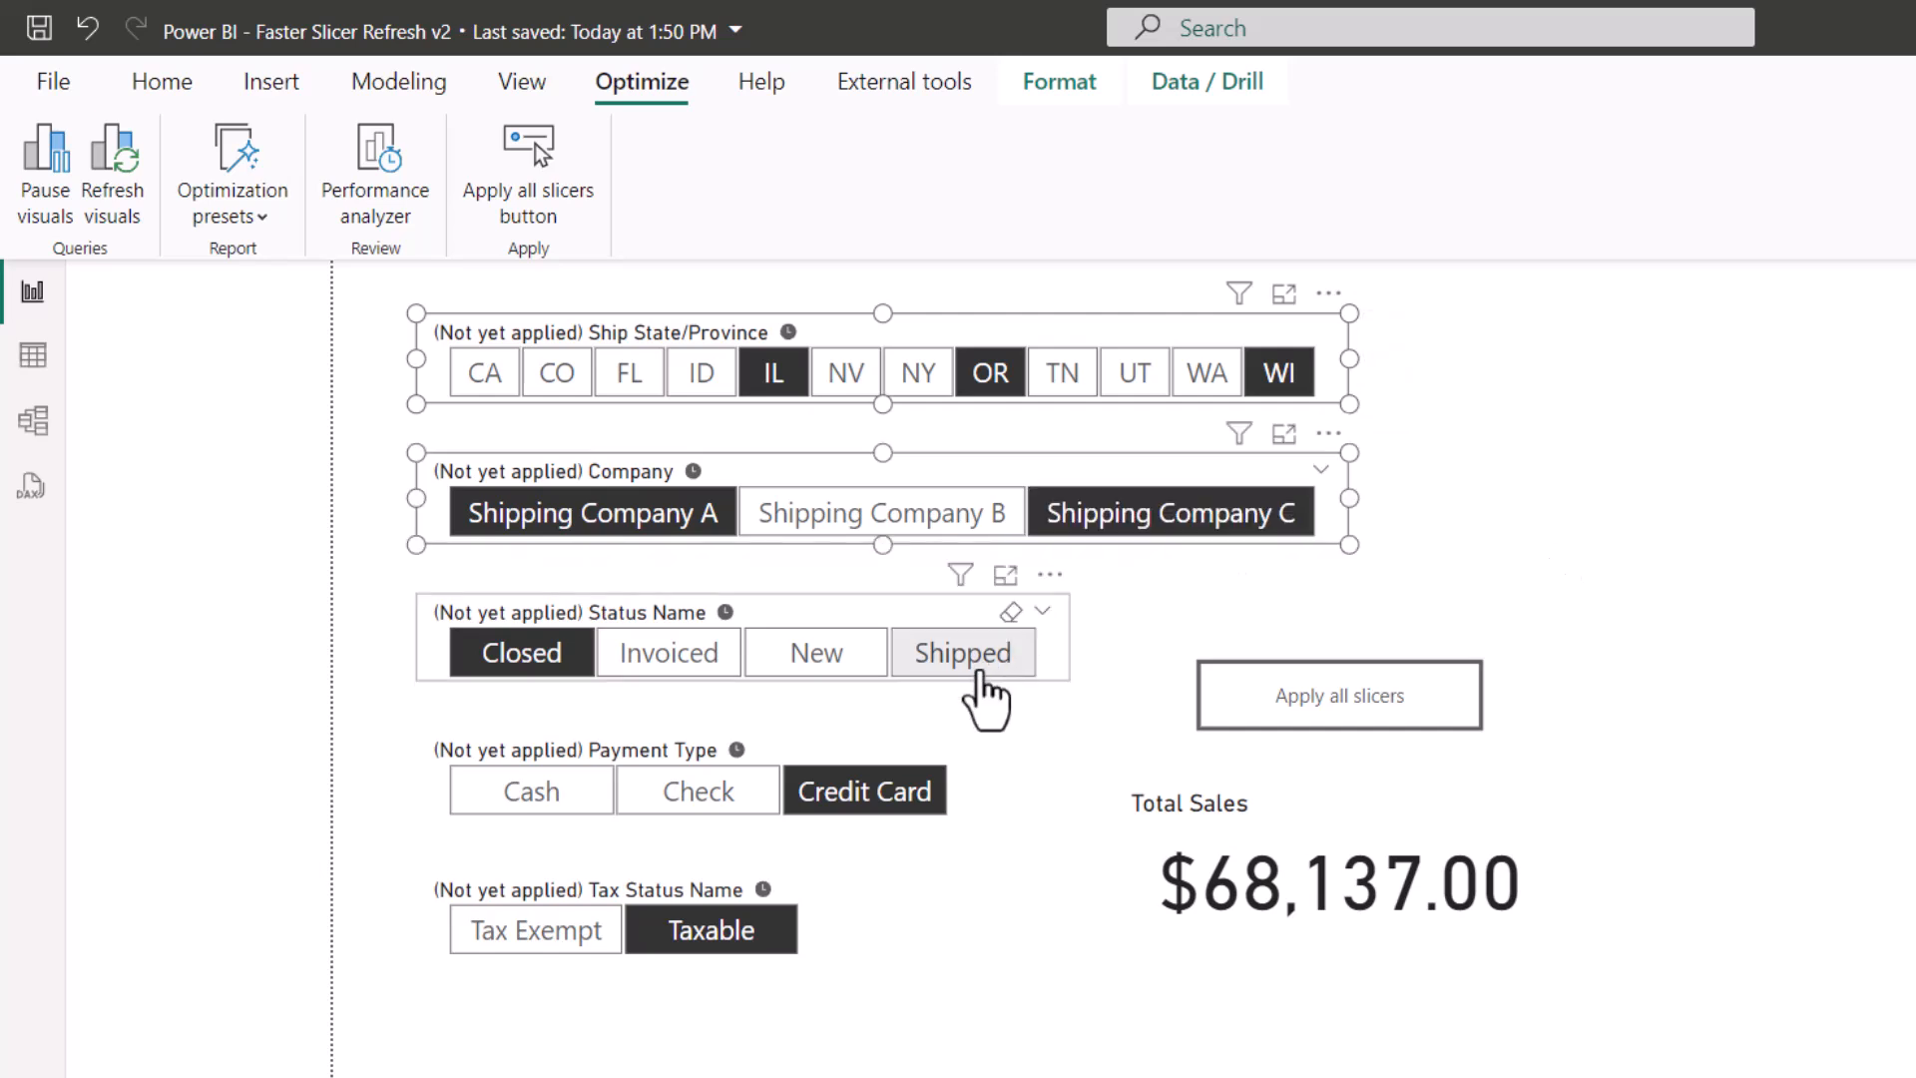
{"action": "mouse_move", "coordinate": [1337, 694]}
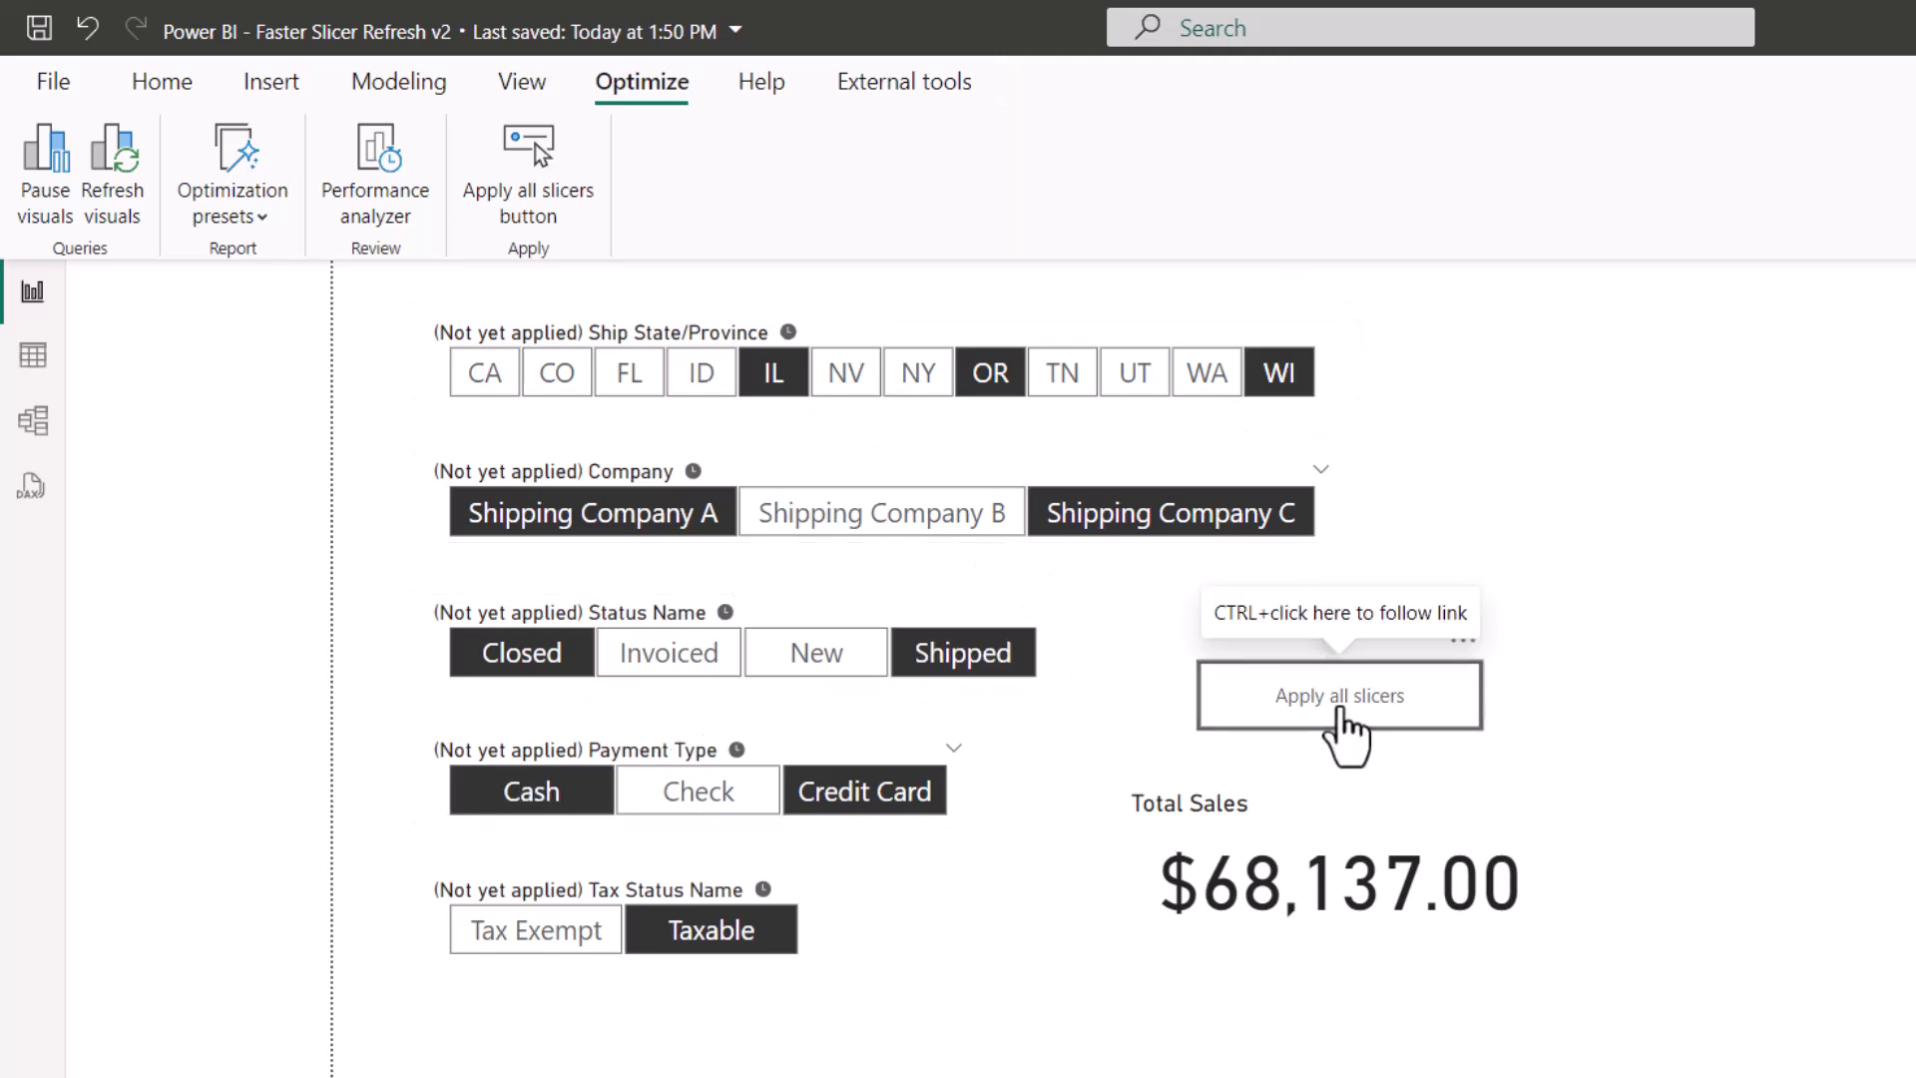
{"action": "mouse_move", "coordinate": [1904, 549]}
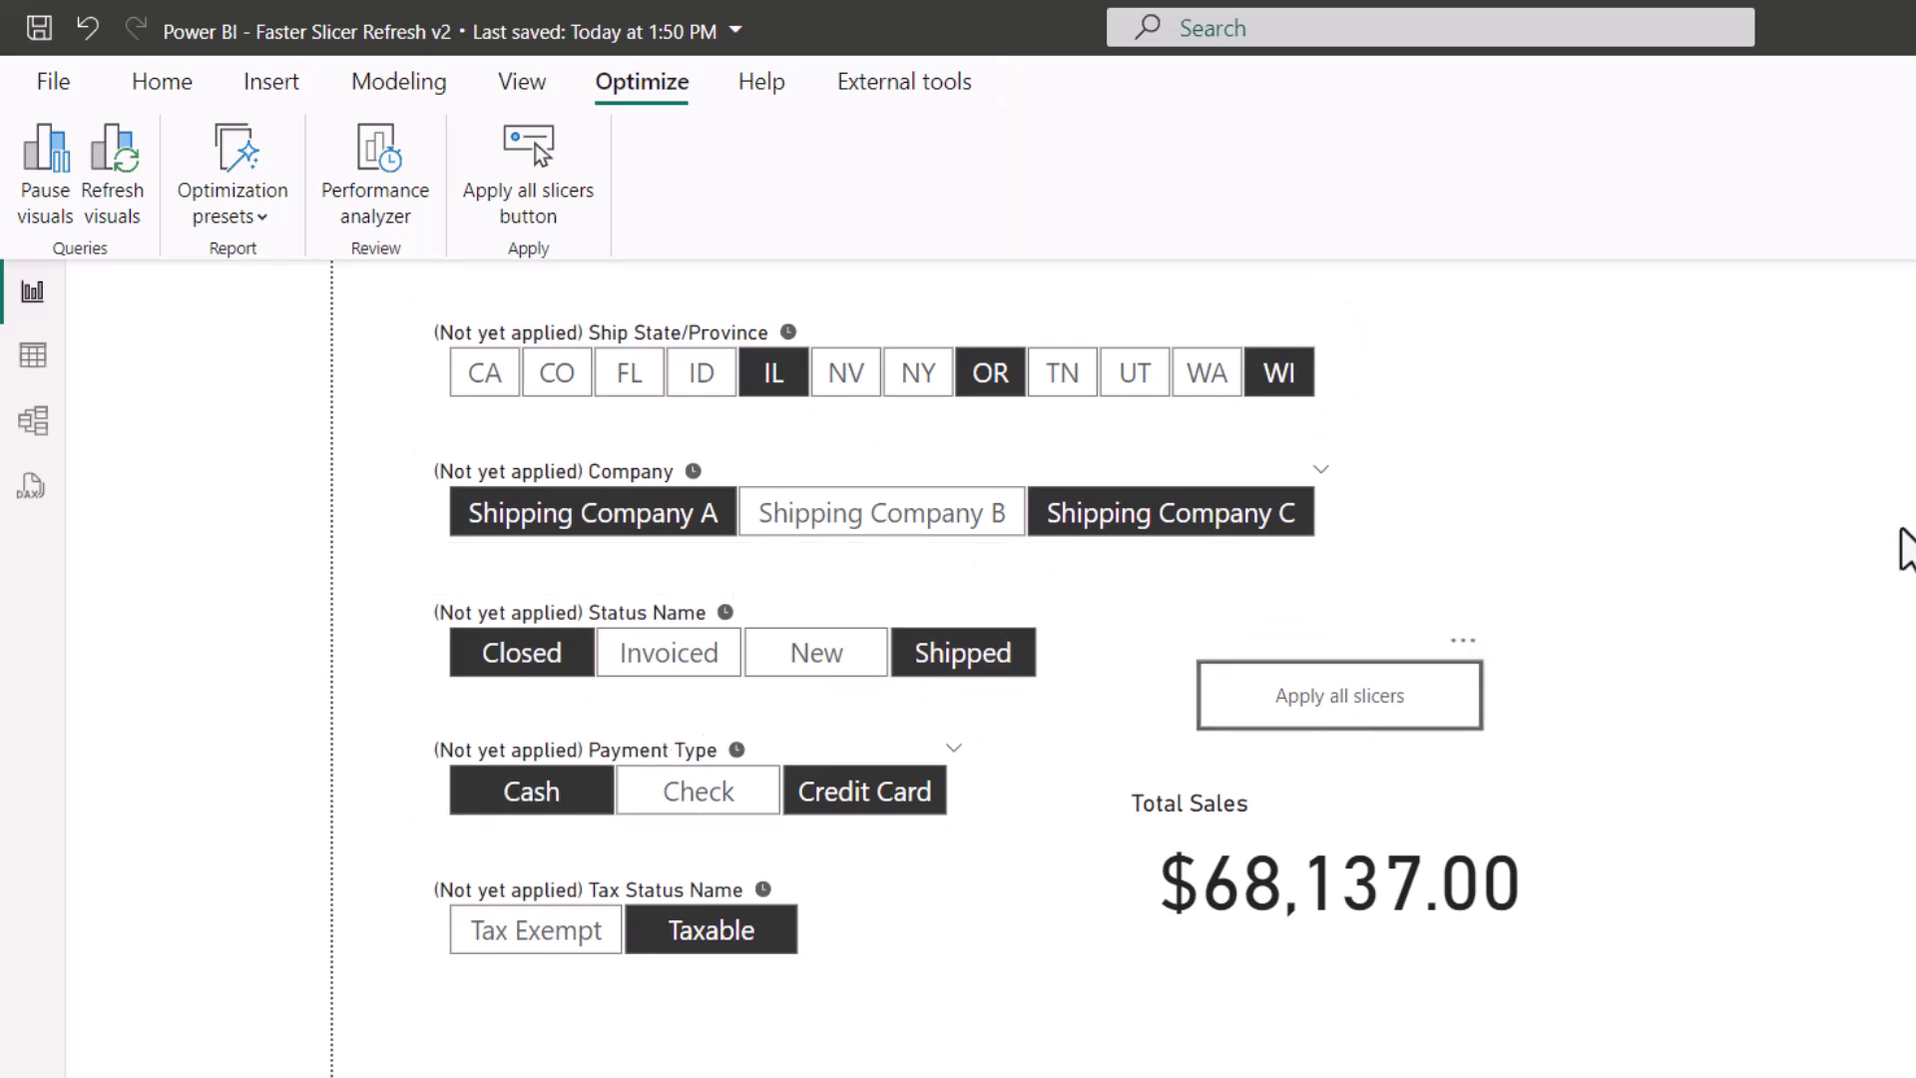
{"action": "left_click", "coordinate": [1337, 695]}
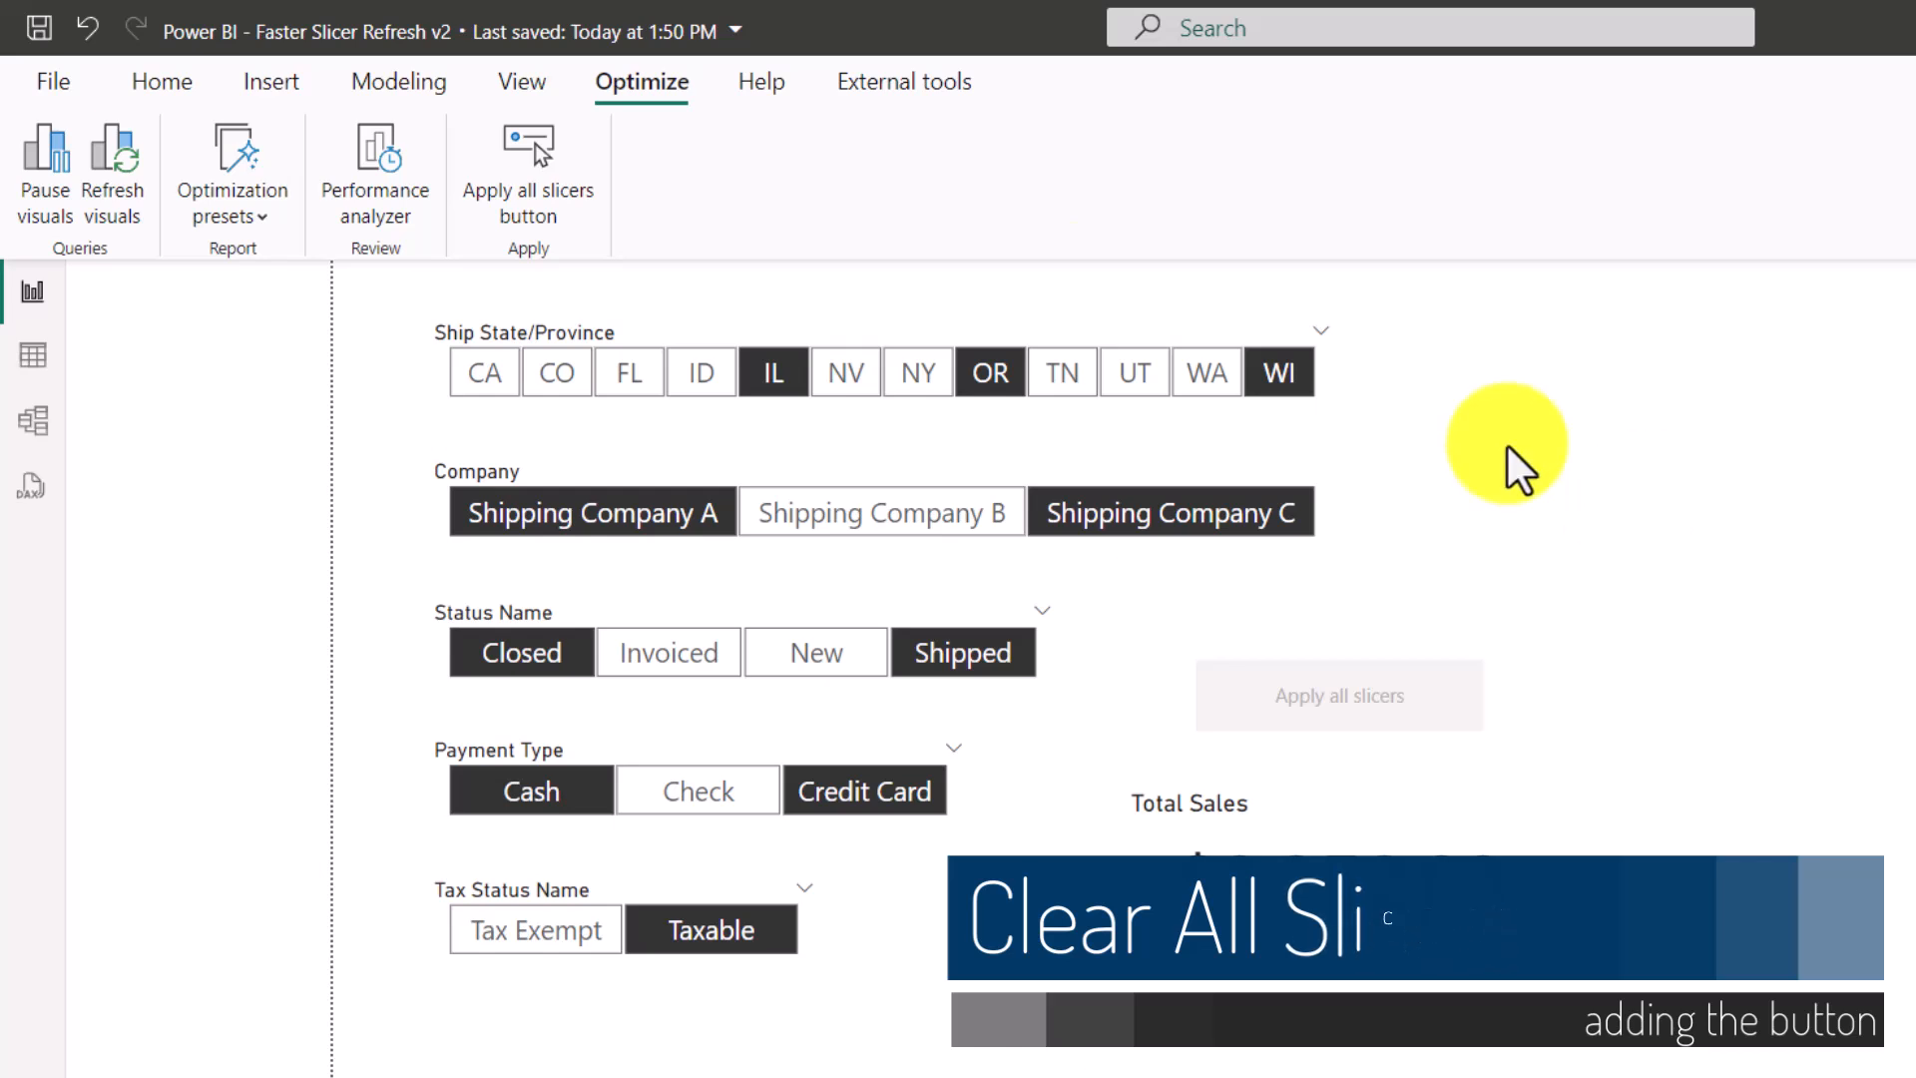
{"action": "mouse_move", "coordinate": [709, 189]}
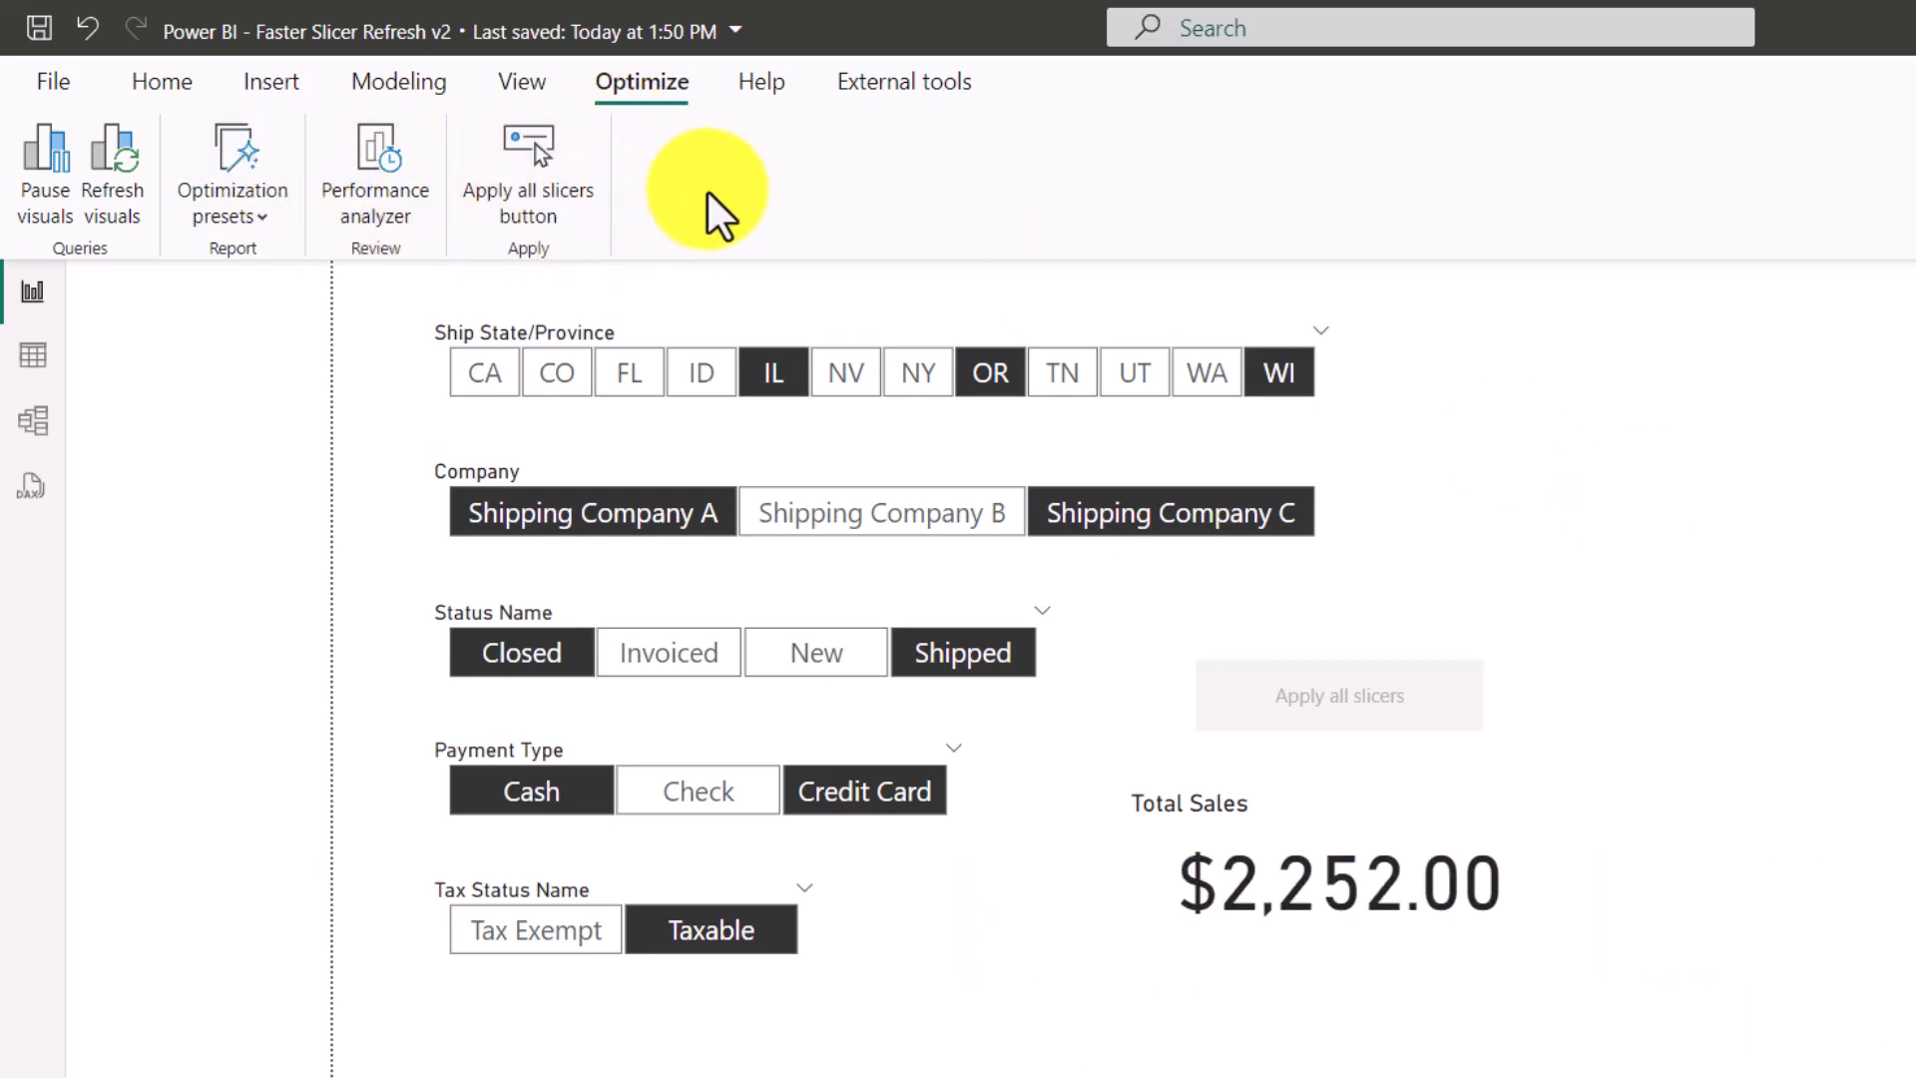
- Add a Clear all slicers button beside Apply all slicers, Total Sales at $2,252.00
{"action": "left_click", "coordinate": [270, 82]}
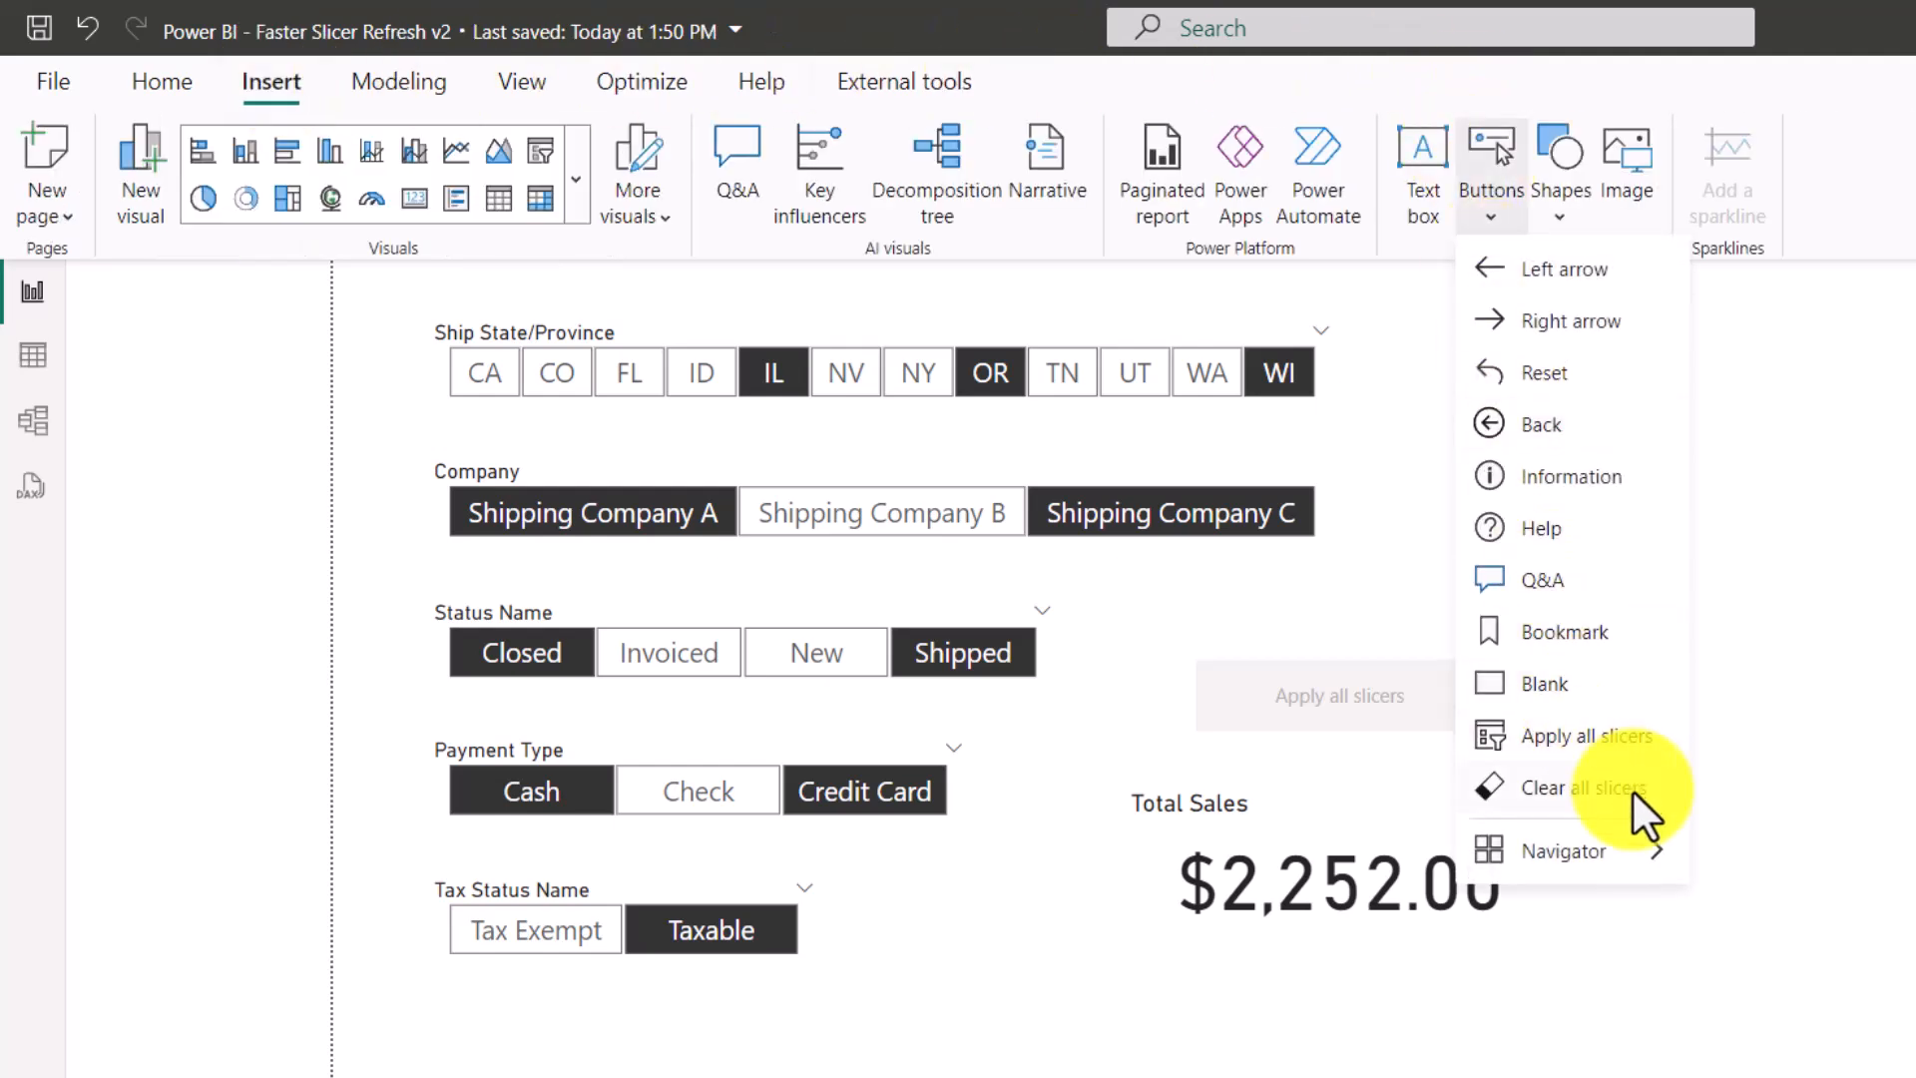
{"action": "left_click", "coordinate": [1583, 787]}
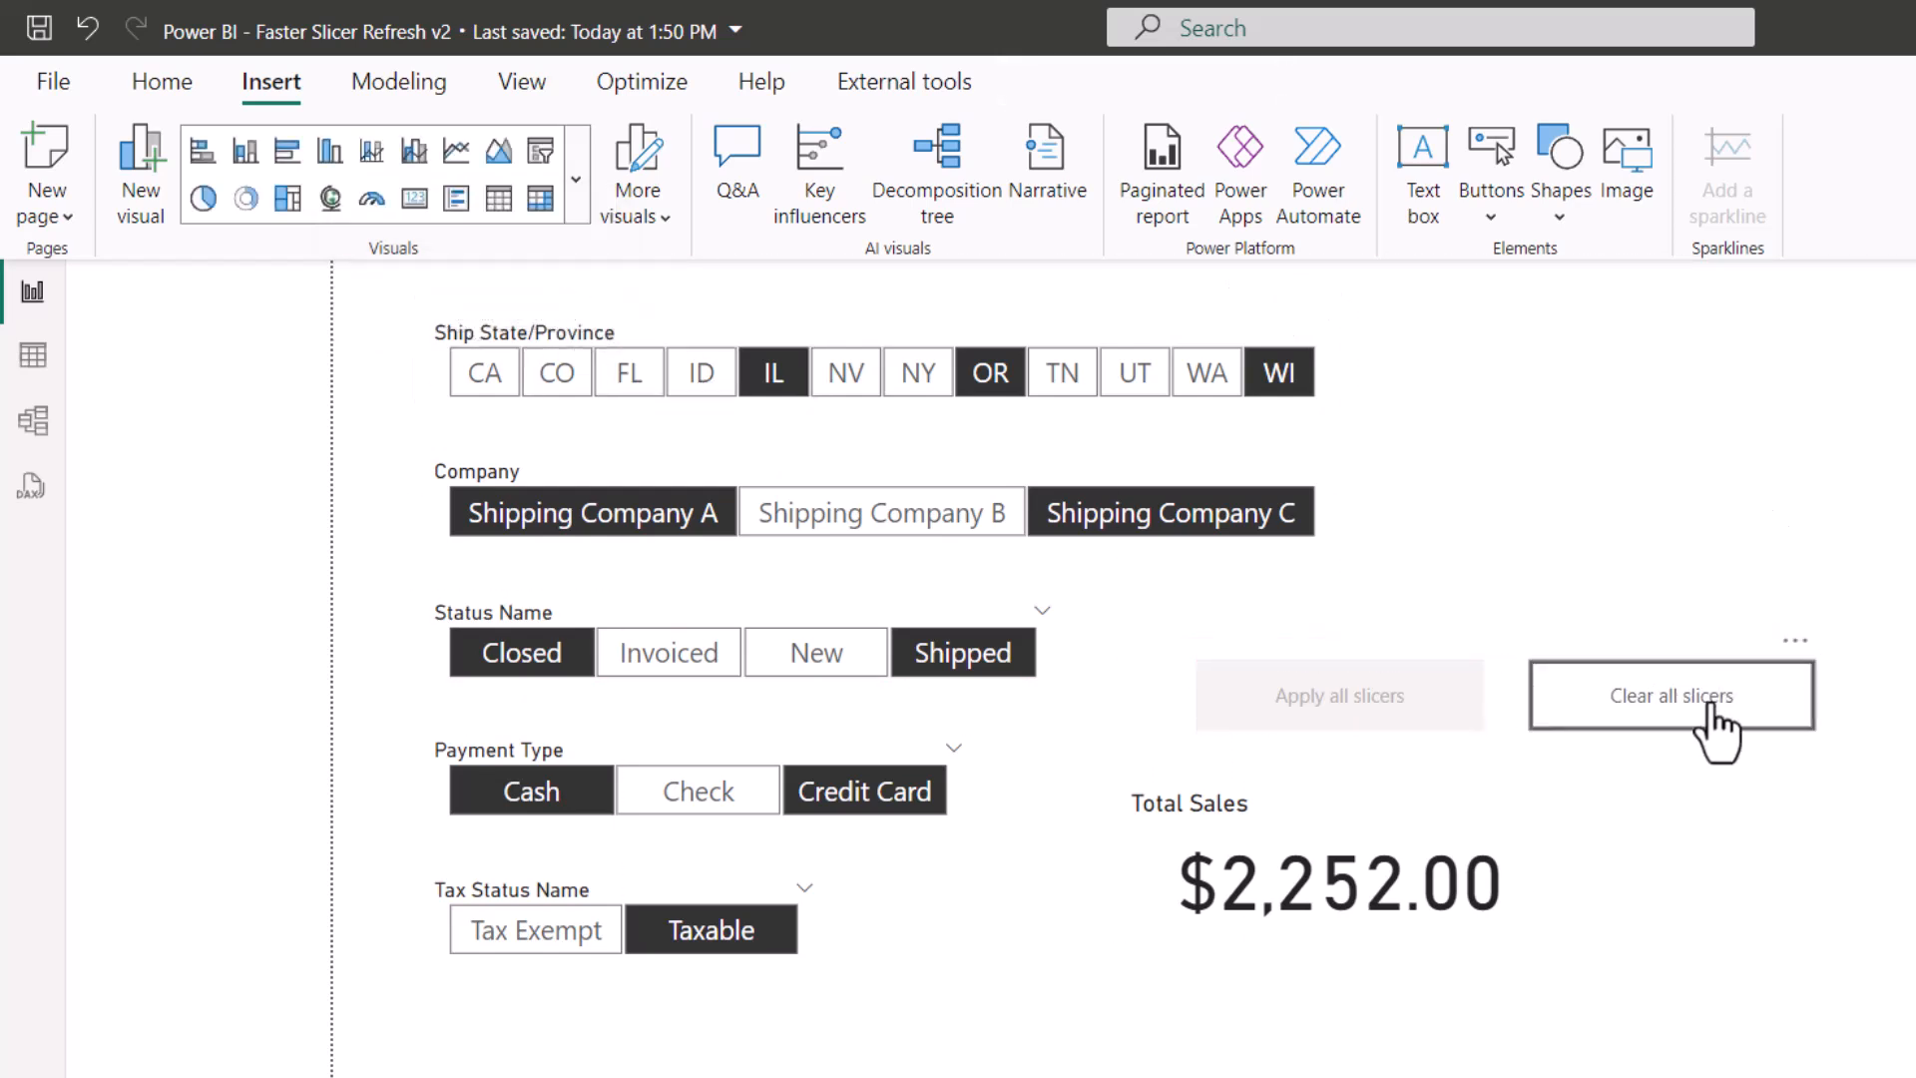
- Clear every slicer at once, then stage CA as a pending ship state pick
{"action": "left_click", "coordinate": [1671, 694]}
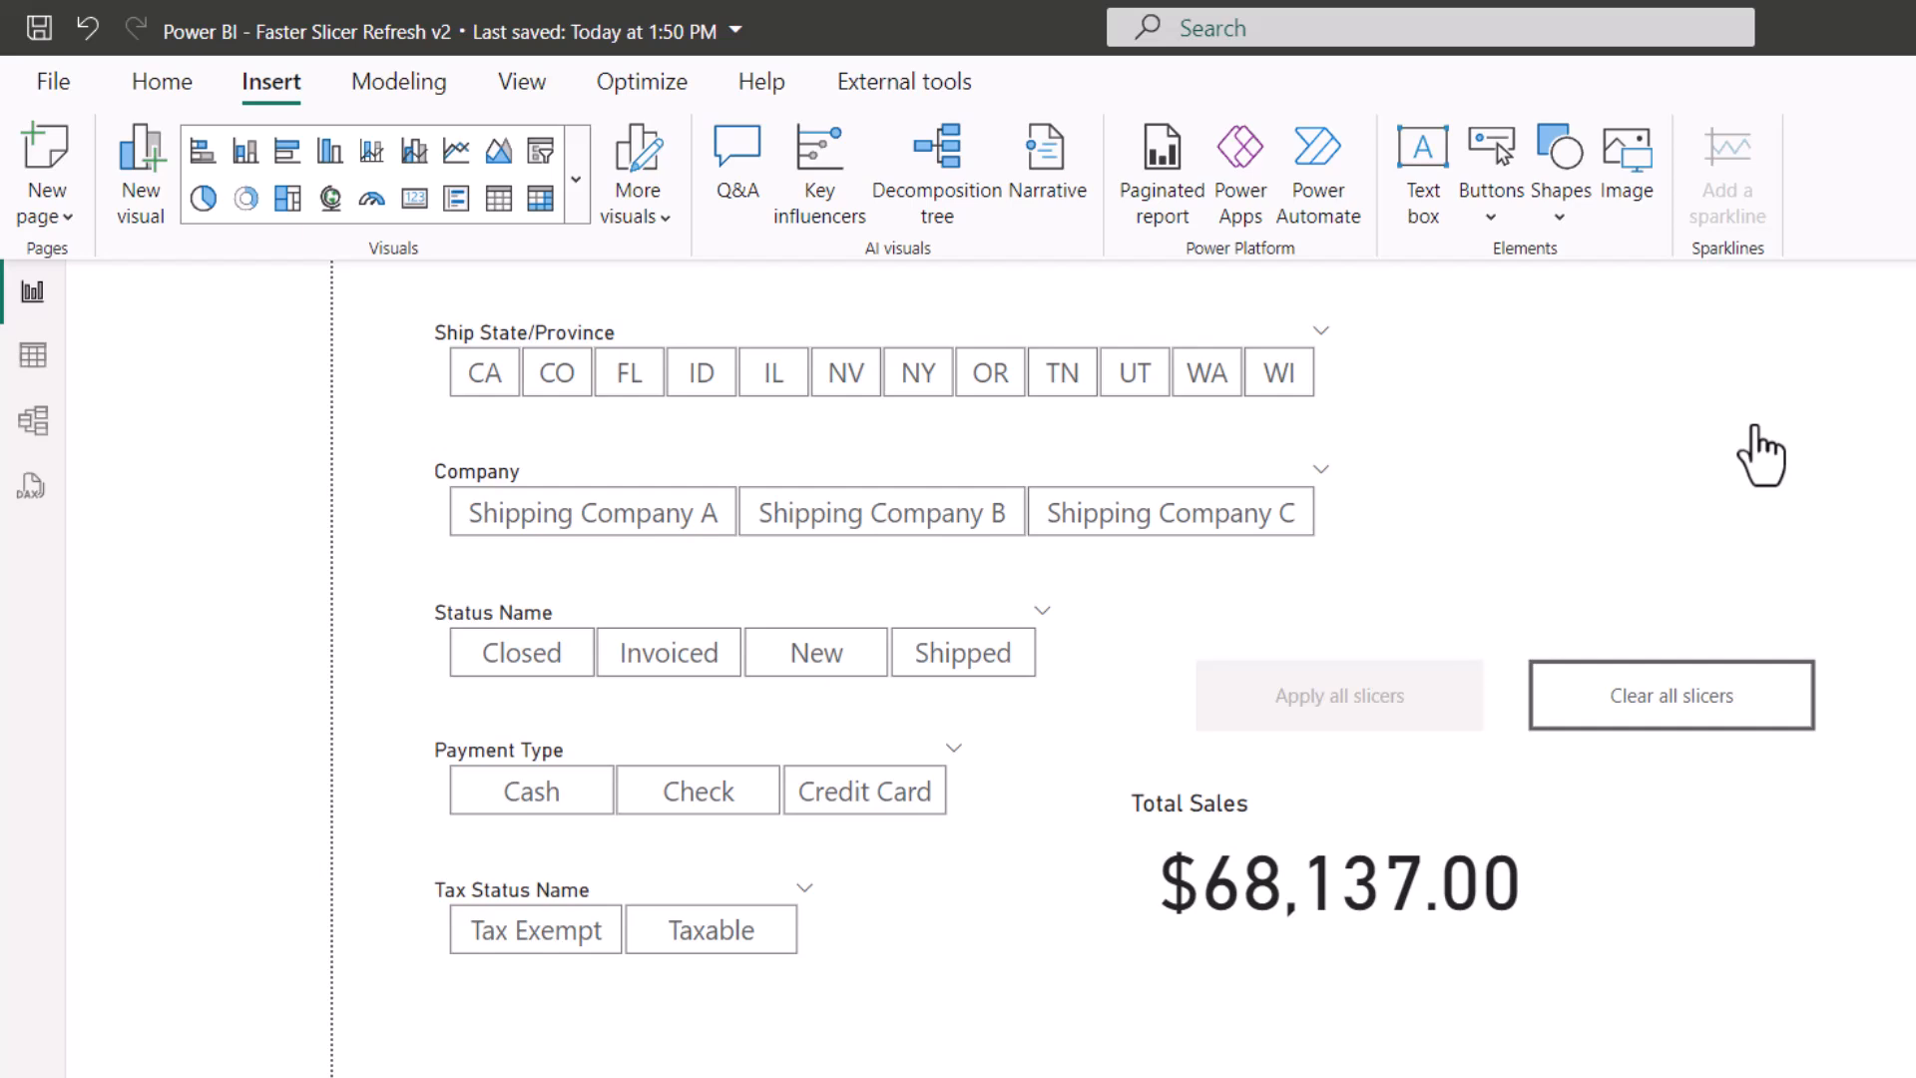
{"action": "mouse_move", "coordinate": [1411, 609]}
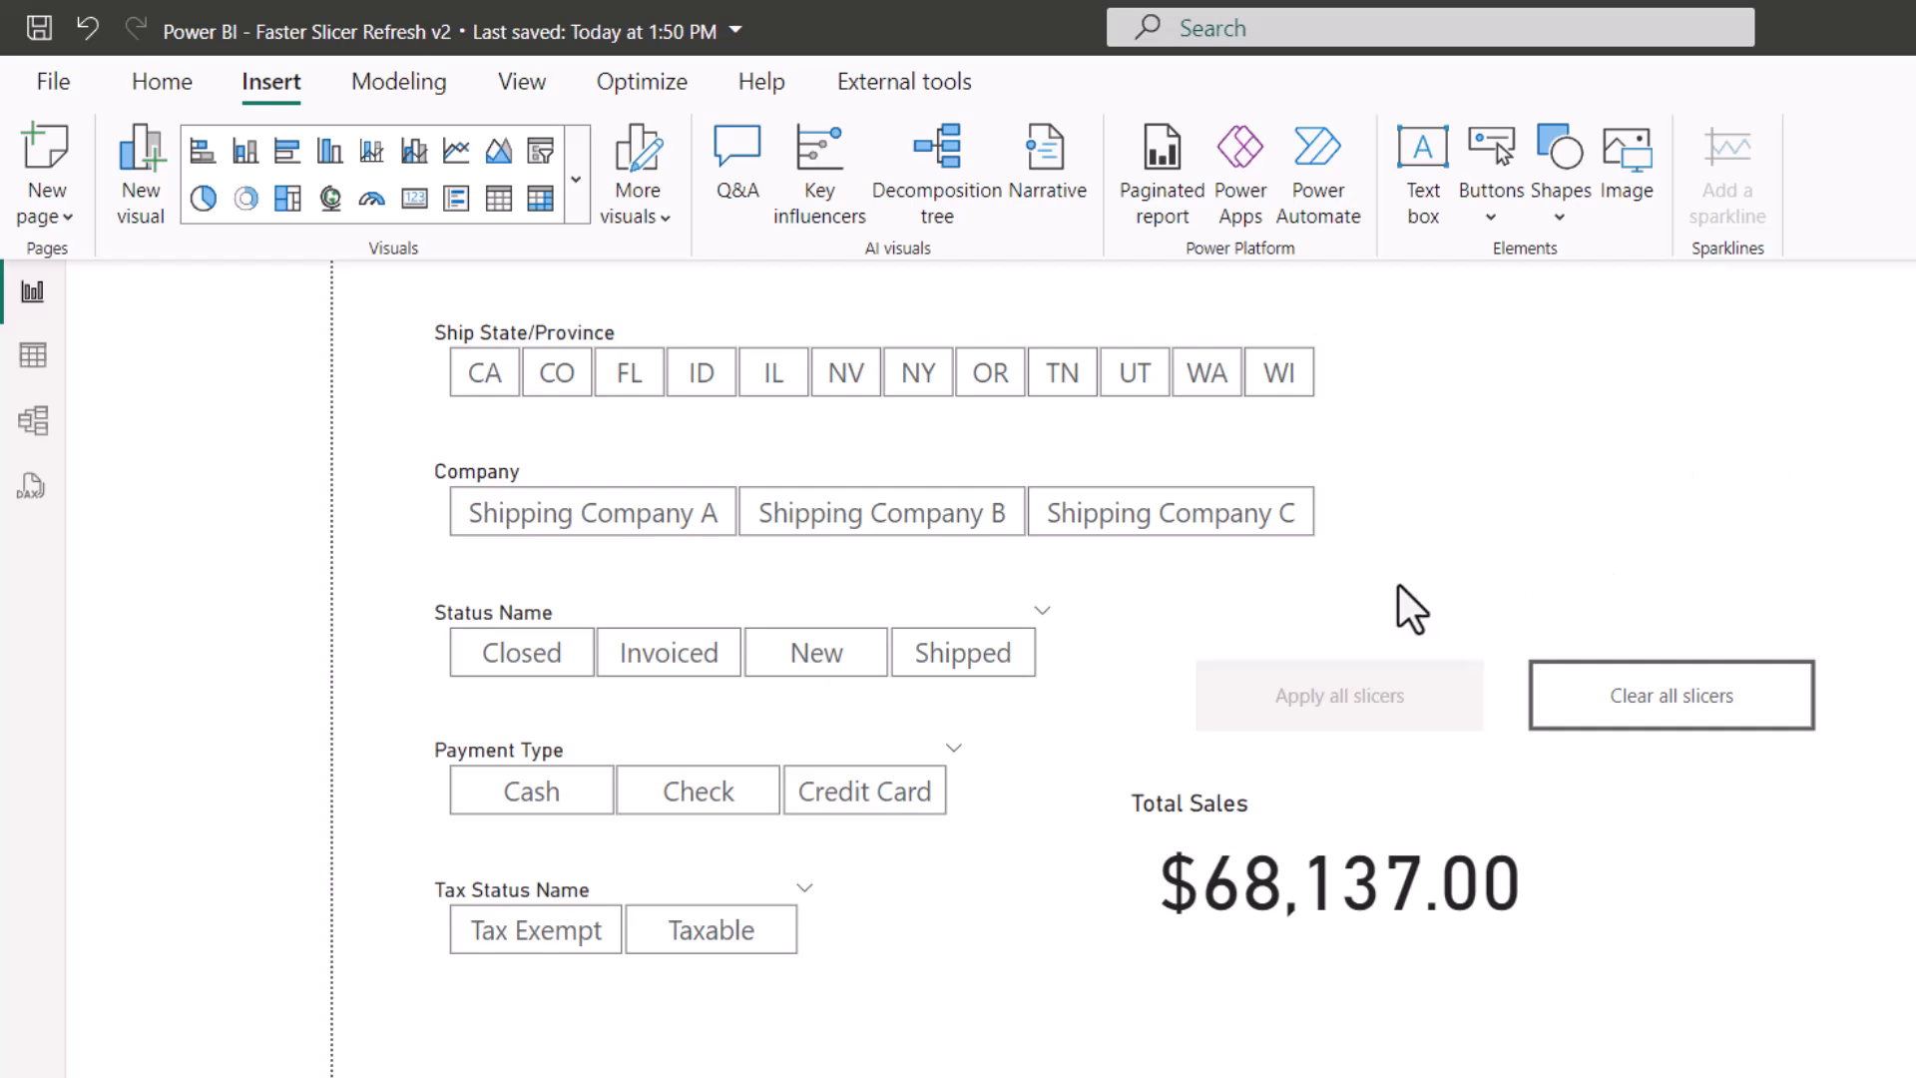
{"action": "mouse_move", "coordinate": [1463, 545]}
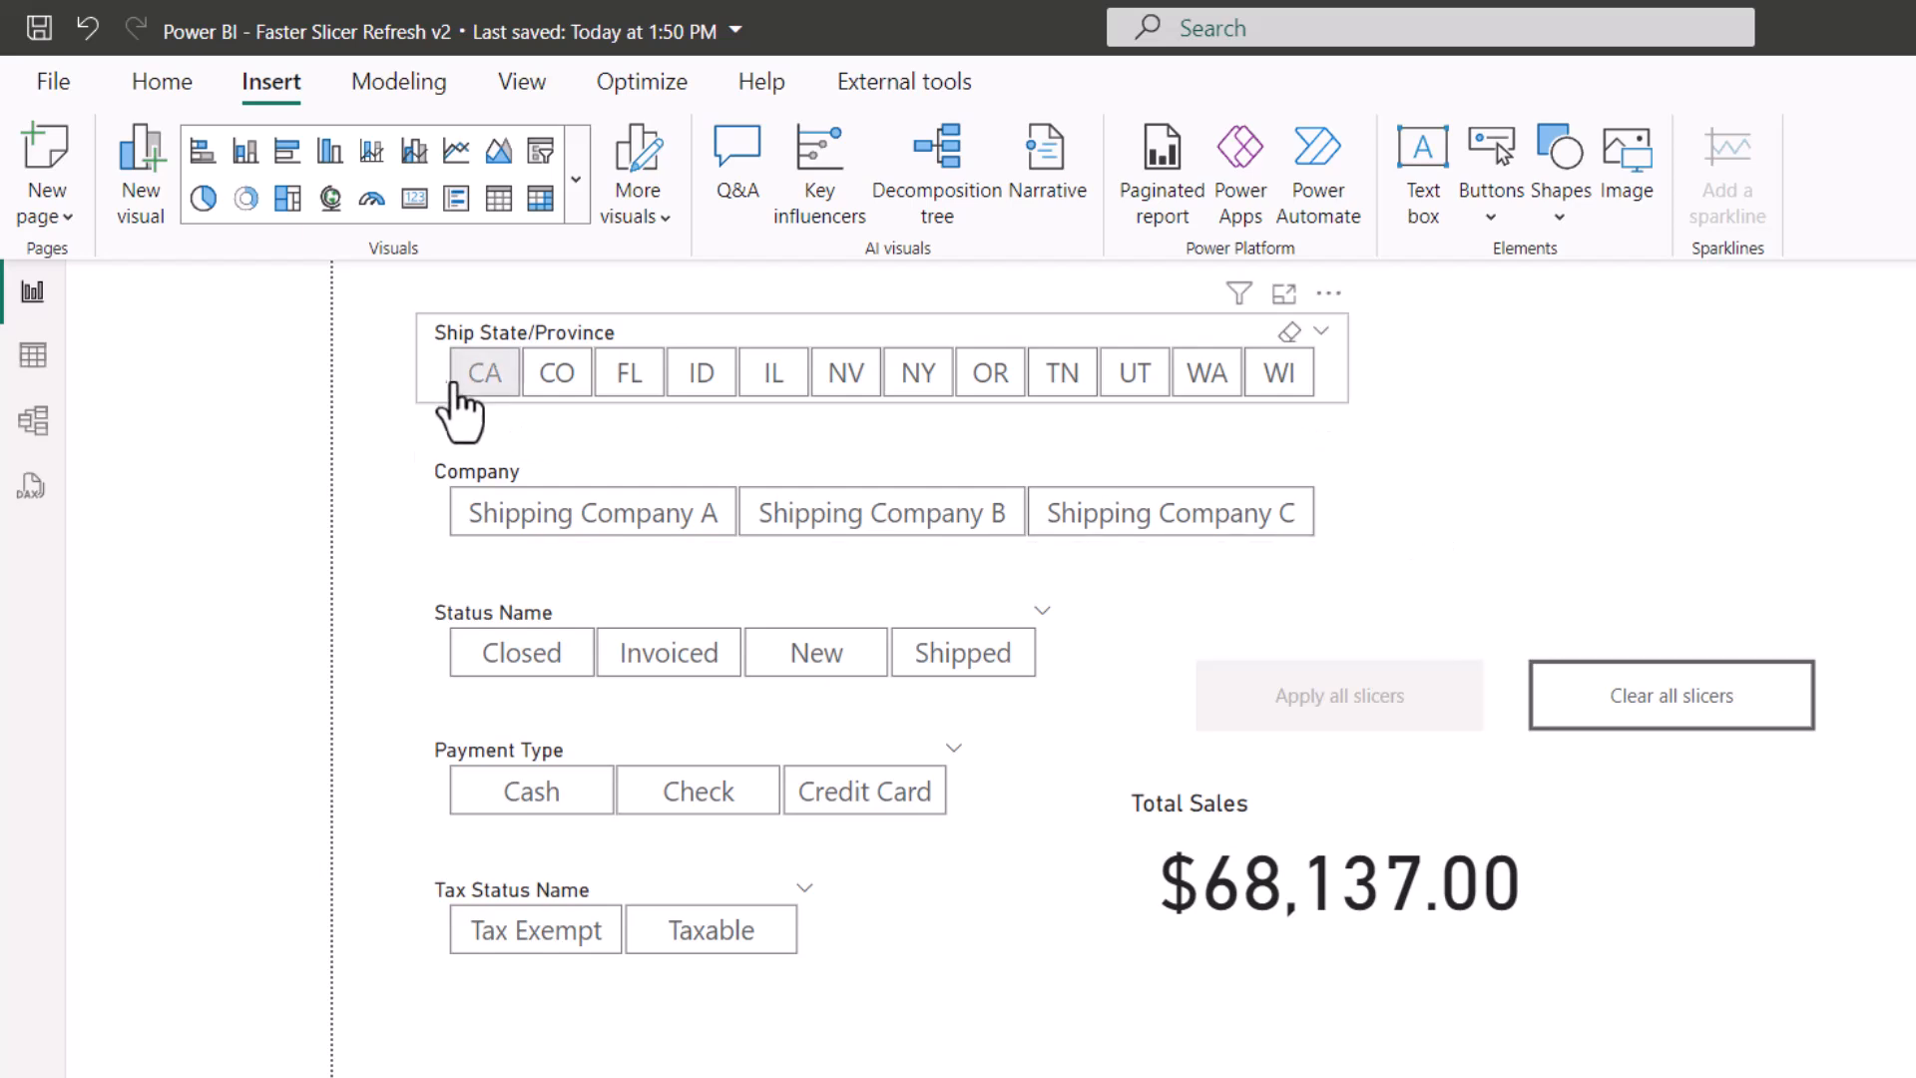
{"action": "left_click", "coordinate": [773, 371]}
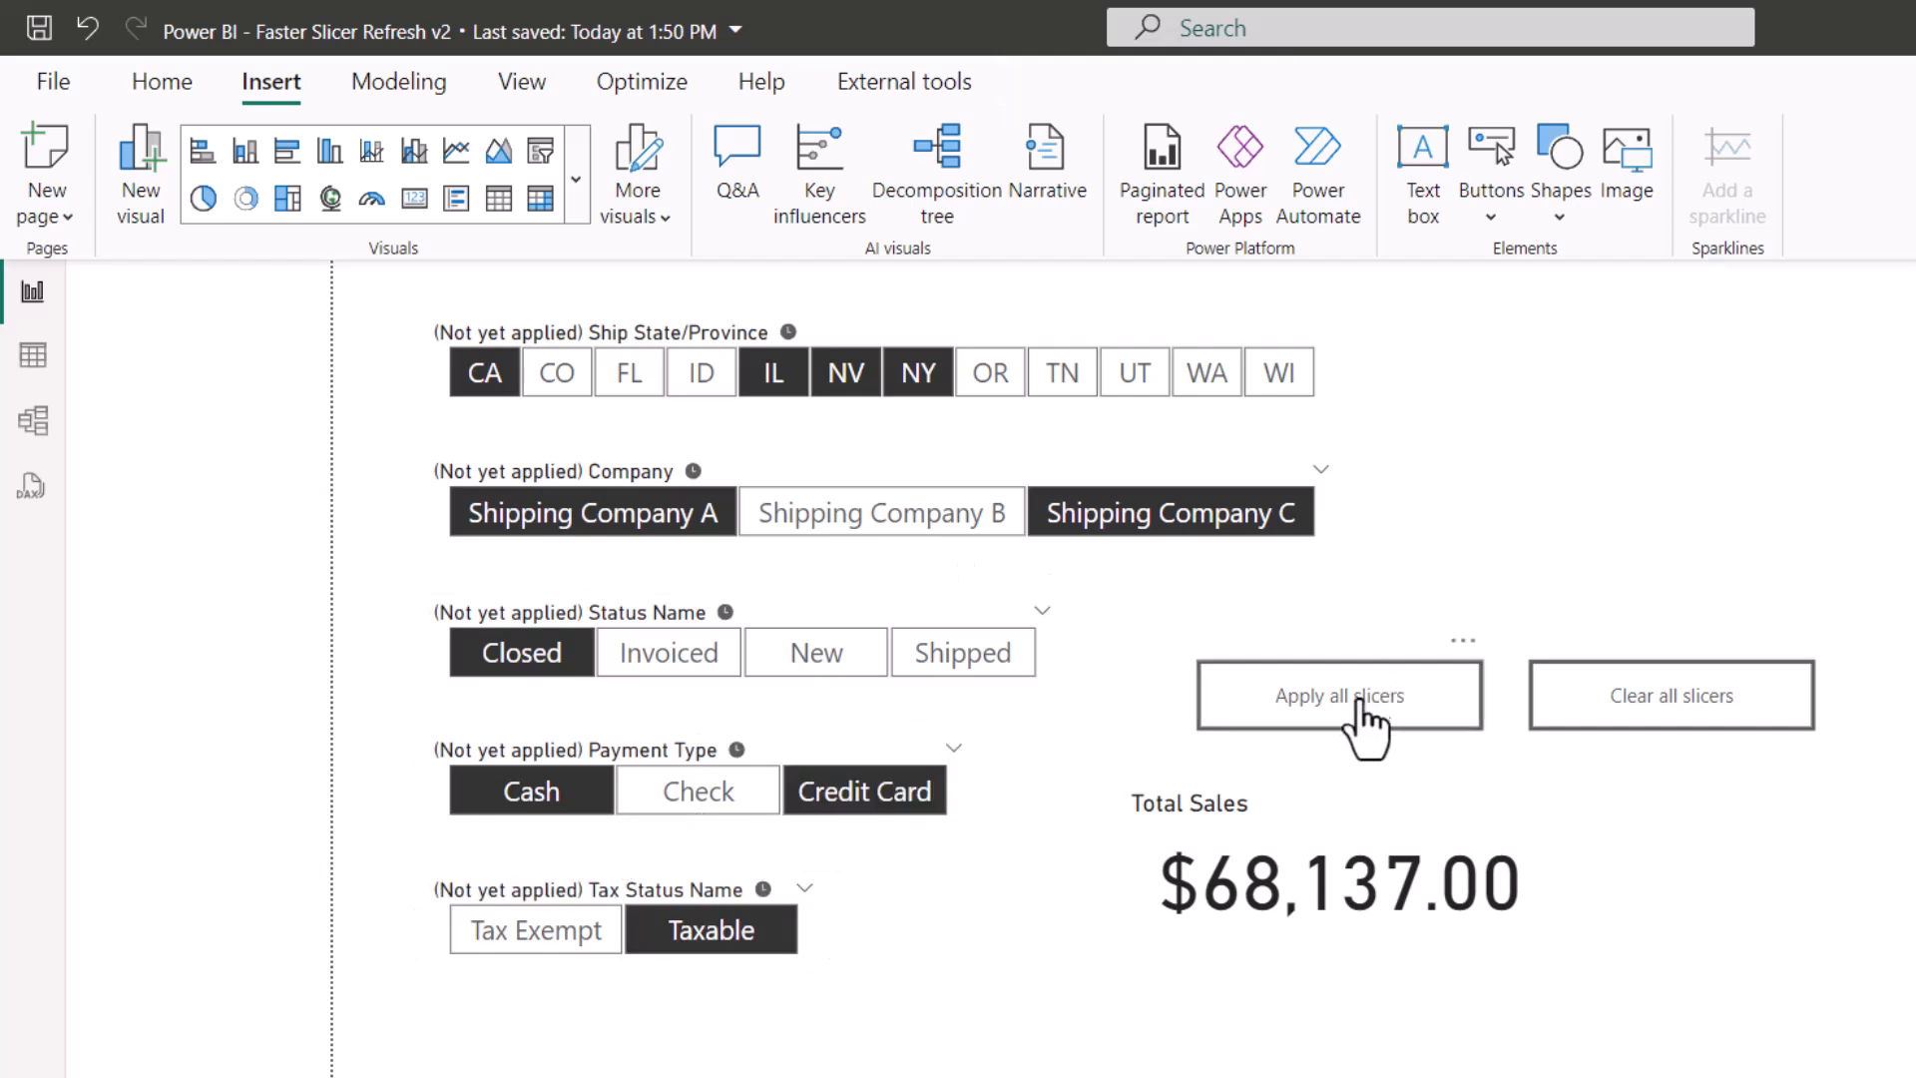
{"action": "mouse_move", "coordinate": [1603, 543]}
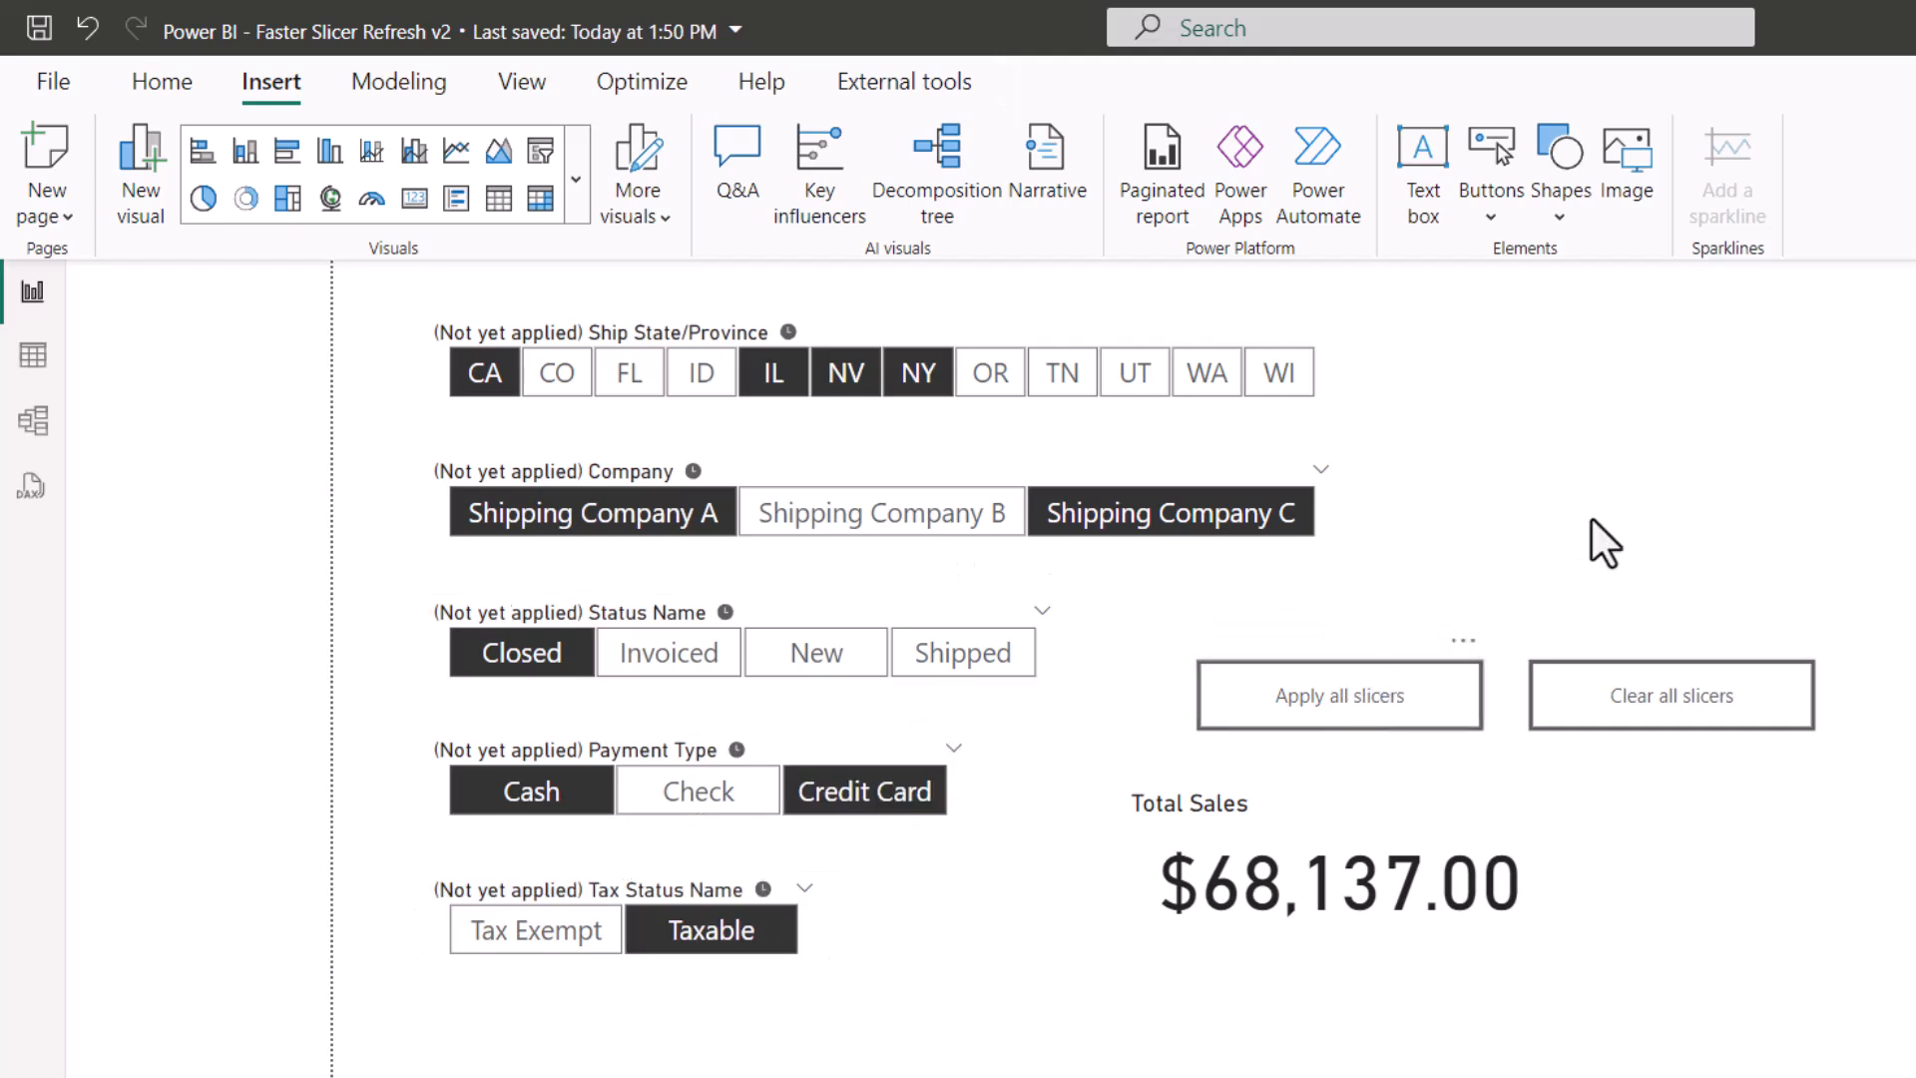
{"action": "left_click", "coordinate": [1337, 694]}
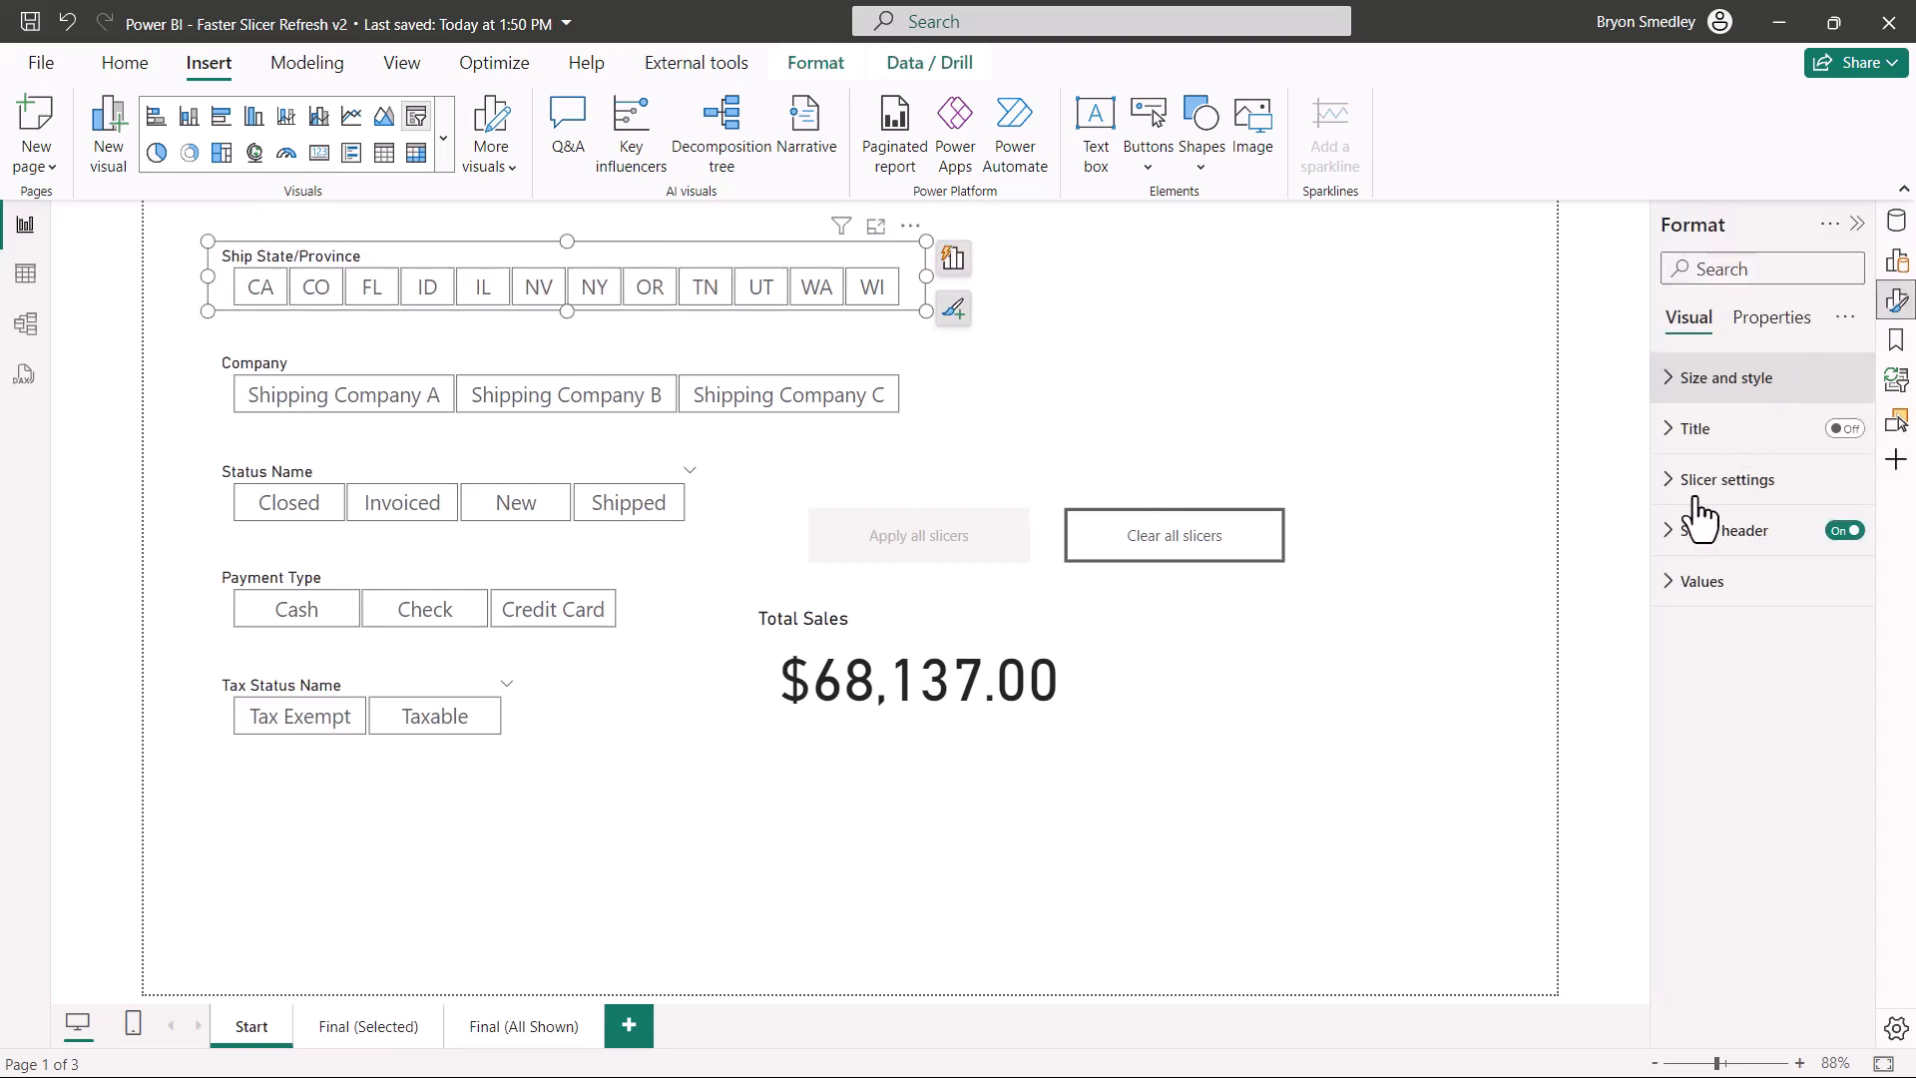
- Pick NY in Ship State/Province and switch the slicer header's Pending icon On
{"action": "left_click", "coordinate": [1724, 497]}
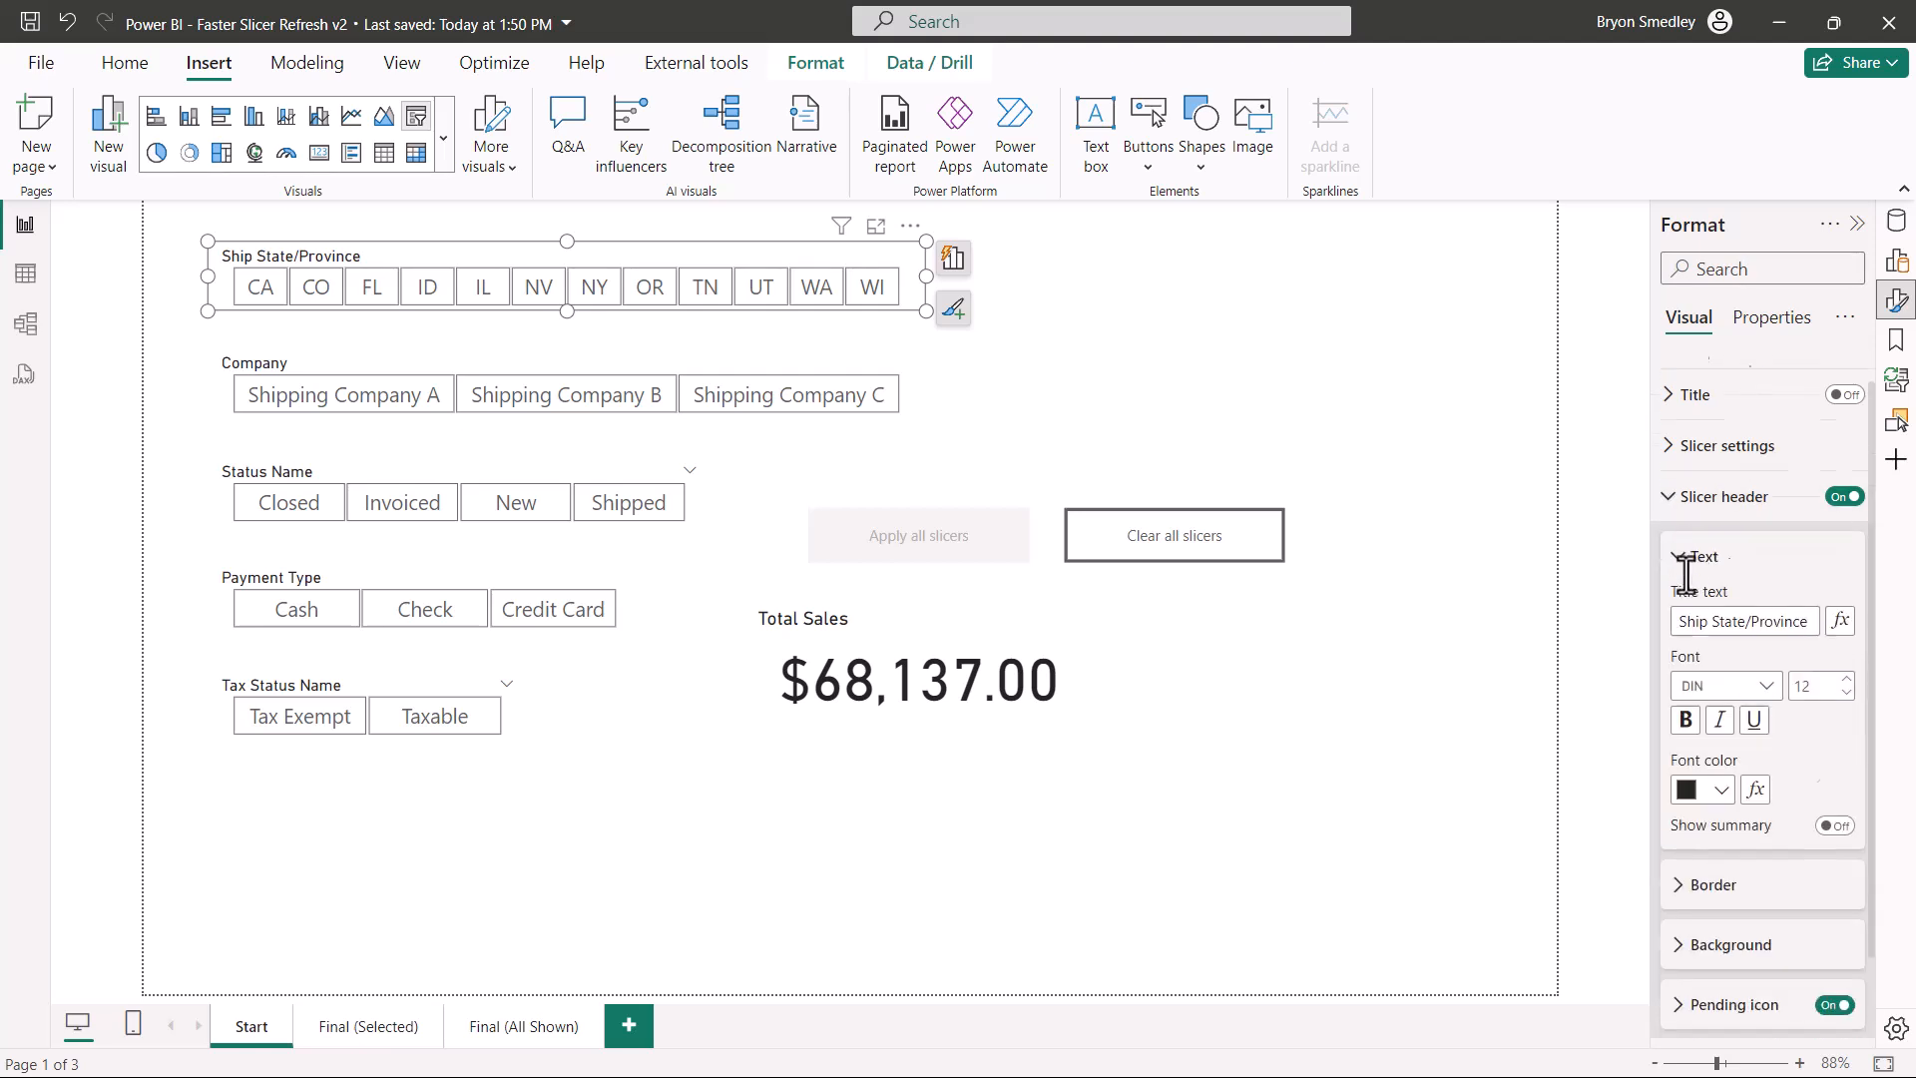
{"action": "scroll", "scroll_direction": "down", "scroll_amount": 3}
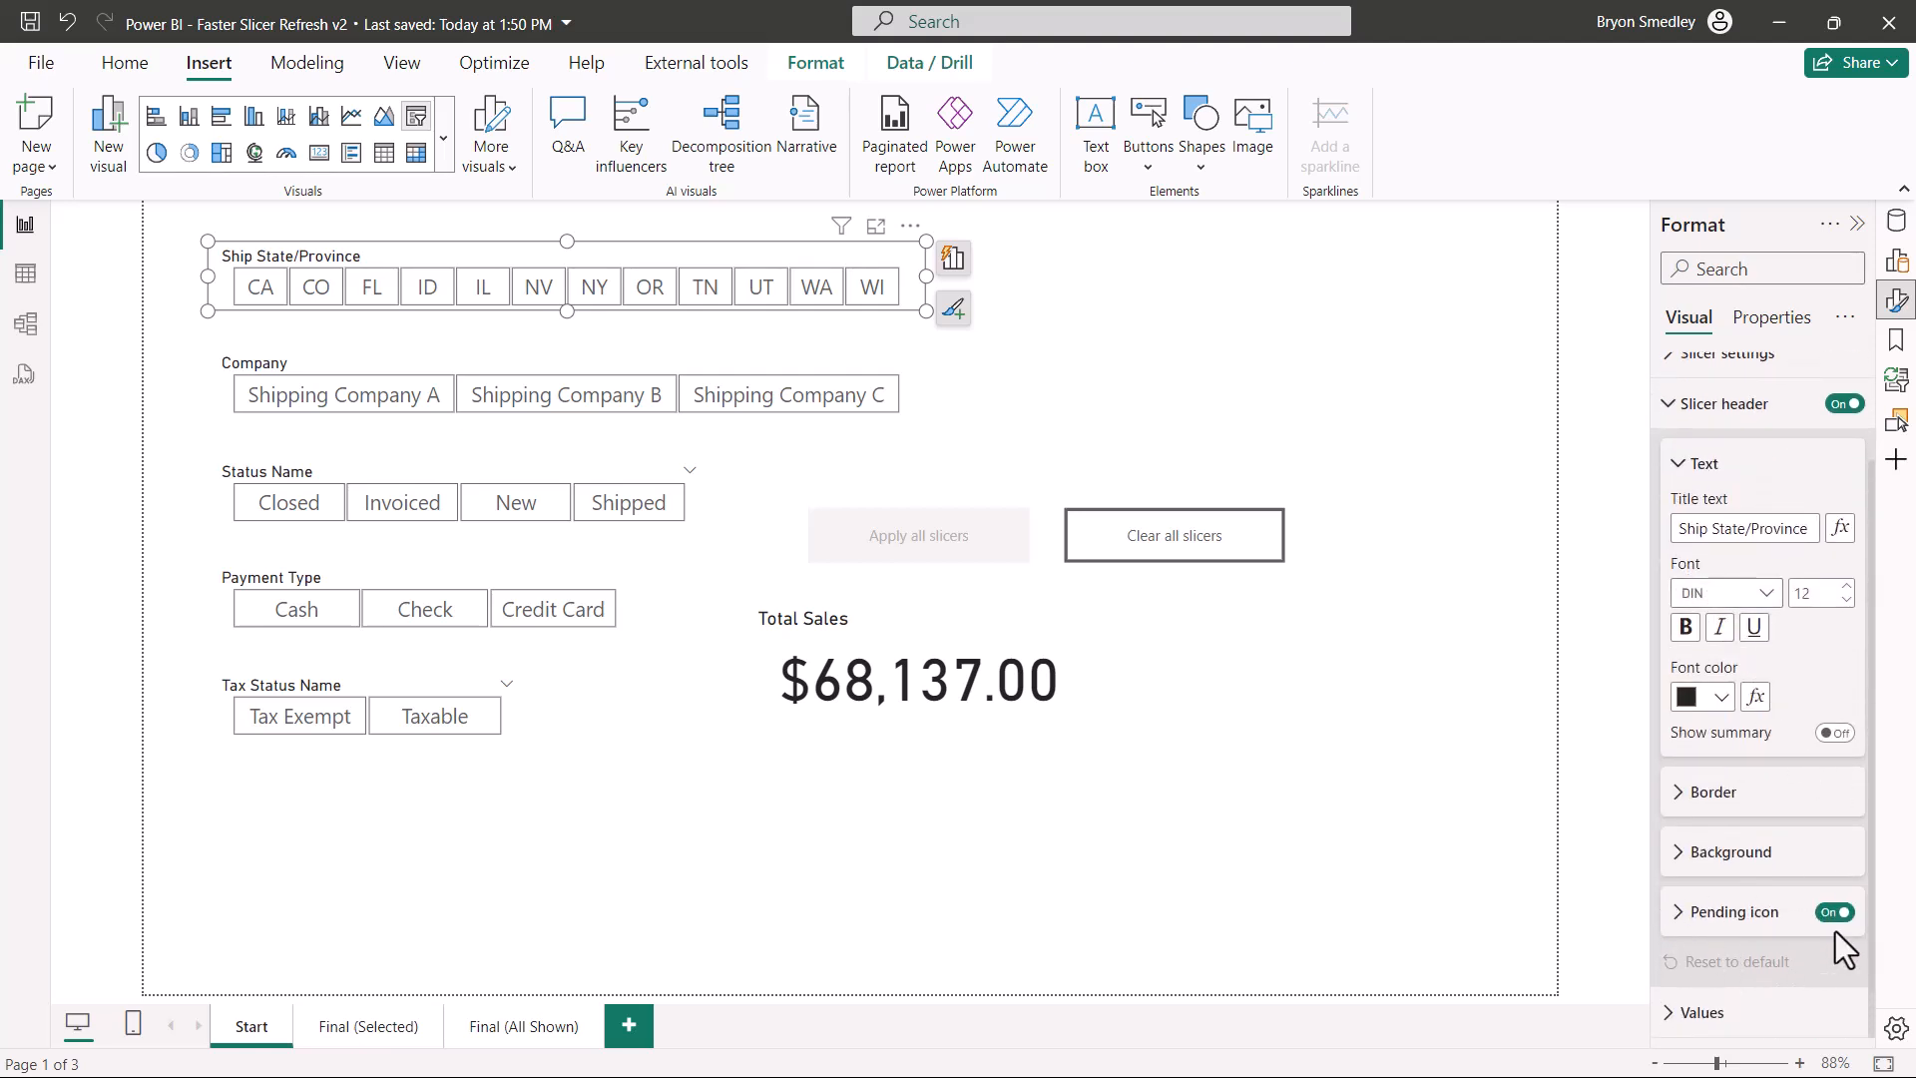
{"action": "mouse_move", "coordinate": [1782, 931]}
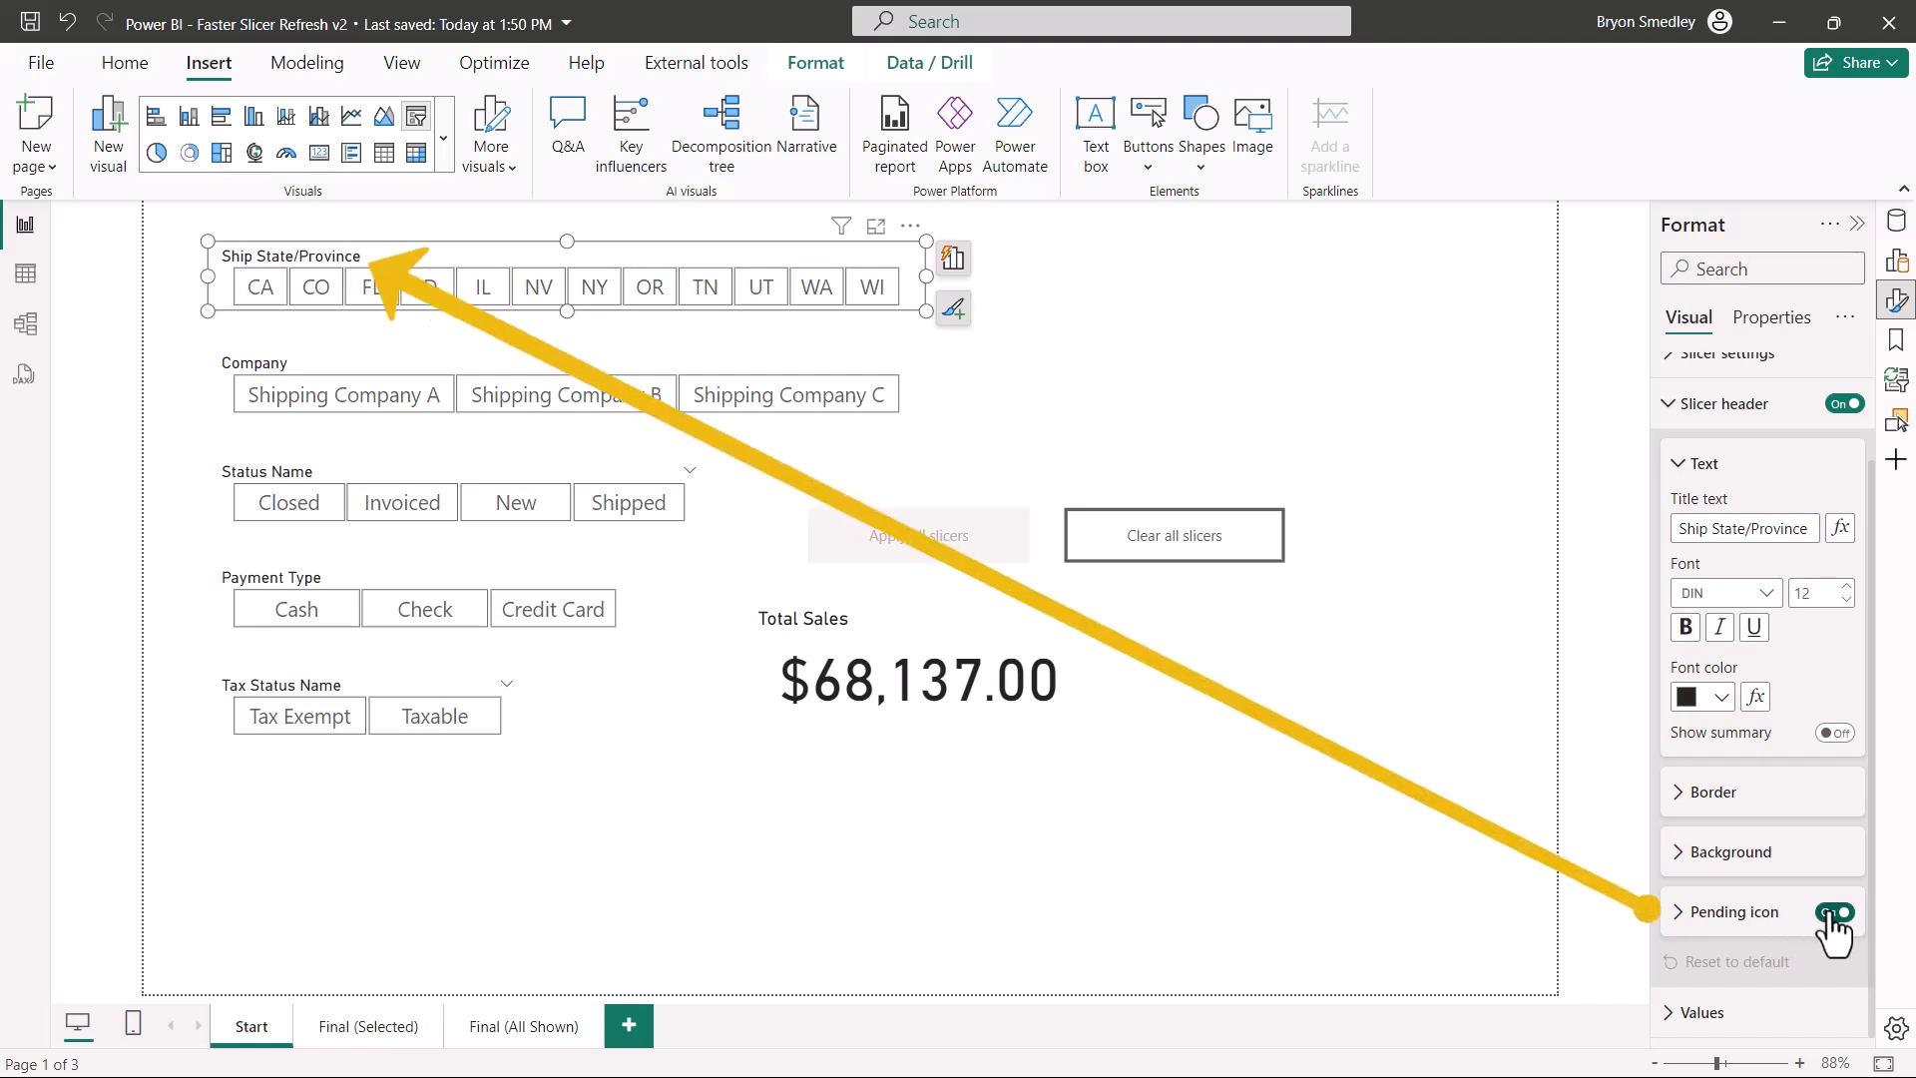
{"action": "left_click", "coordinate": [1835, 912]}
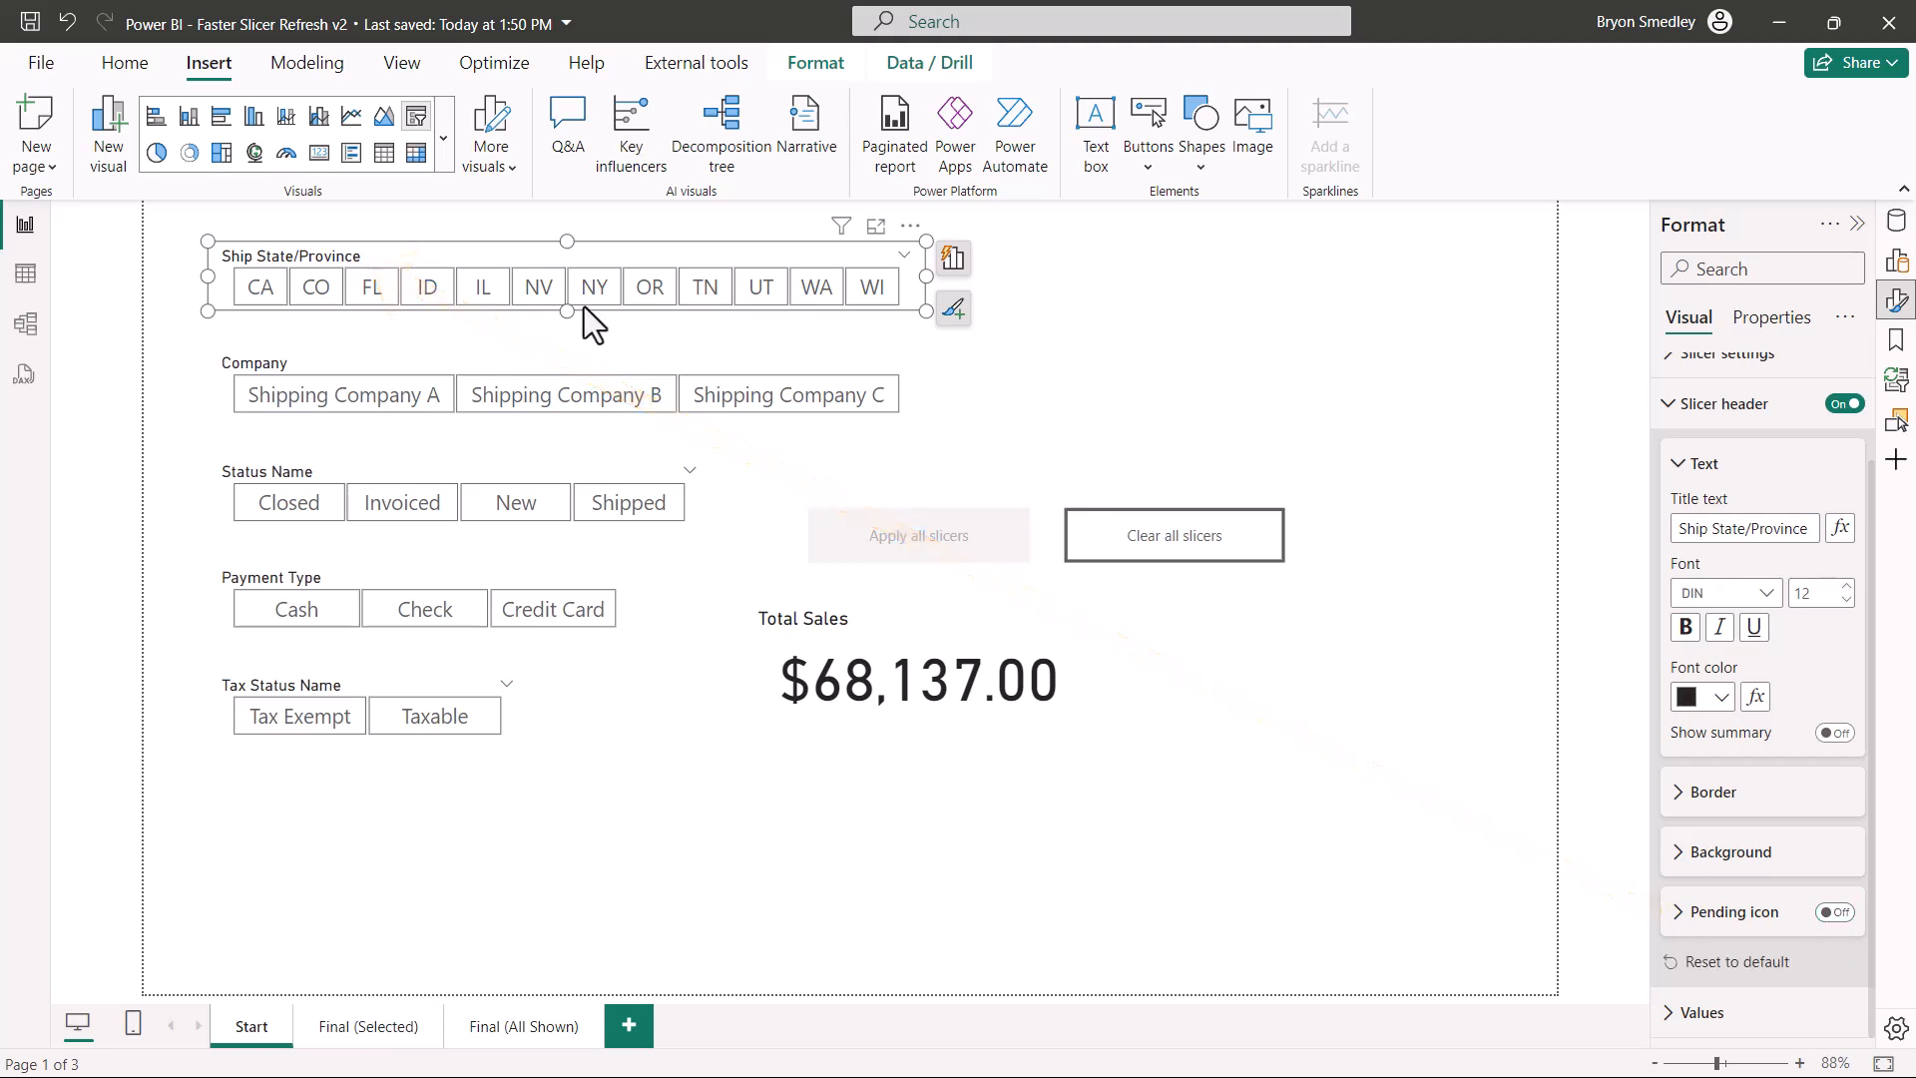
{"action": "left_click", "coordinate": [595, 285]}
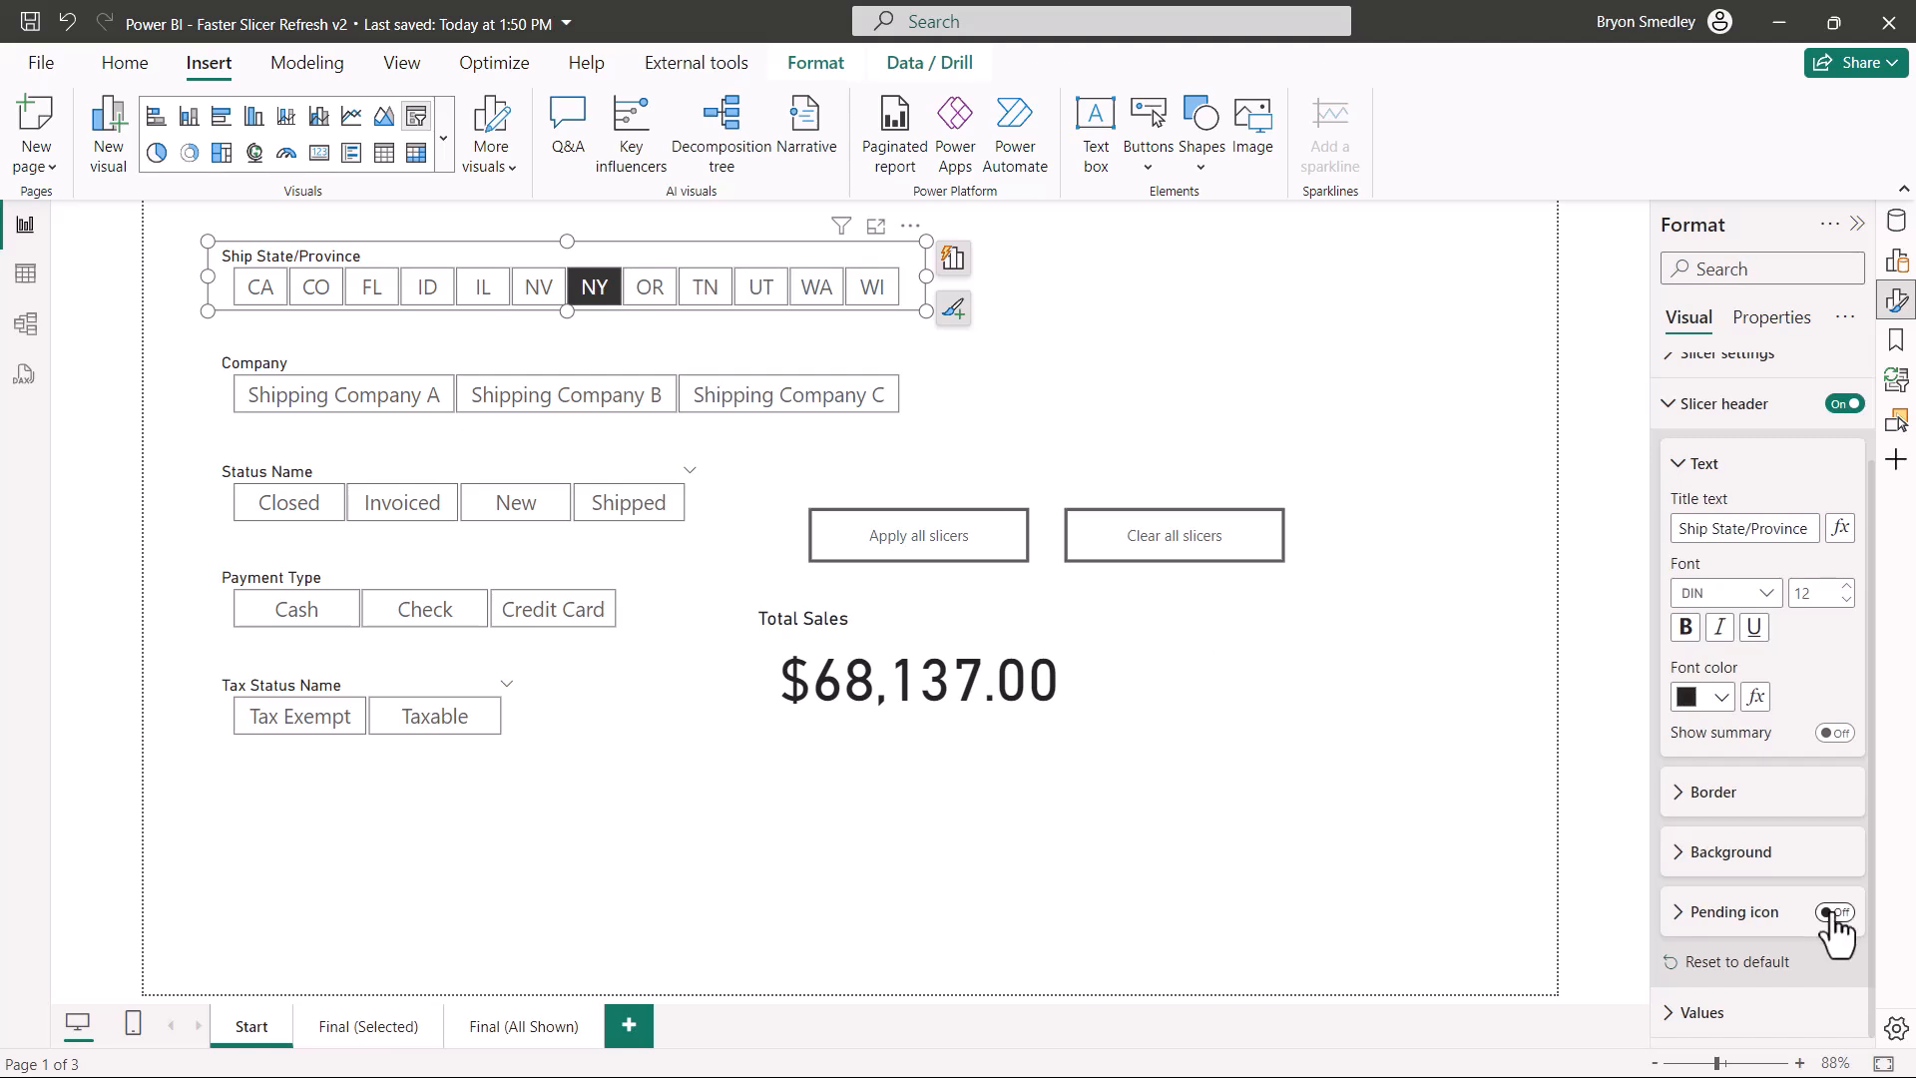
{"action": "left_click", "coordinate": [1837, 913]}
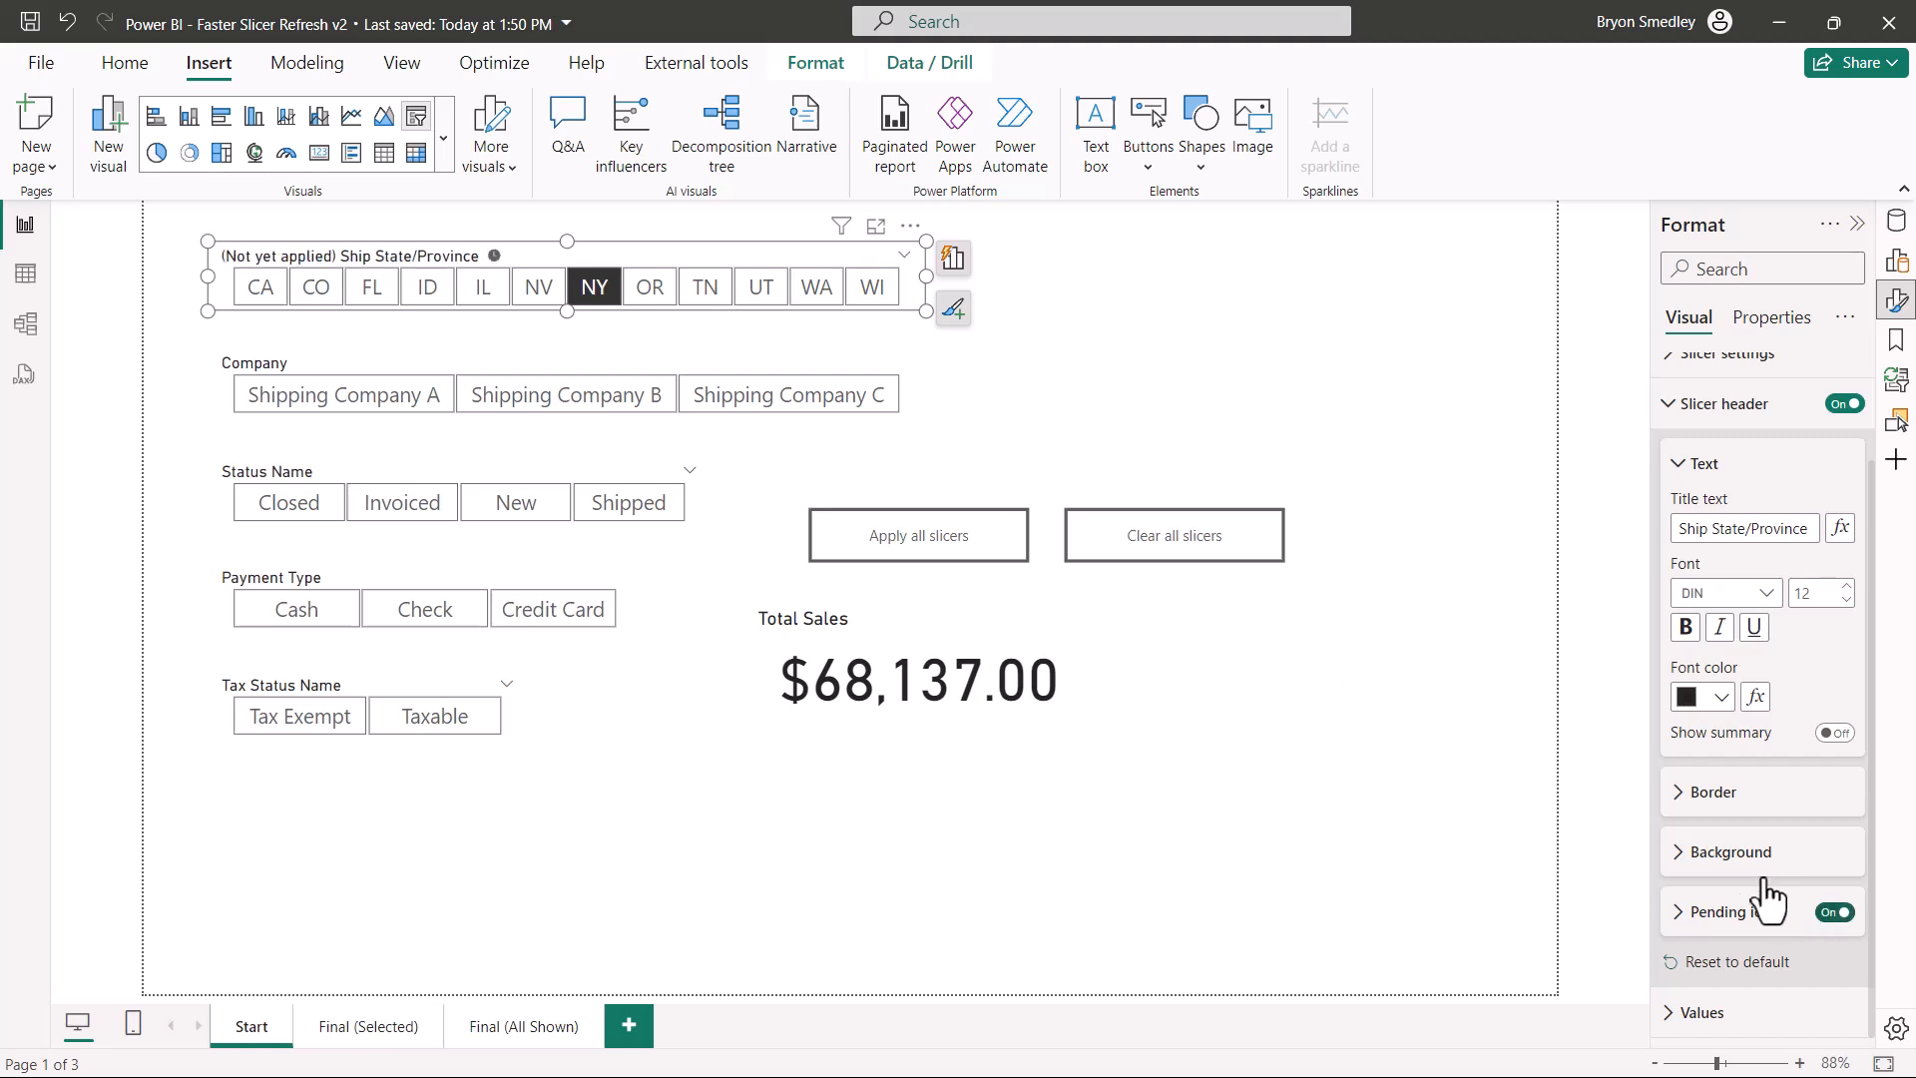
{"action": "mouse_move", "coordinate": [1240, 661]}
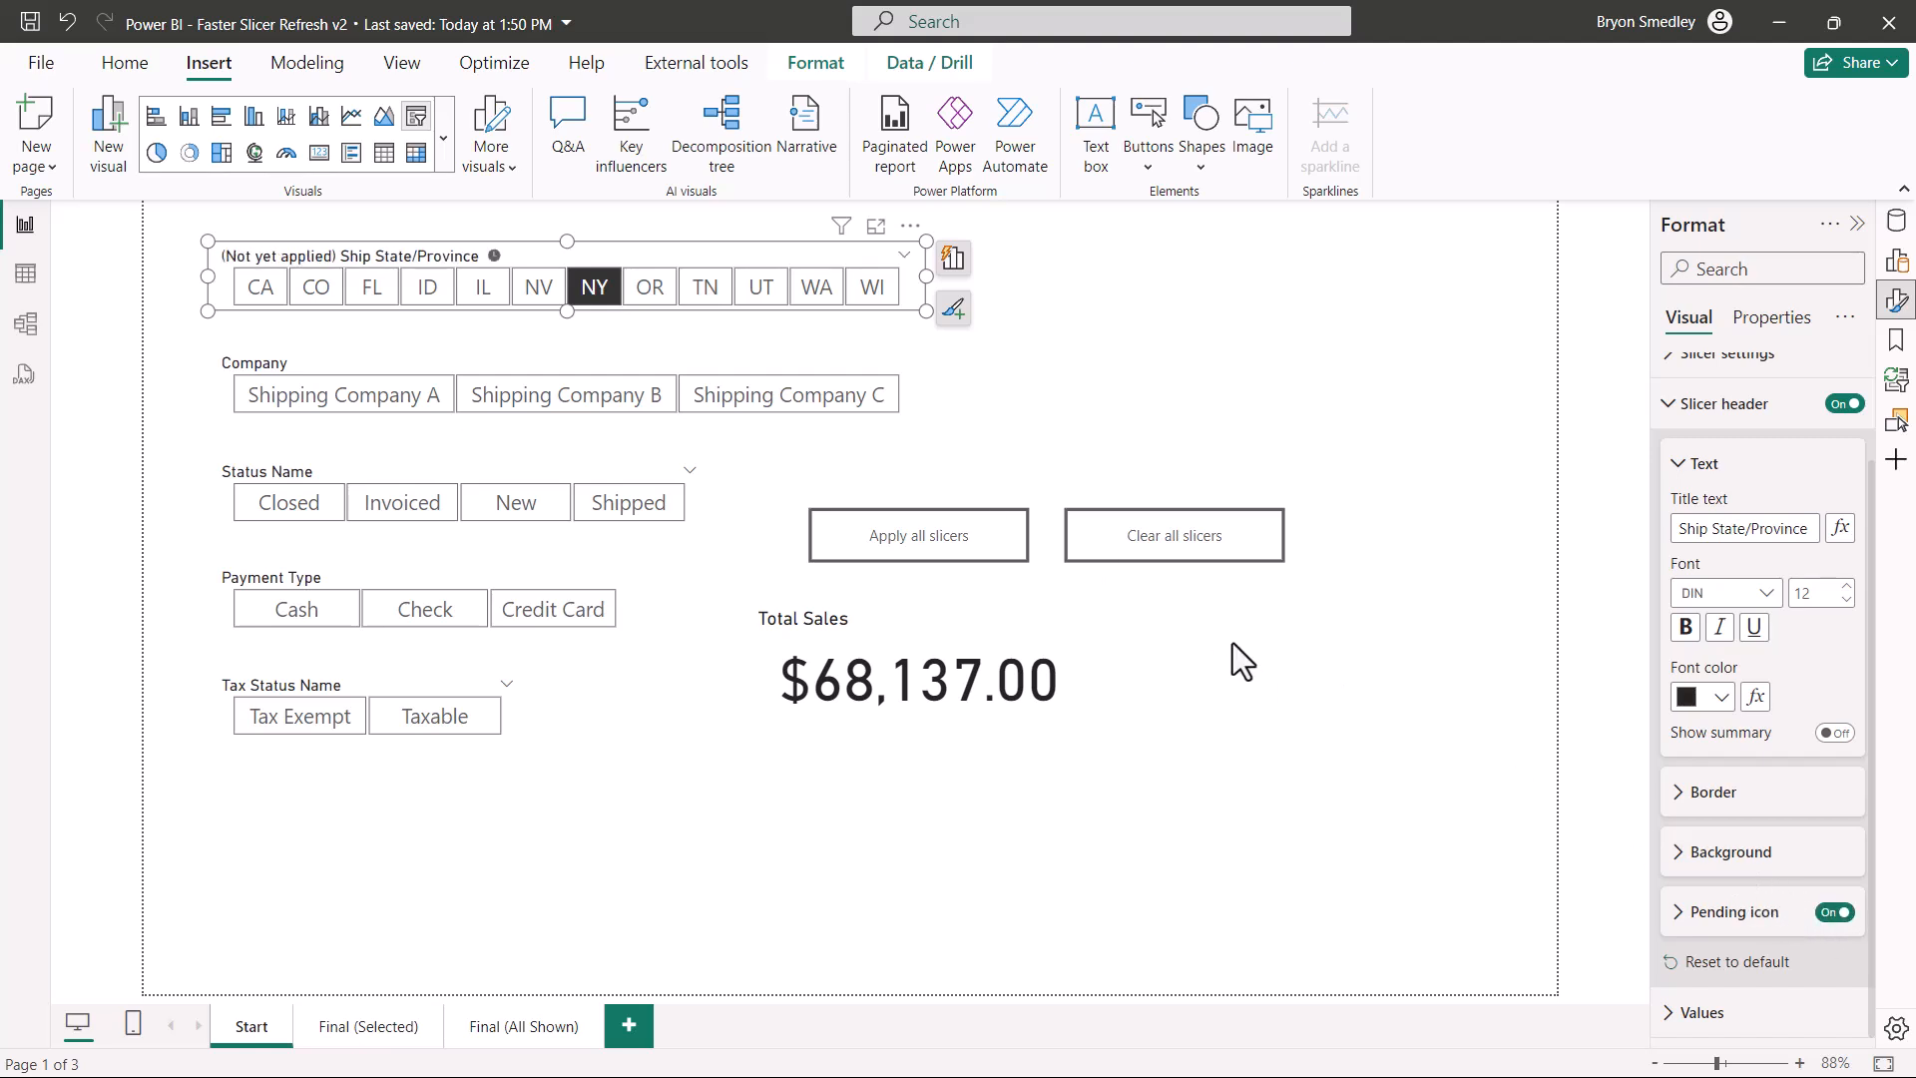
{"action": "mouse_move", "coordinate": [1421, 587]}
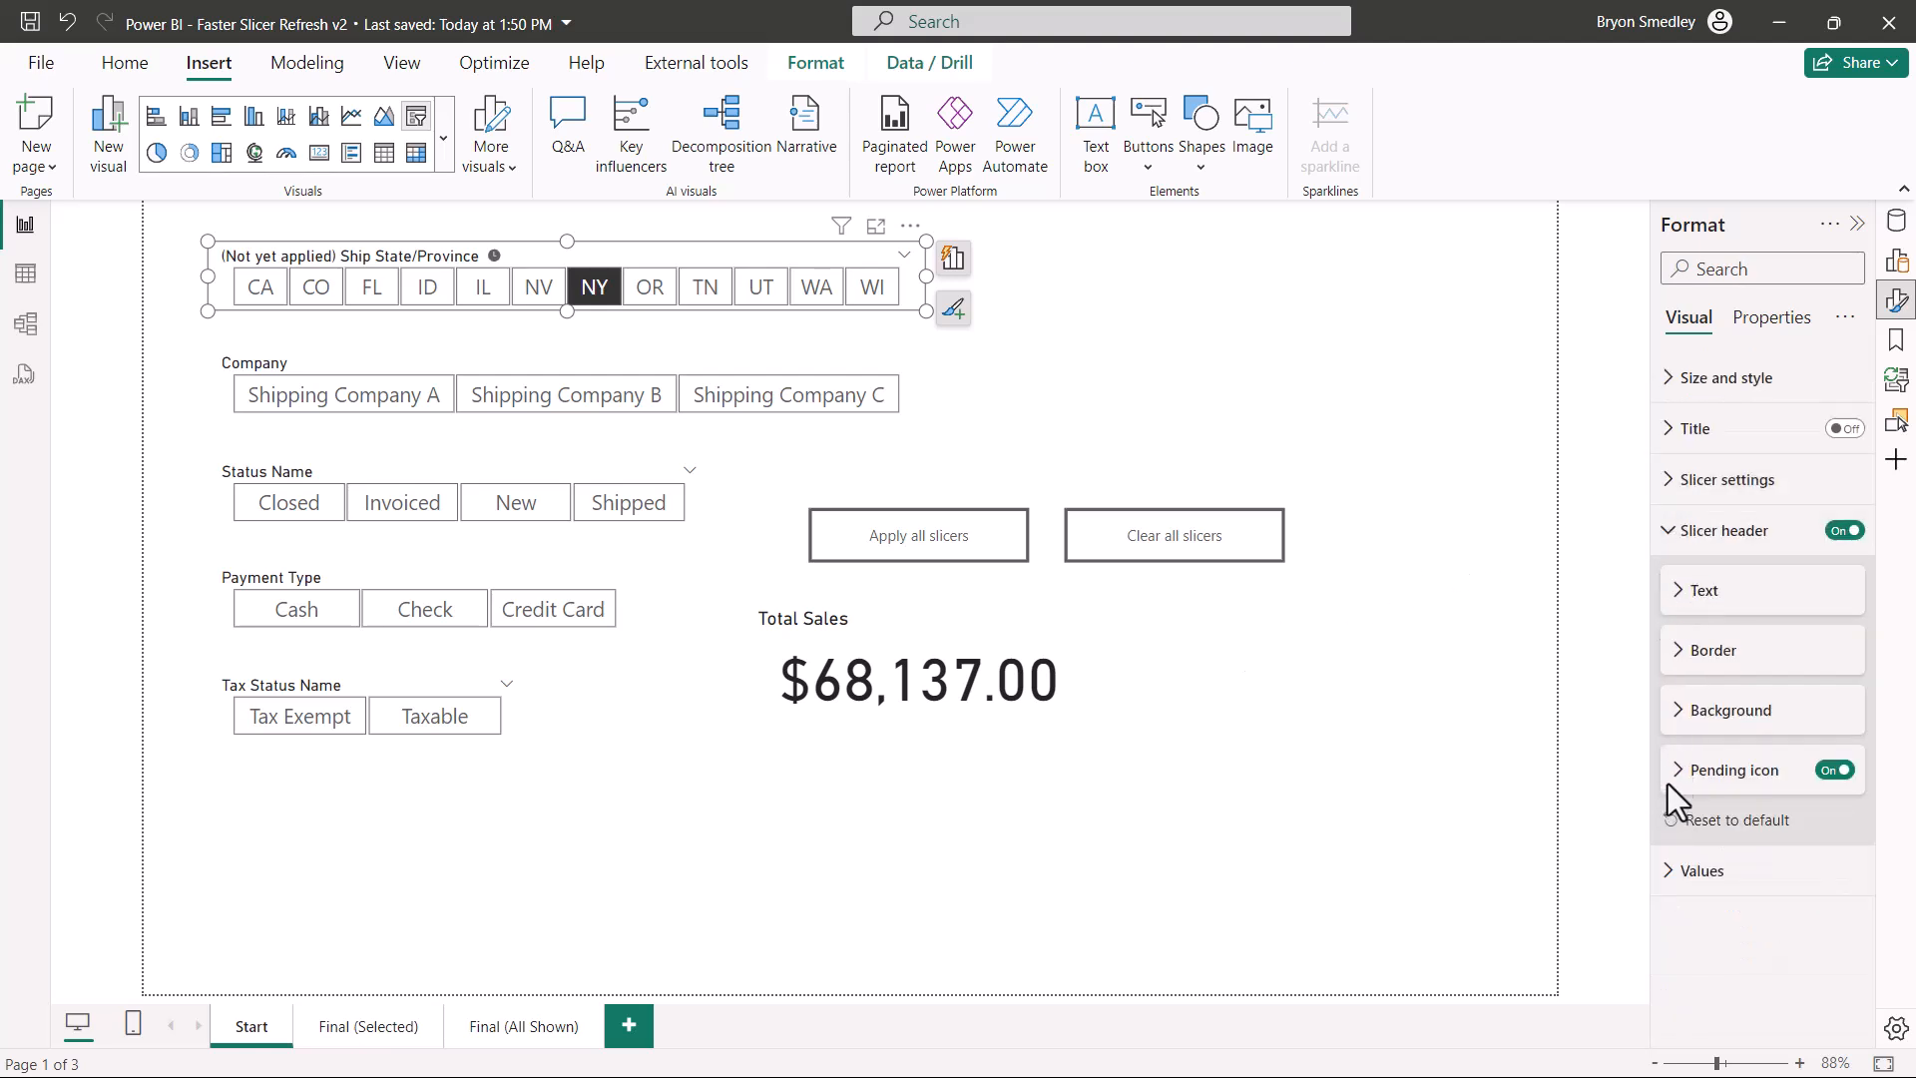
- Make the pending icon red, 16 px, positioned Right of text
{"action": "left_click", "coordinate": [1733, 770]}
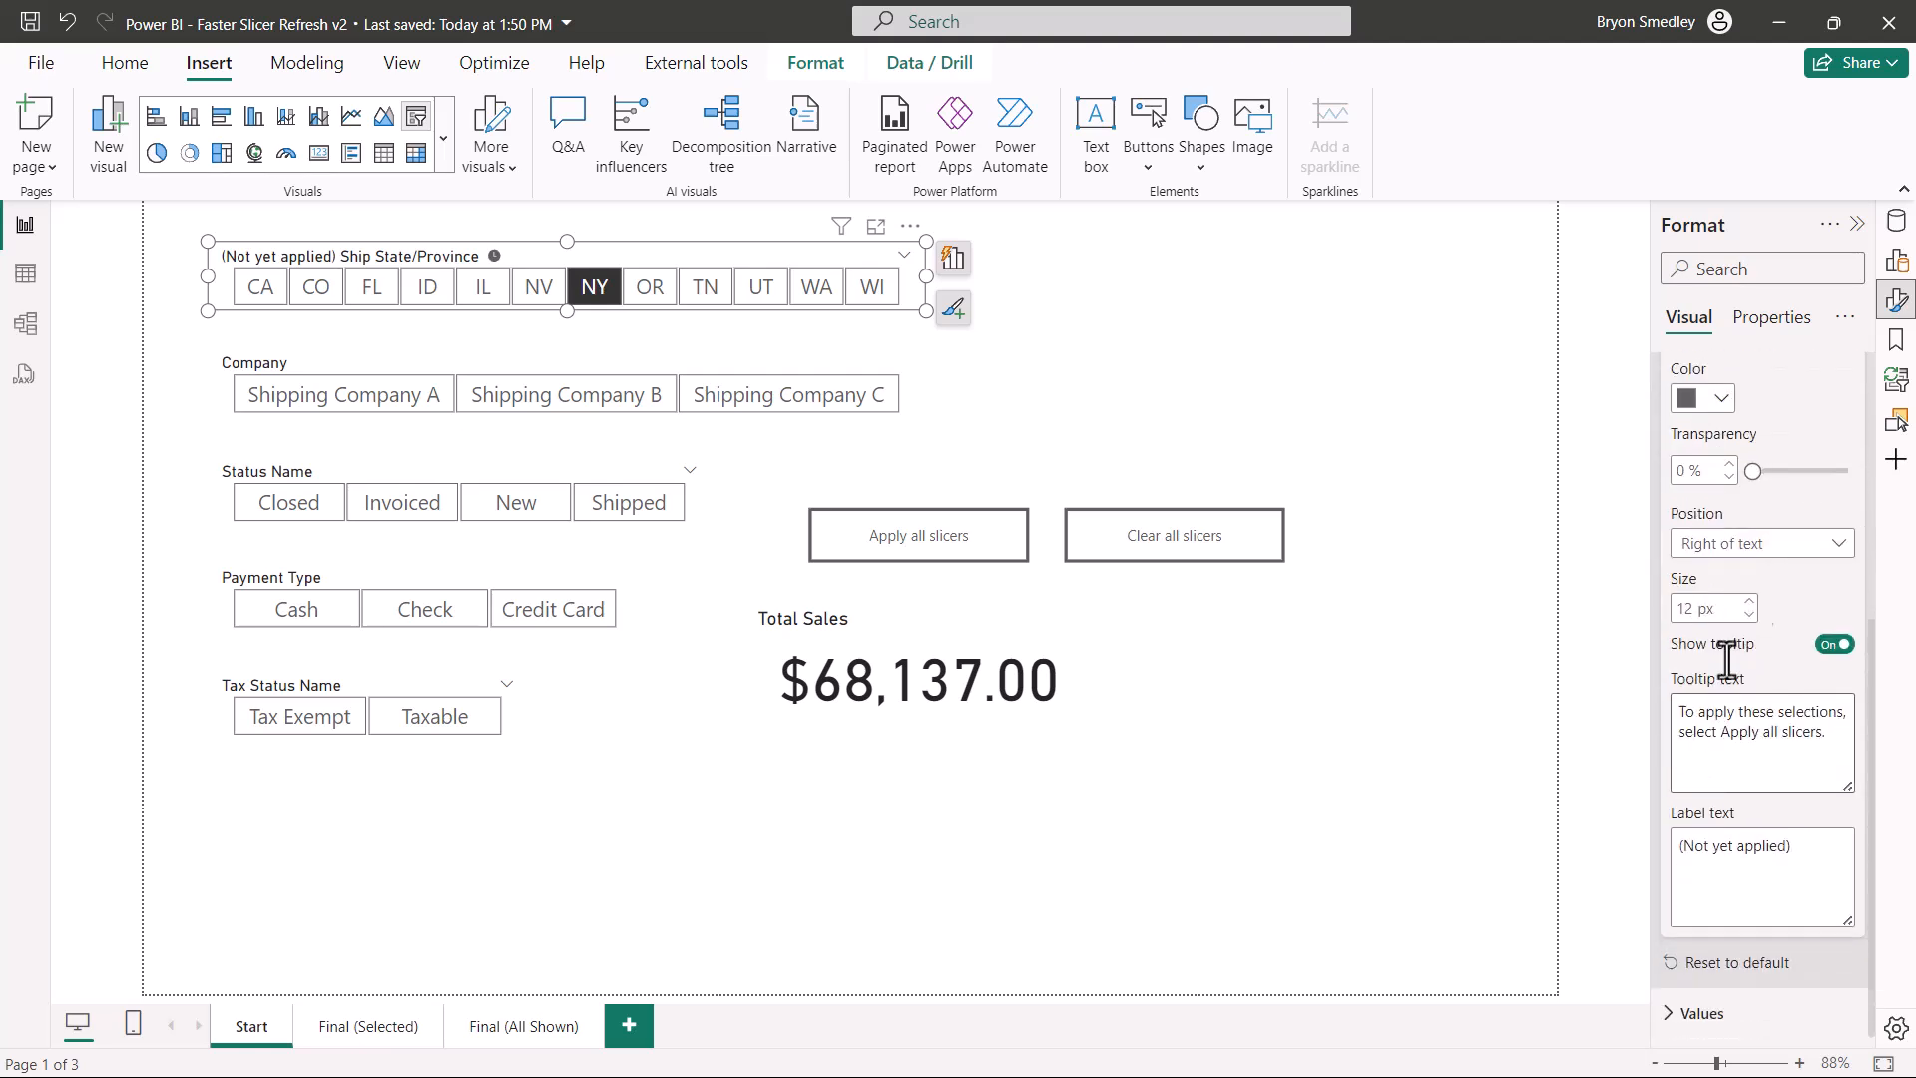
{"action": "mouse_move", "coordinate": [1773, 395]}
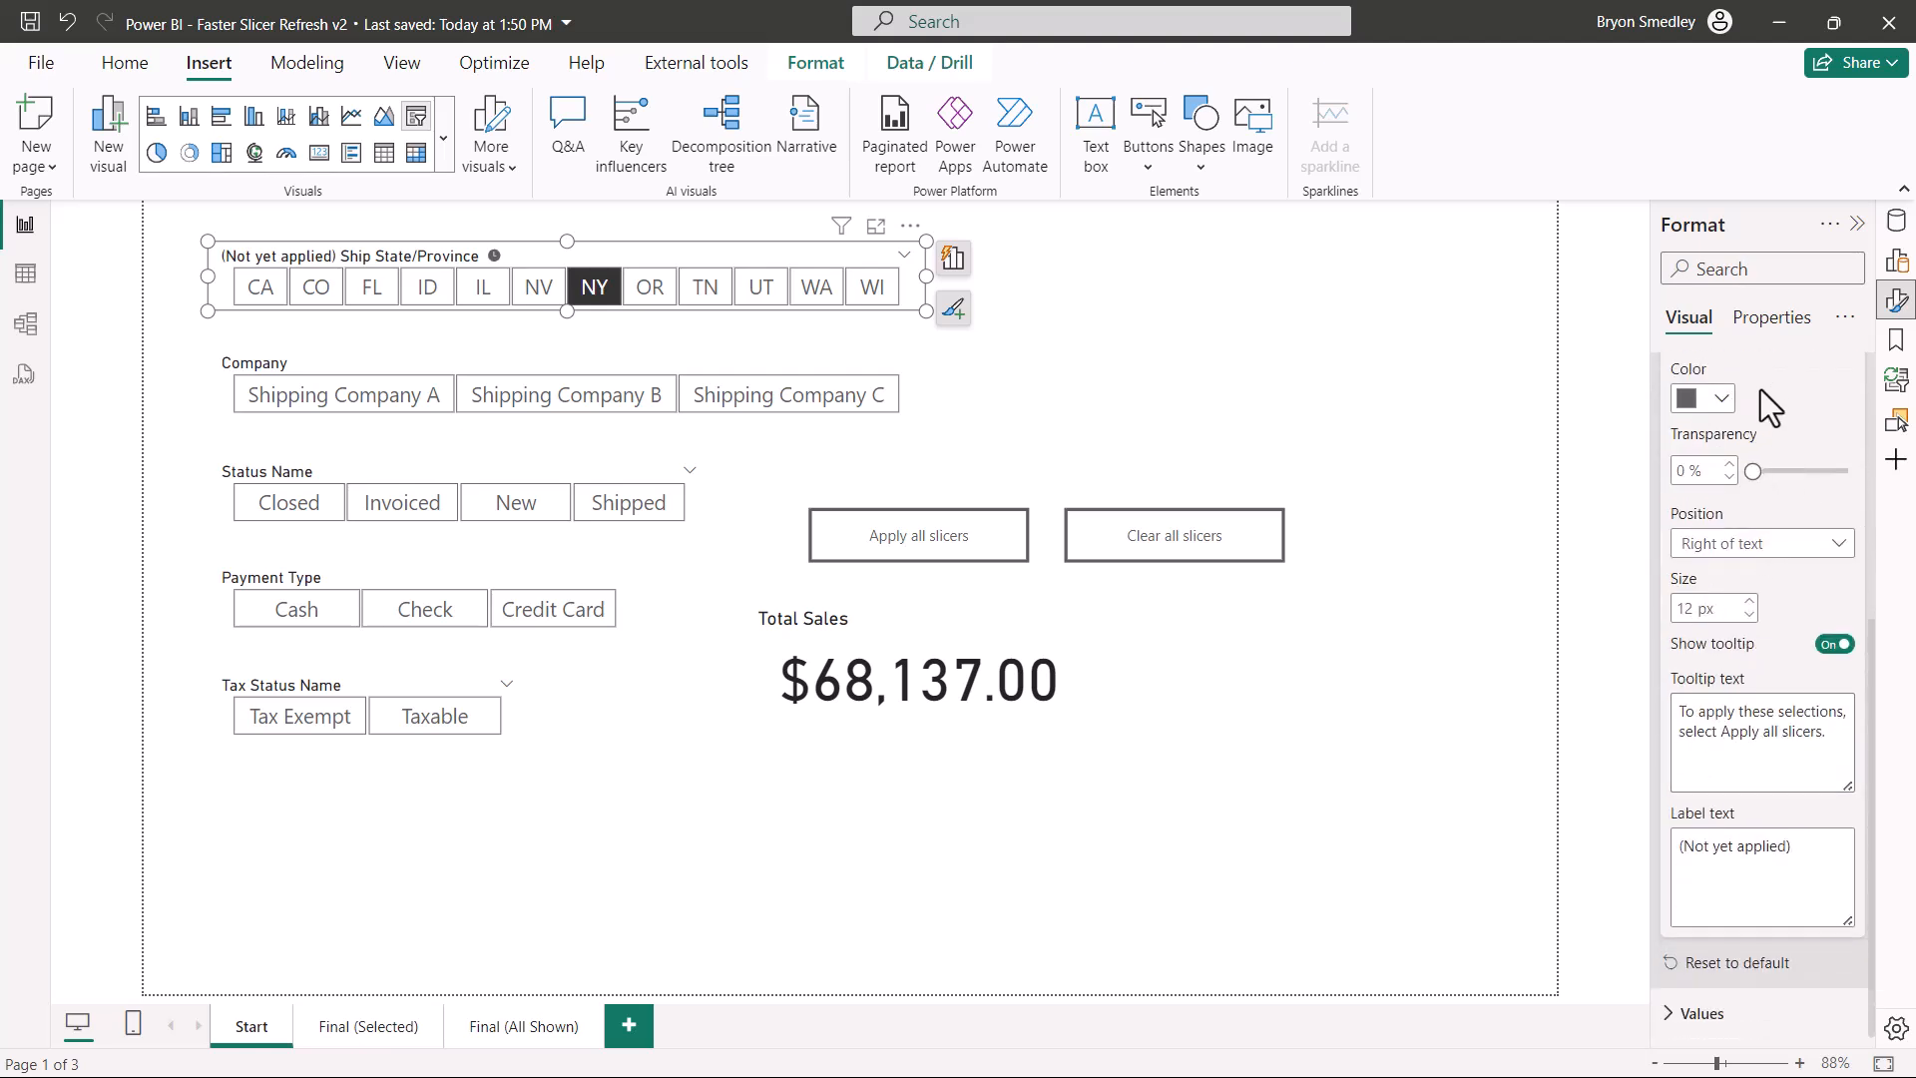
{"action": "left_click", "coordinate": [1697, 399]}
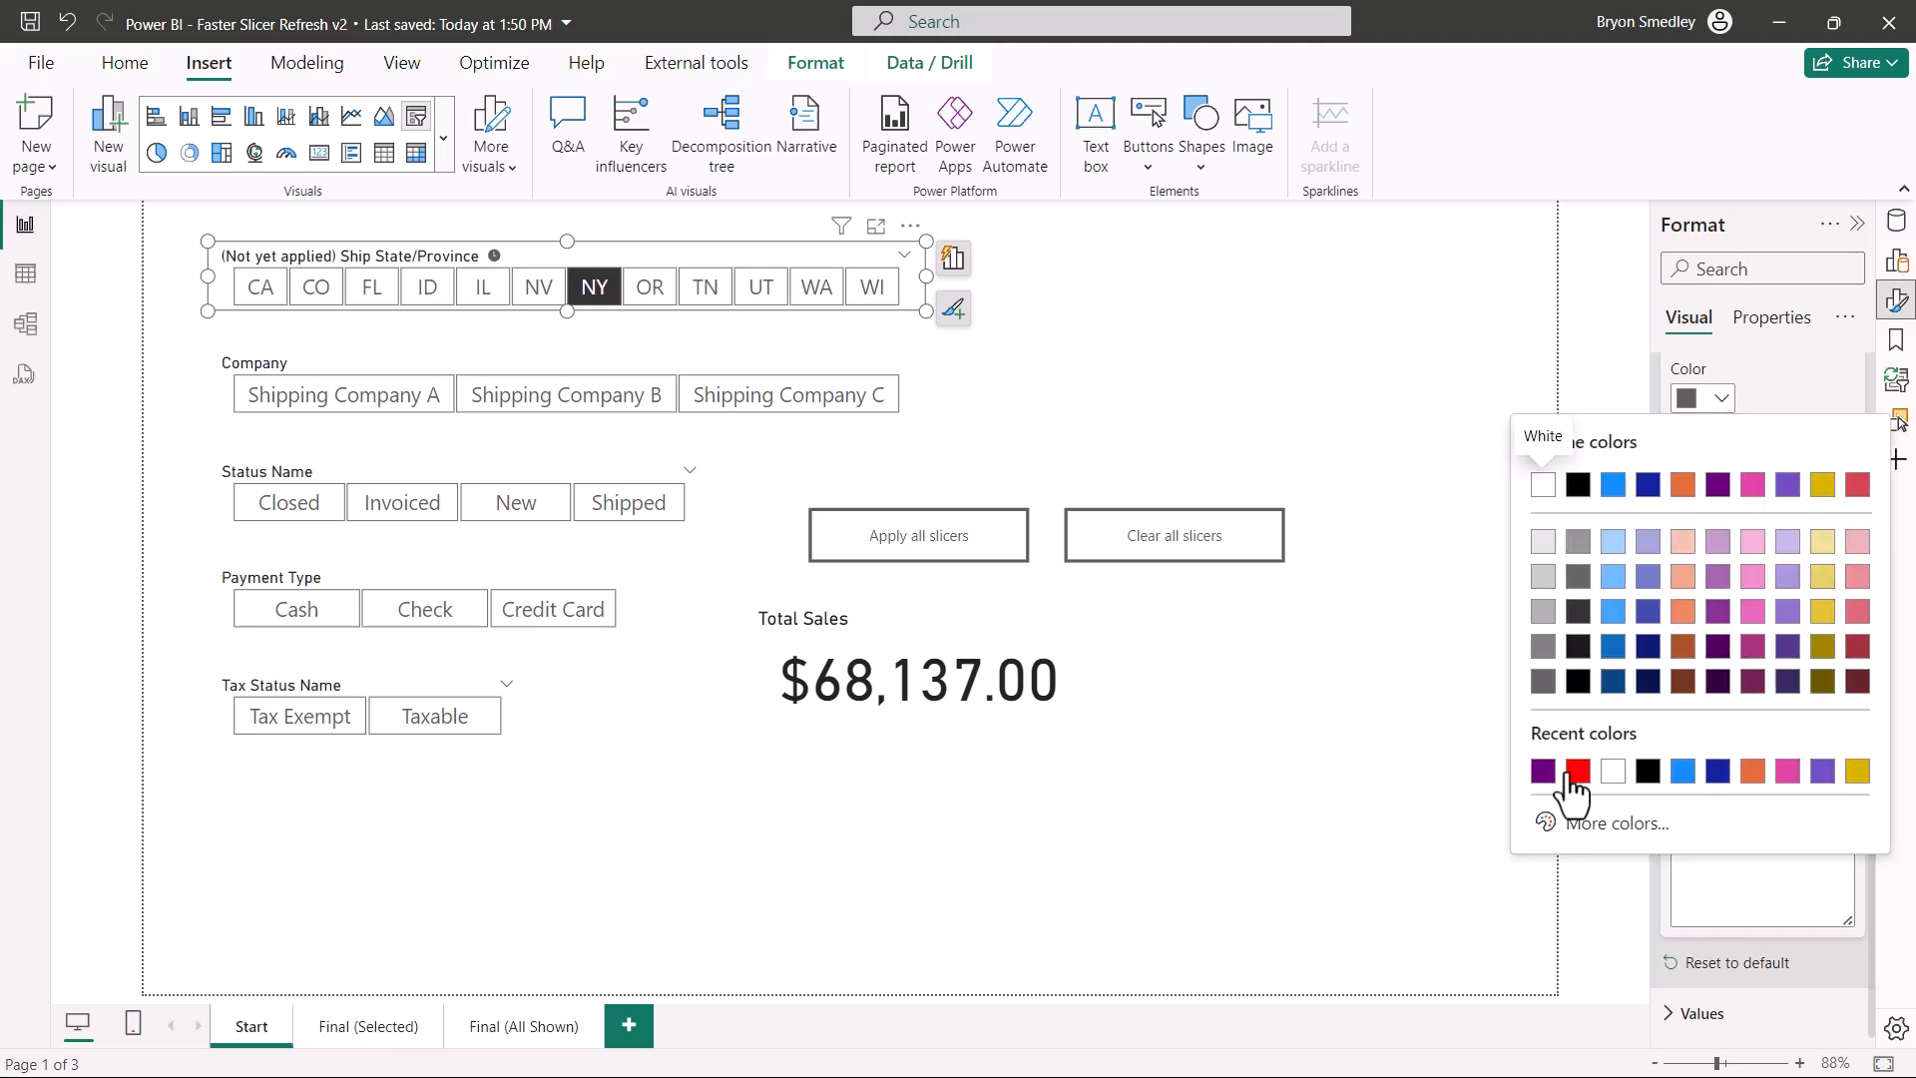
{"action": "left_click", "coordinate": [1577, 770]}
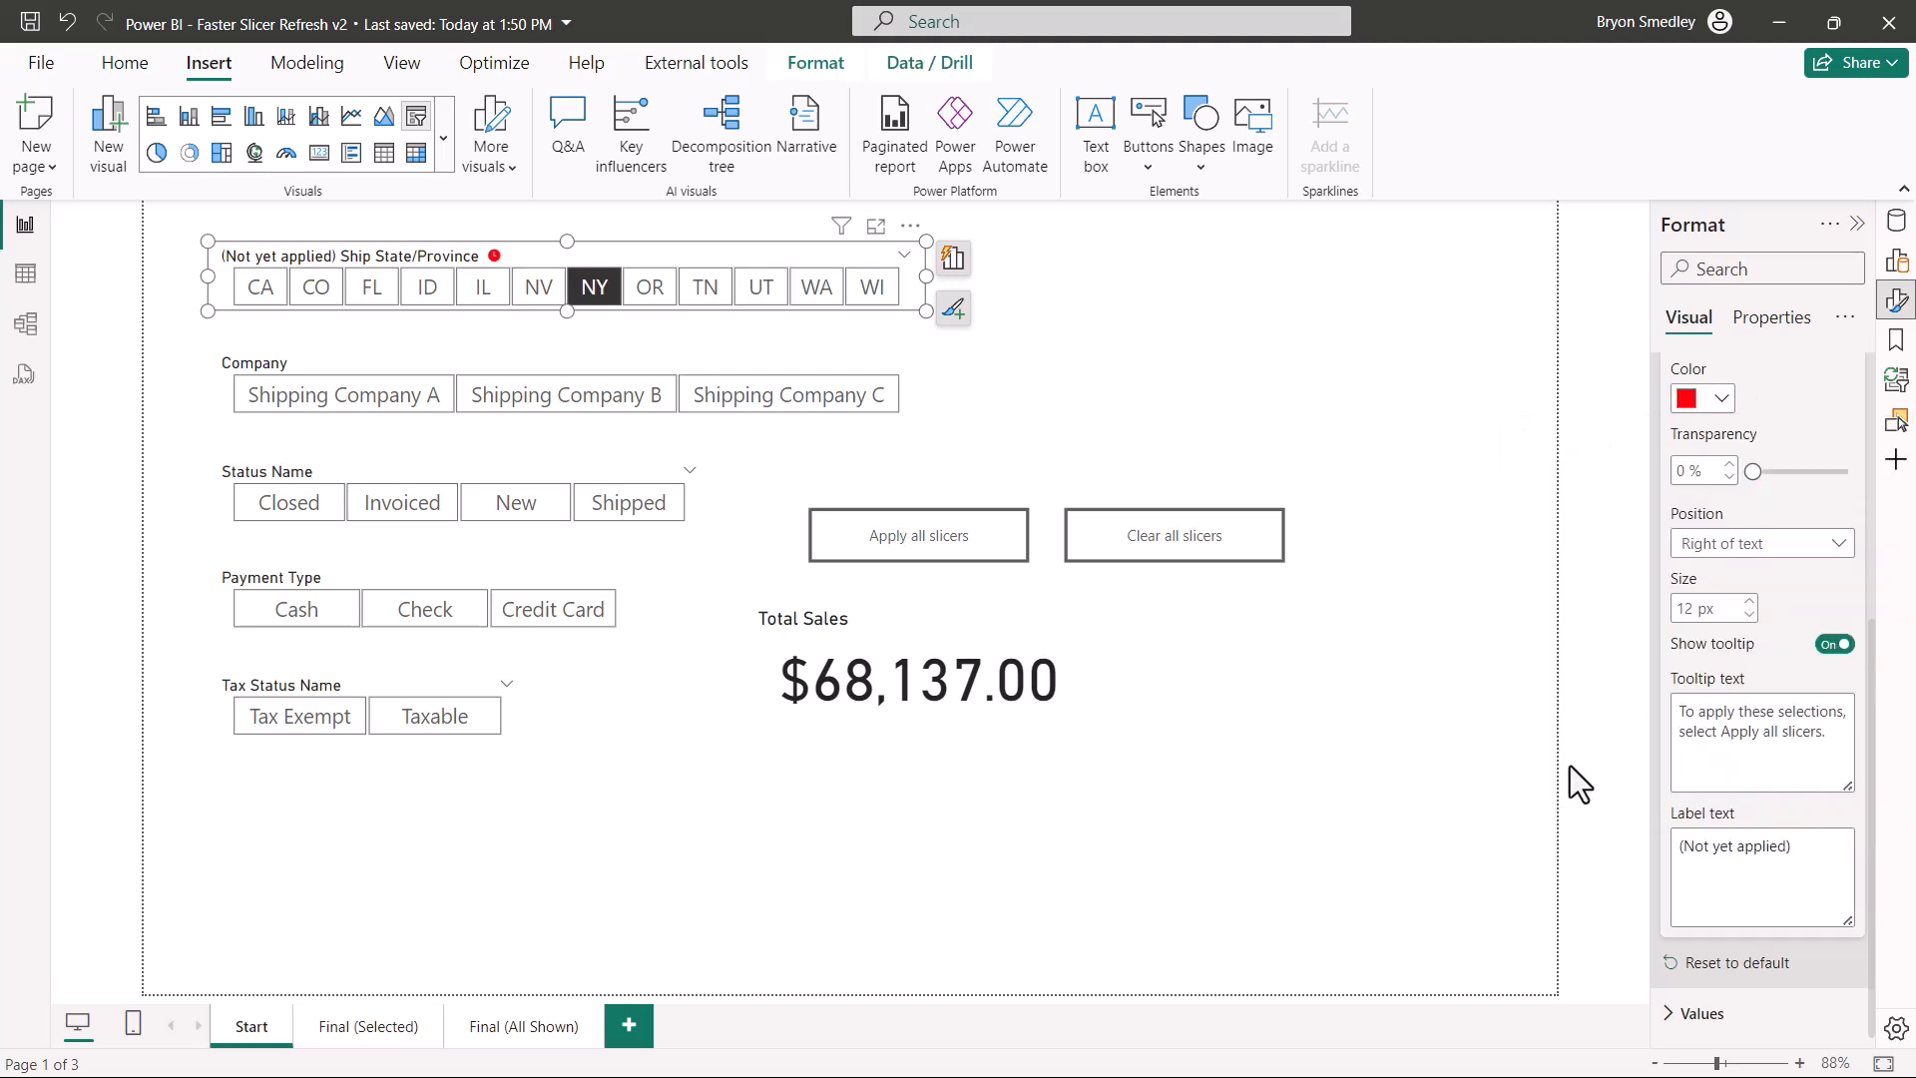
{"action": "mouse_move", "coordinate": [1722, 635]}
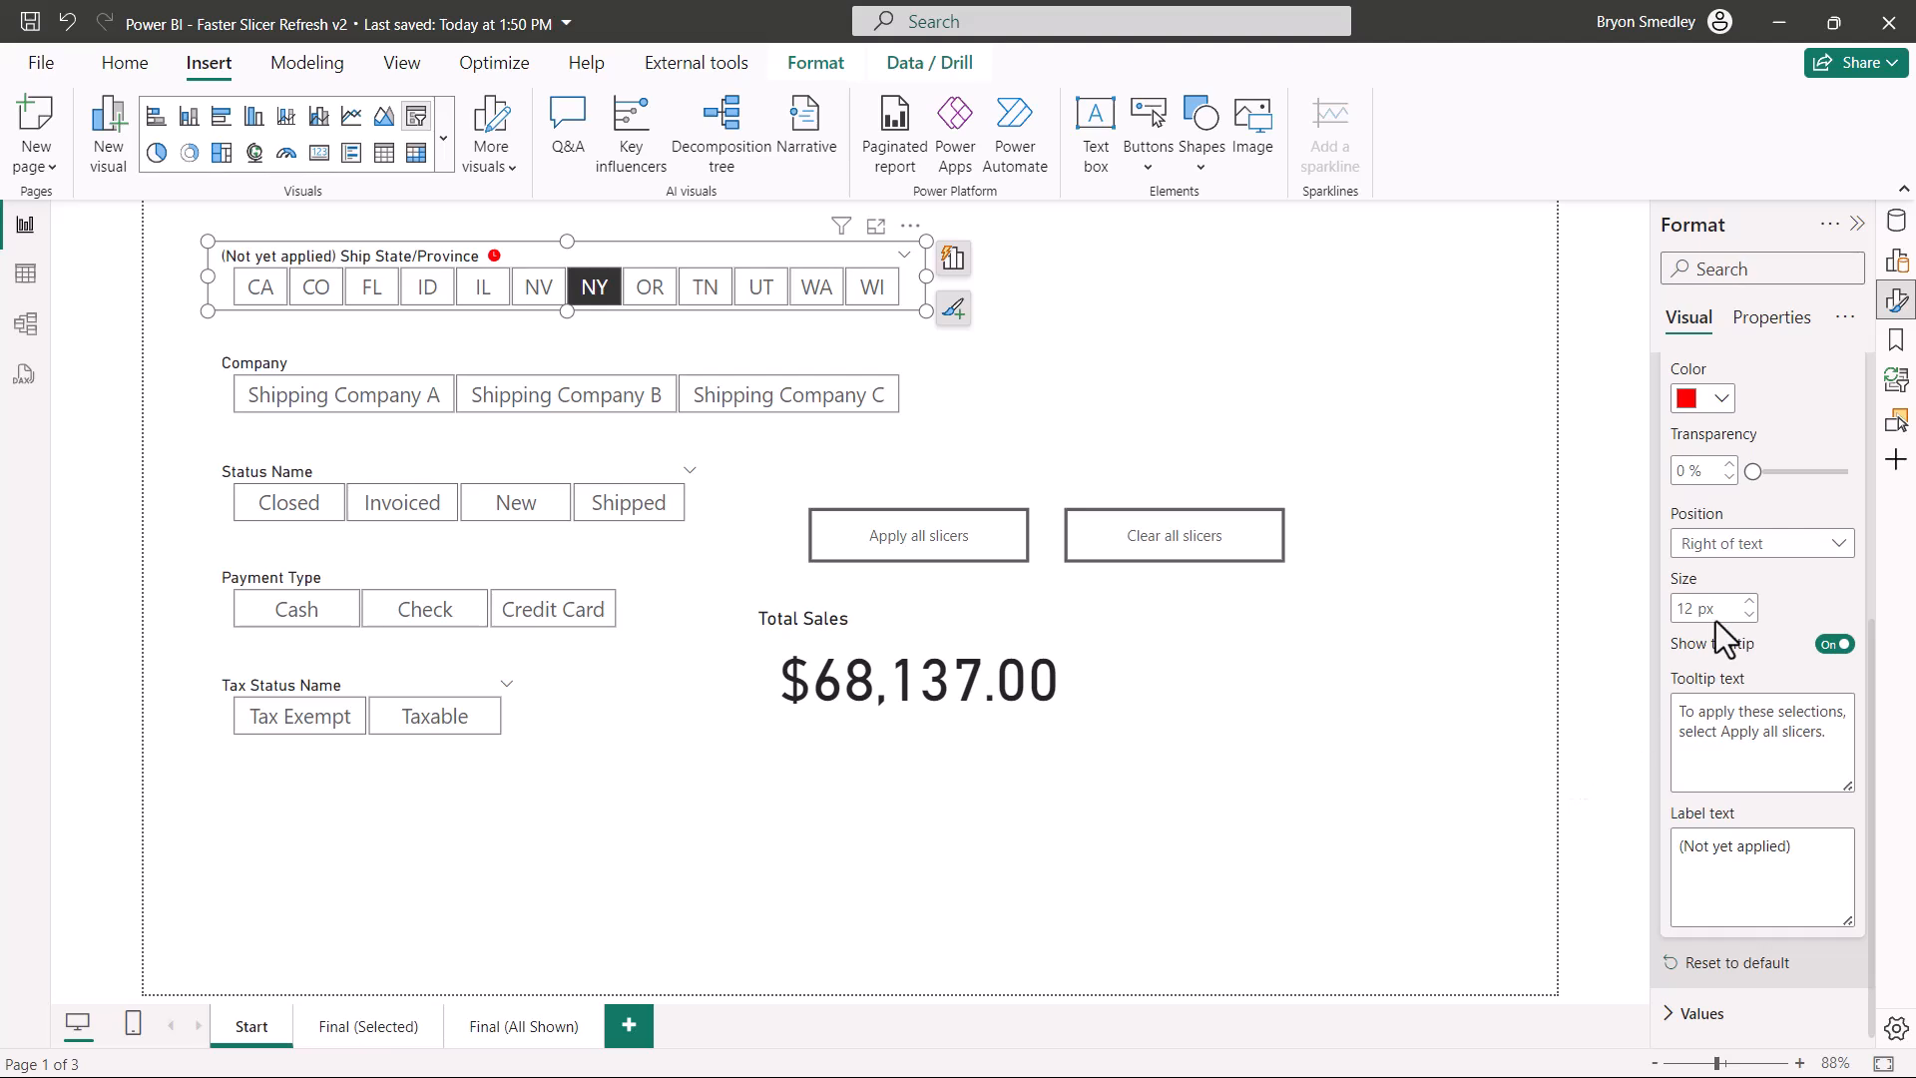
{"action": "left_click", "coordinate": [1749, 601]}
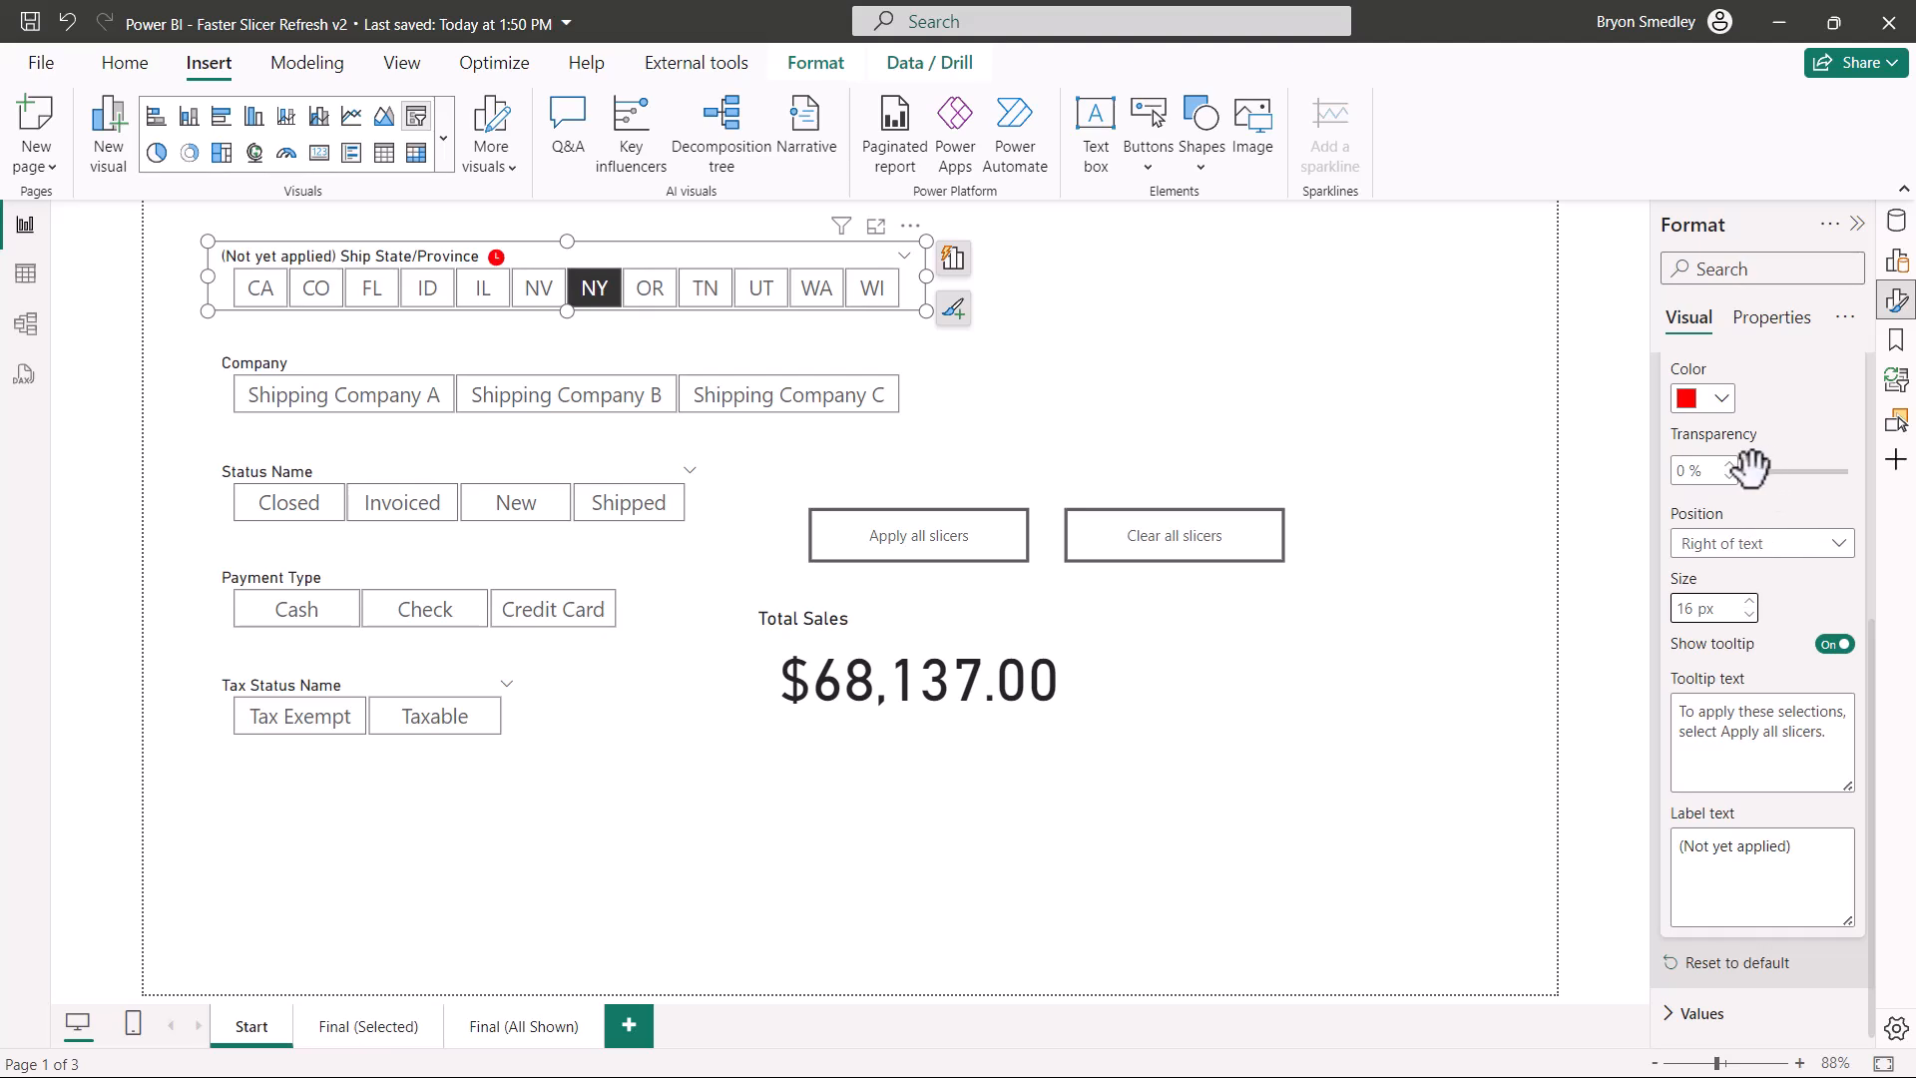
{"action": "mouse_move", "coordinate": [1843, 571]}
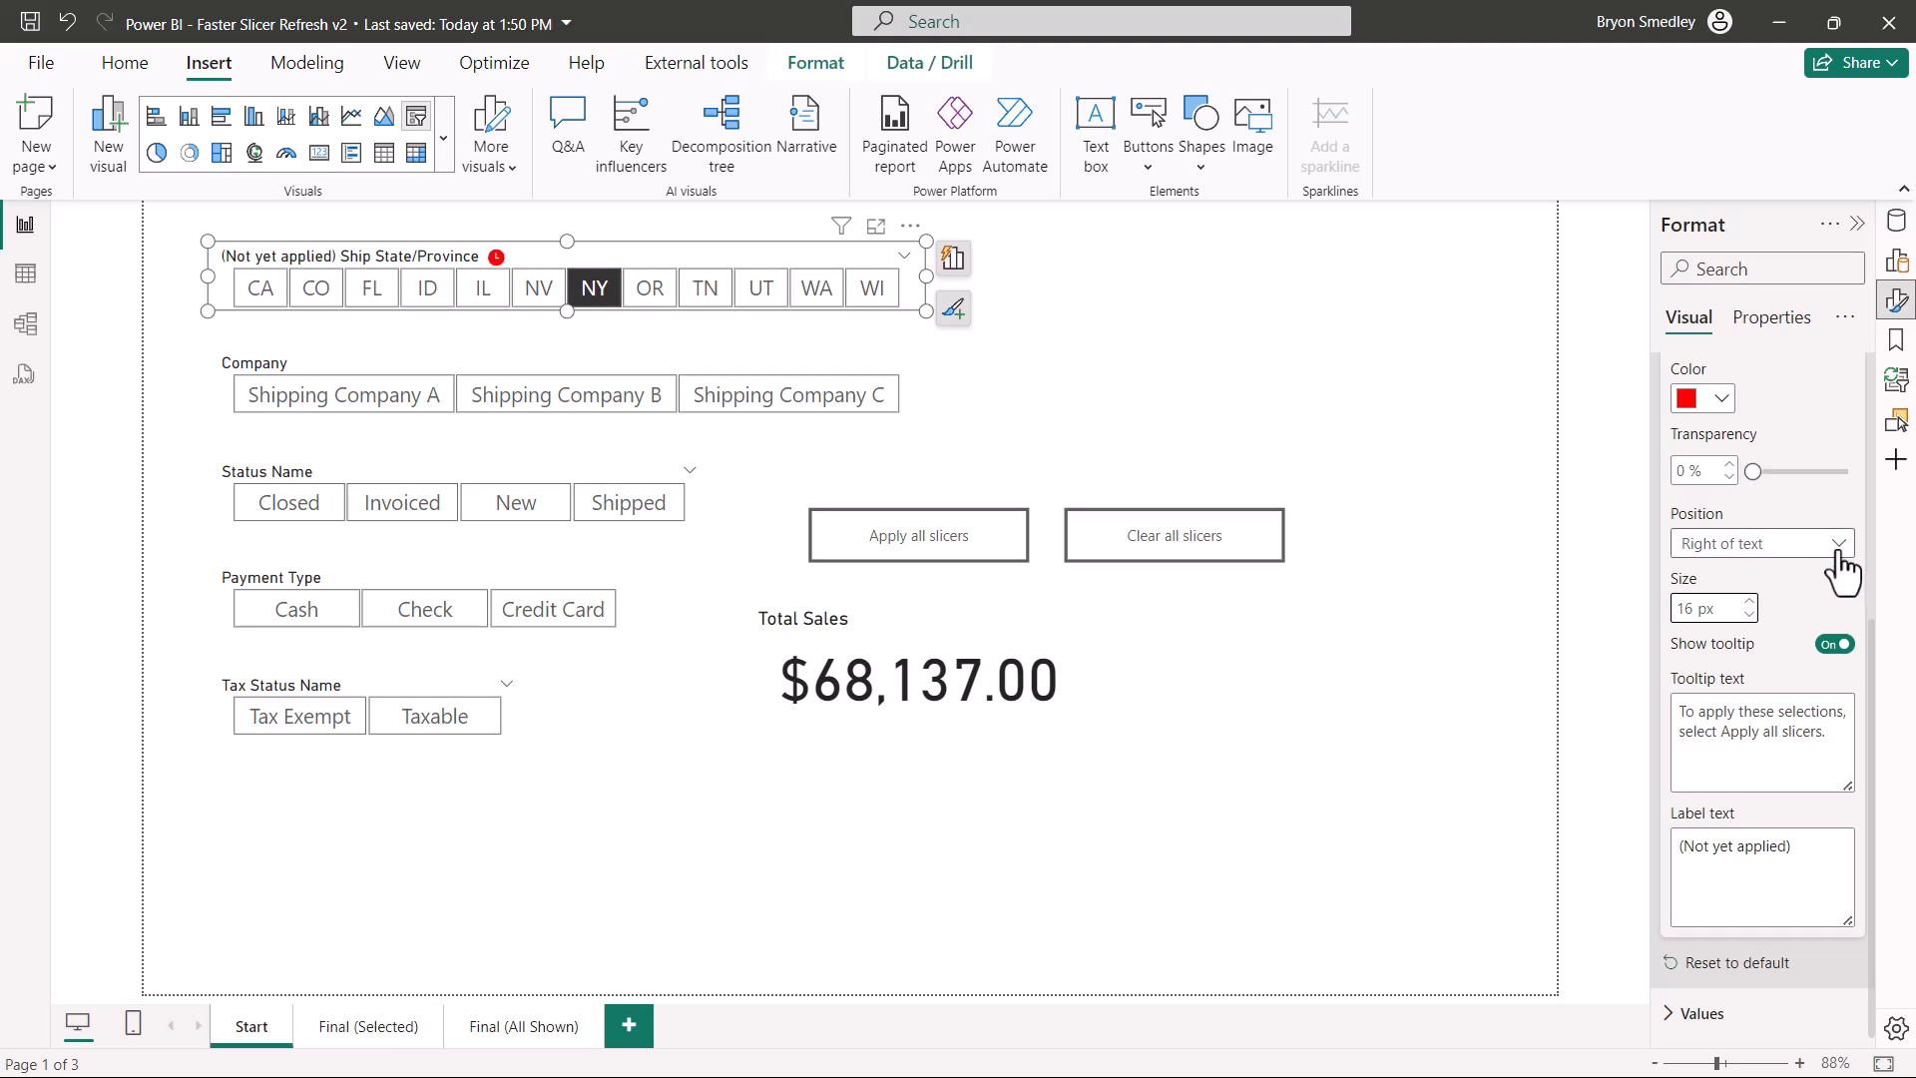
{"action": "left_click", "coordinate": [1850, 543]}
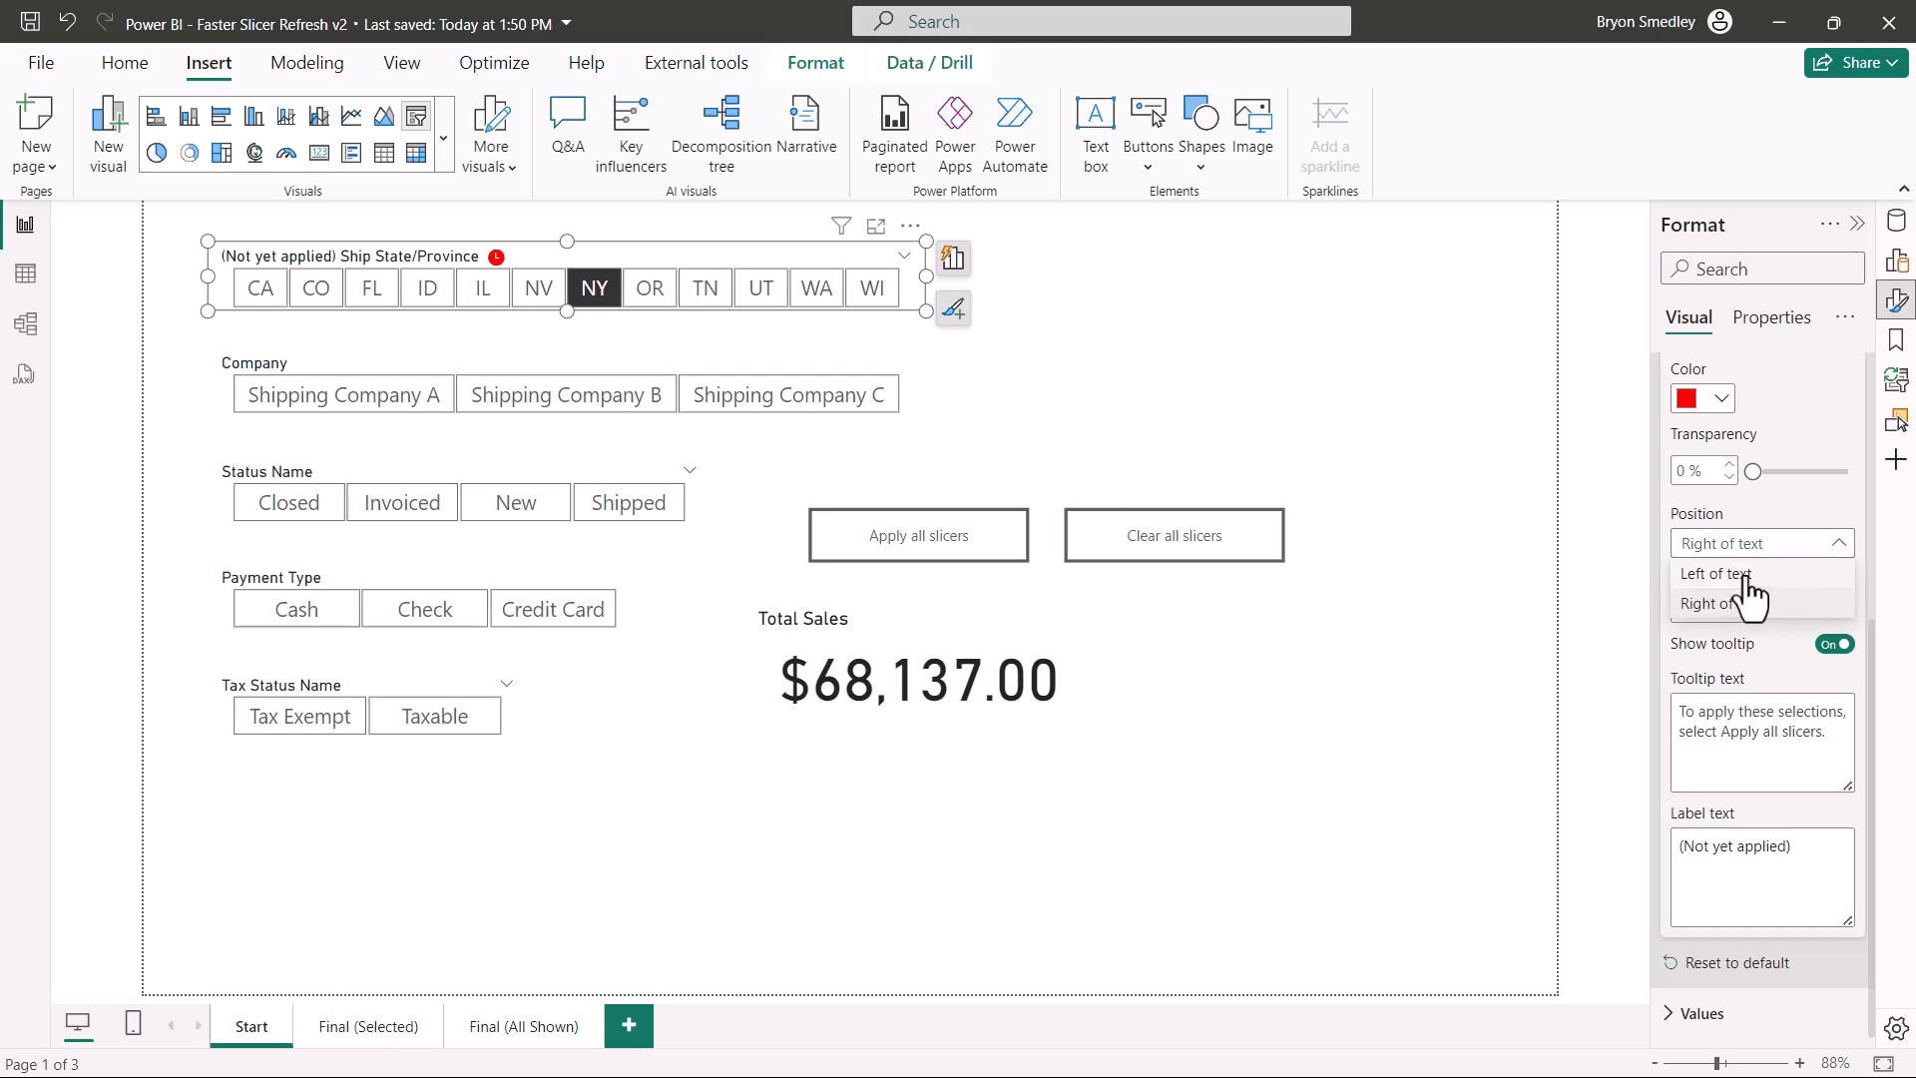
{"action": "left_click", "coordinate": [1711, 573]}
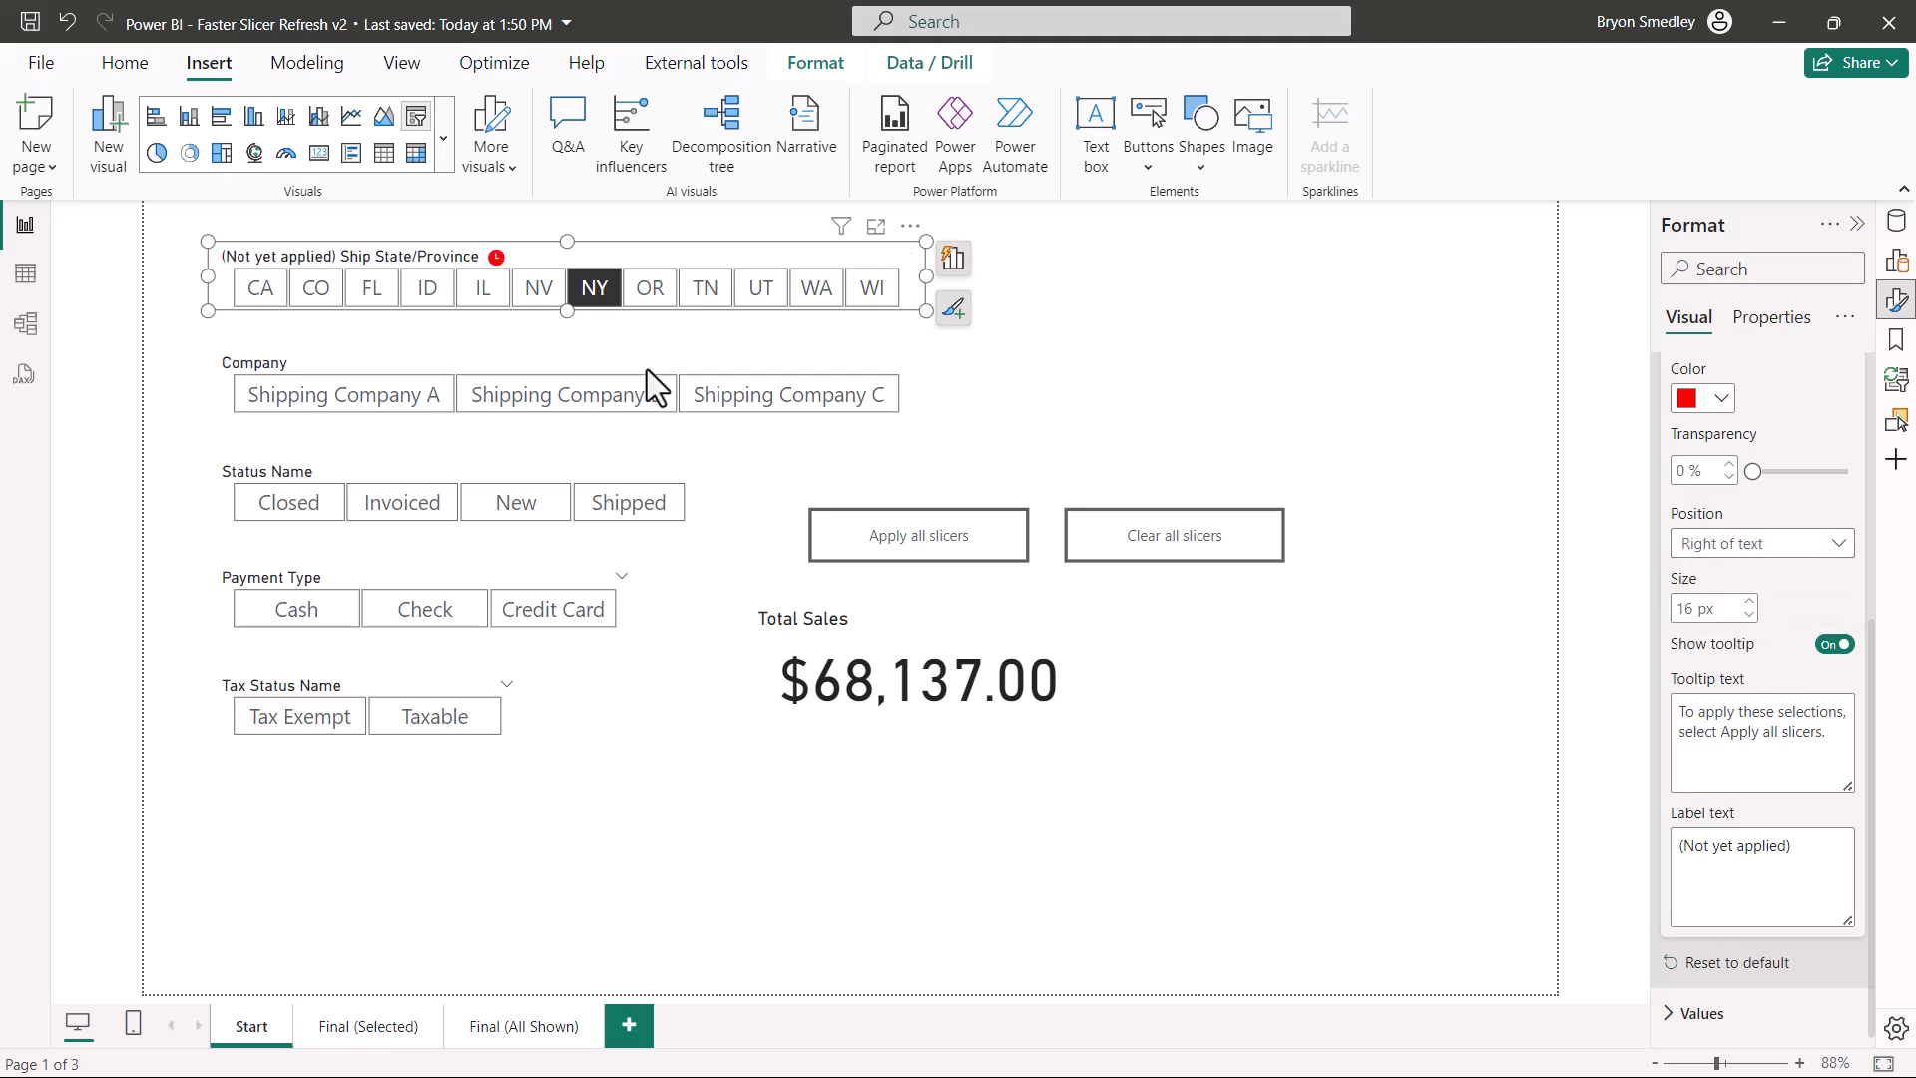
- Pick Shipping Company B, New and Taxable as pending values in their slicers
{"action": "left_click", "coordinate": [565, 393]}
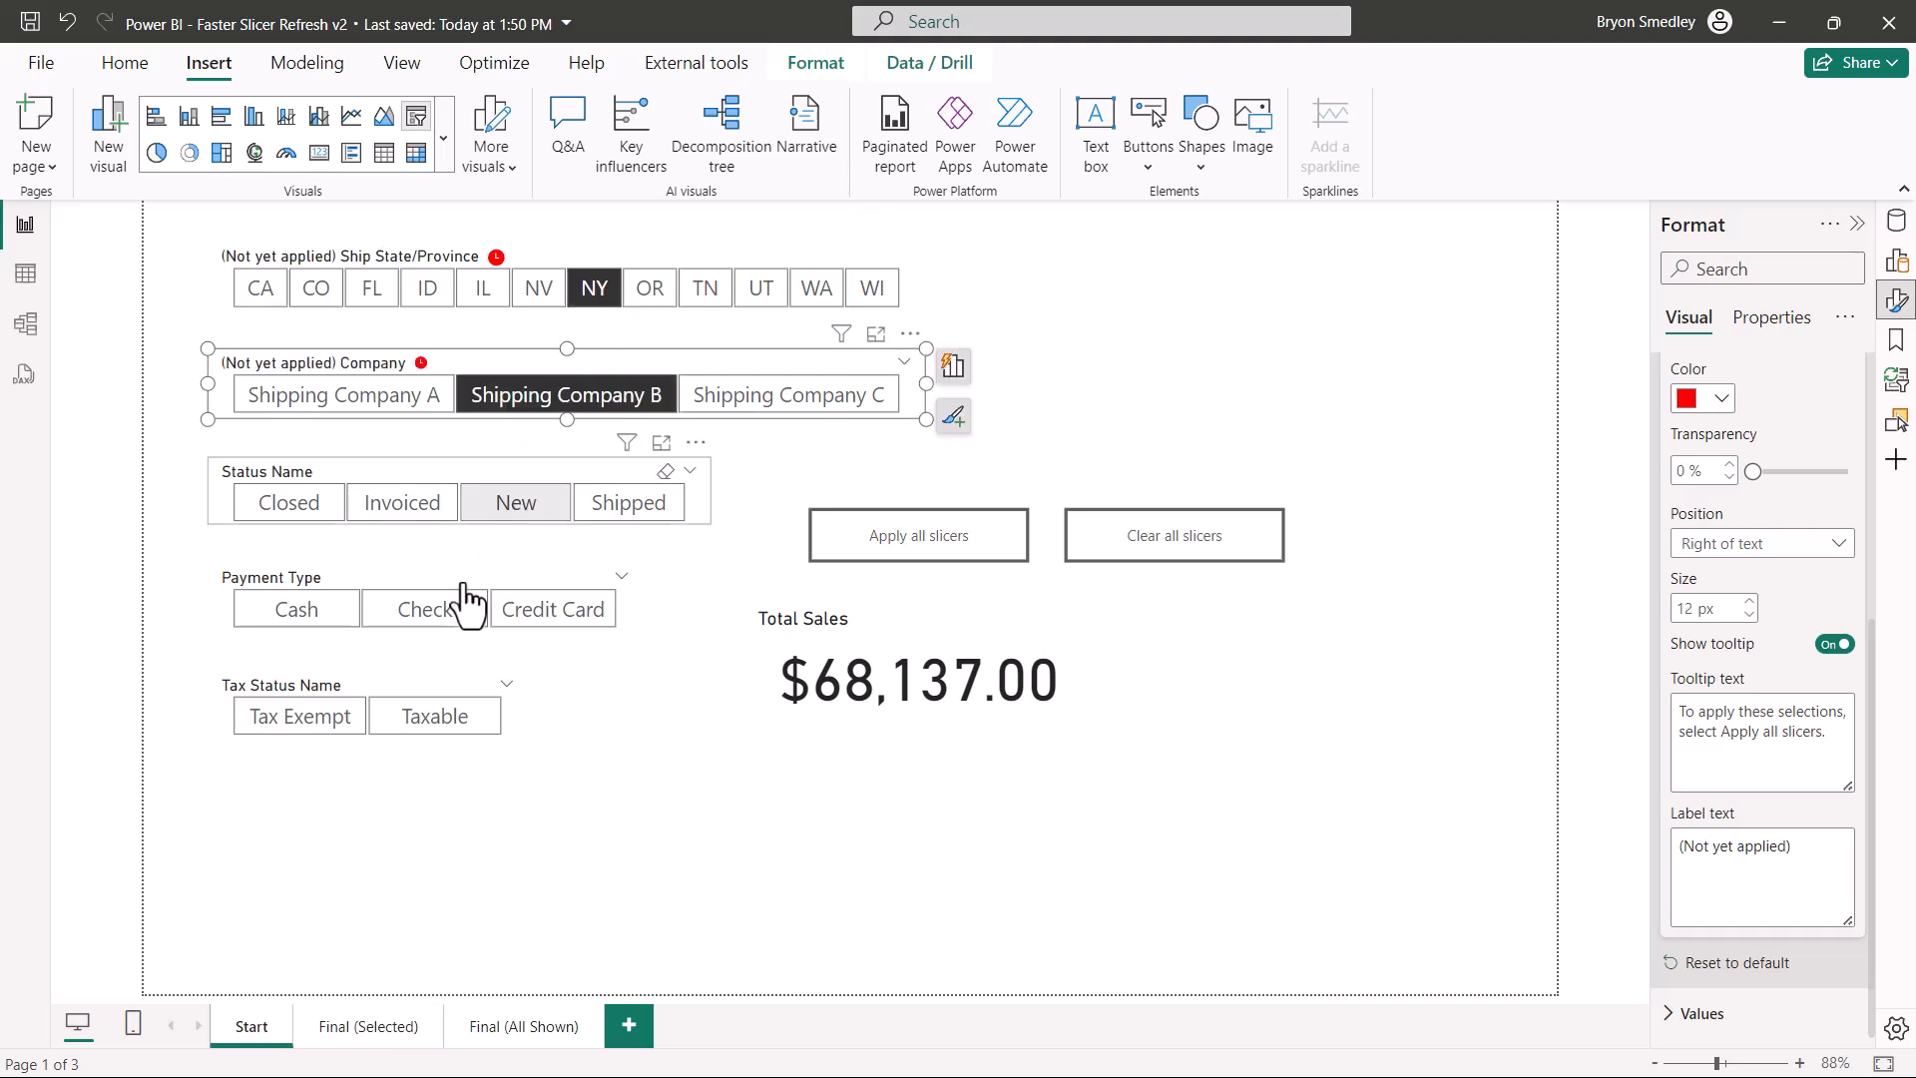
{"action": "left_click", "coordinate": [423, 607]}
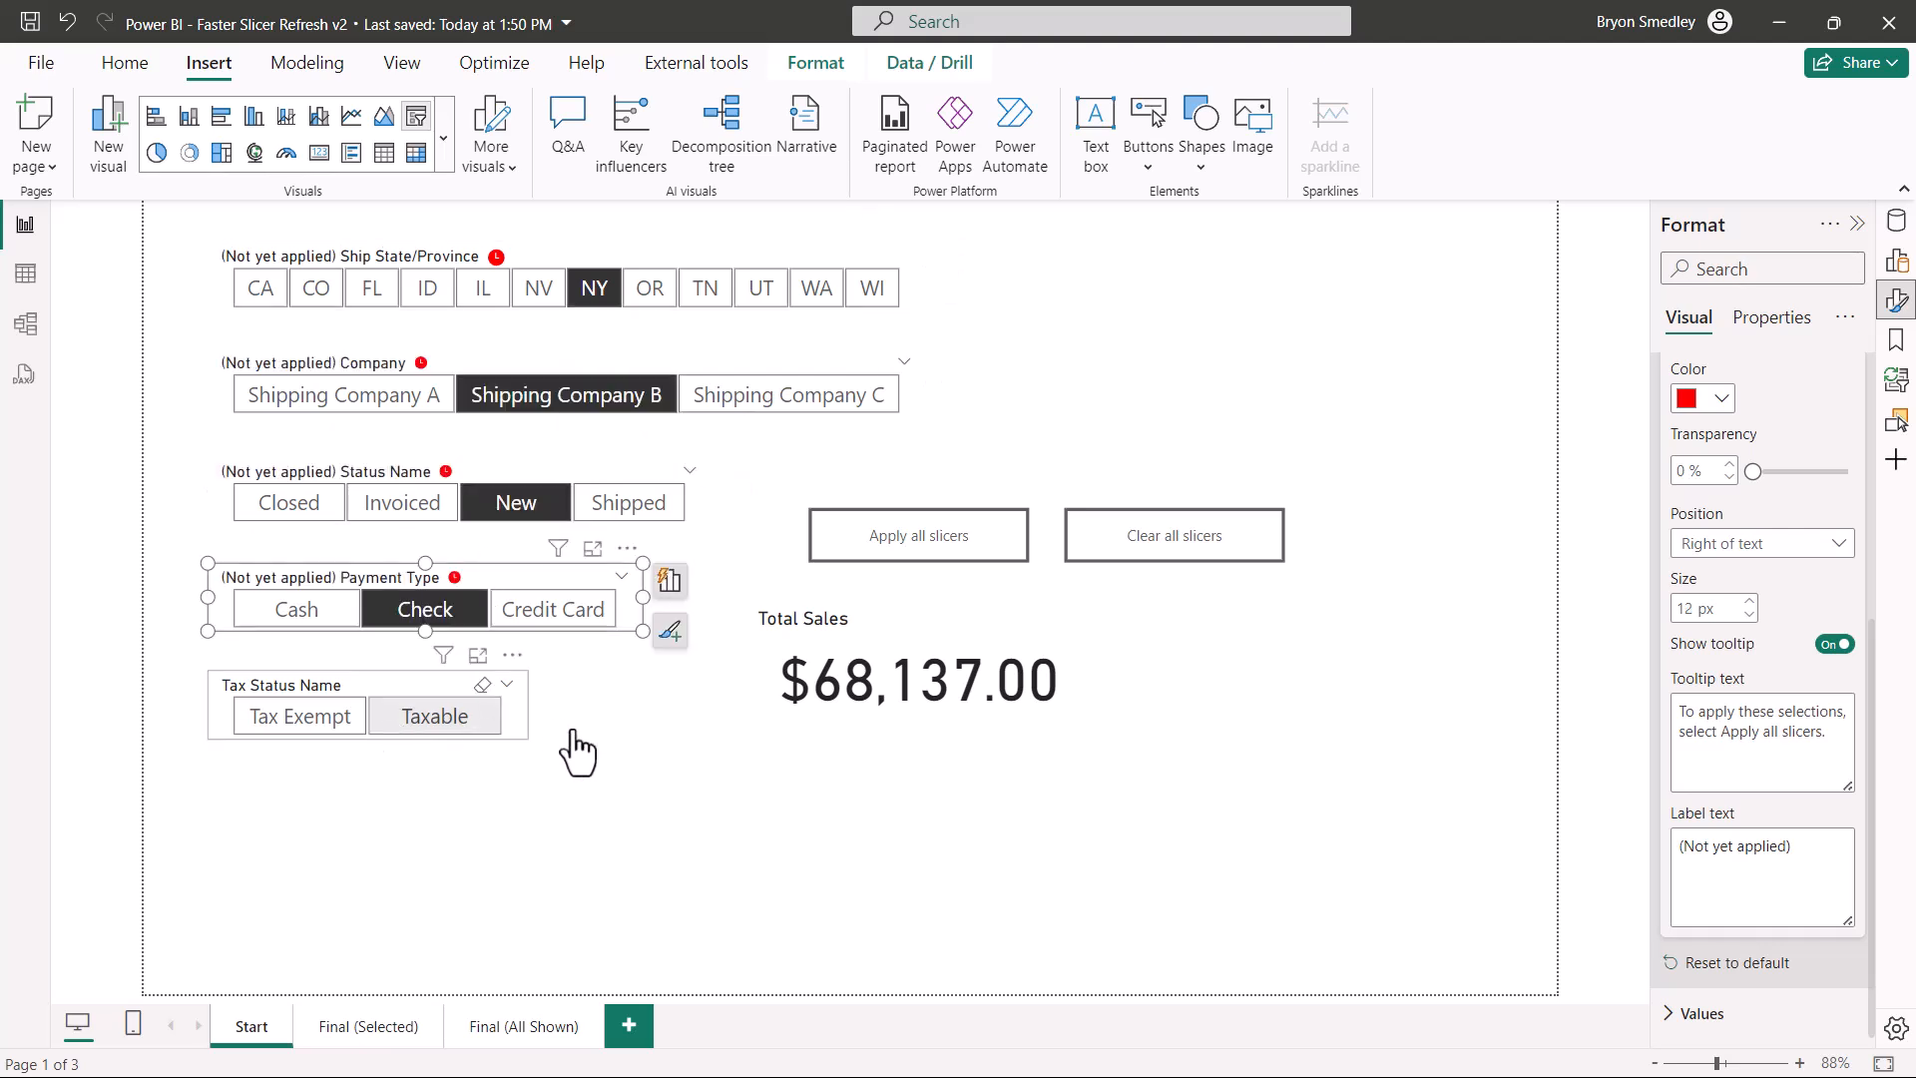
{"action": "left_click", "coordinate": [433, 715]}
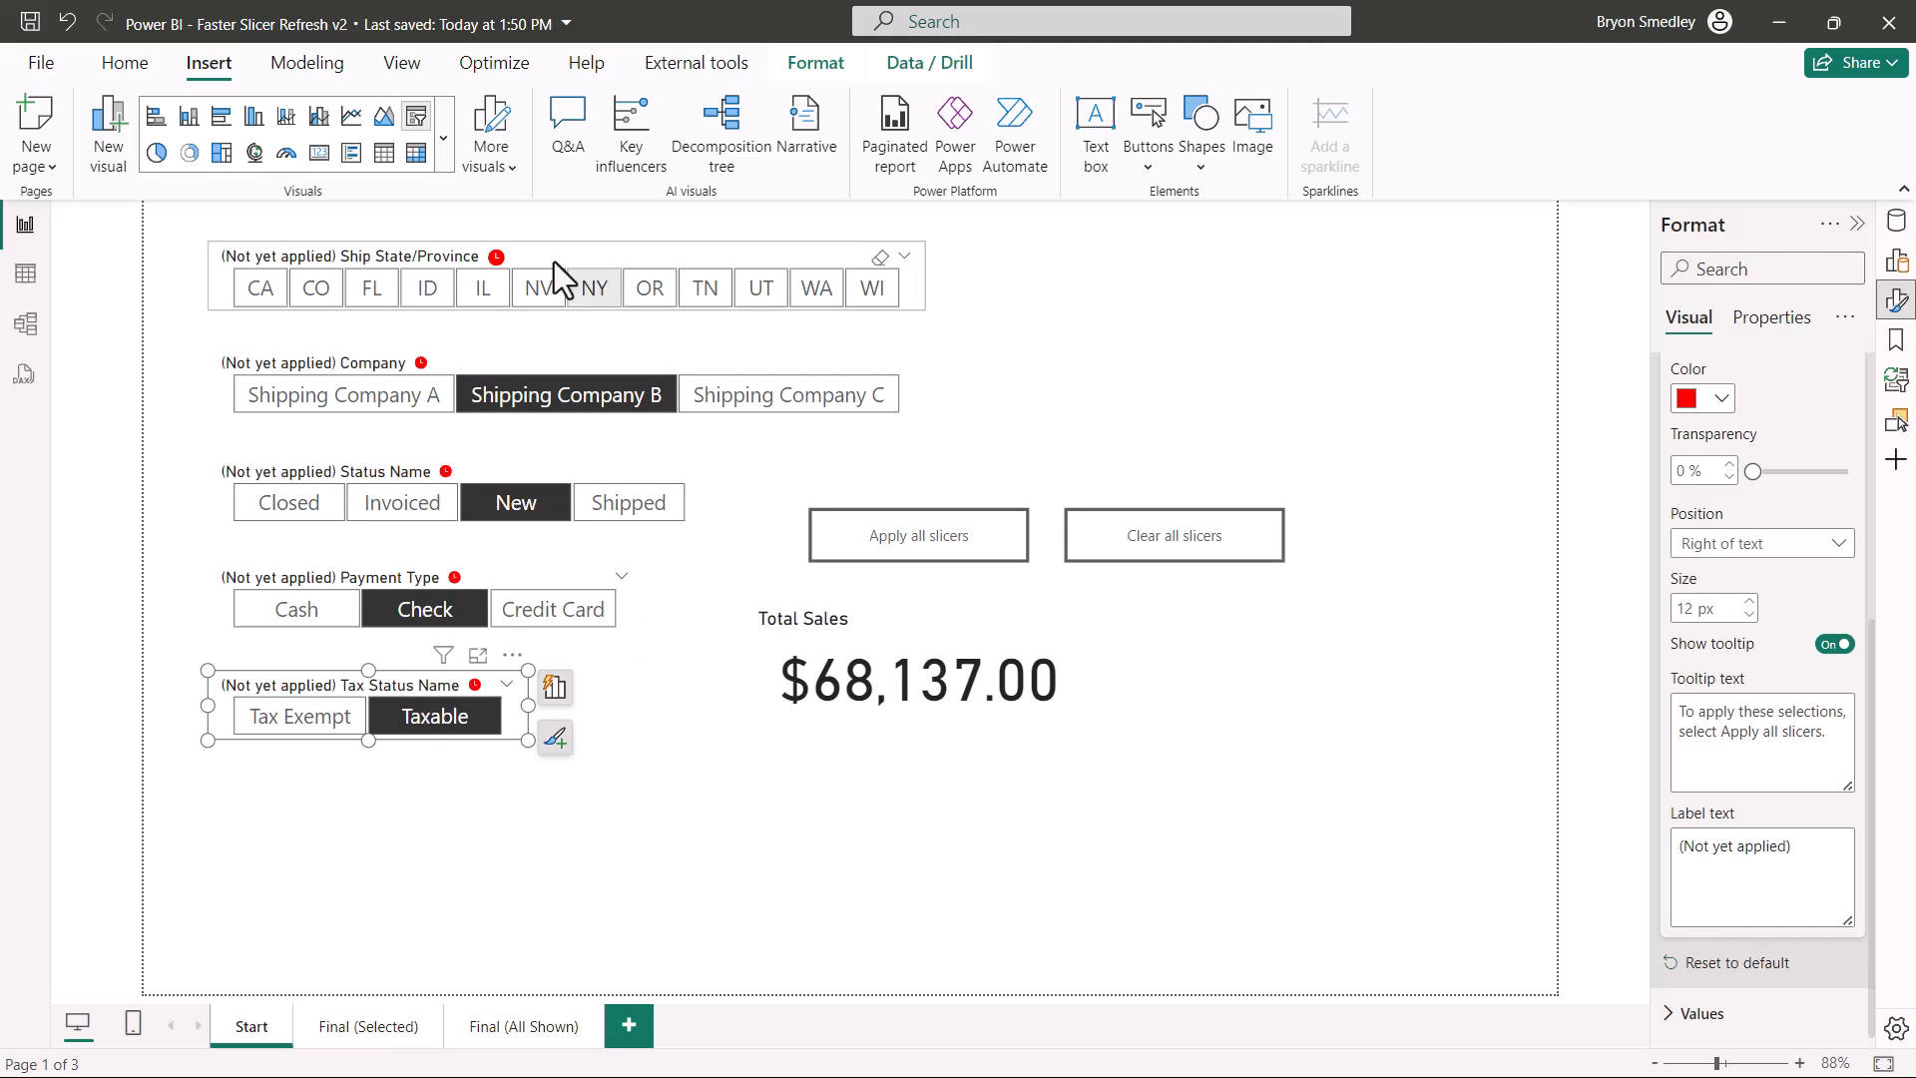
- With all five slicers selected, position the pending icon left of text at 16 px size
{"action": "left_click", "coordinate": [593, 287]}
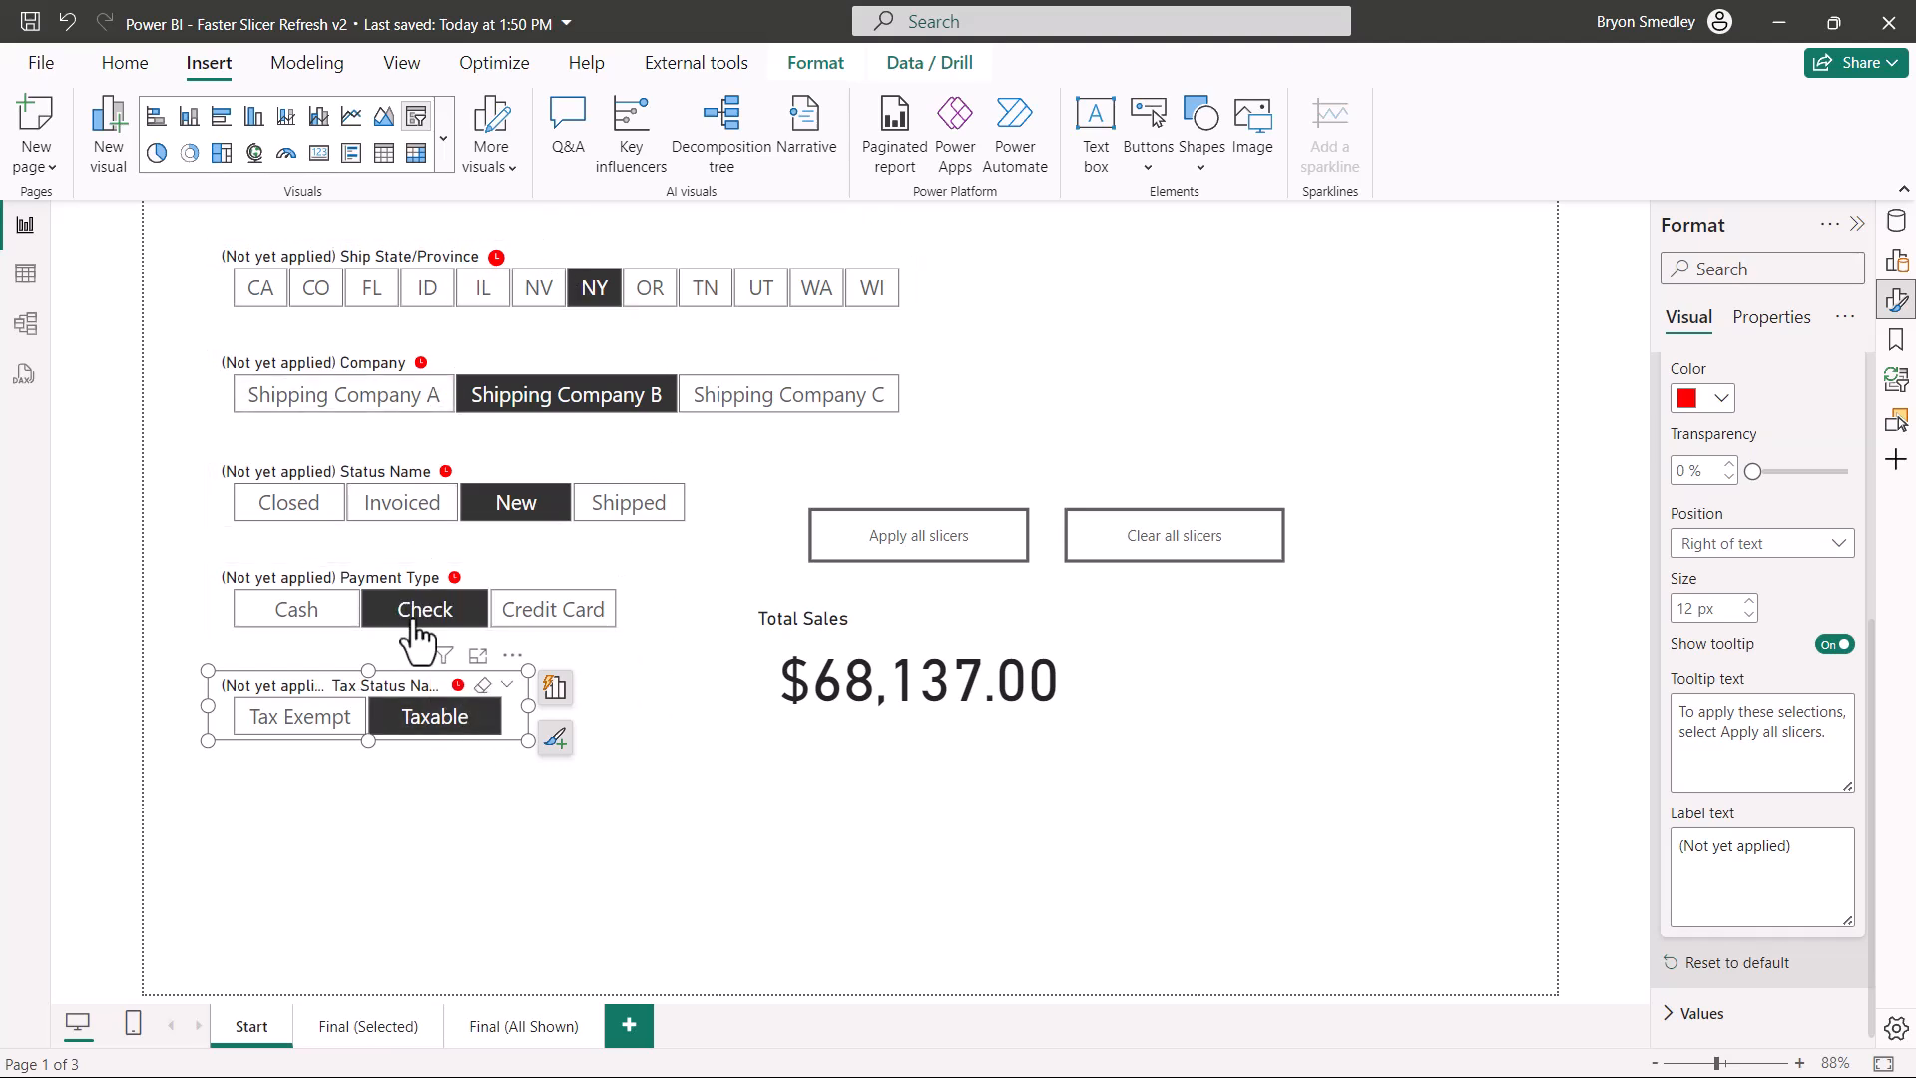
{"action": "mouse_move", "coordinate": [611, 202]}
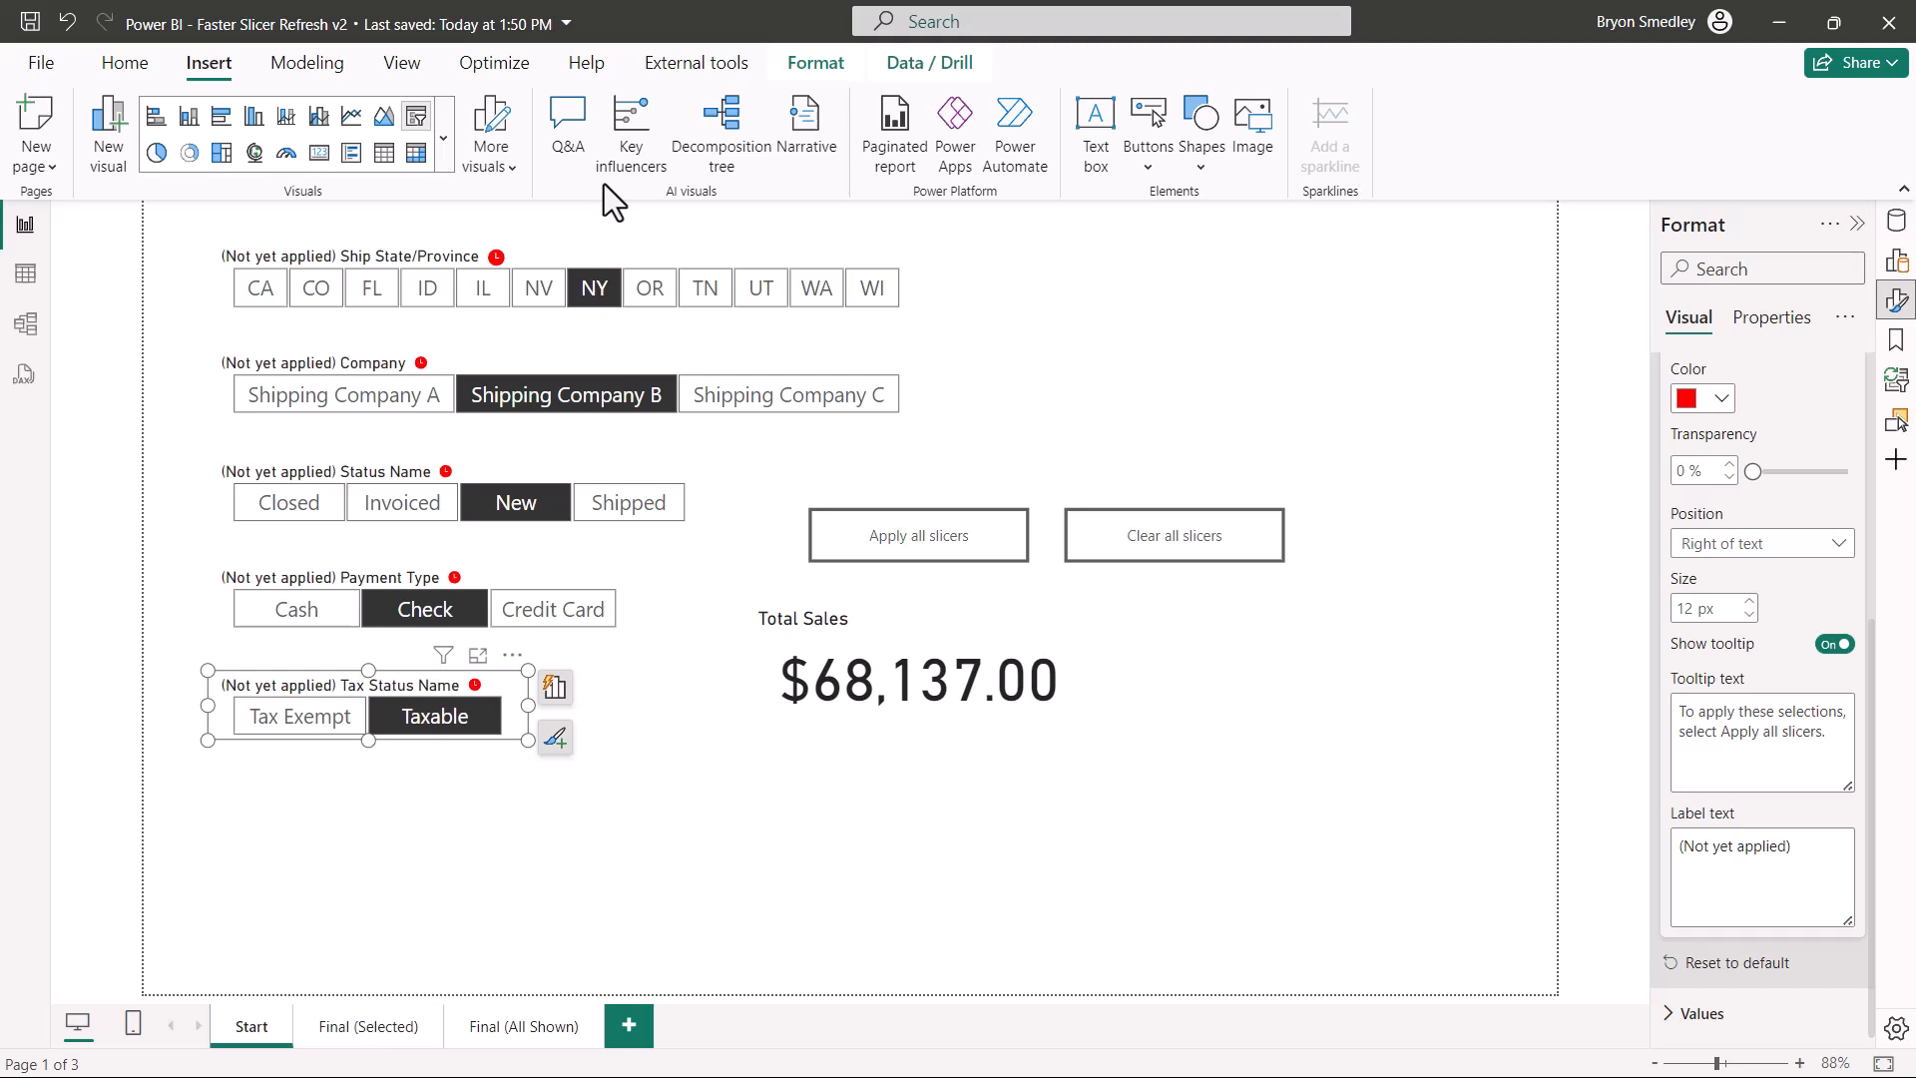
{"action": "mouse_move", "coordinate": [595, 282]}
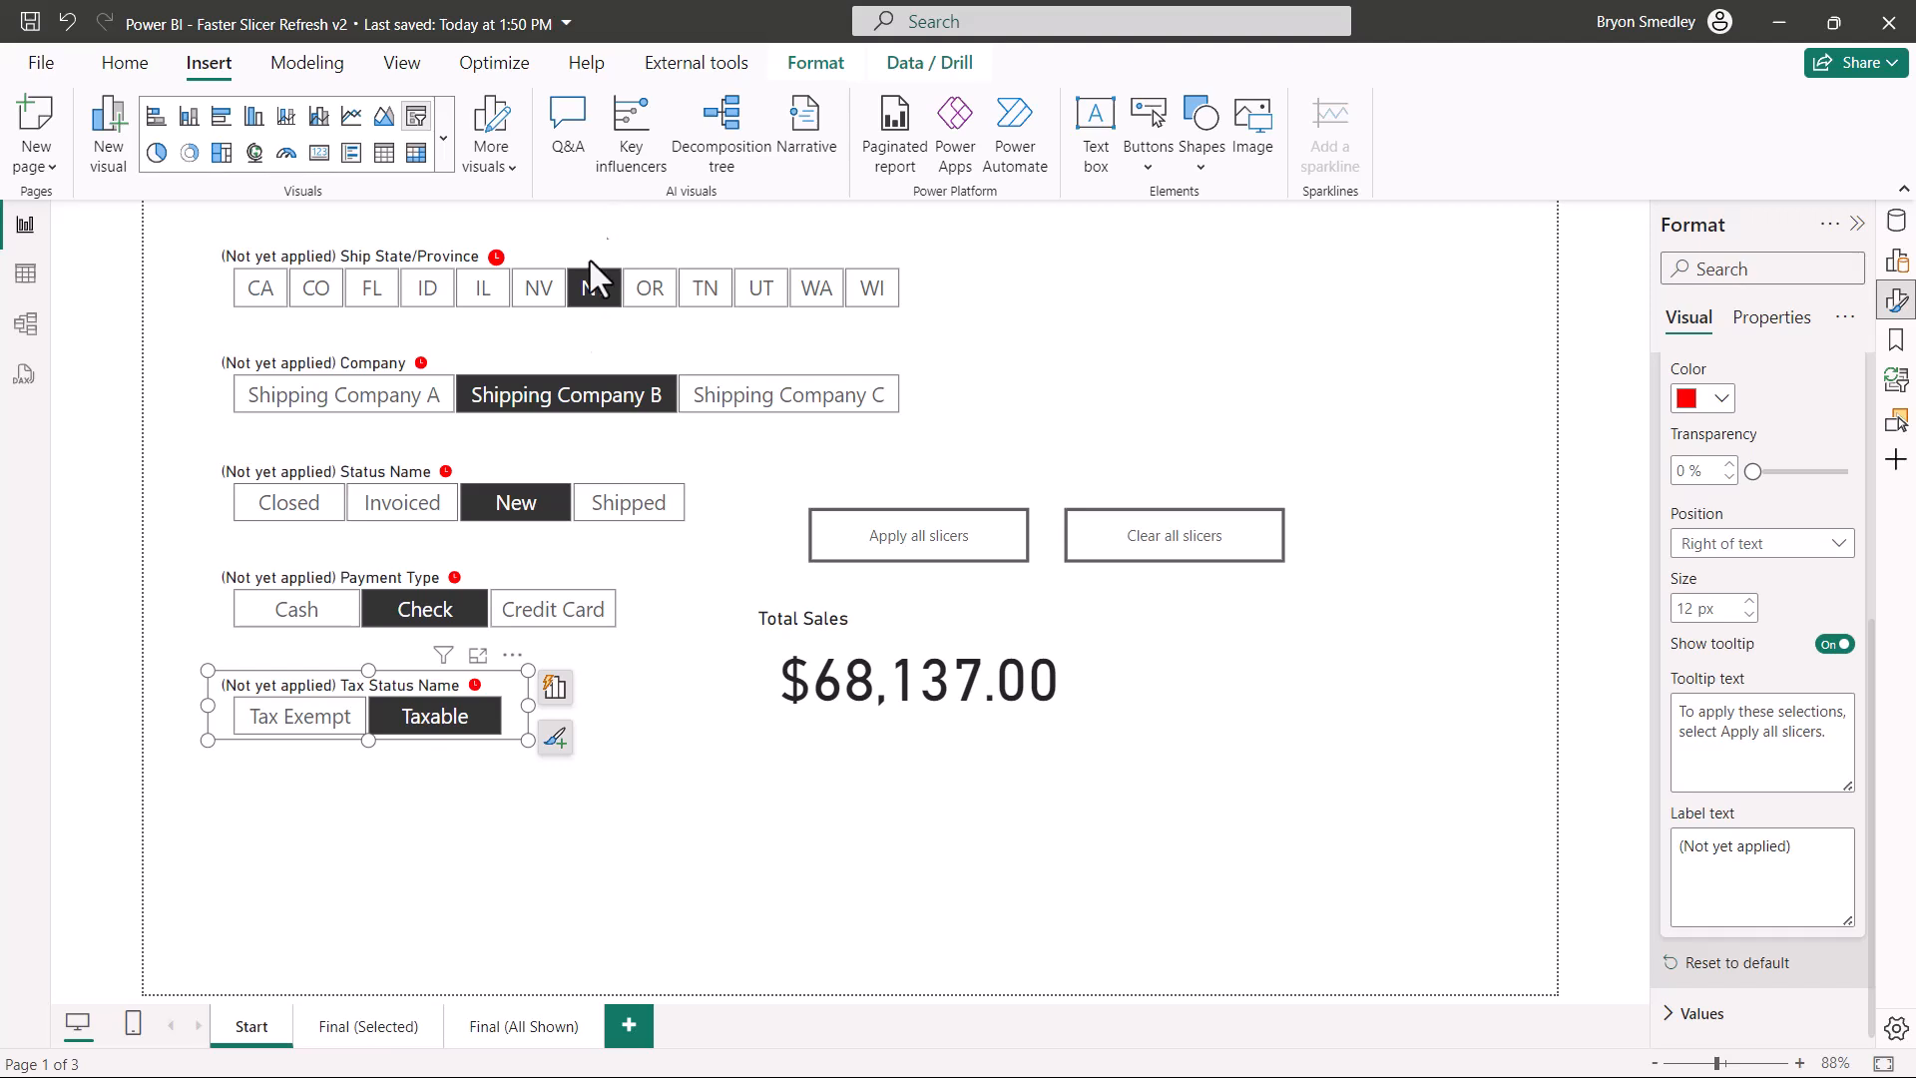
{"action": "left_click", "coordinate": [593, 287]}
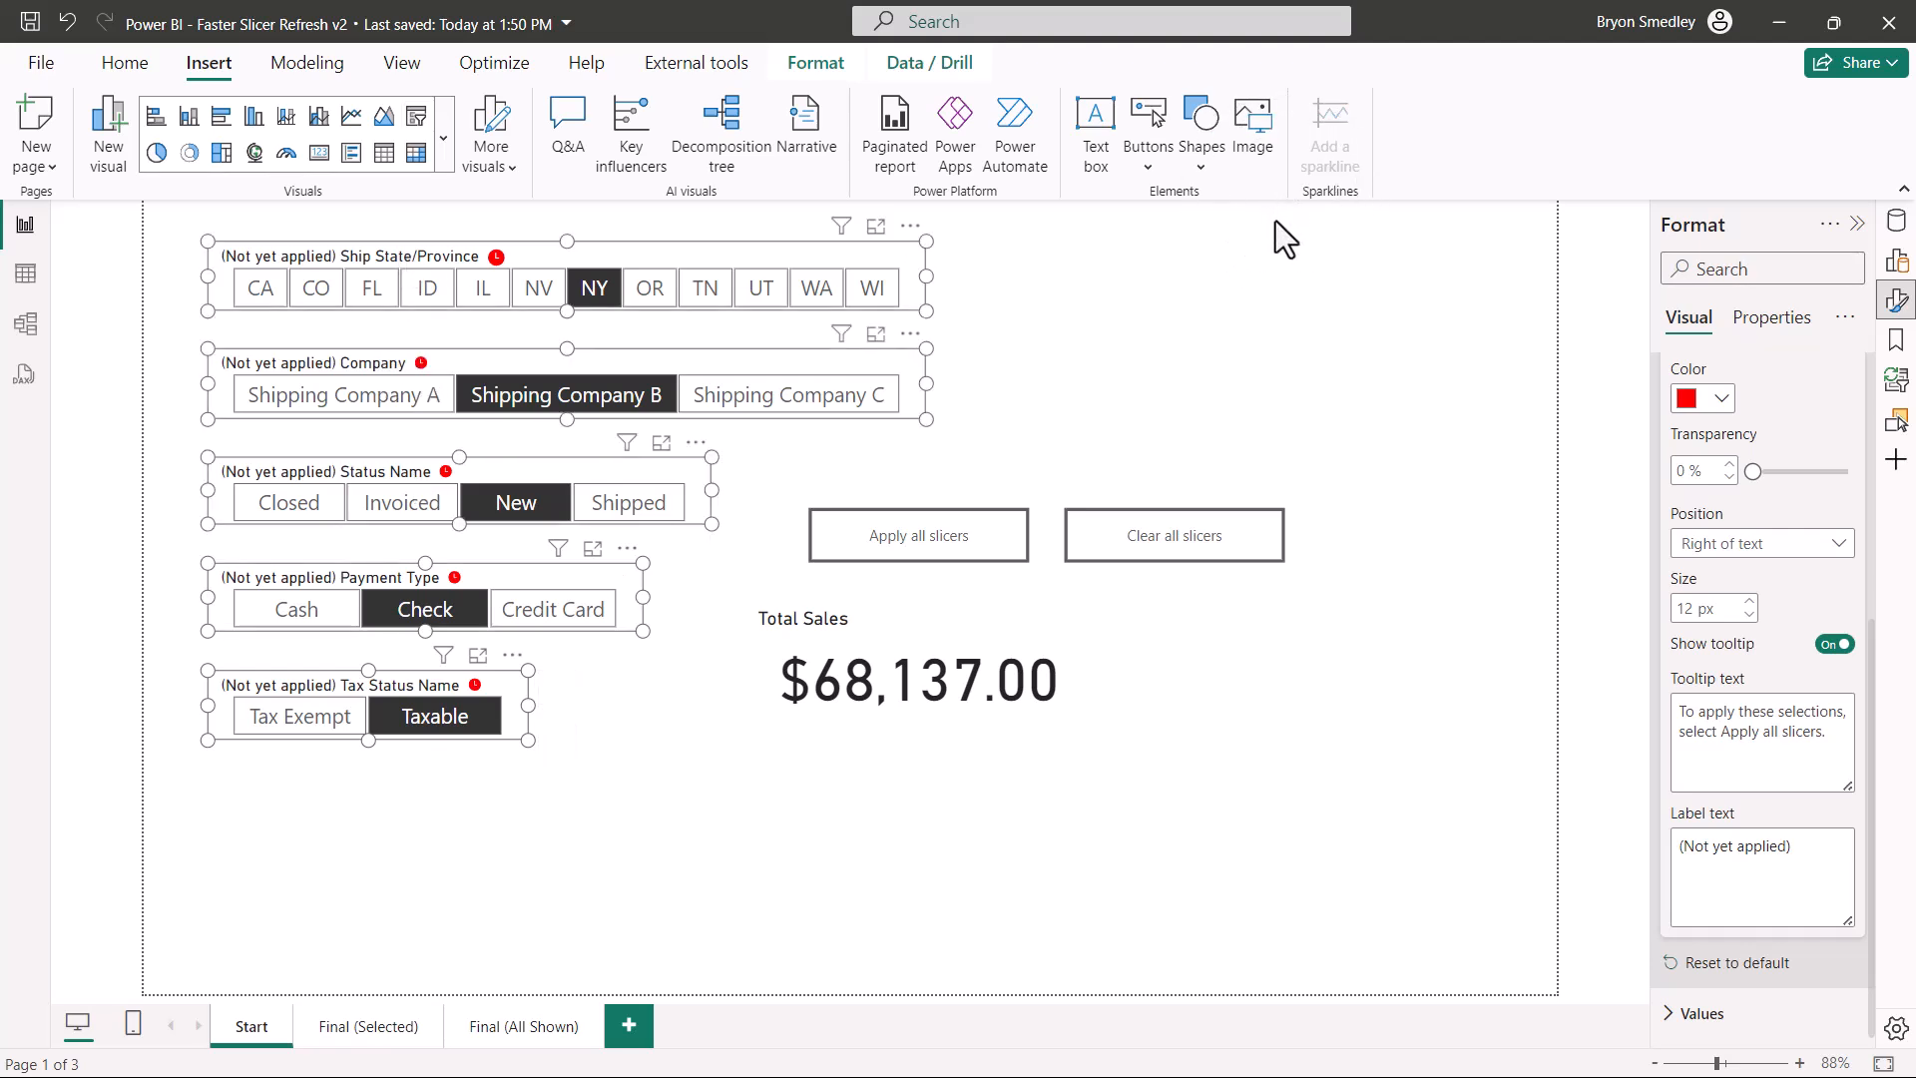
{"action": "left_click", "coordinate": [1760, 543]}
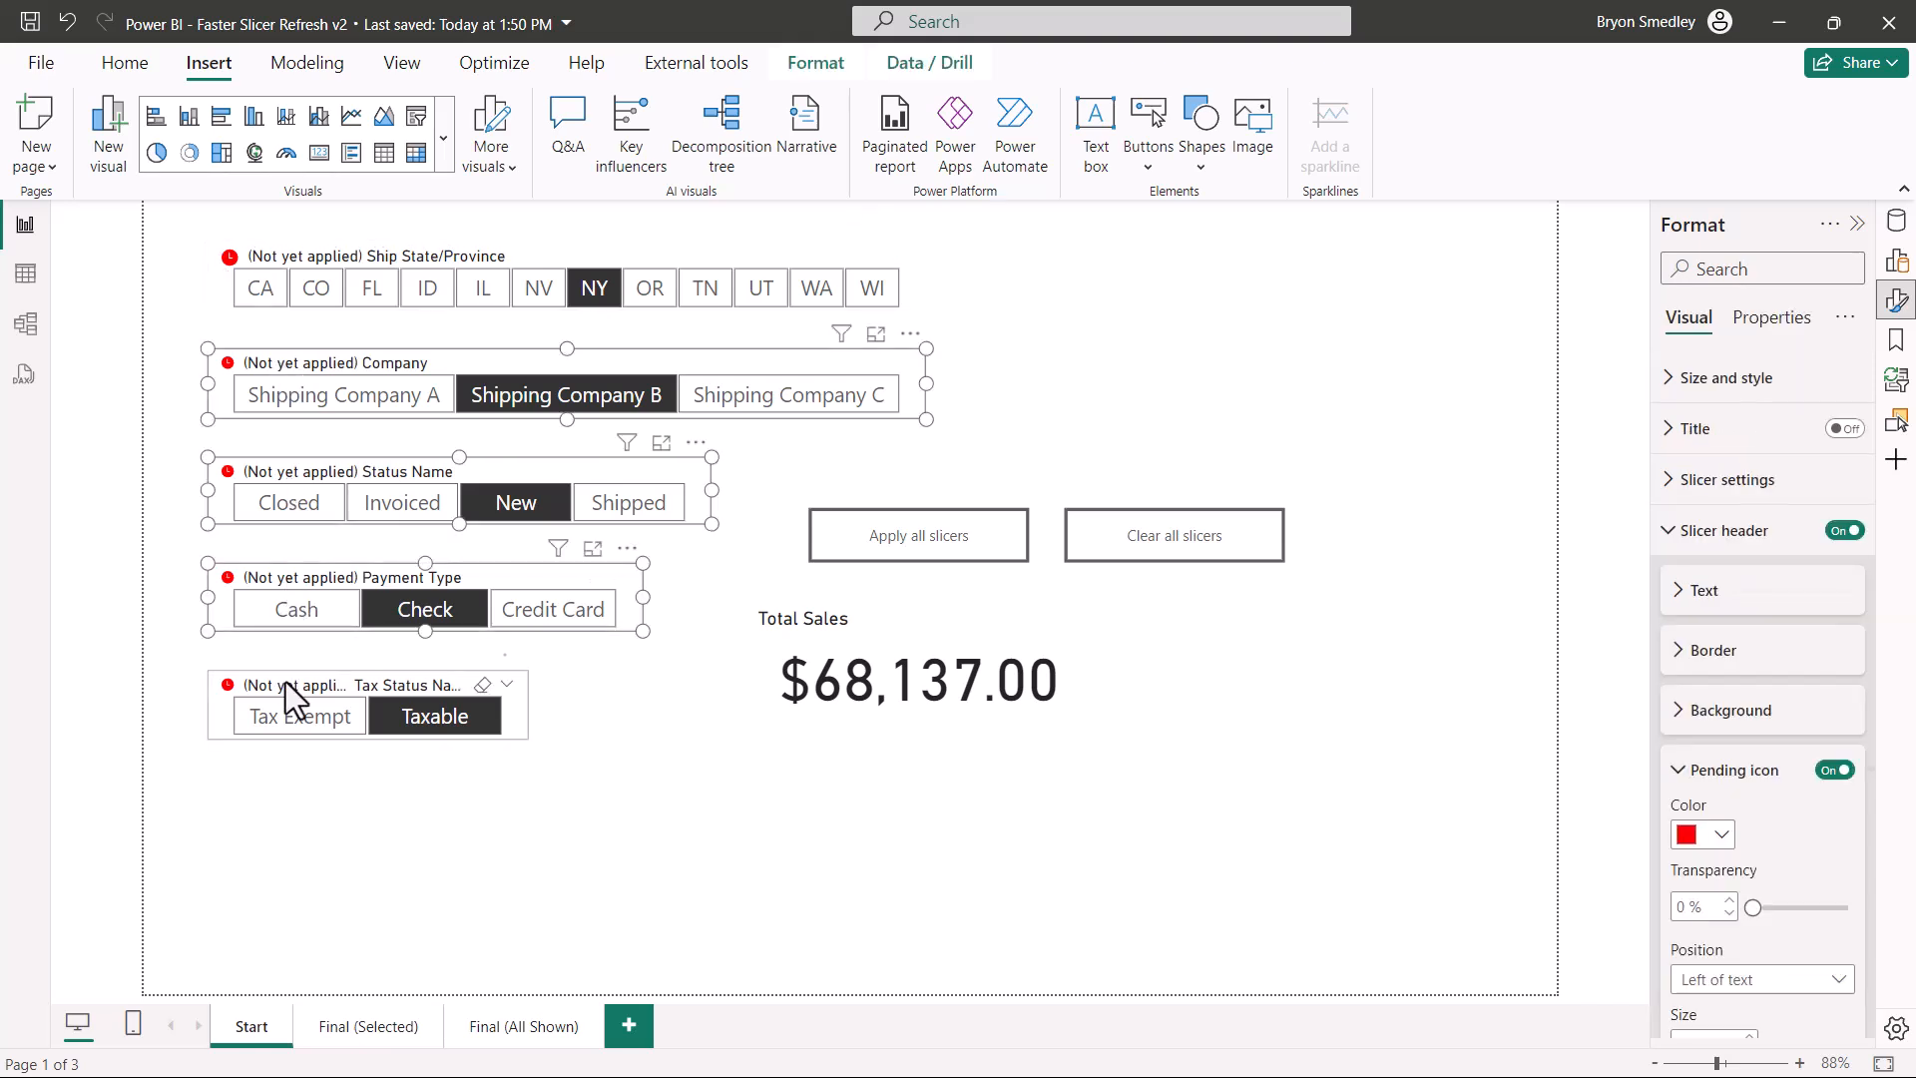
{"action": "scroll", "scroll_direction": "down", "scroll_amount": 3}
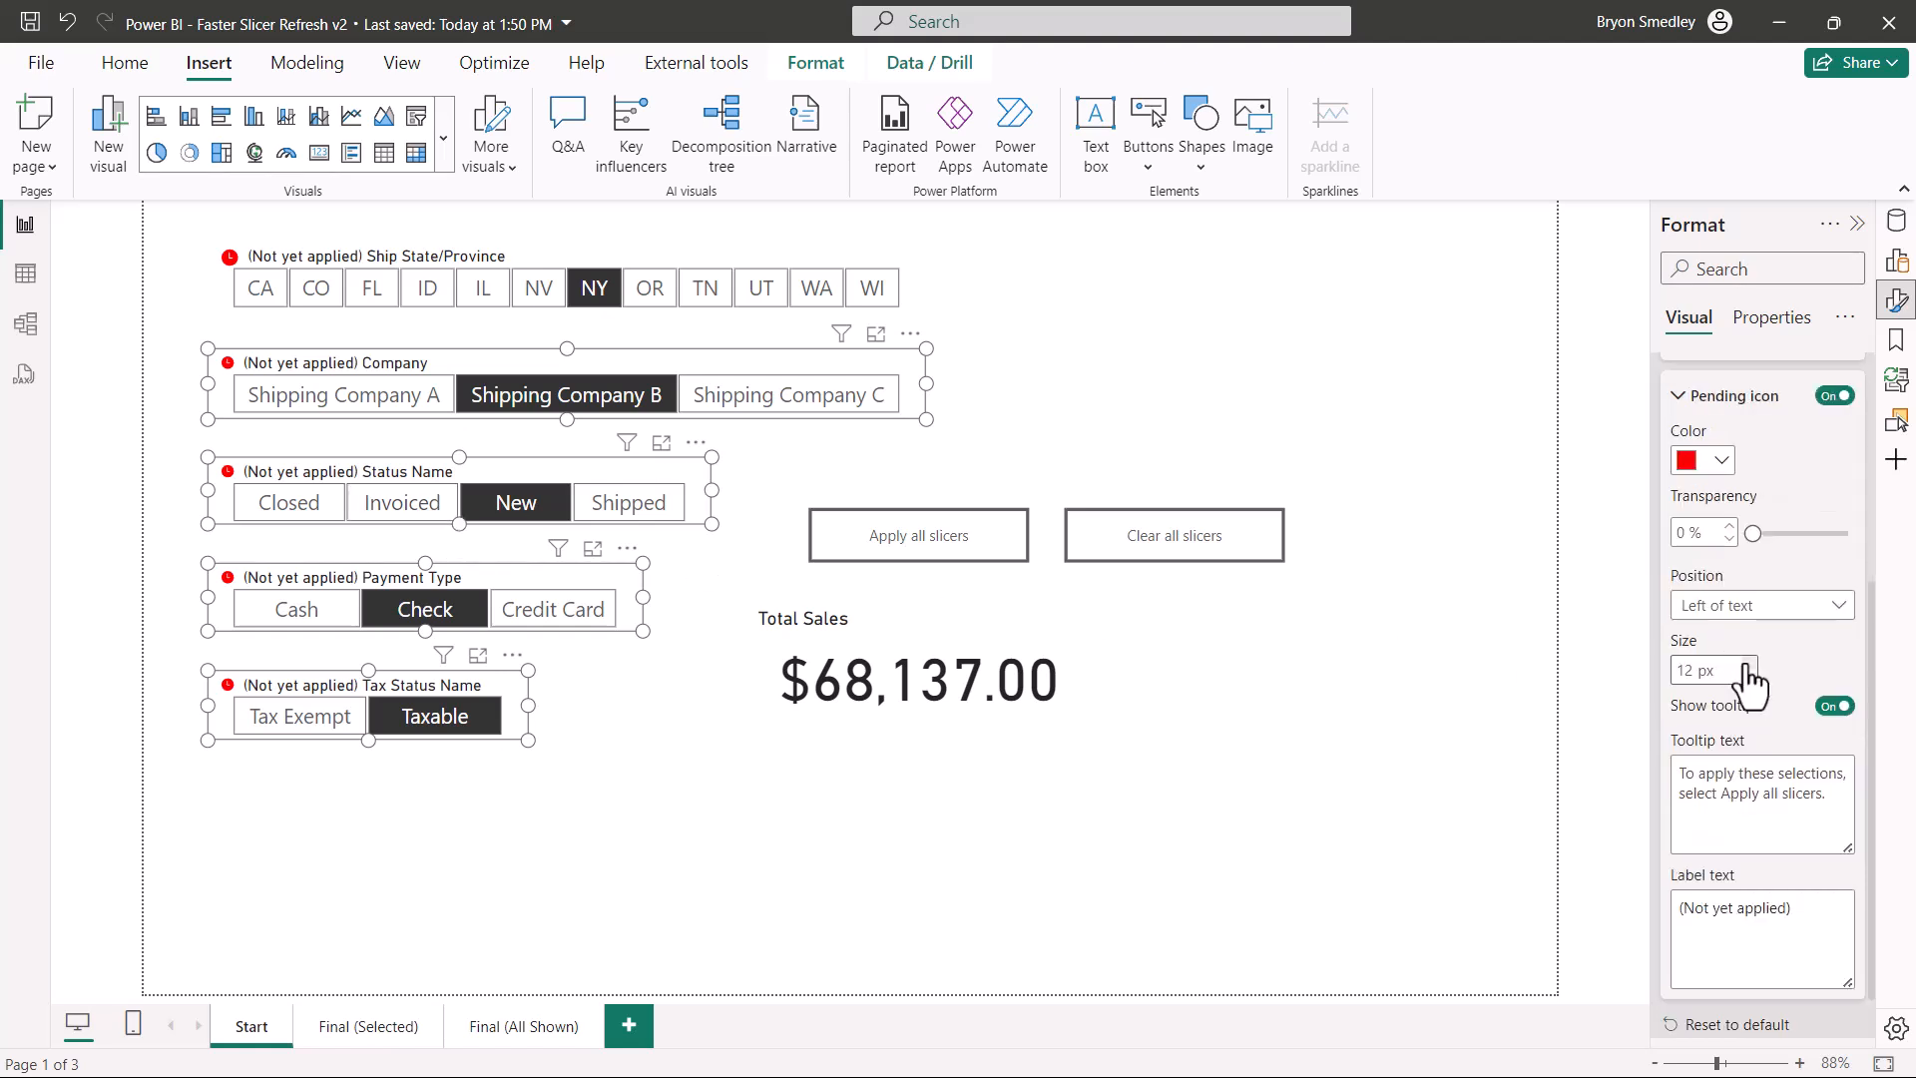
{"action": "left_click", "coordinate": [1749, 663]}
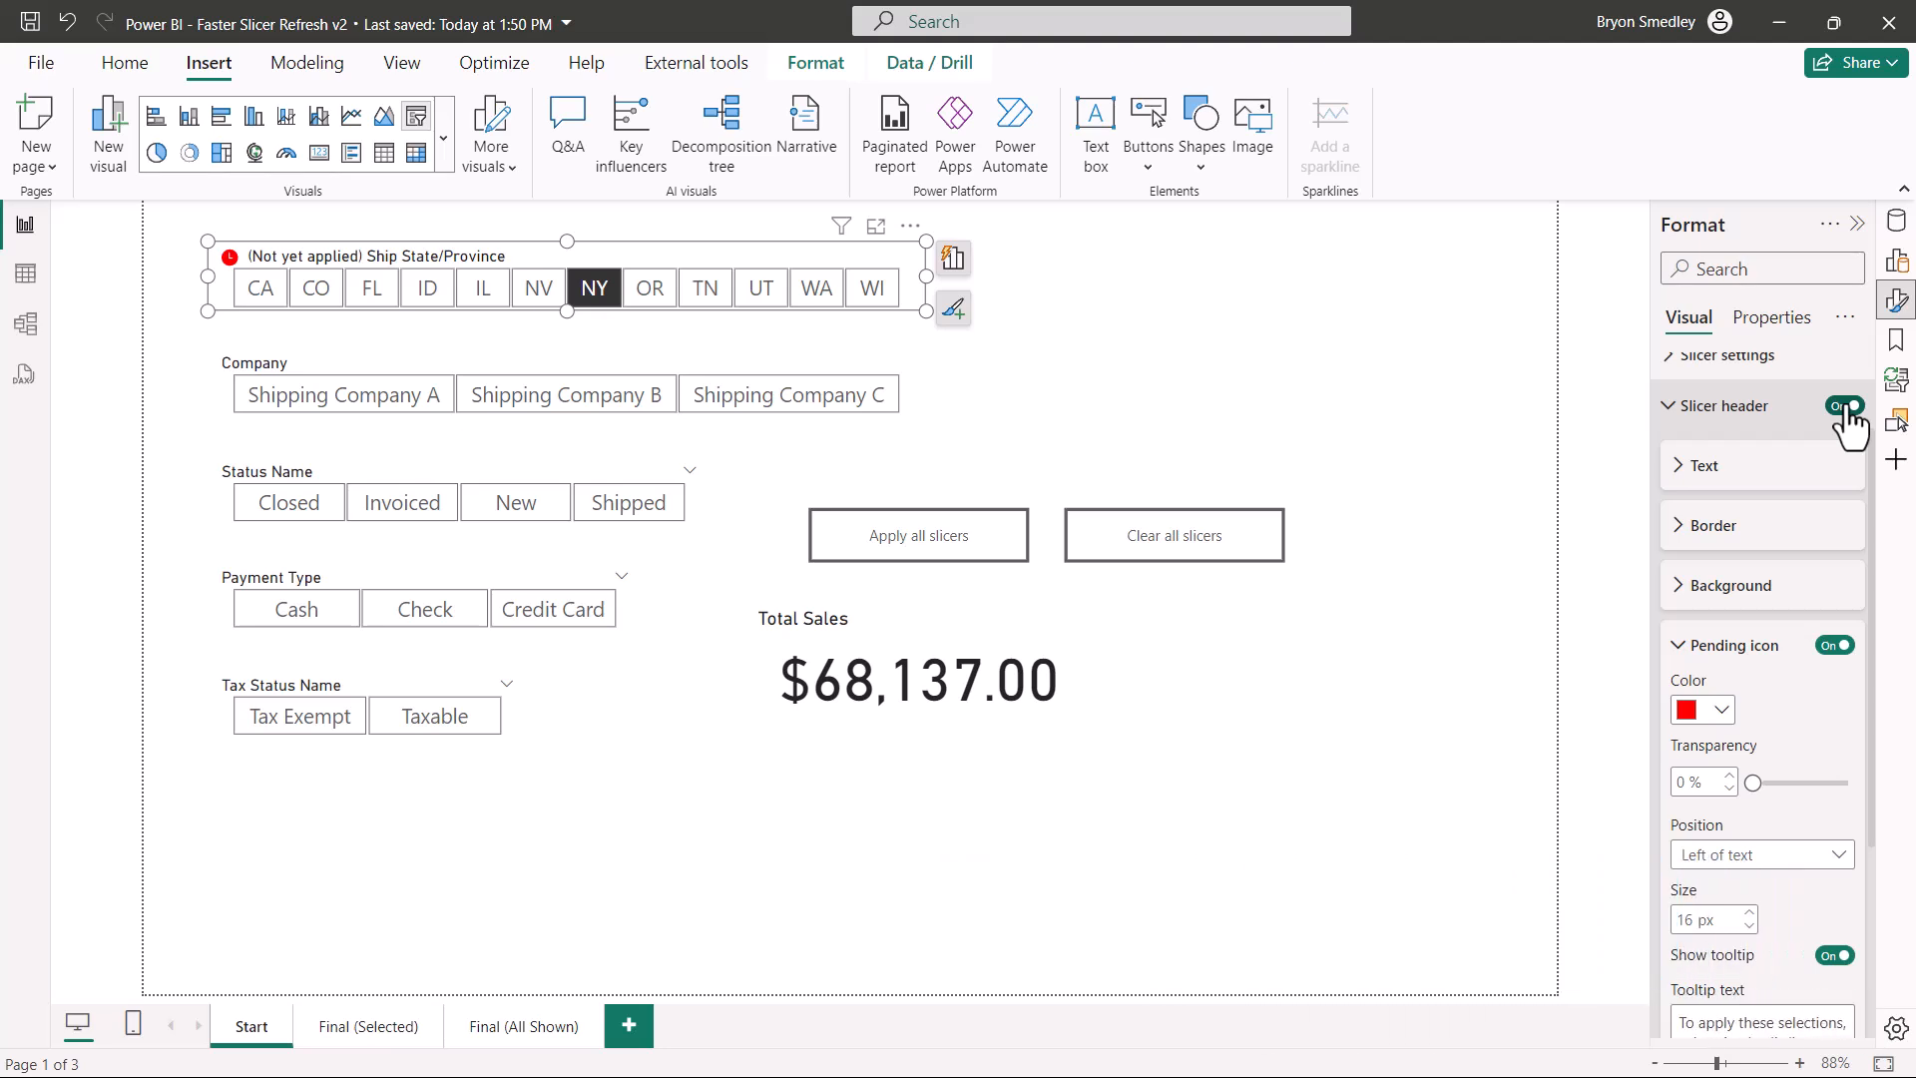
- Hide the Ship State/Province slicer's header while NY stays pending
{"action": "left_click", "coordinate": [1845, 405]}
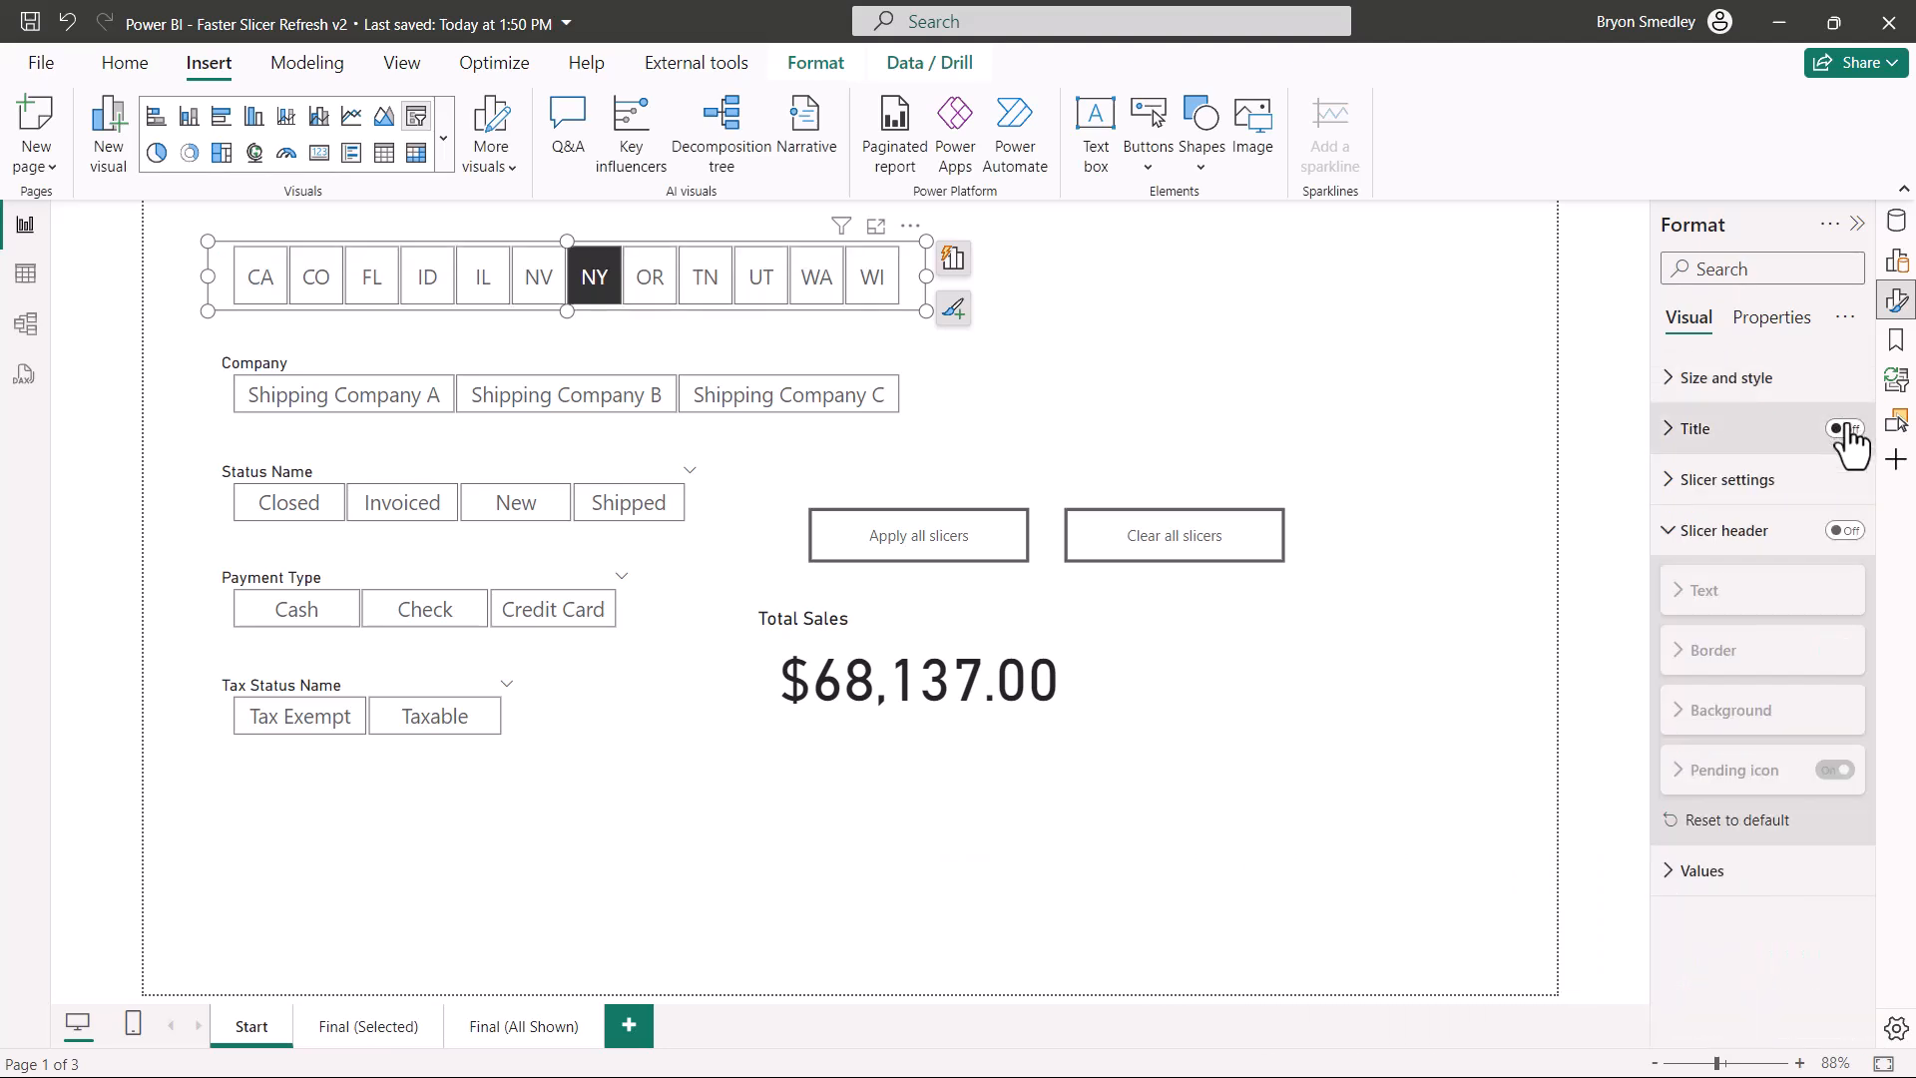
{"action": "left_click", "coordinate": [1842, 427]}
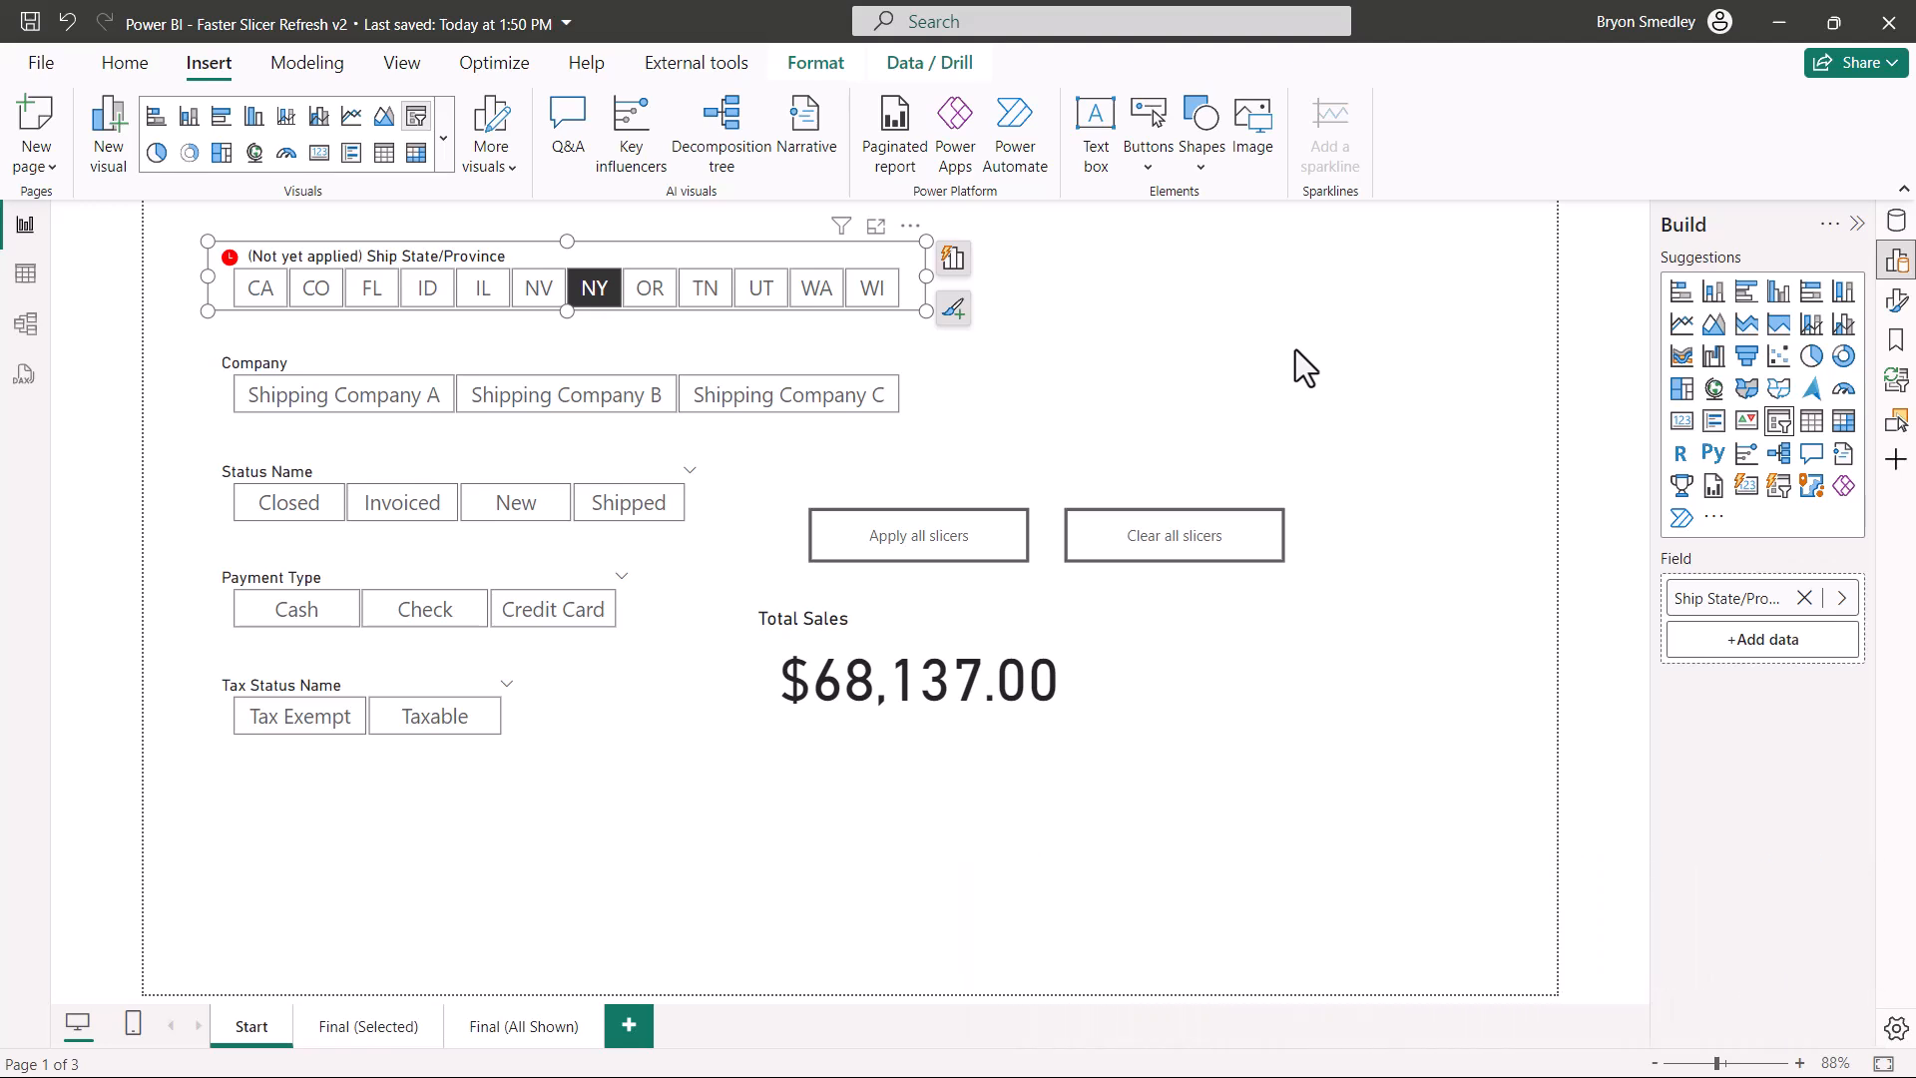
{"action": "mouse_move", "coordinate": [1715, 517]}
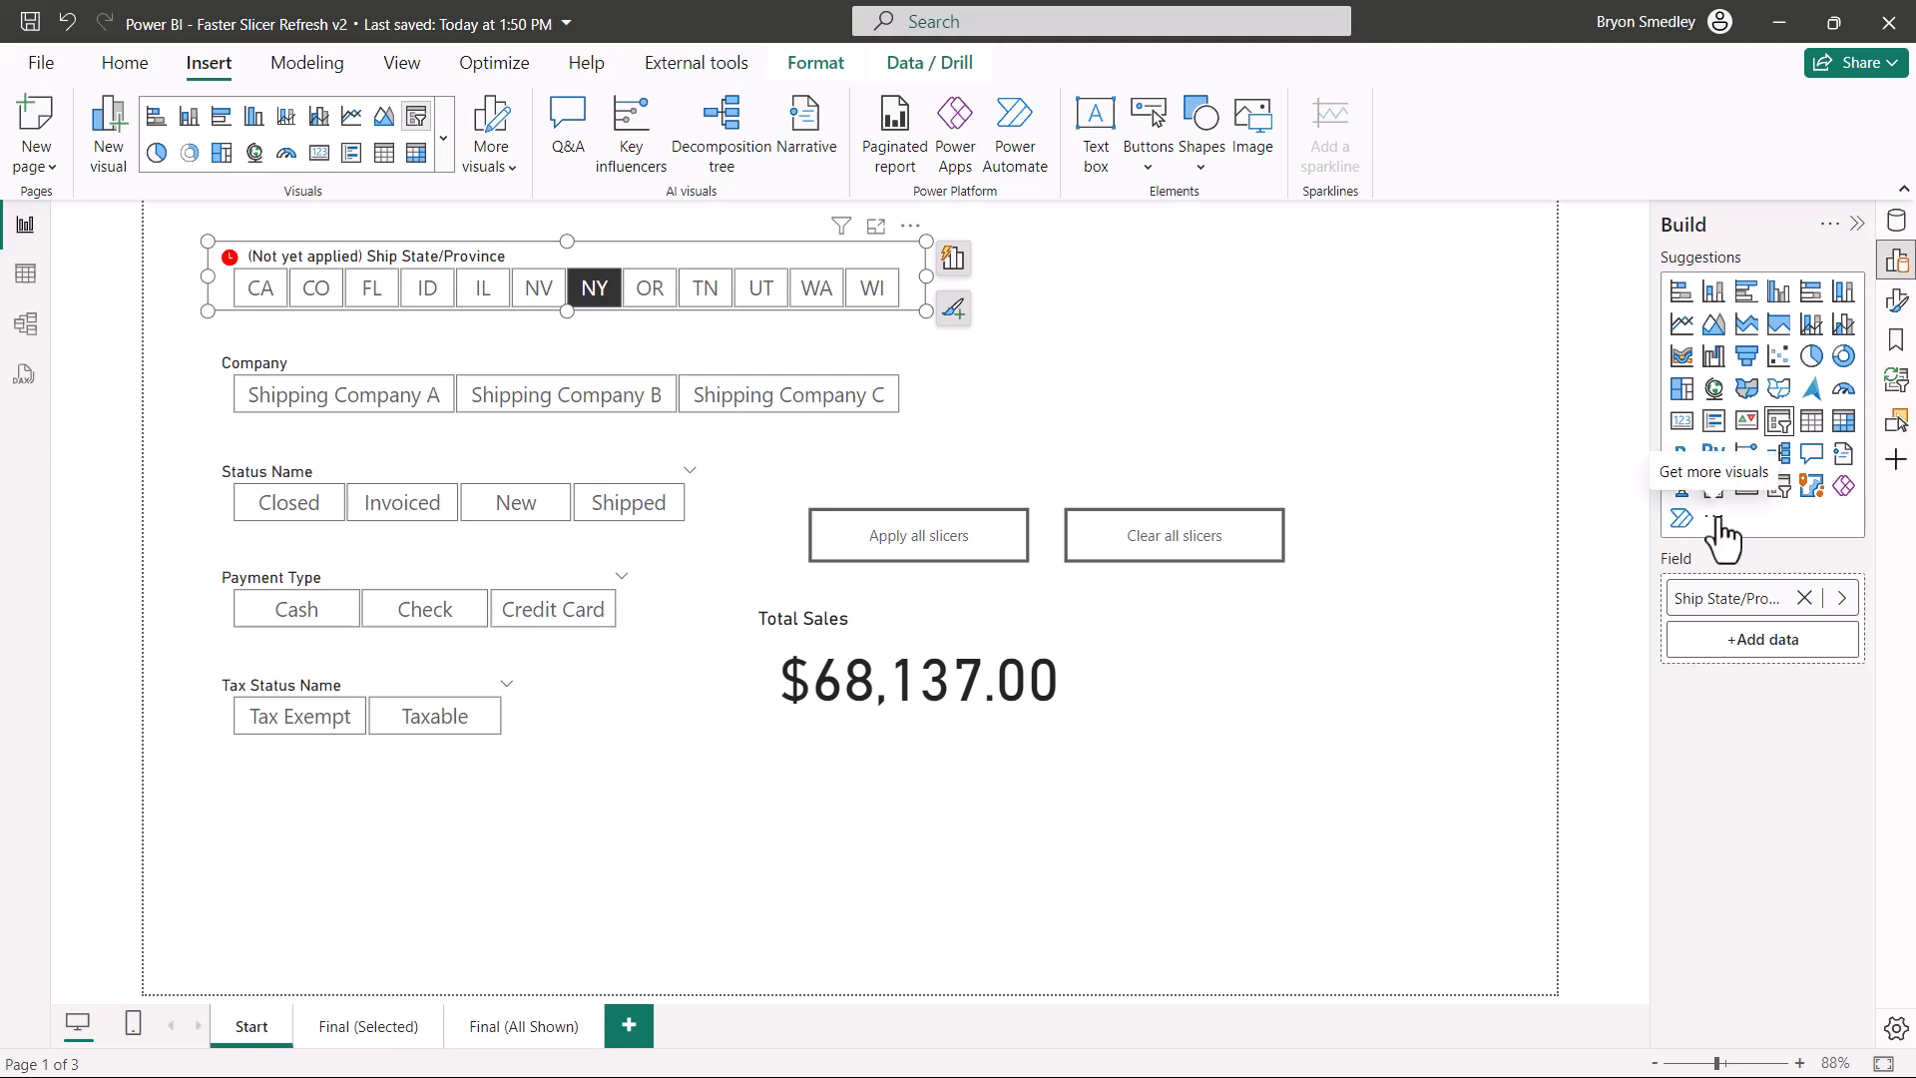
- Search the AppSource visuals gallery for 'chic' to find Chiclet Slicer, then return to the report
{"action": "left_click", "coordinate": [1713, 472]}
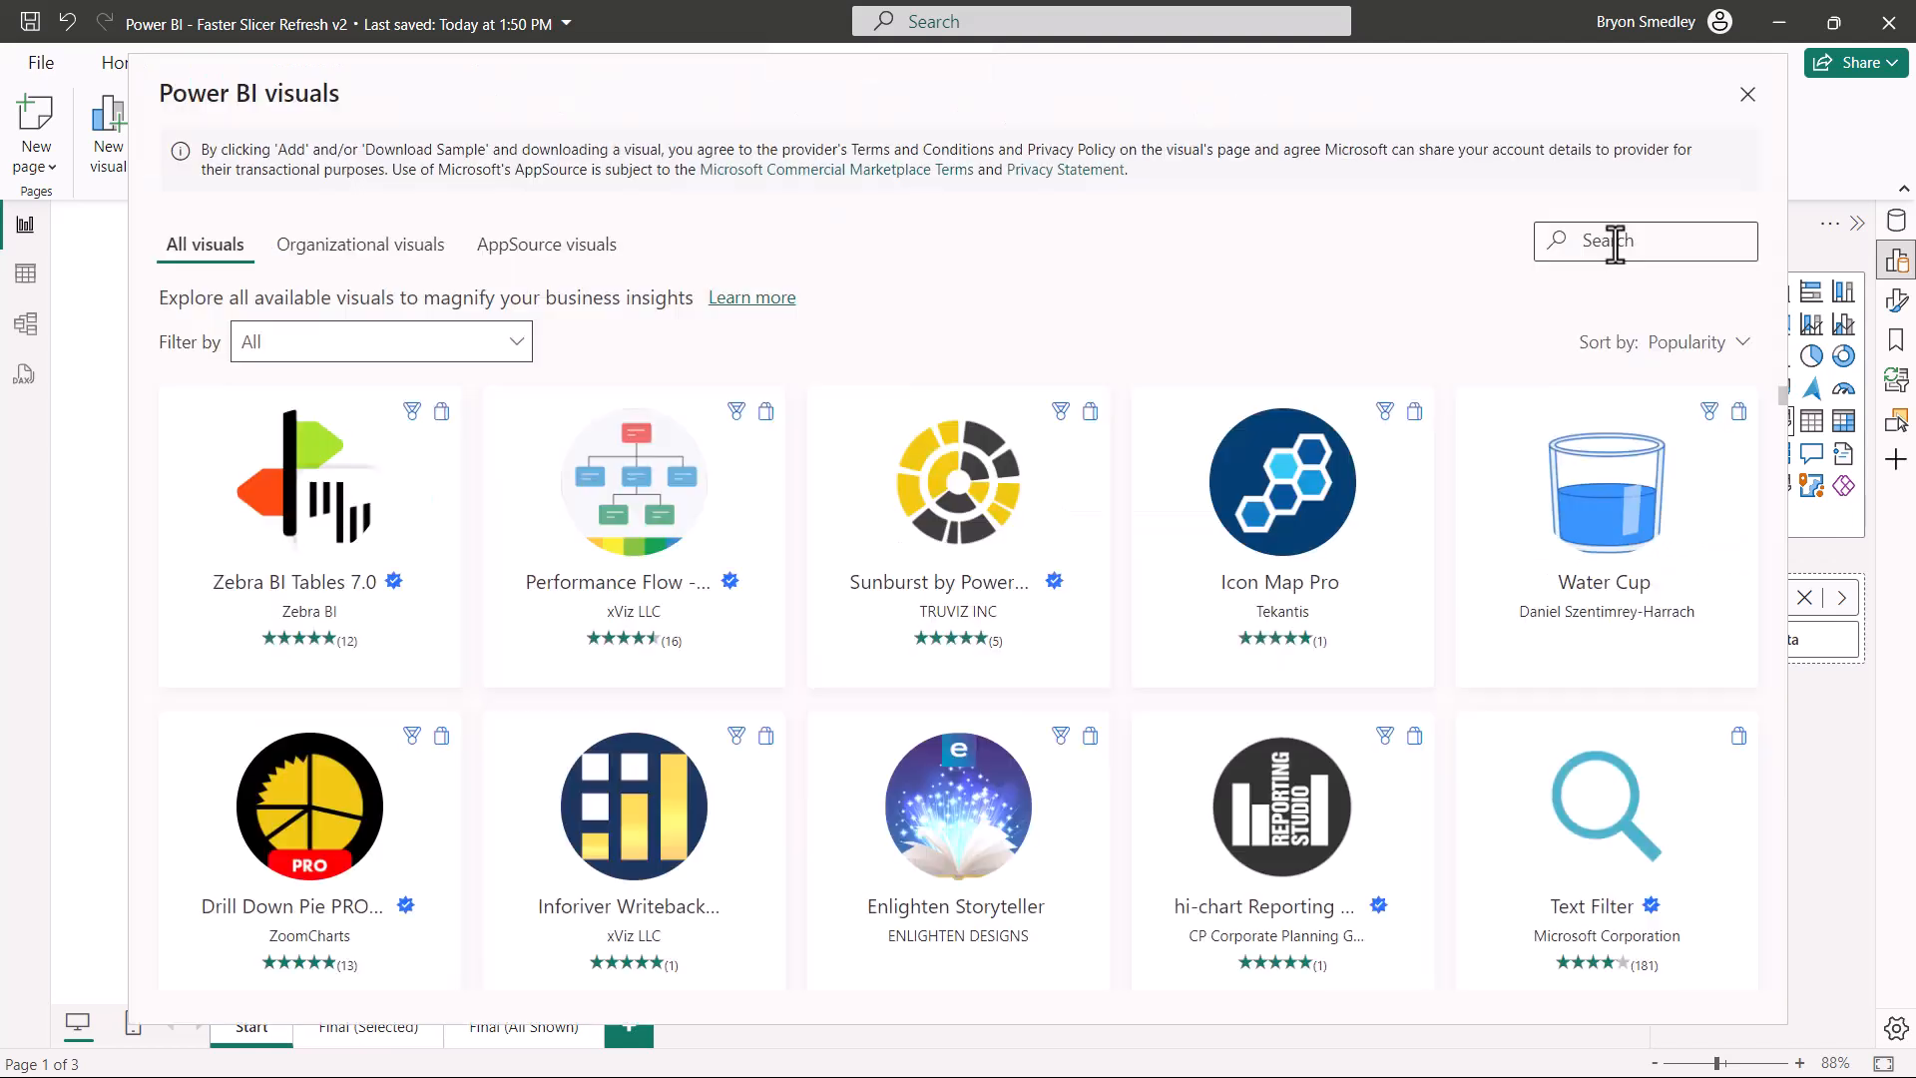
{"action": "type", "text": "chic"}
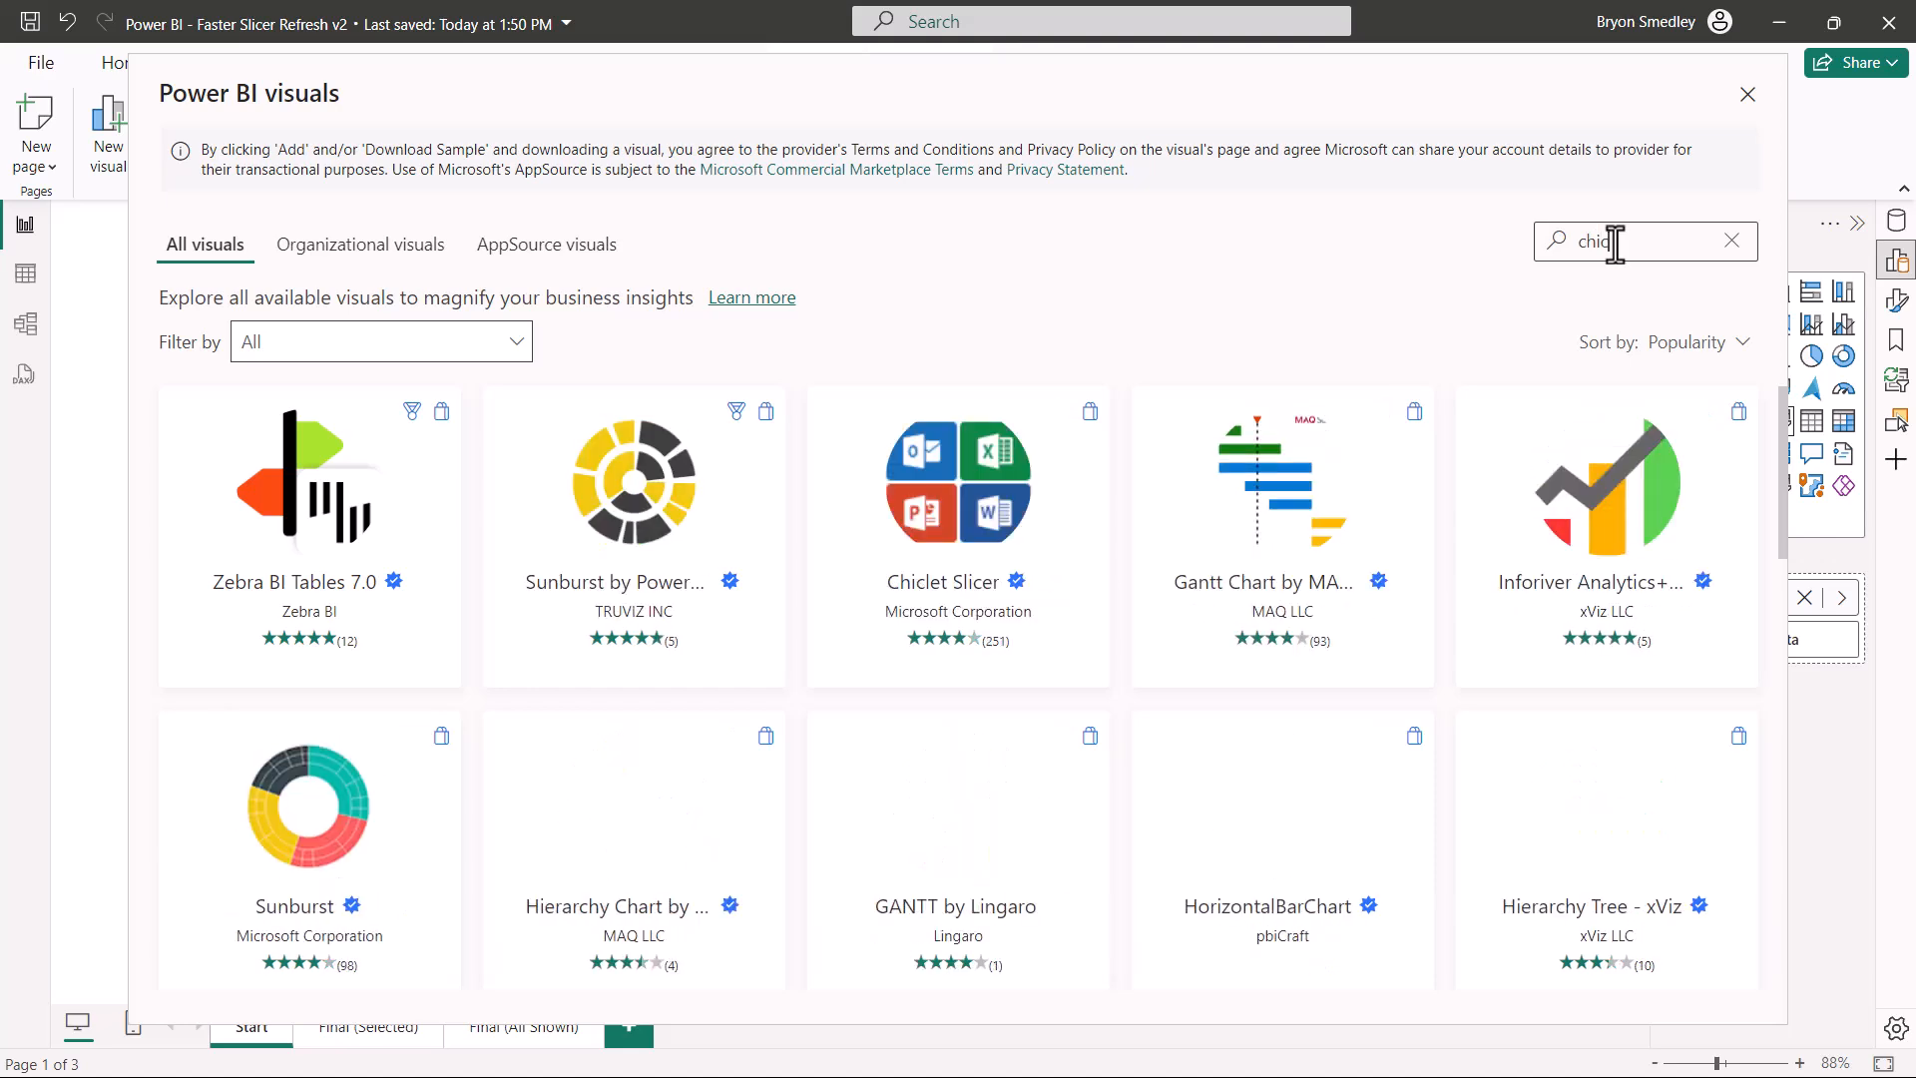
{"action": "mouse_move", "coordinate": [875, 459]}
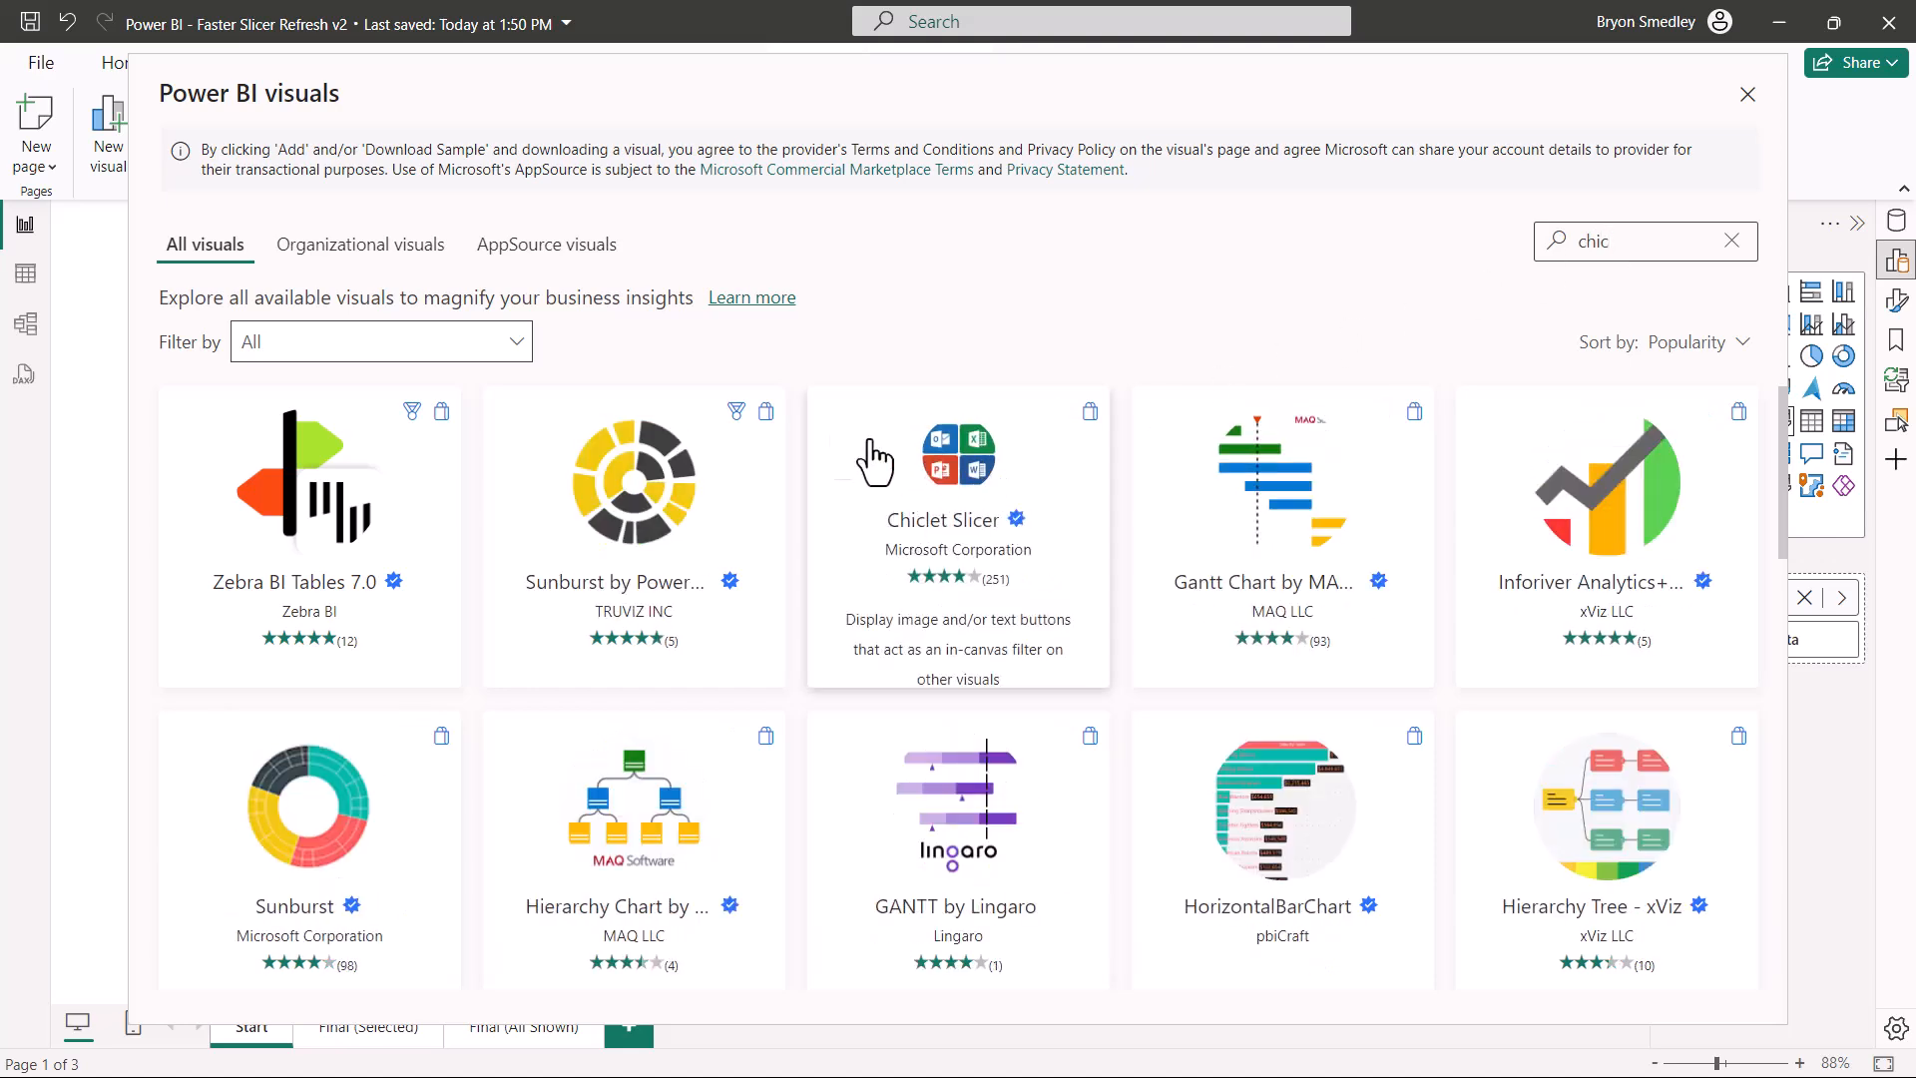
{"action": "left_click", "coordinate": [1747, 94]}
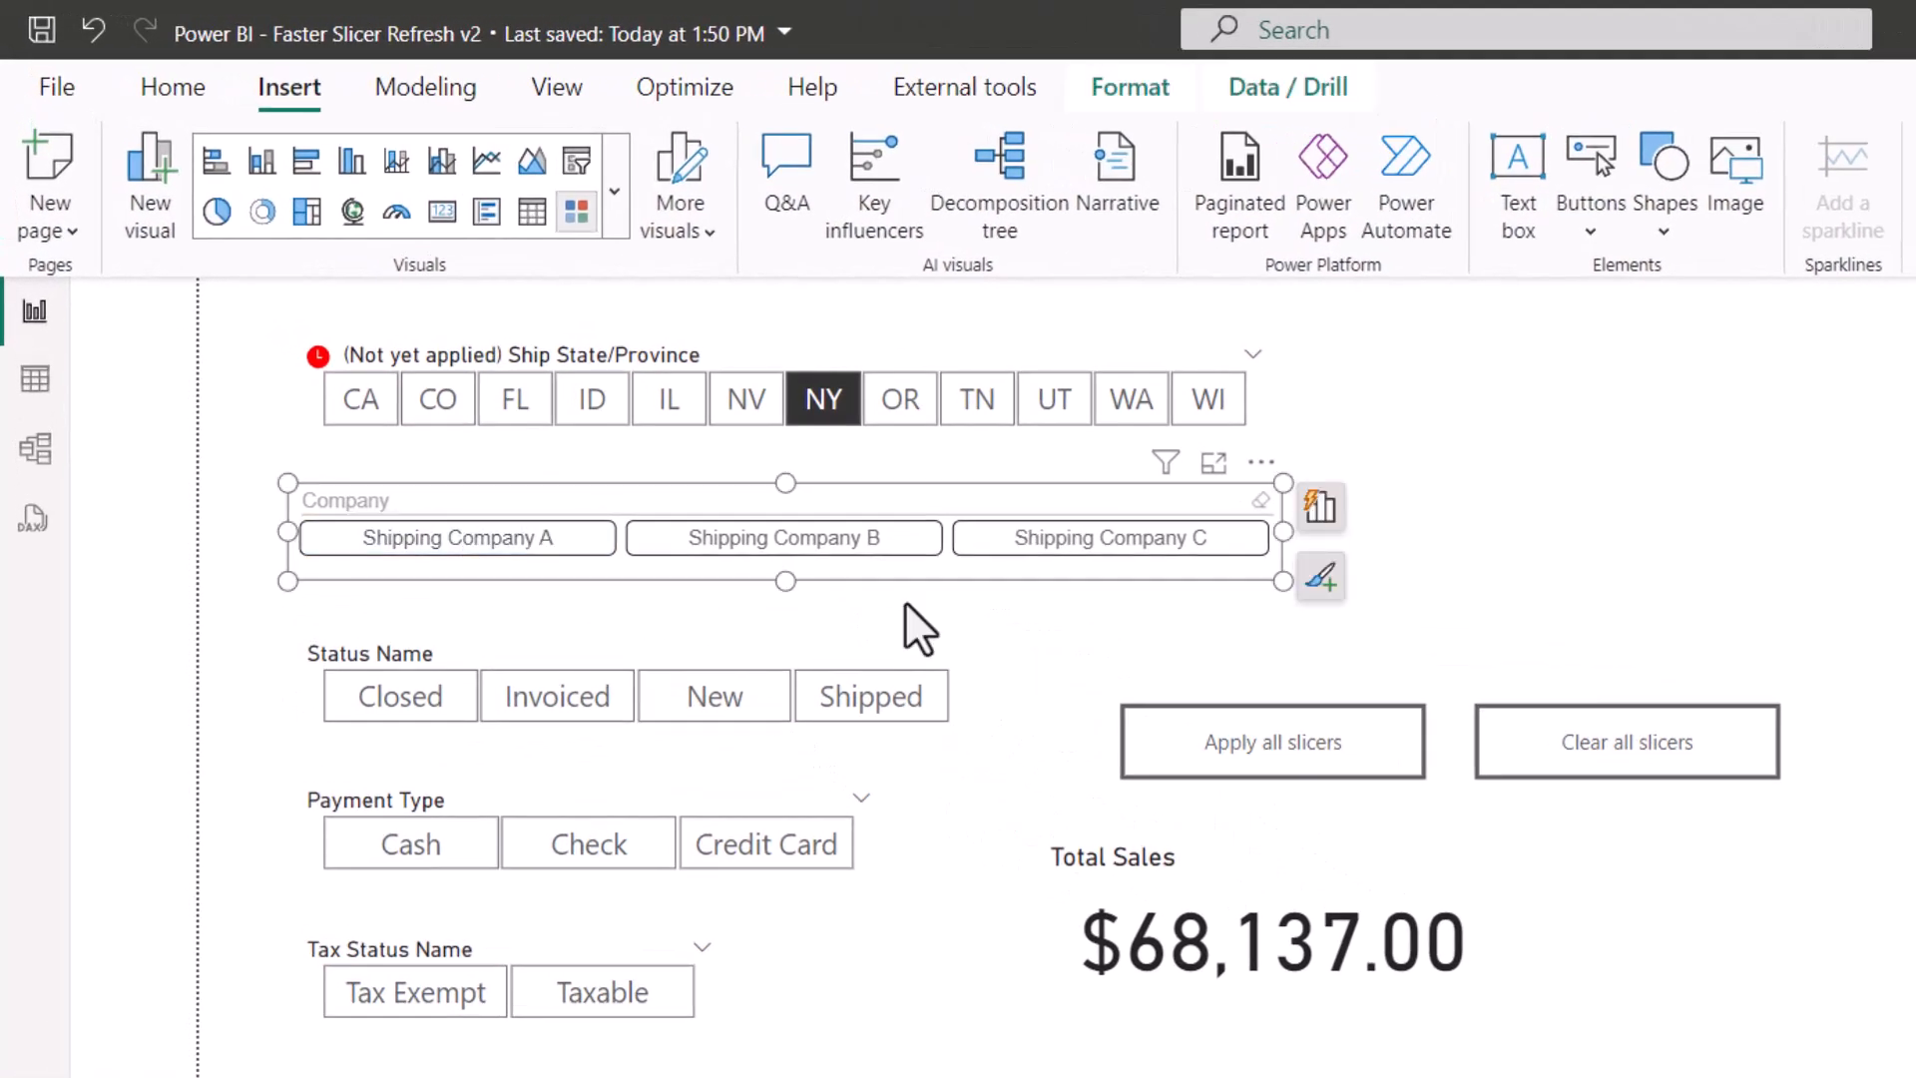
{"action": "mouse_move", "coordinate": [1272, 743]}
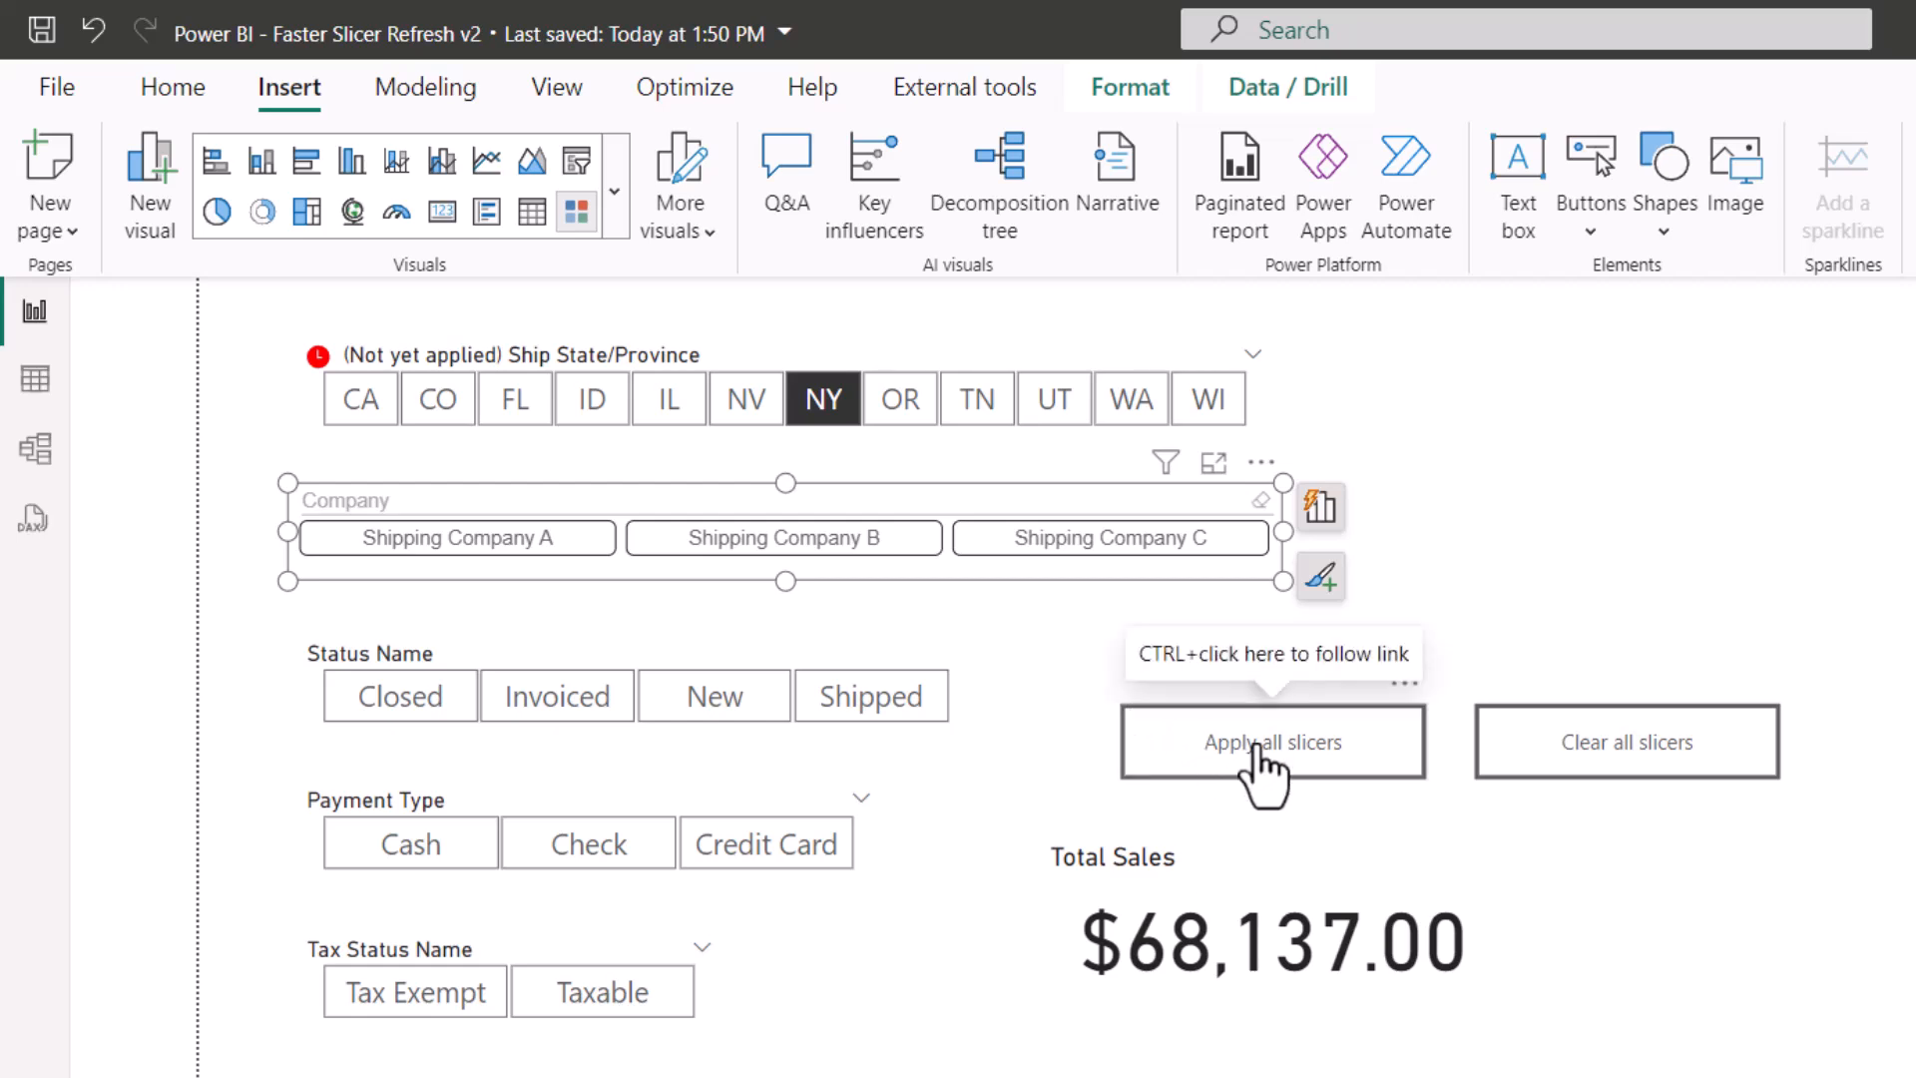
- Apply the pending NY selection for $4,765.00 Total Sales, then clear all slicers back to $68,137.00
{"action": "left_click", "coordinate": [1272, 743]}
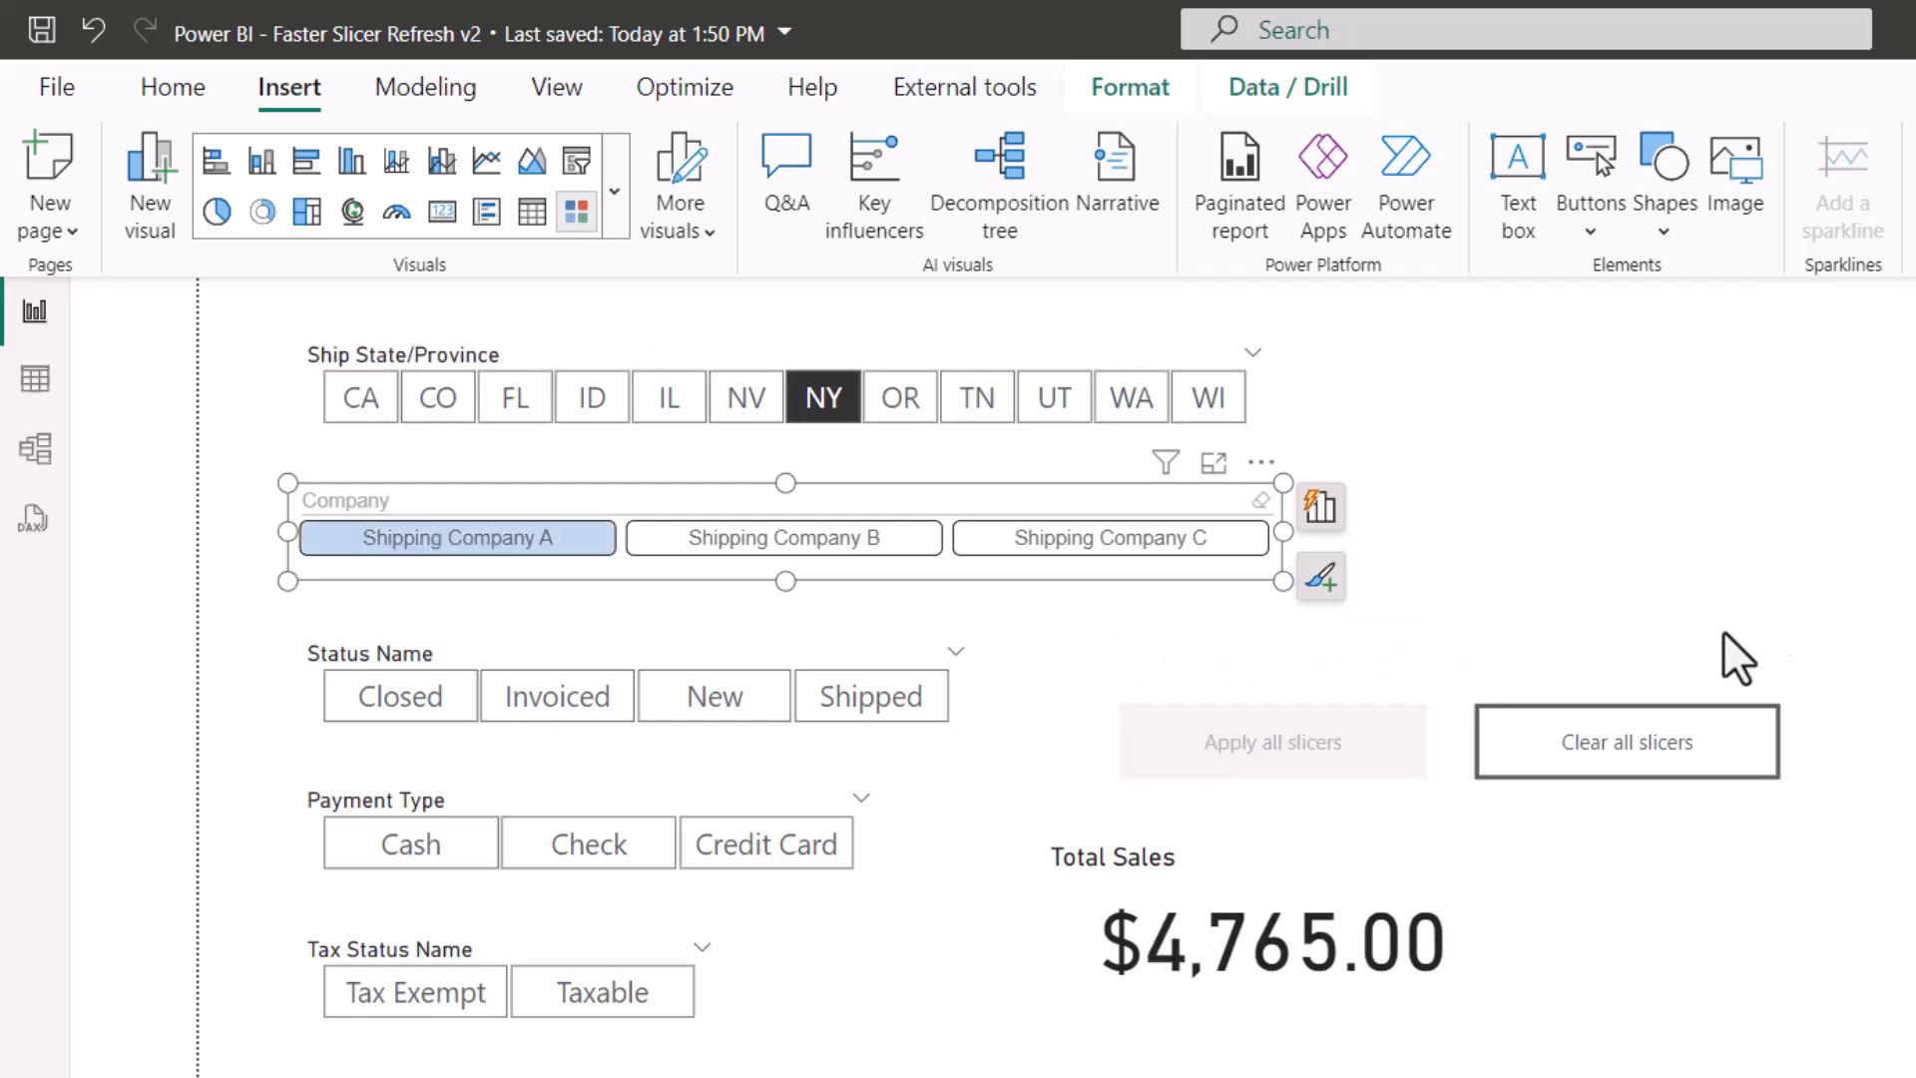
{"action": "left_click", "coordinate": [820, 395]}
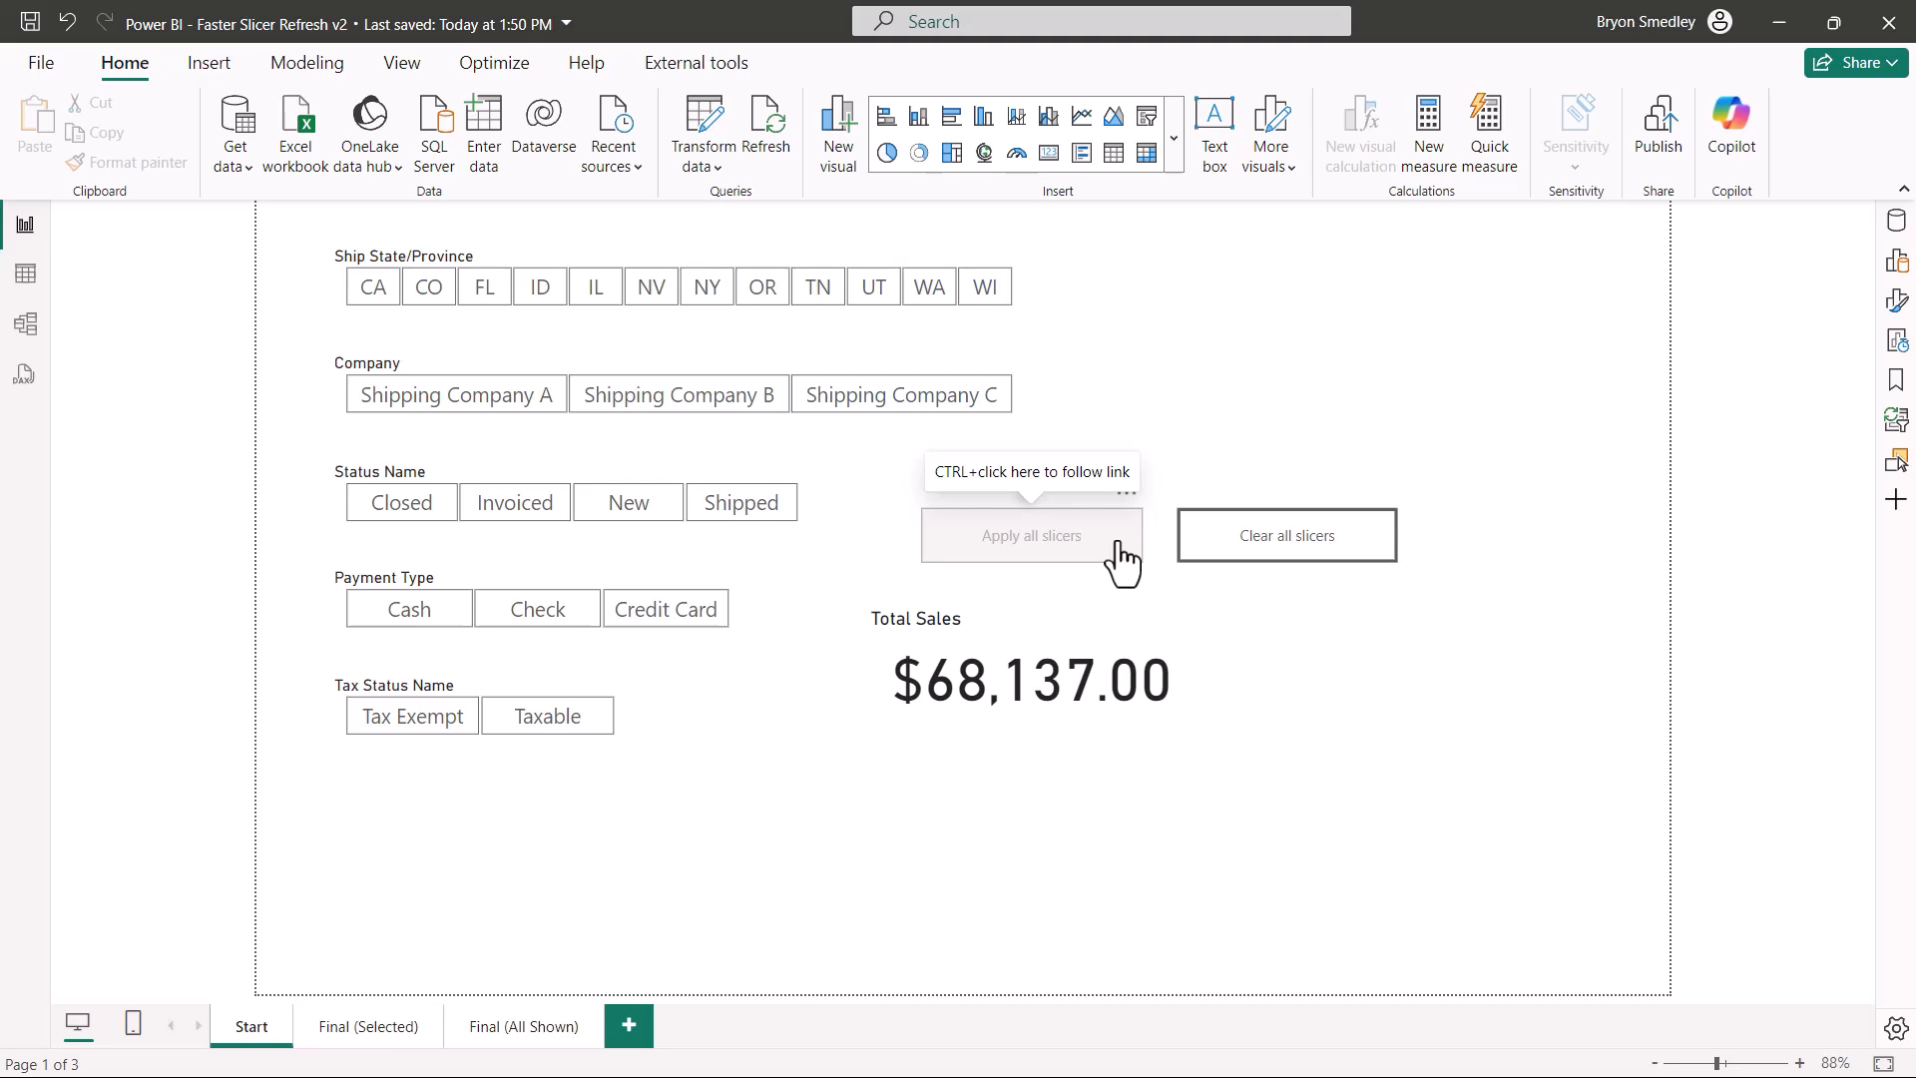
- Switch off the Apply all slicers button's action, then filter immediately to CA and Shipping Company B
{"action": "left_click", "coordinate": [1030, 534]}
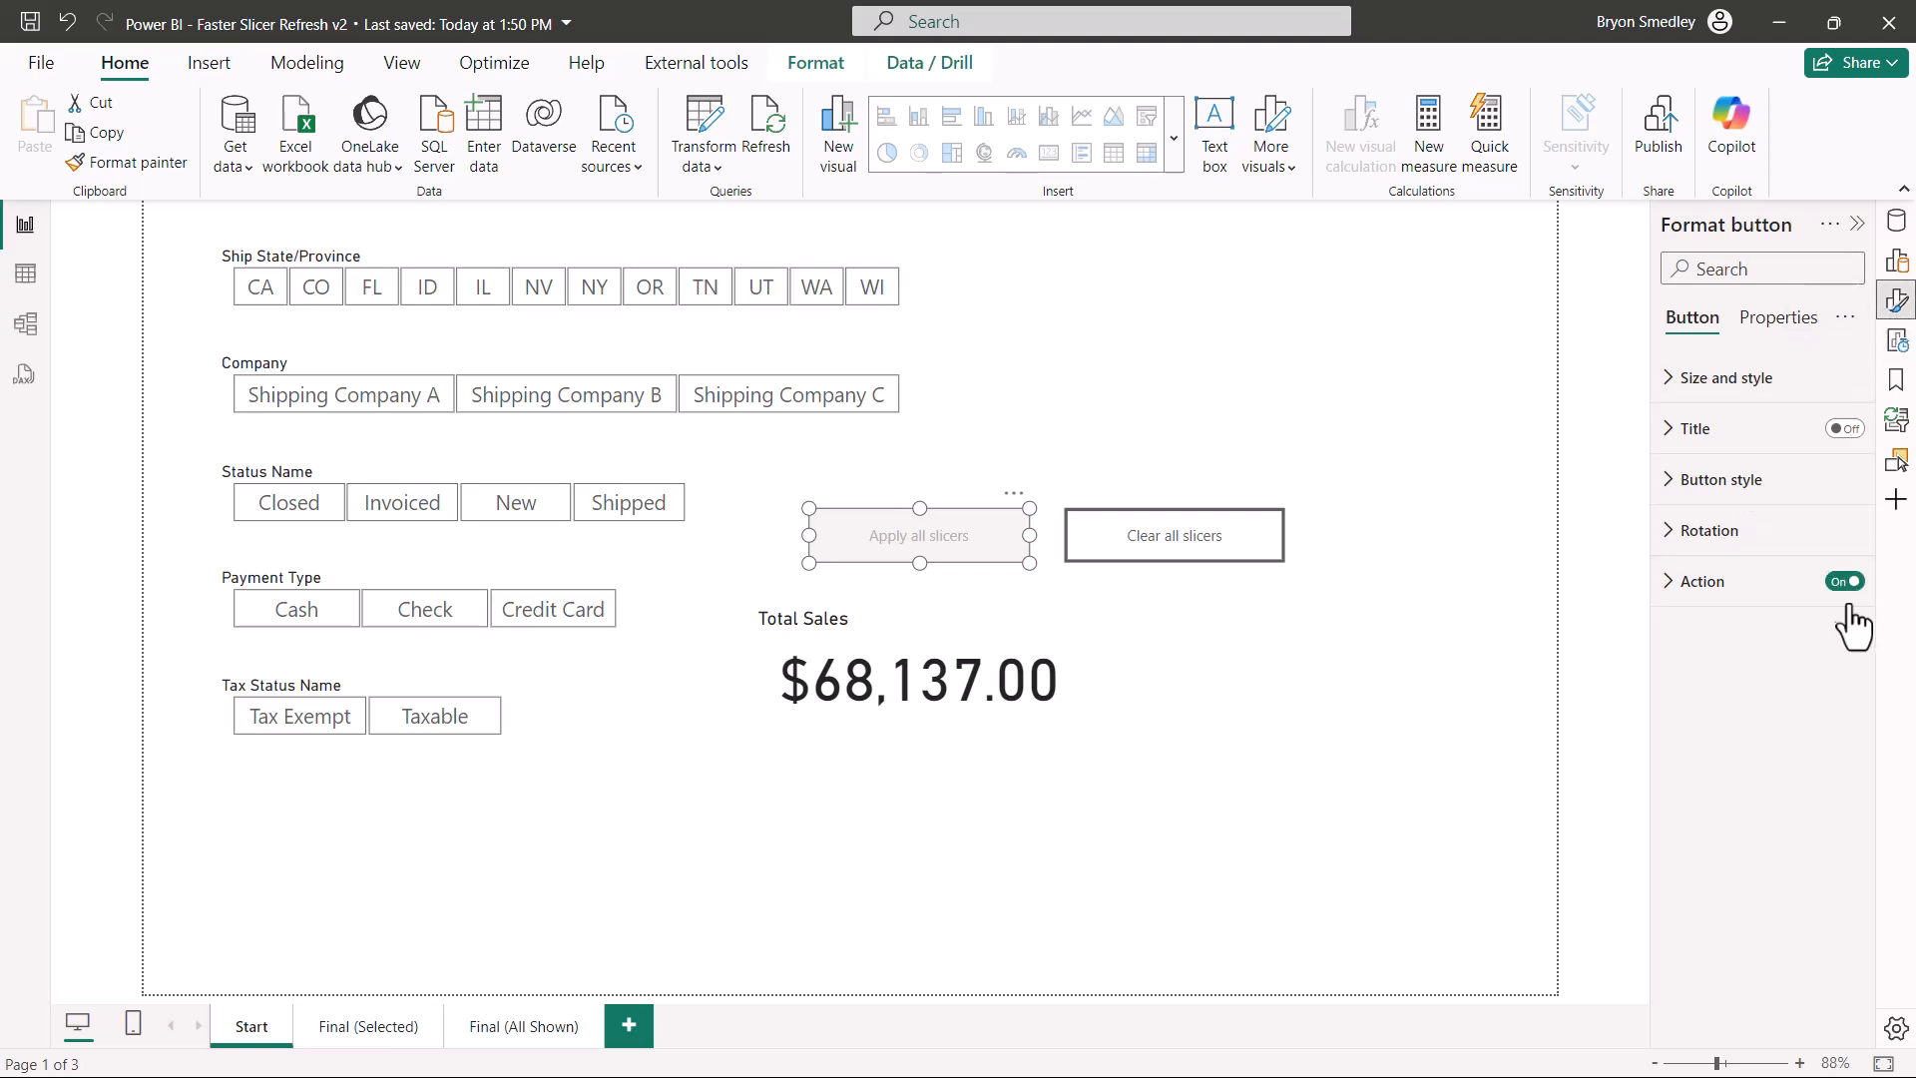
{"action": "left_click", "coordinate": [1845, 581]}
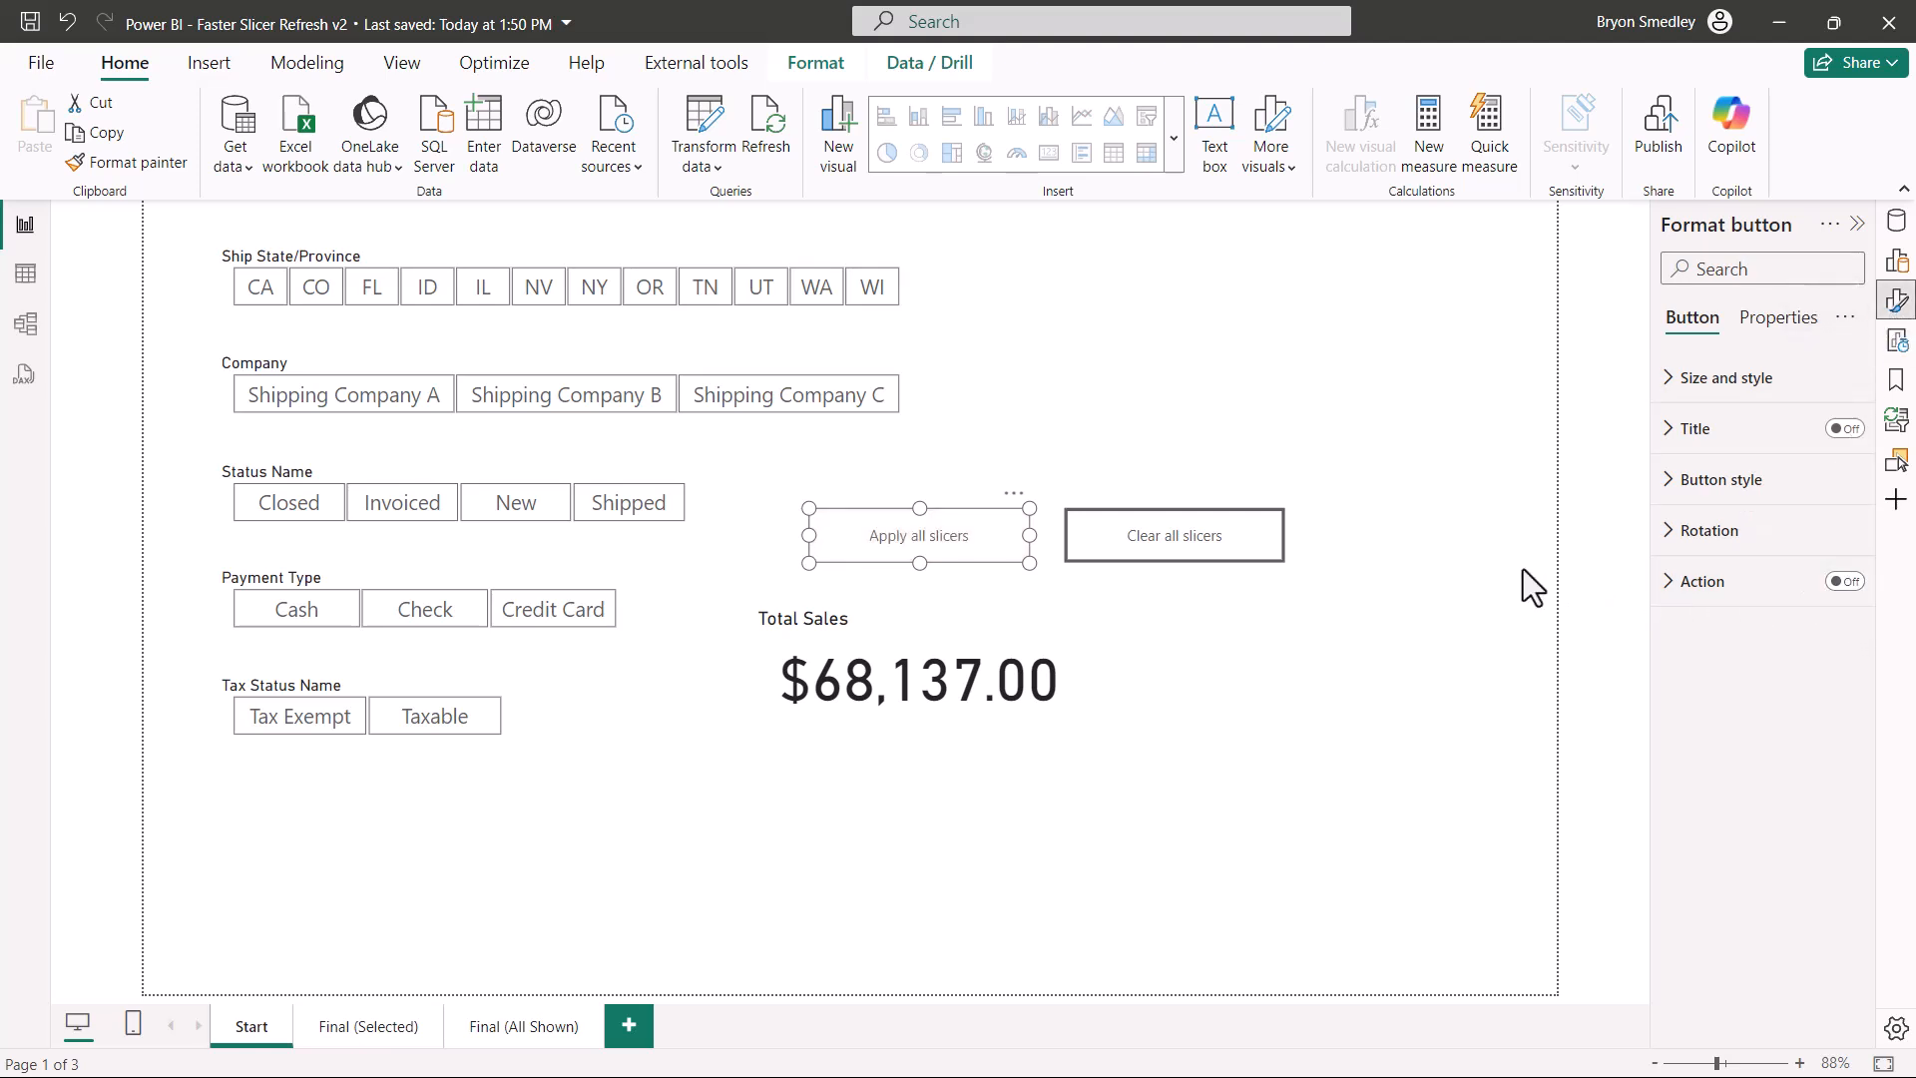
{"action": "mouse_move", "coordinate": [371, 285]}
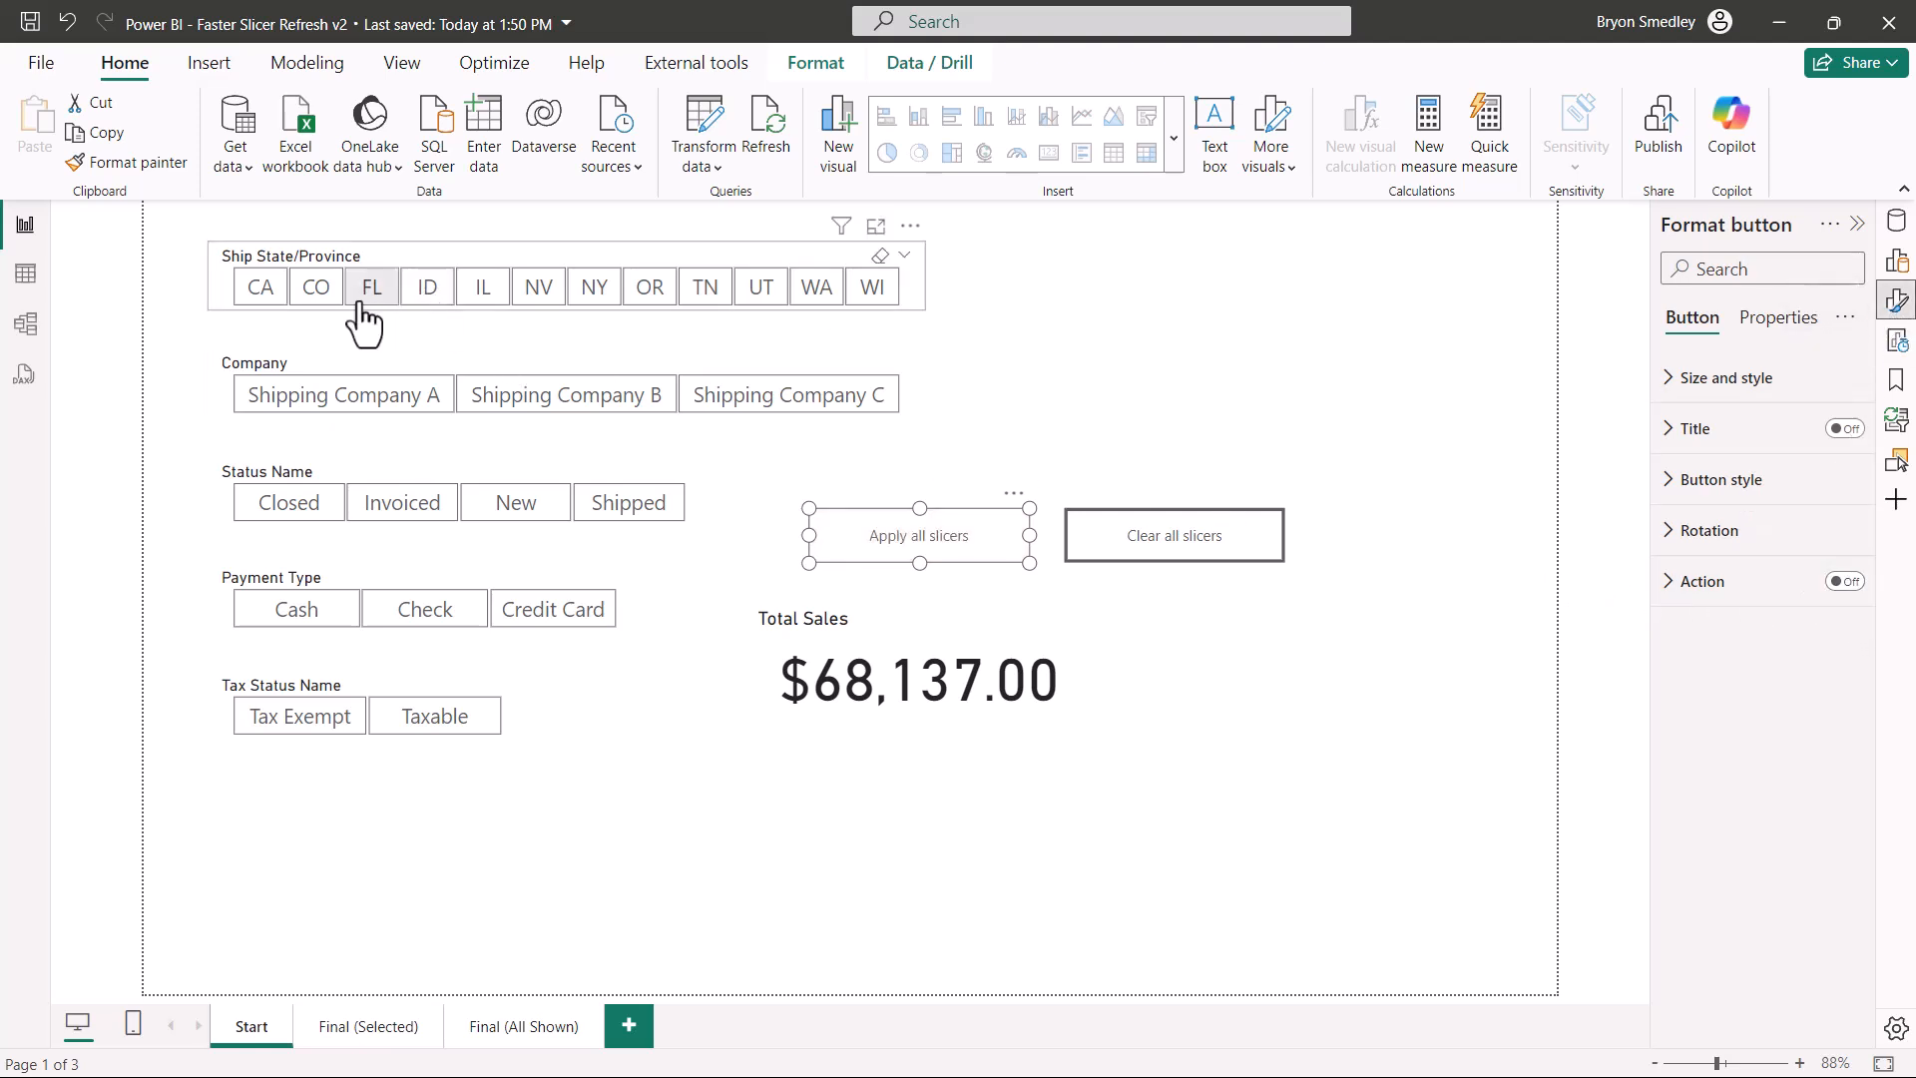
{"action": "left_click", "coordinate": [259, 286]}
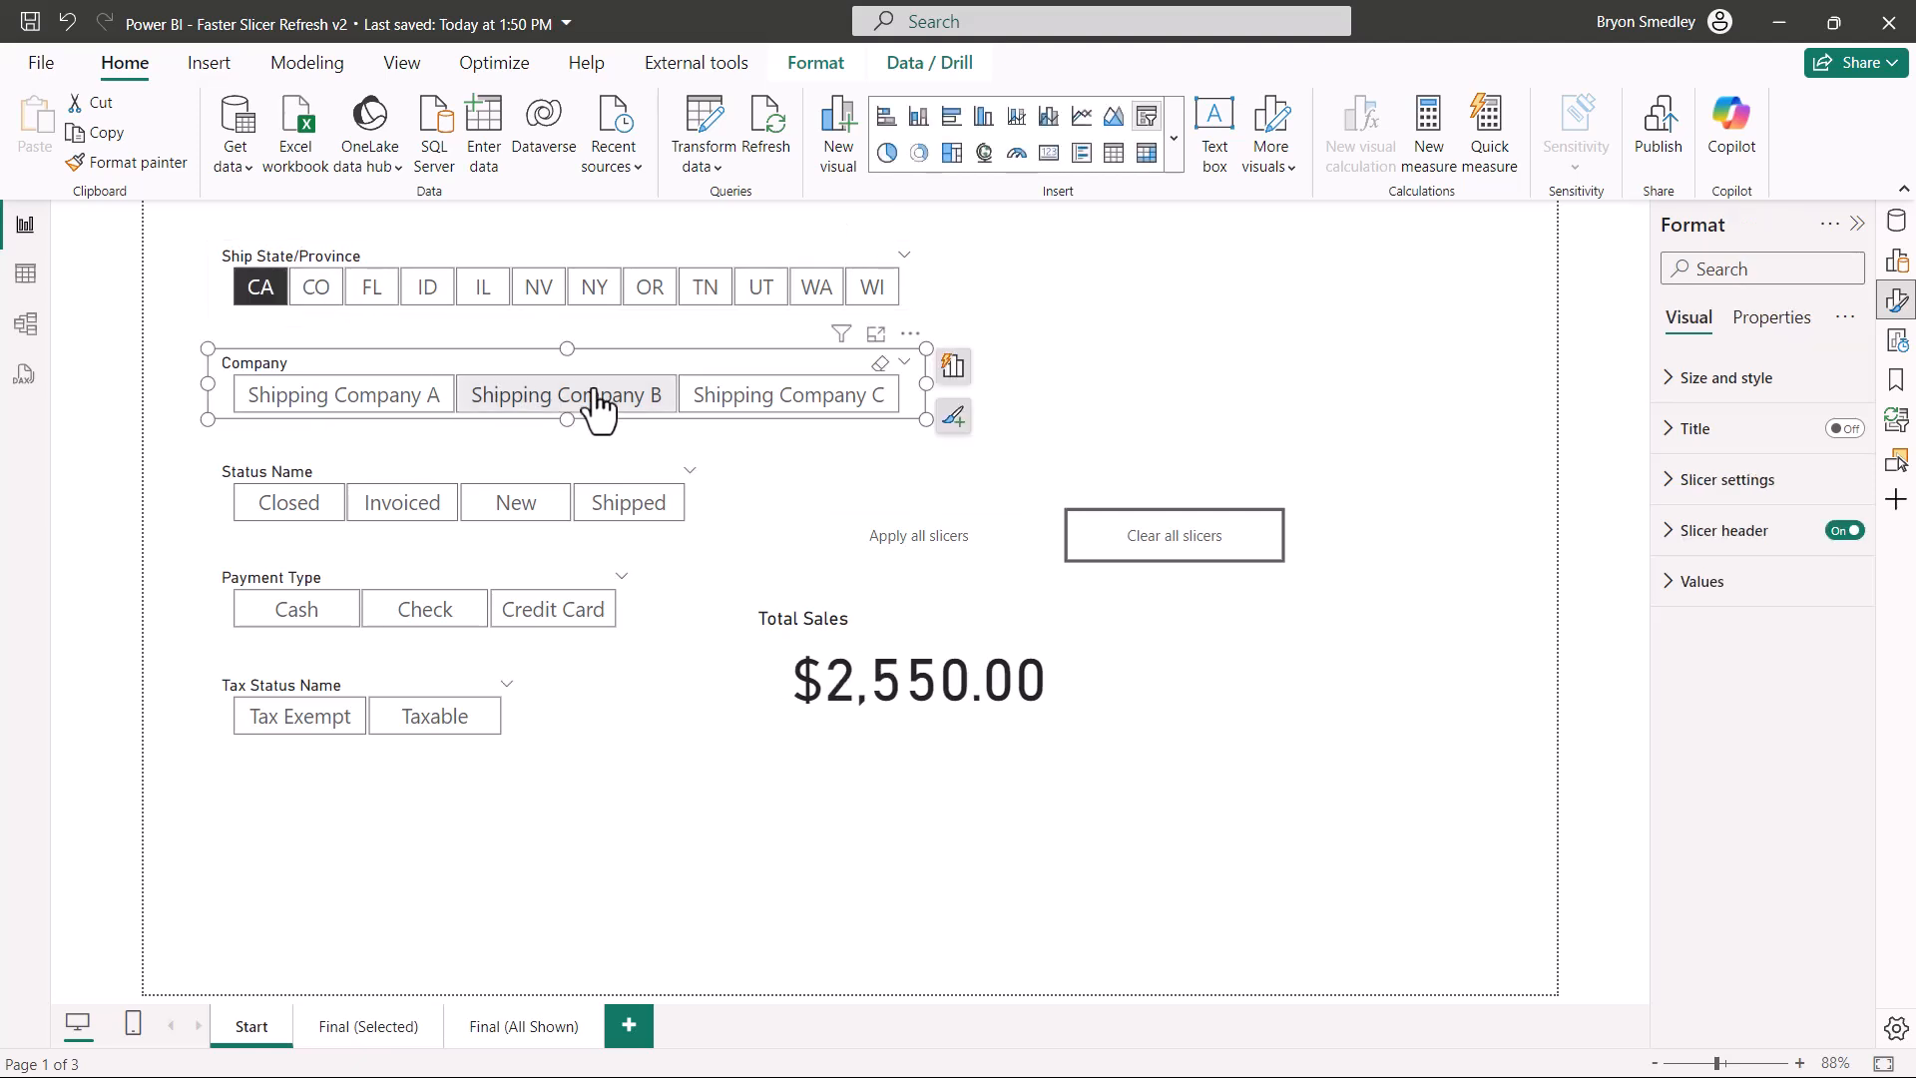
{"action": "left_click", "coordinate": [565, 394]}
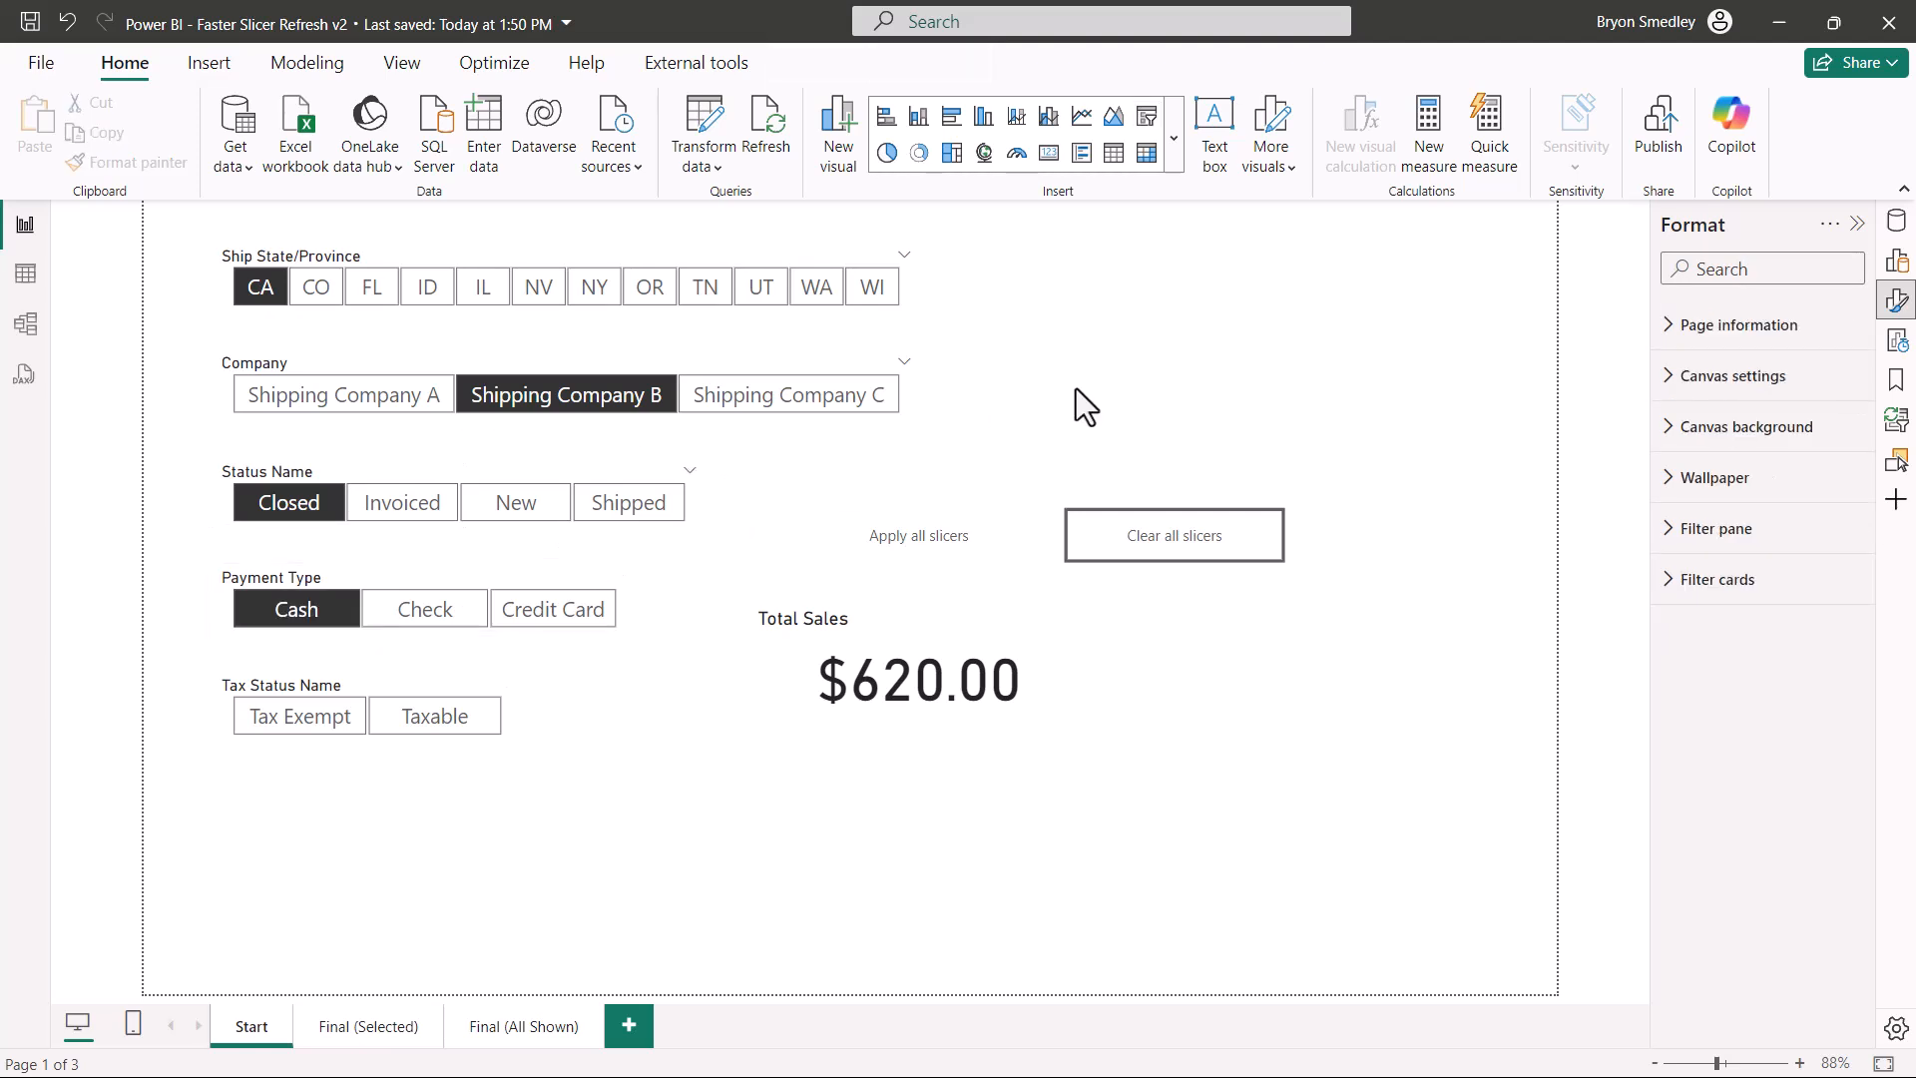
{"action": "mouse_move", "coordinate": [1172, 553]}
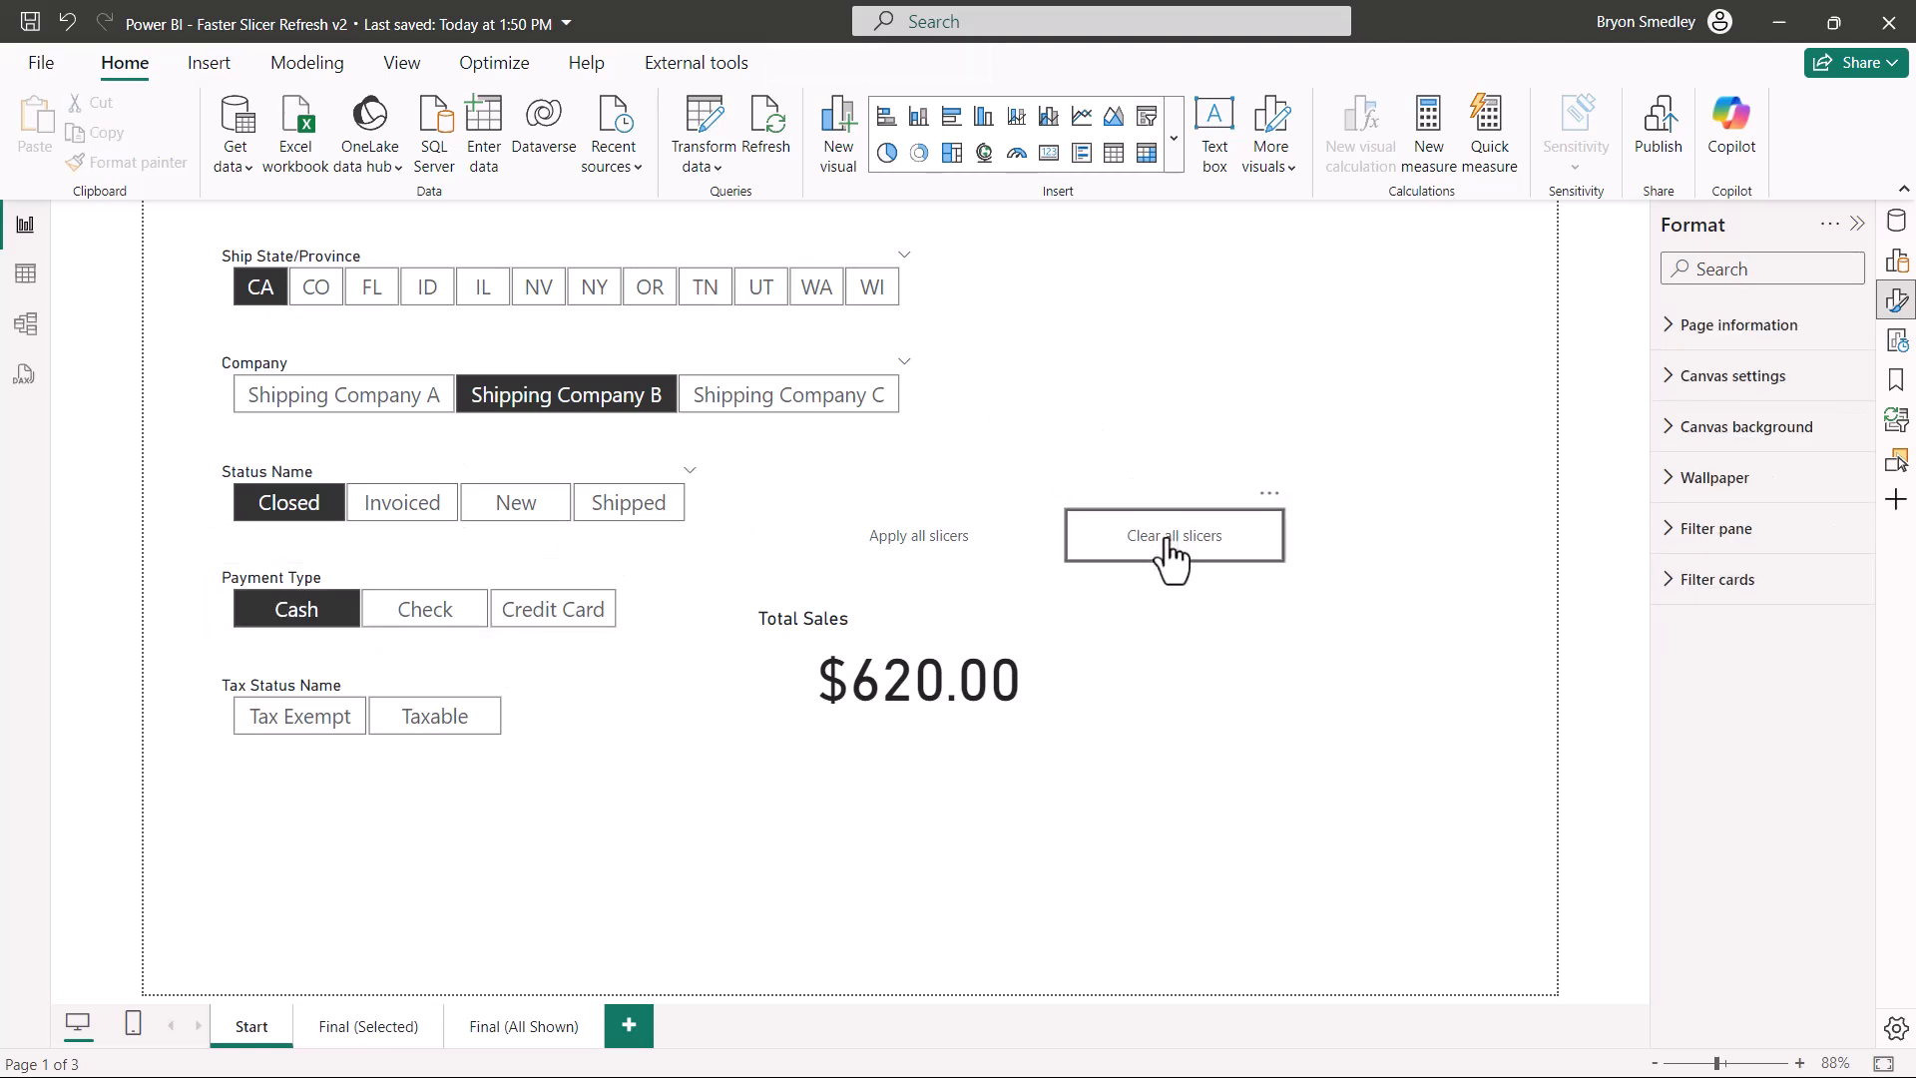
- Clear all slicers to $68,137.00 and re-enable the button's action with type Apply all slicers
{"action": "left_click", "coordinate": [1174, 535]}
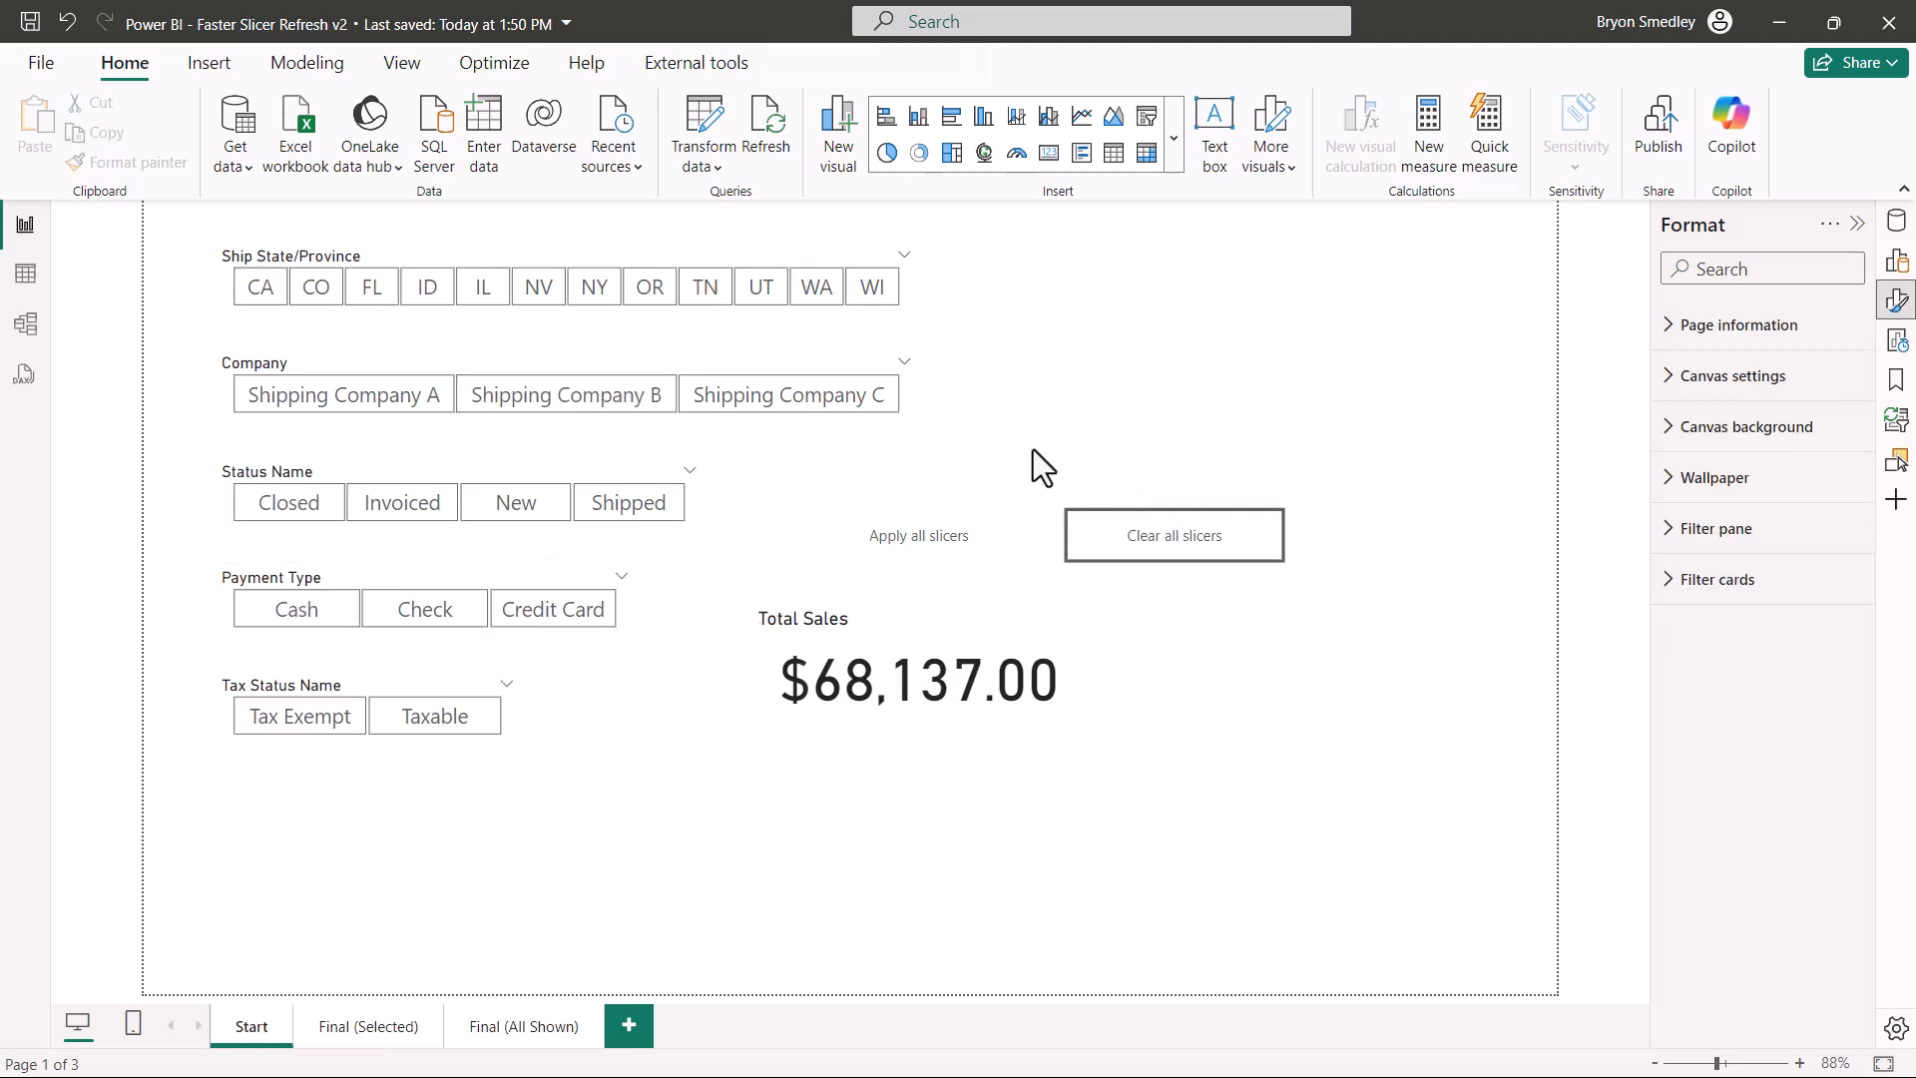
{"action": "mouse_move", "coordinate": [1074, 551]}
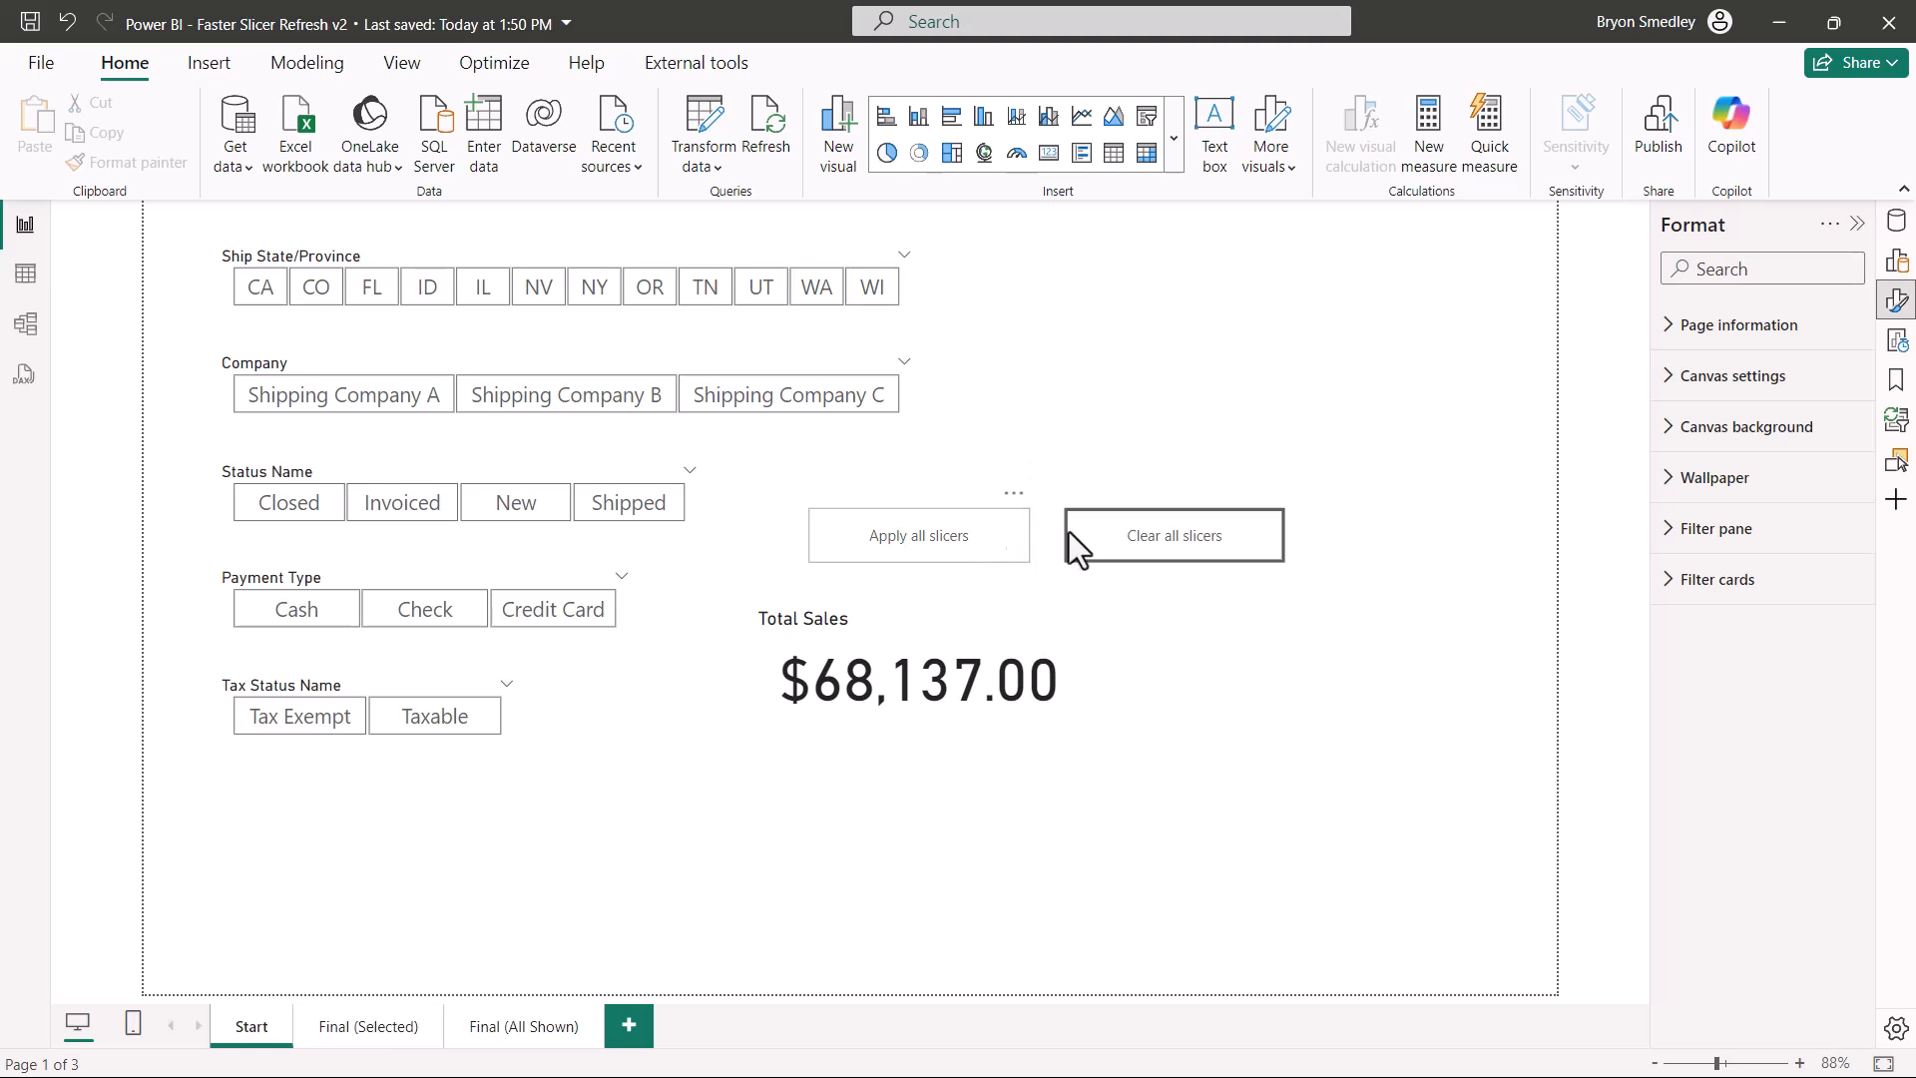
{"action": "left_click", "coordinate": [919, 535]}
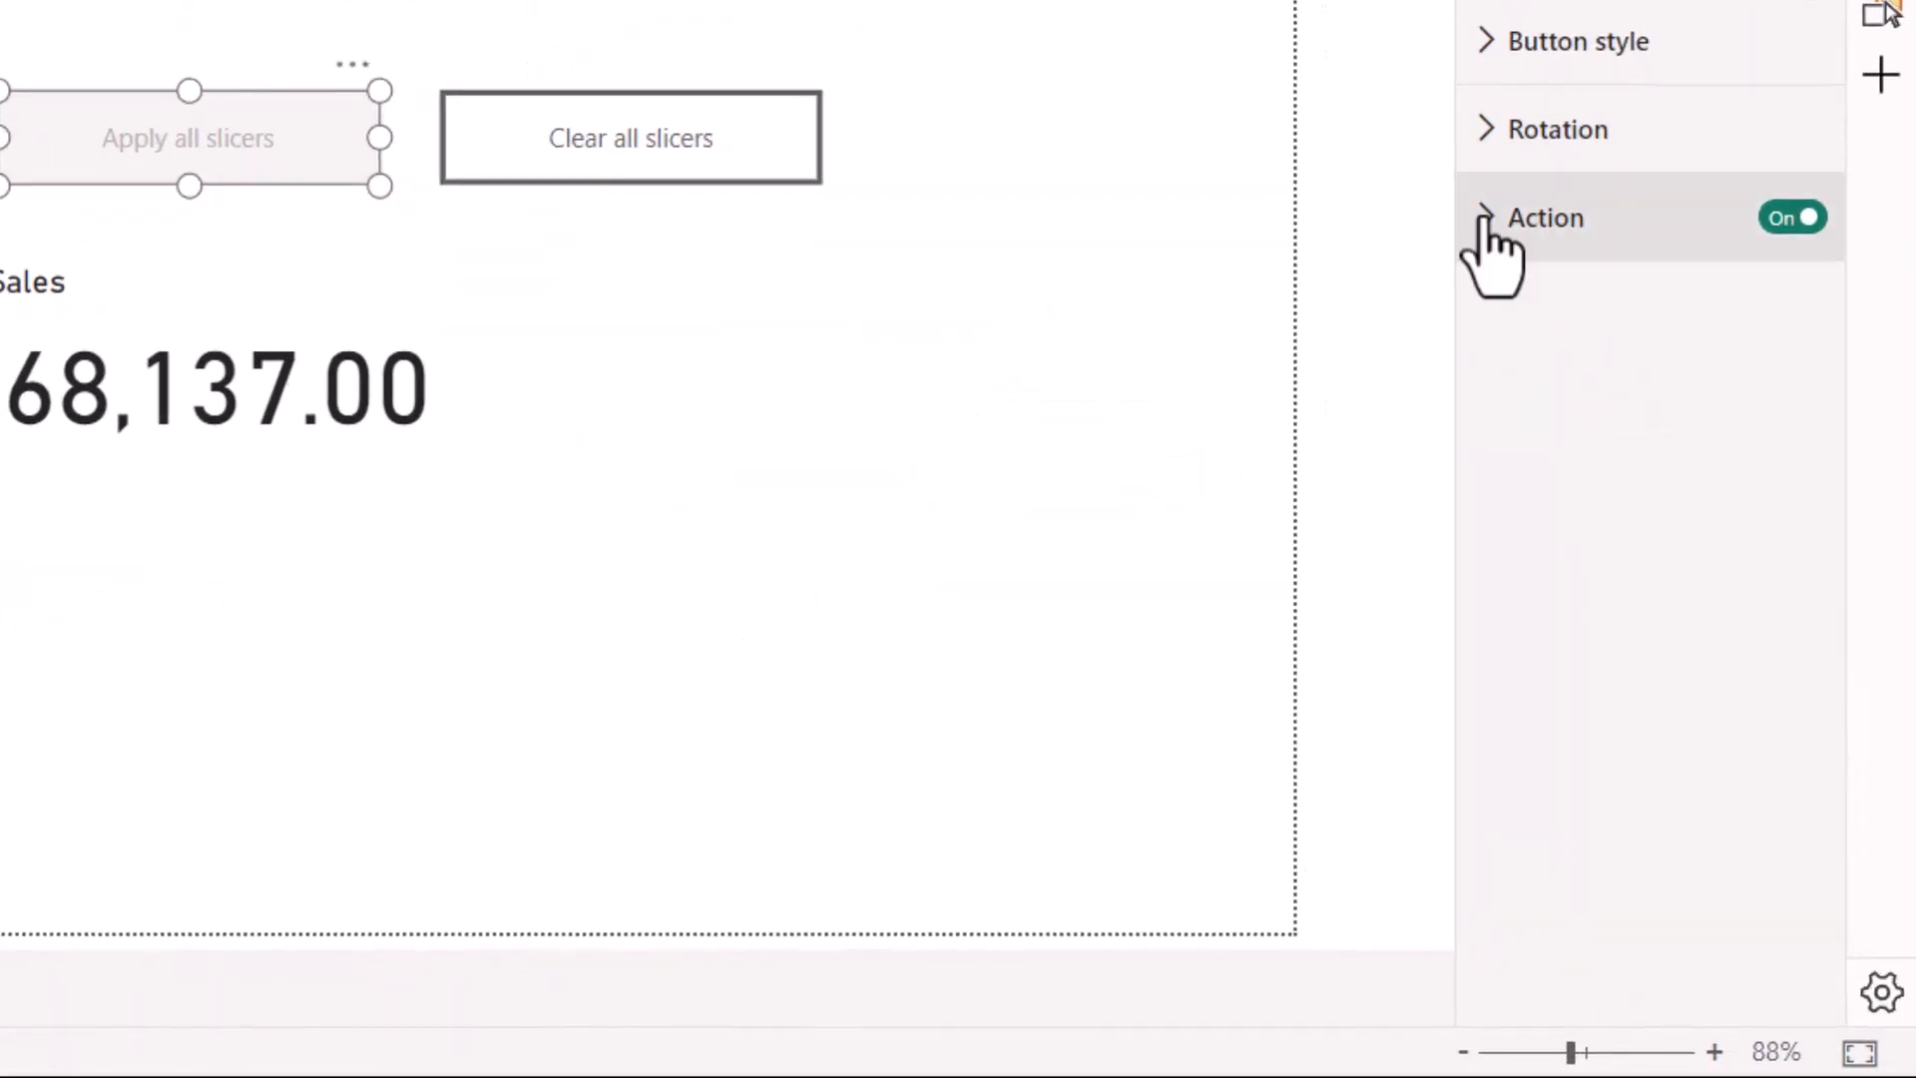
{"action": "left_click", "coordinate": [1545, 217]}
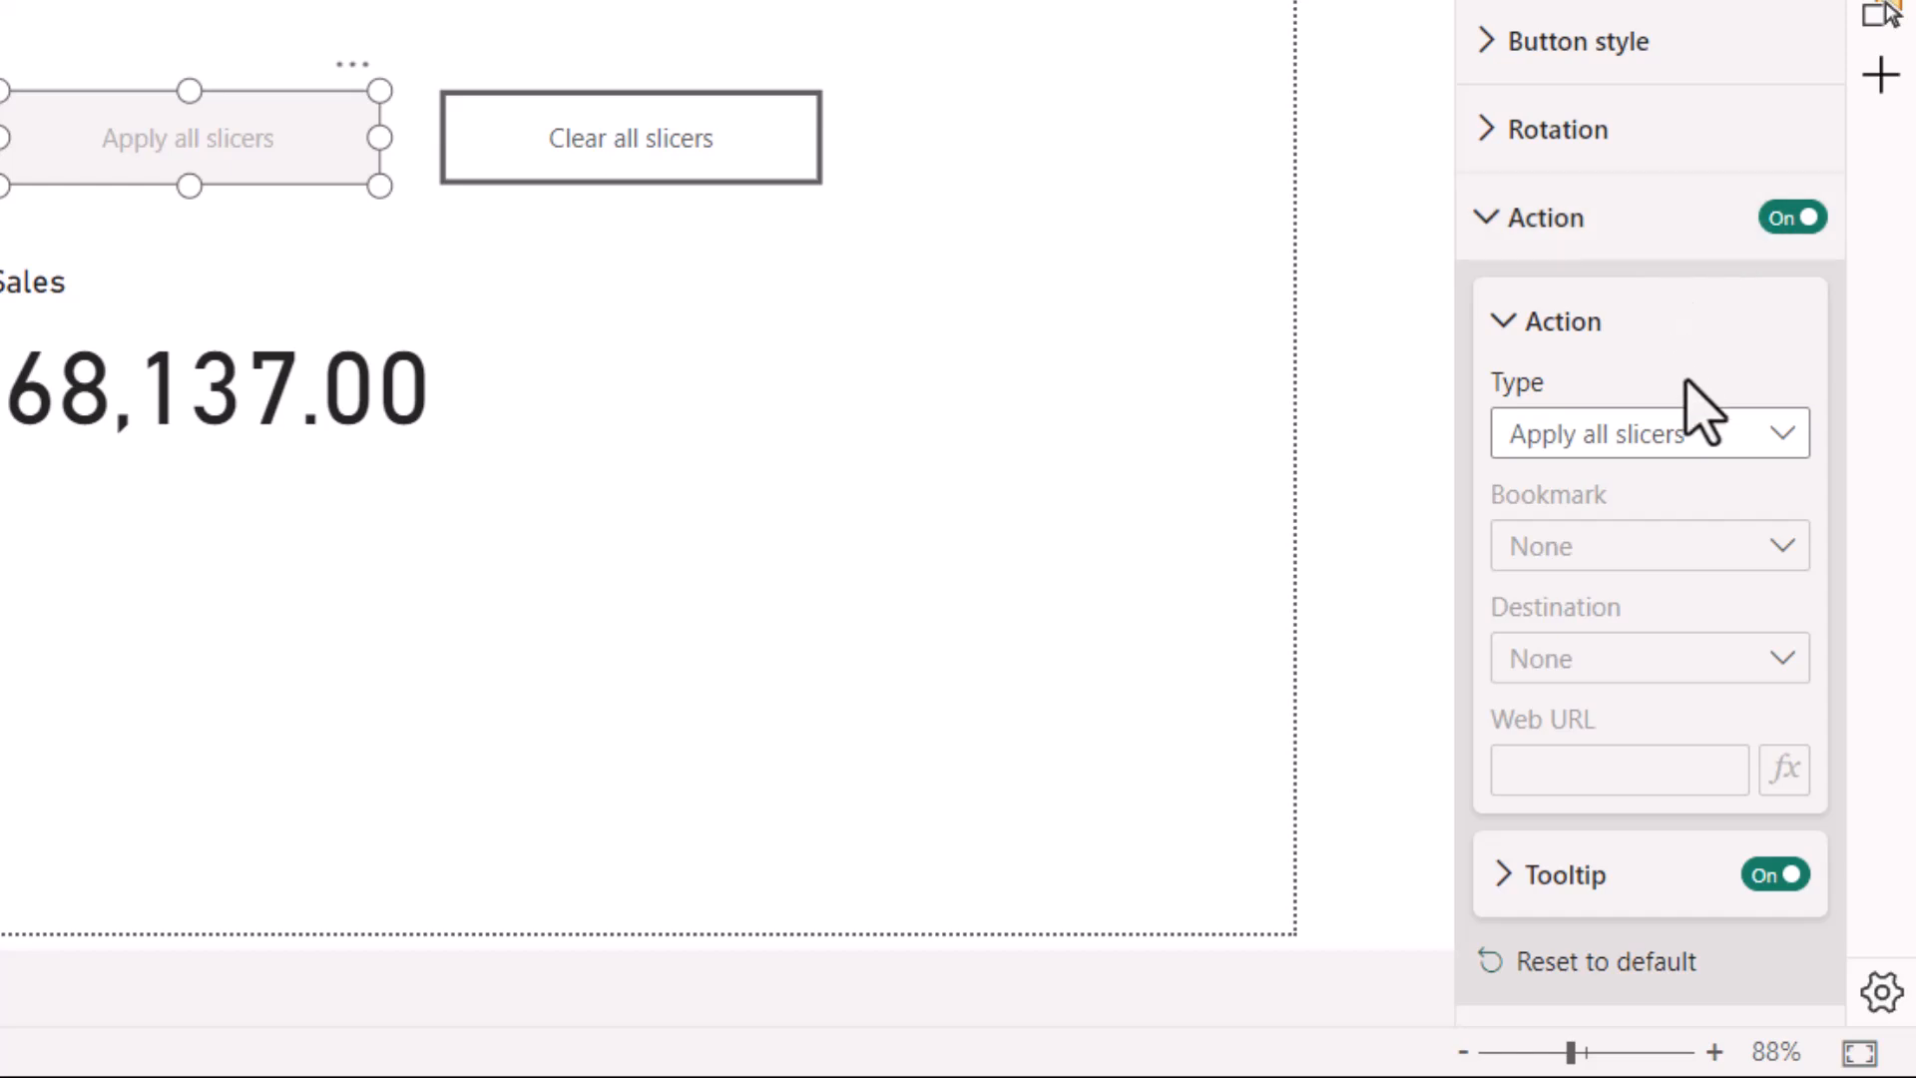
{"action": "mouse_move", "coordinate": [1651, 439]}
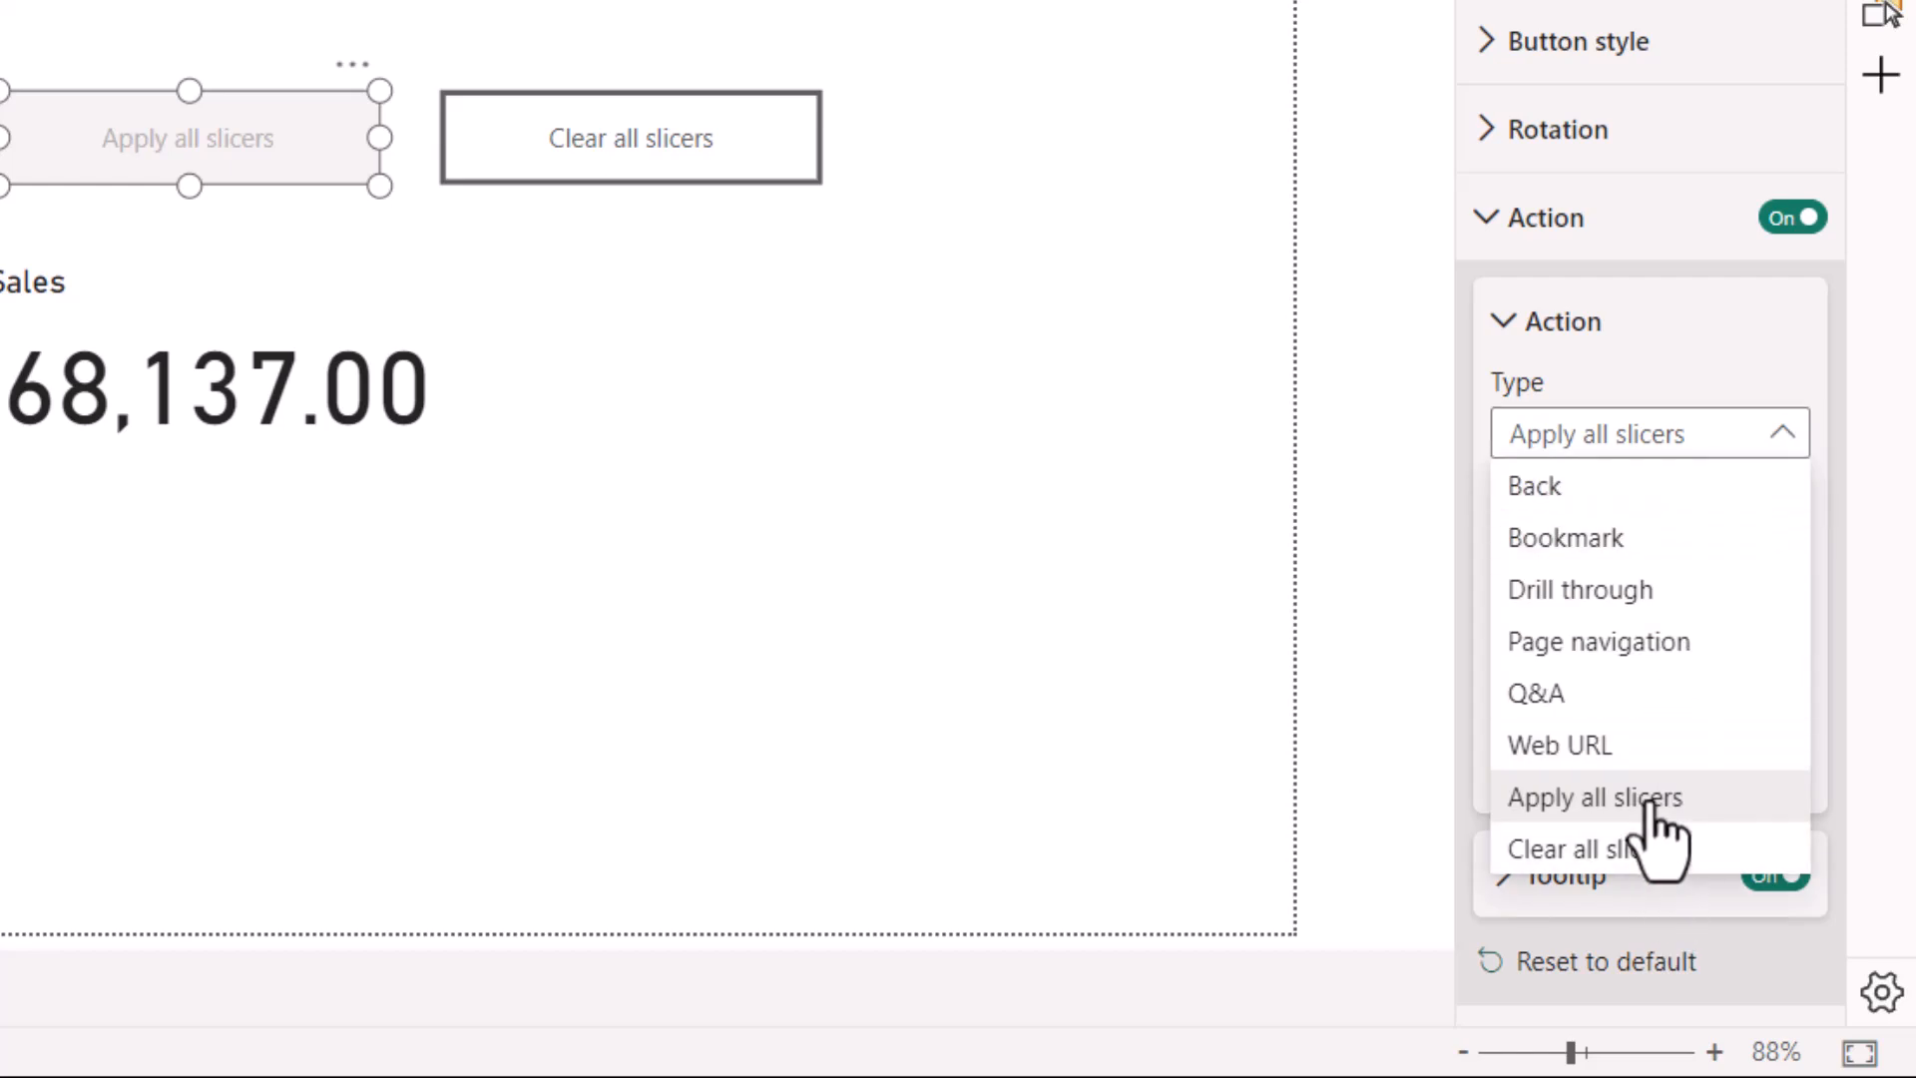
{"action": "mouse_move", "coordinate": [1711, 842]}
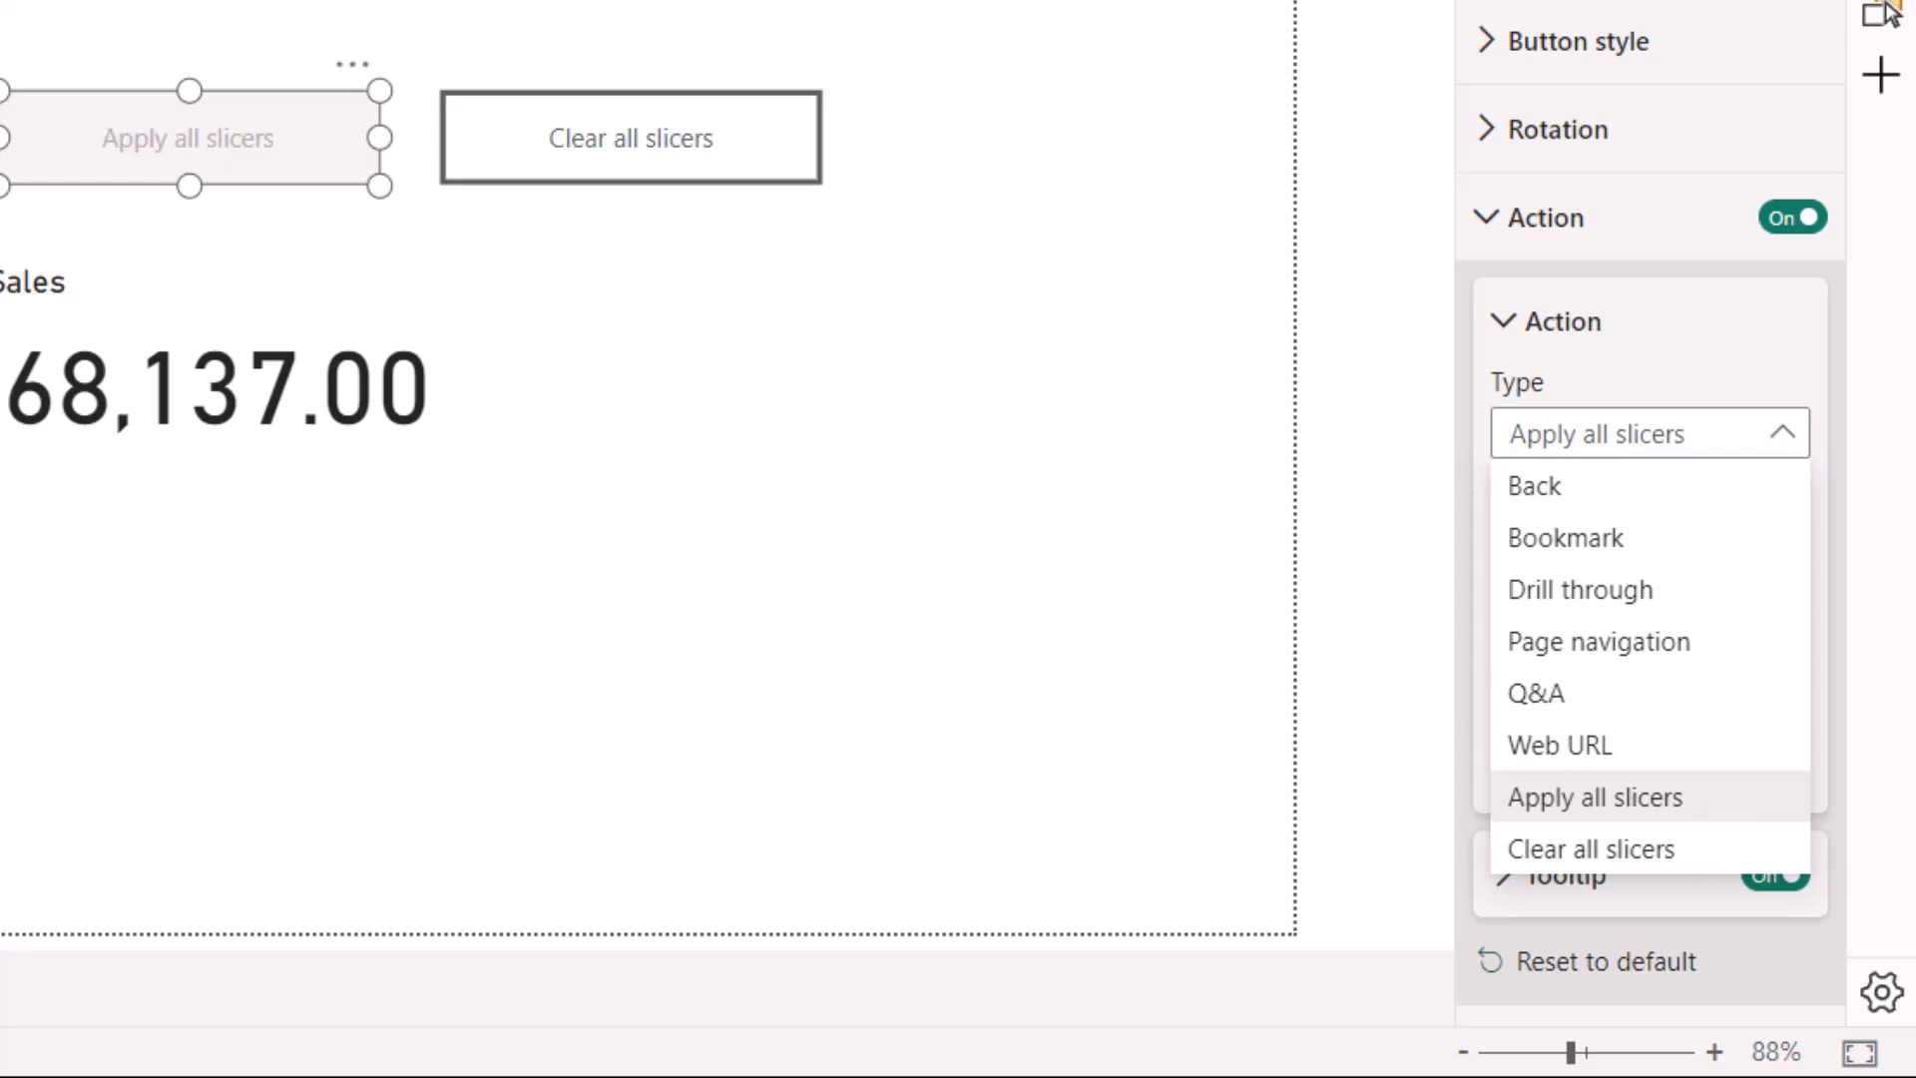
{"action": "mouse_move", "coordinate": [1642, 415]}
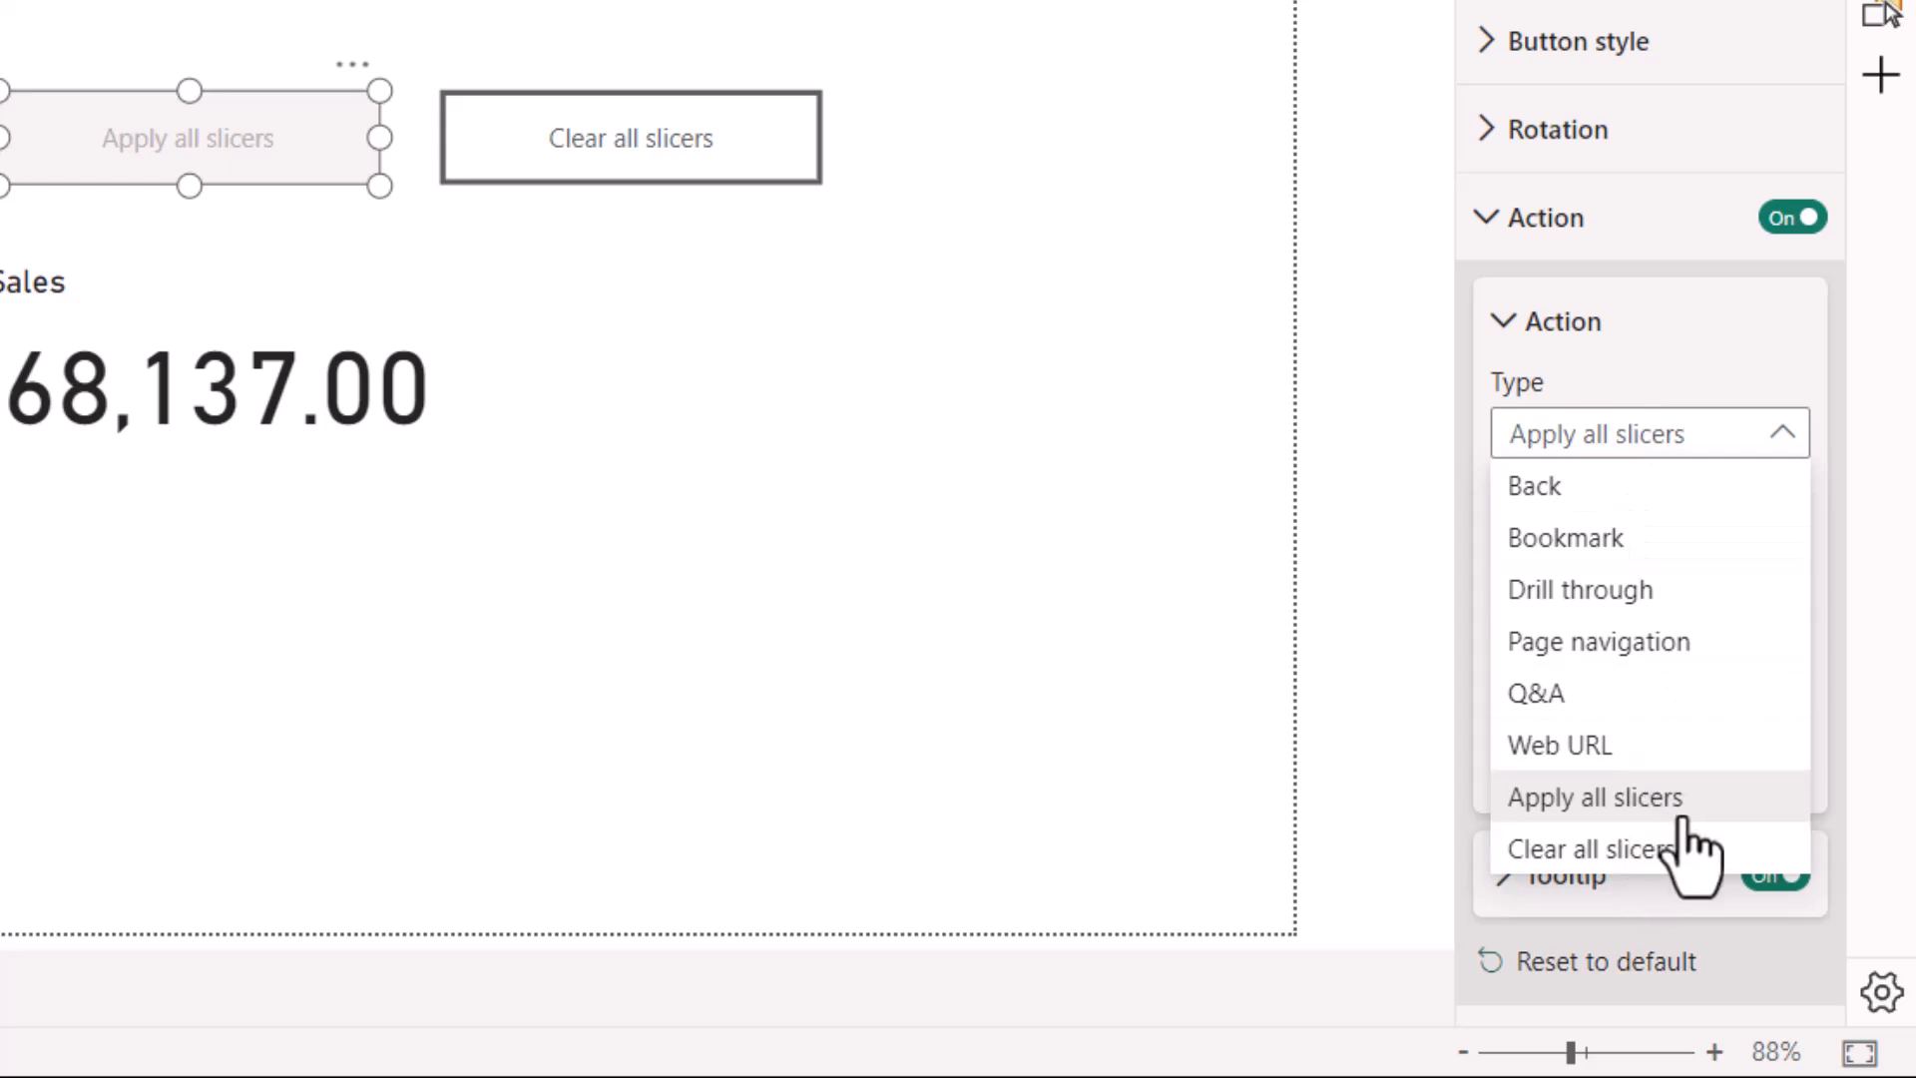
{"action": "left_click", "coordinate": [1595, 797]}
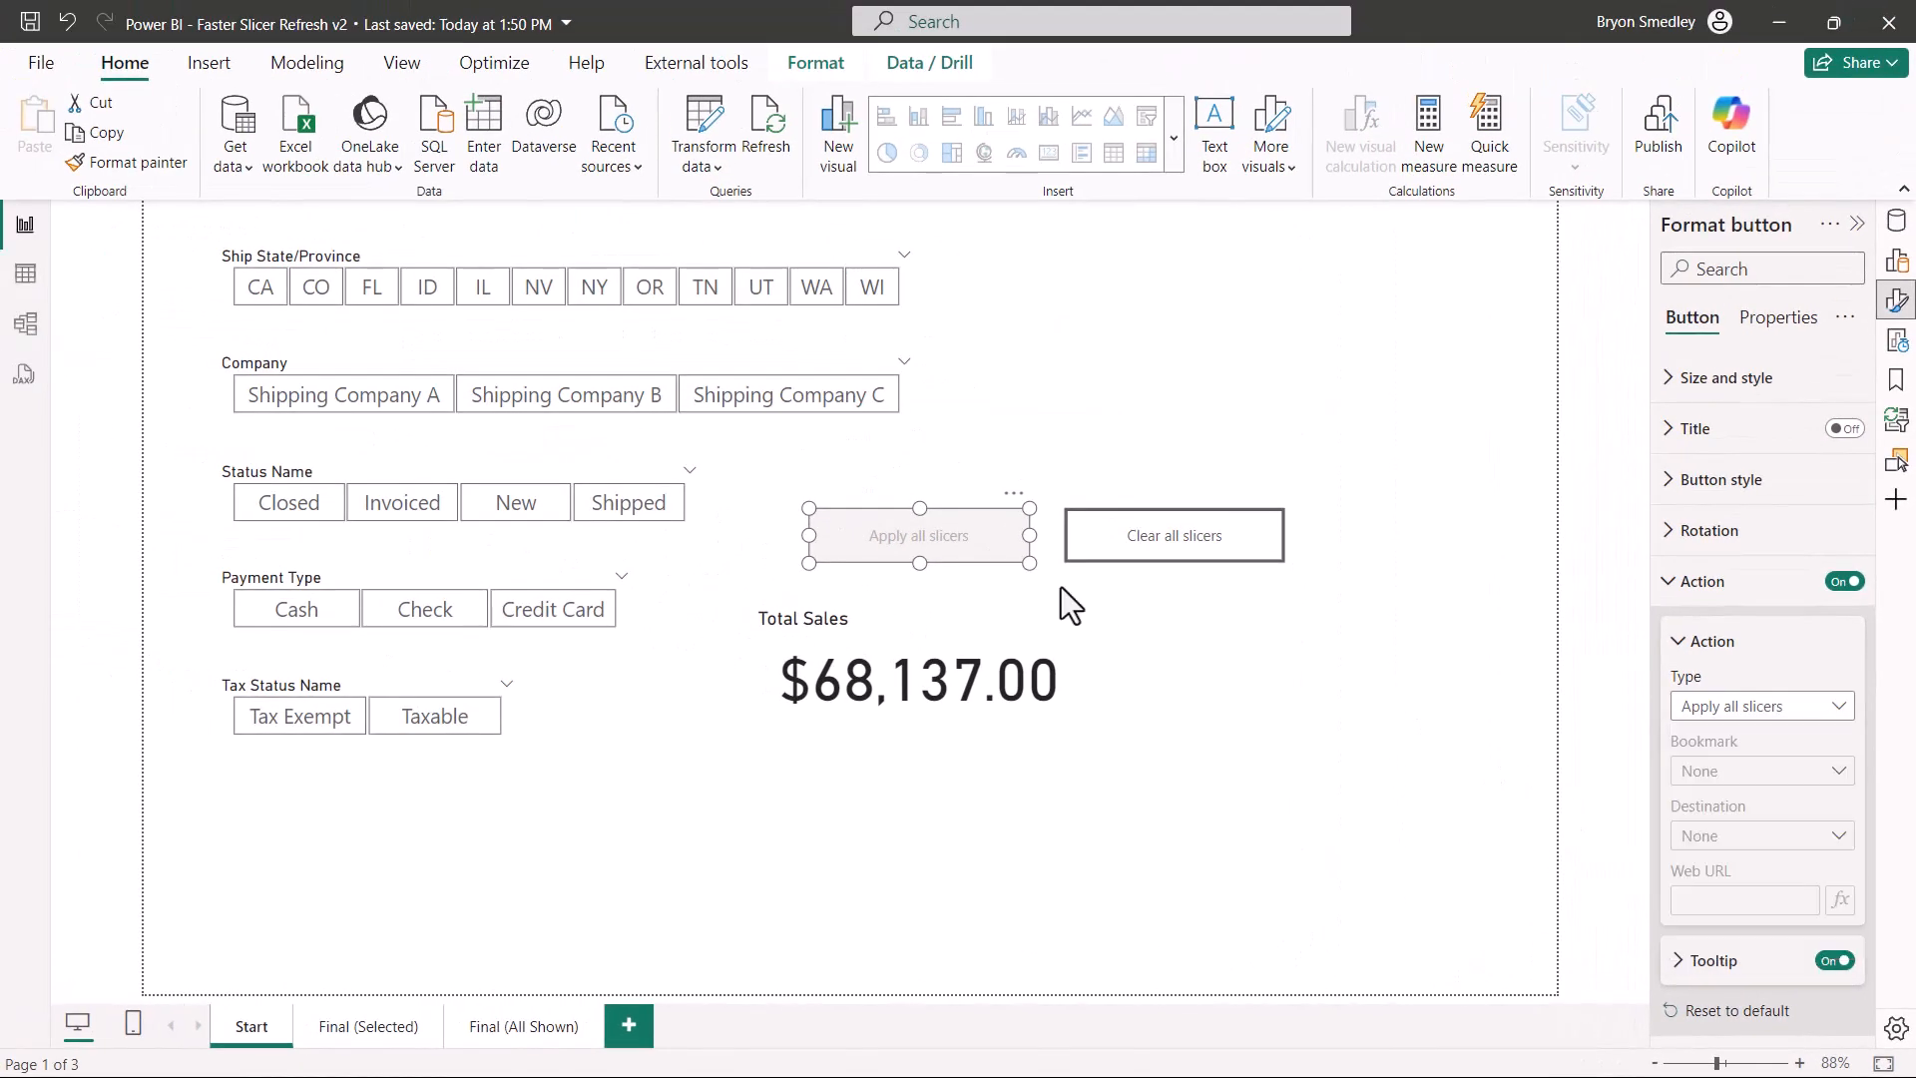
{"action": "left_click", "coordinate": [1702, 581]}
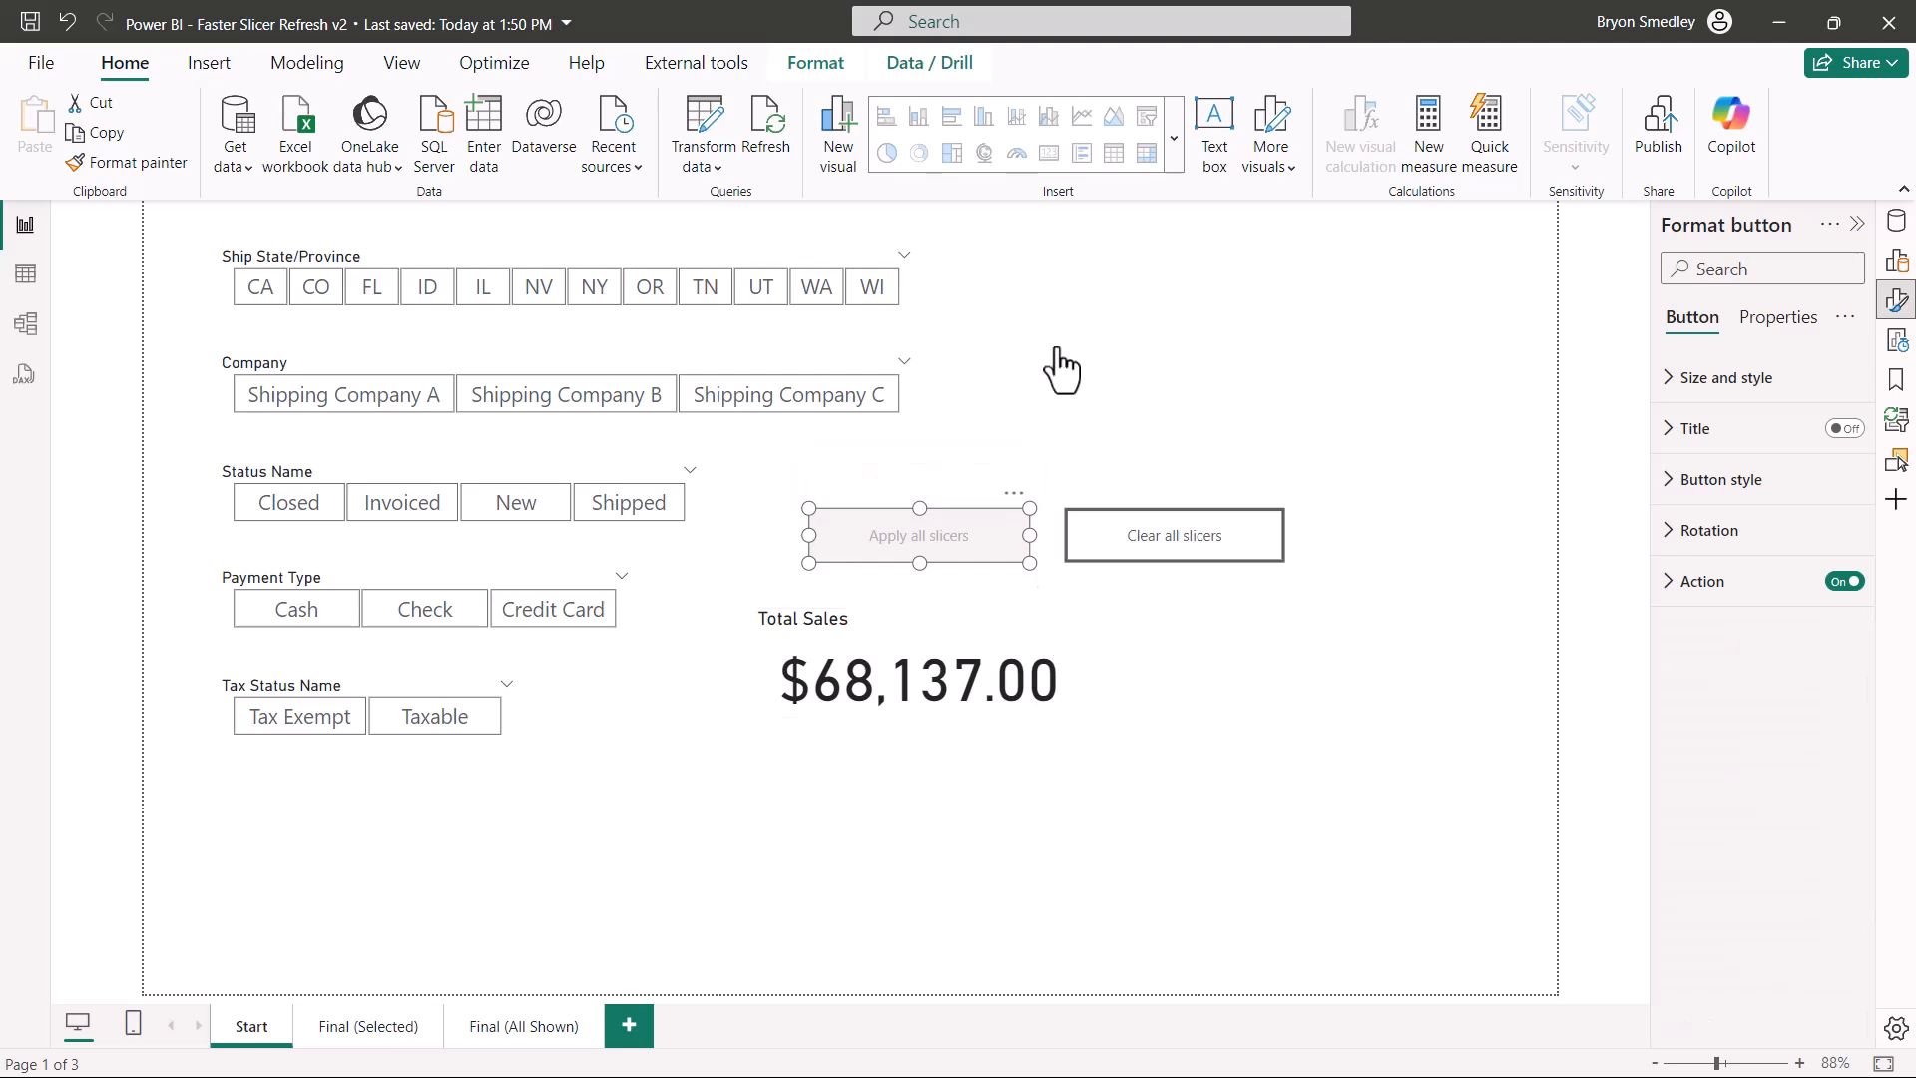
{"action": "mouse_move", "coordinate": [1066, 367]}
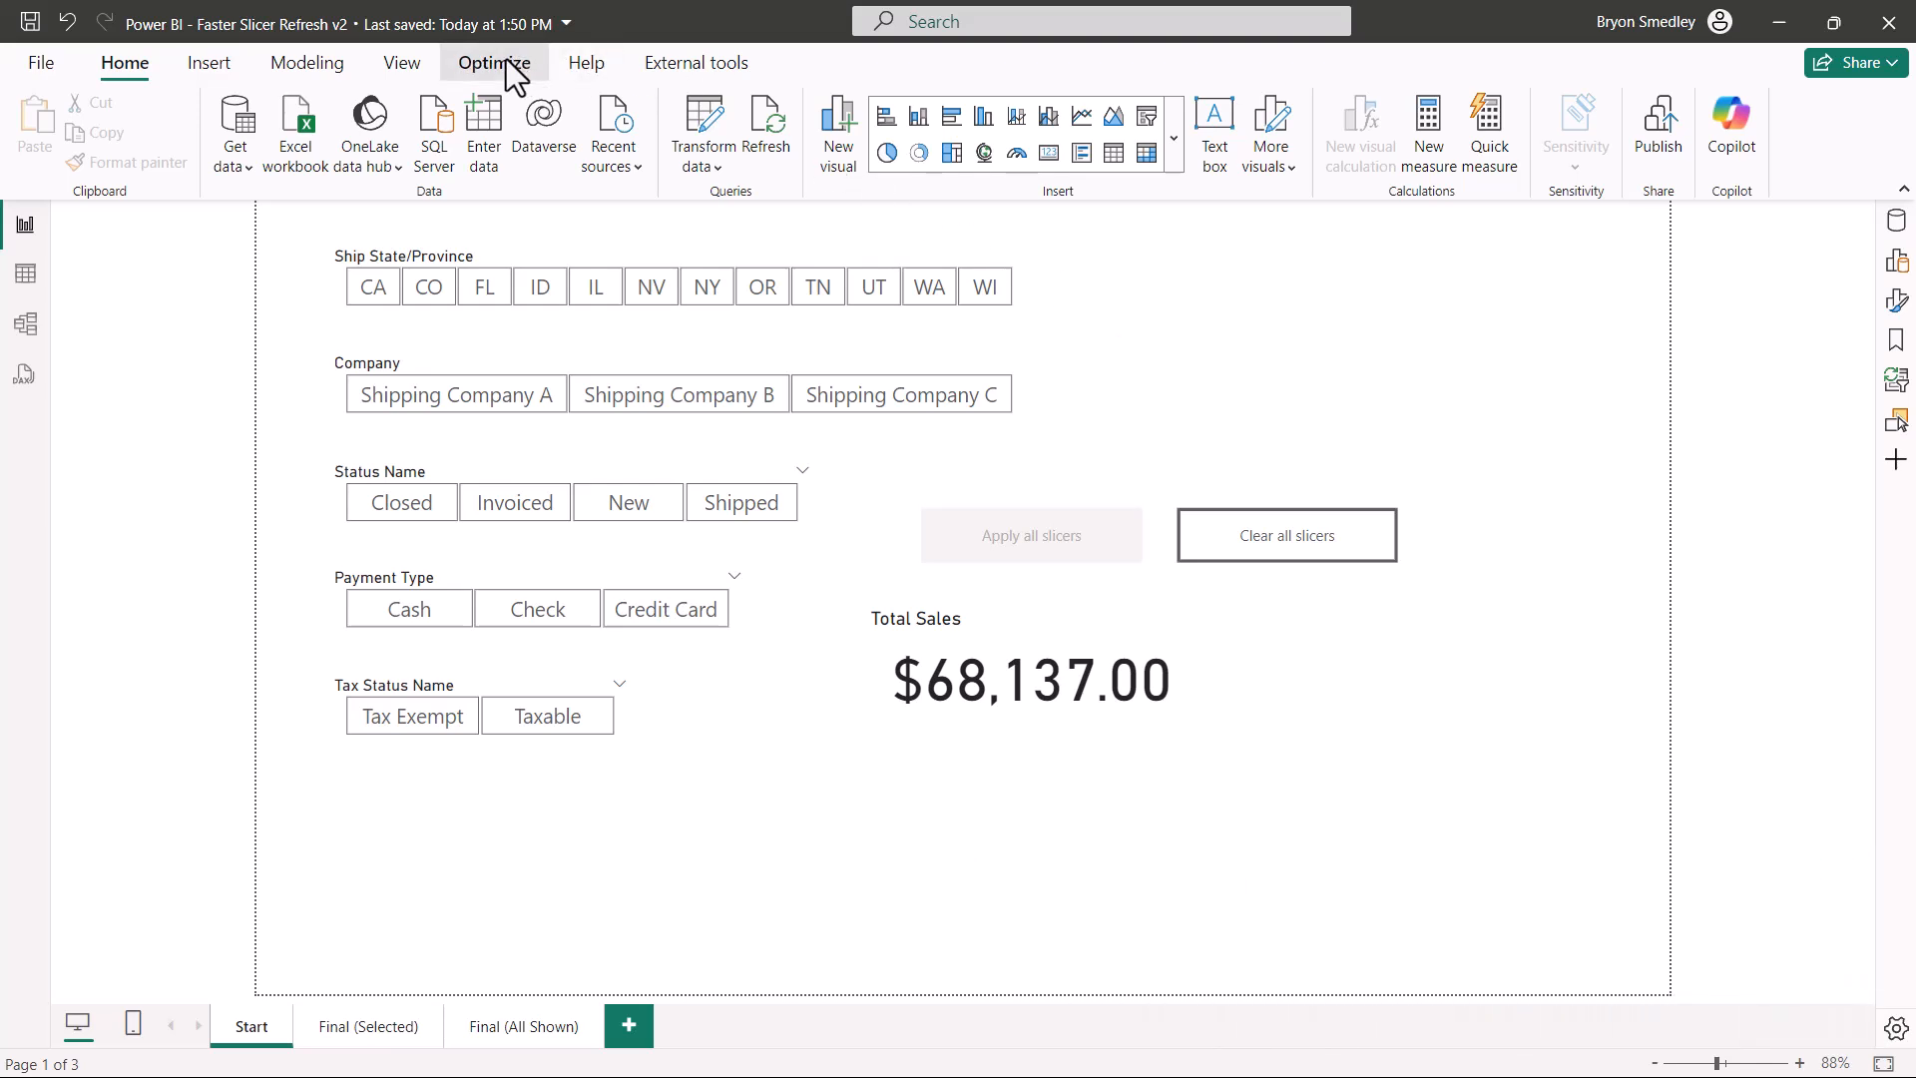
- Turn the Apply all slicers button's action off again and bring up the Performance analyzer from the Optimize ribbon
{"action": "left_click", "coordinate": [493, 61]}
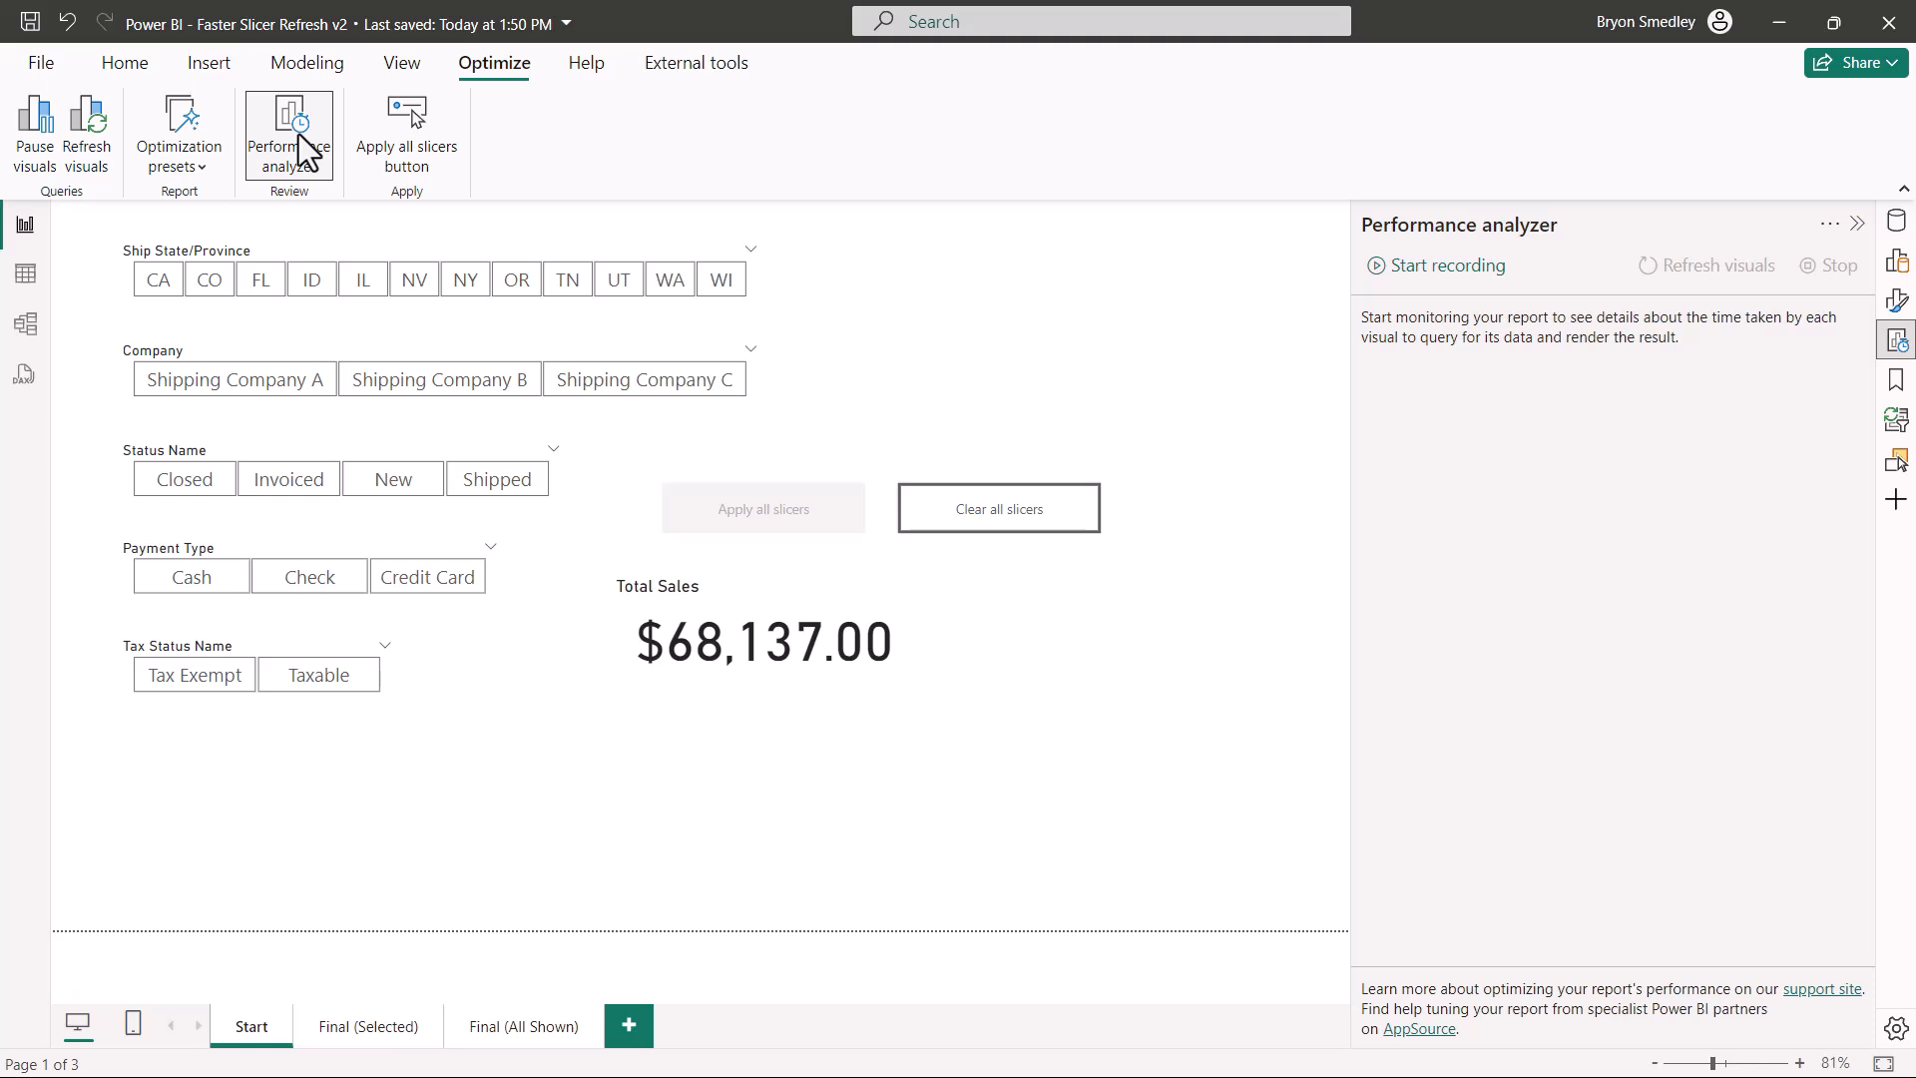
{"action": "mouse_move", "coordinate": [902, 279]}
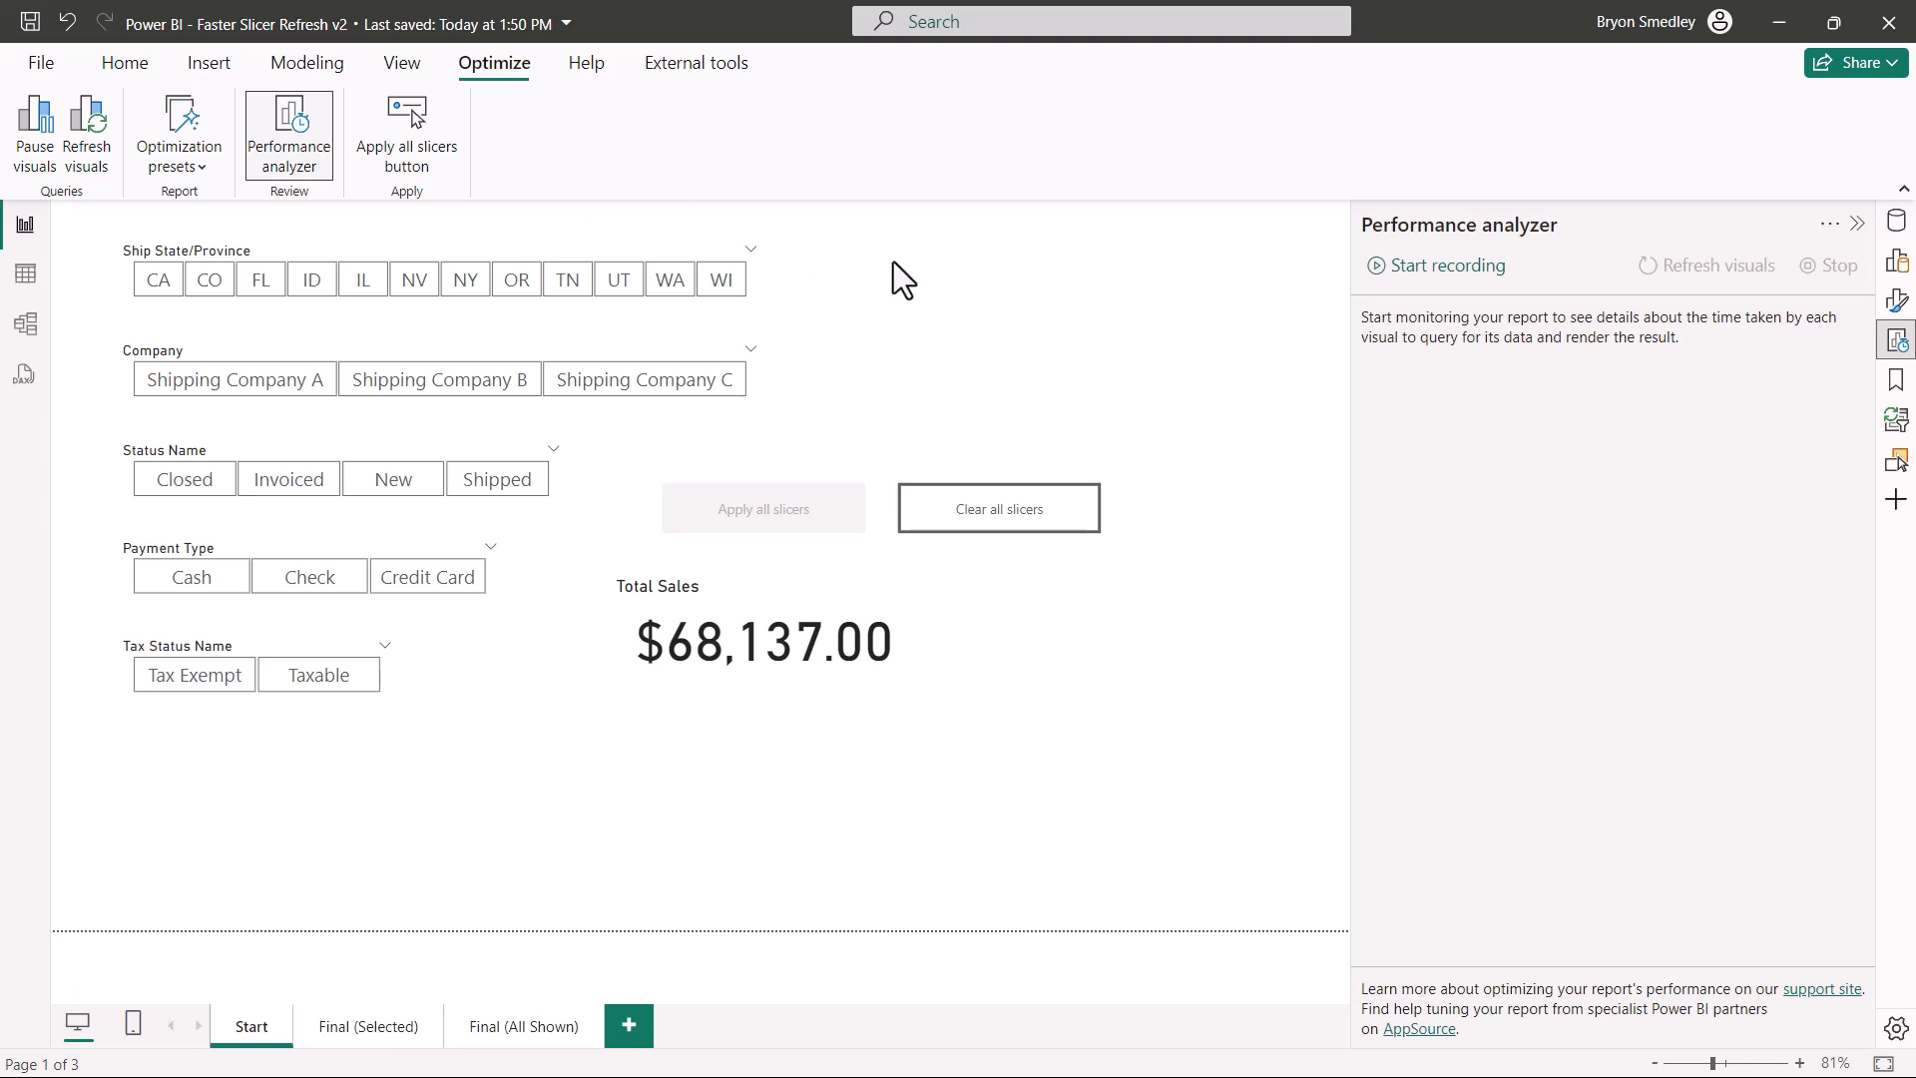
{"action": "mouse_move", "coordinate": [1052, 309]}
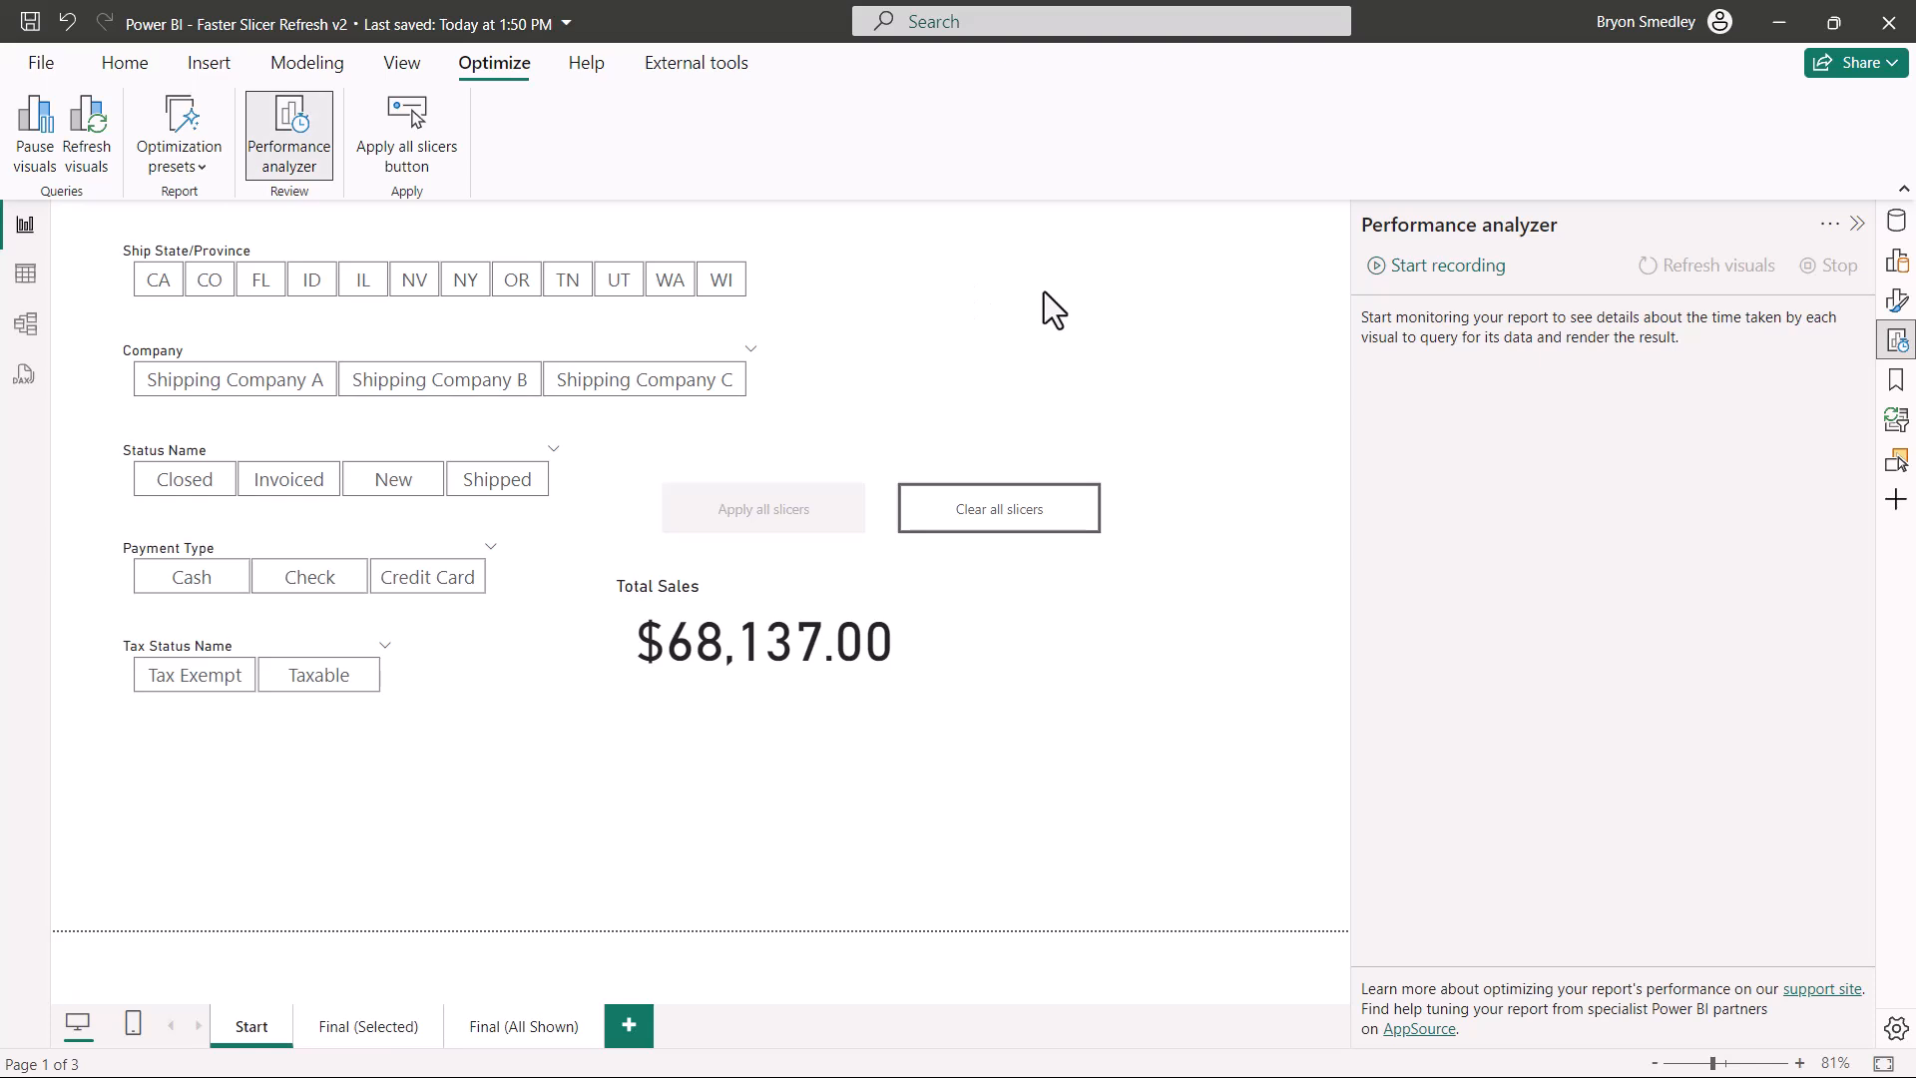
{"action": "left_click", "coordinate": [761, 507]}
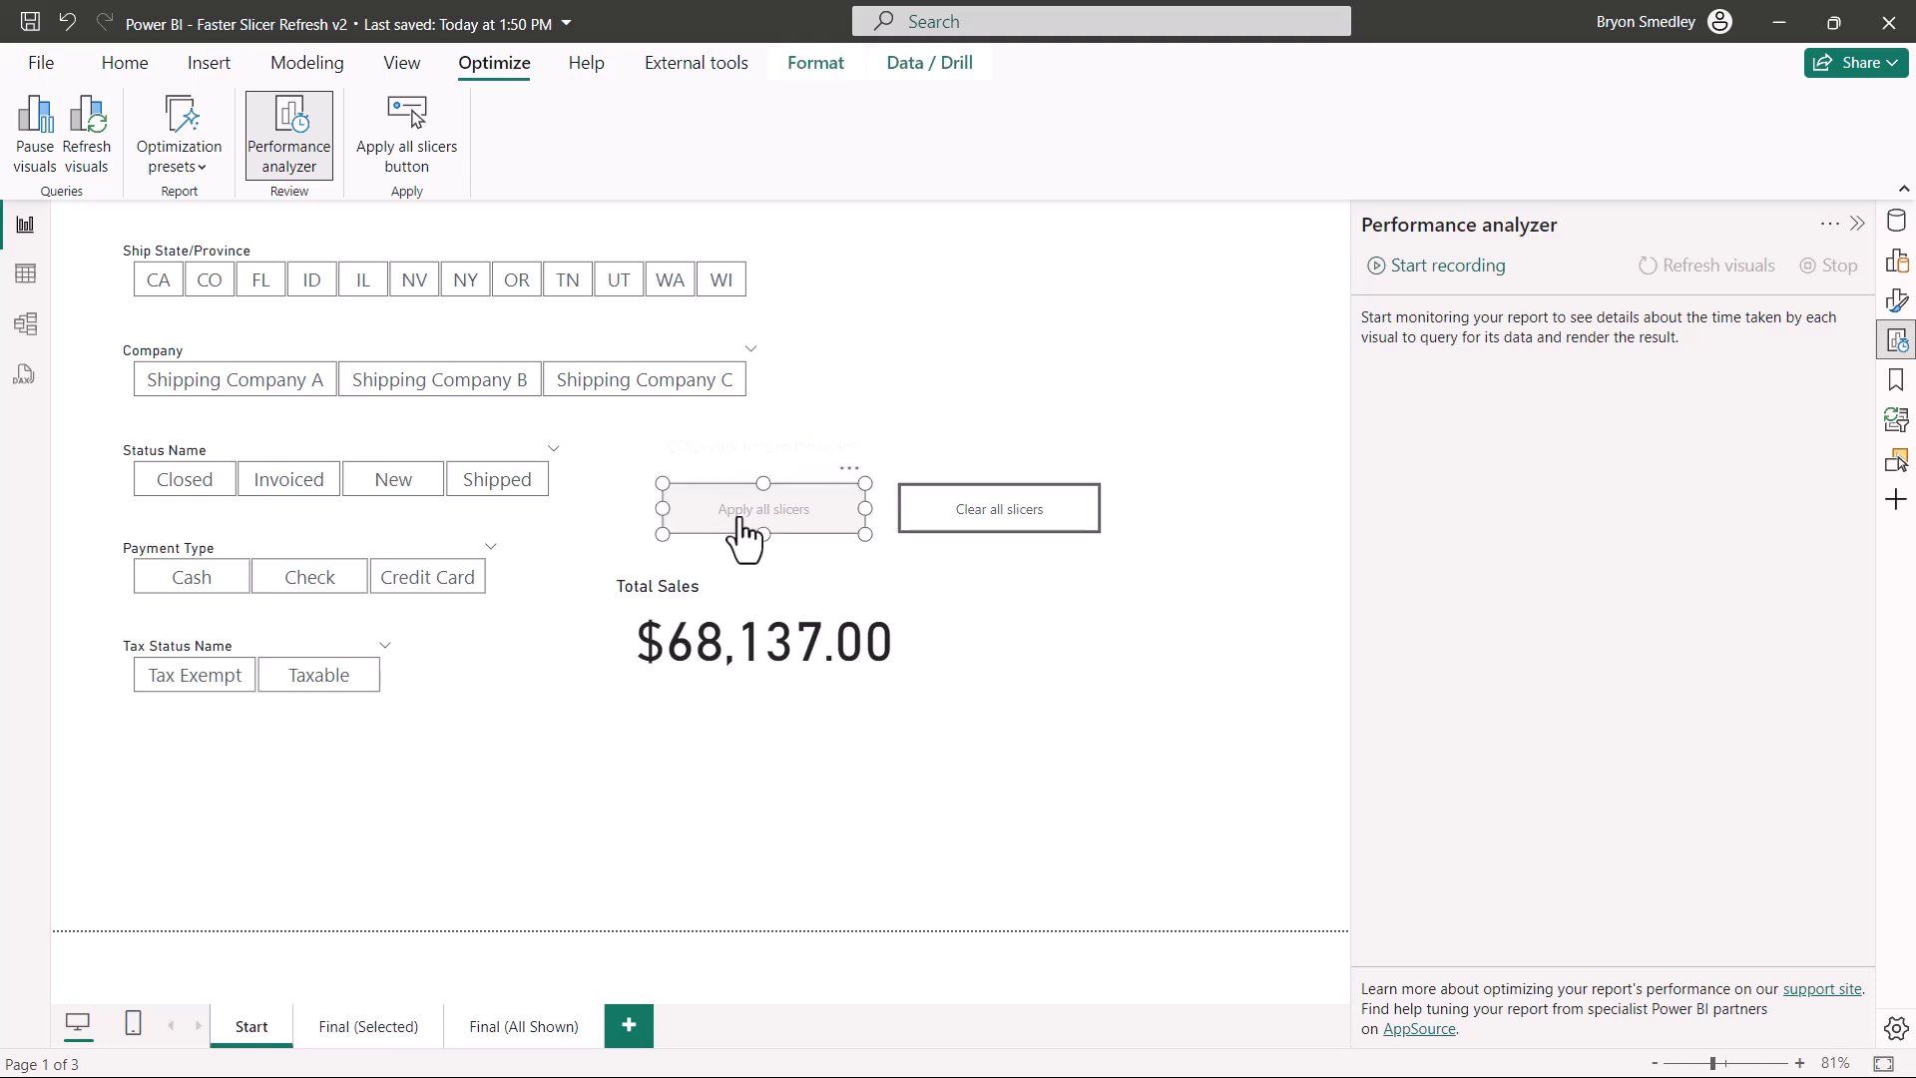
{"action": "left_click", "coordinate": [1899, 300]}
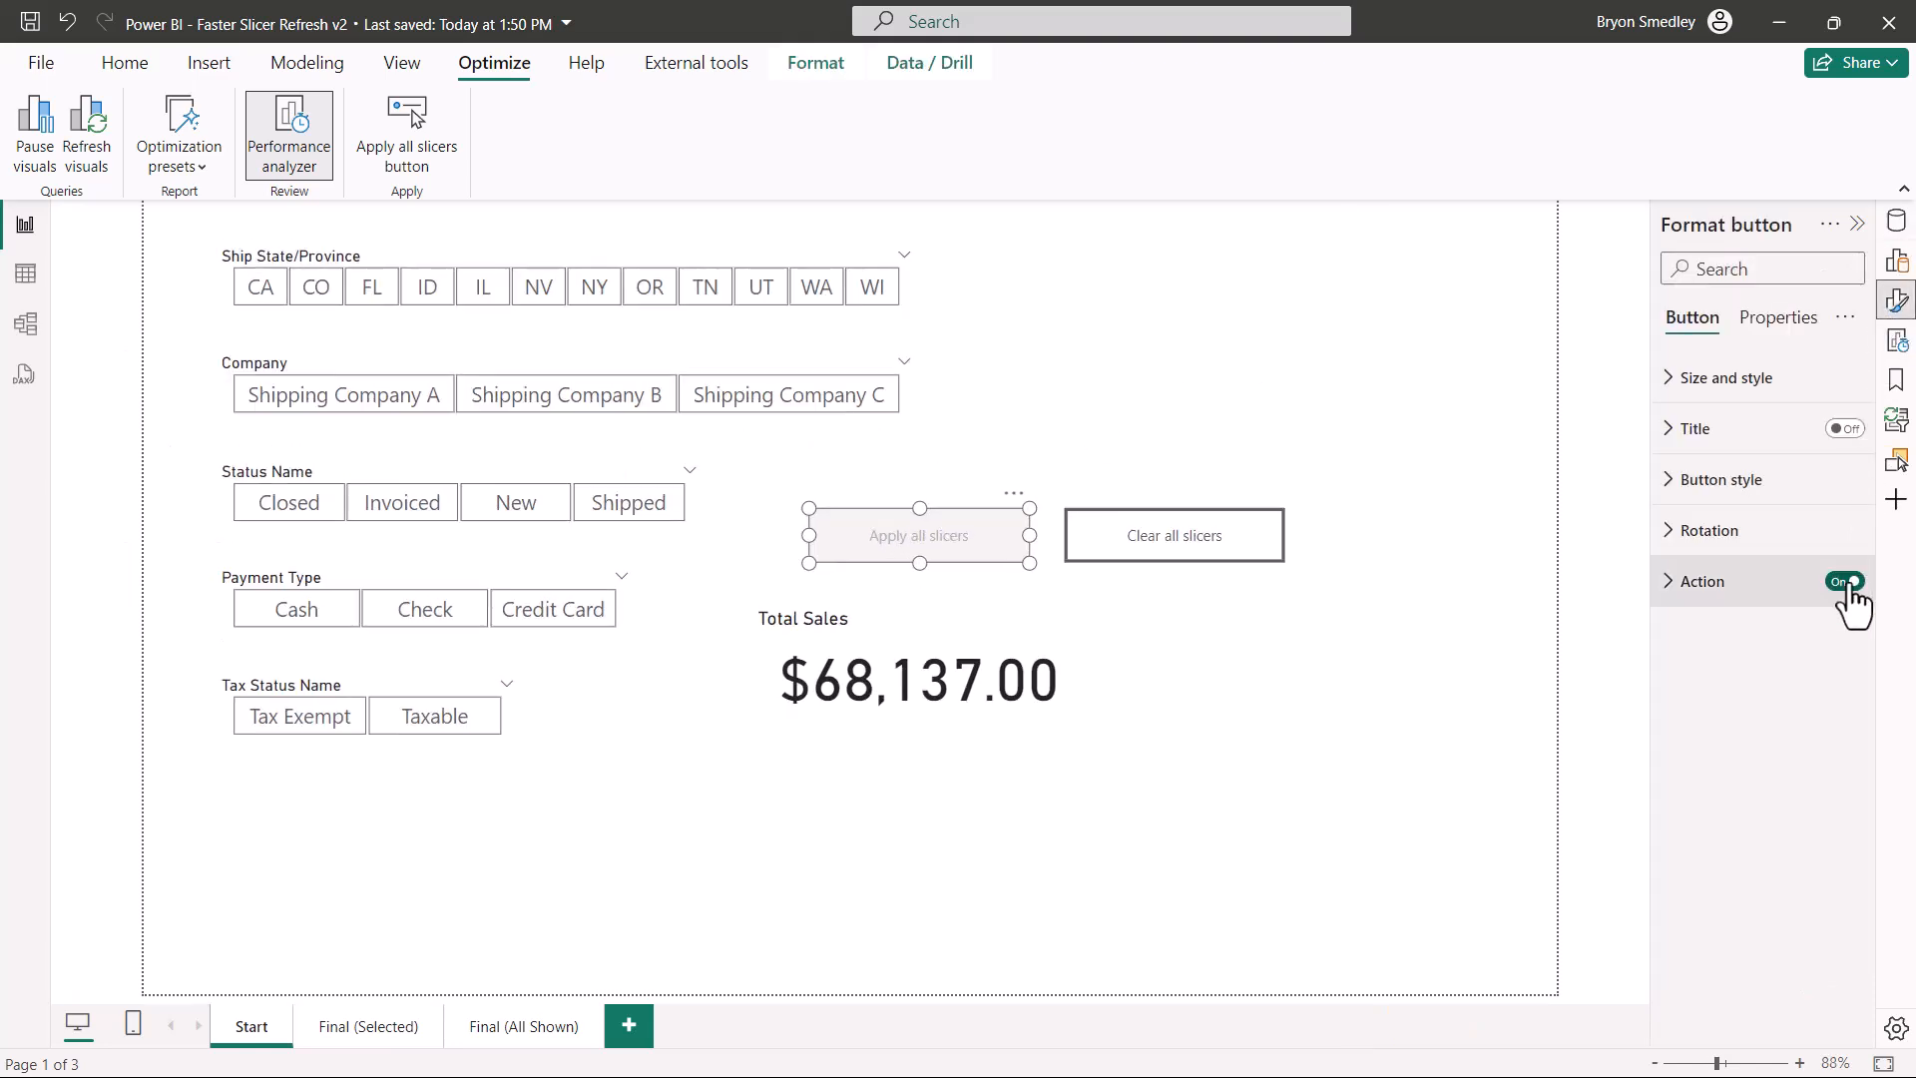
{"action": "left_click", "coordinate": [1844, 581]}
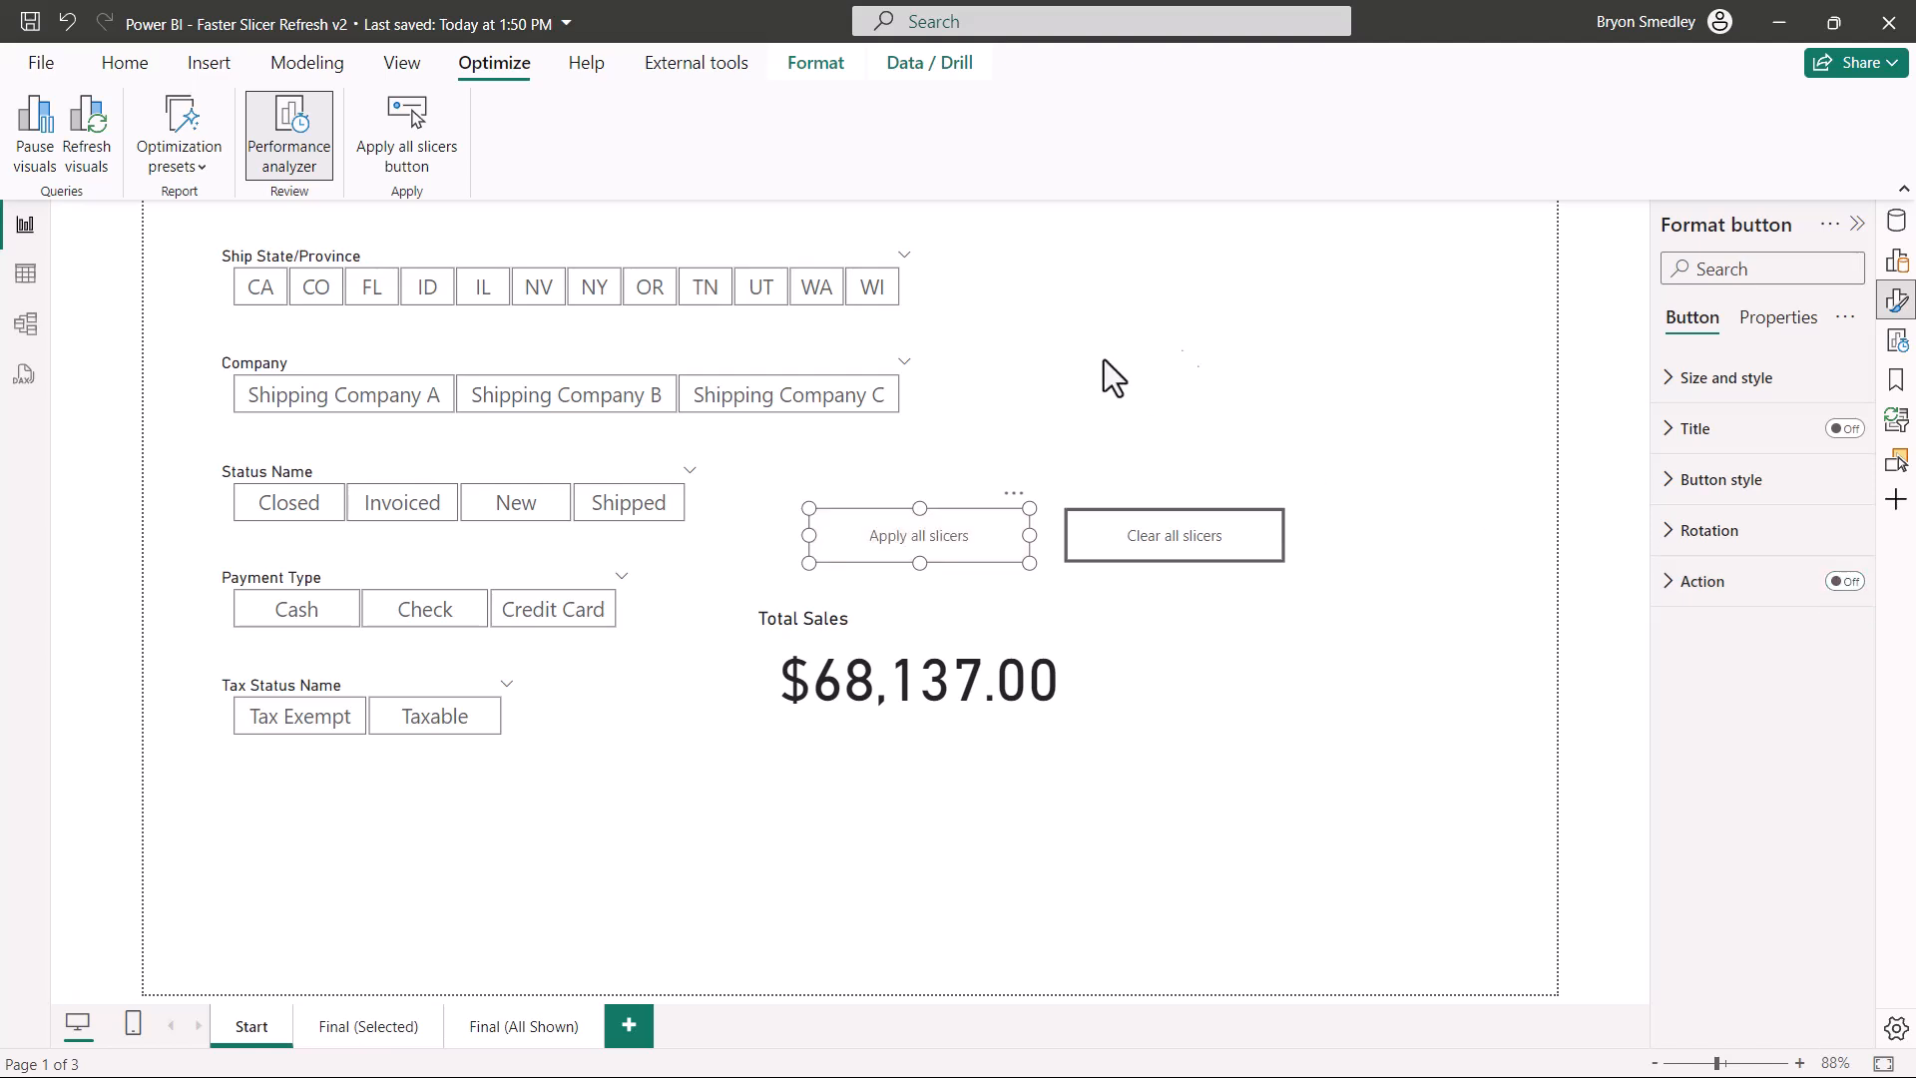
{"action": "left_click", "coordinate": [287, 132]}
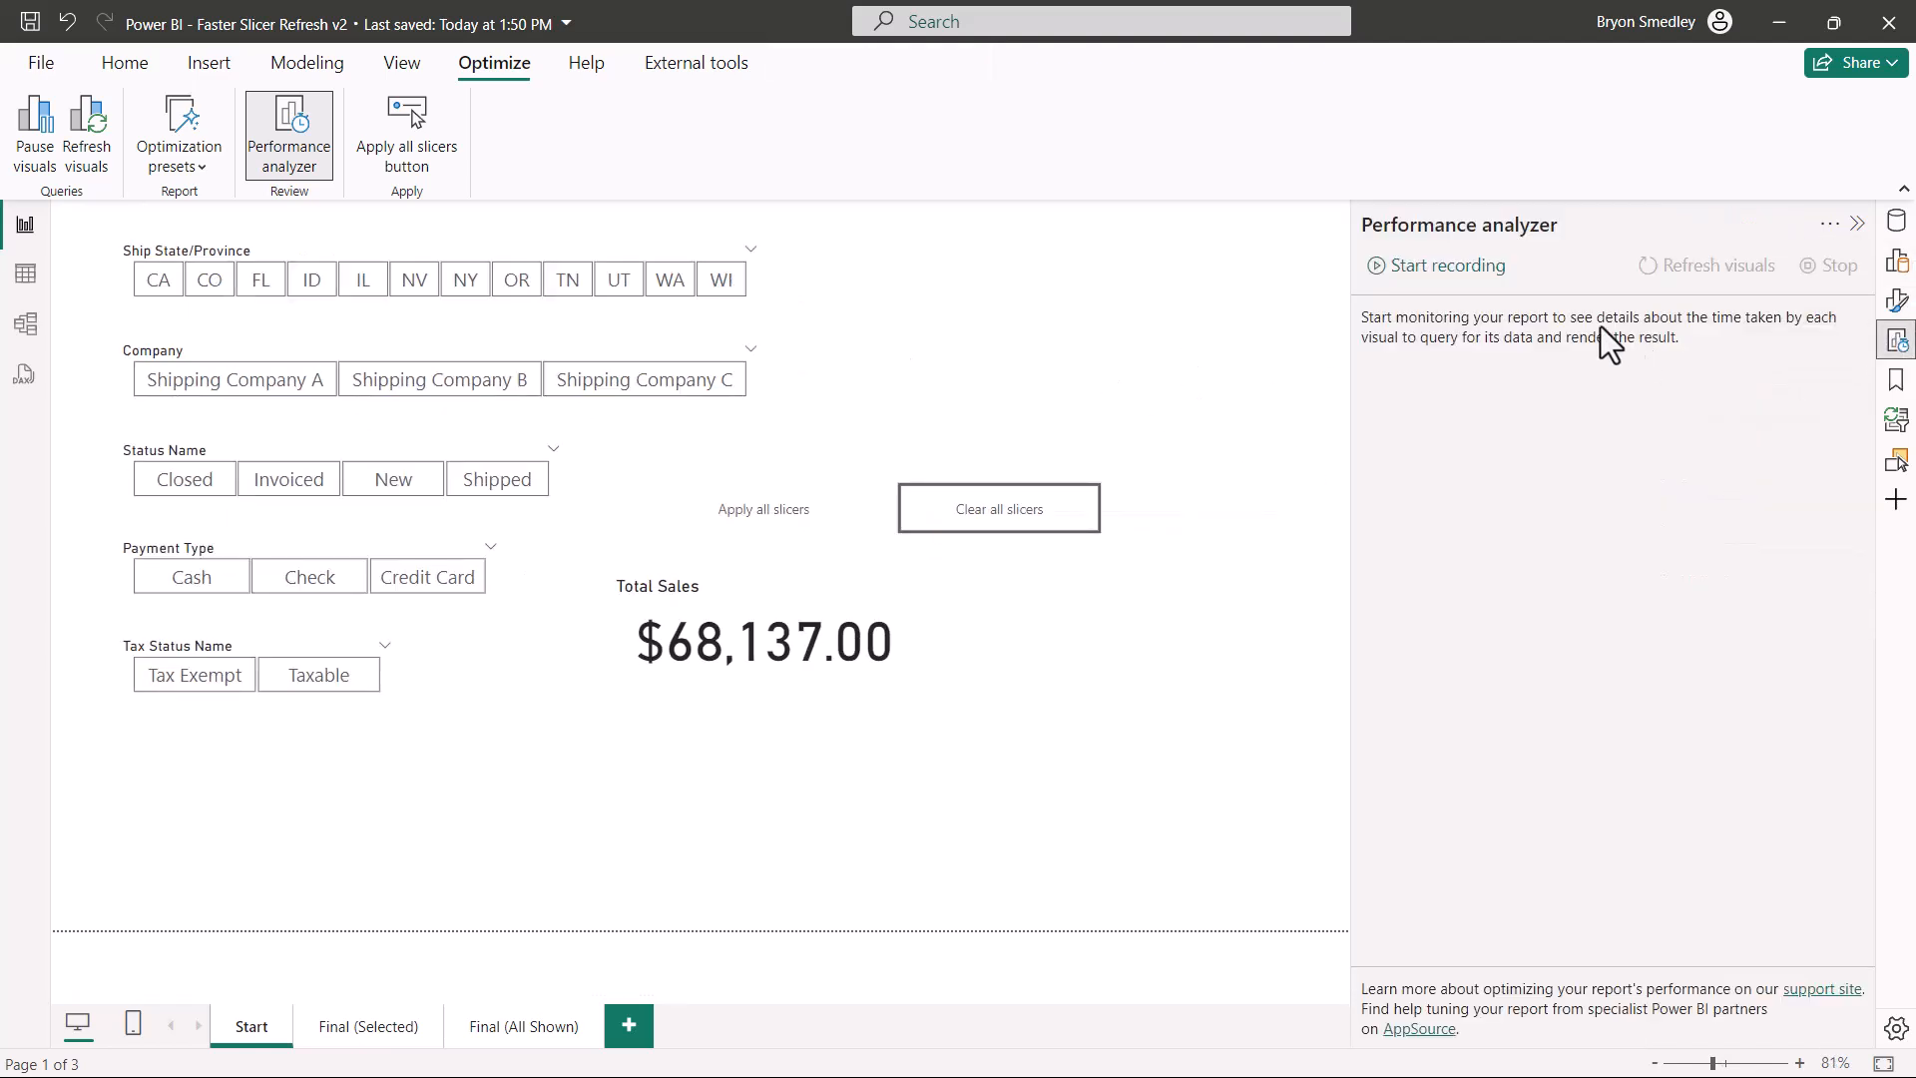
- Record timings while picking IL, Shipping Company A, Closed, Credit Card and Taxable down to $660.00, then stop
{"action": "left_click", "coordinate": [1445, 266]}
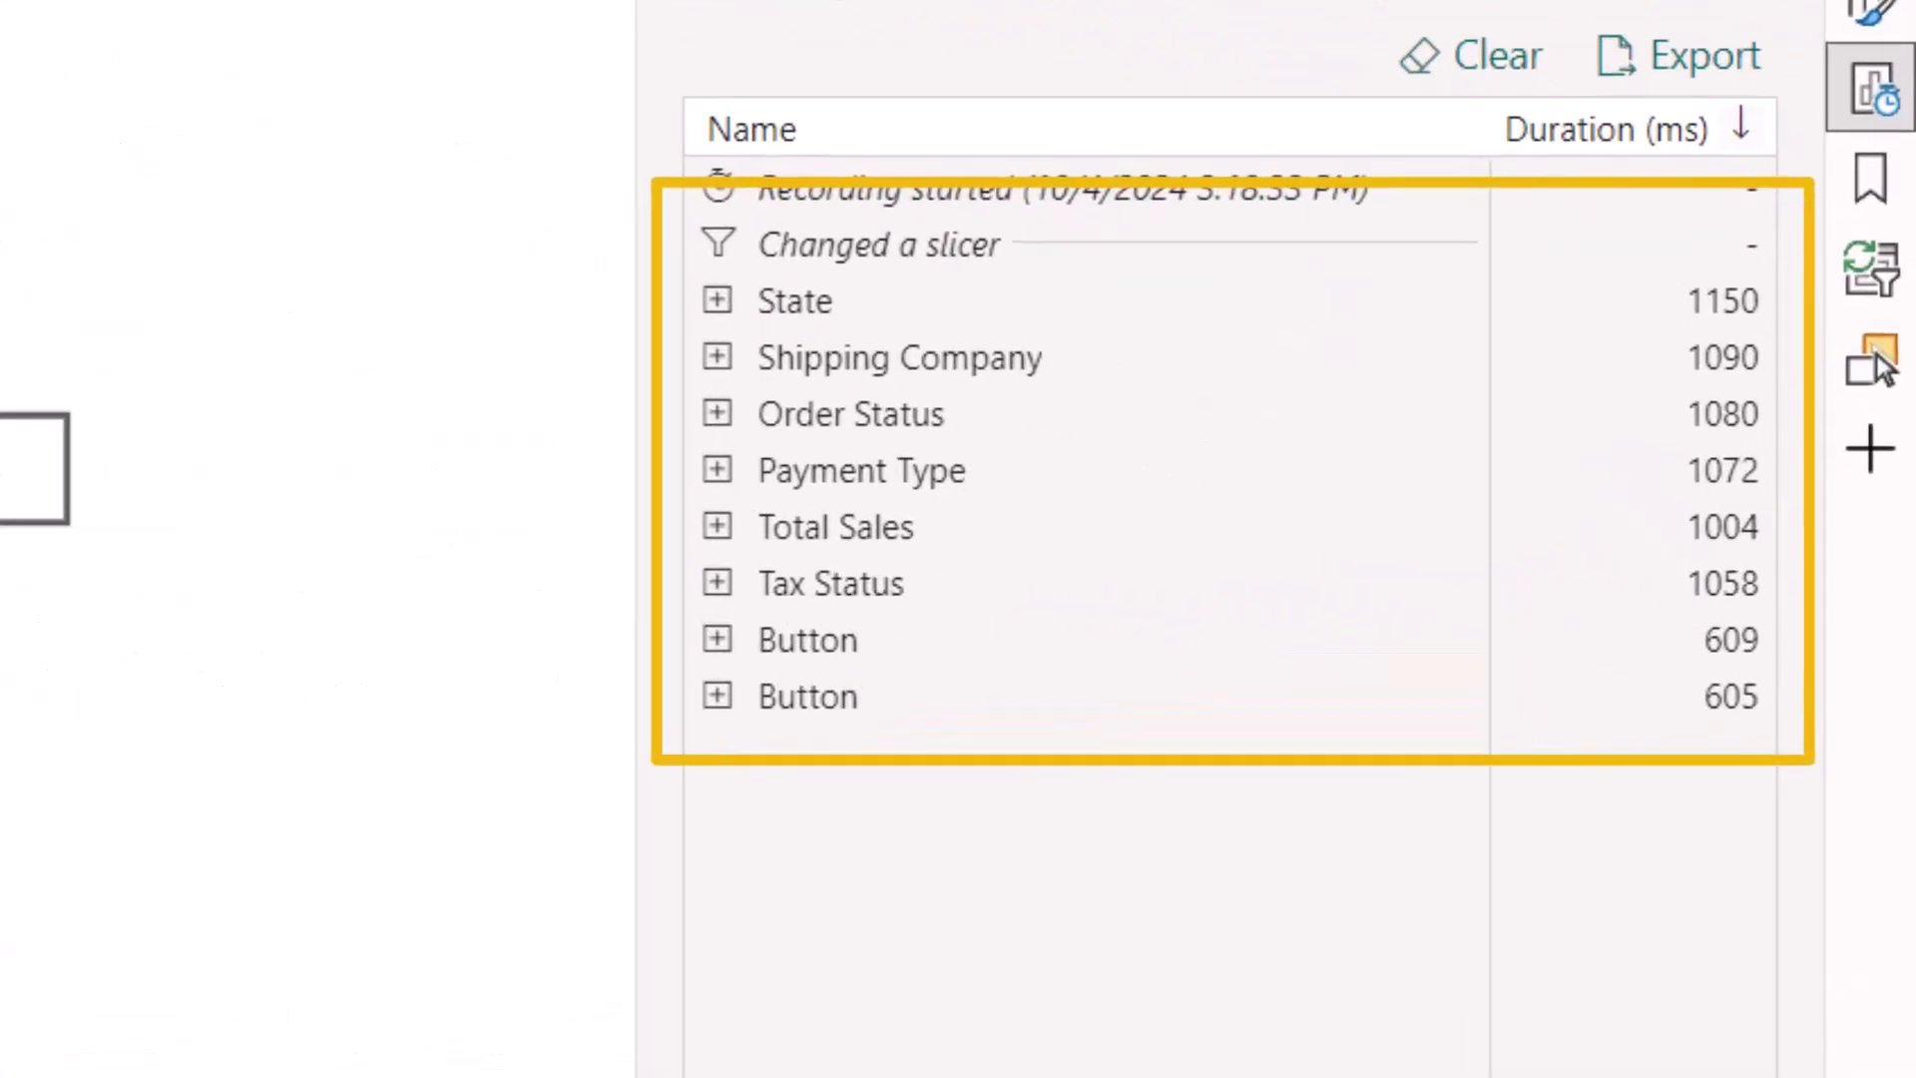
{"action": "left_click", "coordinate": [880, 244]}
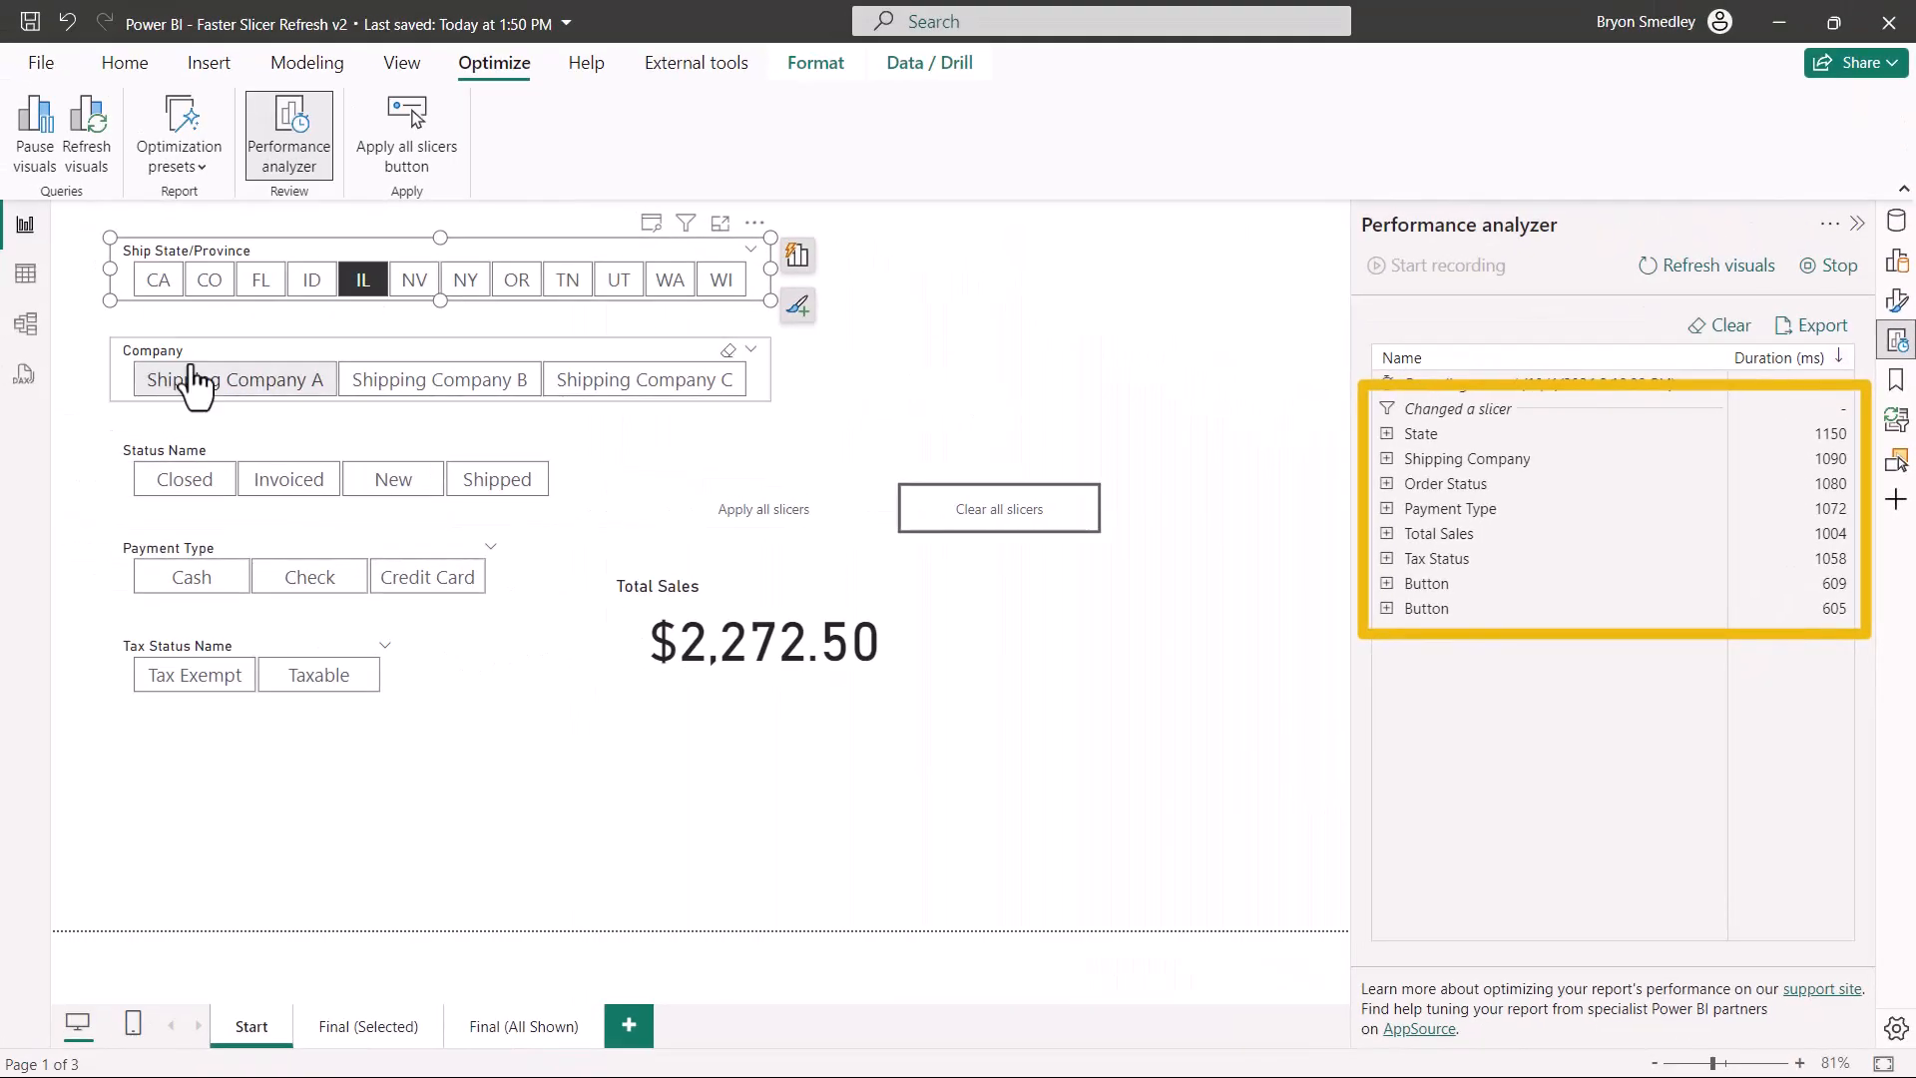
{"action": "left_click", "coordinate": [235, 379]}
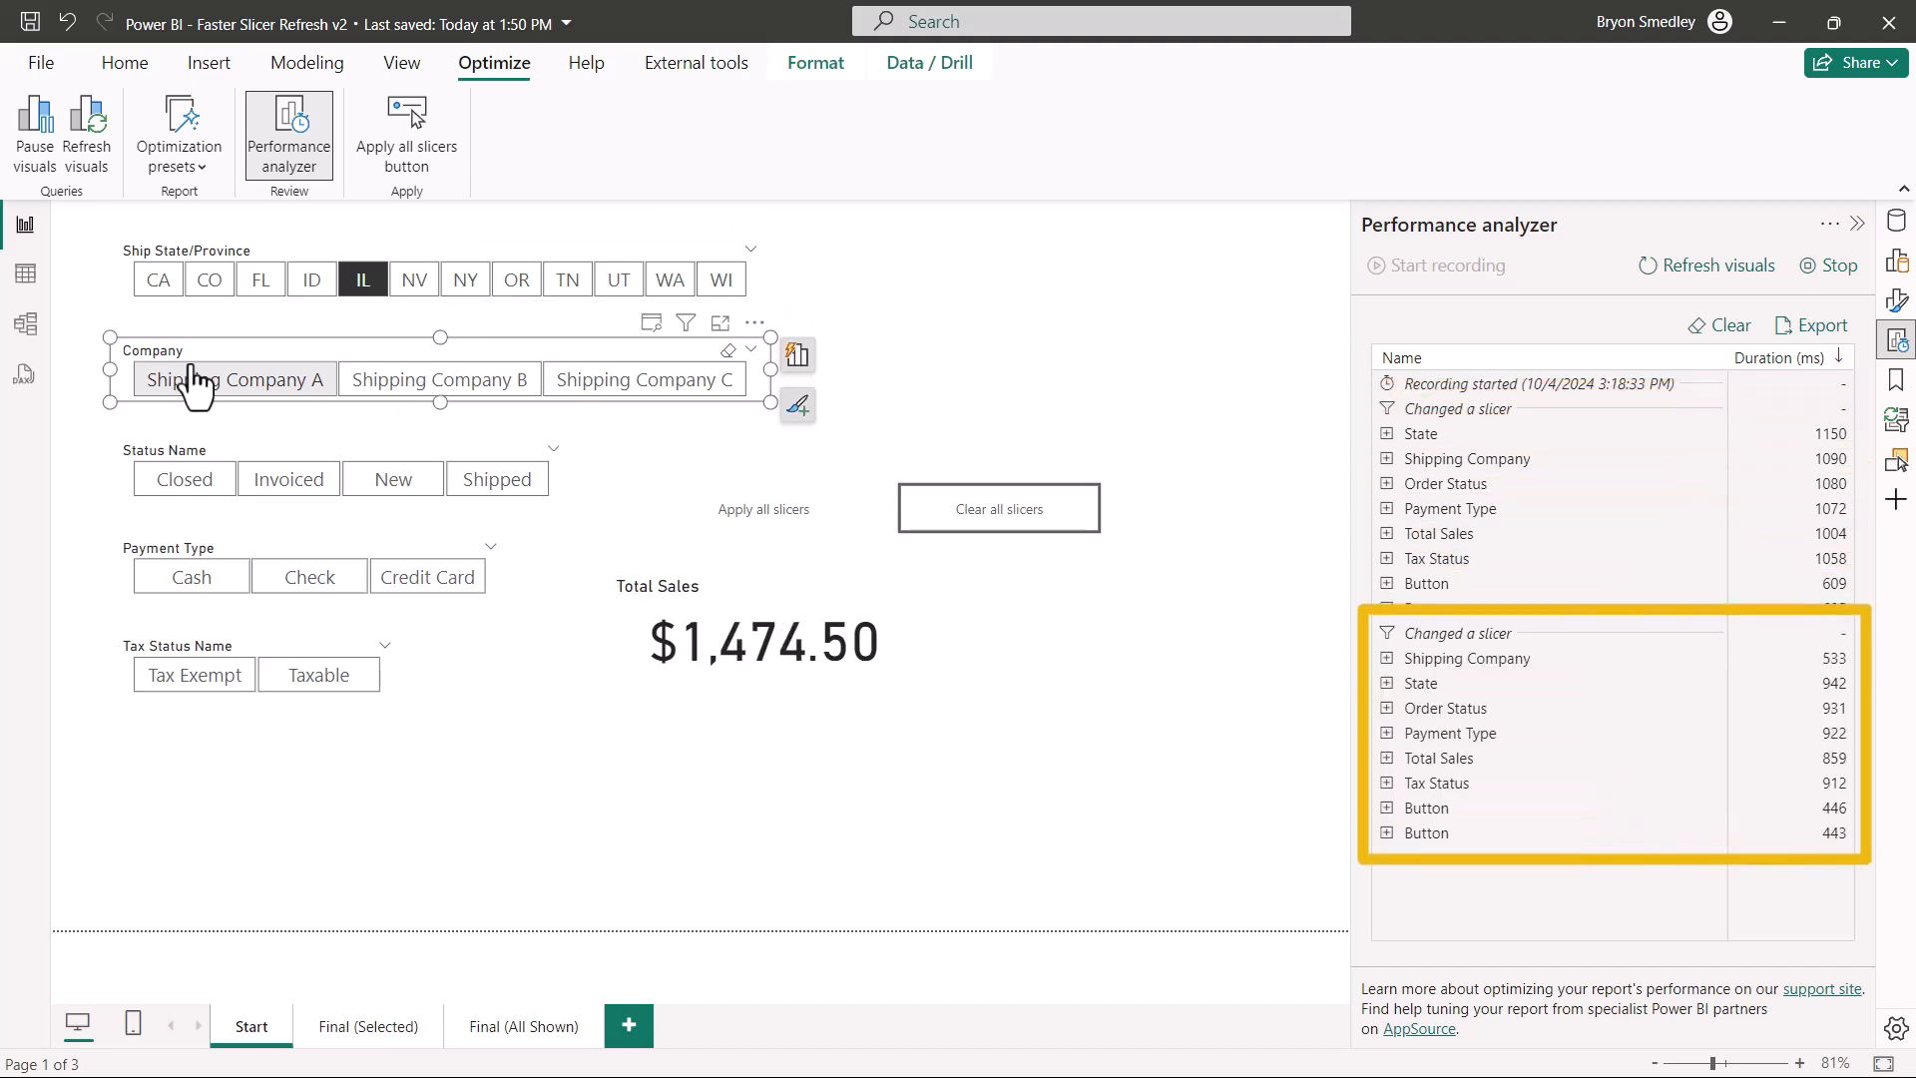
{"action": "left_click", "coordinate": [233, 379]}
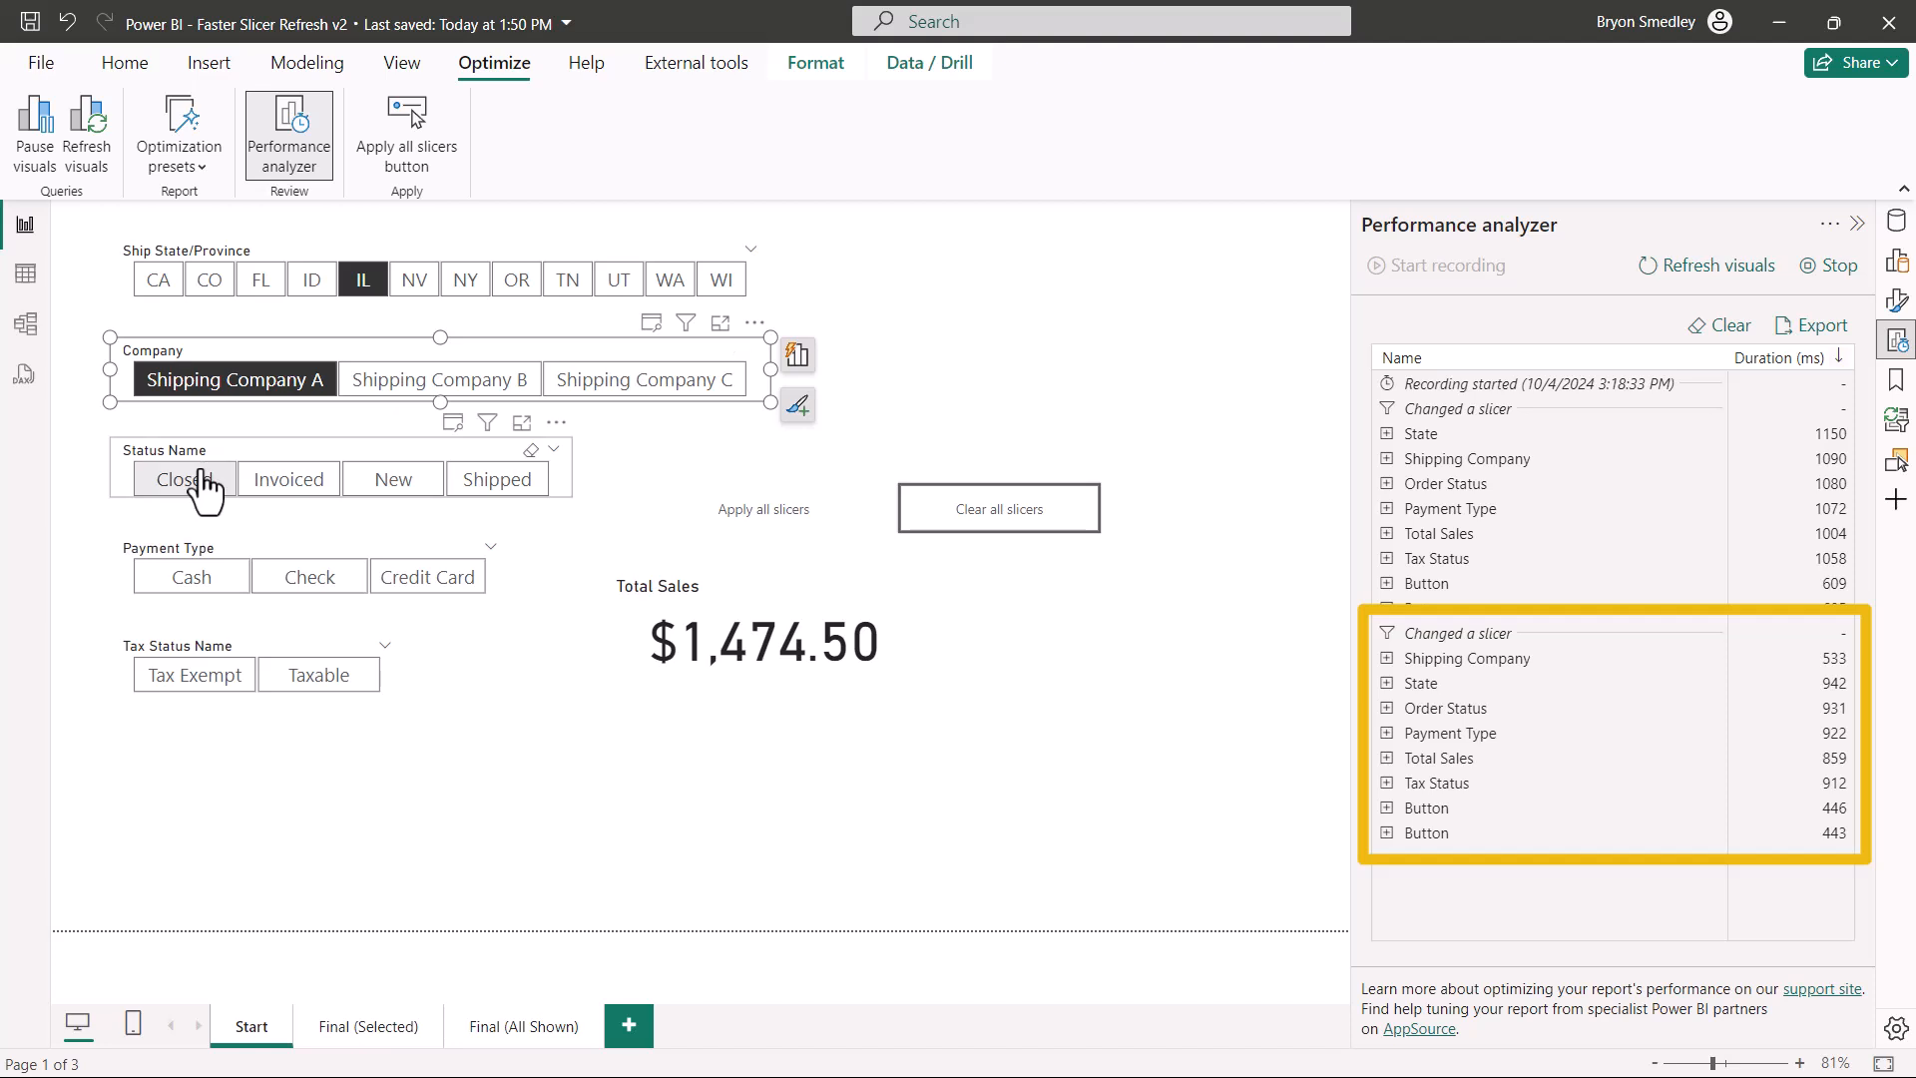
{"action": "left_click", "coordinate": [183, 477]}
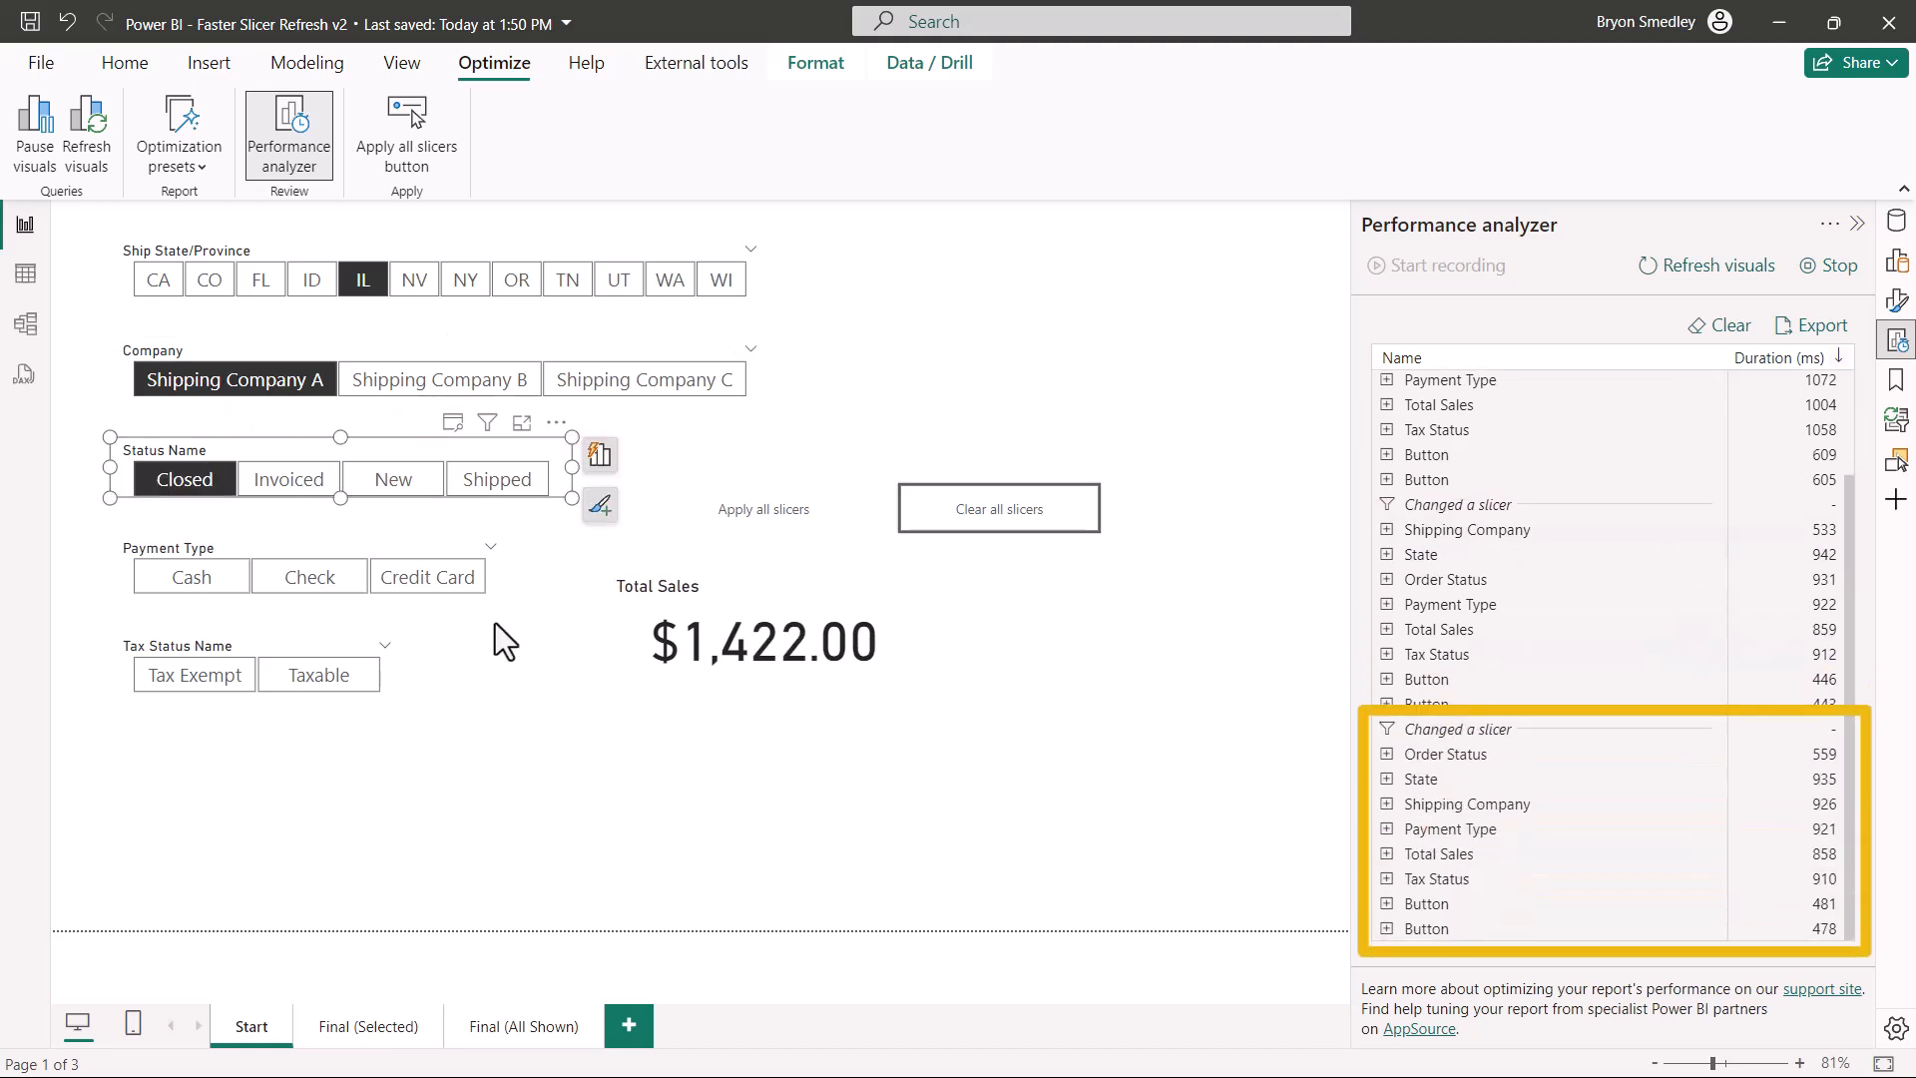
{"action": "left_click", "coordinate": [427, 575]}
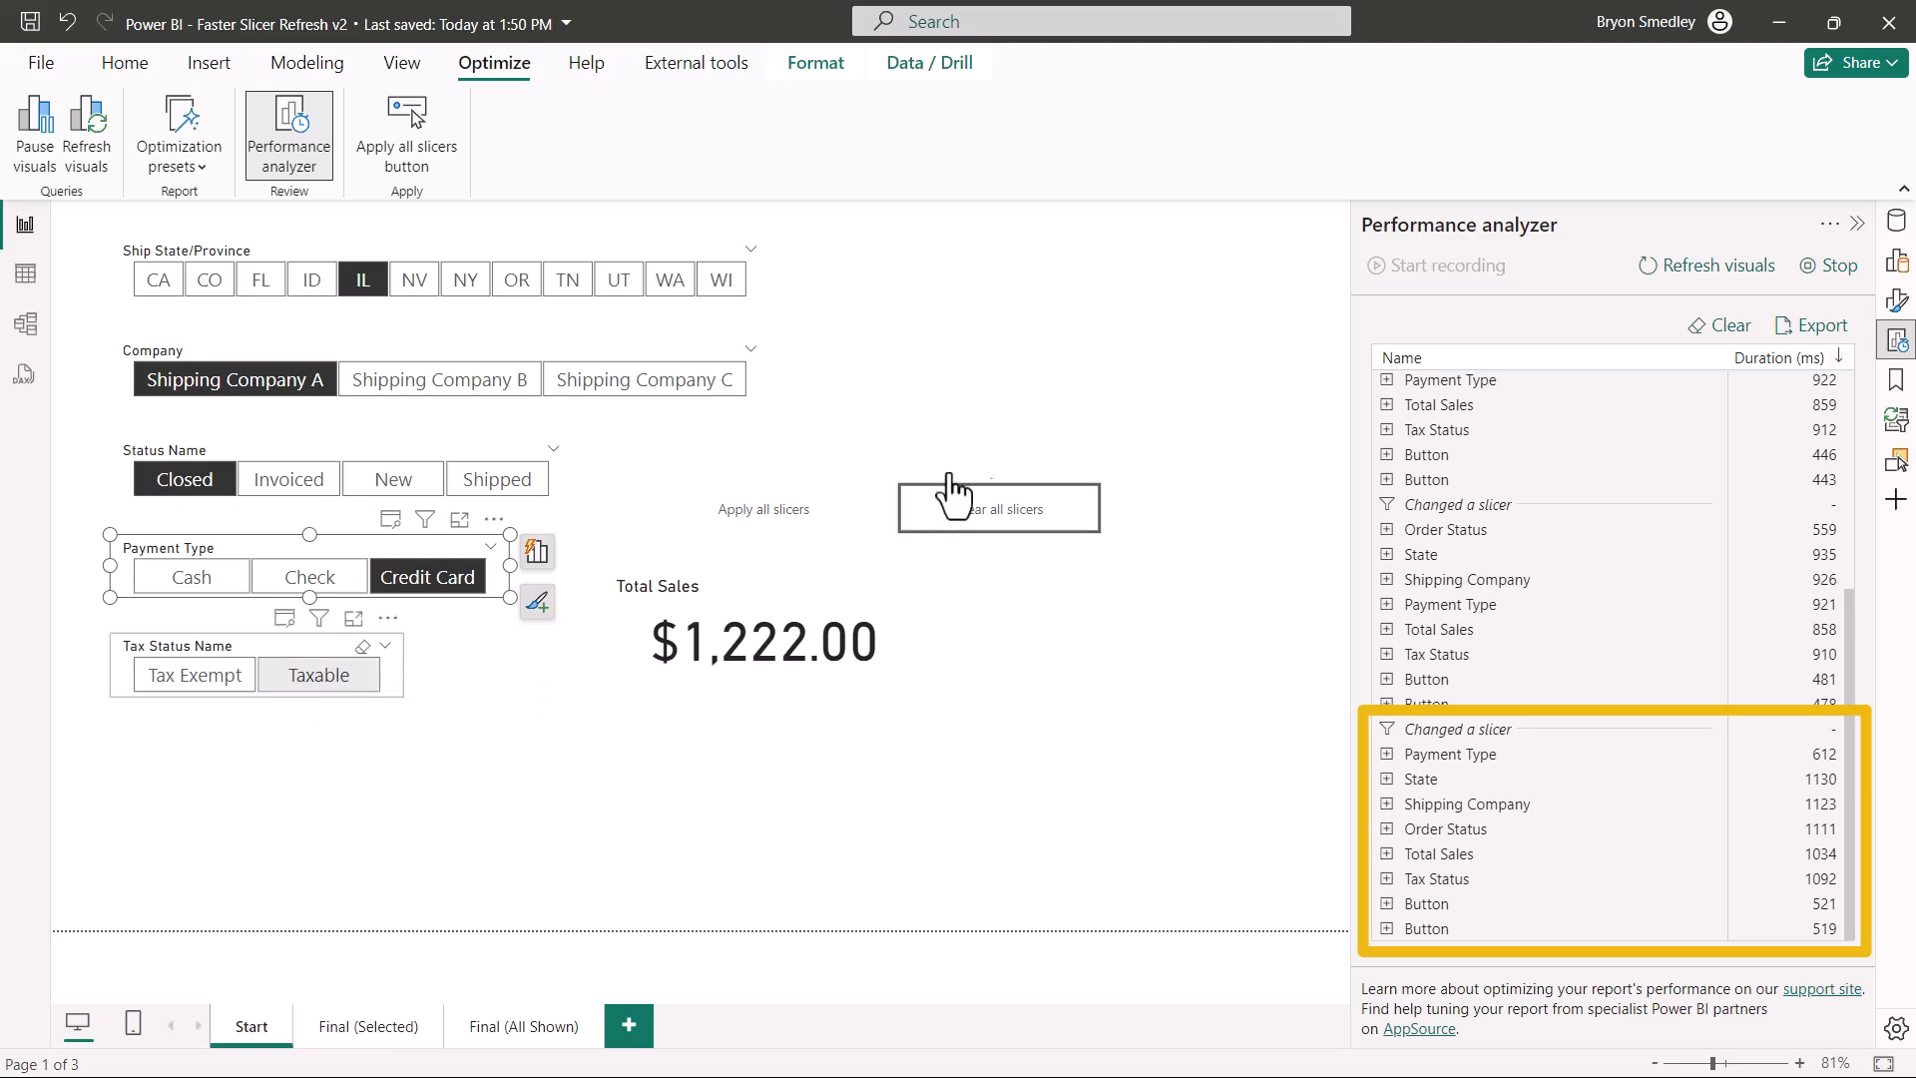
{"action": "left_click", "coordinate": [317, 672]}
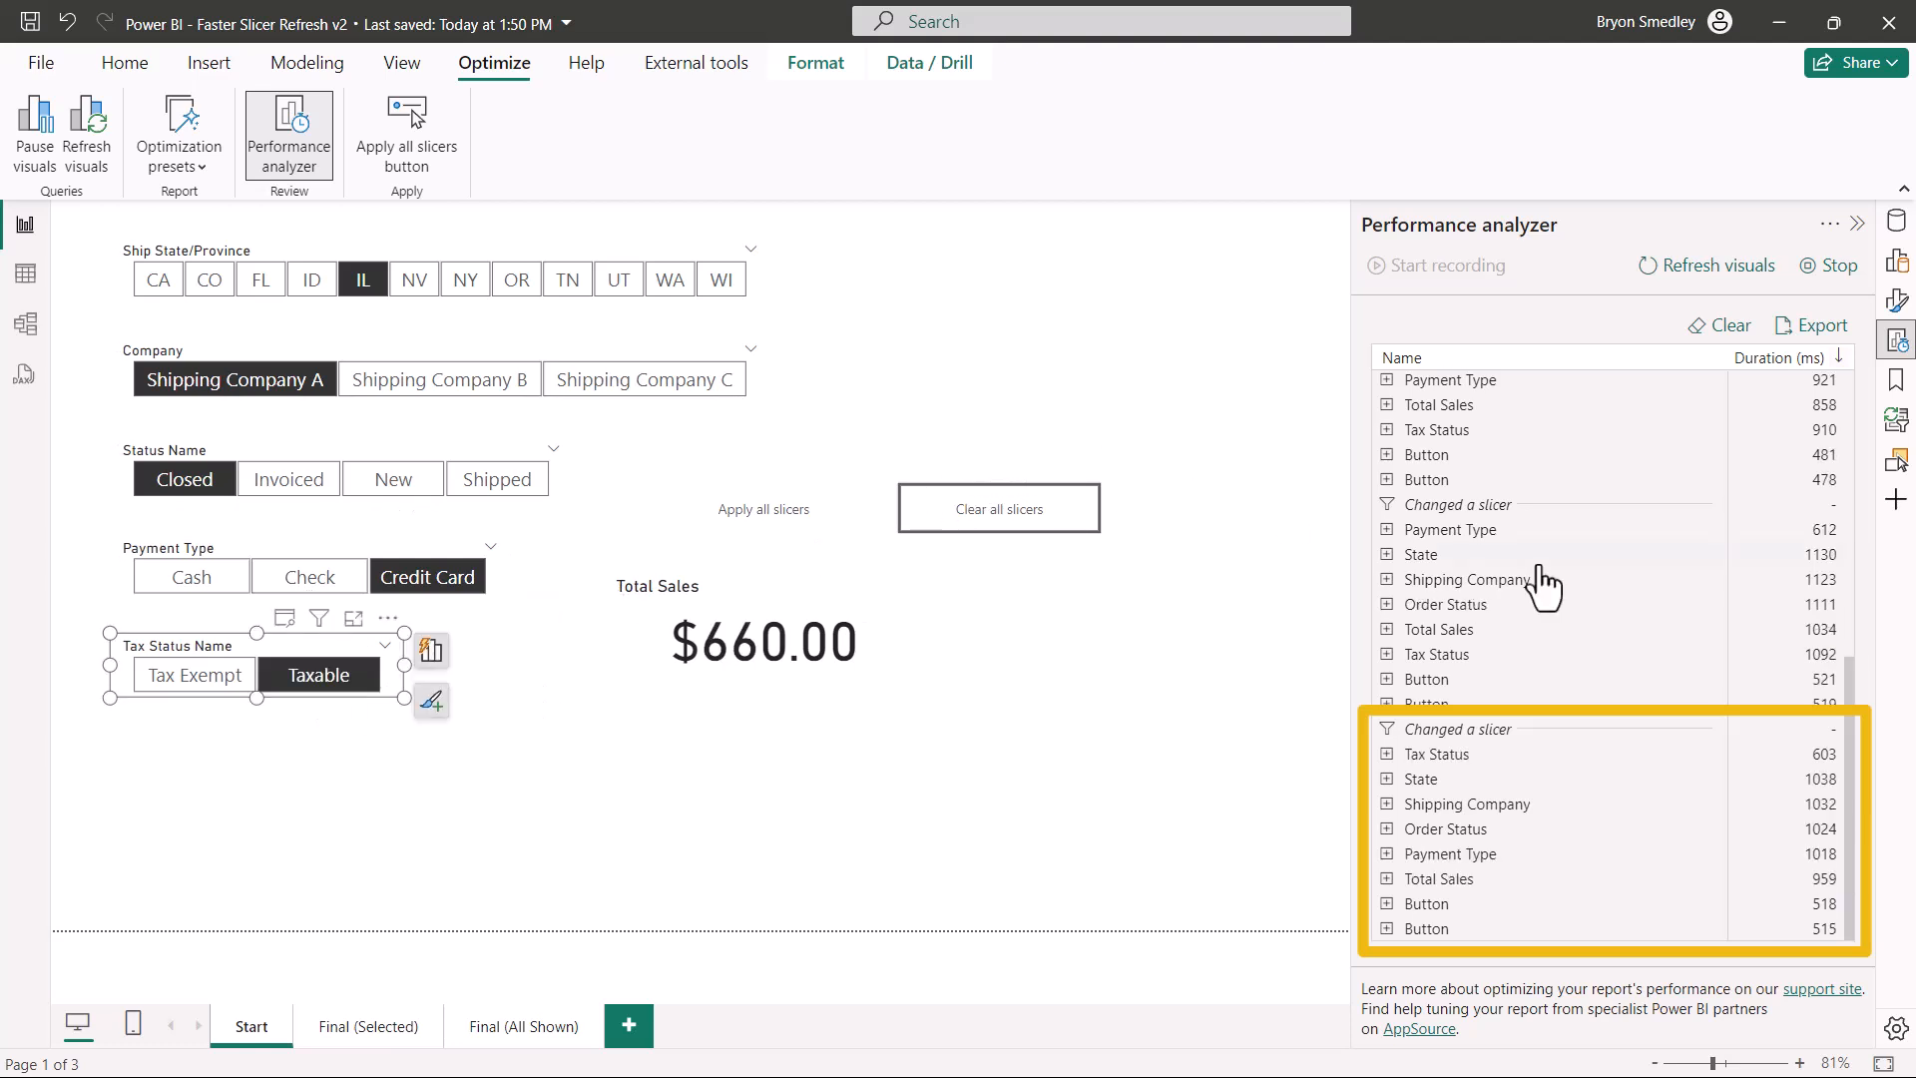
{"action": "mouse_move", "coordinate": [1206, 408]}
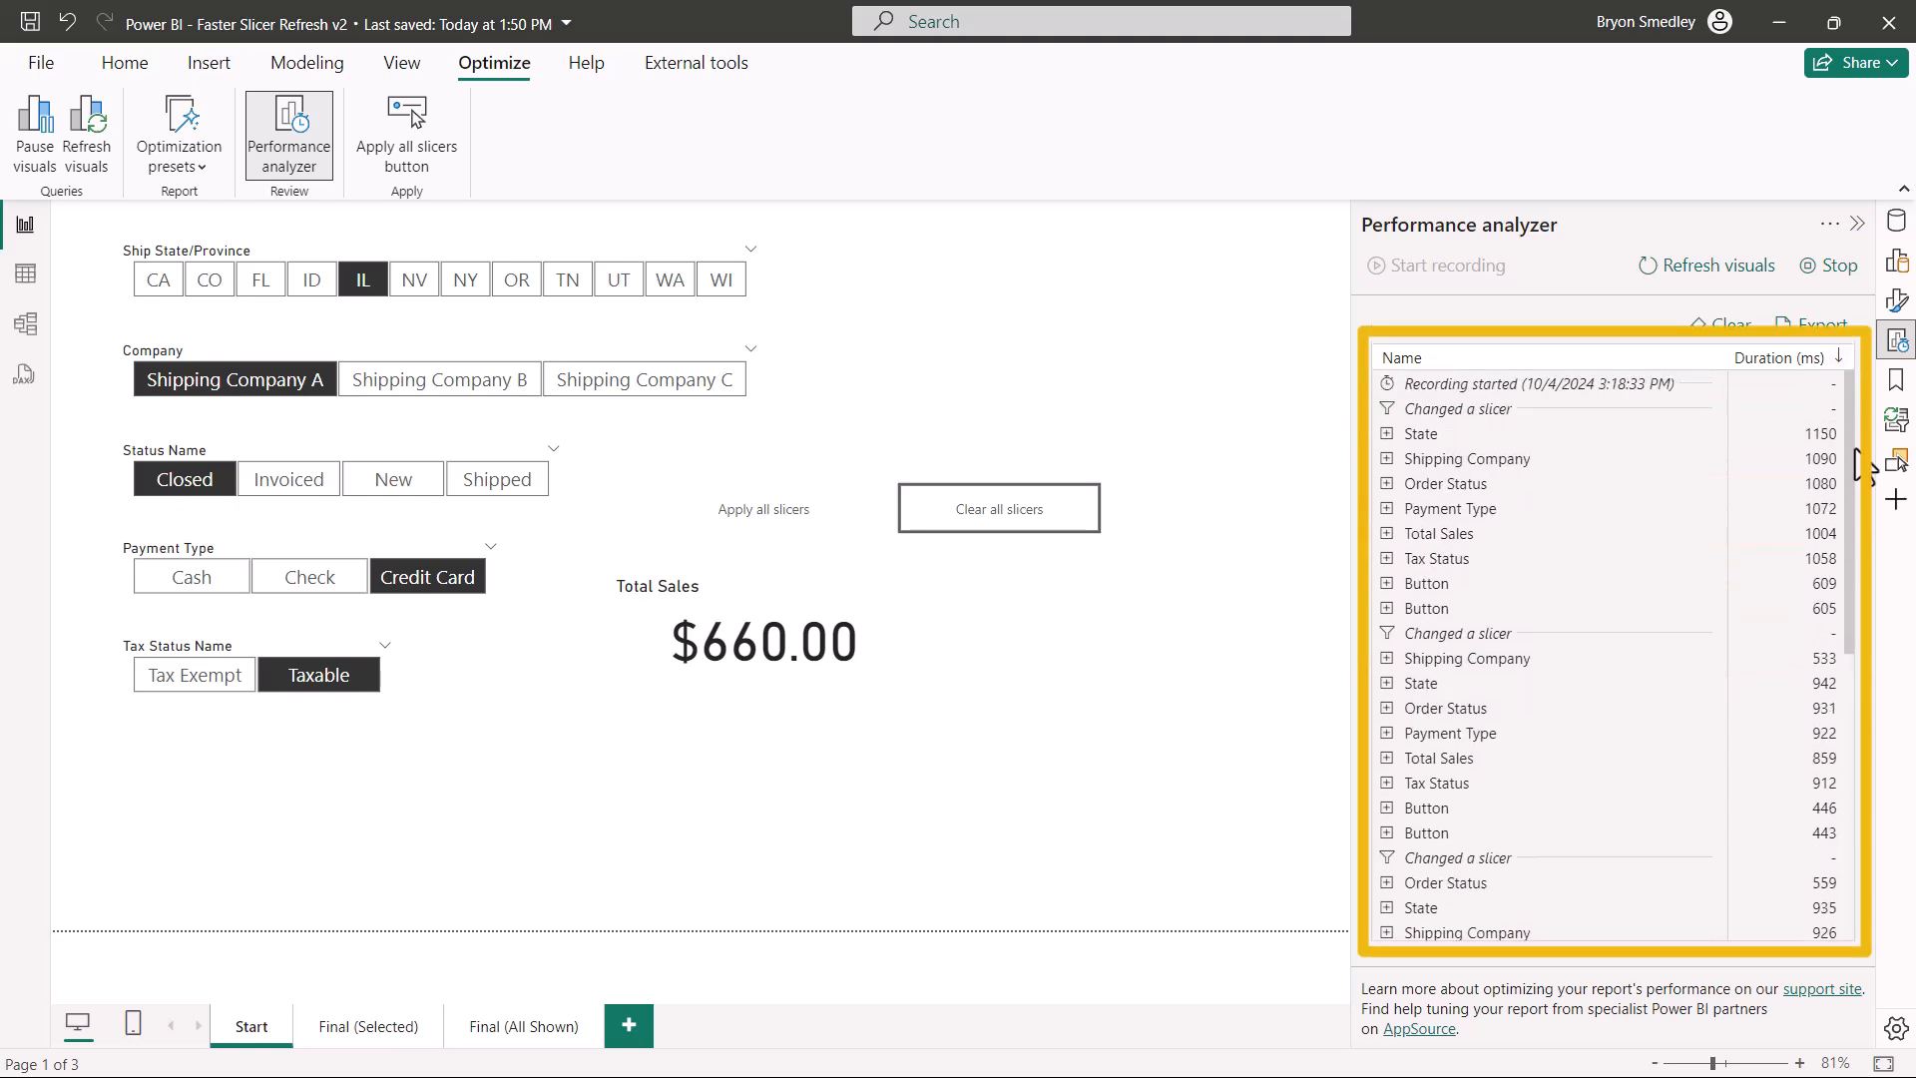
{"action": "scroll", "scroll_direction": "down", "scroll_amount": 3}
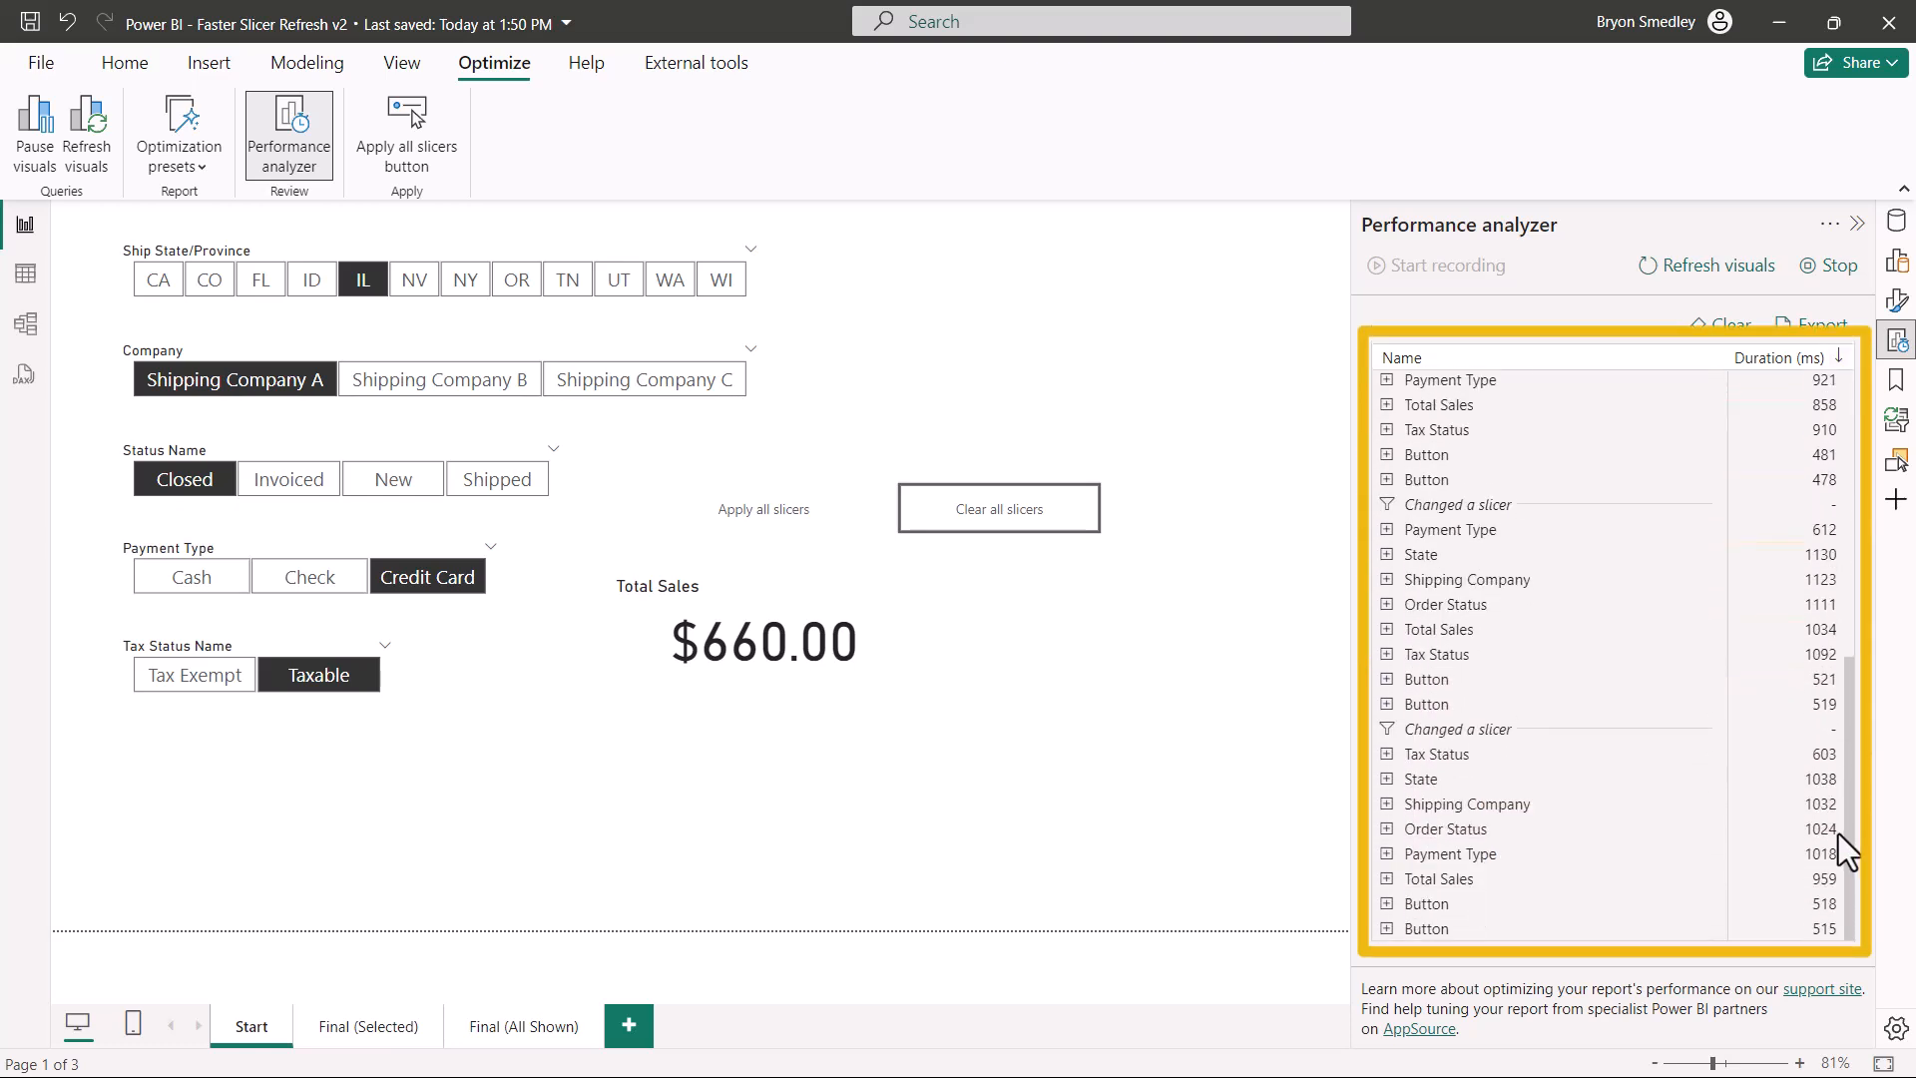
{"action": "mouse_move", "coordinate": [1849, 867]}
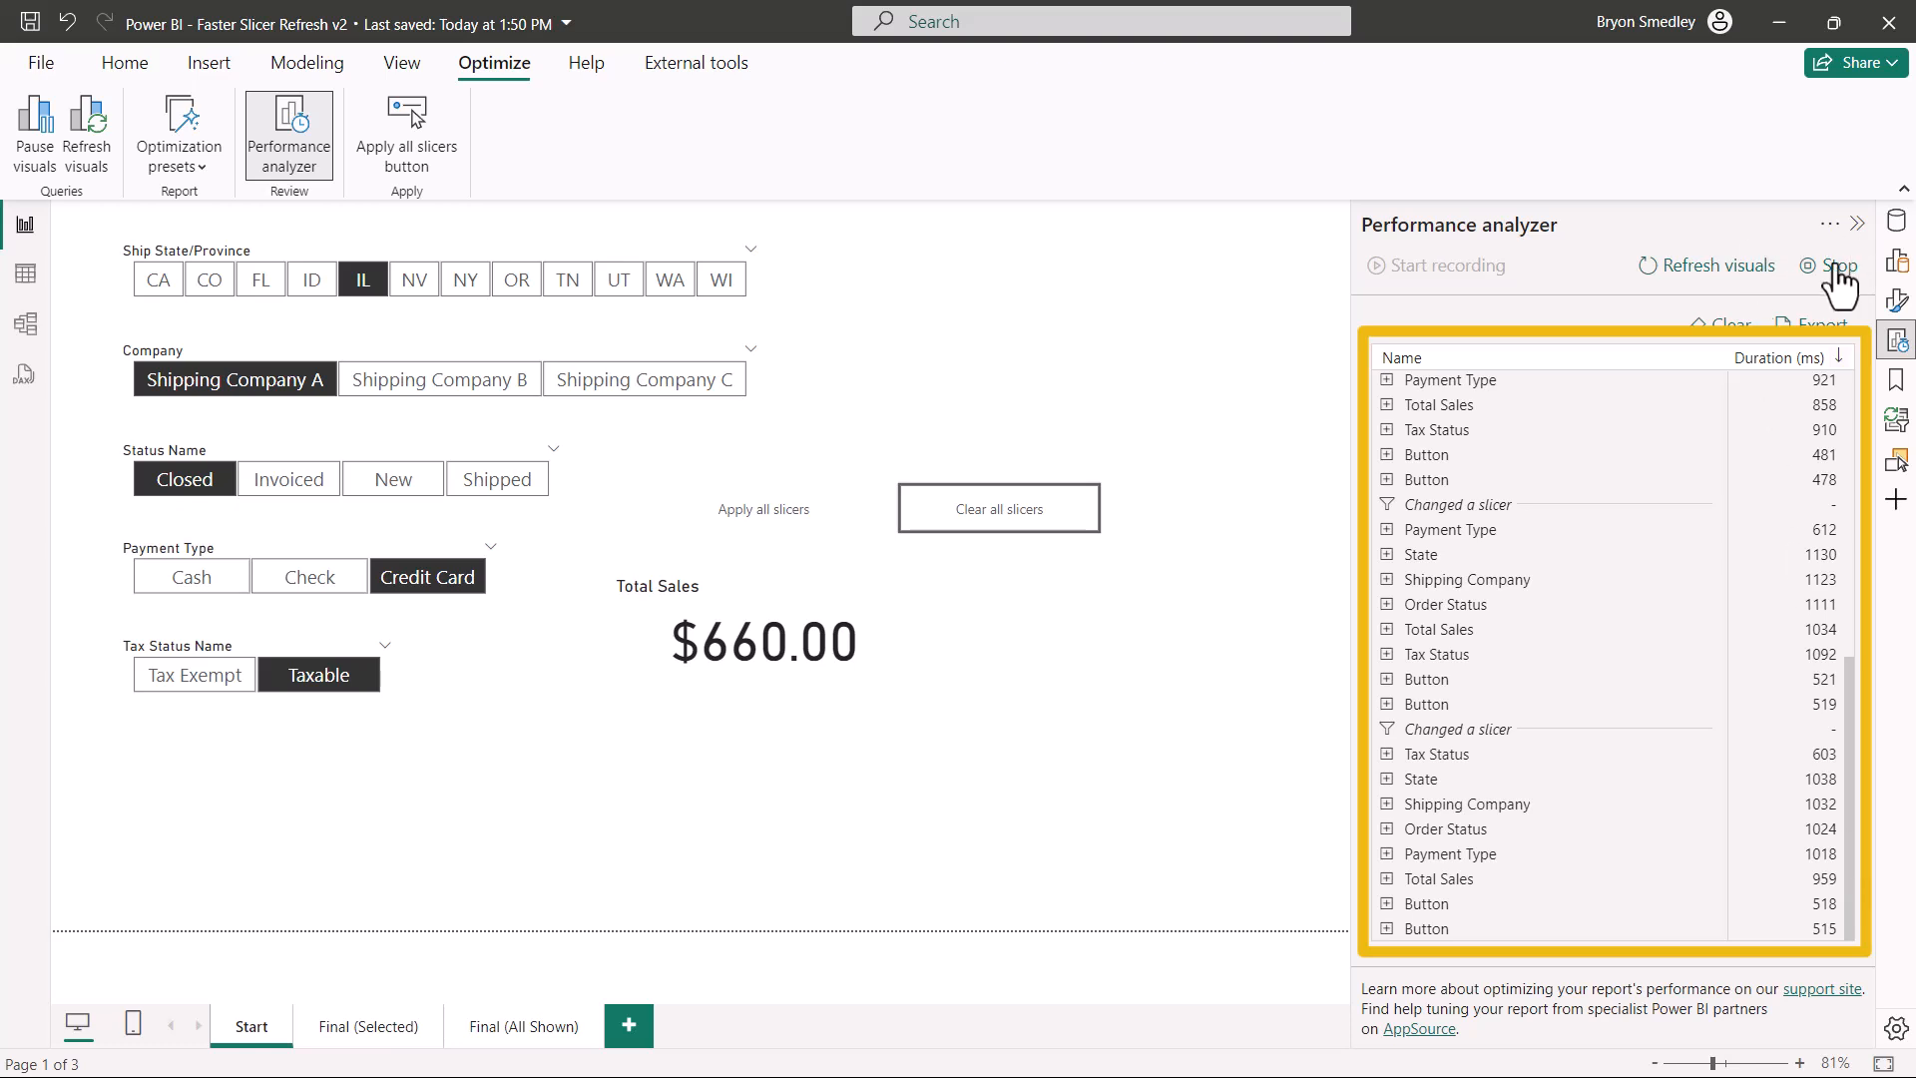
{"action": "left_click", "coordinate": [1833, 266]}
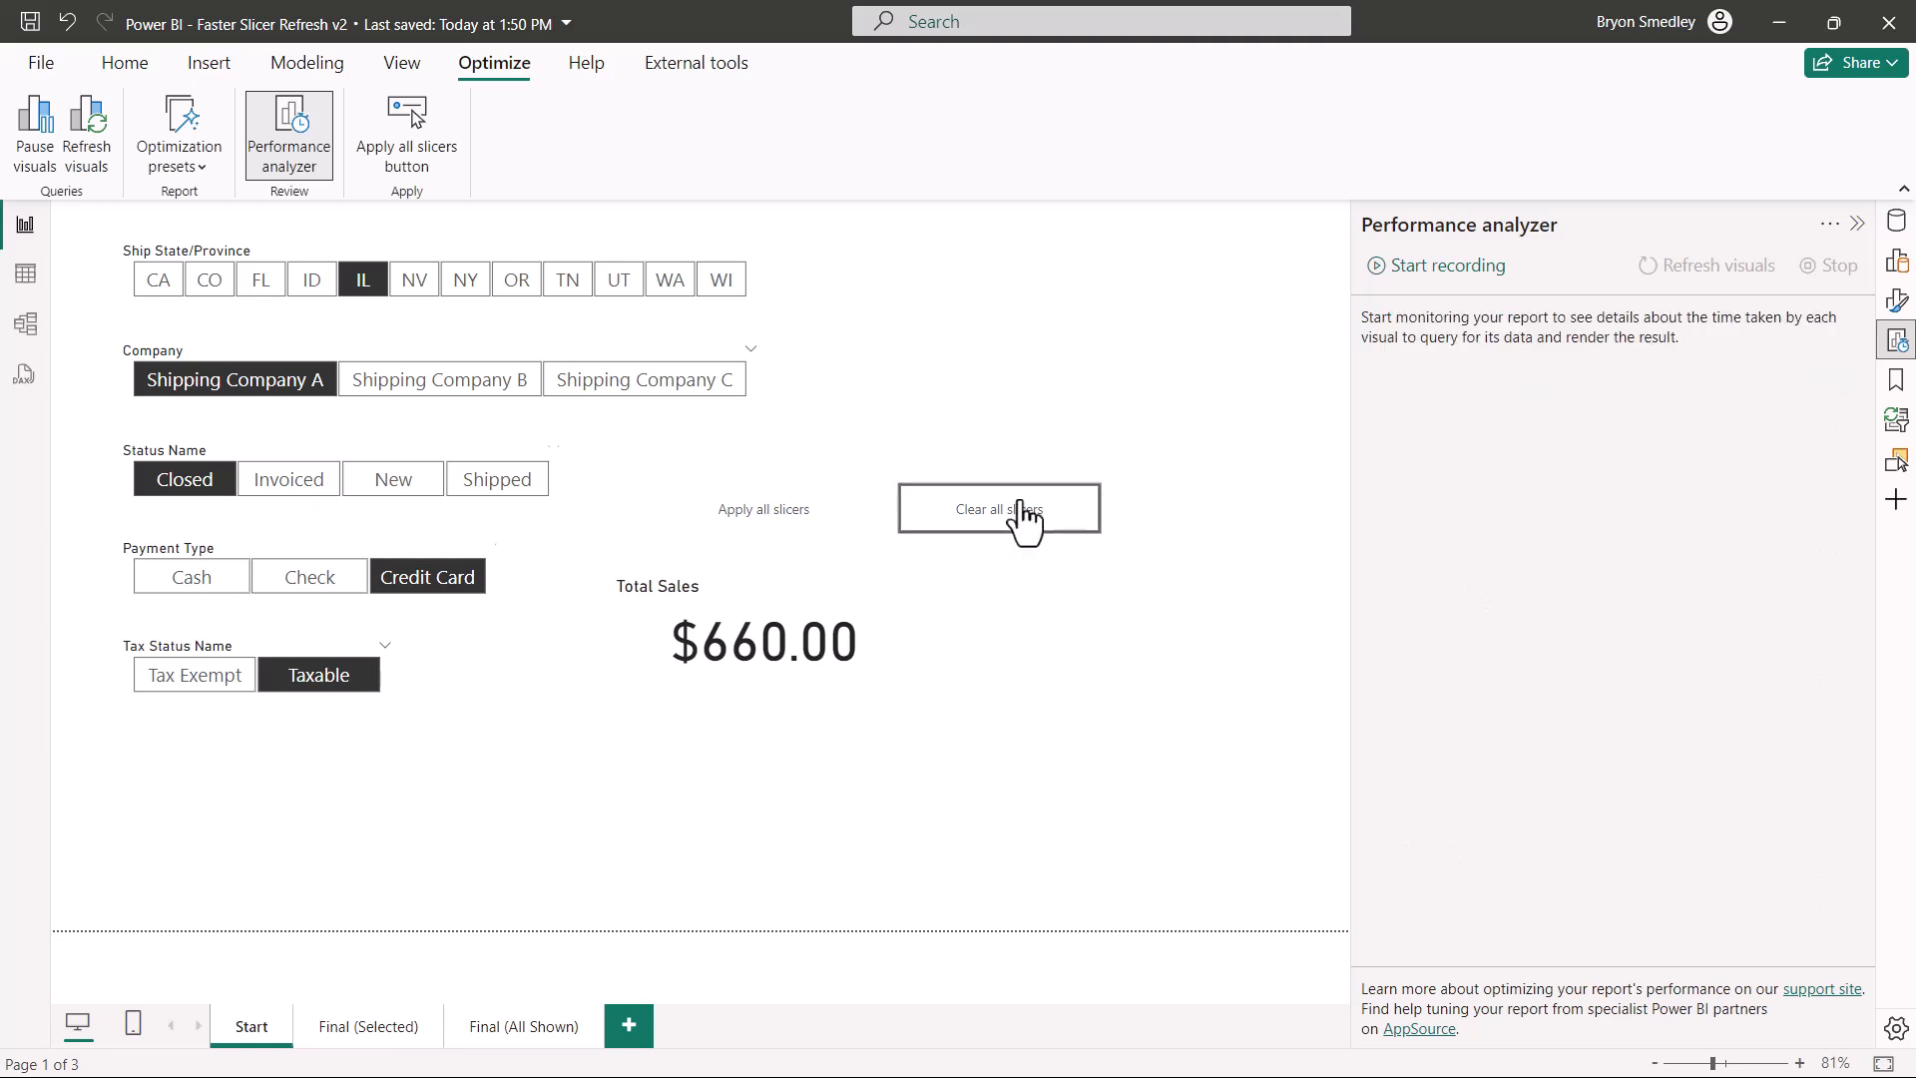
- Clear all slicers and turn the Apply all slicers button's action back on
{"action": "left_click", "coordinate": [998, 509]}
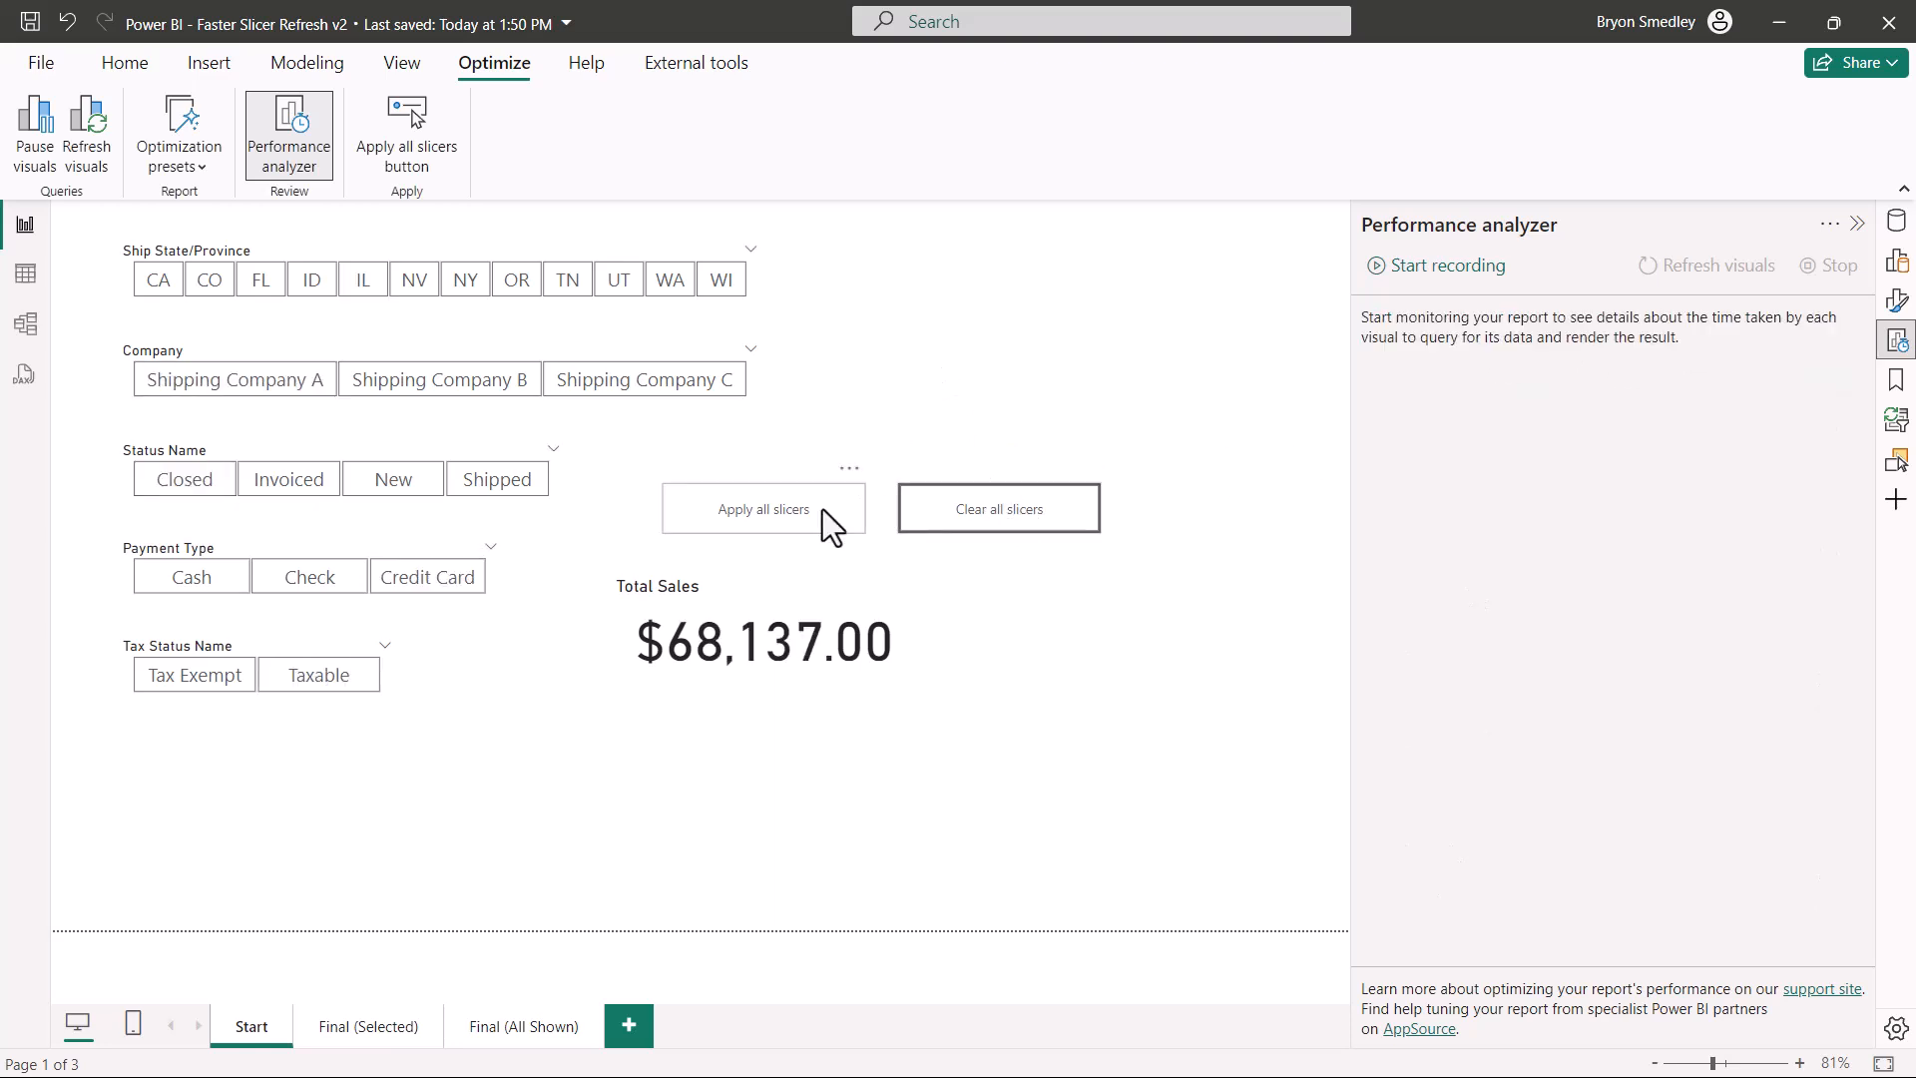
{"action": "left_click", "coordinate": [760, 509]}
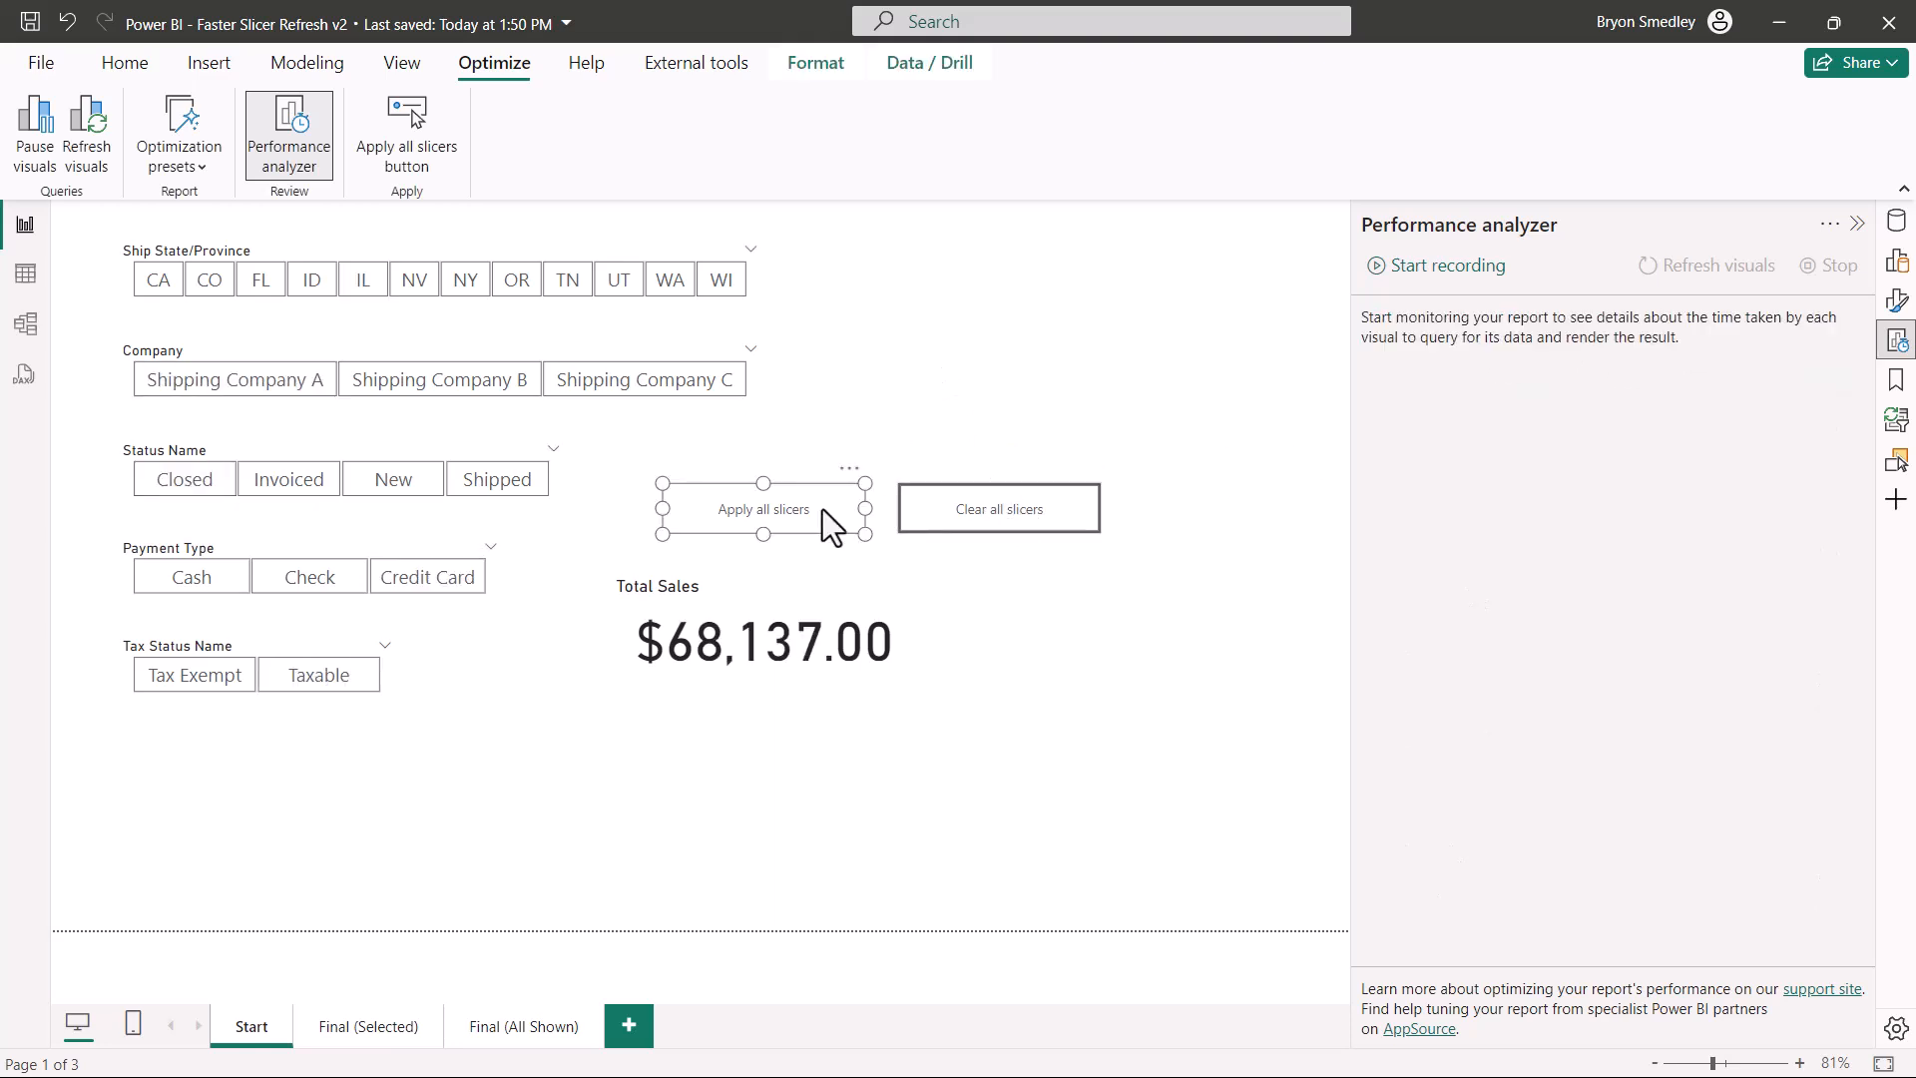
{"action": "left_click", "coordinate": [761, 509]}
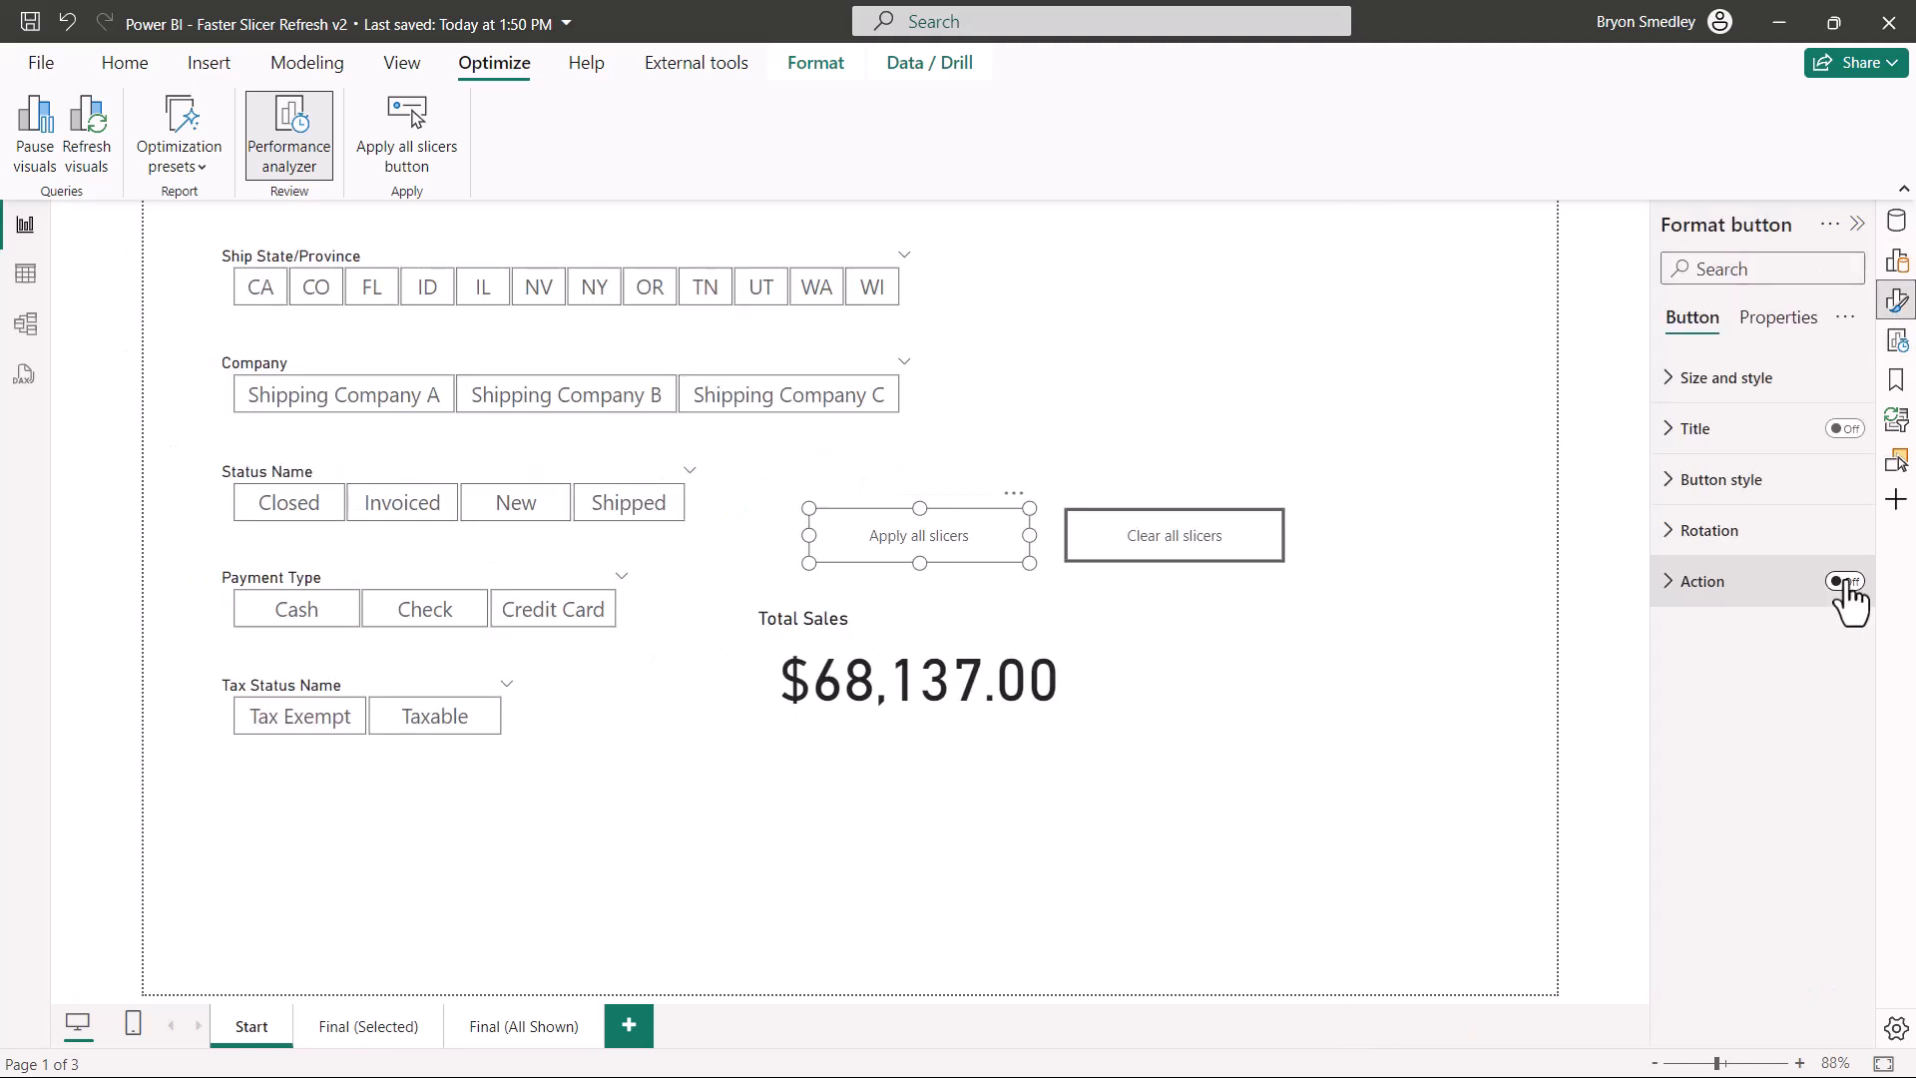
{"action": "left_click", "coordinate": [1844, 581]}
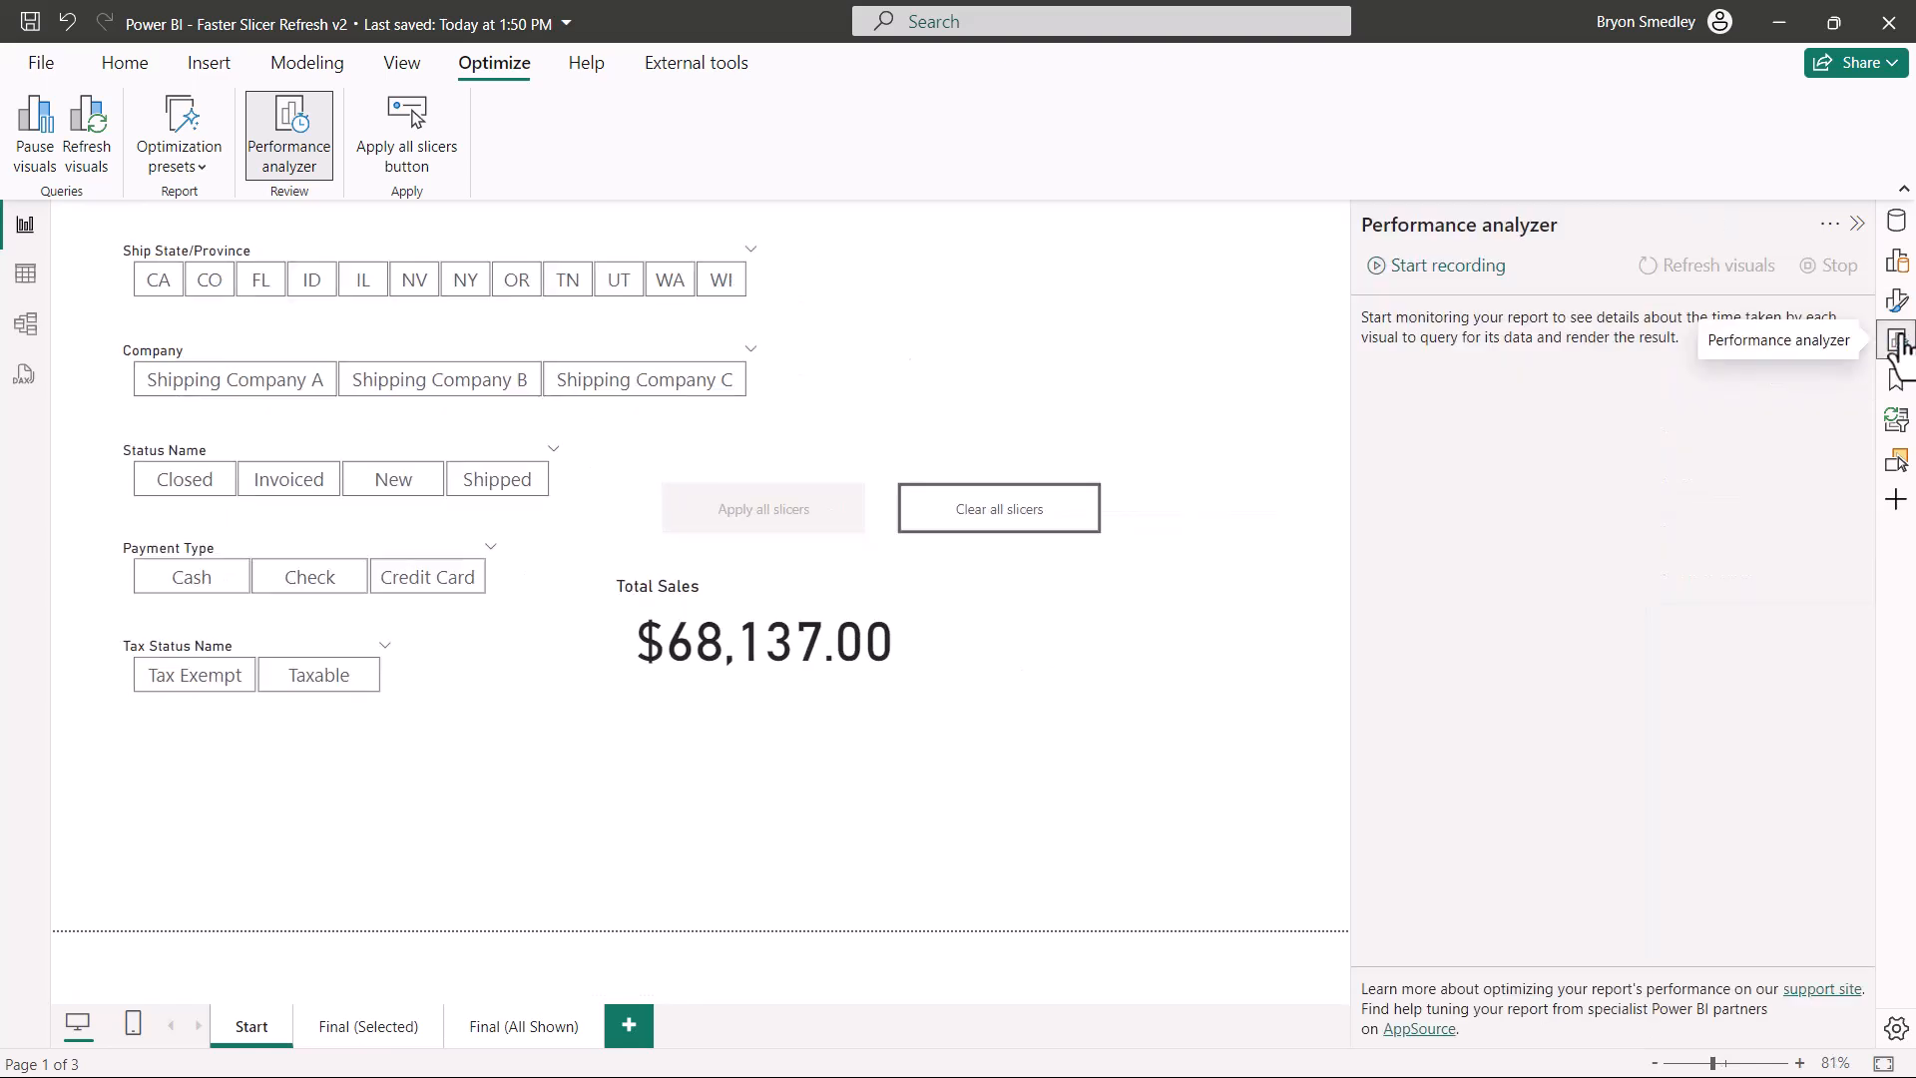
- Record queuing IL, Shipping Company A, Closed and Credit Card, applying them together to $660.00, then clear slicers
{"action": "left_click", "coordinate": [1445, 266]}
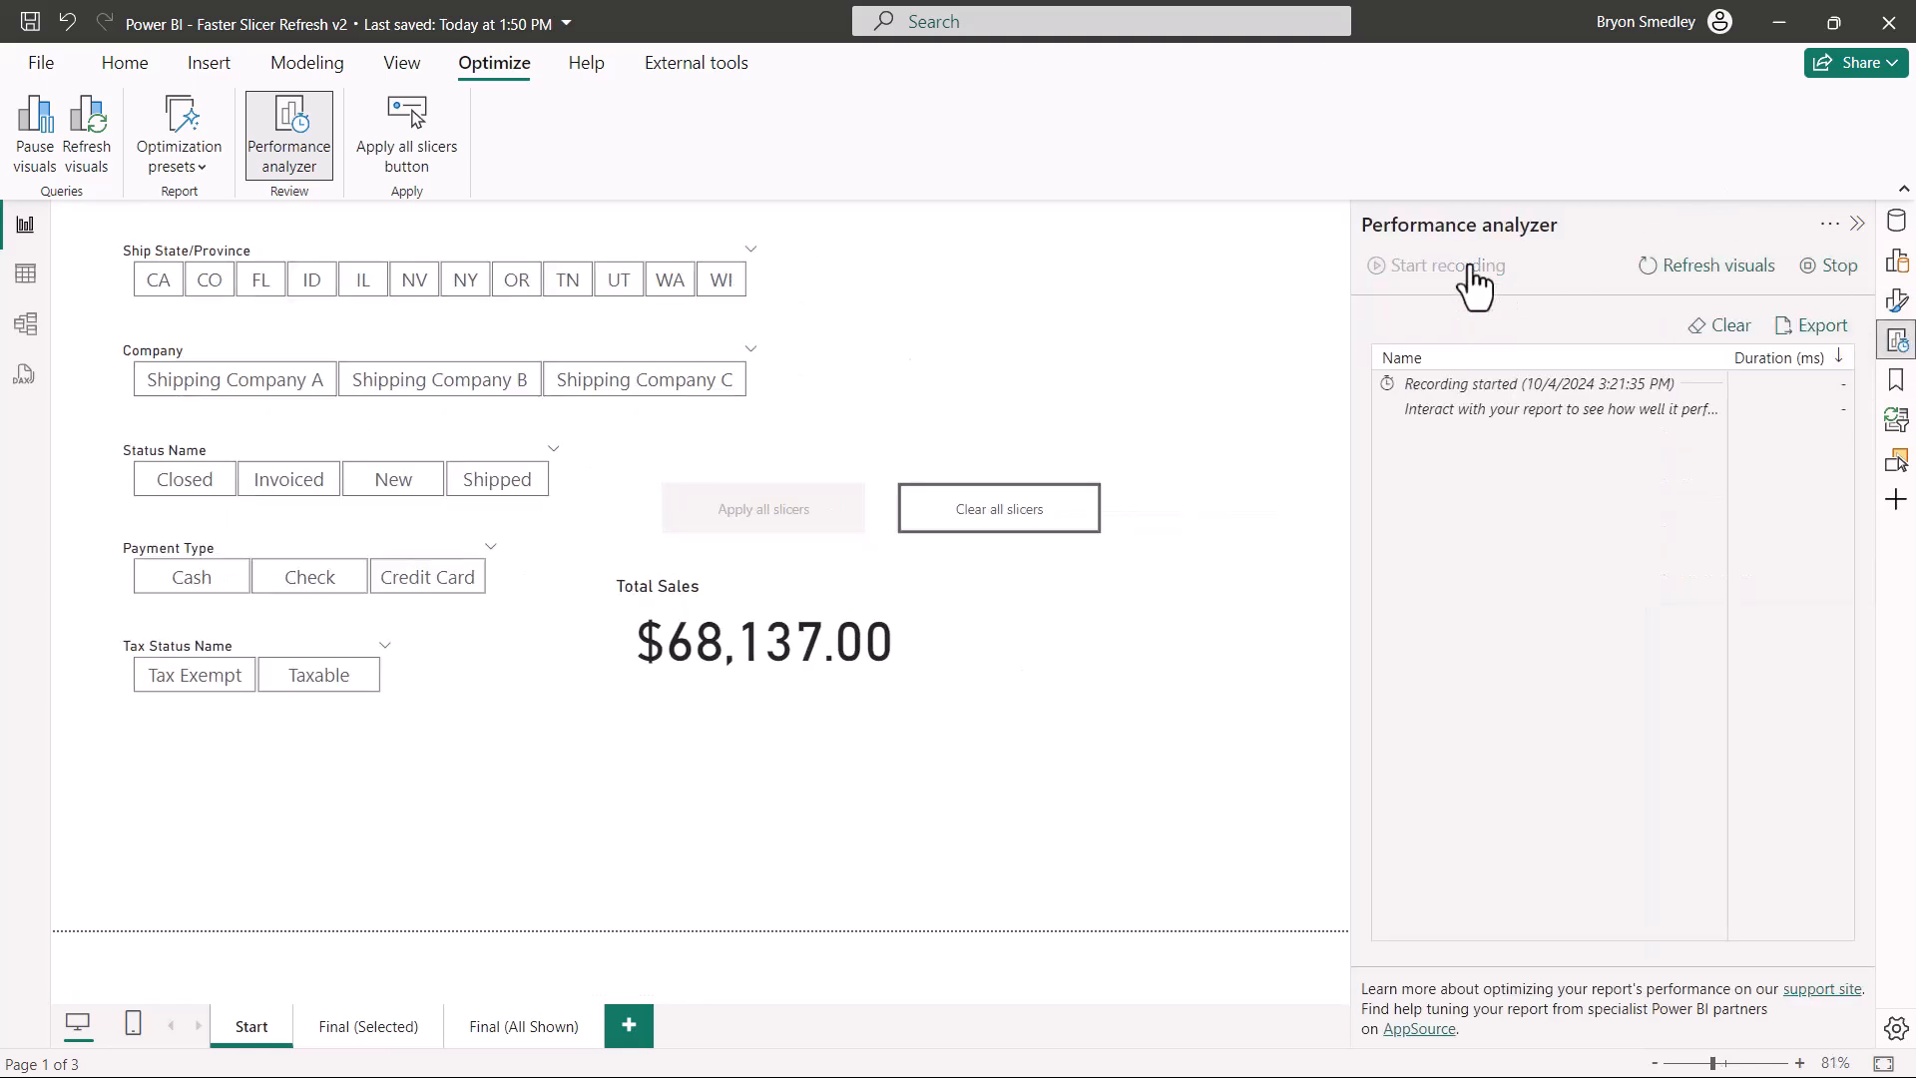
{"action": "left_click", "coordinate": [361, 280]}
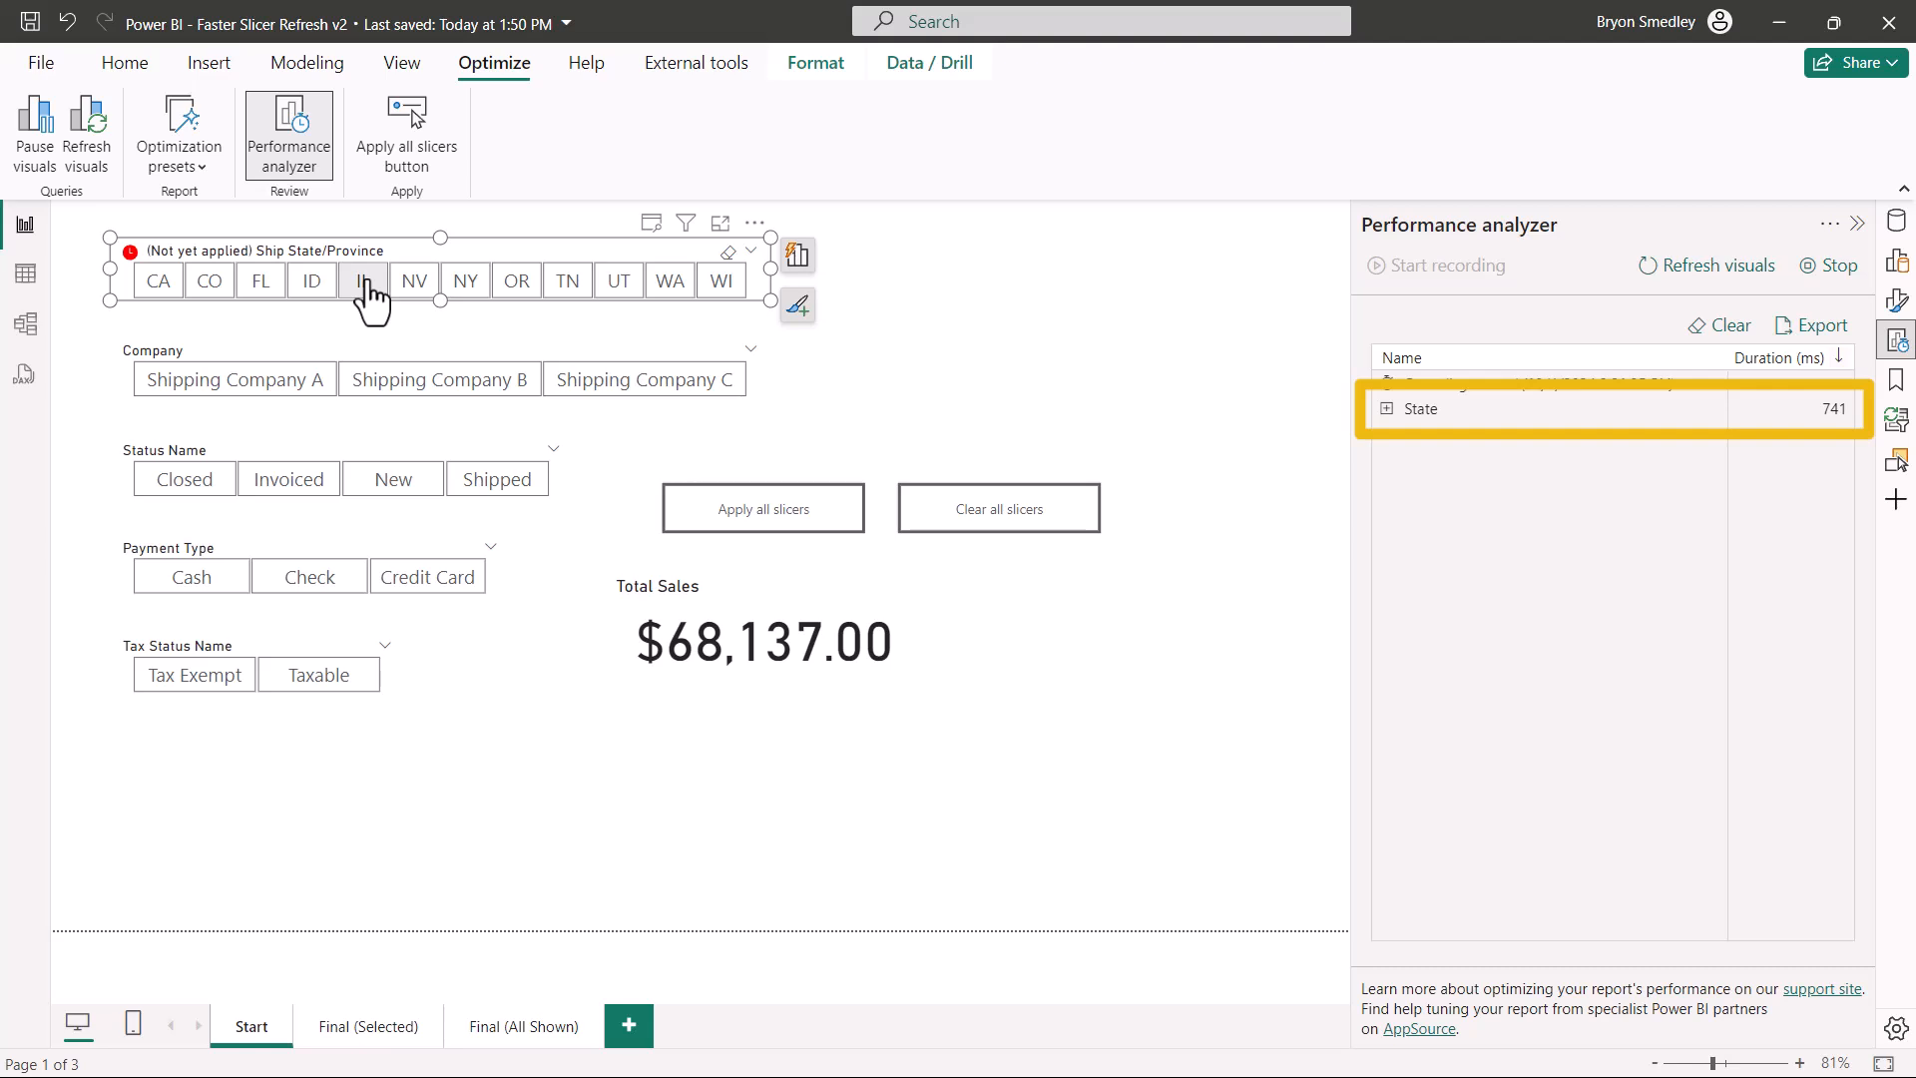
{"action": "left_click", "coordinate": [363, 279]}
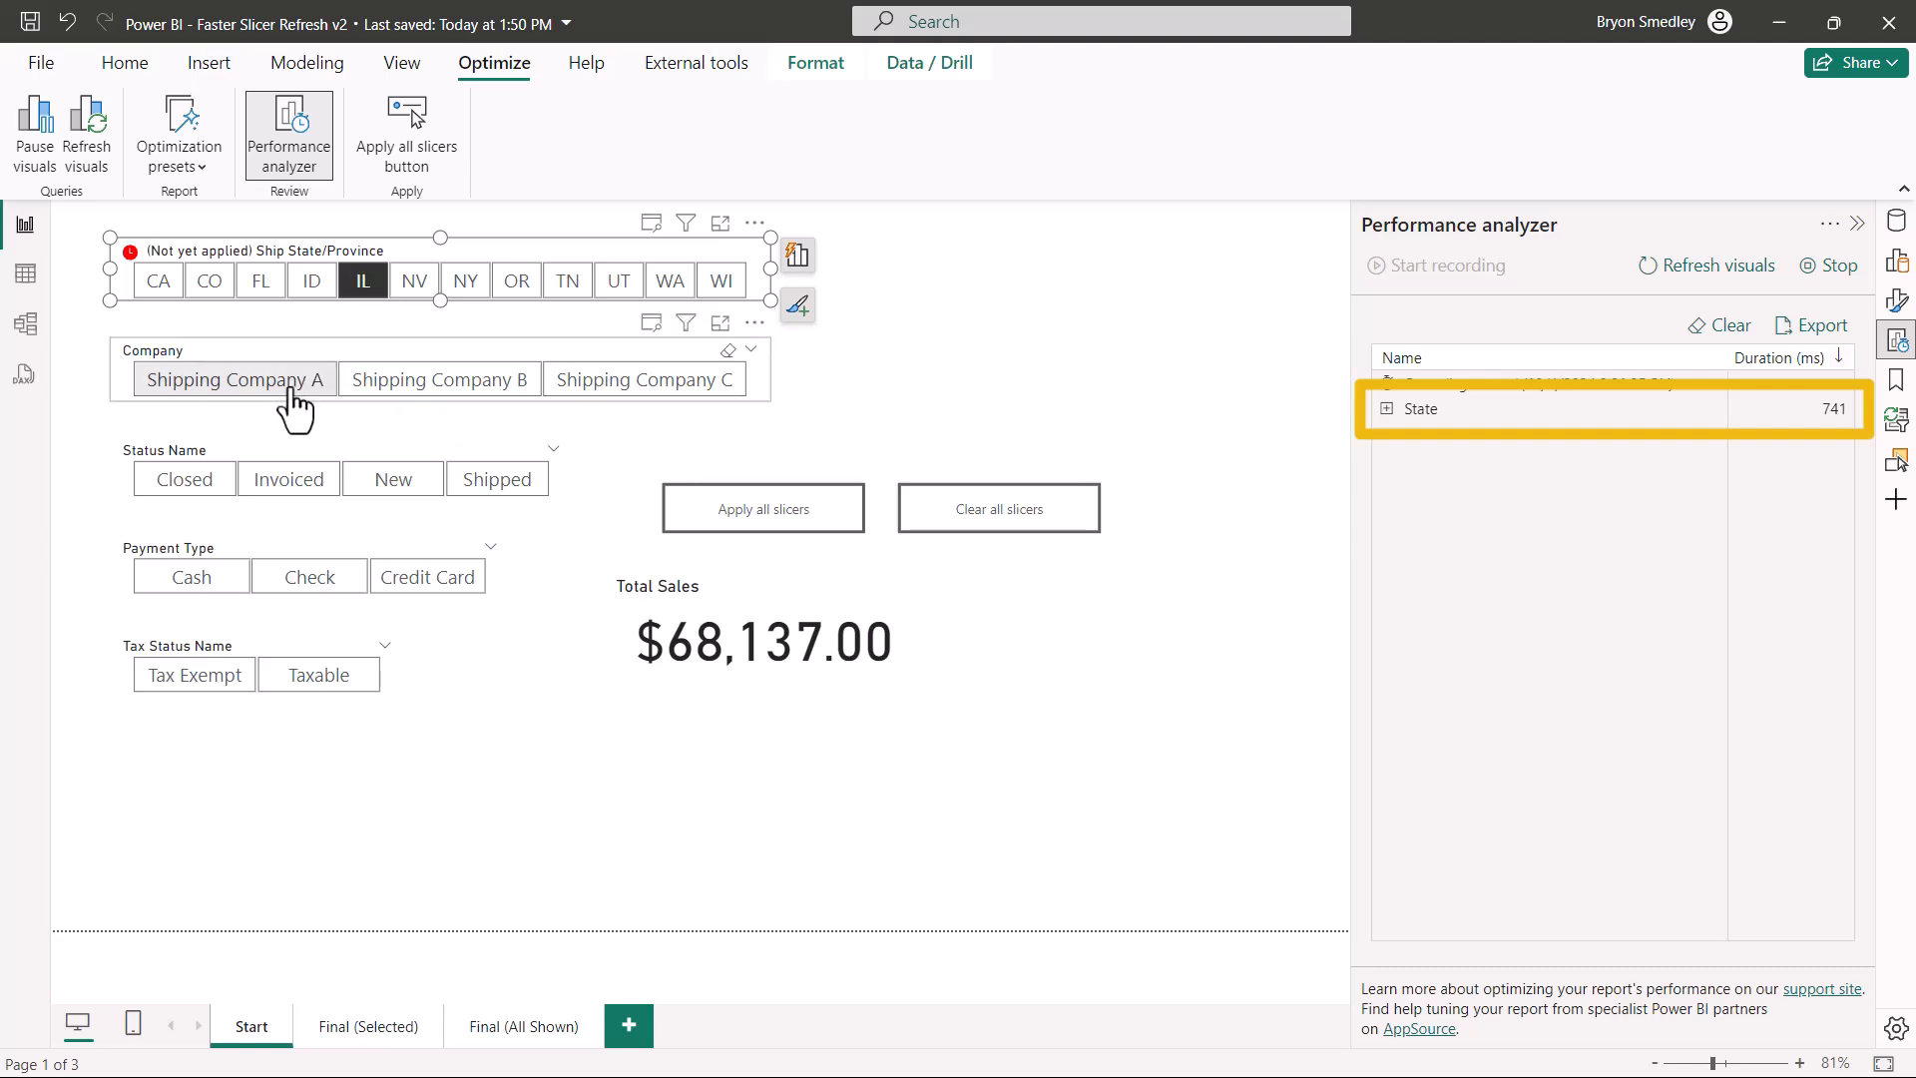
{"action": "left_click", "coordinate": [234, 379]}
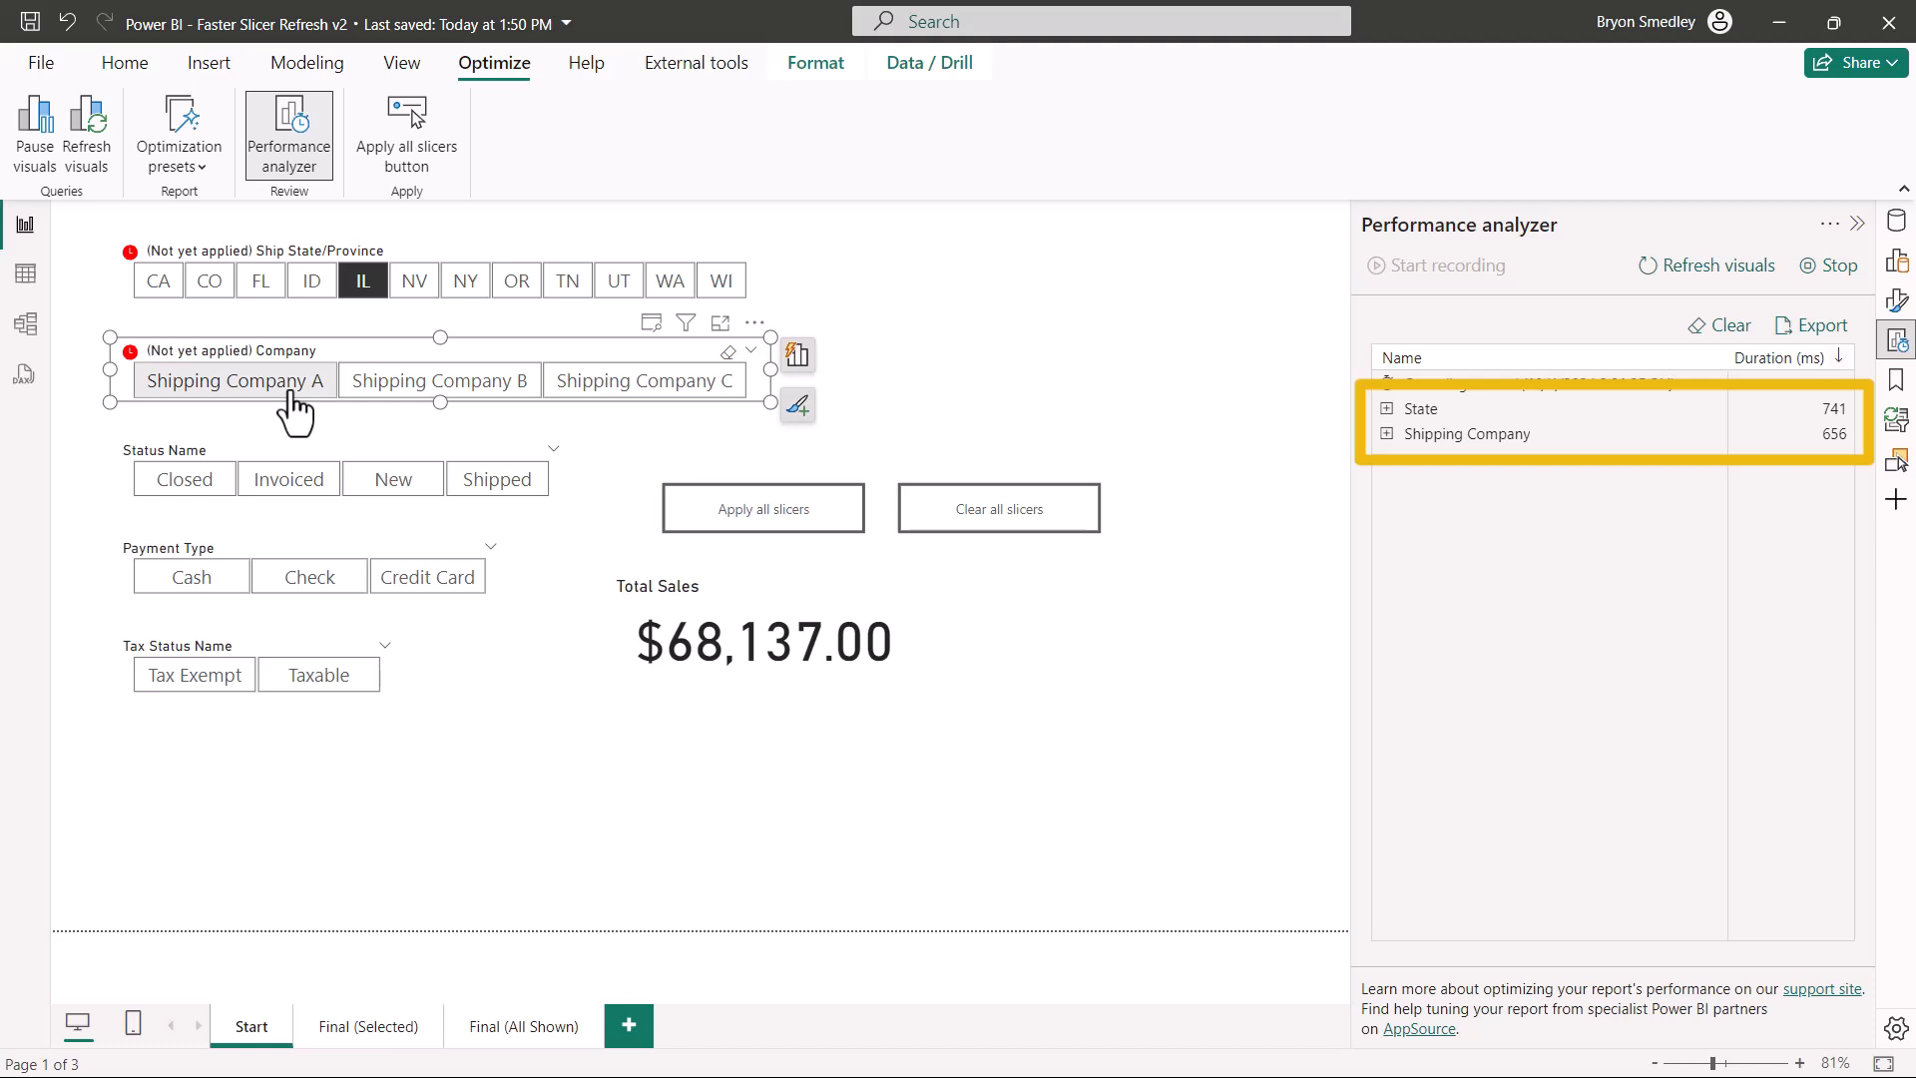
{"action": "left_click", "coordinate": [184, 477]}
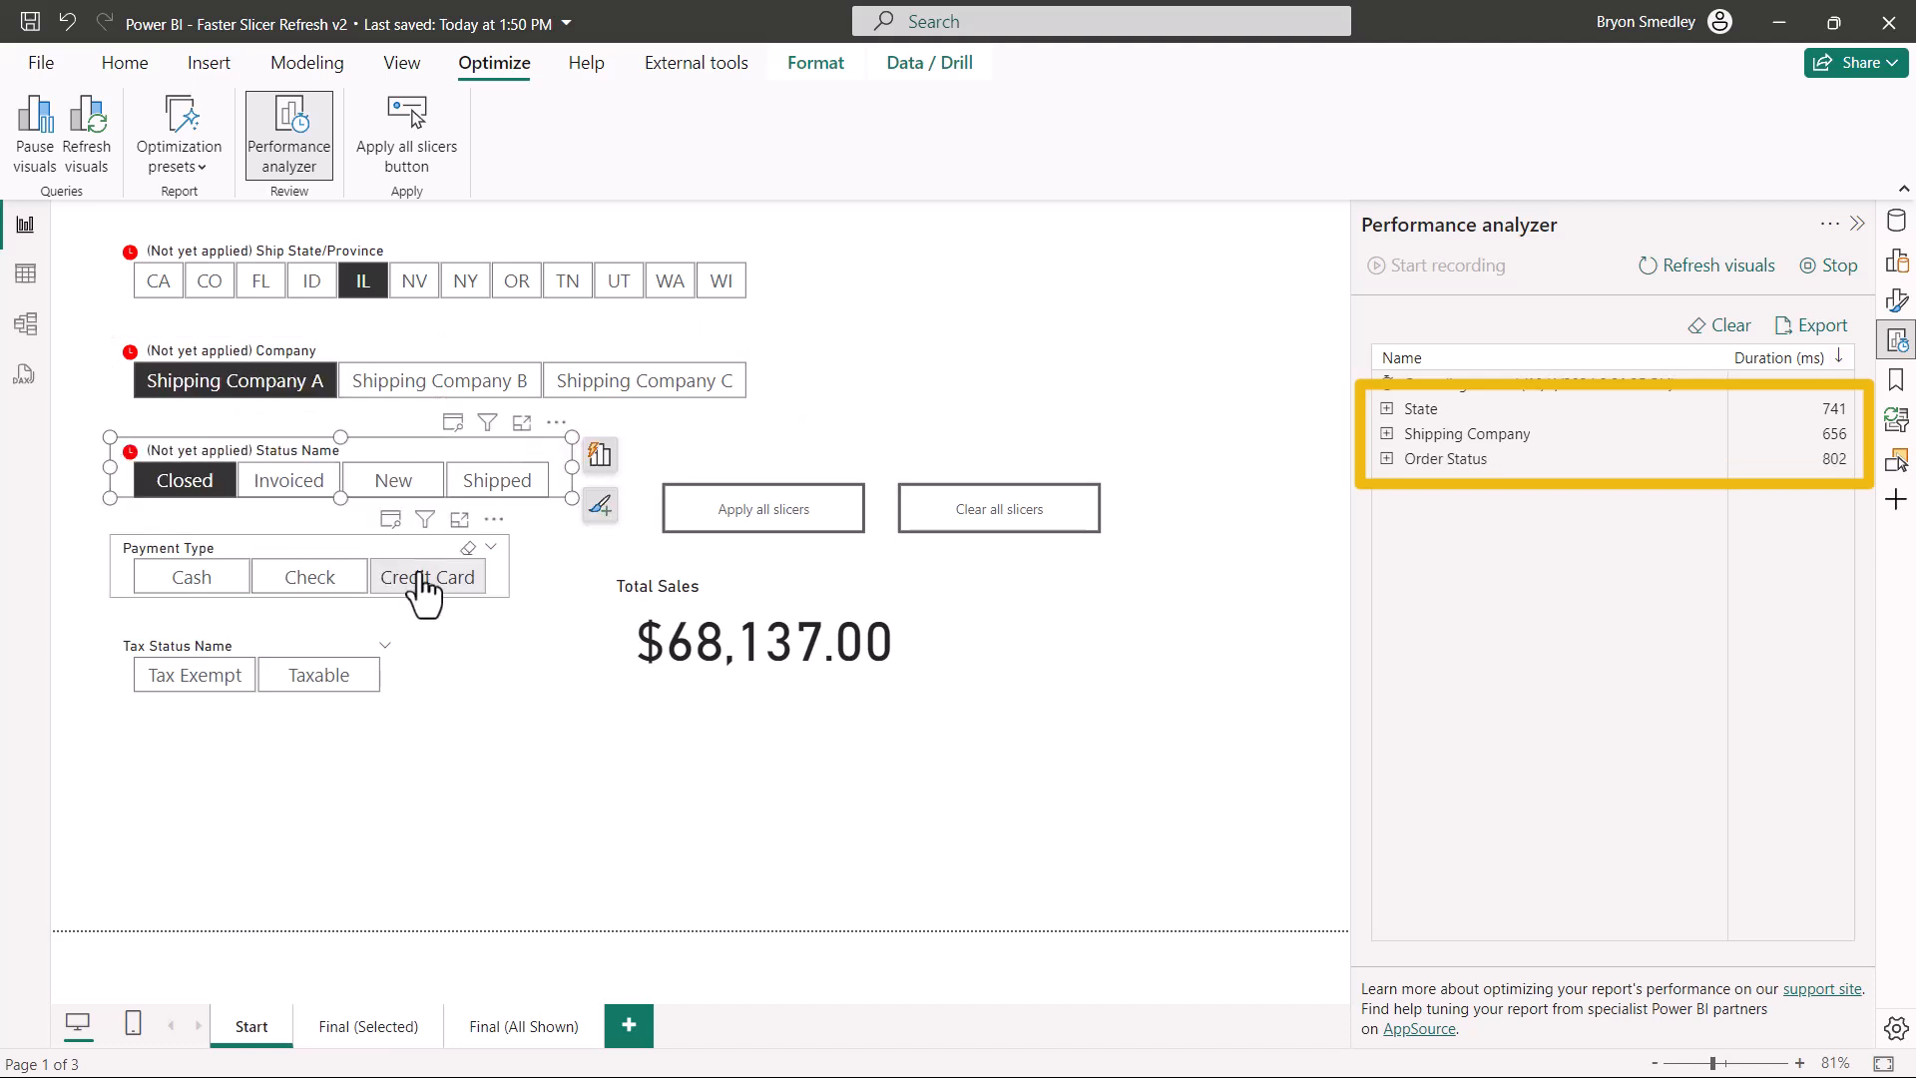
{"action": "left_click", "coordinate": [427, 575]}
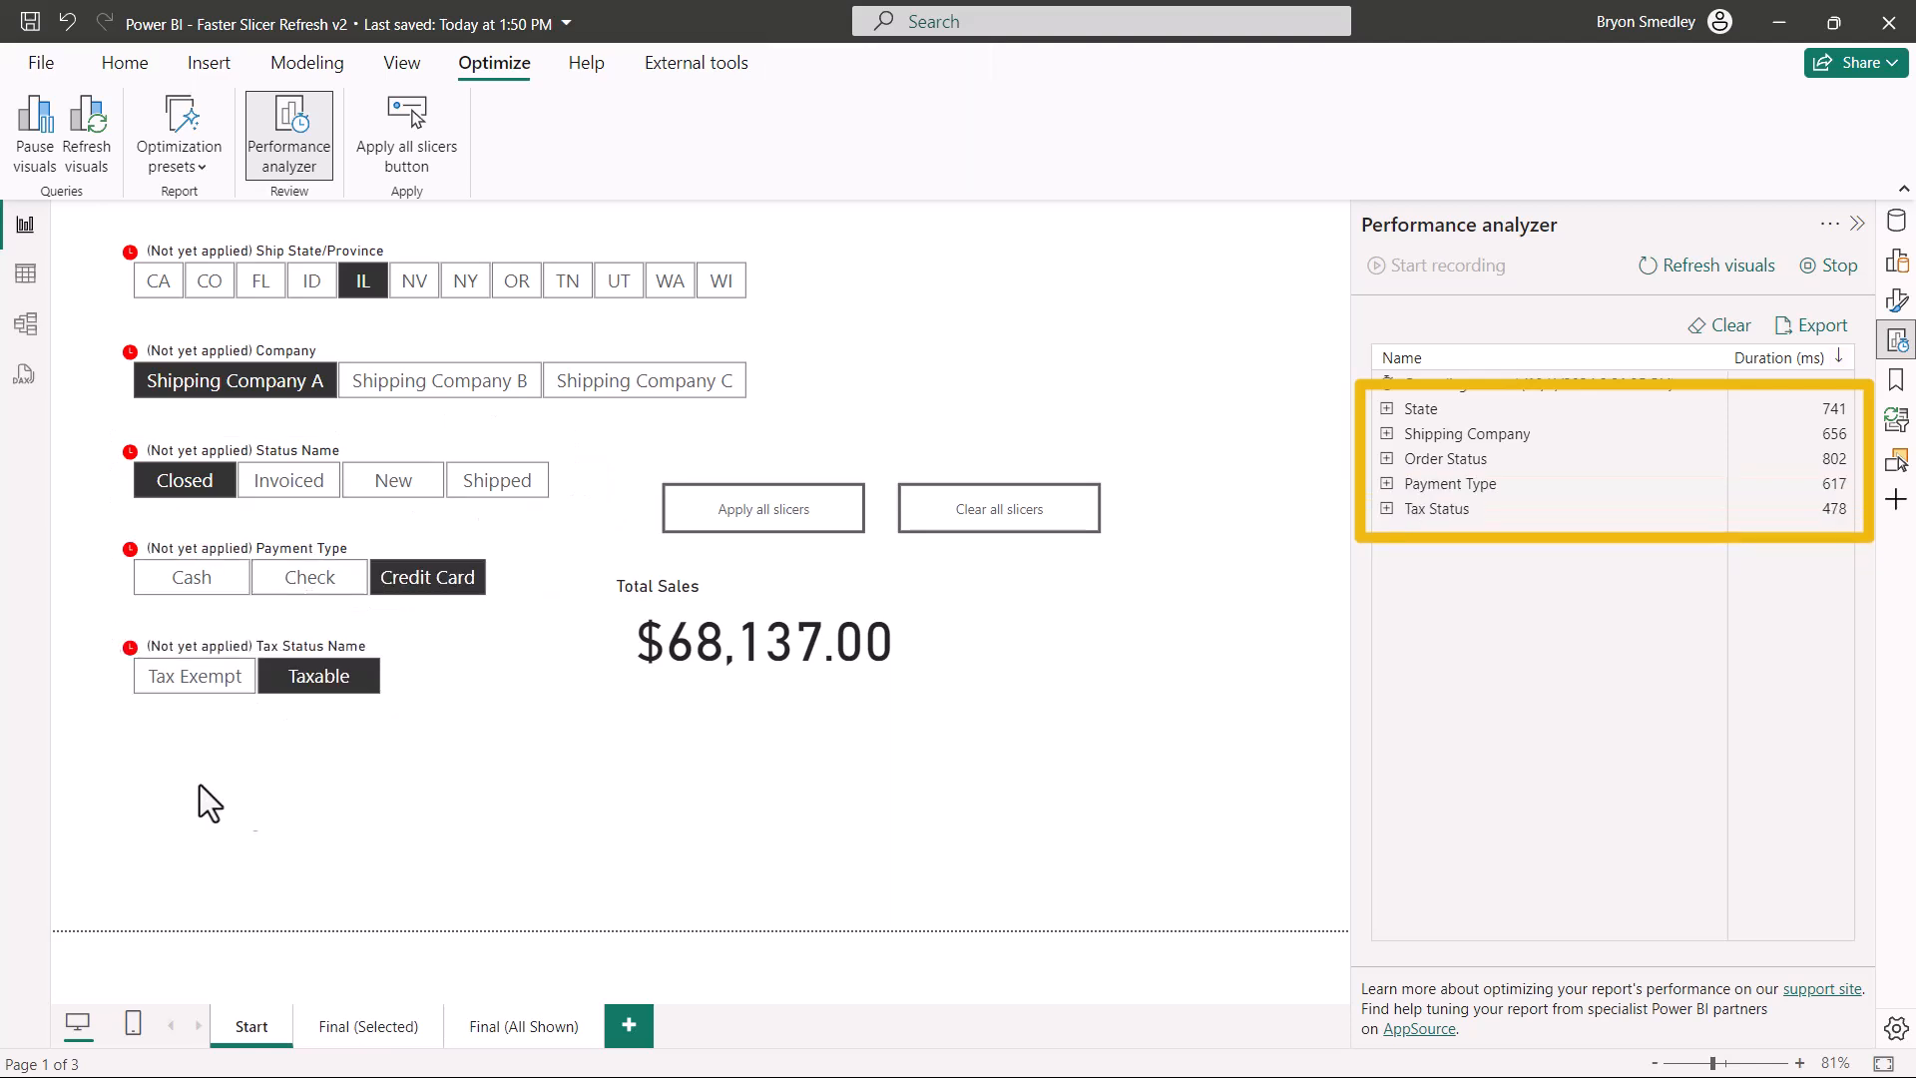
{"action": "mouse_move", "coordinate": [86, 720]}
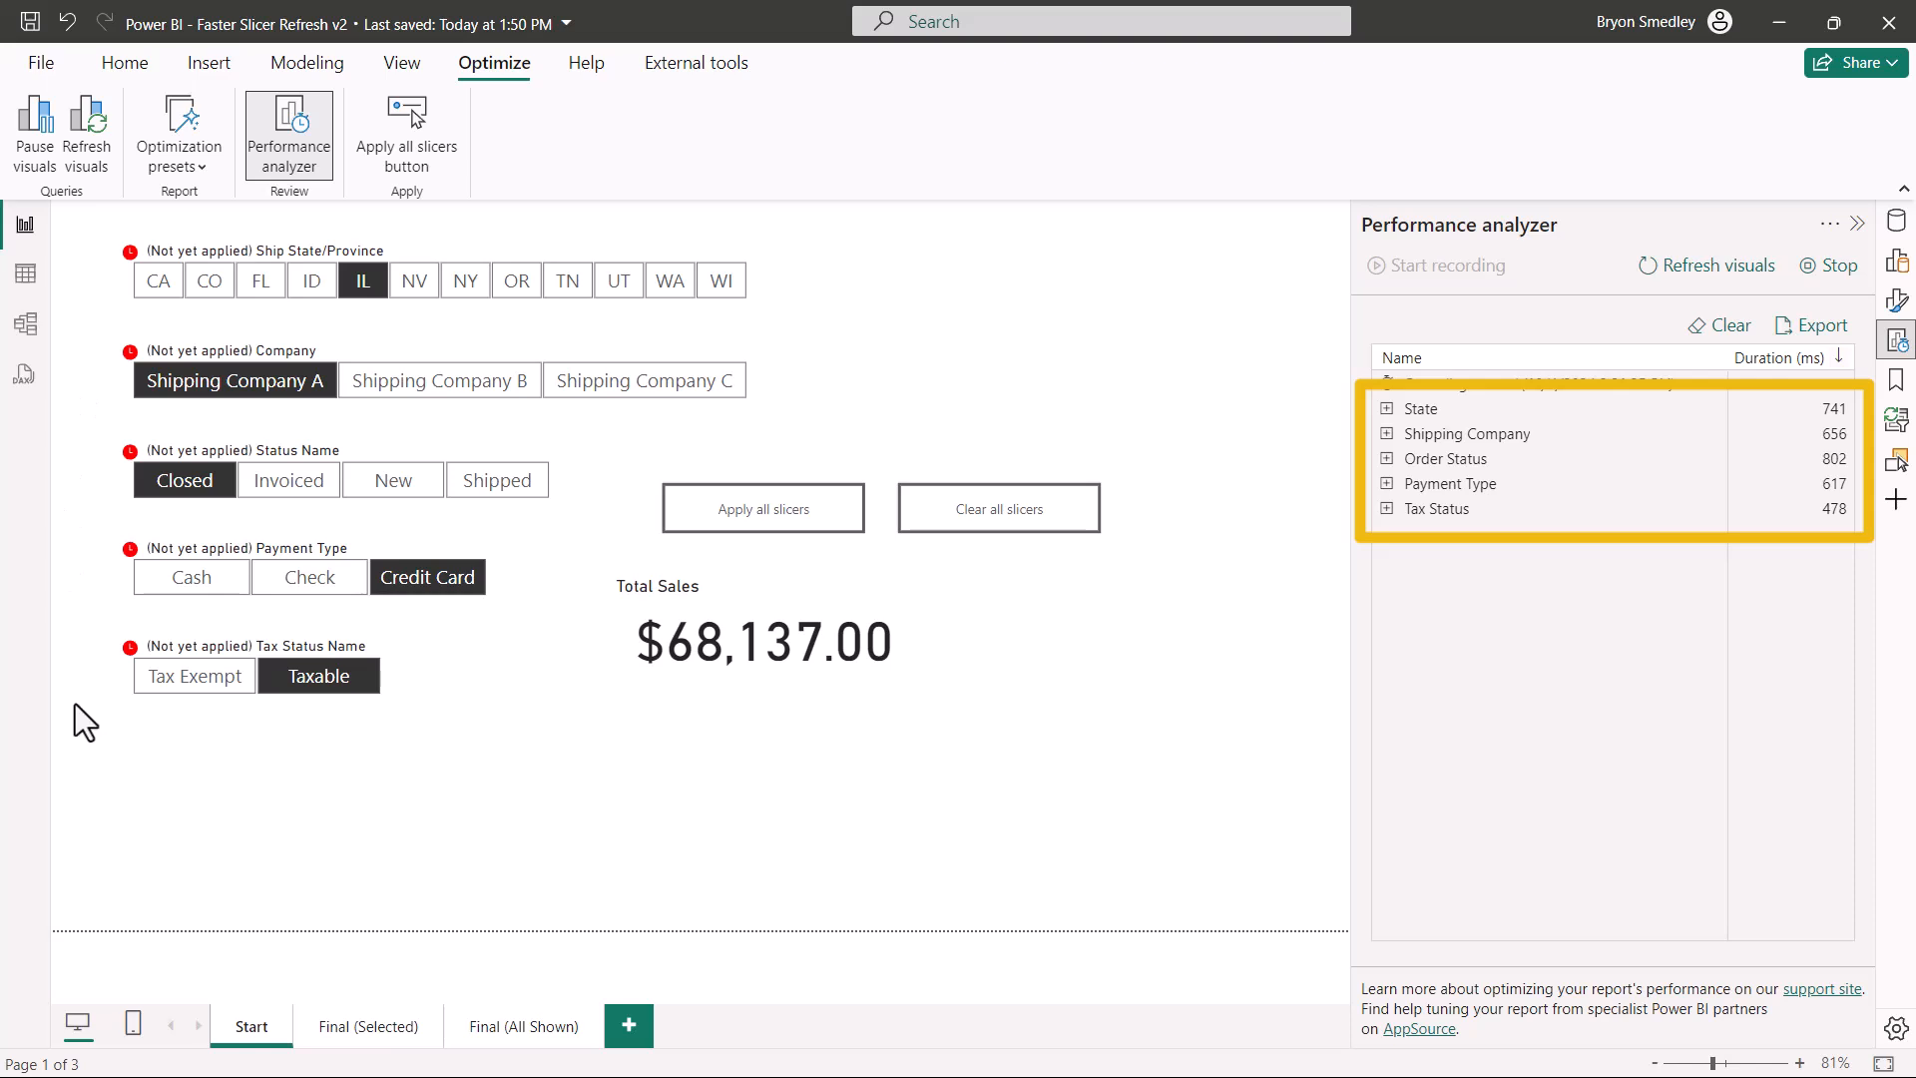
{"action": "mouse_move", "coordinate": [694, 783]}
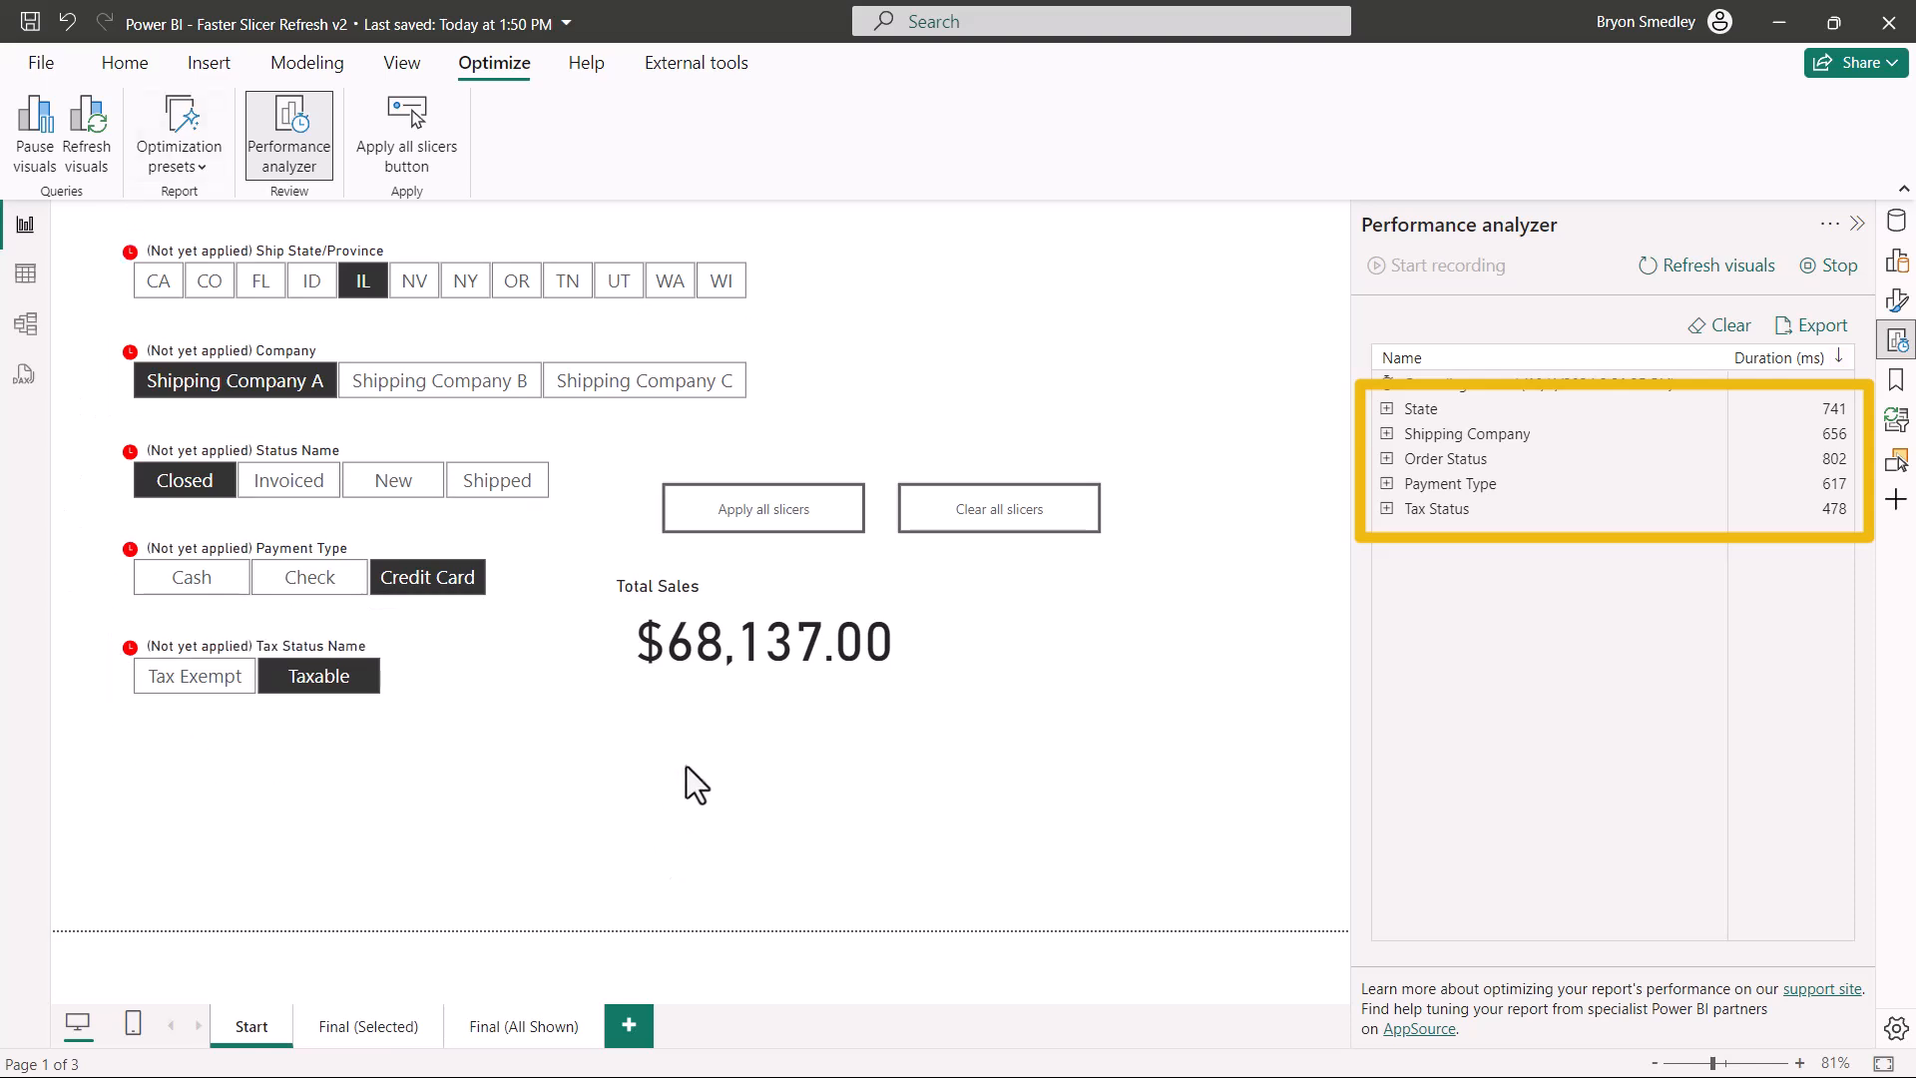
{"action": "mouse_move", "coordinate": [762, 507]}
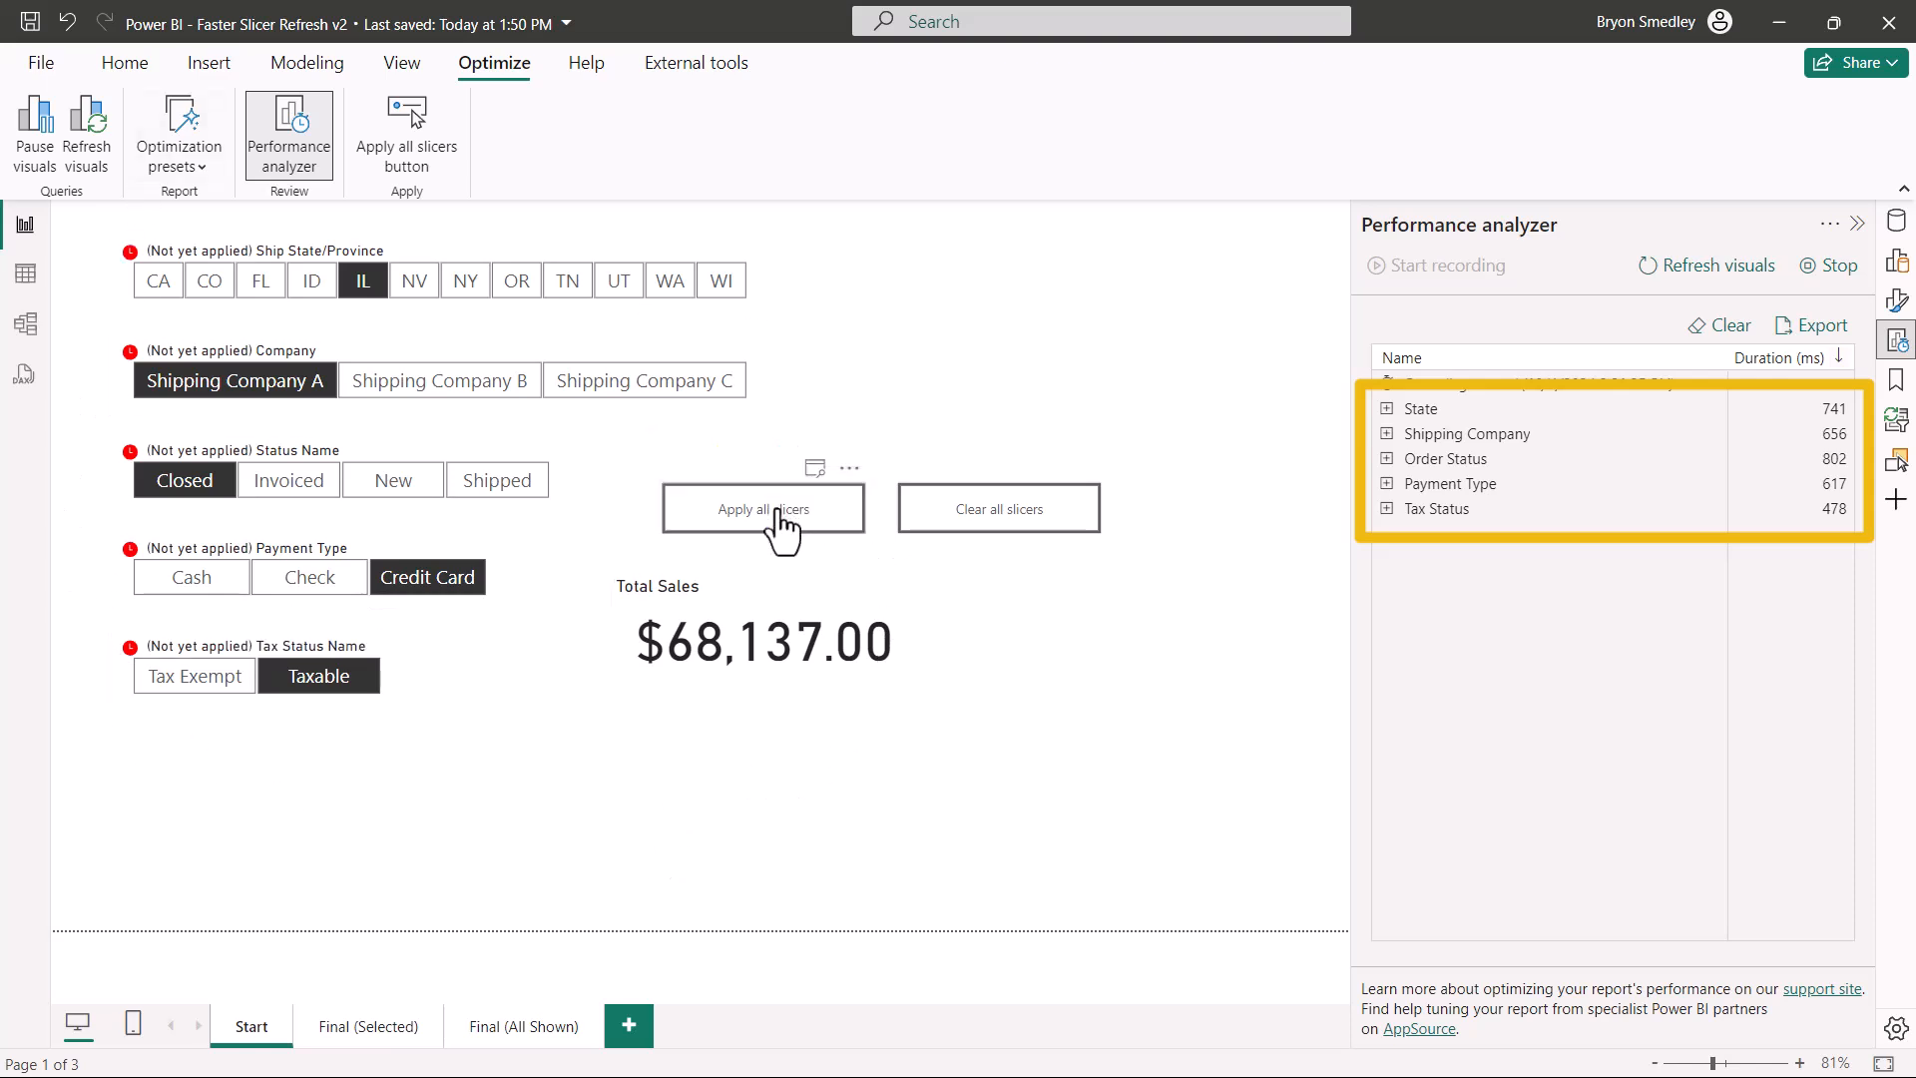
{"action": "left_click", "coordinate": [762, 509]}
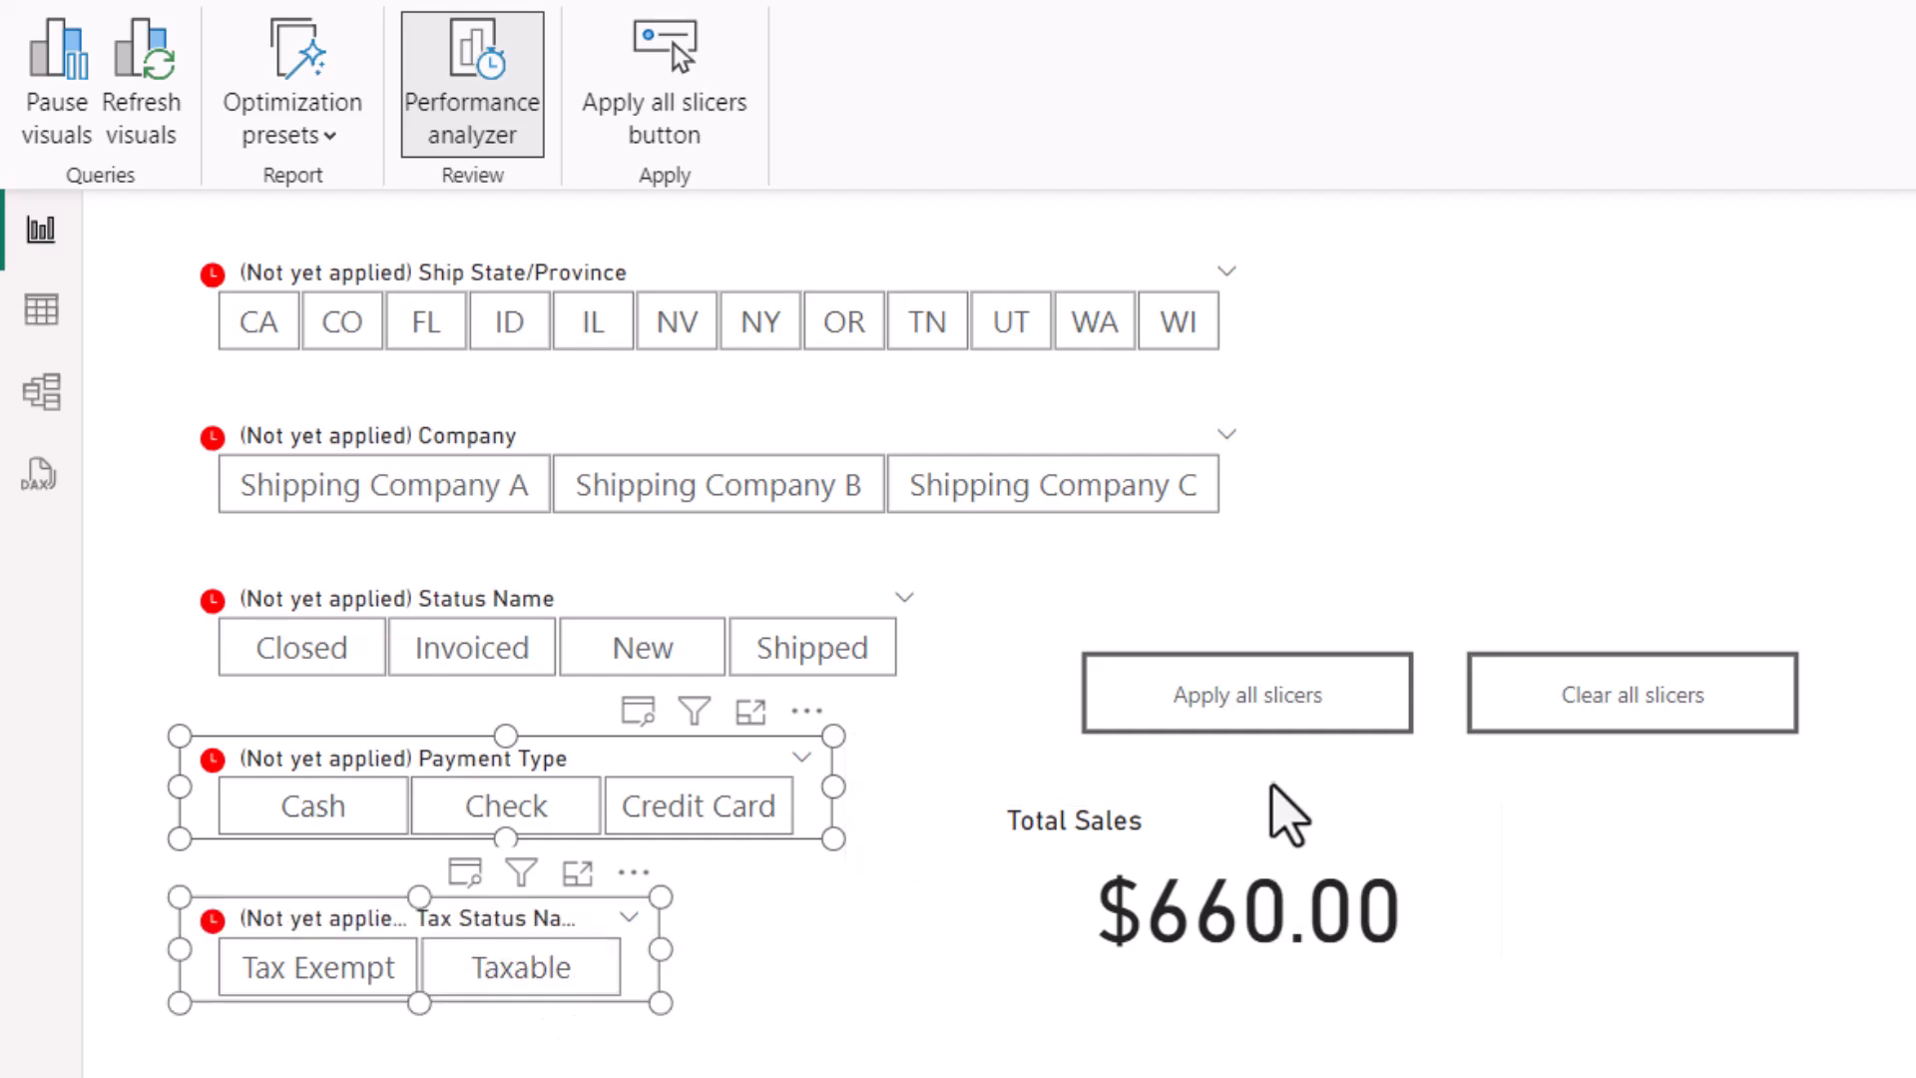
{"action": "left_click", "coordinate": [1246, 693]}
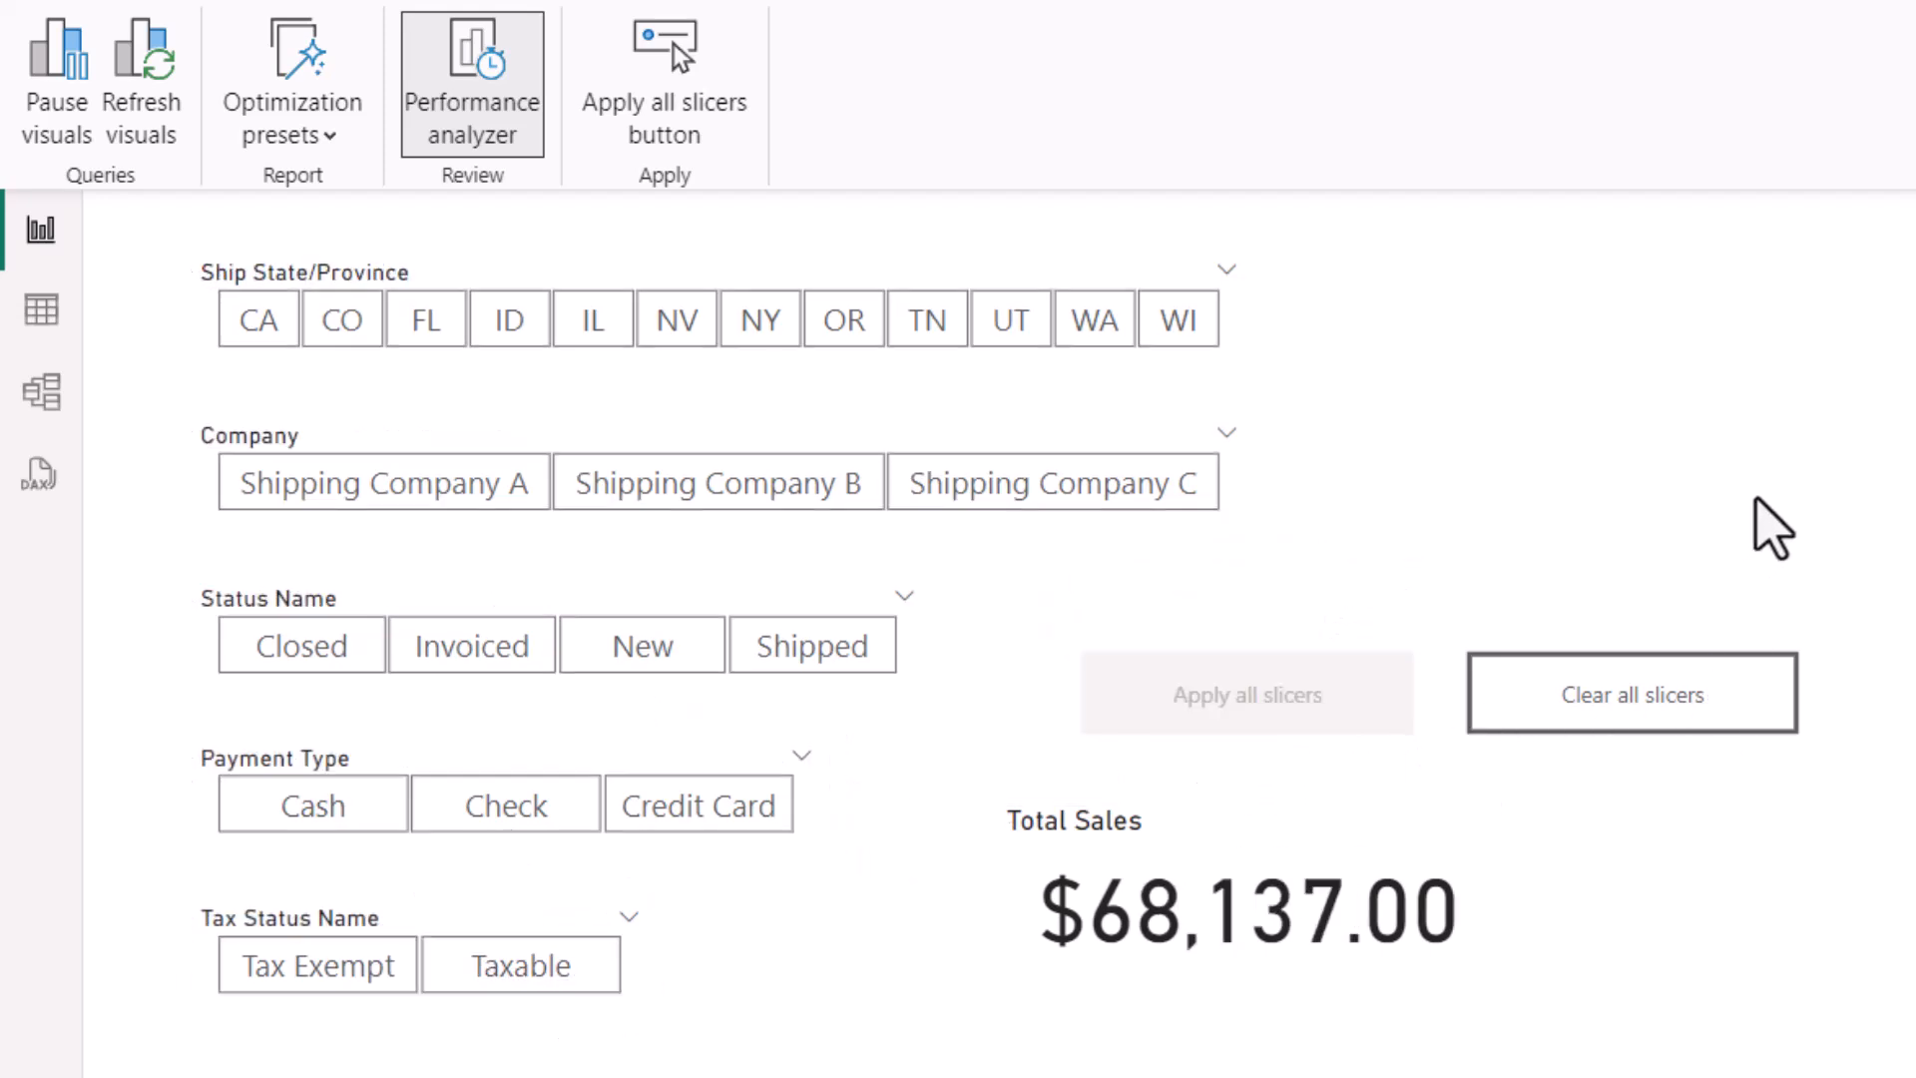